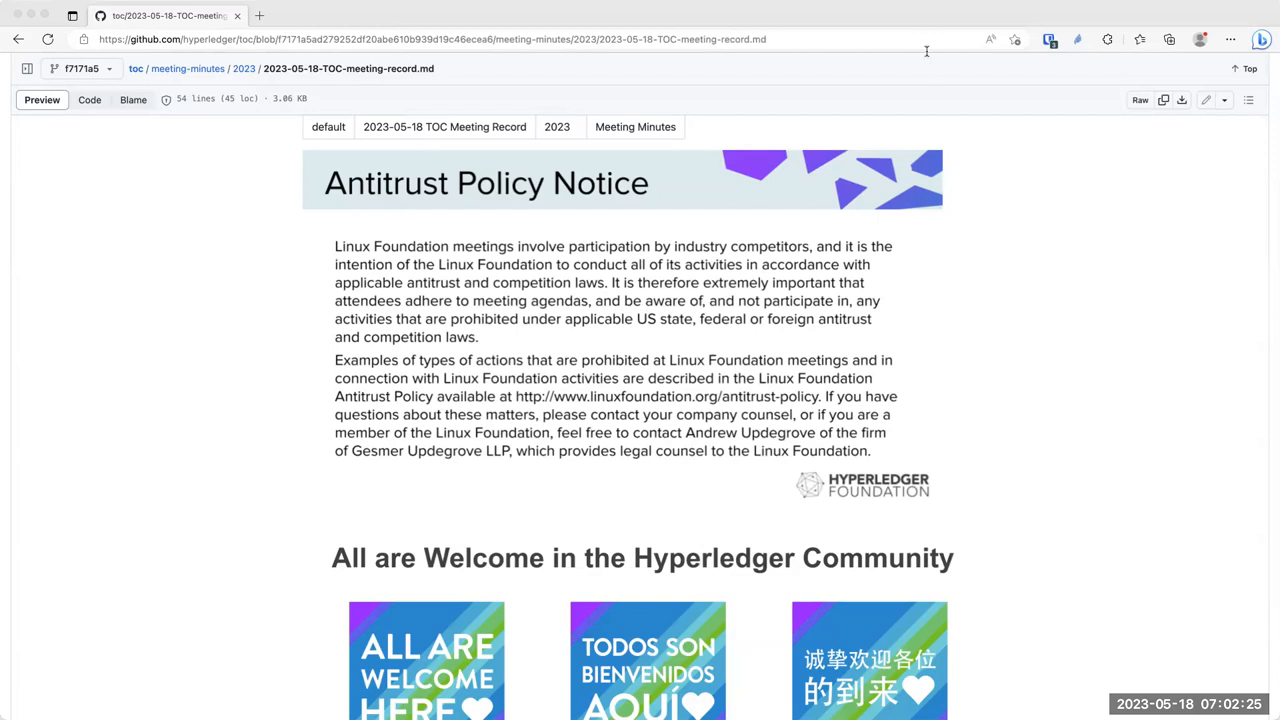
mouse_move(916, 148)
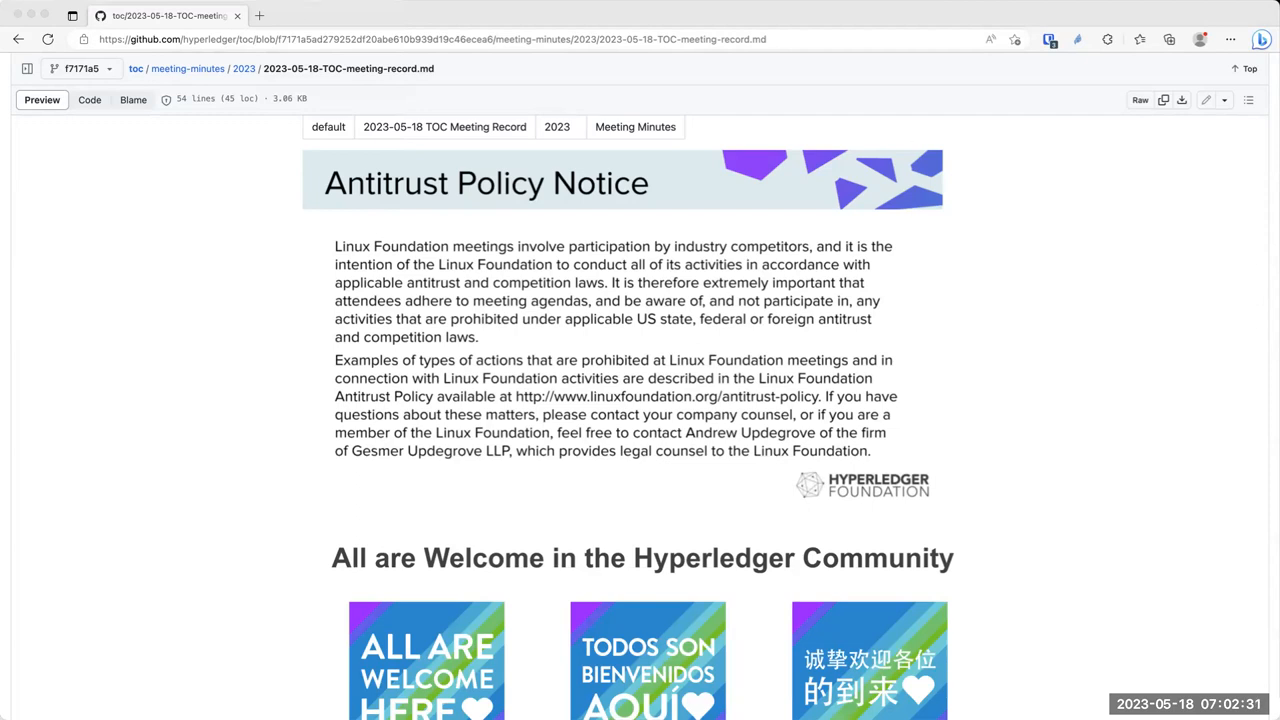
mouse_move(332, 18)
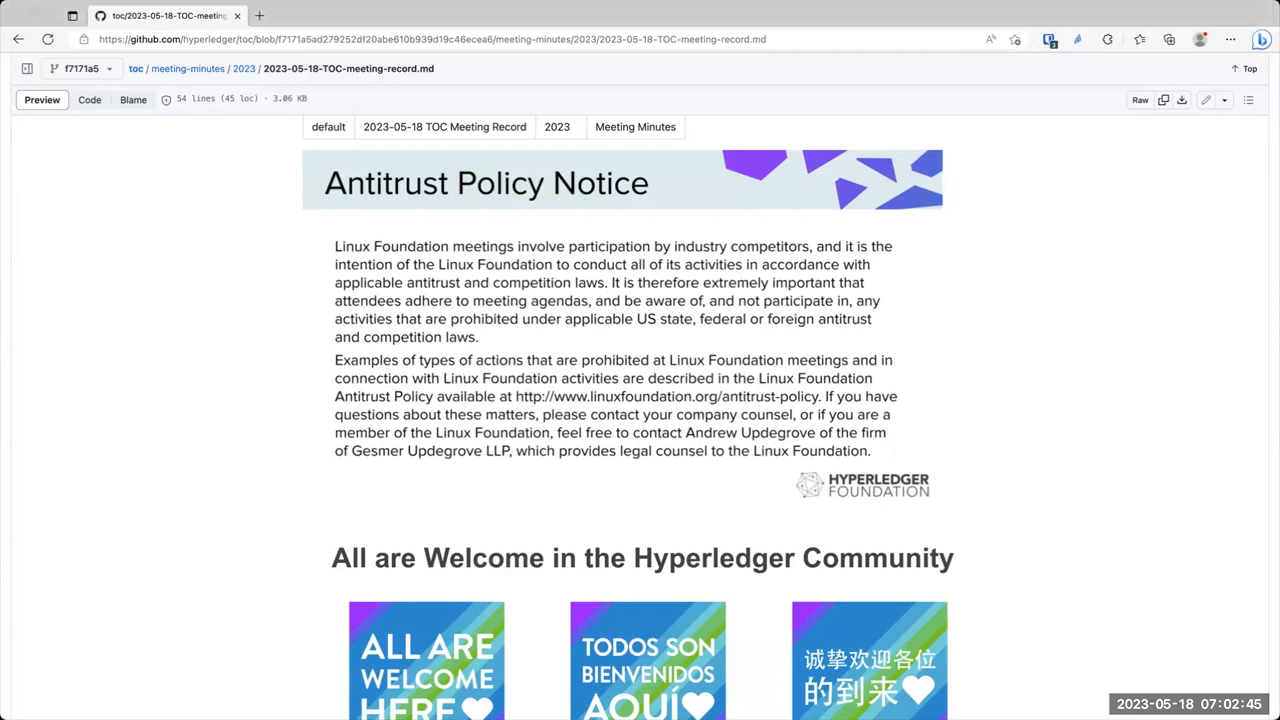
mouse_move(934, 236)
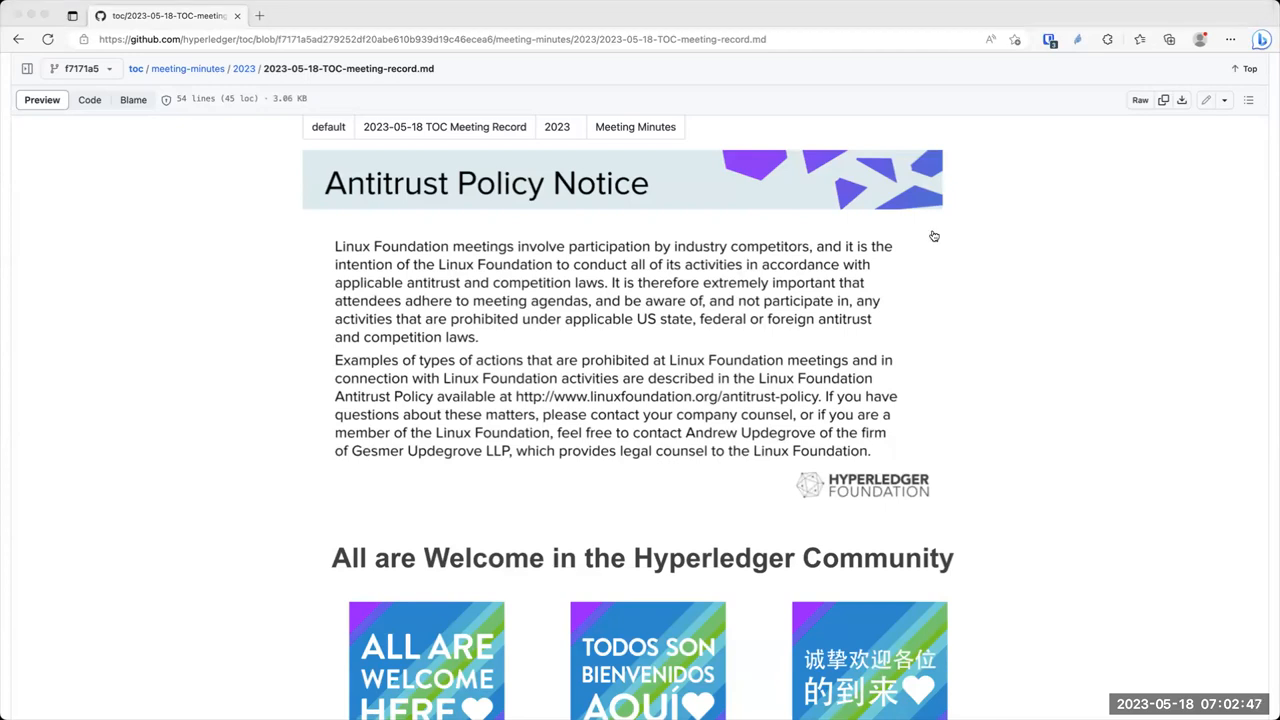
mouse_move(1092, 220)
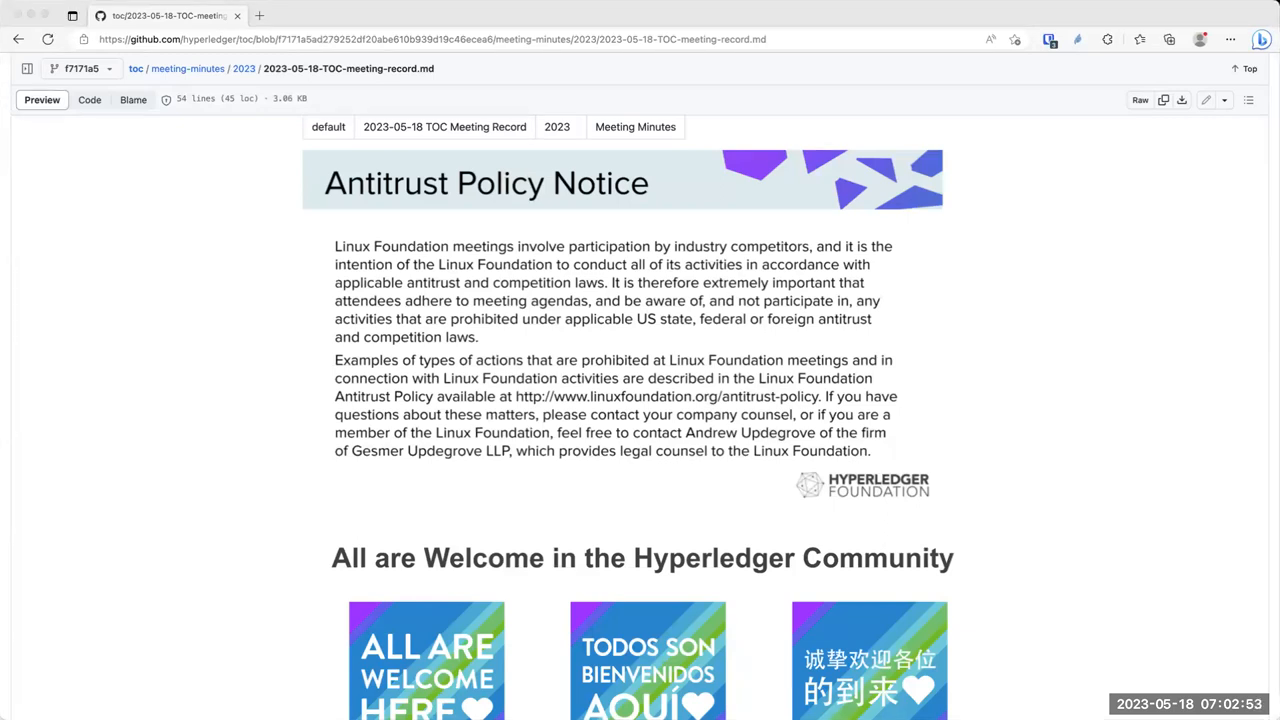
mouse_move(760, 248)
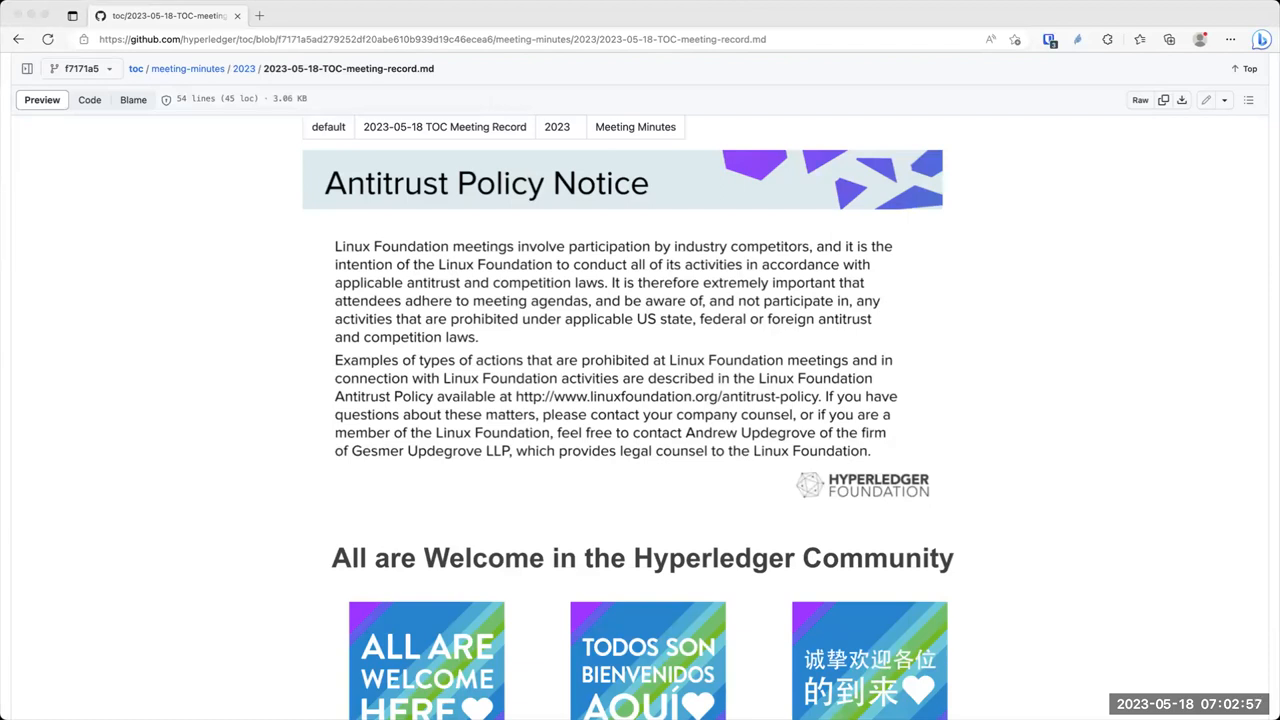
mouse_move(748, 216)
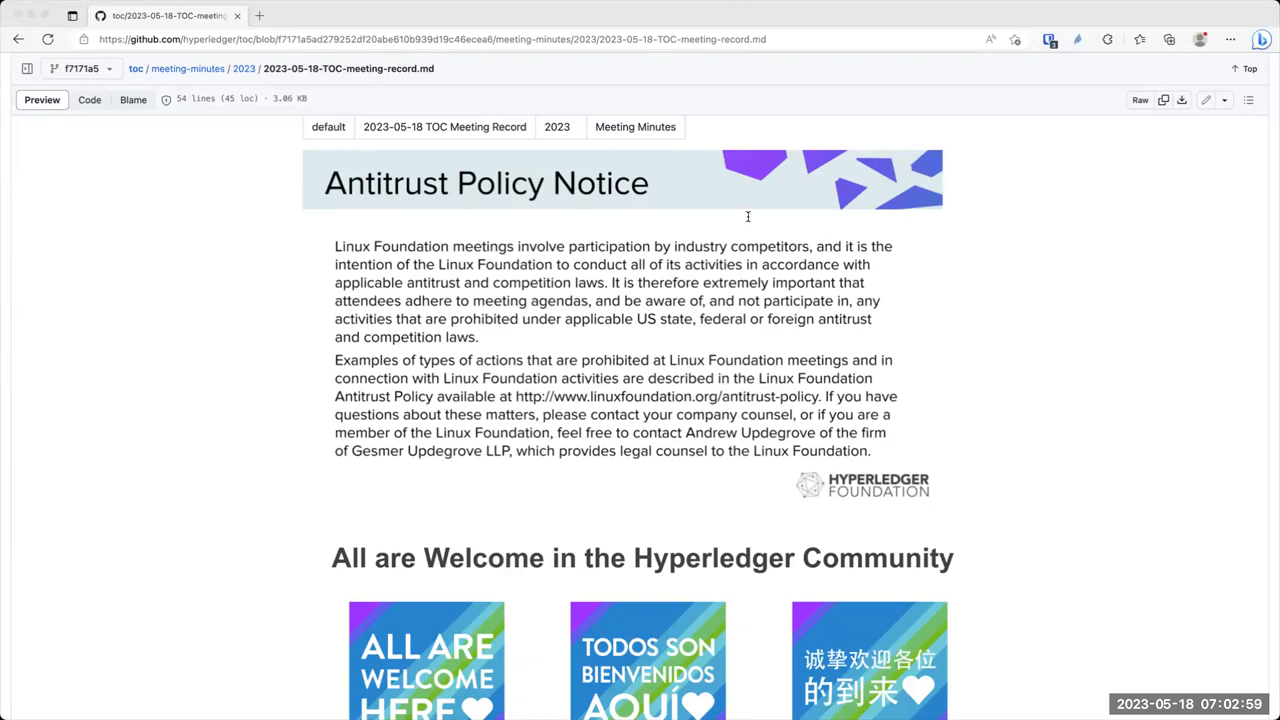
mouse_move(716, 292)
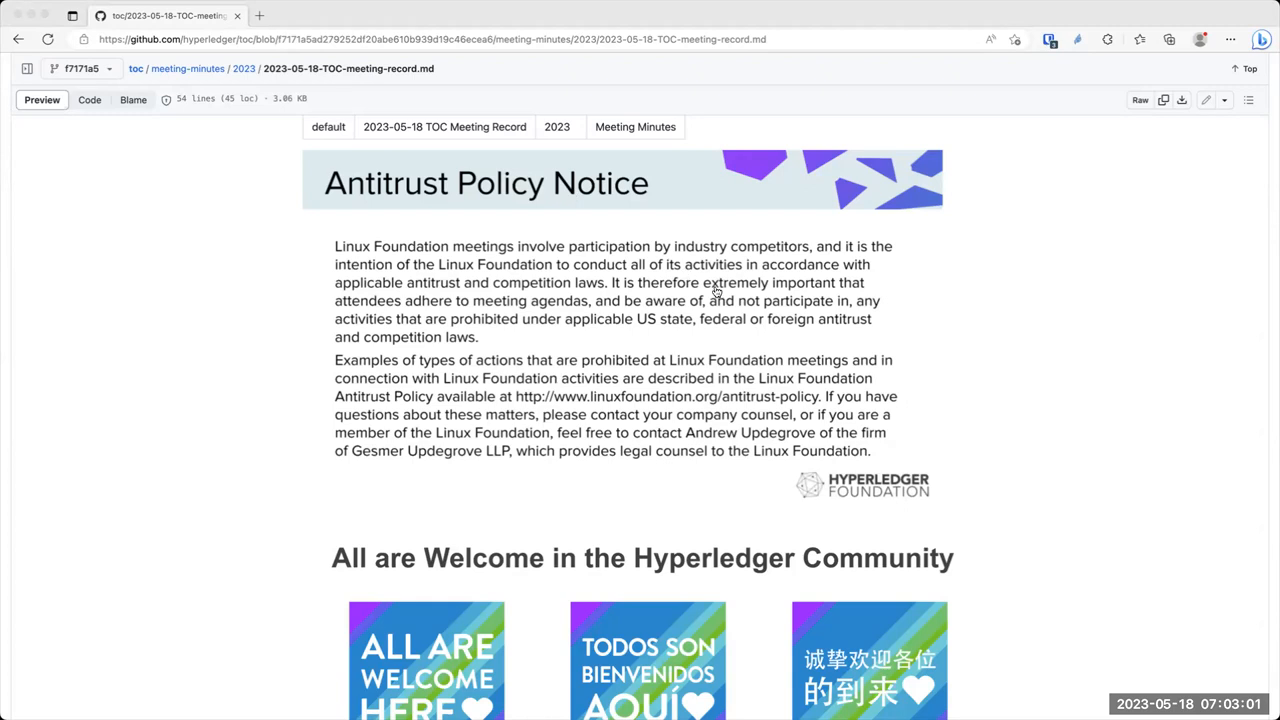
mouse_move(1088, 348)
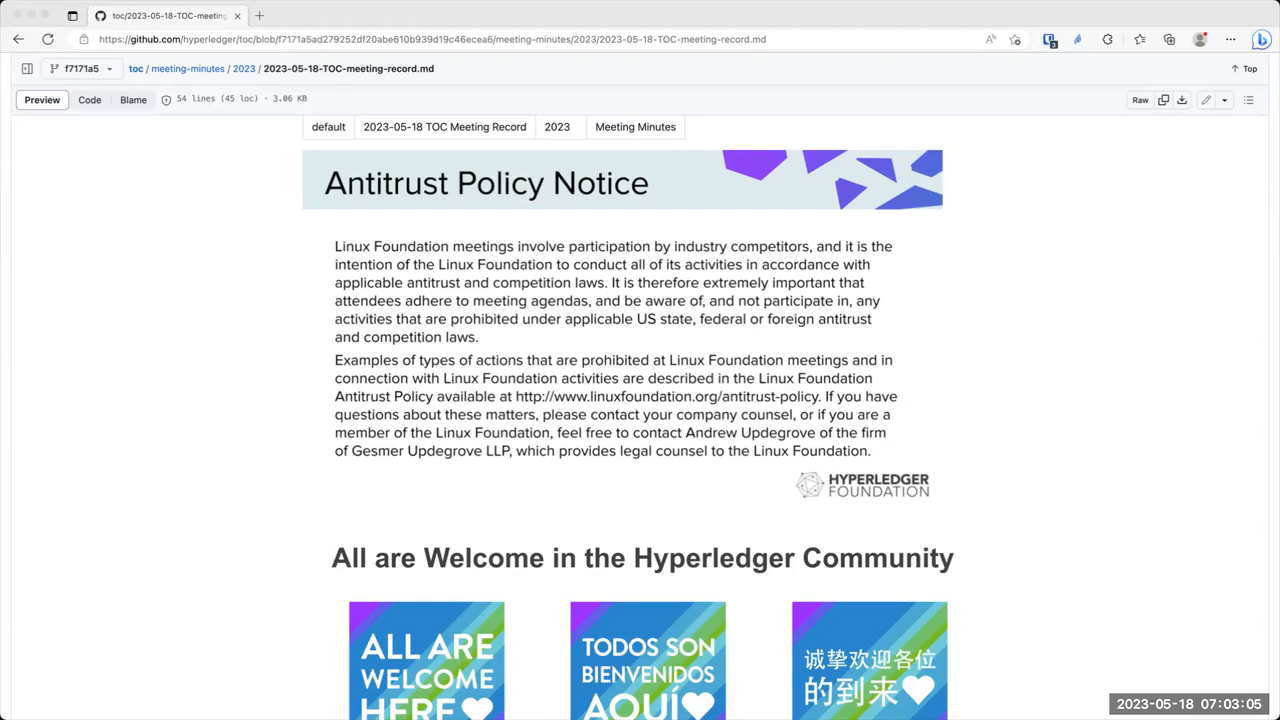
Scroll the meeting record down past the welcome images to Announcements and the quarterly and past-due reports
scroll(down, 3)
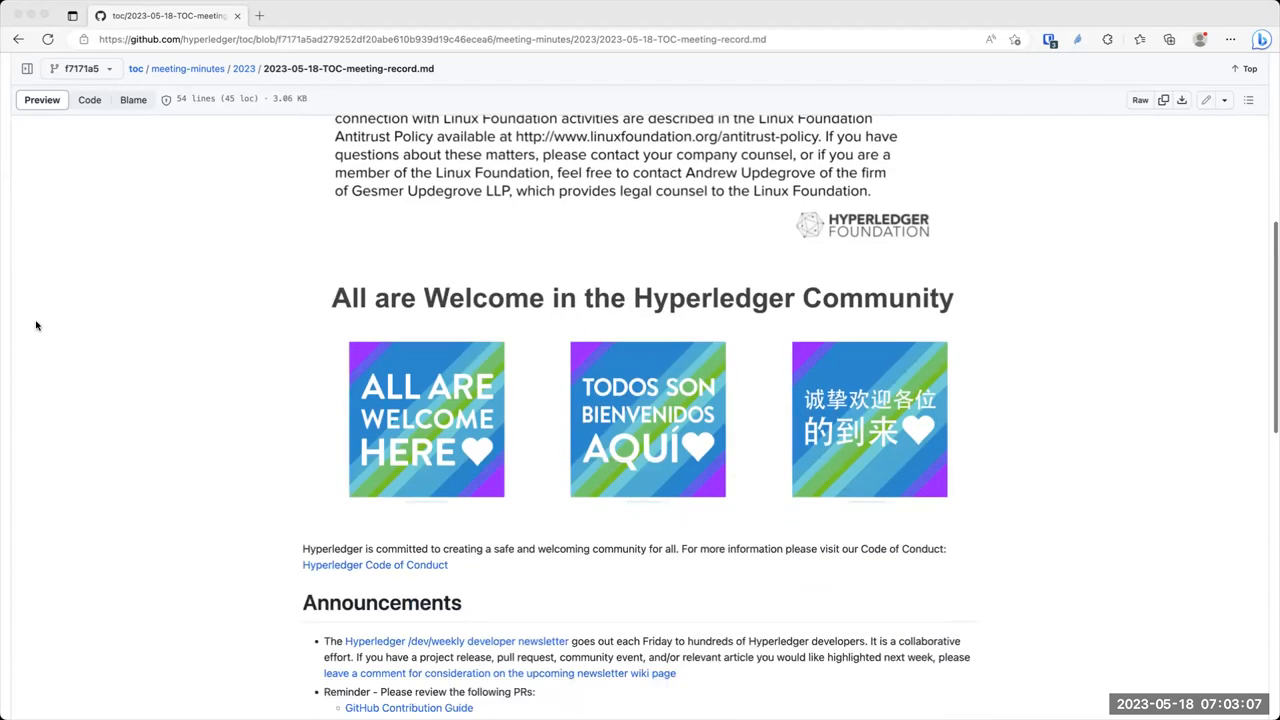
scroll(down, 3)
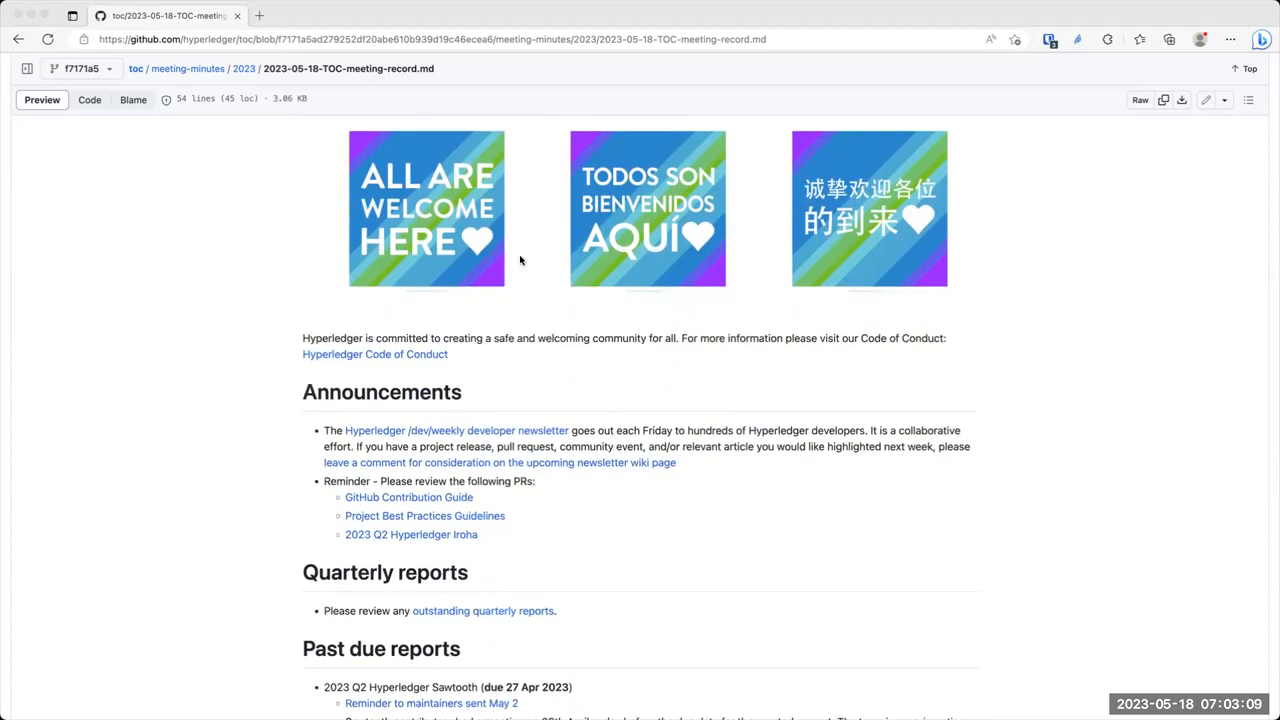
mouse_move(978, 434)
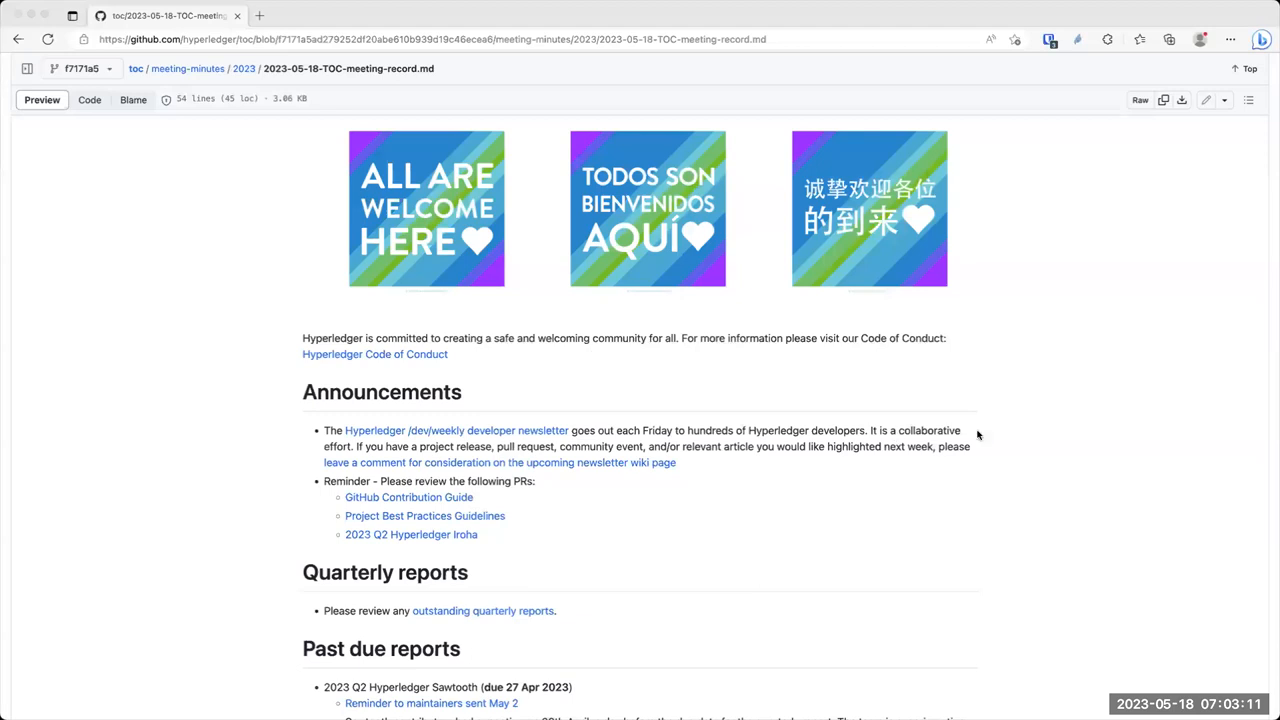
mouse_move(1256, 350)
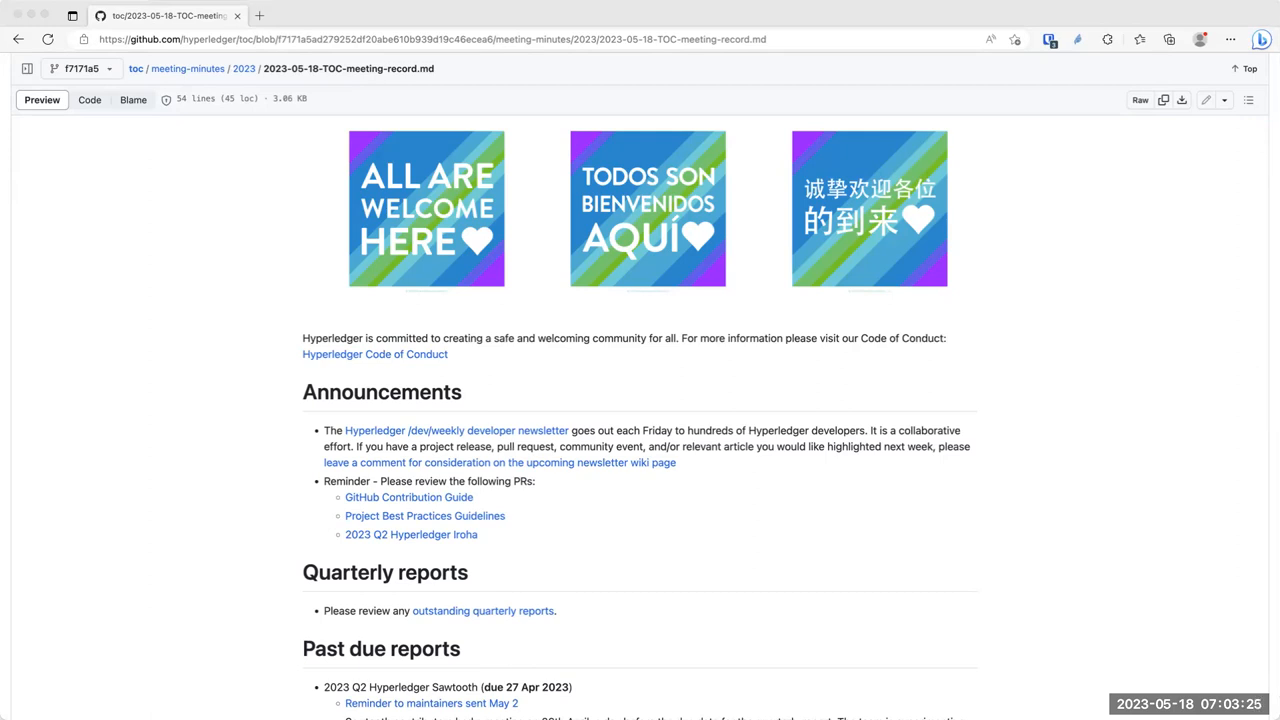
mouse_move(464, 102)
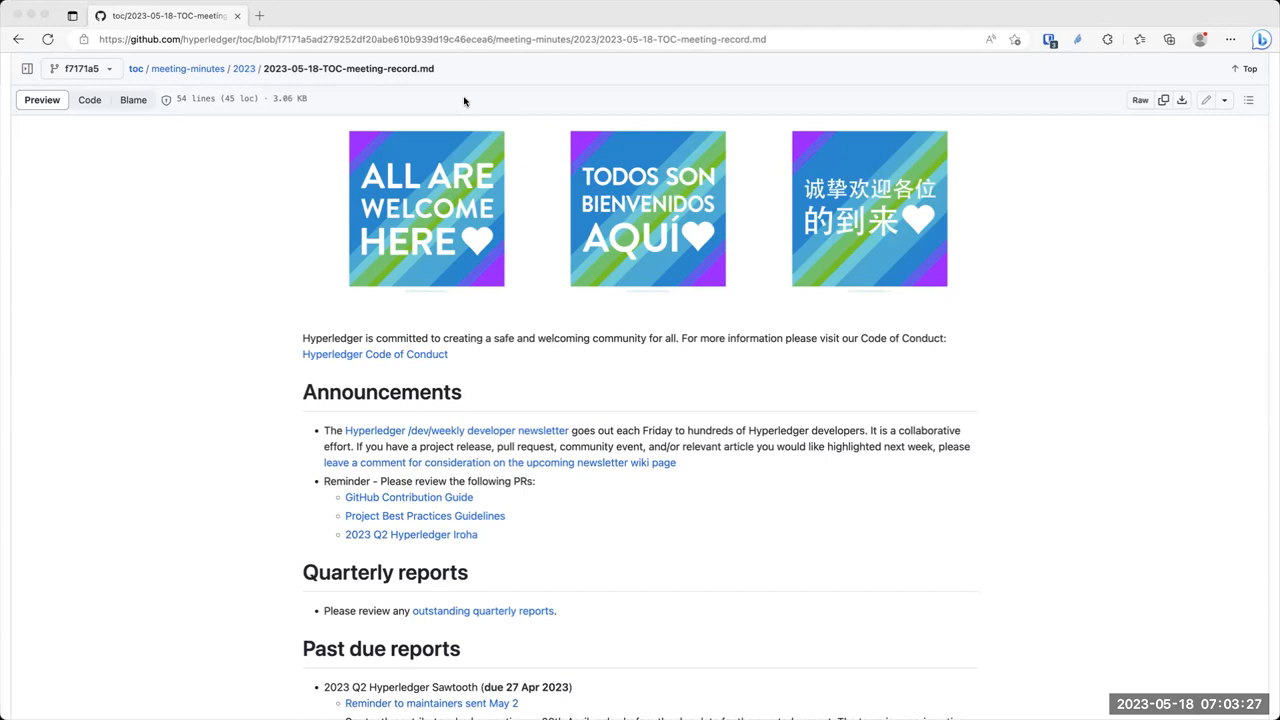
mouse_move(352, 68)
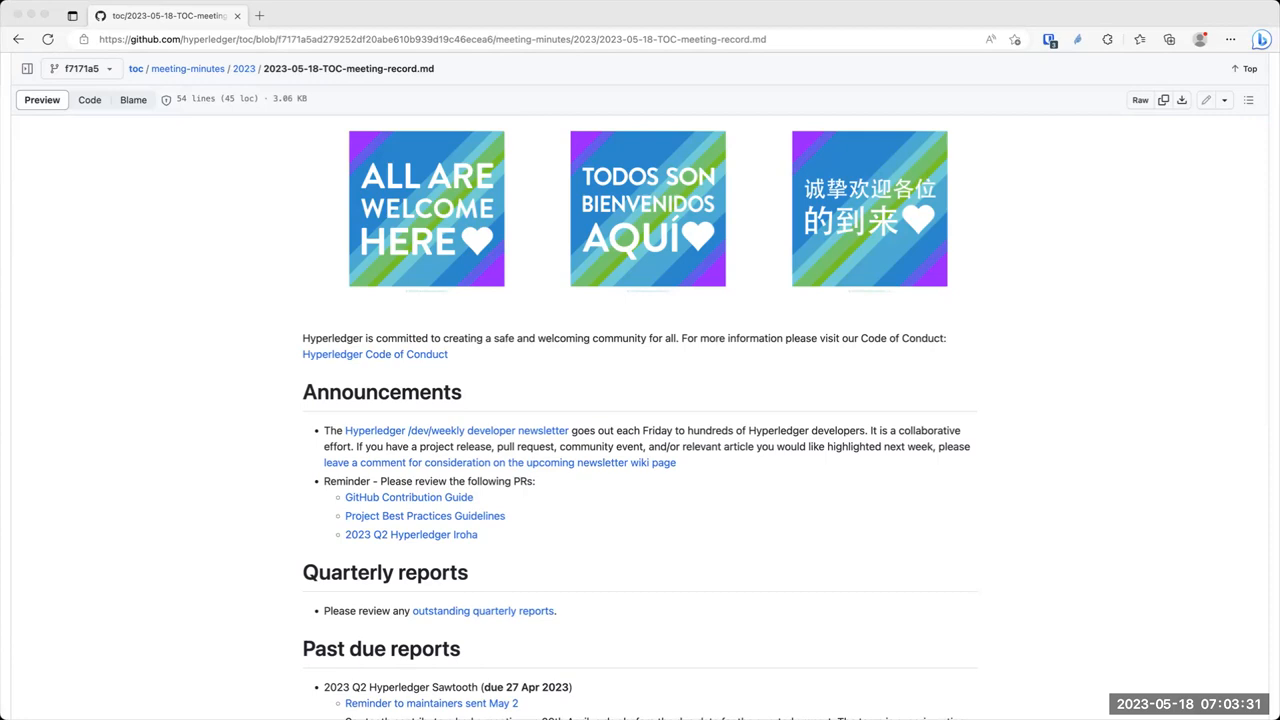
mouse_move(924, 144)
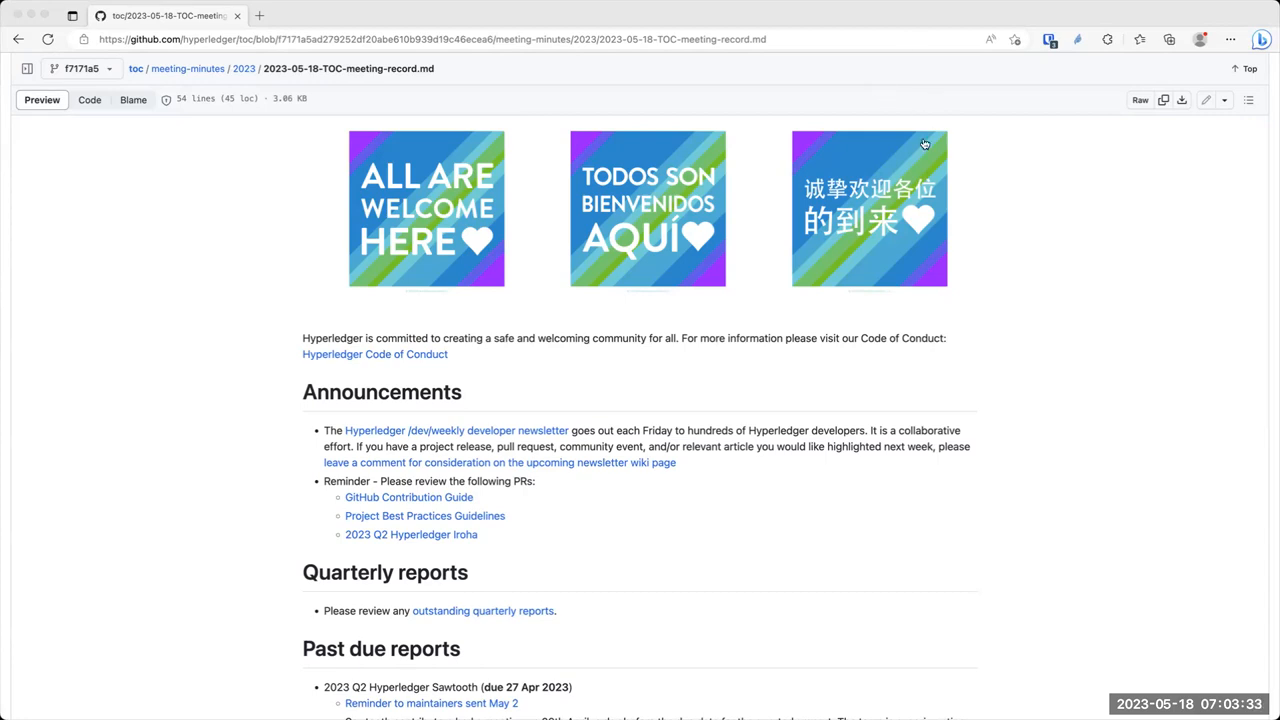
mouse_move(364, 444)
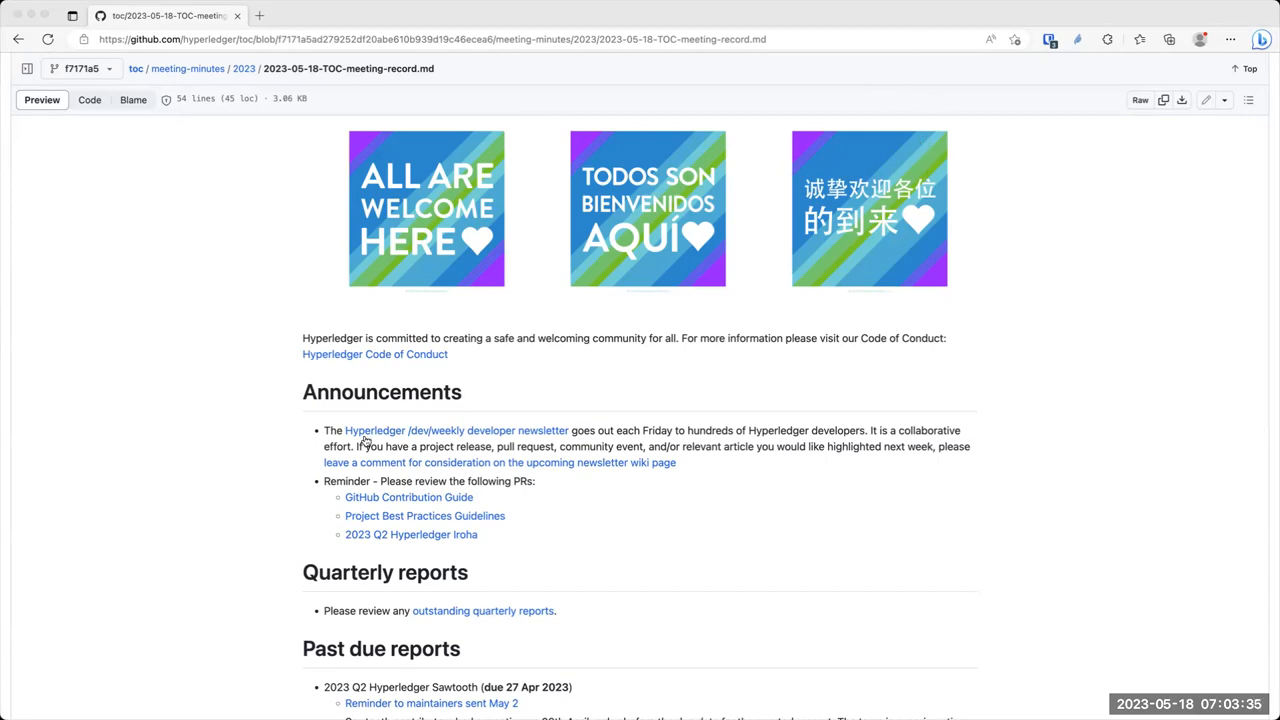
mouse_move(332, 516)
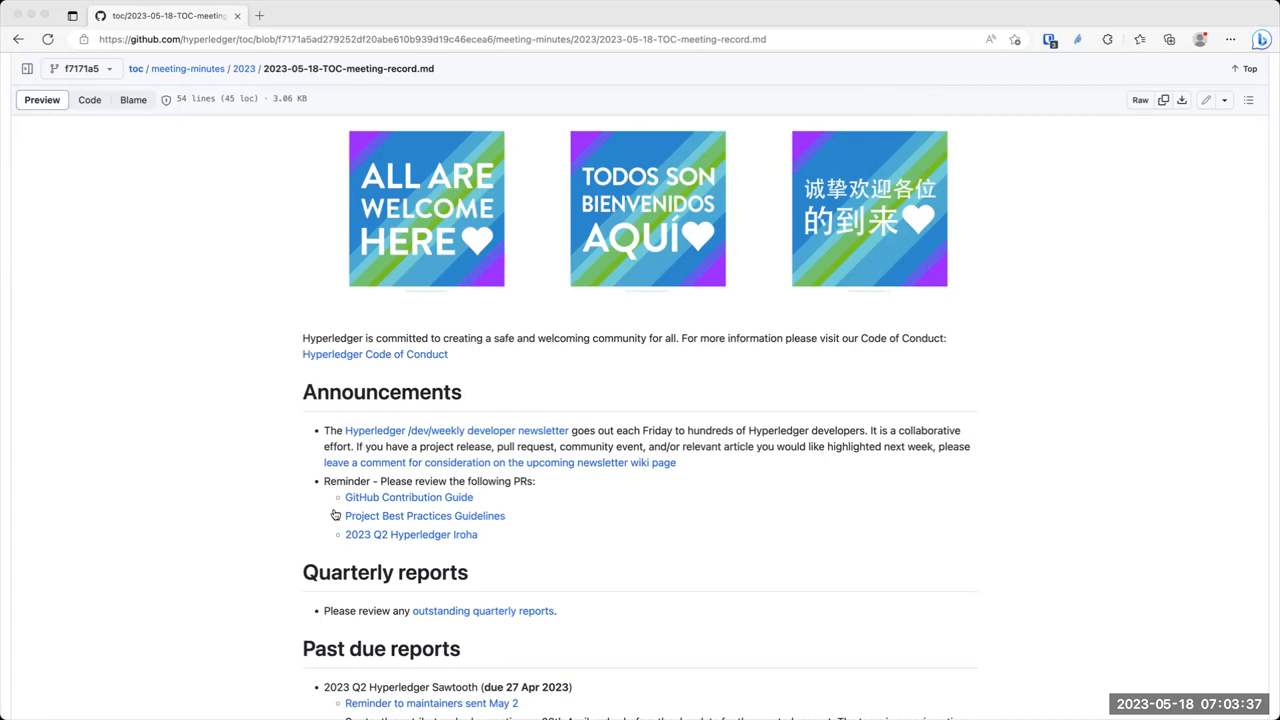
mouse_move(334, 548)
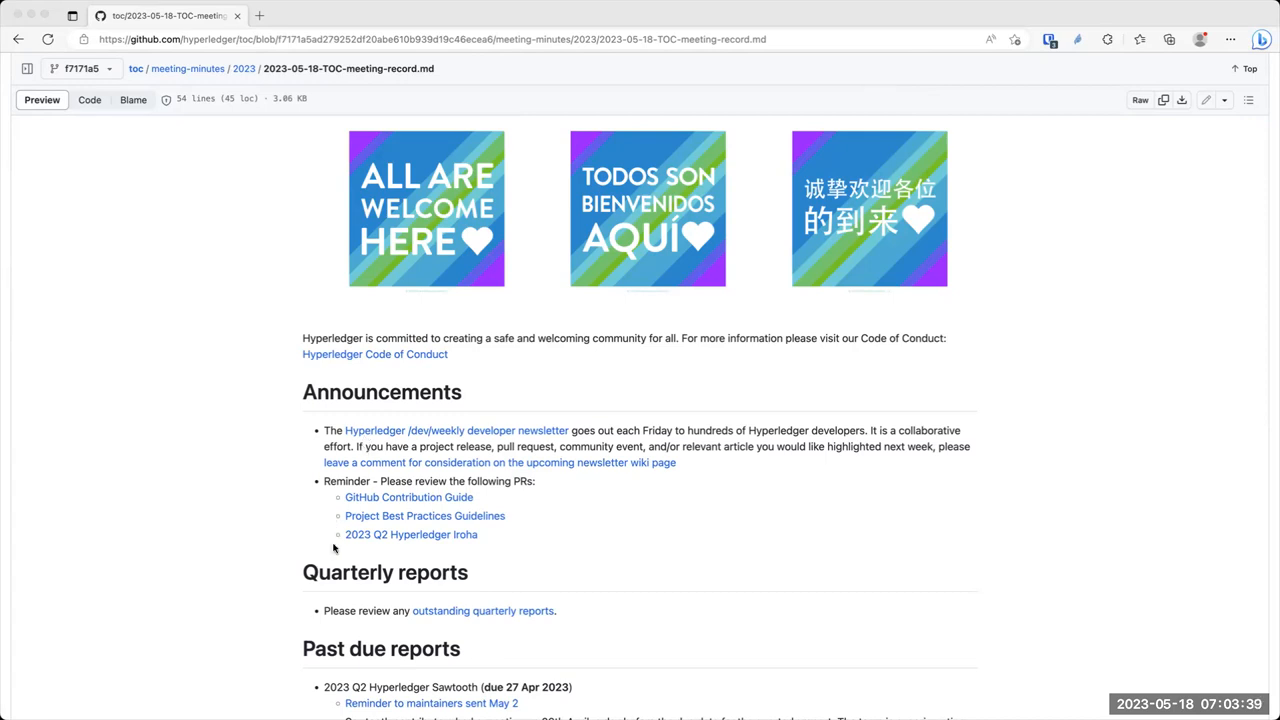
mouse_move(842, 308)
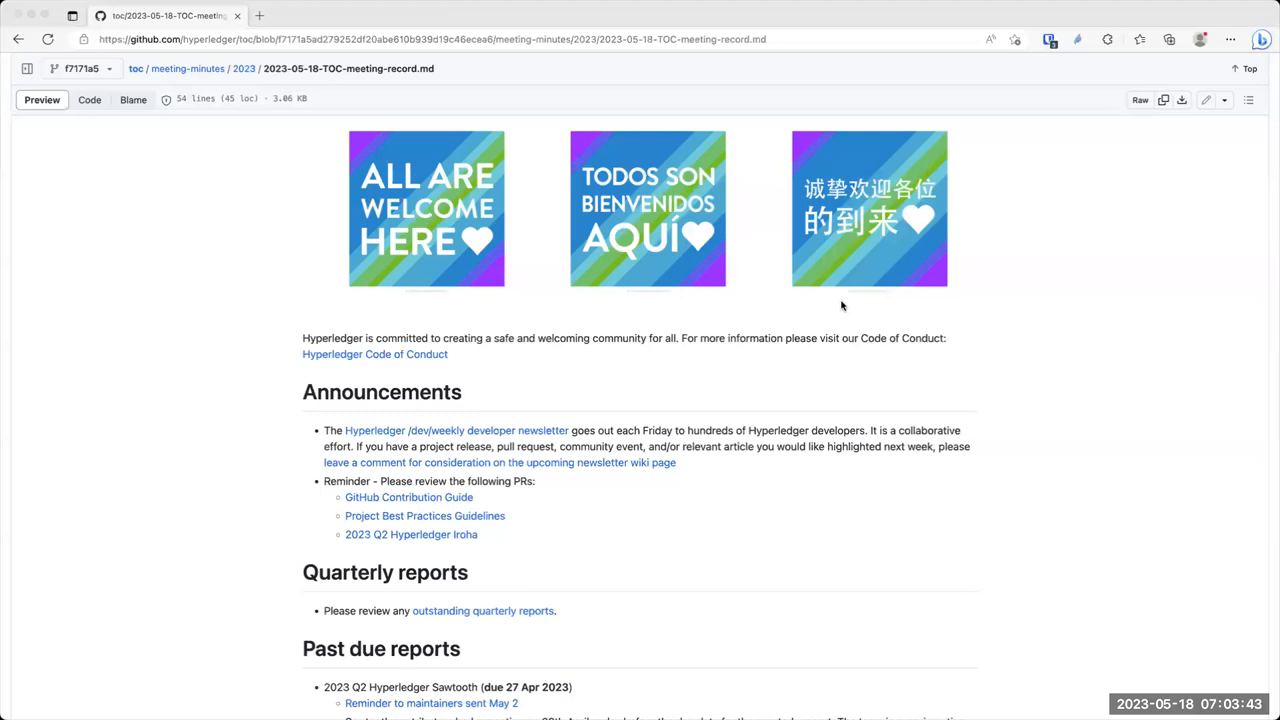
mouse_move(684, 336)
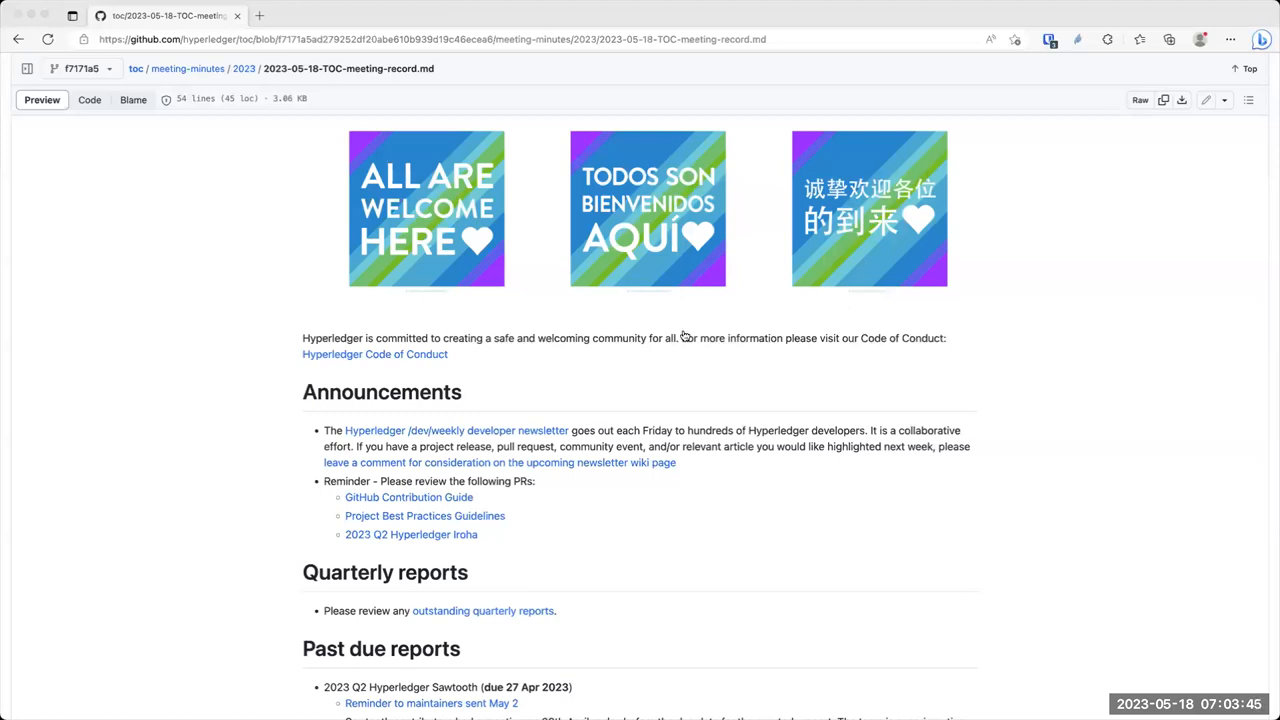
mouse_move(762, 276)
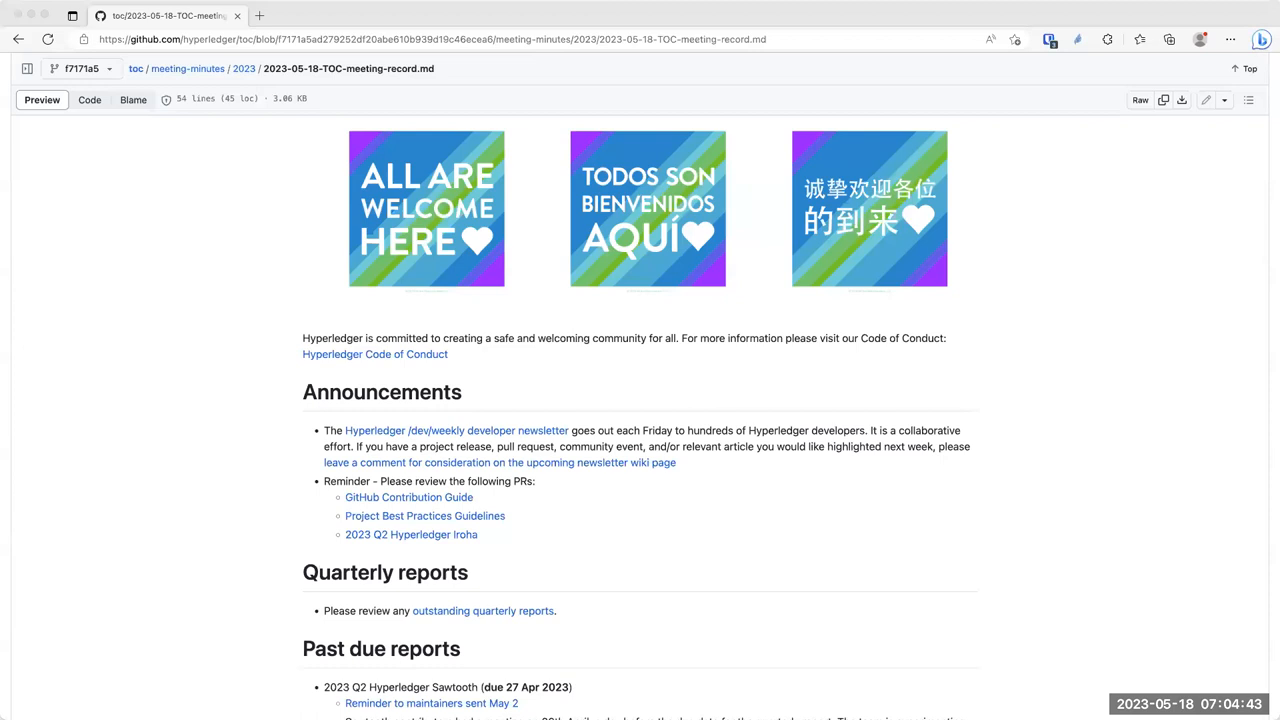
mouse_move(622, 176)
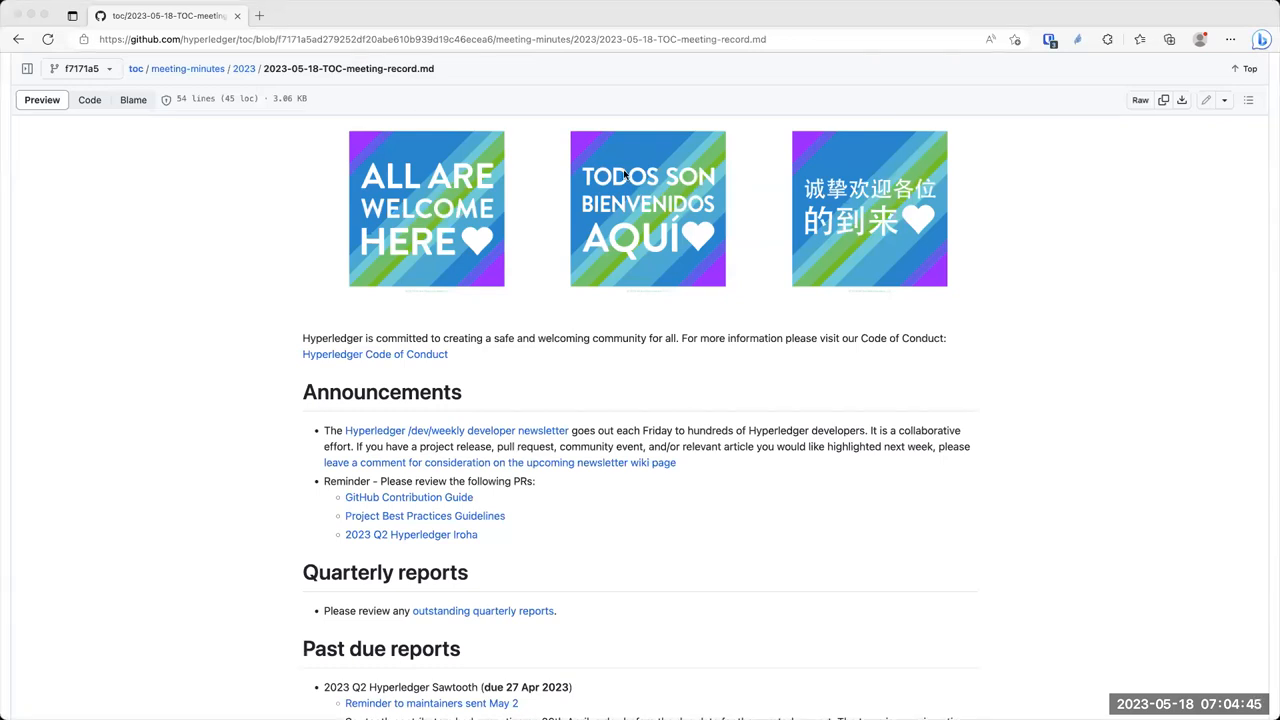
mouse_move(580, 30)
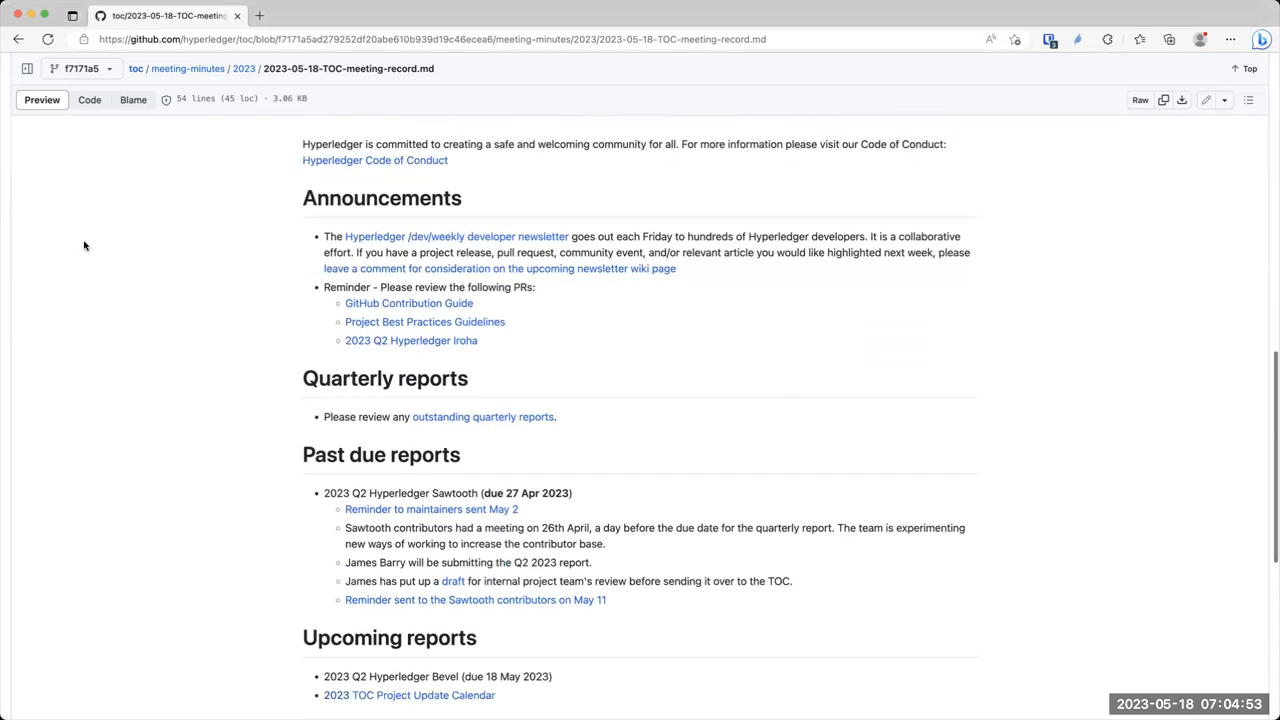
scroll(down, 3)
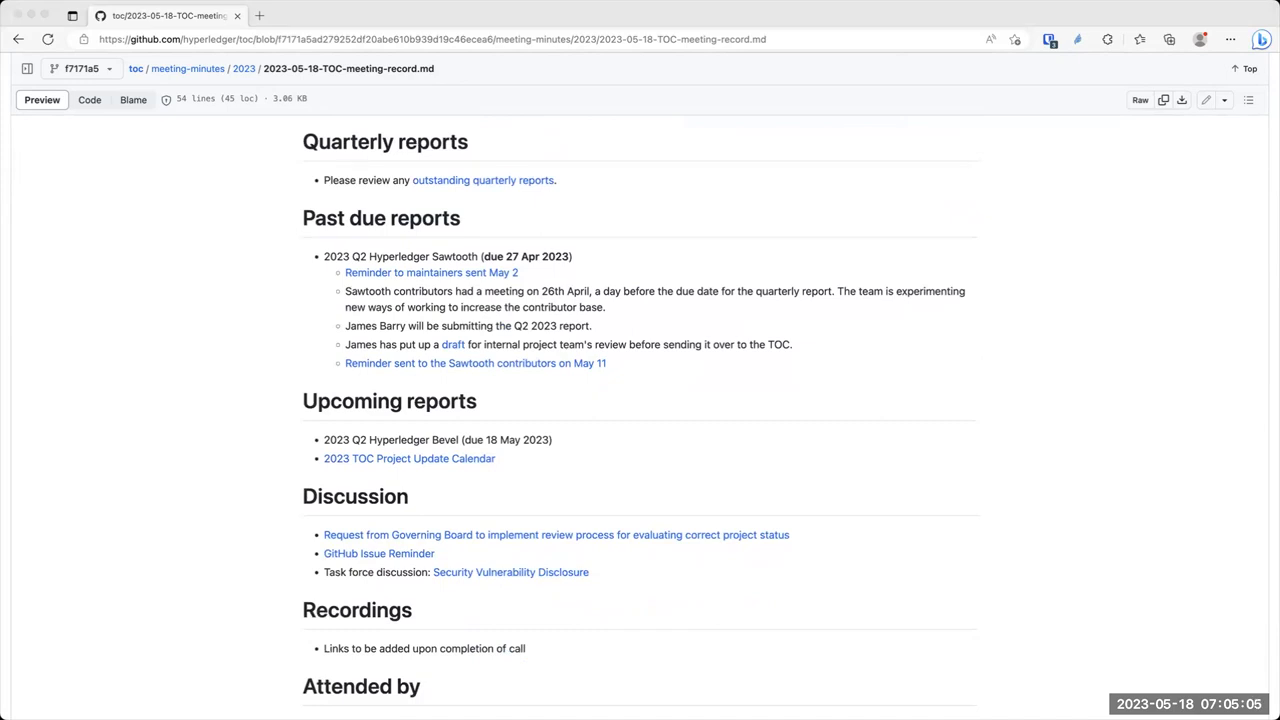
mouse_move(296, 356)
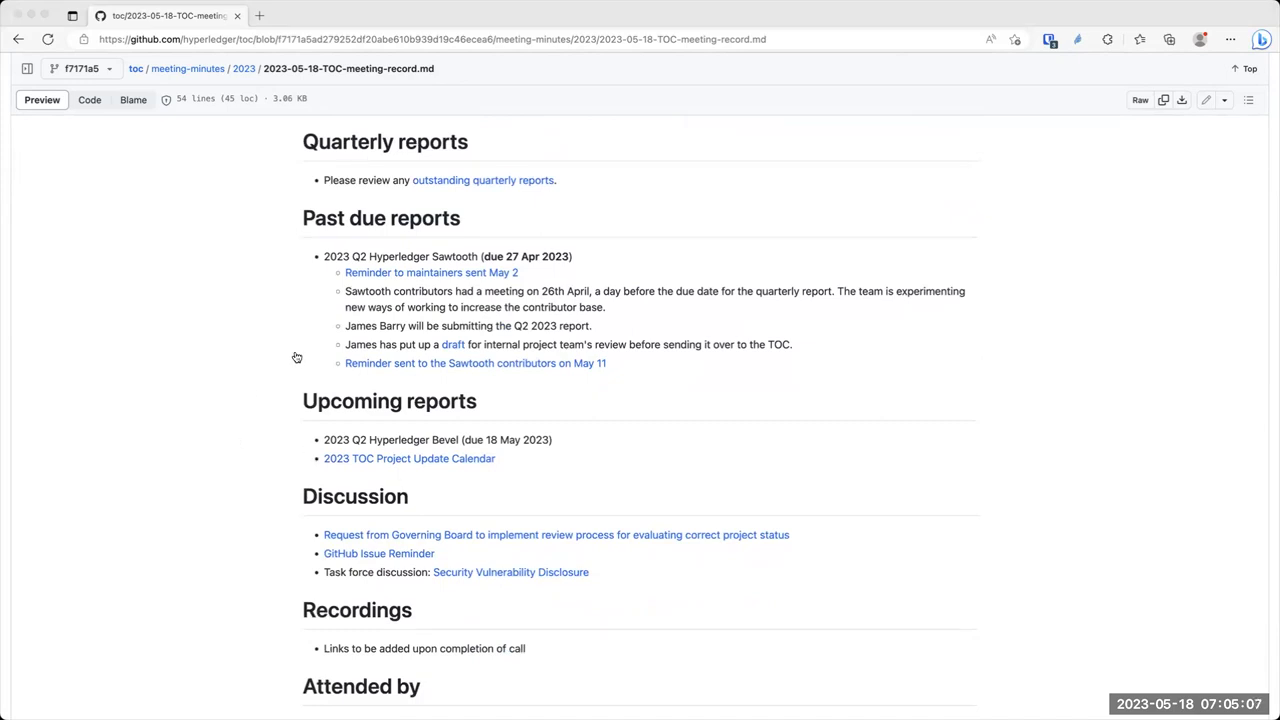
mouse_move(372, 404)
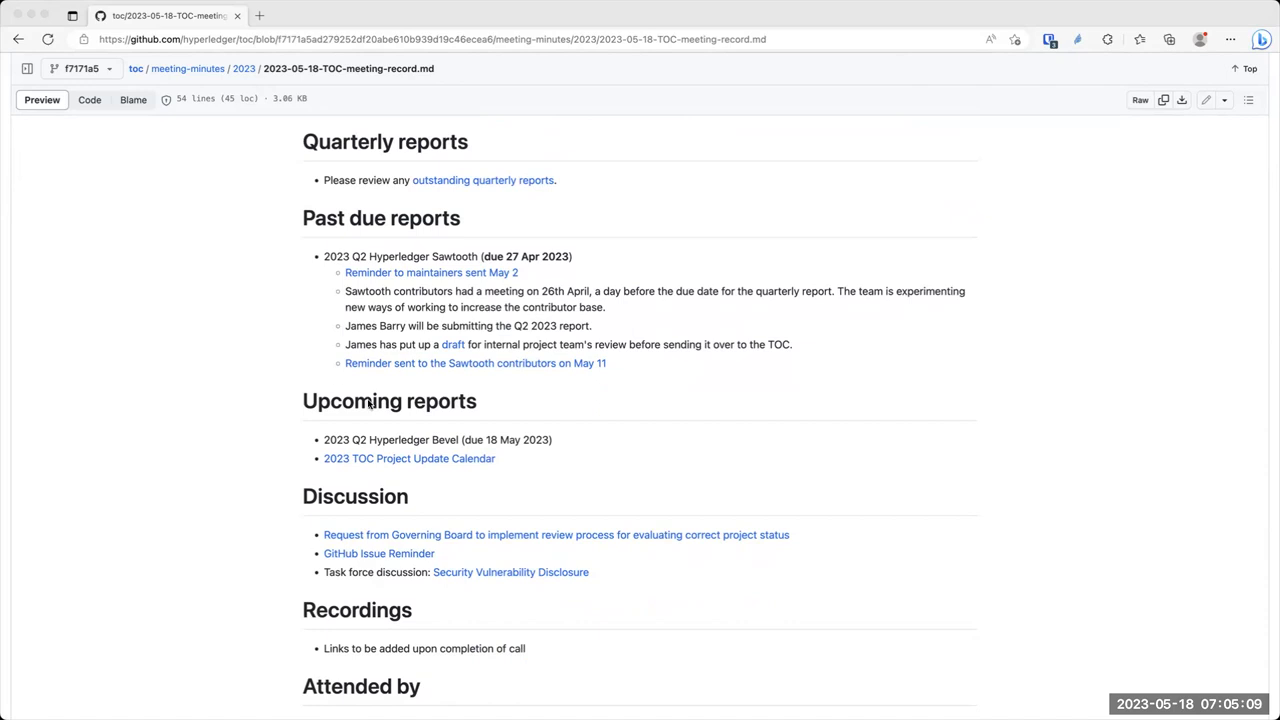
mouse_move(340, 180)
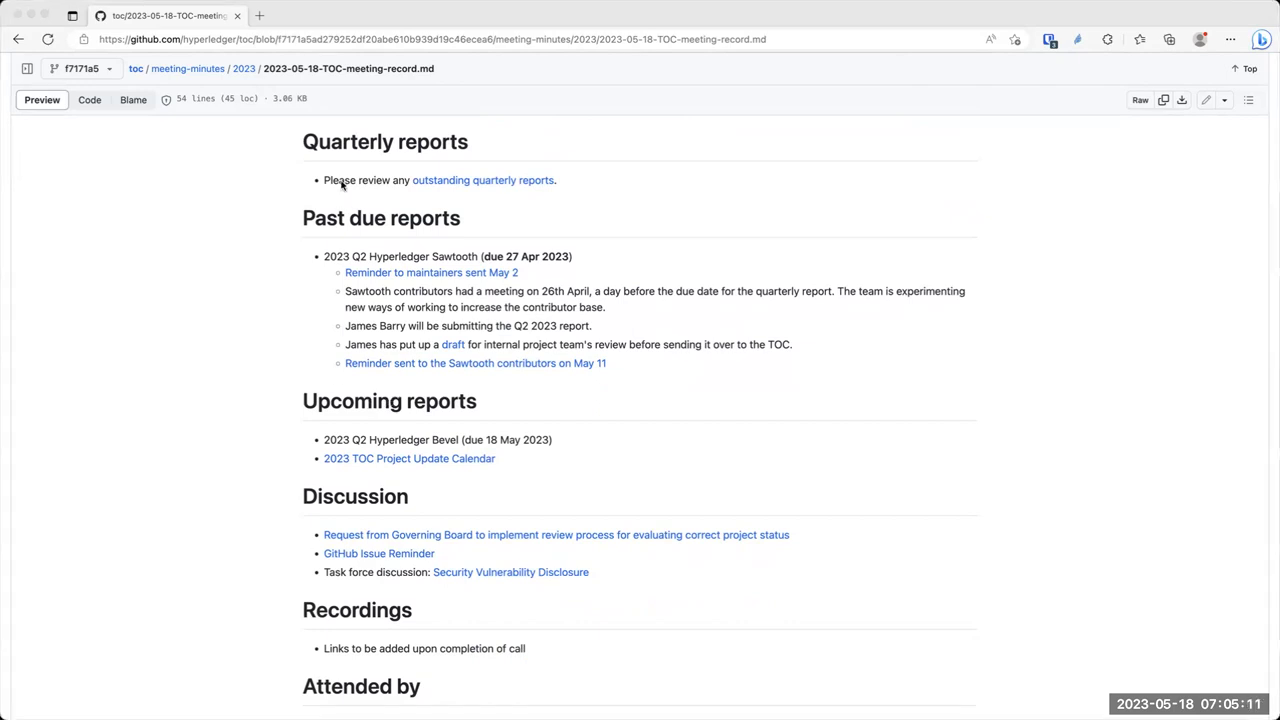
mouse_move(240, 280)
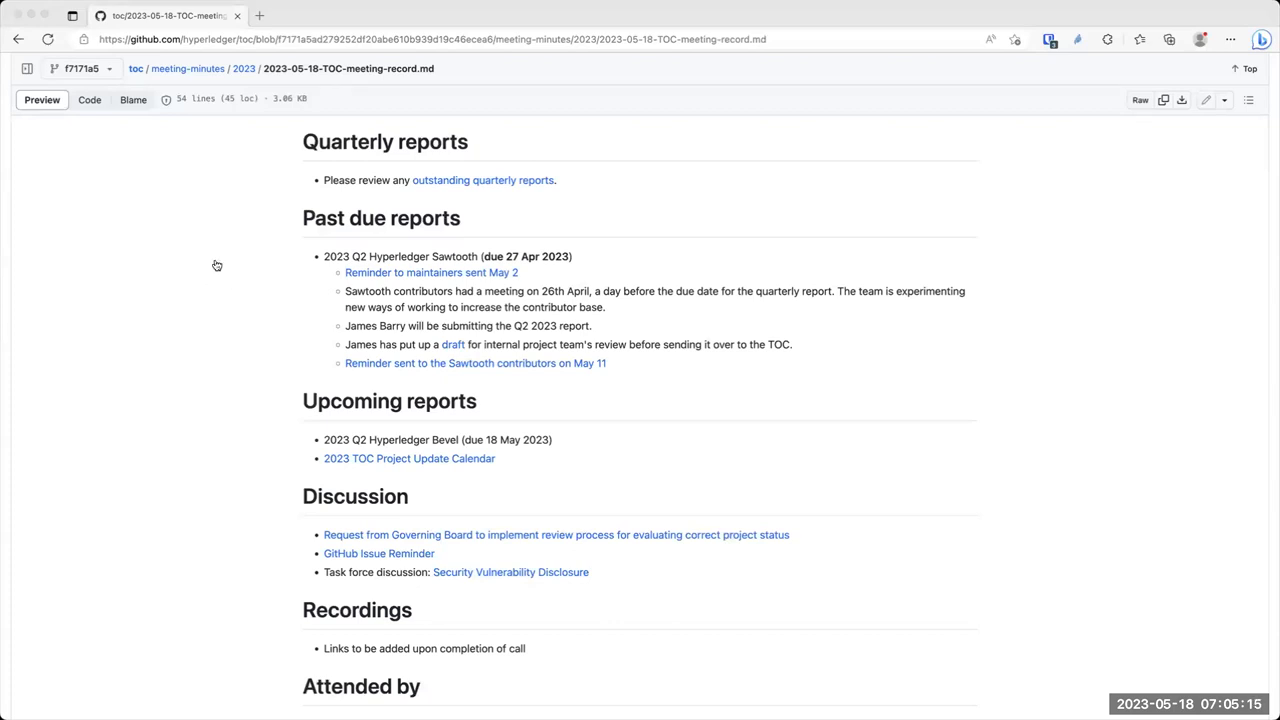
mouse_move(396, 392)
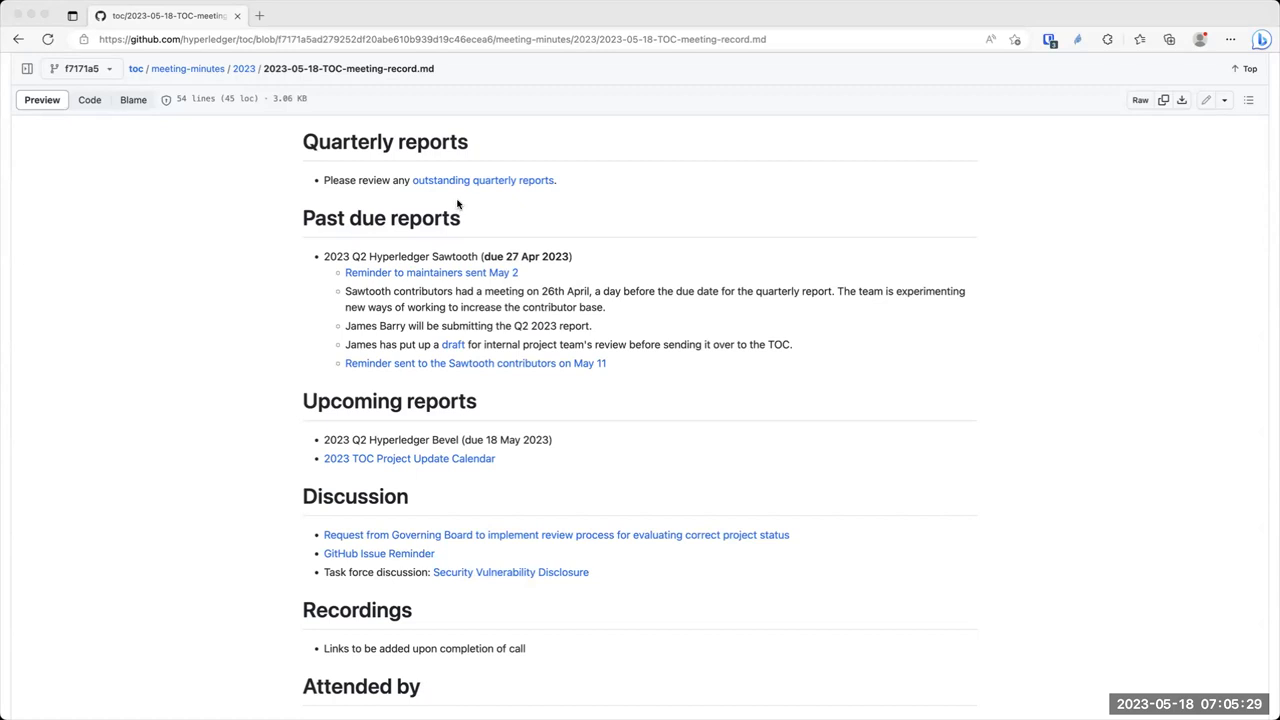
mouse_move(856, 52)
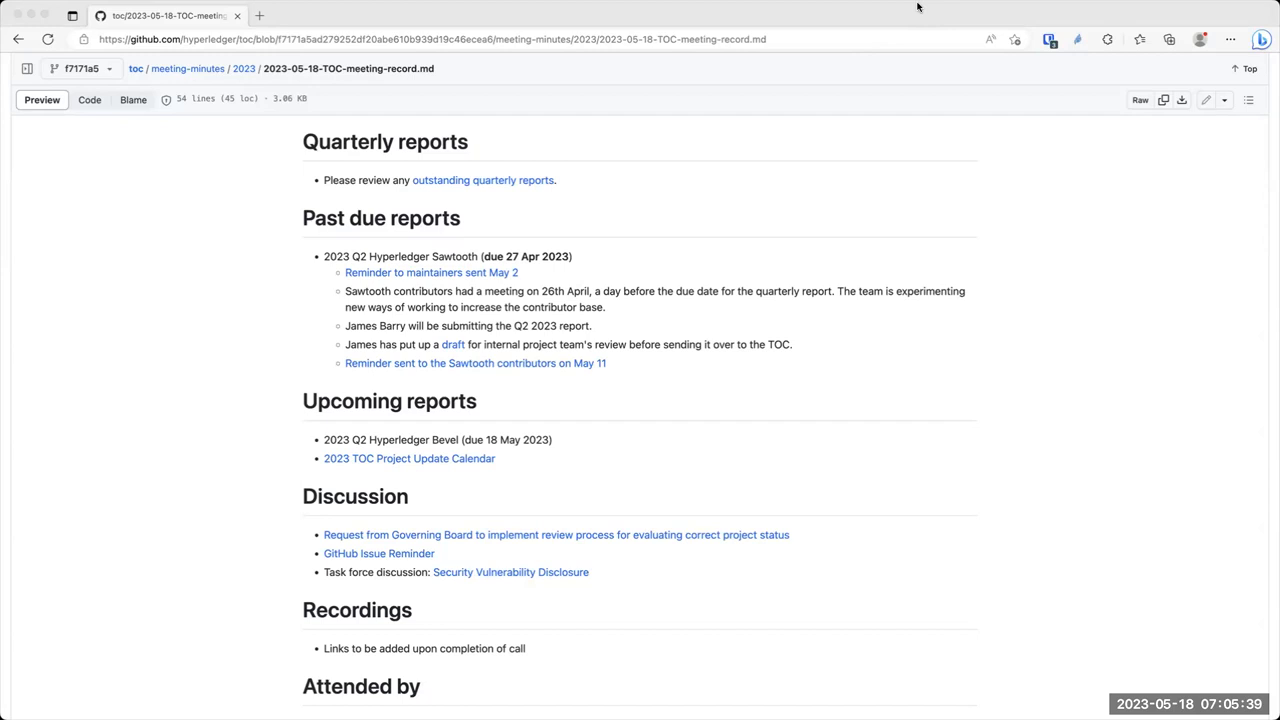
mouse_move(924, 144)
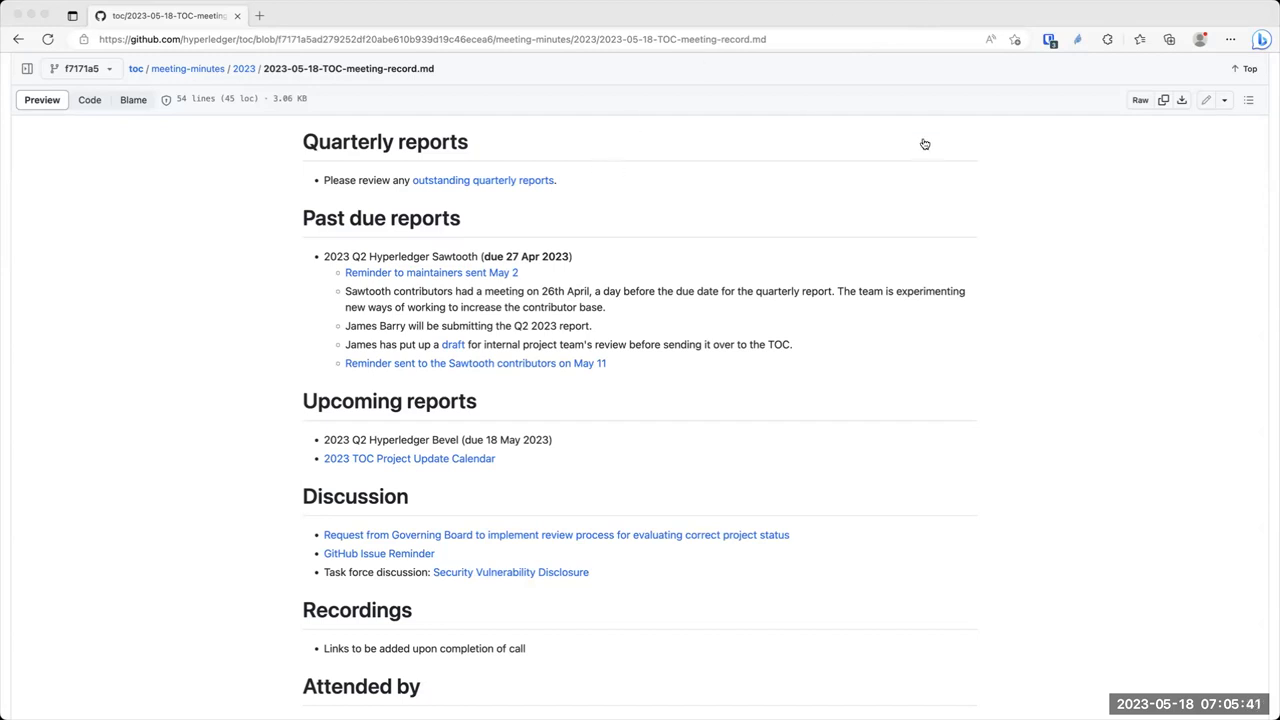
mouse_move(324, 414)
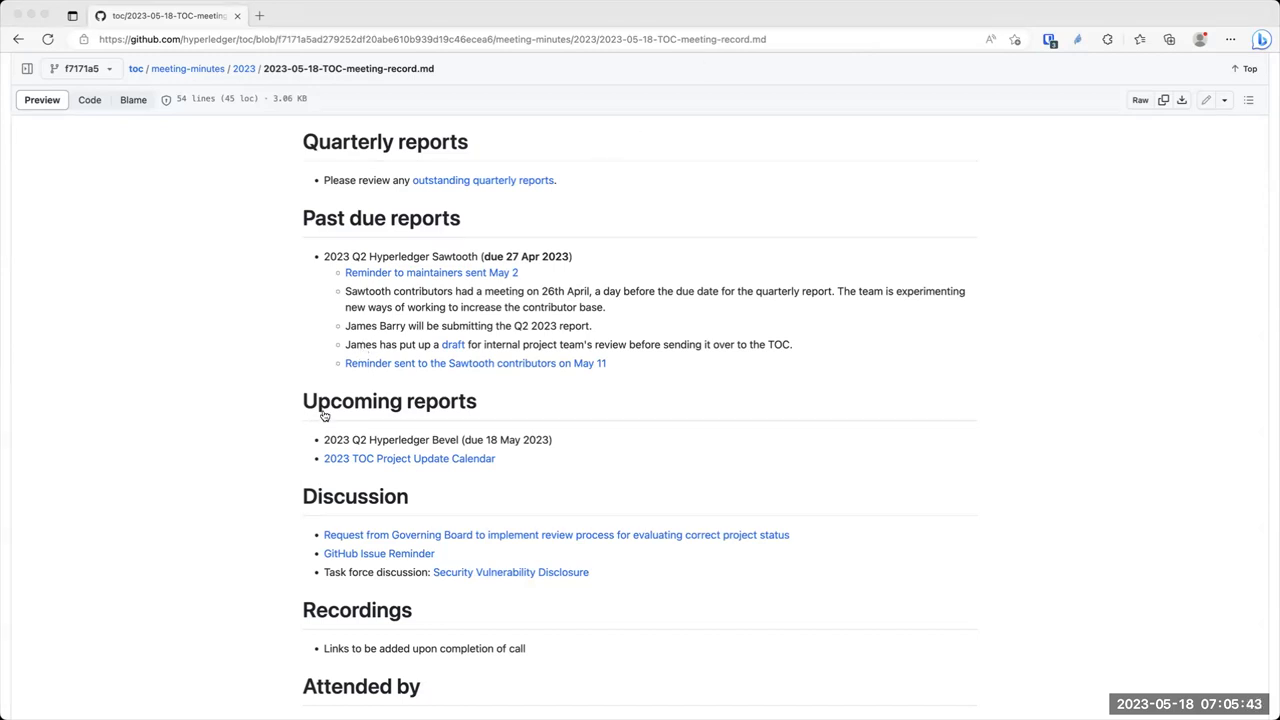
mouse_move(330, 454)
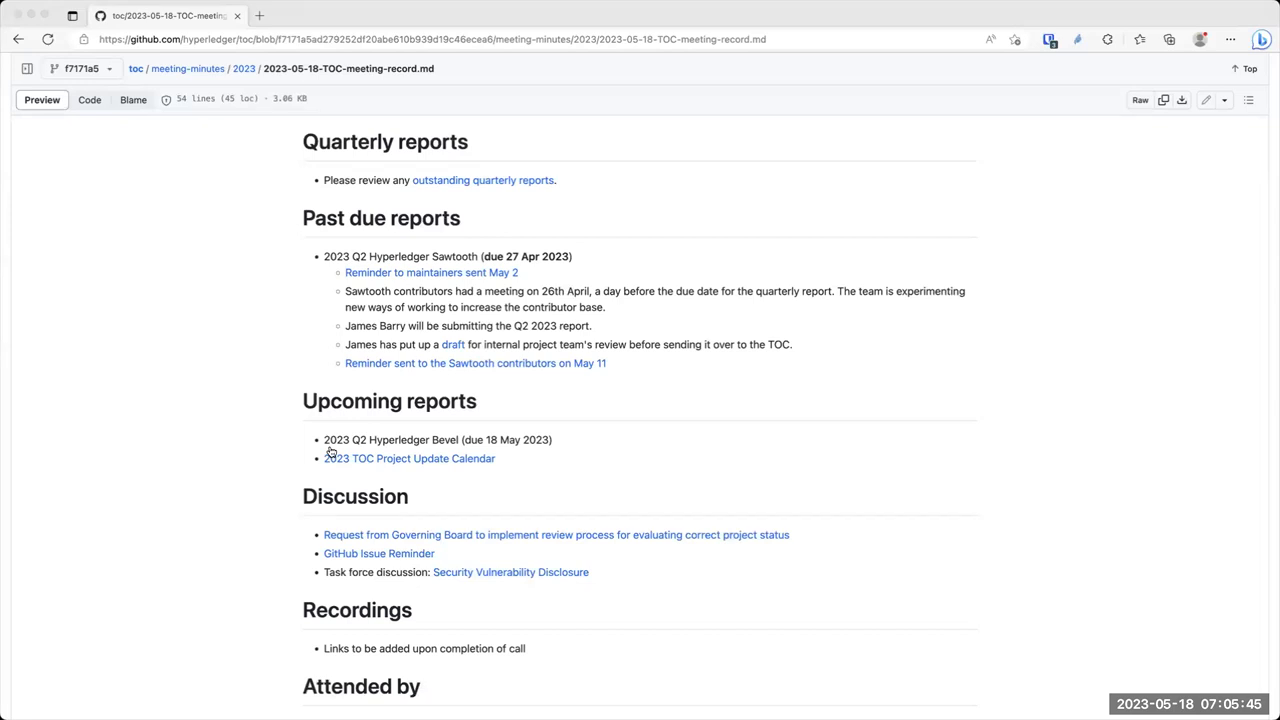
mouse_move(572, 388)
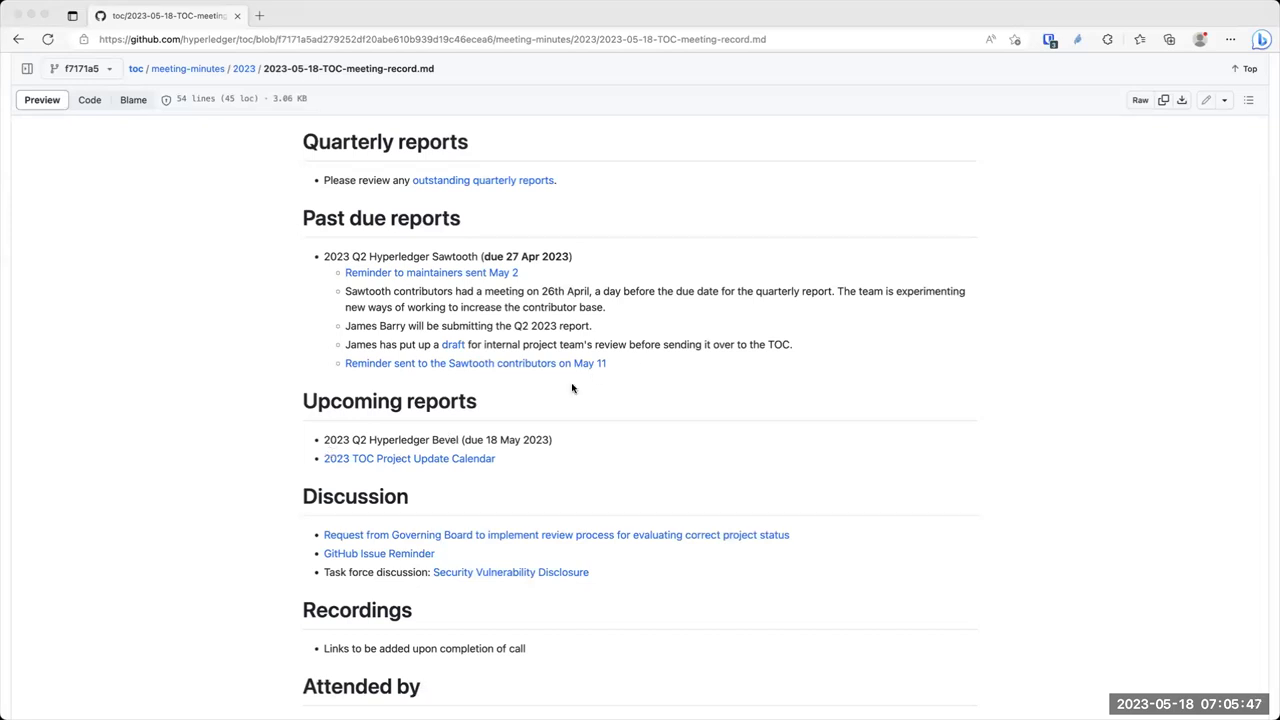
mouse_move(560, 364)
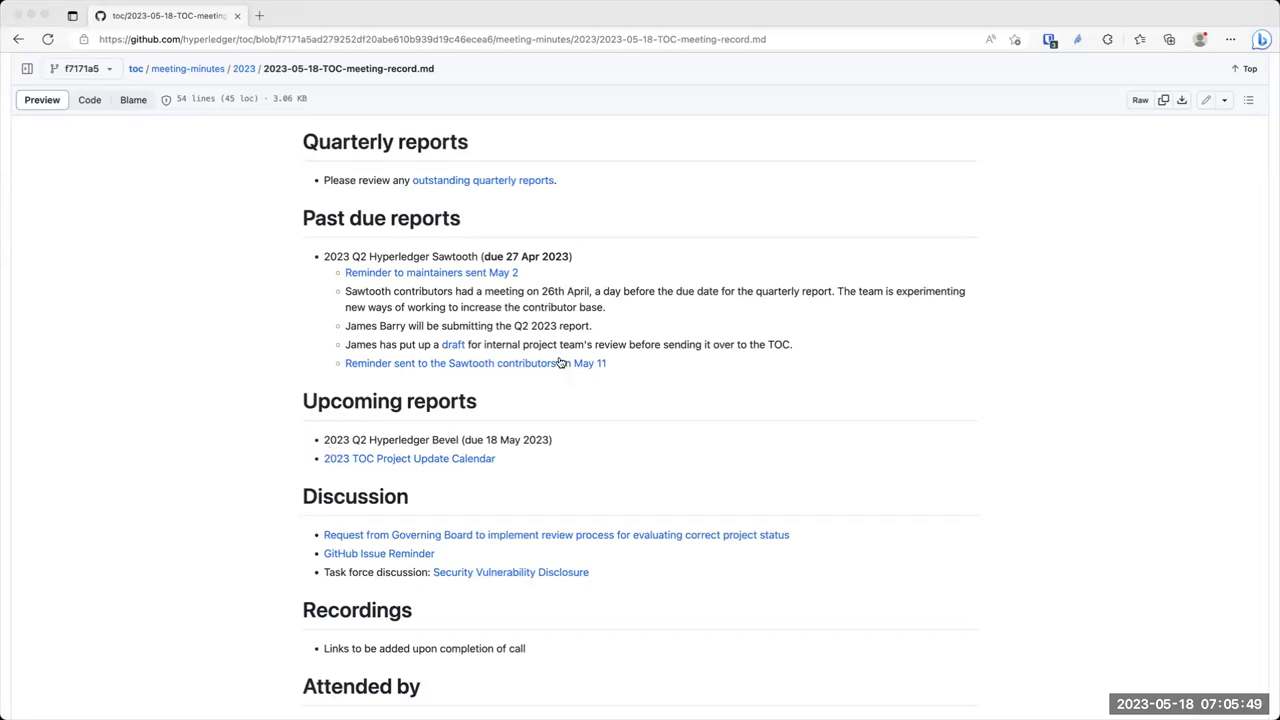
mouse_move(1104, 356)
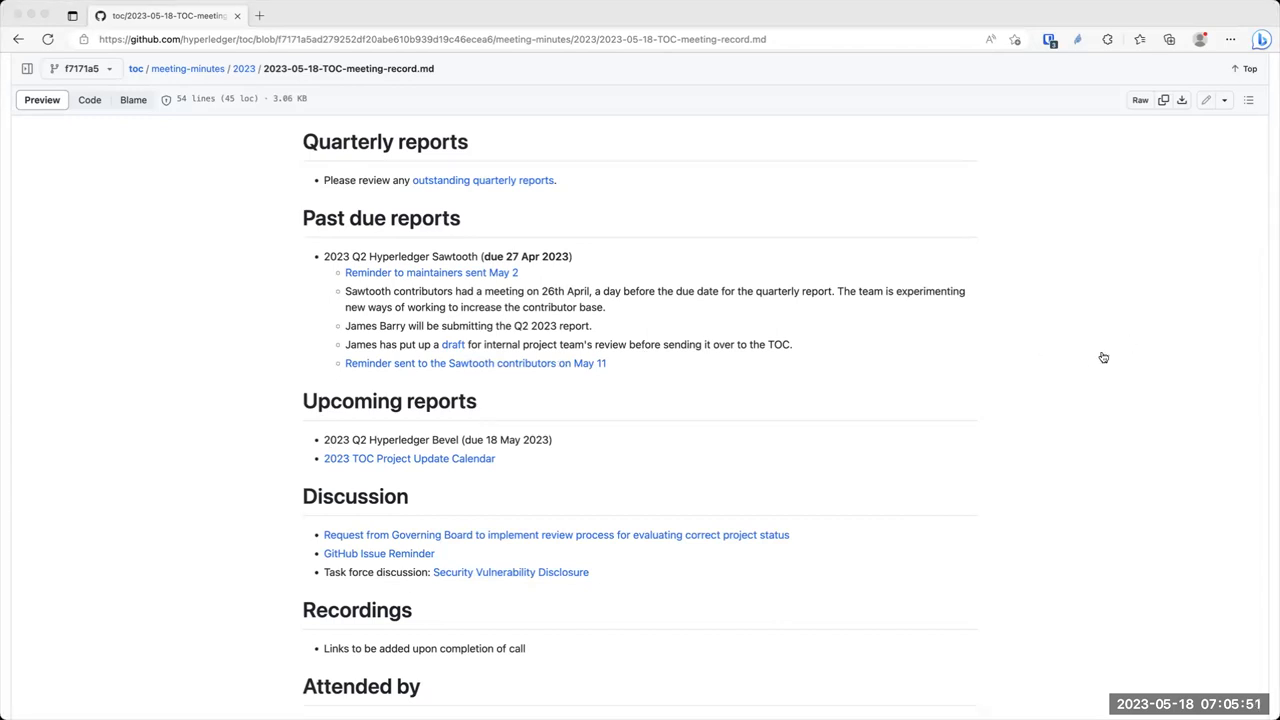
mouse_move(722, 424)
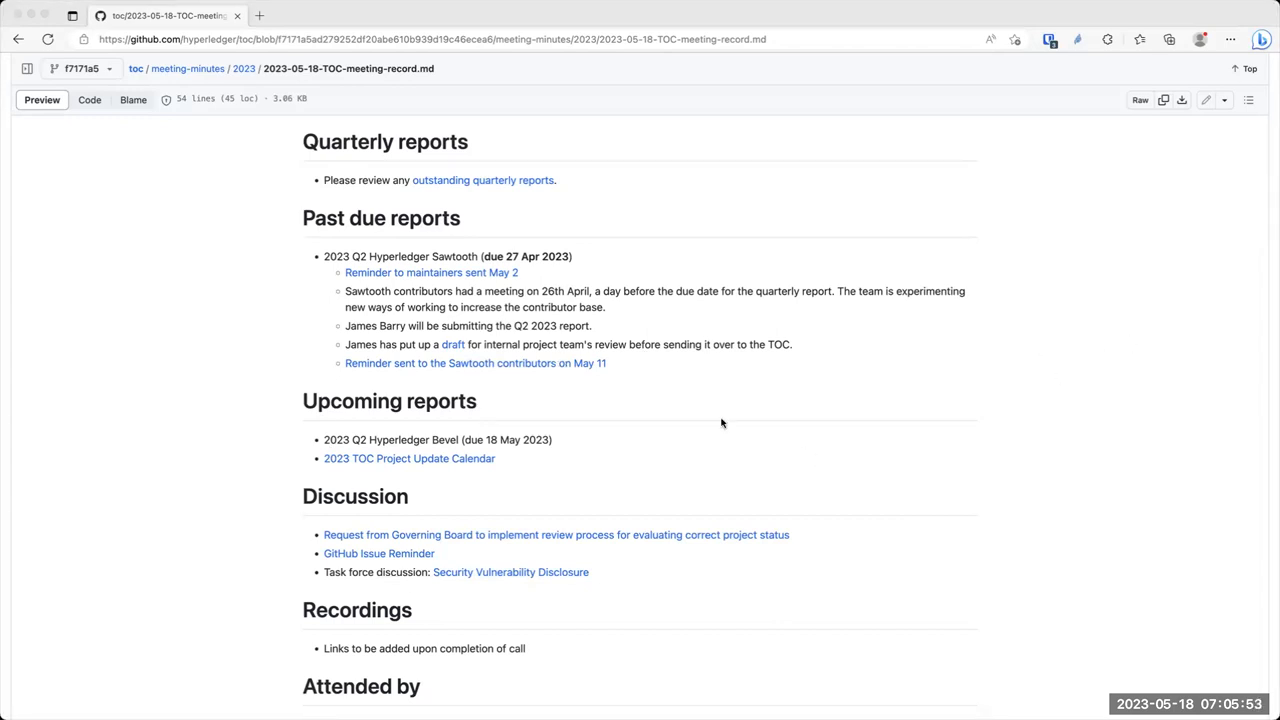
mouse_move(564, 358)
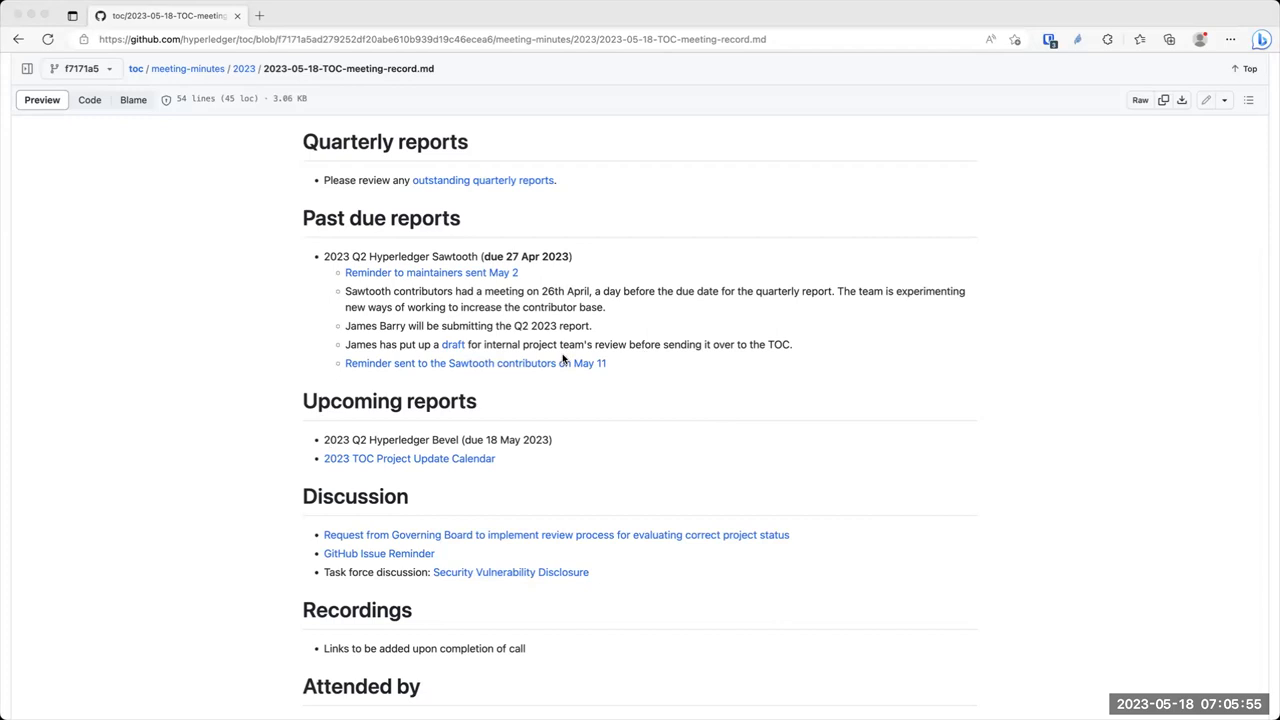
mouse_move(716, 252)
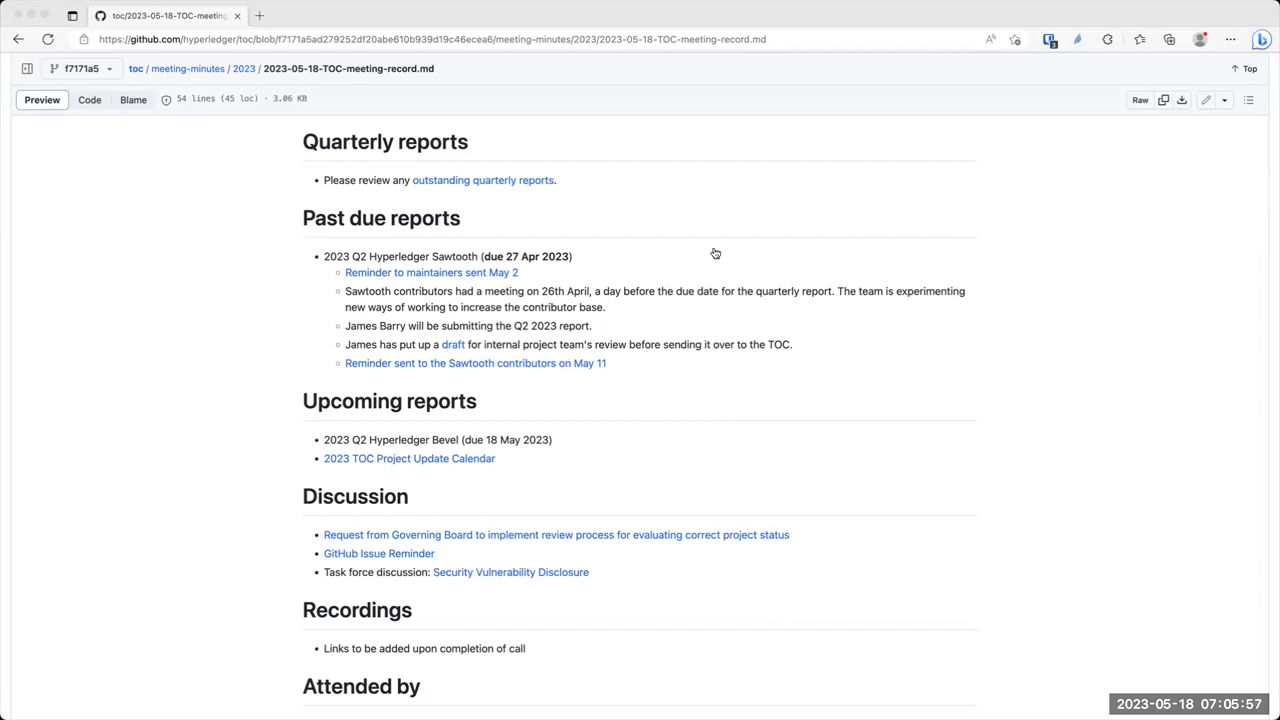
mouse_move(718, 384)
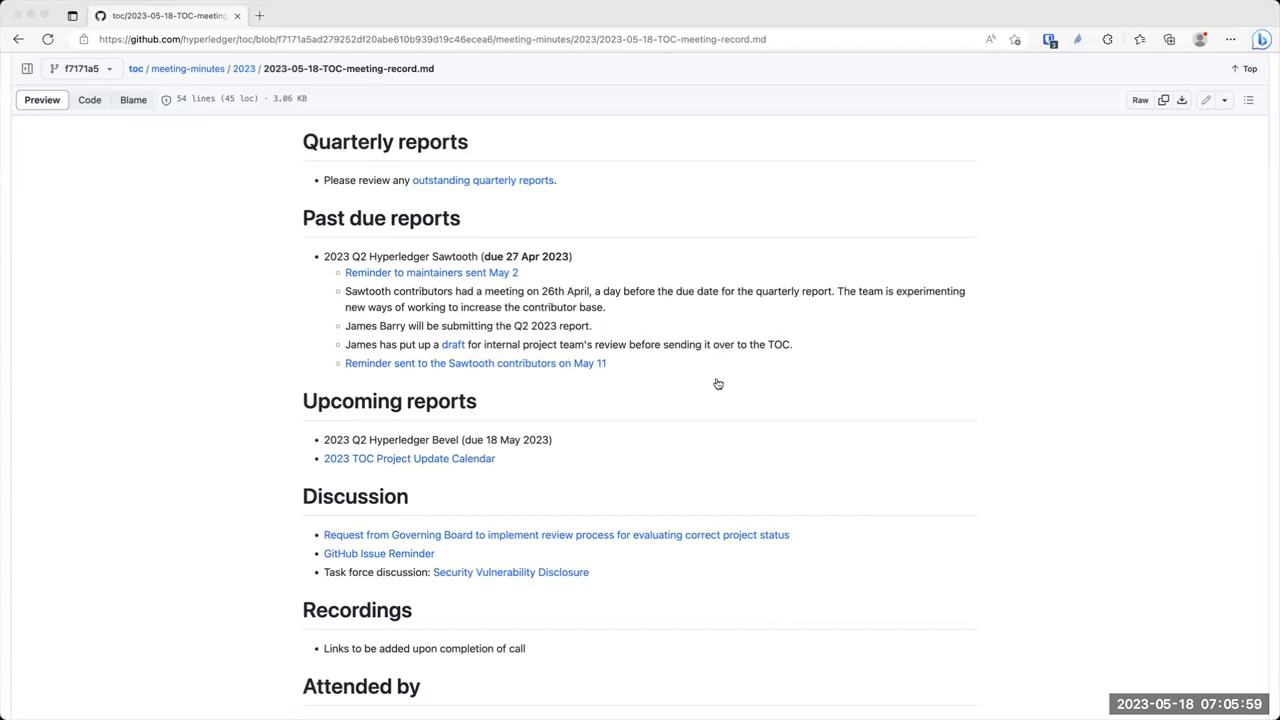
mouse_move(752, 268)
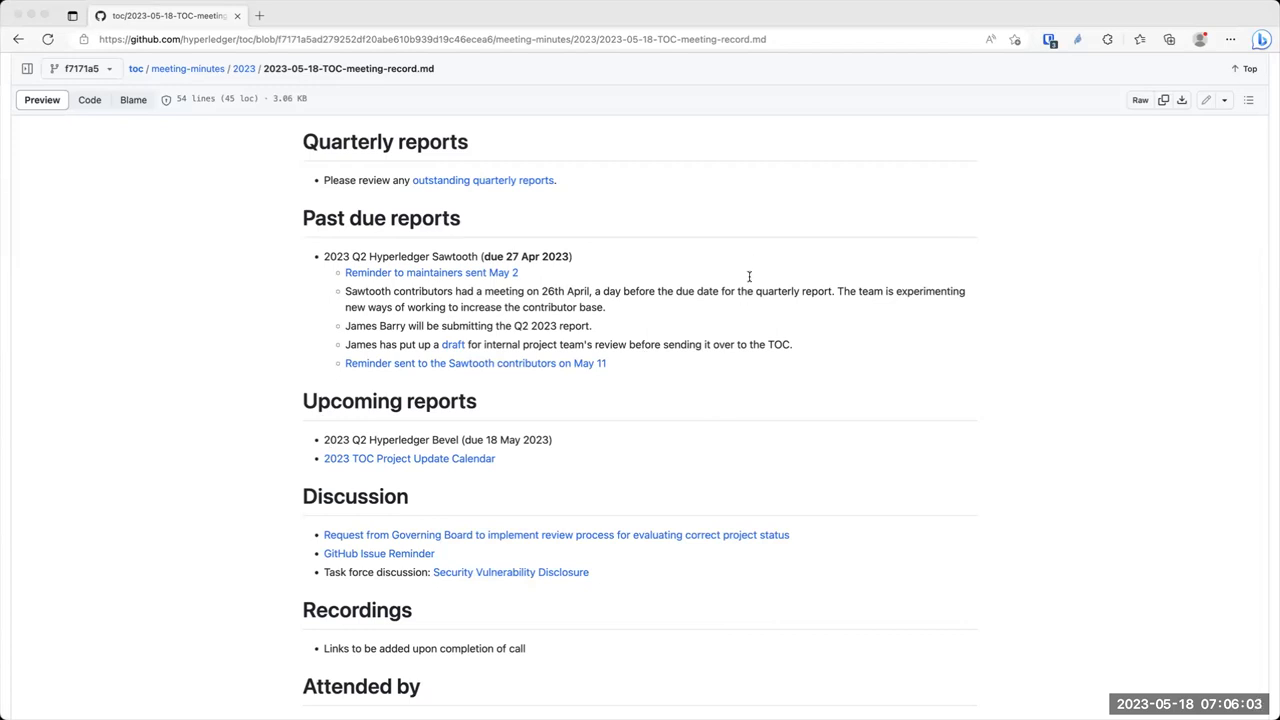
mouse_move(740, 524)
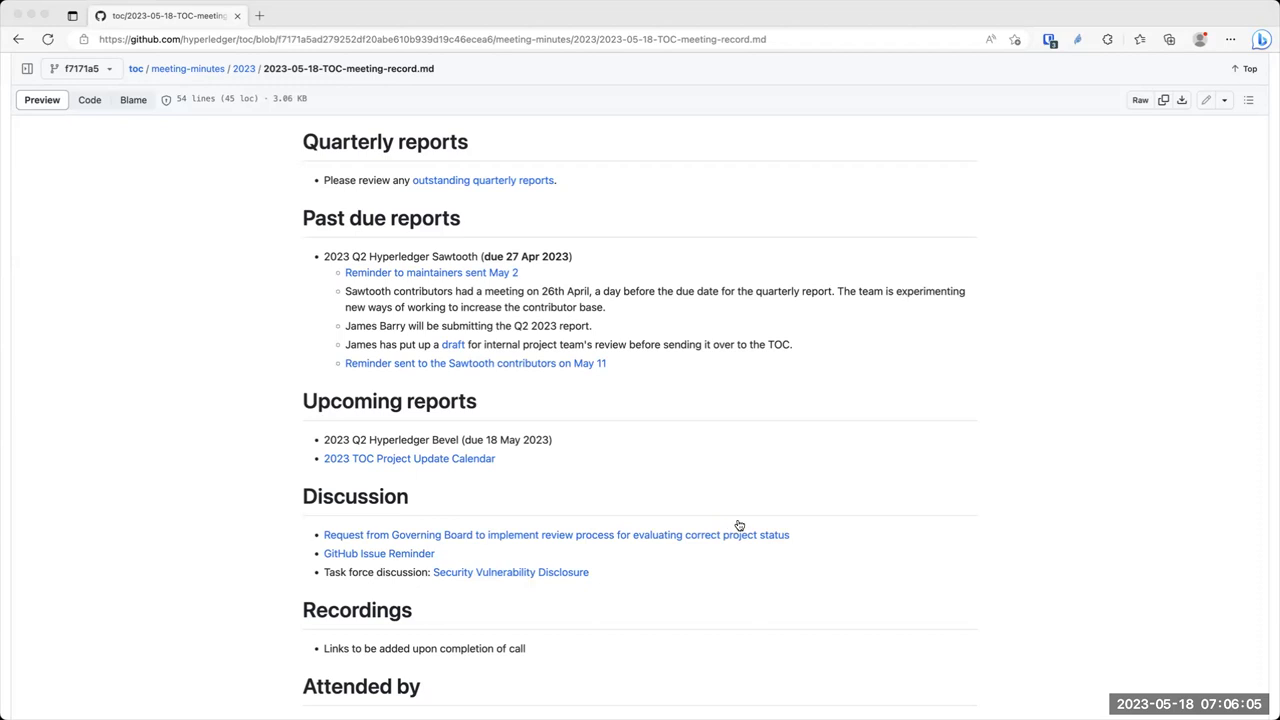
mouse_move(964, 440)
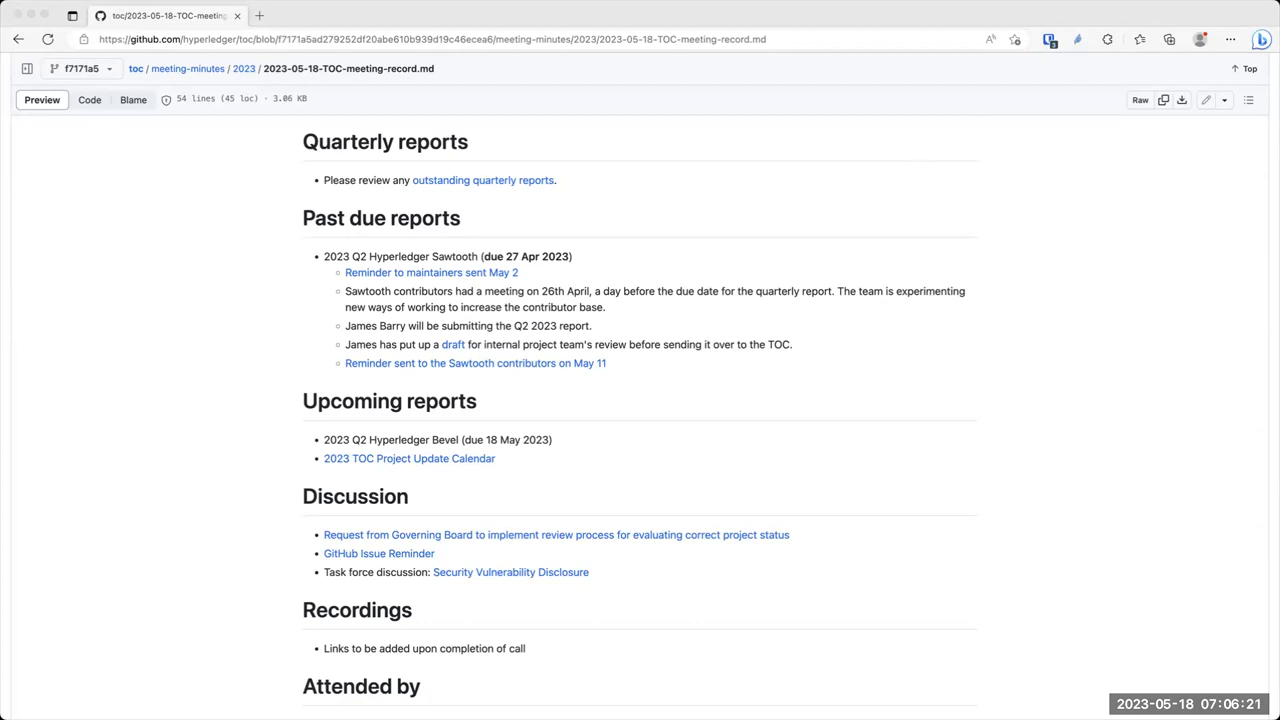
mouse_move(1168, 162)
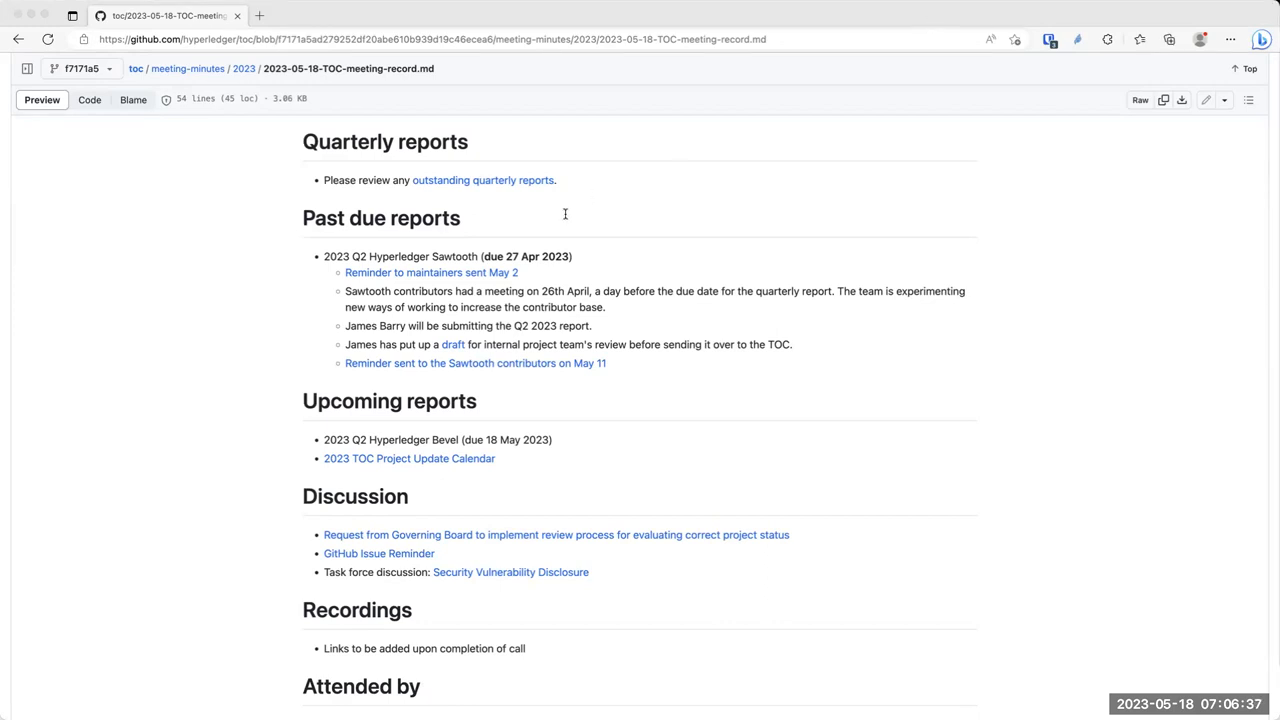
mouse_move(516, 364)
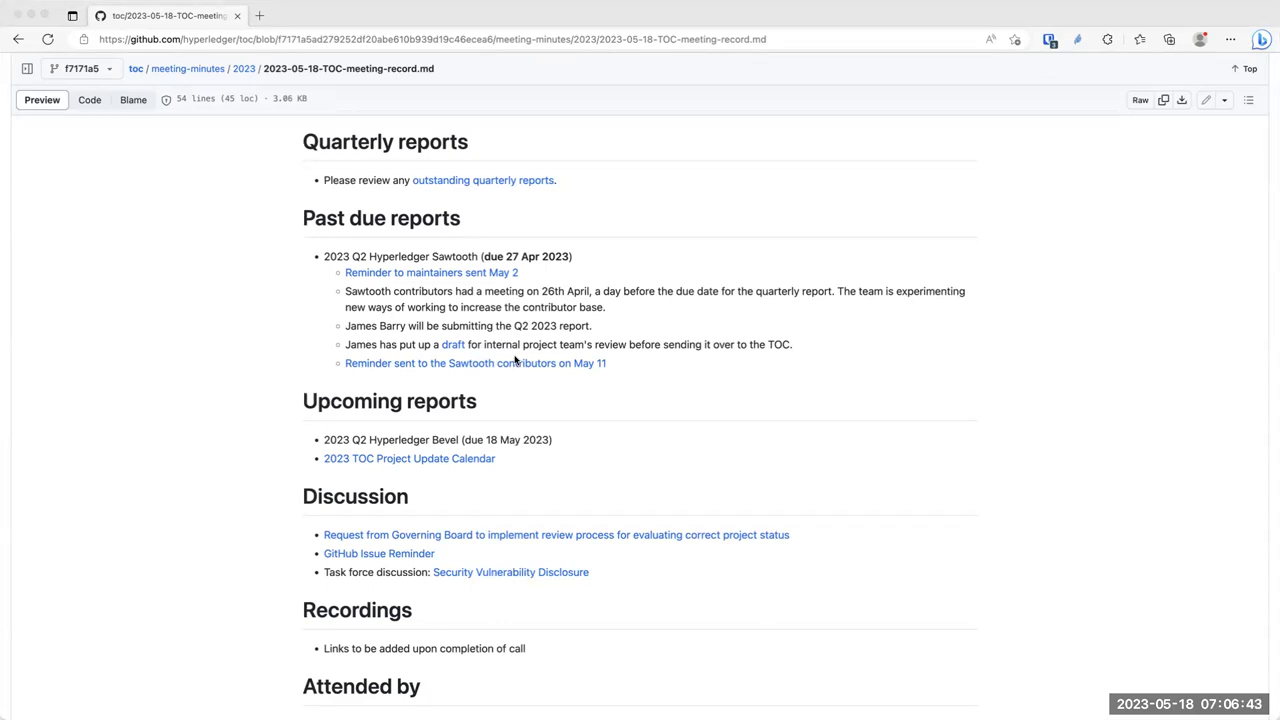
mouse_move(552, 356)
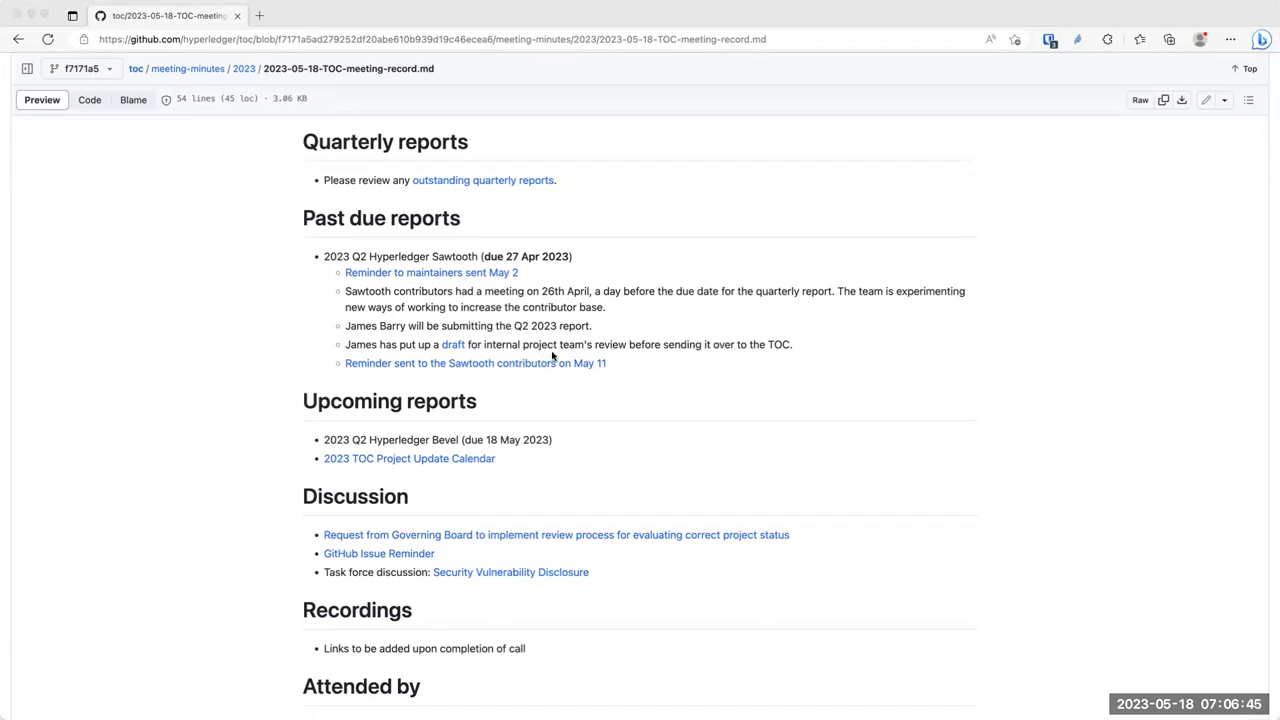
mouse_move(710, 30)
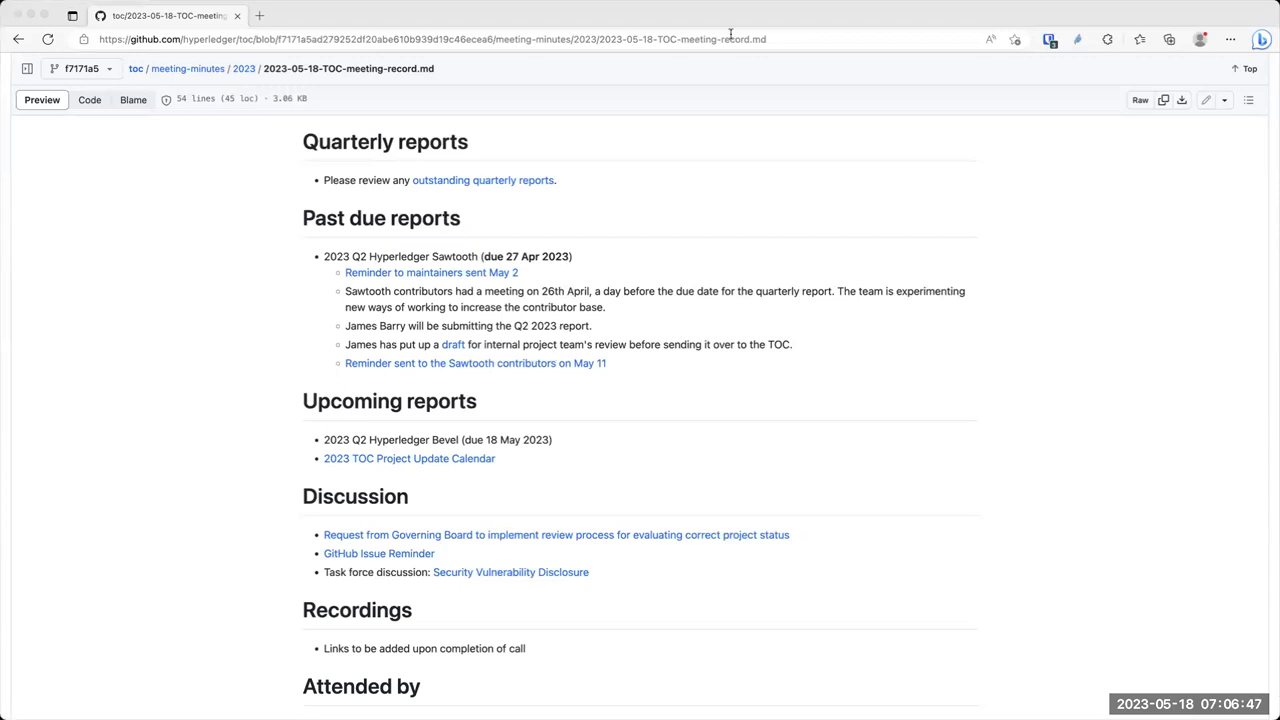
mouse_move(500, 188)
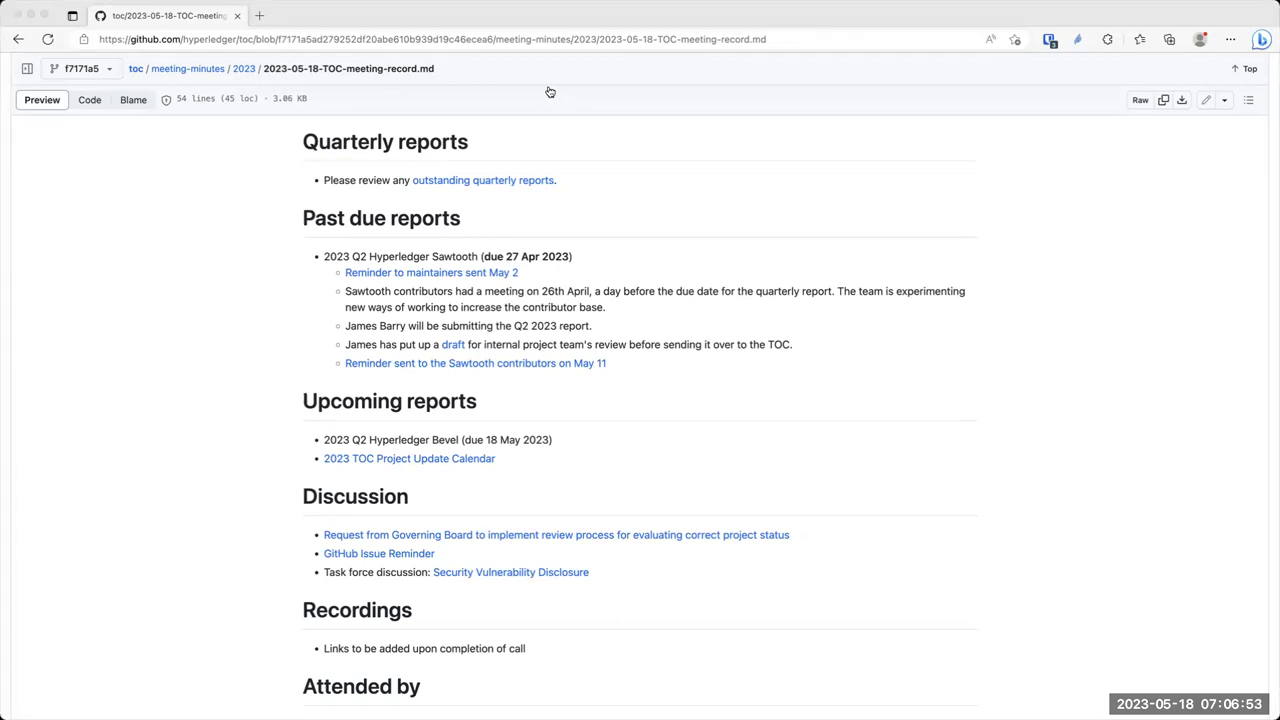
mouse_move(638, 256)
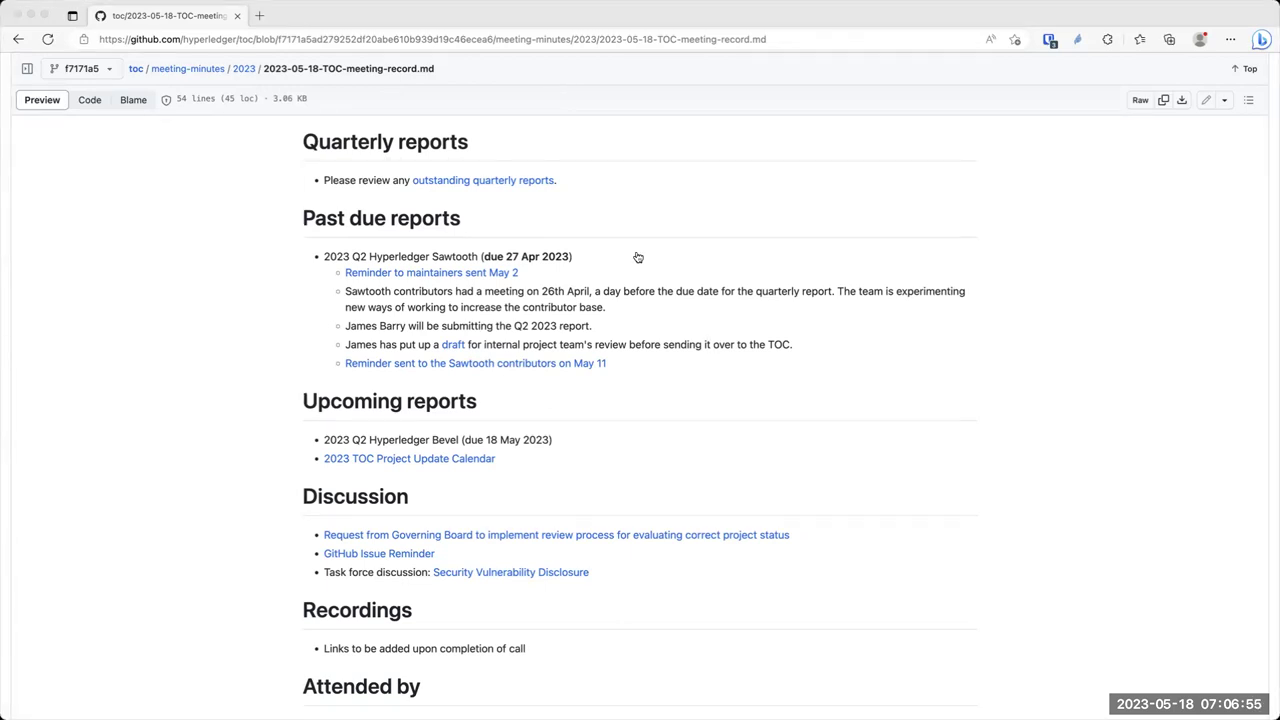
mouse_move(636, 254)
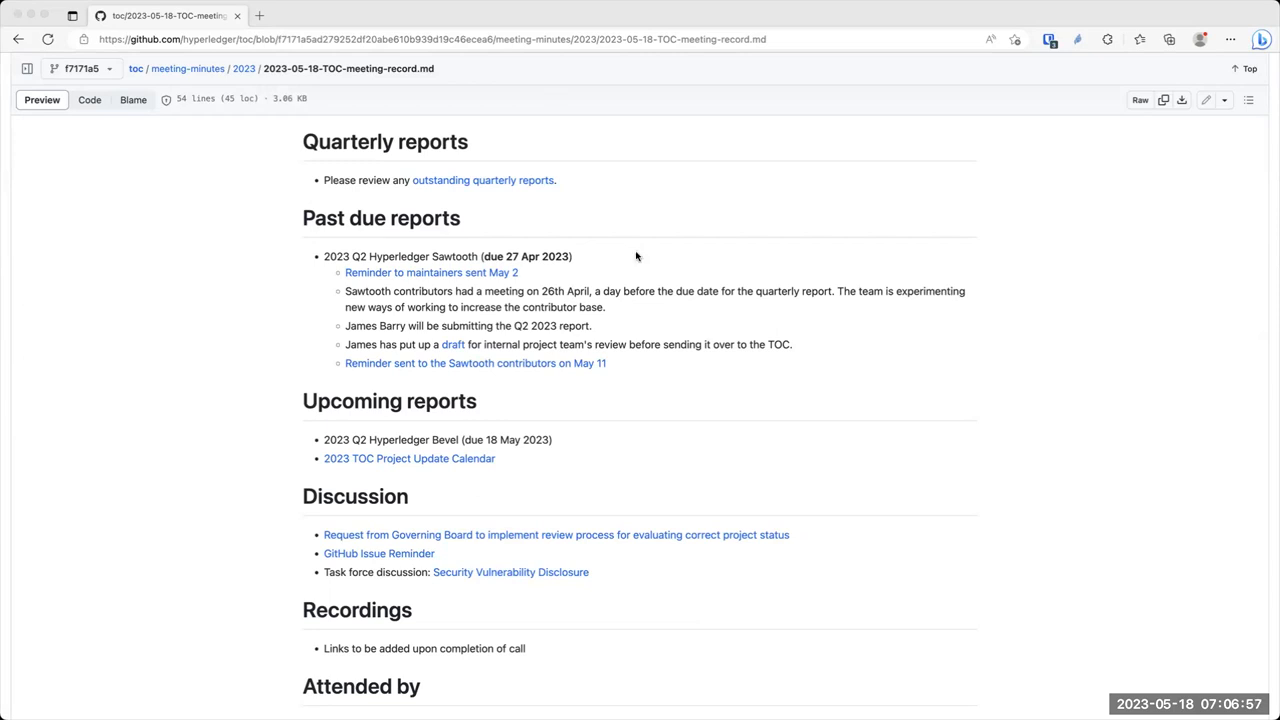
mouse_move(976, 8)
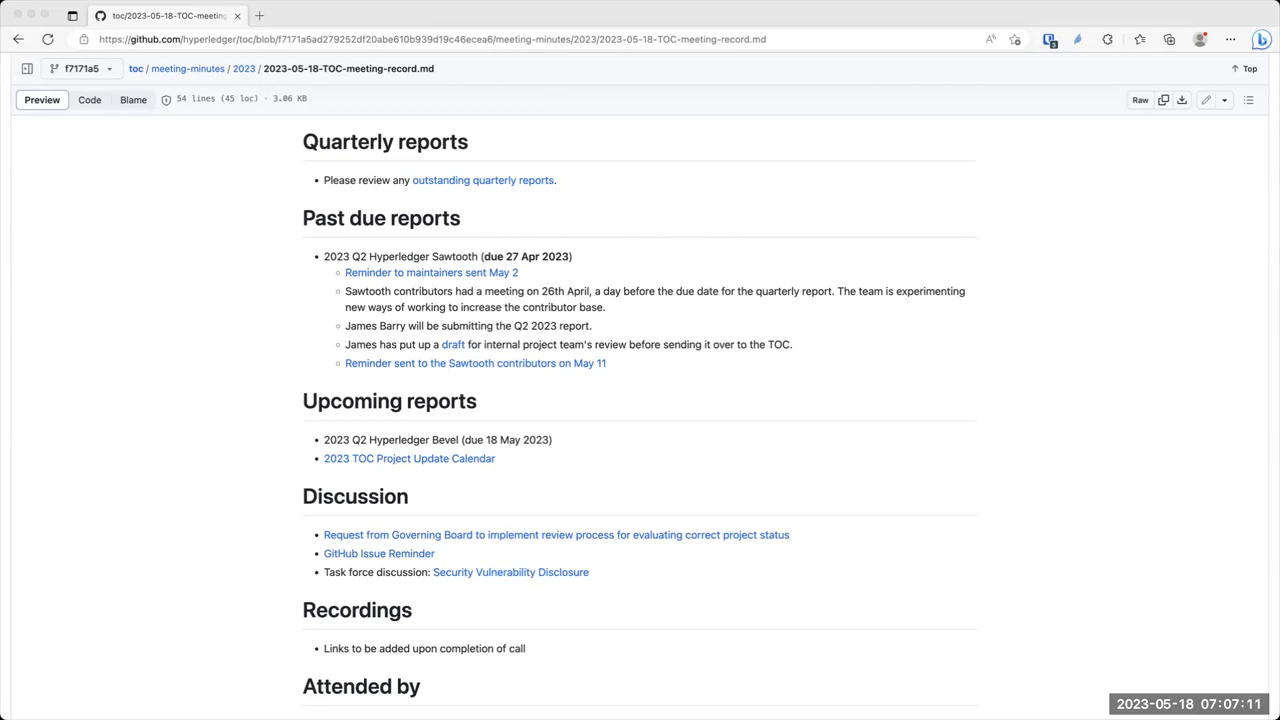
mouse_move(756, 242)
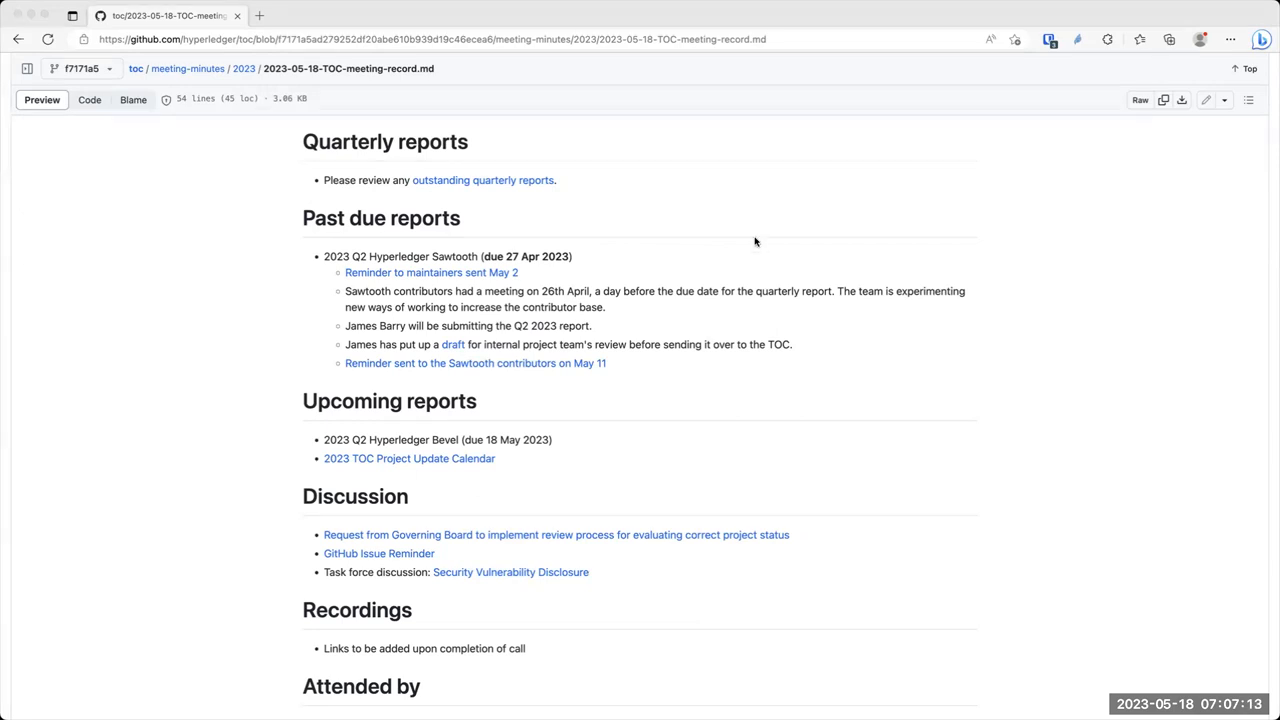
mouse_move(820, 184)
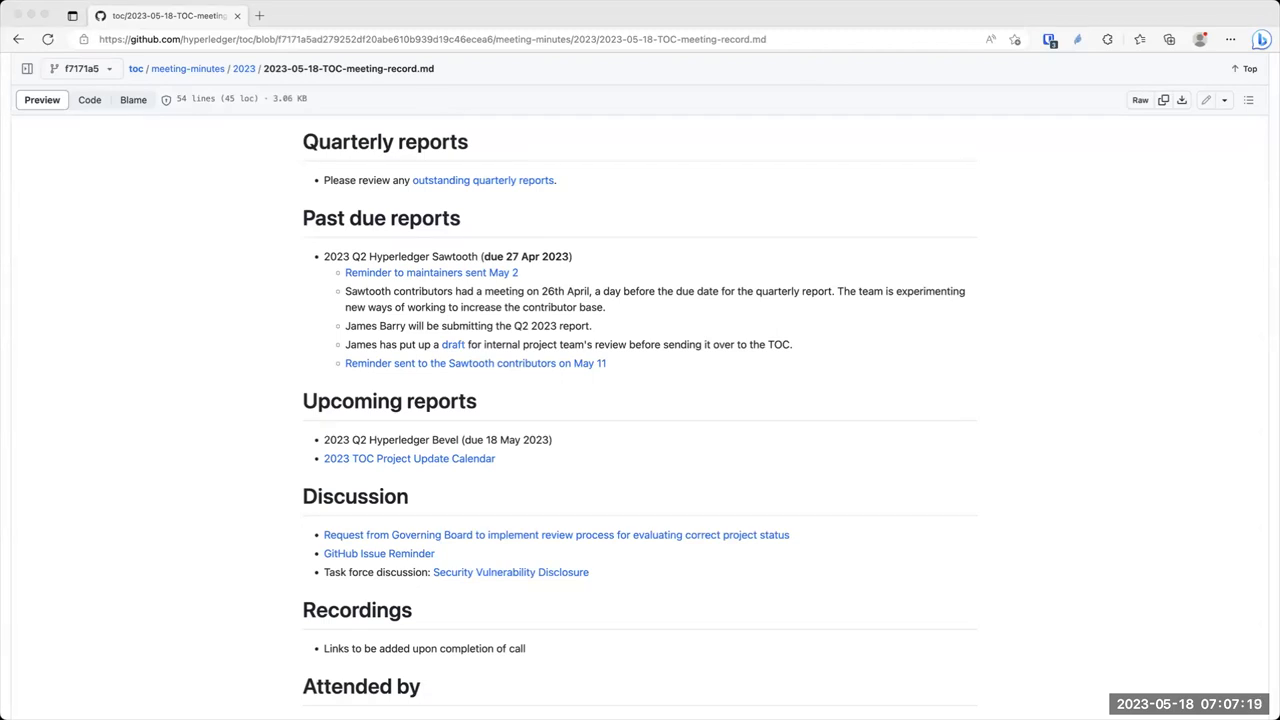
mouse_move(500, 150)
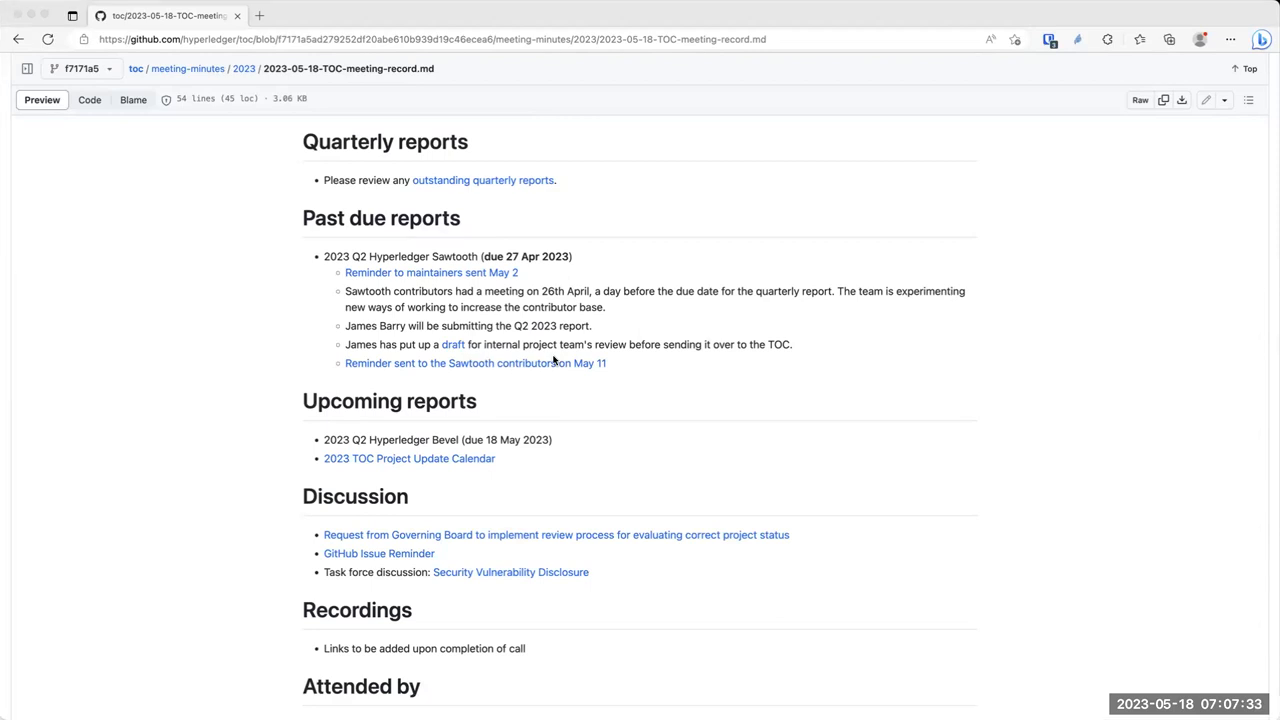
mouse_move(256, 236)
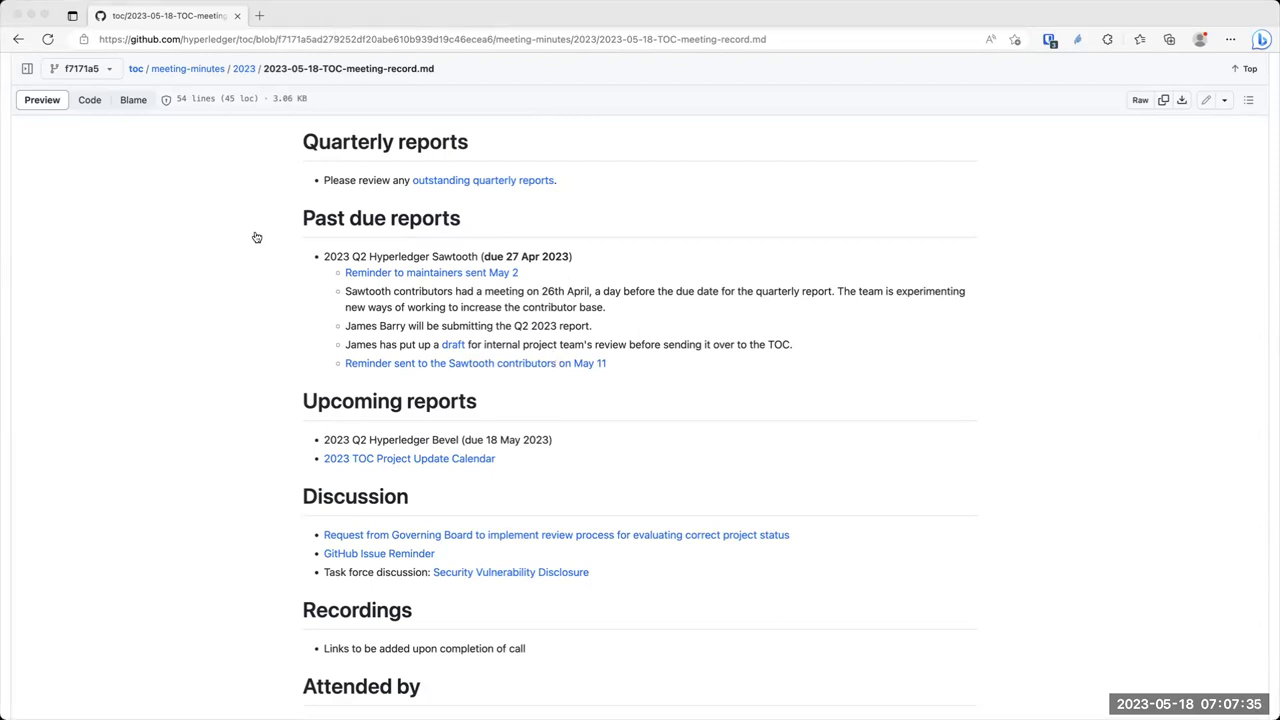
mouse_move(638, 116)
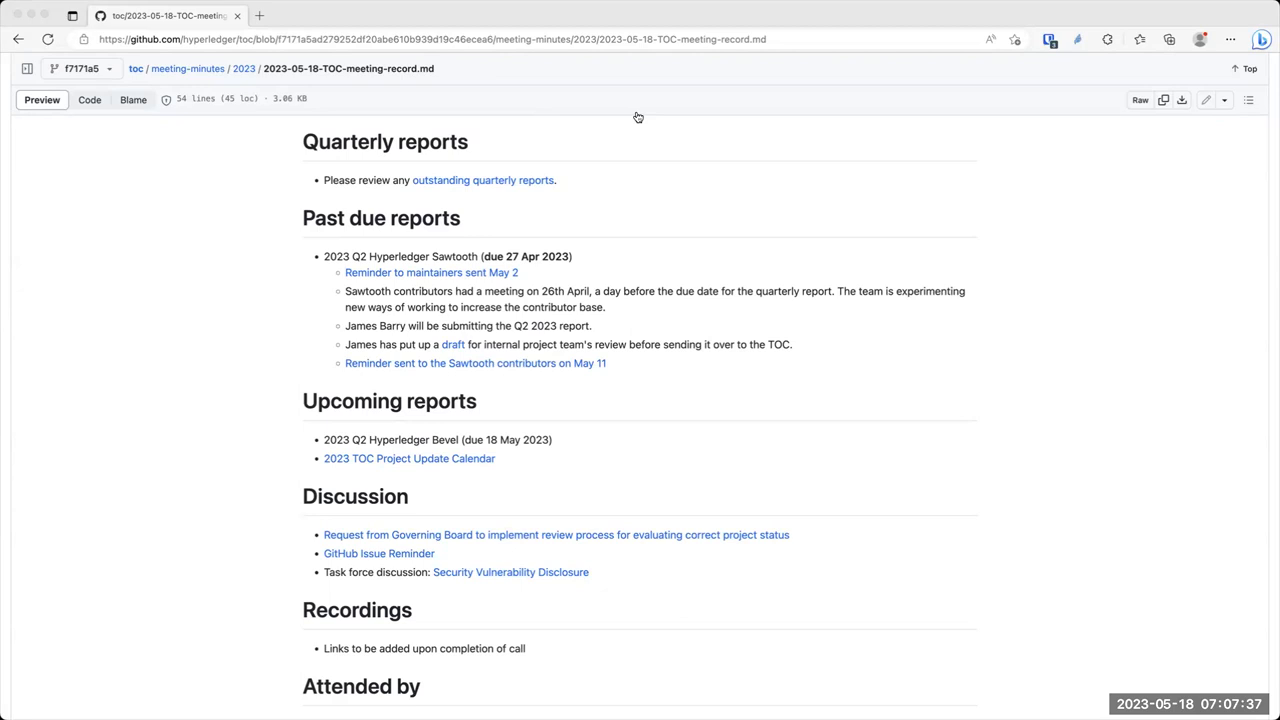
mouse_move(576, 296)
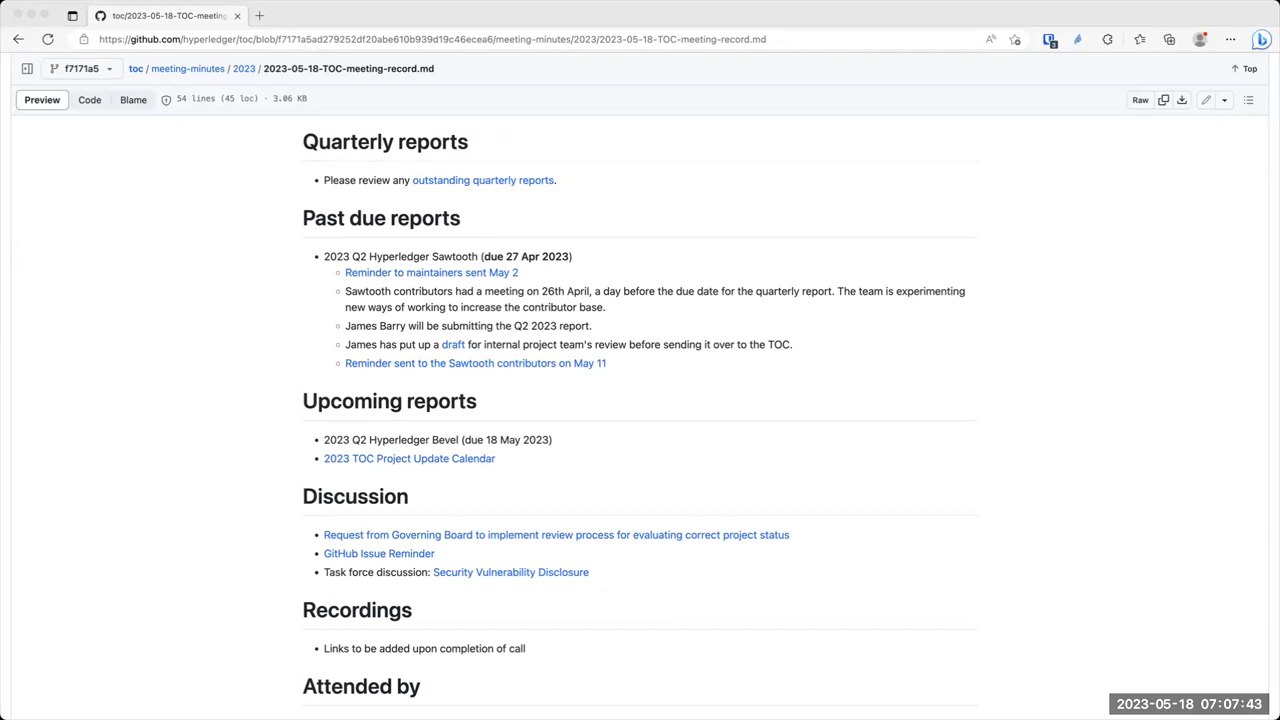
Scroll to Discussion and open the Governing Board review-process request link in a new tab
scroll(down, 3)
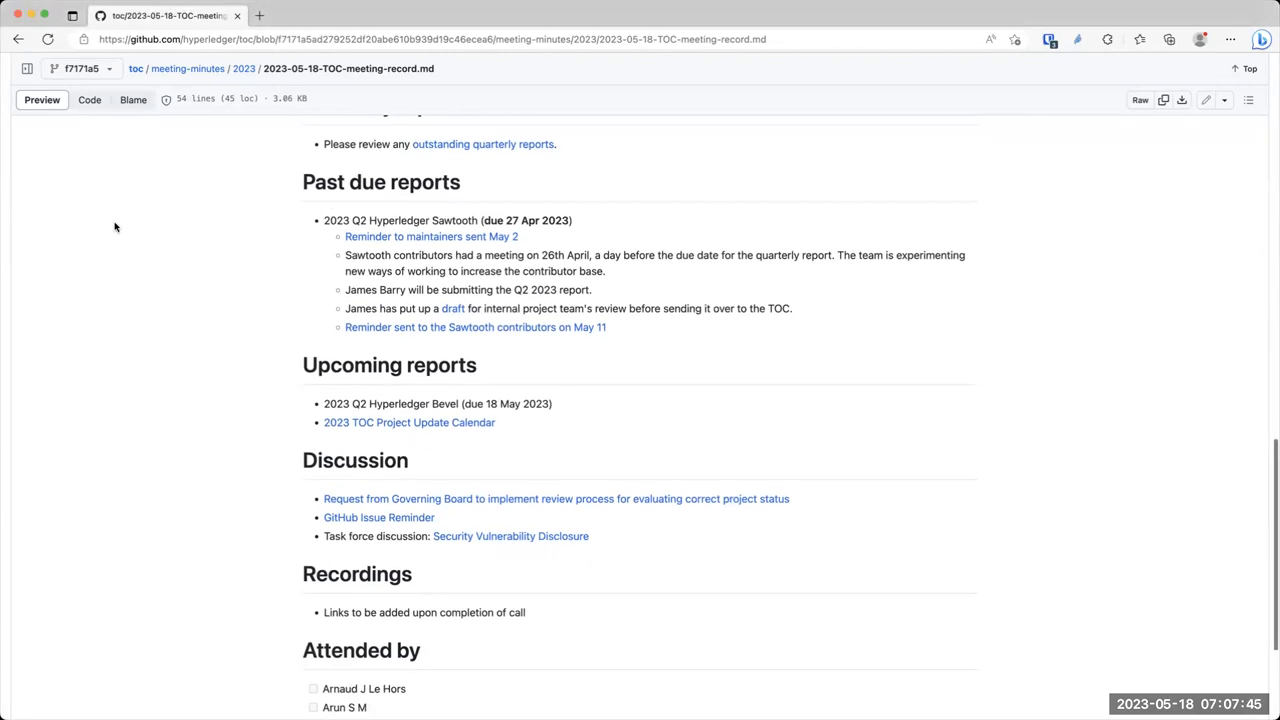
scroll(down, 3)
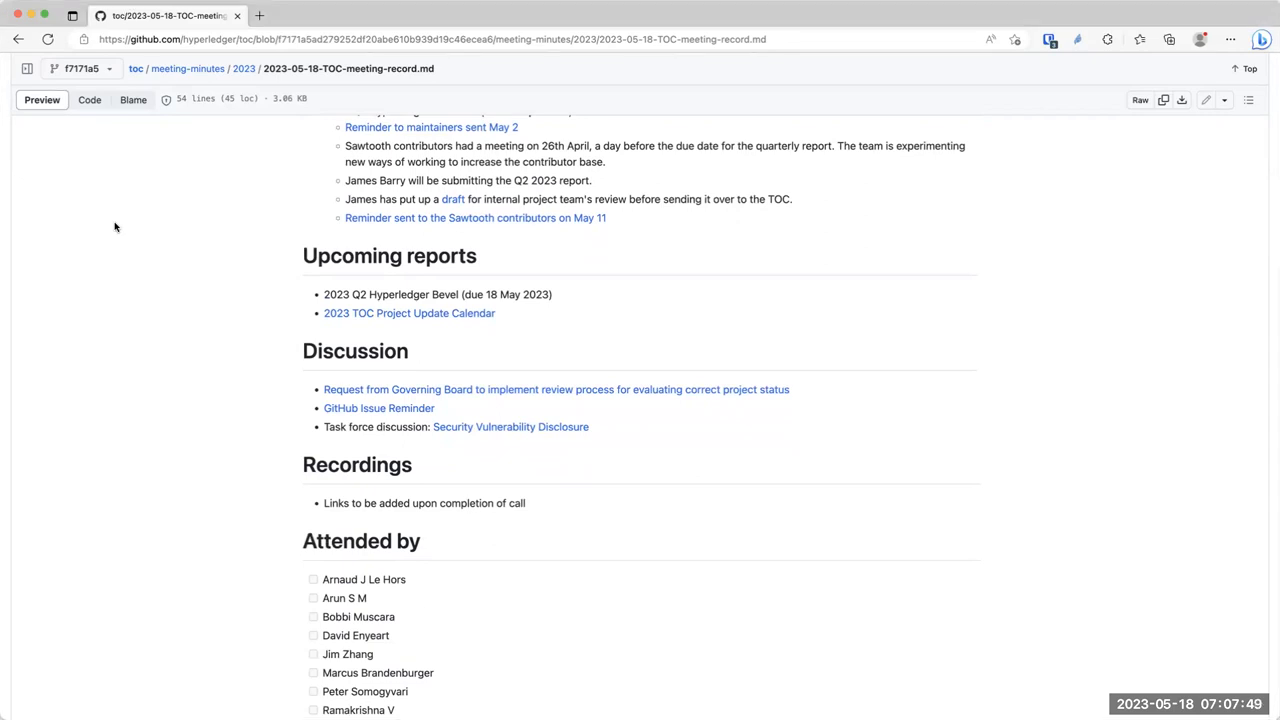
mouse_move(550, 396)
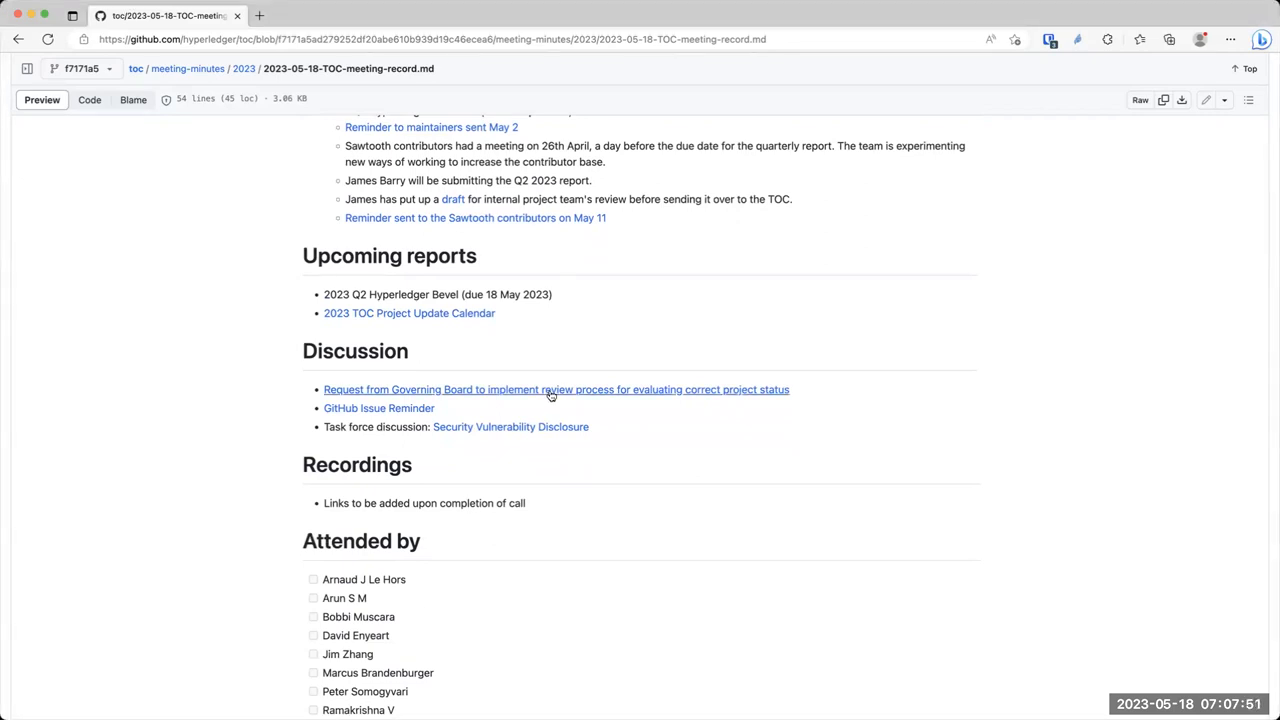
click(552, 390)
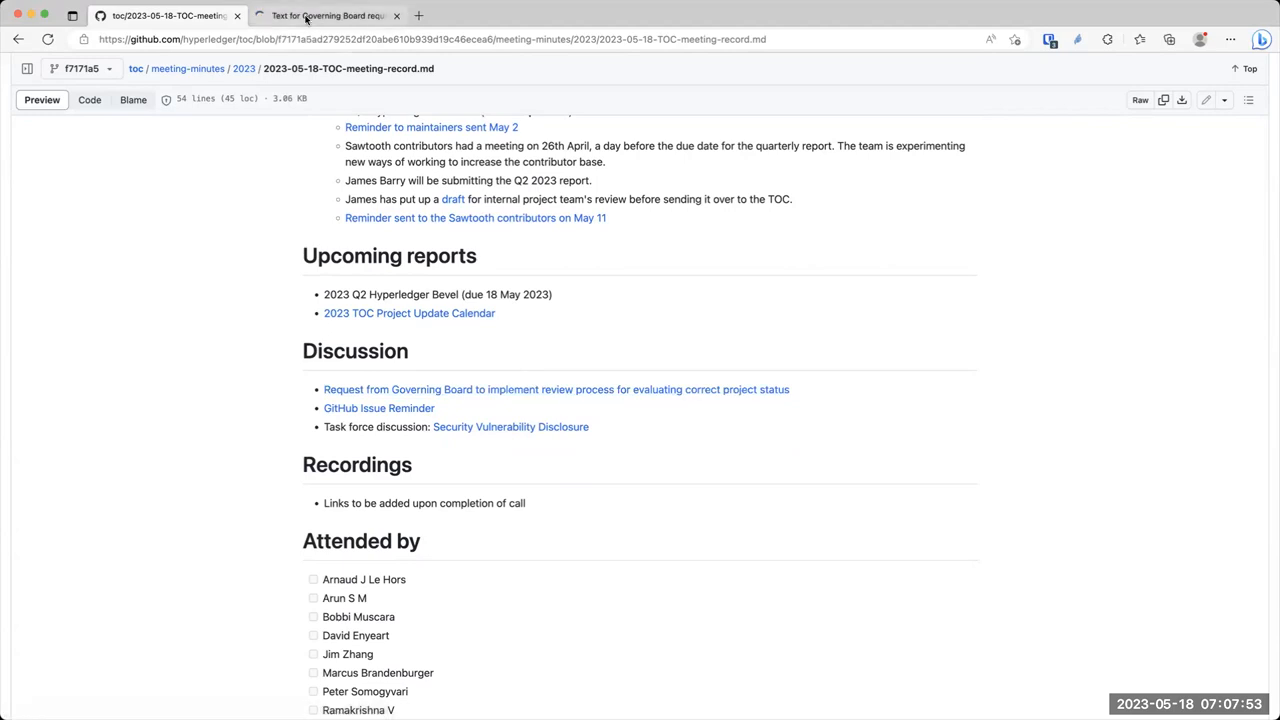
Switch to the Google Docs tab holding the Governing Board's annual-review request to the TOC
click(330, 16)
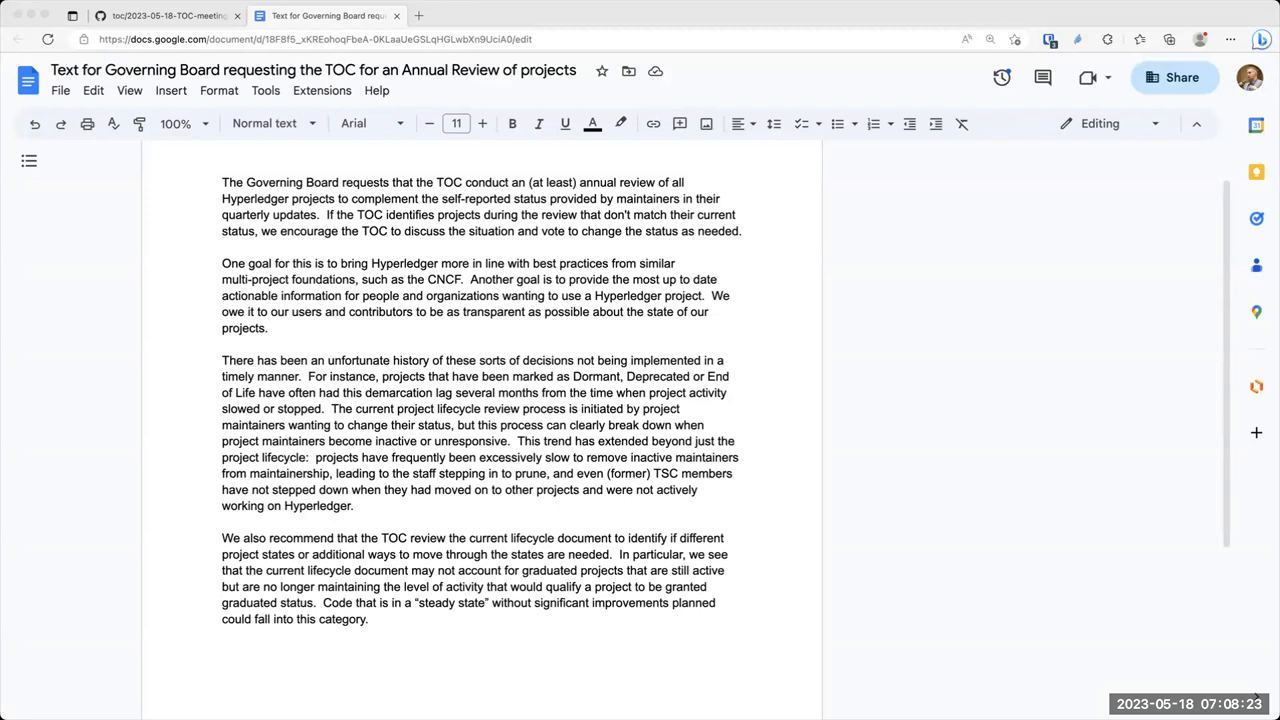
mouse_move(244, 312)
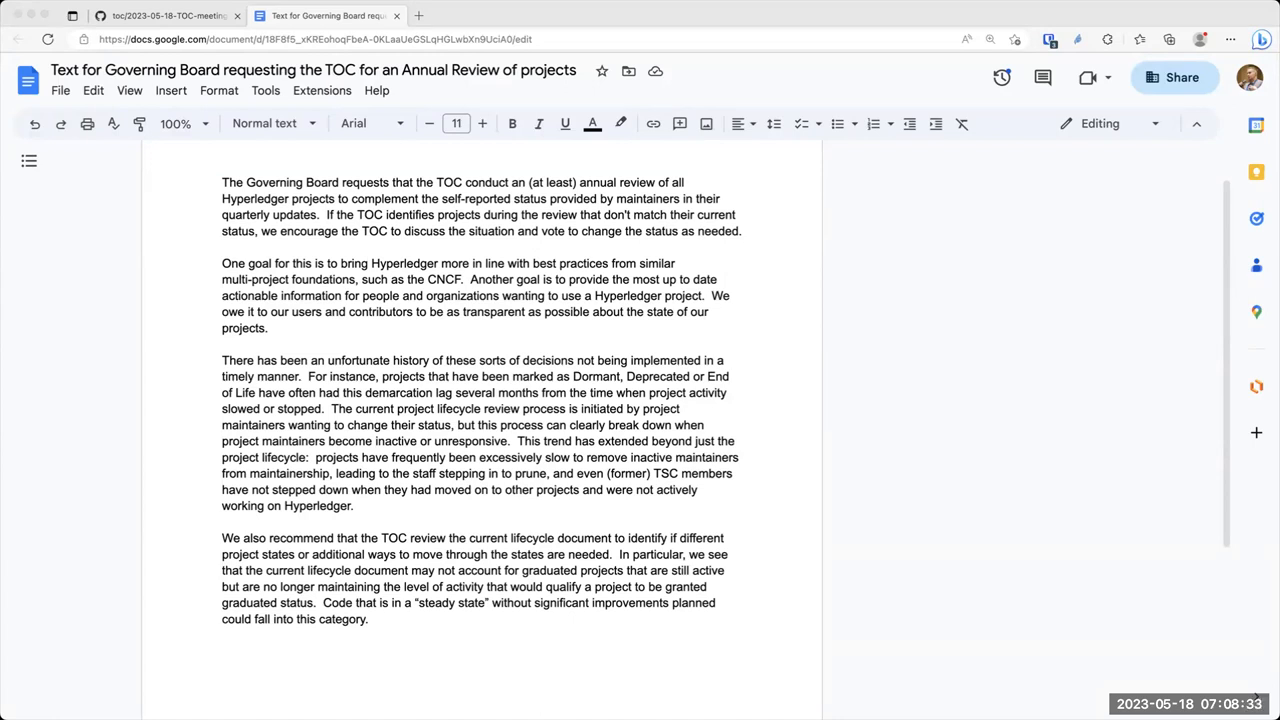
mouse_move(56, 12)
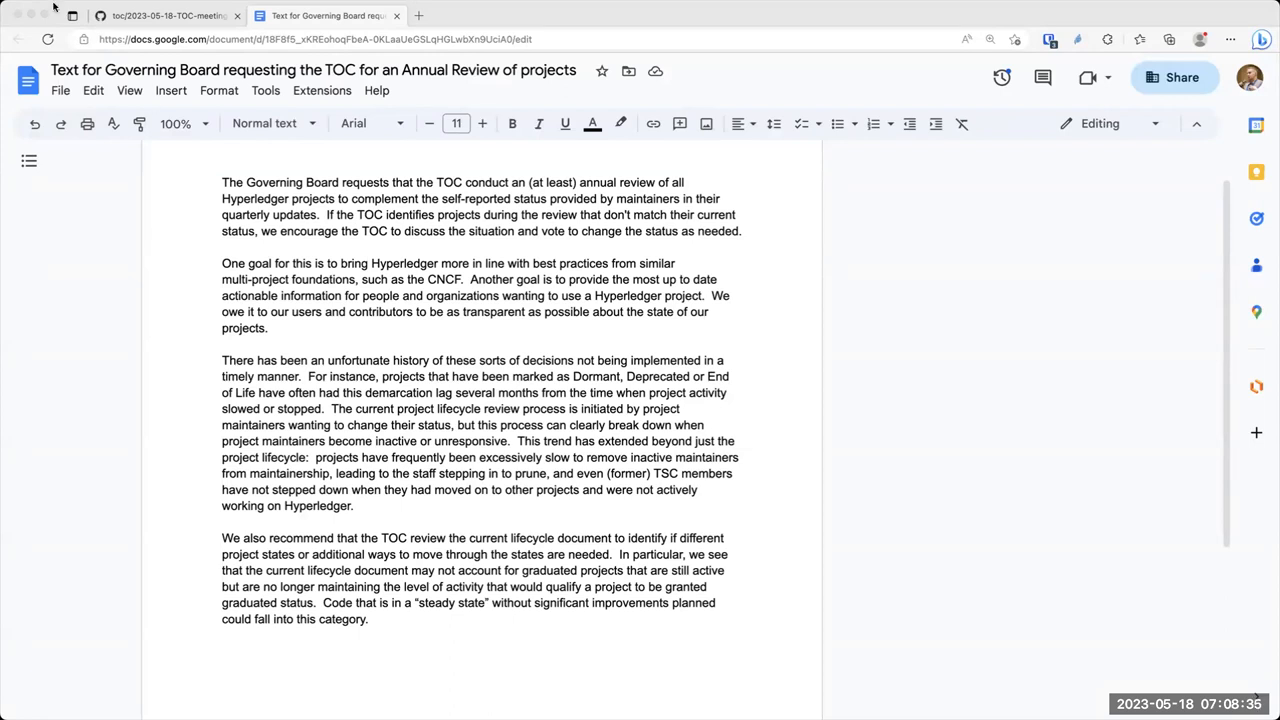
mouse_move(128, 90)
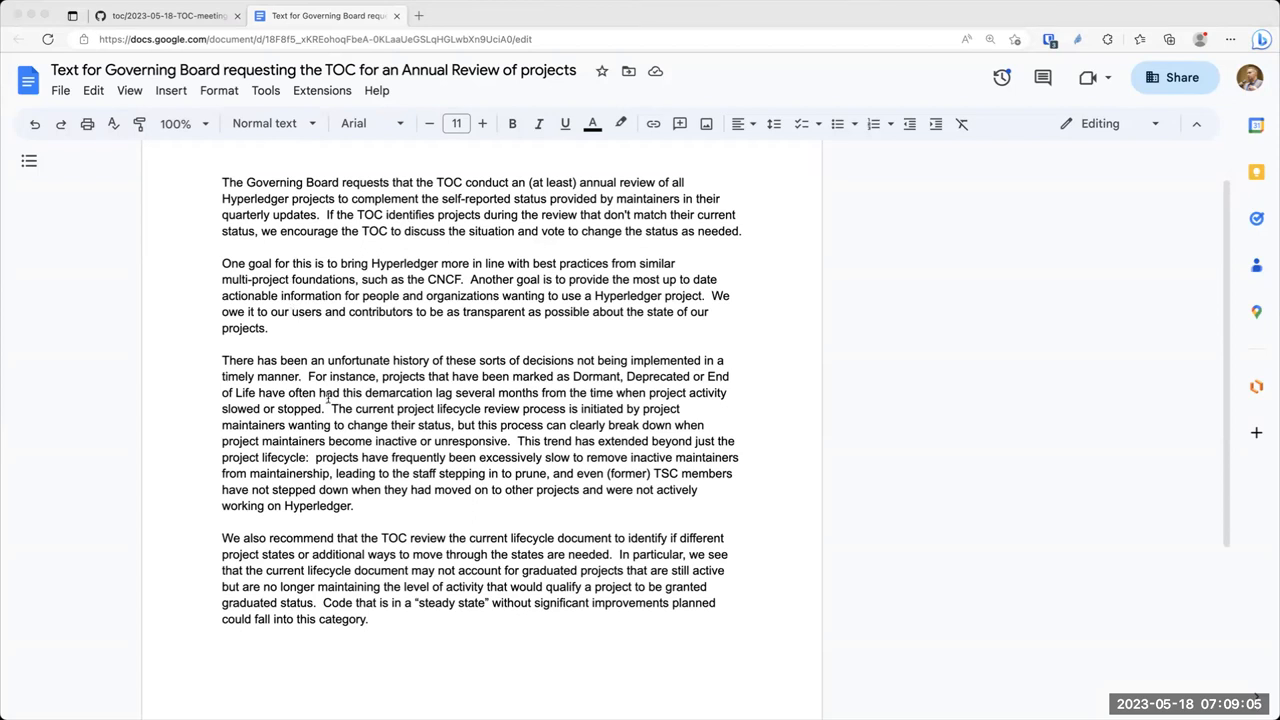
mouse_move(376, 596)
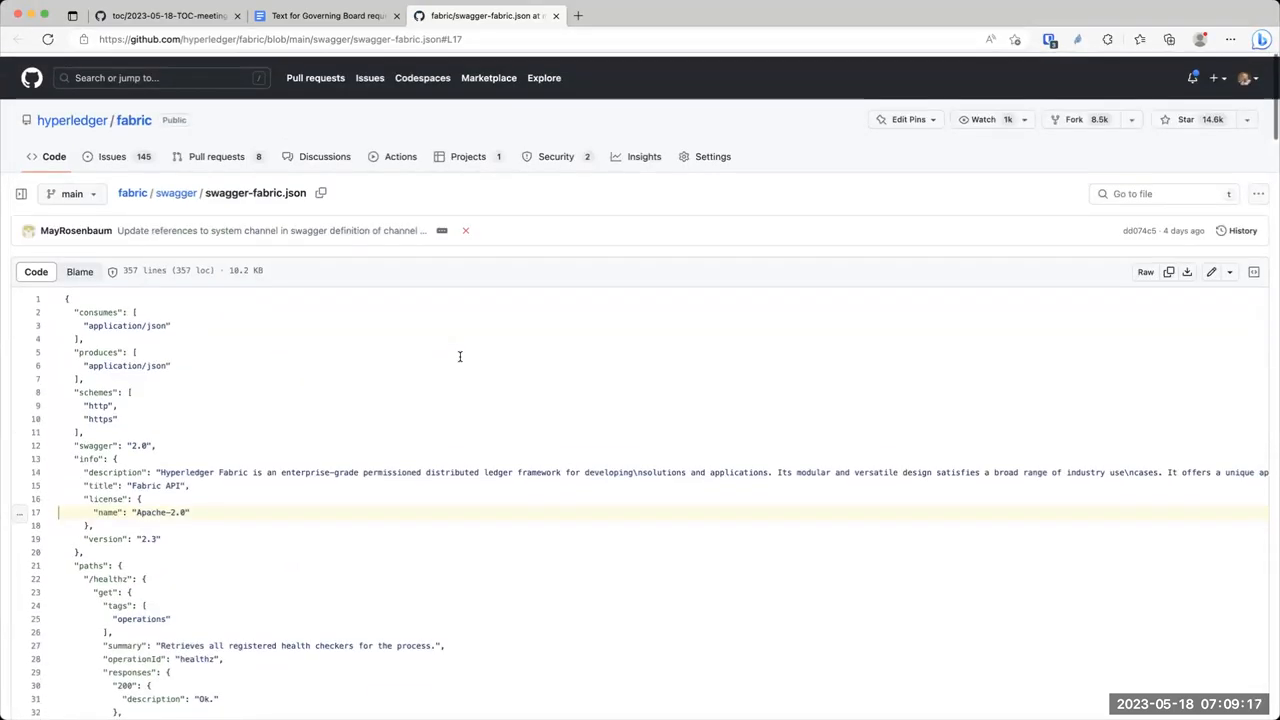
Skim the swagger-fabric.json file, then return to the Governing Board annual-review request document
scroll(down, 3)
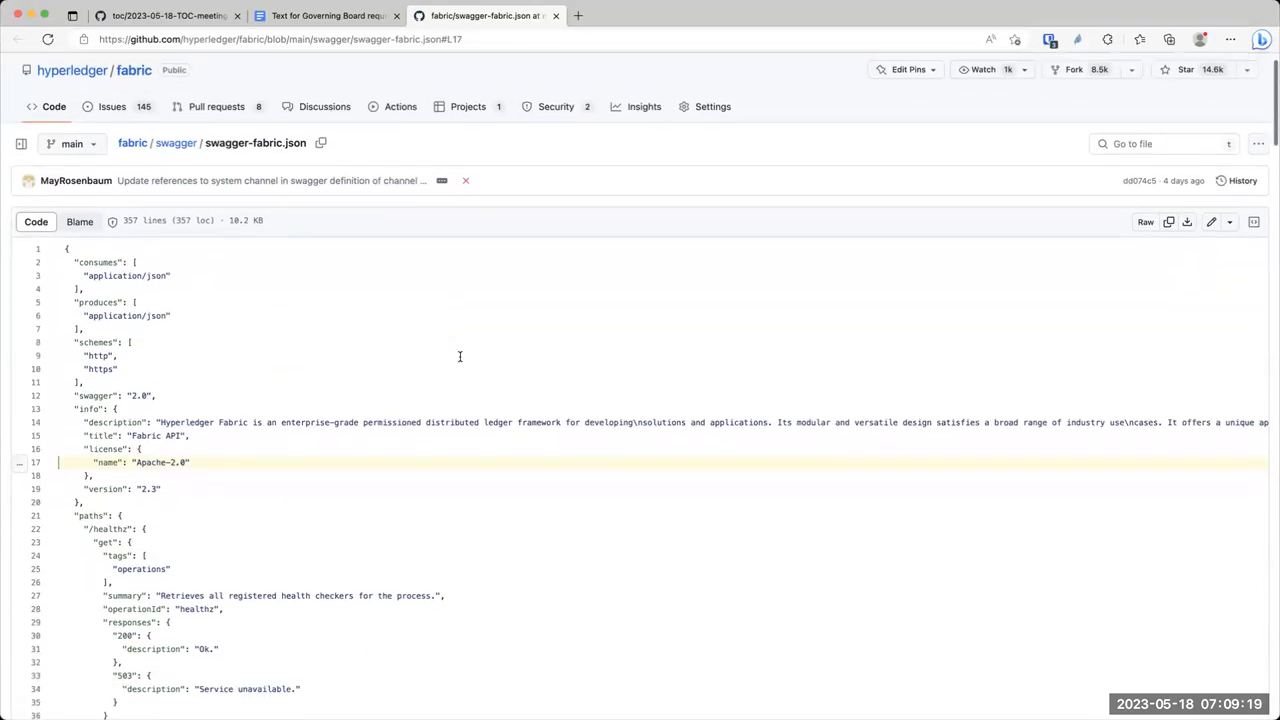
scroll(down, 3)
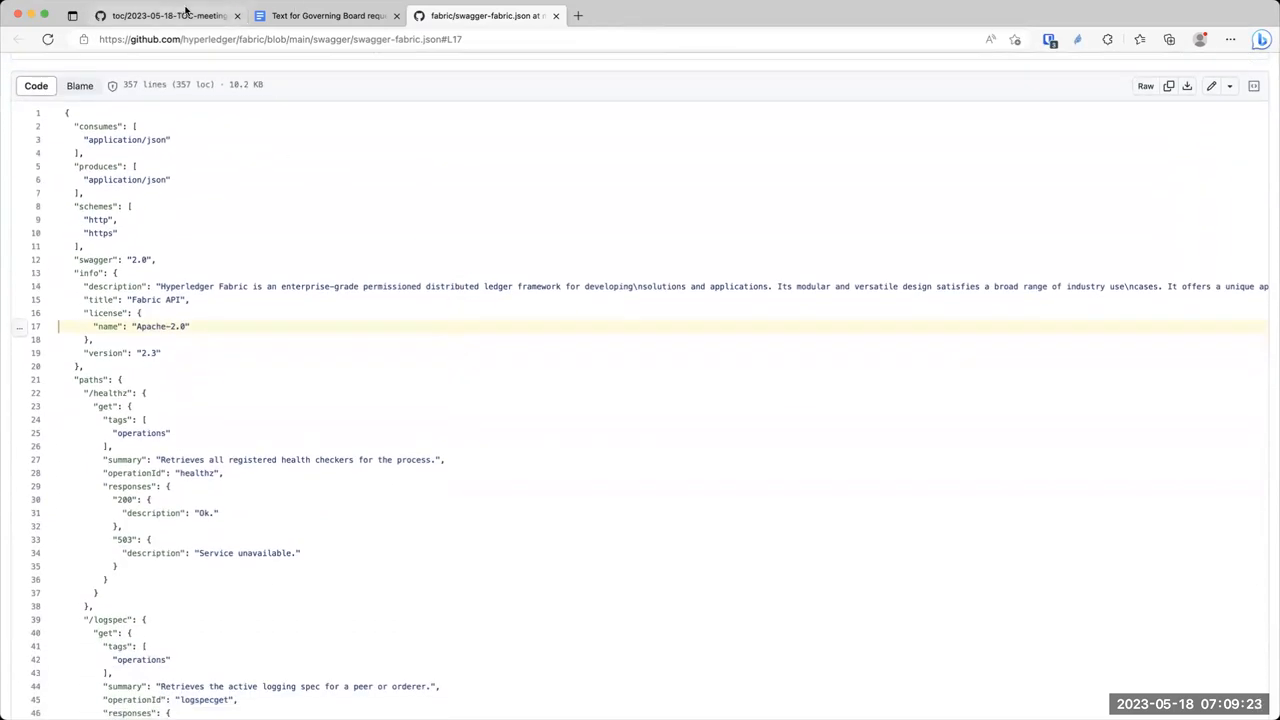
click(320, 16)
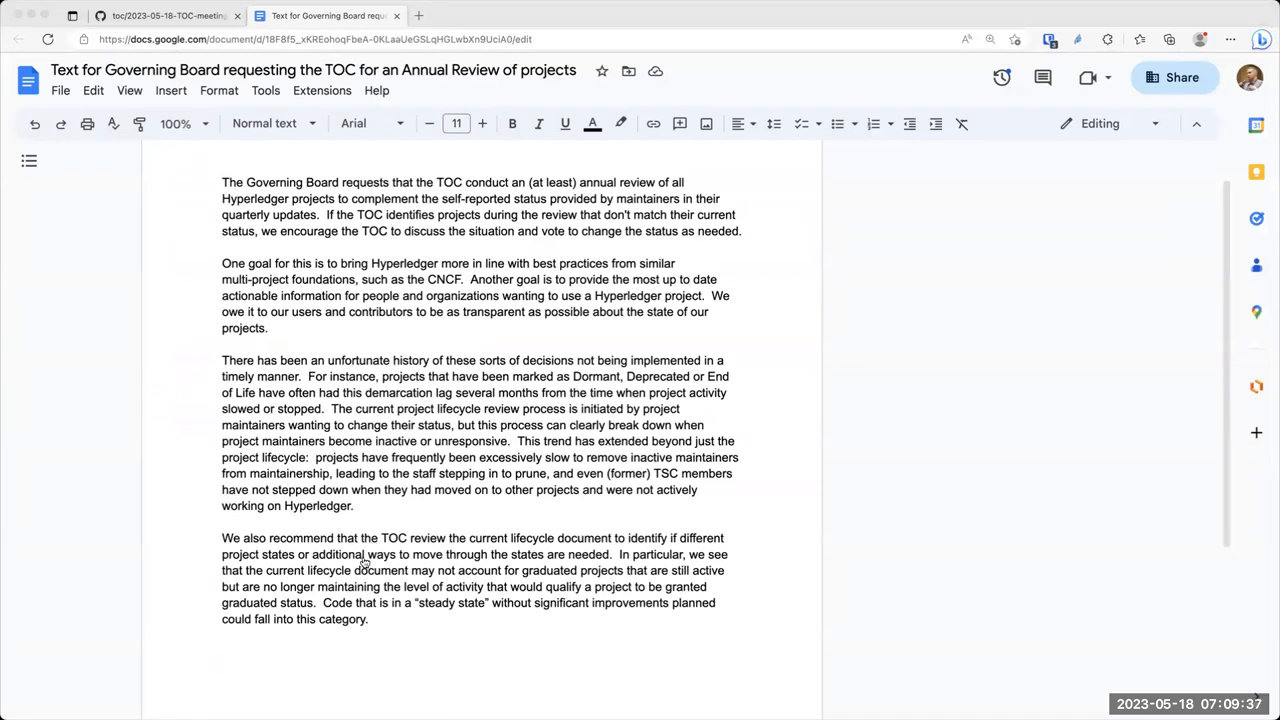
mouse_move(384, 586)
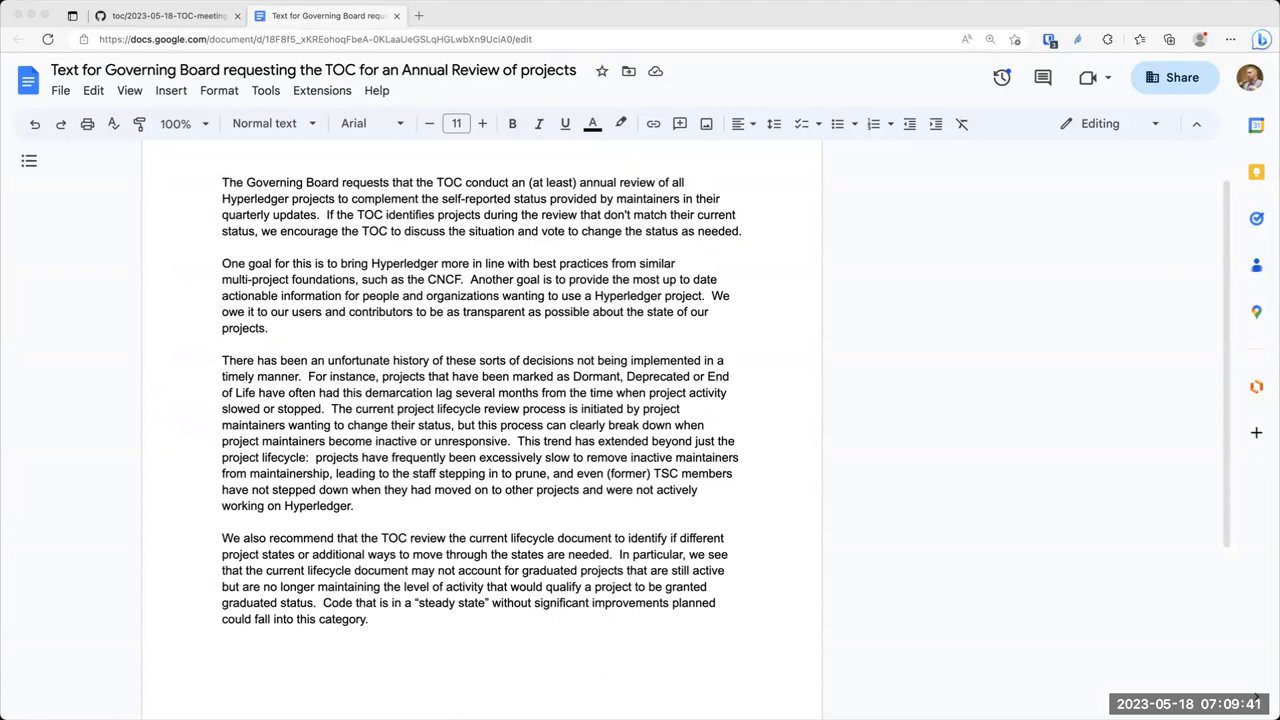
mouse_move(396, 170)
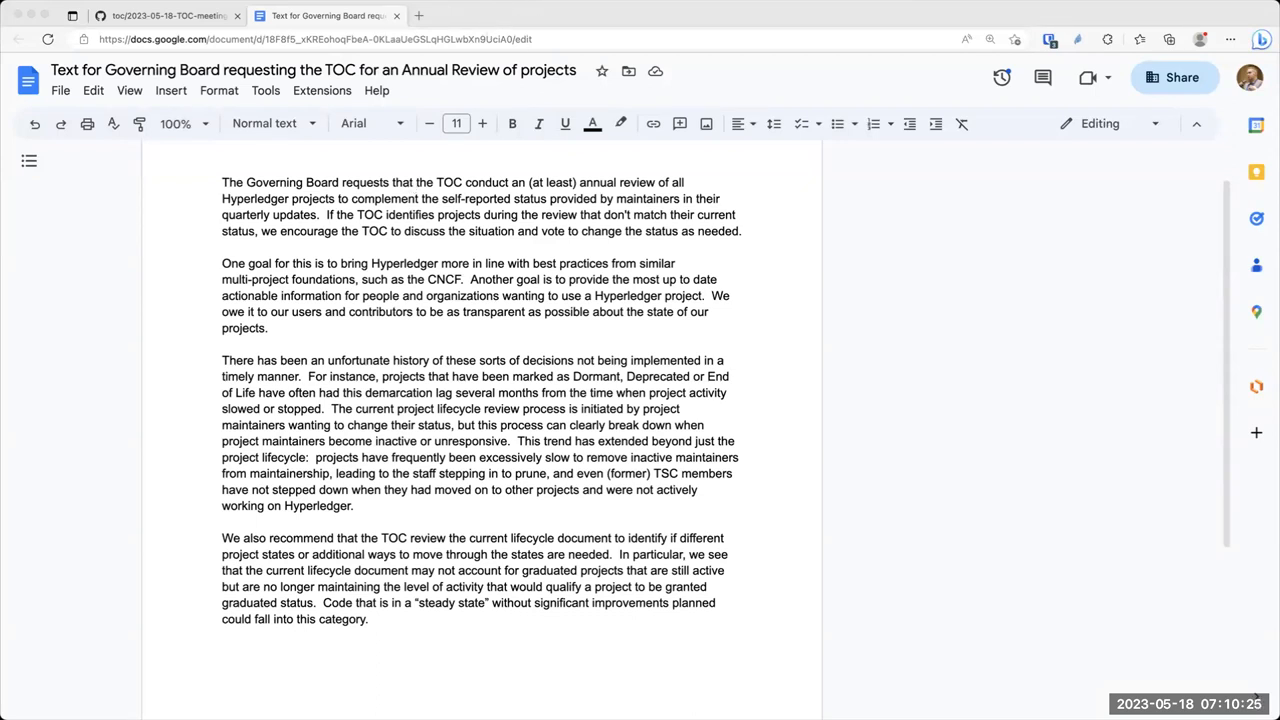
mouse_move(696, 278)
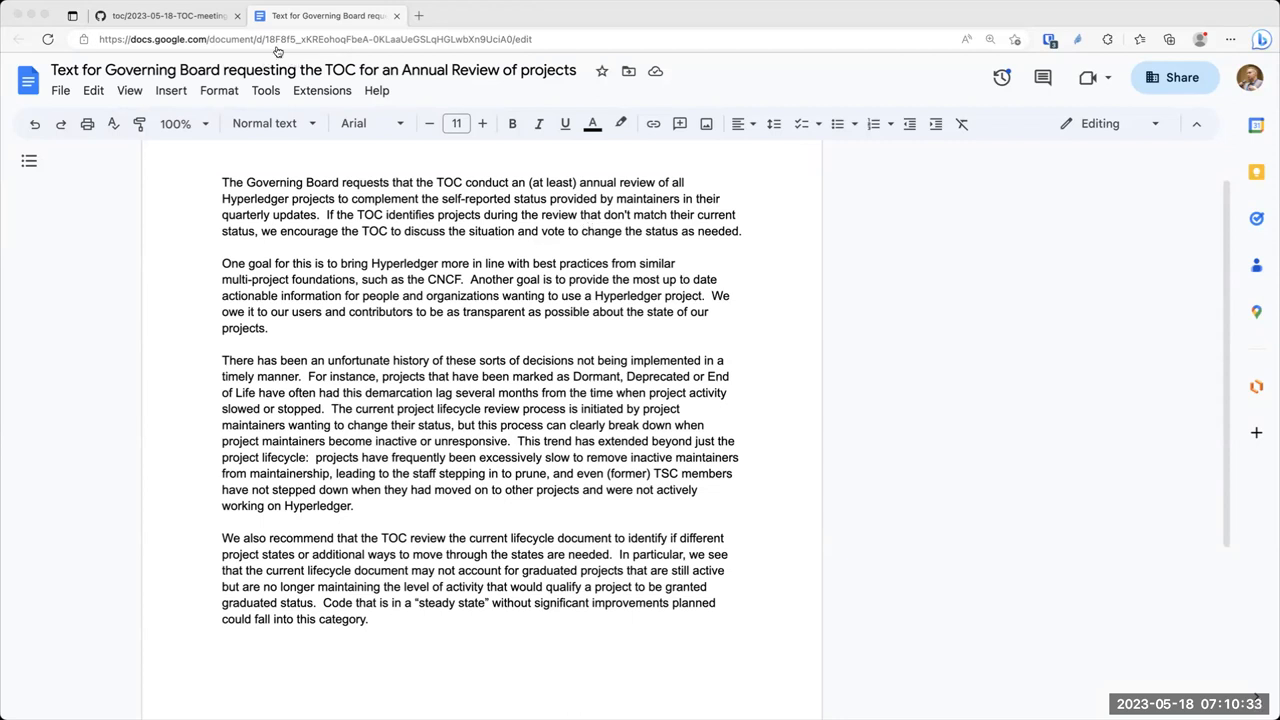
mouse_move(384, 156)
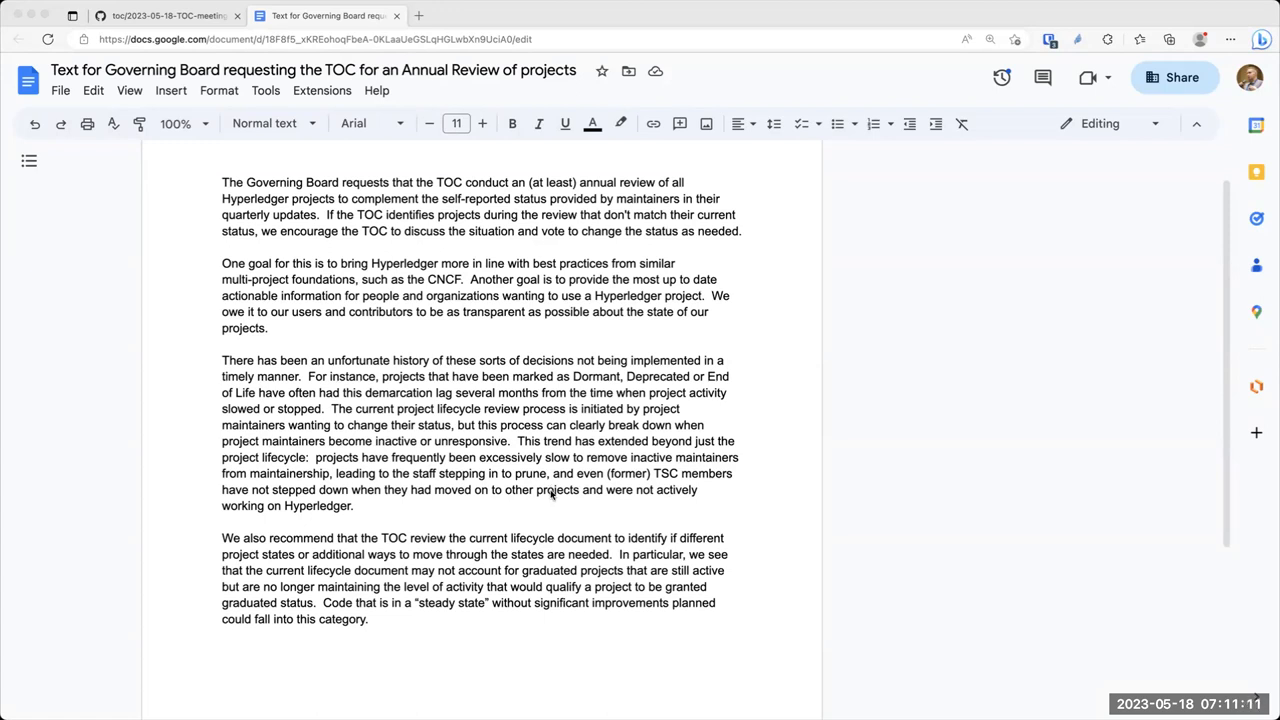
mouse_move(312, 360)
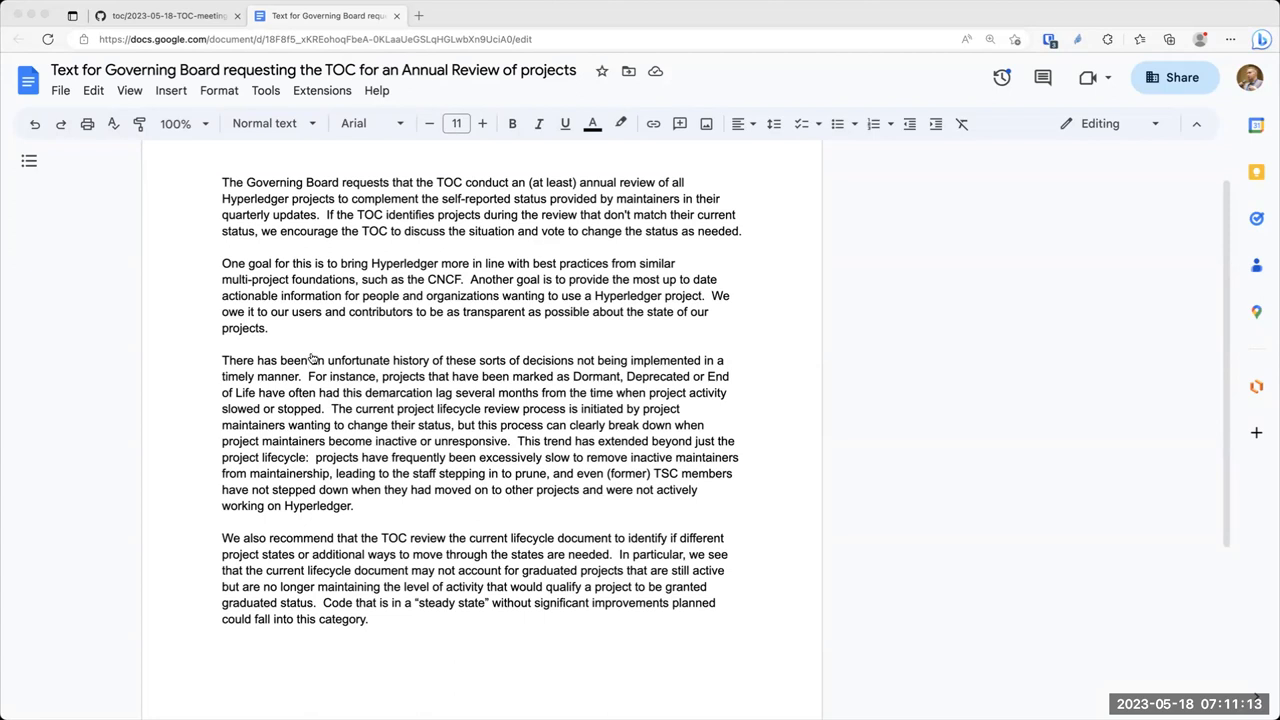
mouse_move(364, 408)
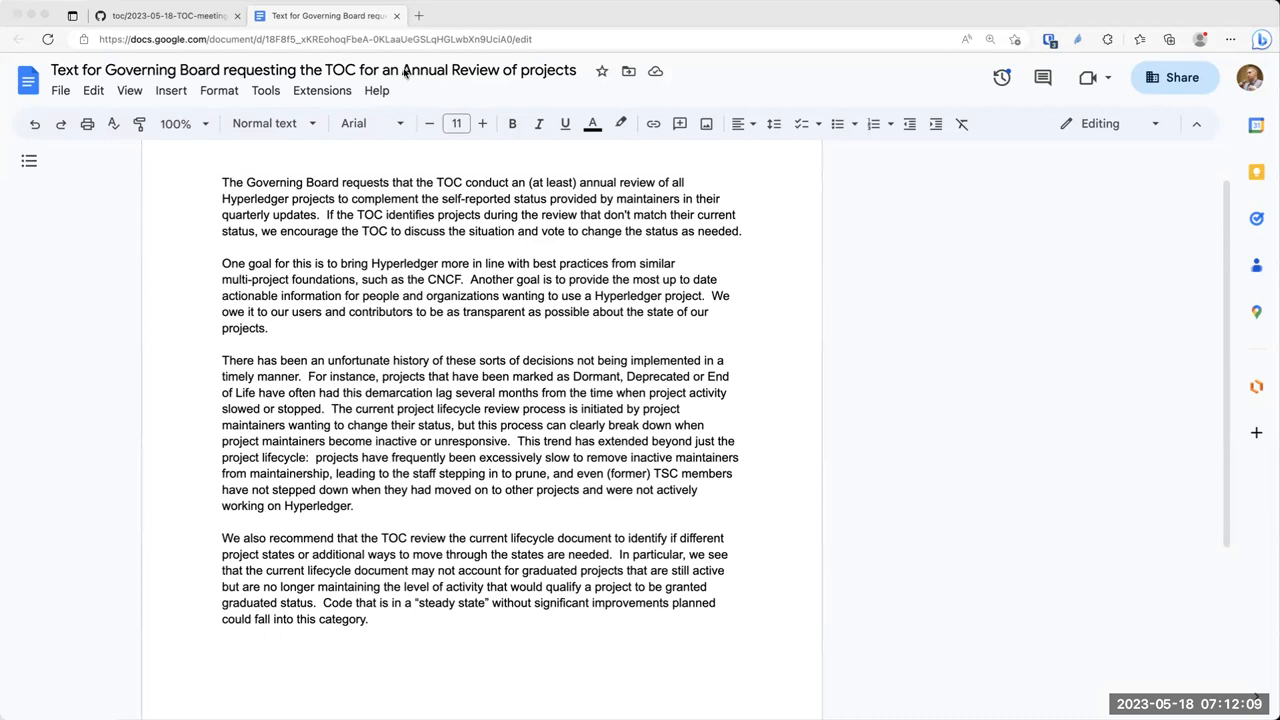
mouse_move(368, 208)
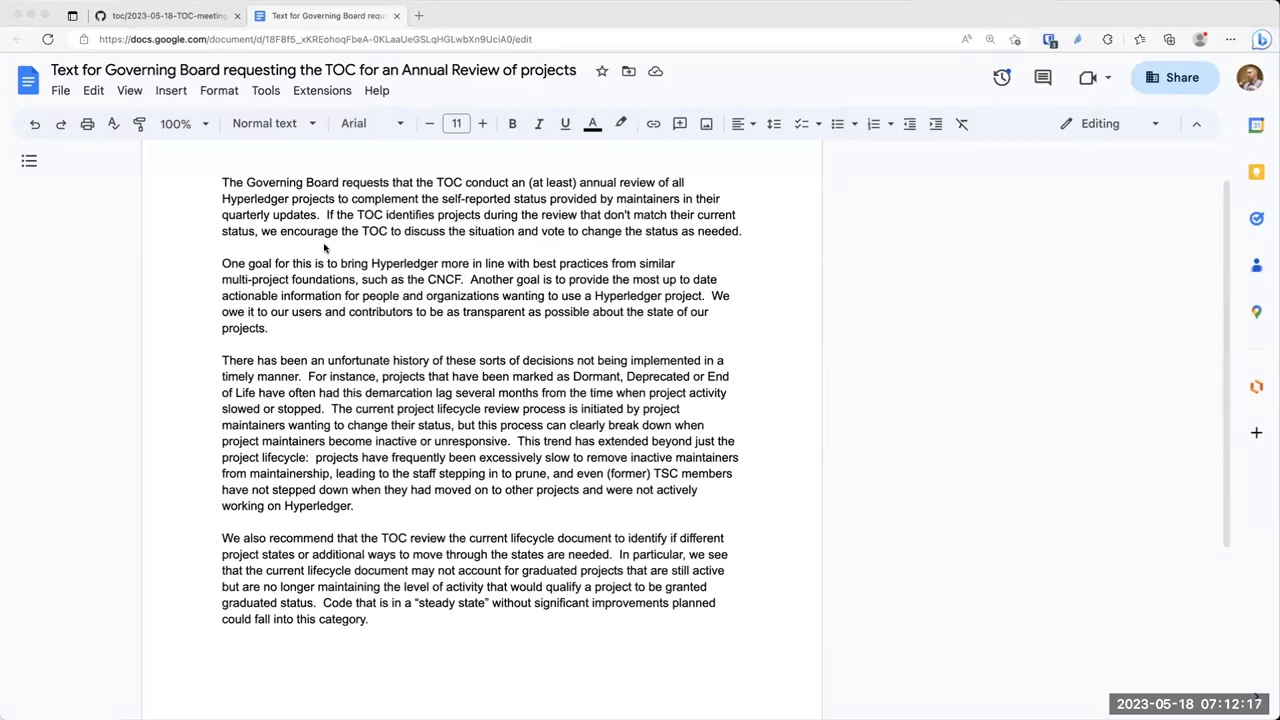
mouse_move(316, 348)
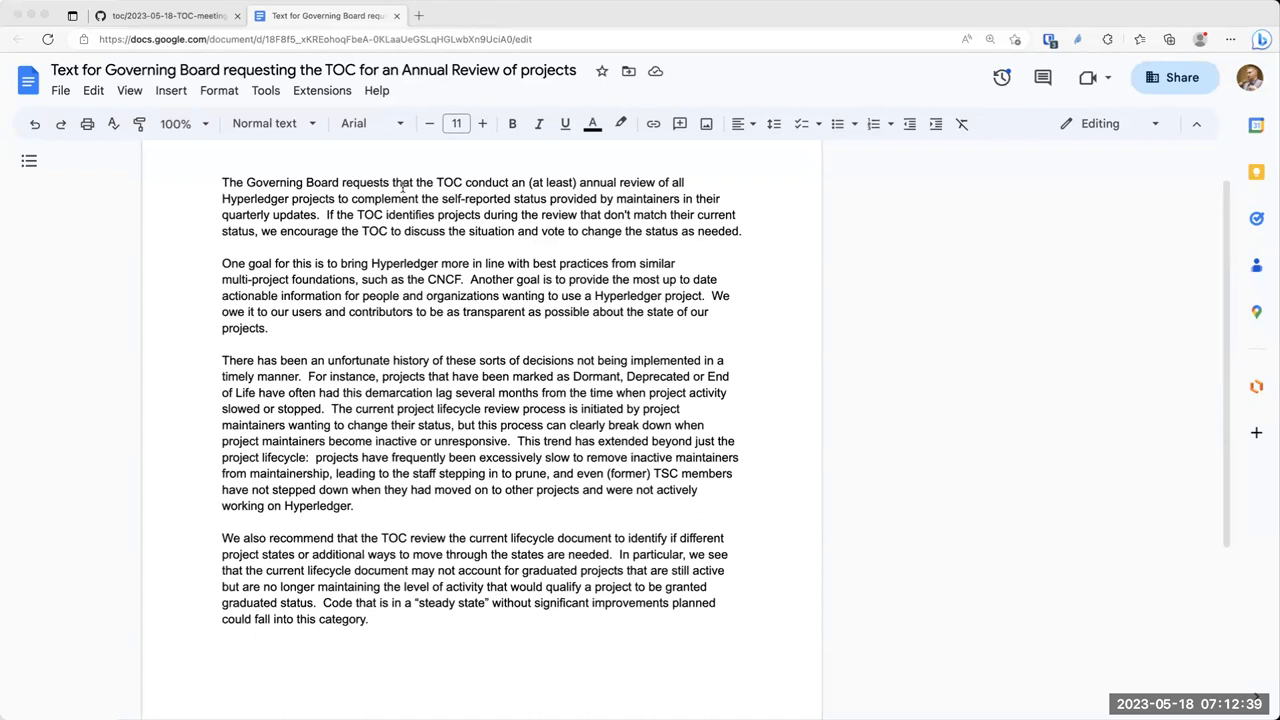
mouse_move(390, 228)
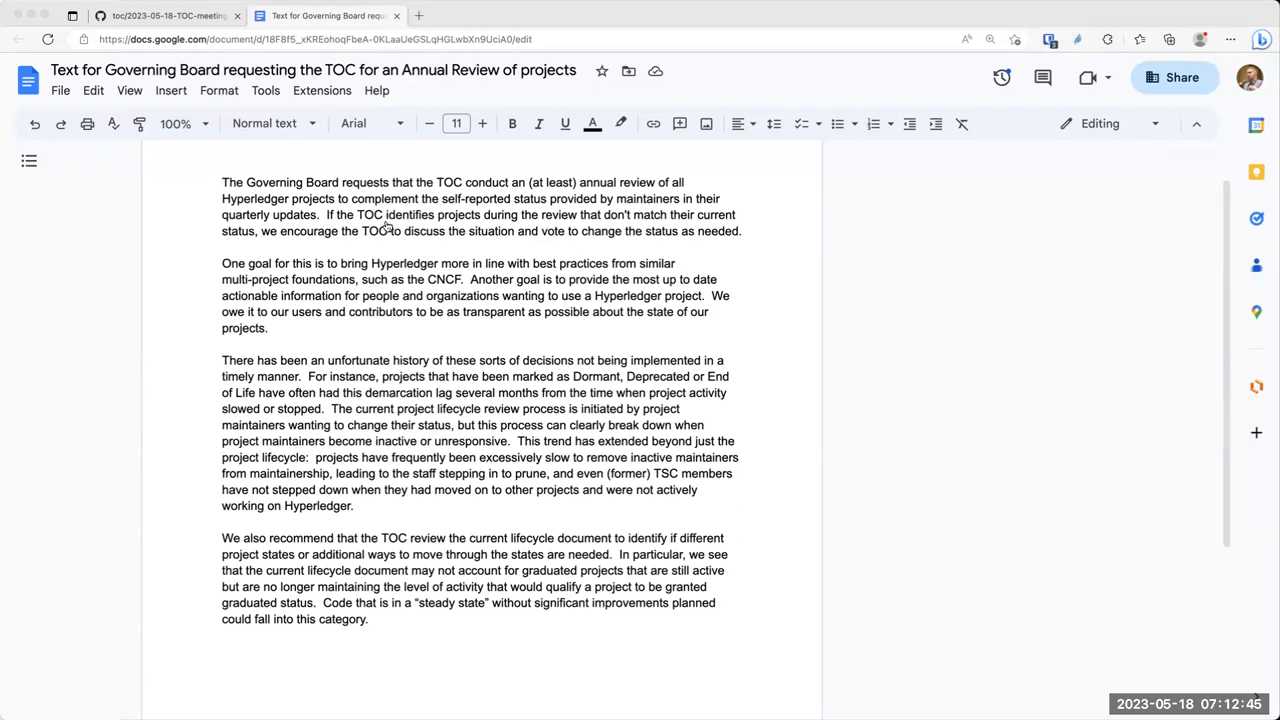
mouse_move(384, 228)
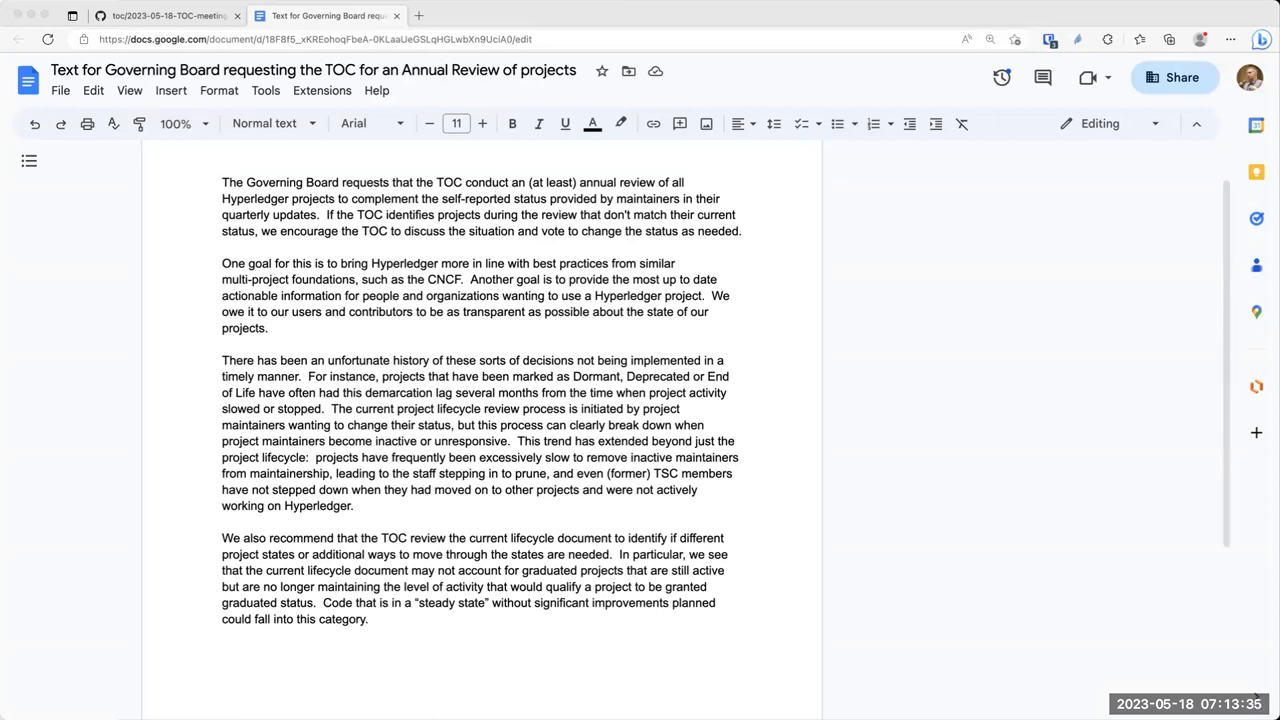
mouse_move(660, 132)
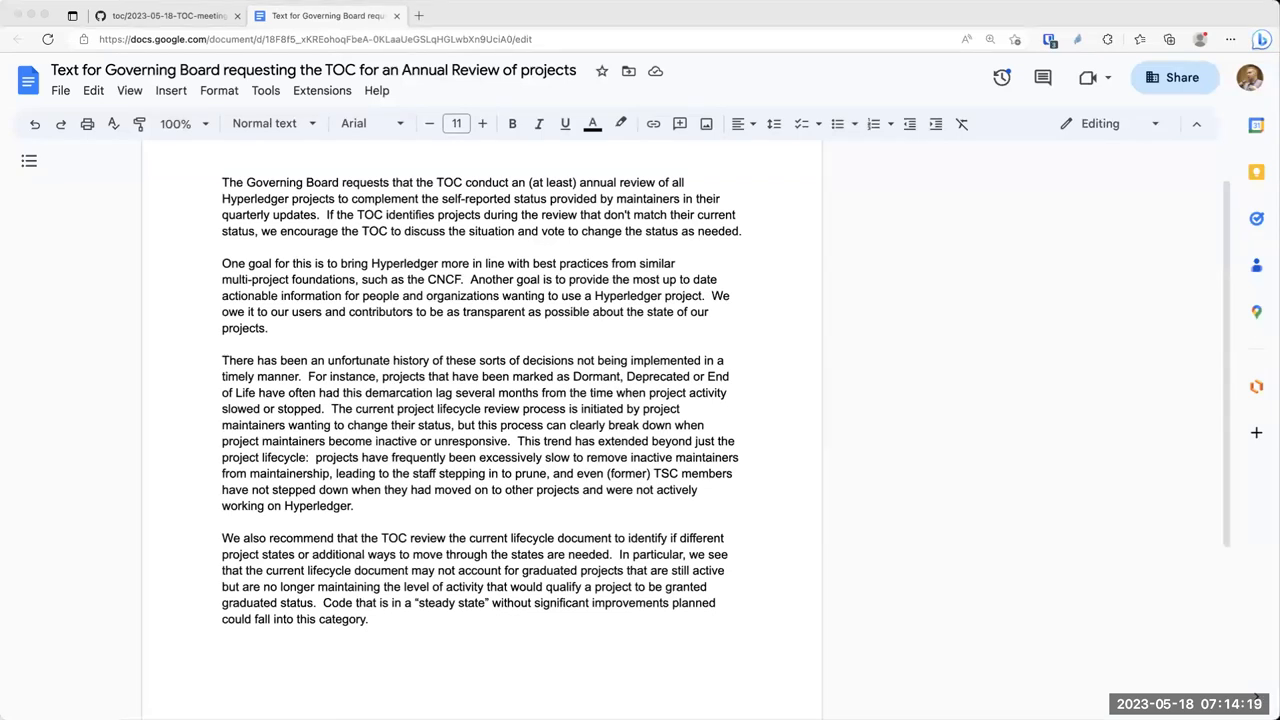
mouse_move(688, 244)
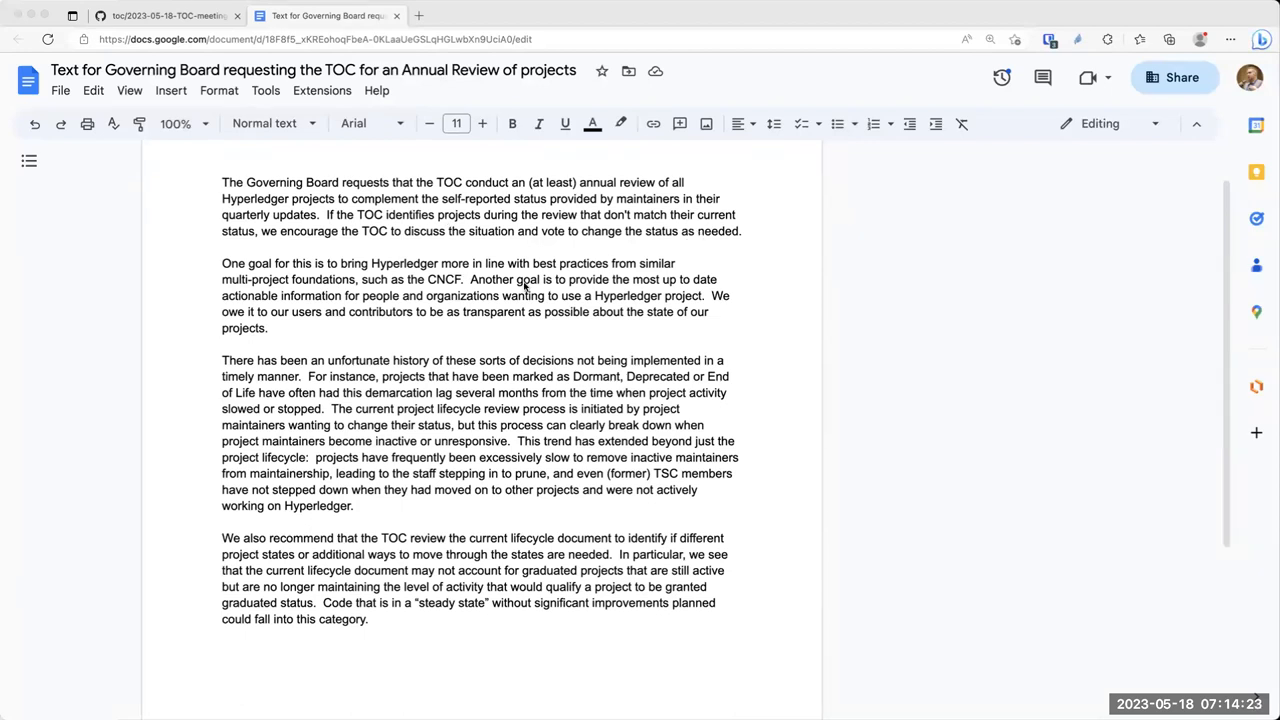
mouse_move(364, 376)
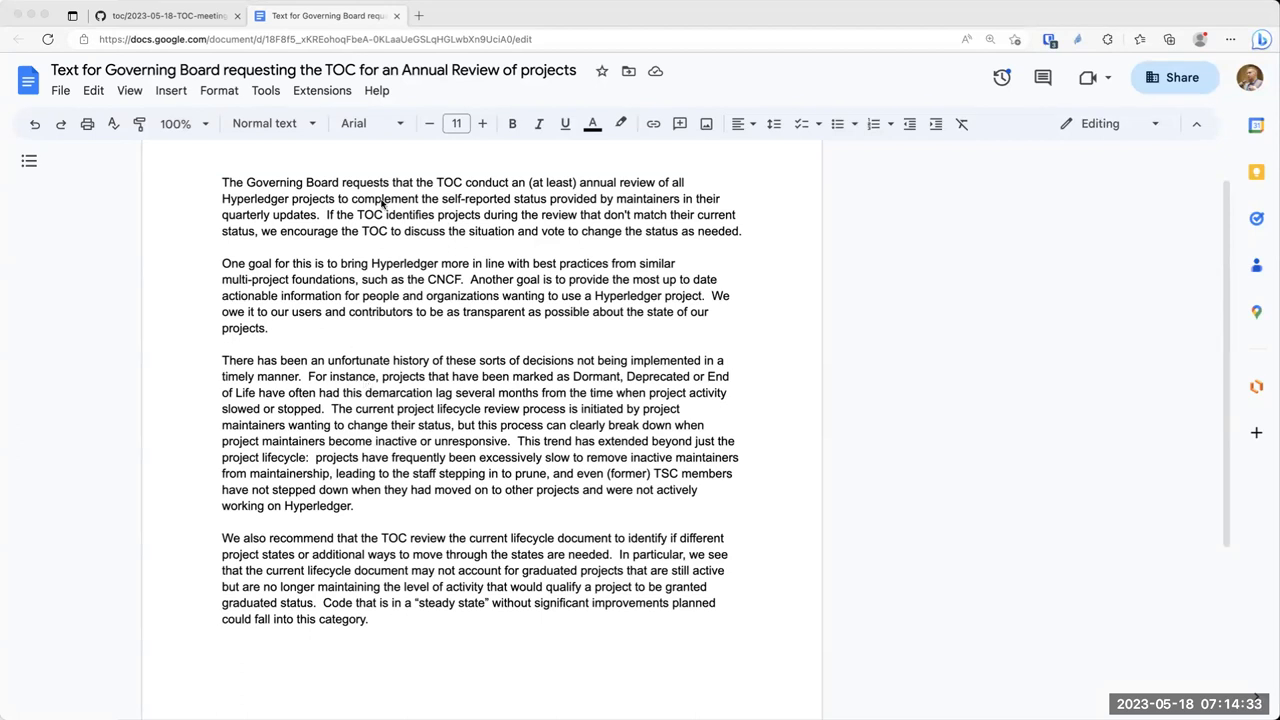
mouse_move(422, 204)
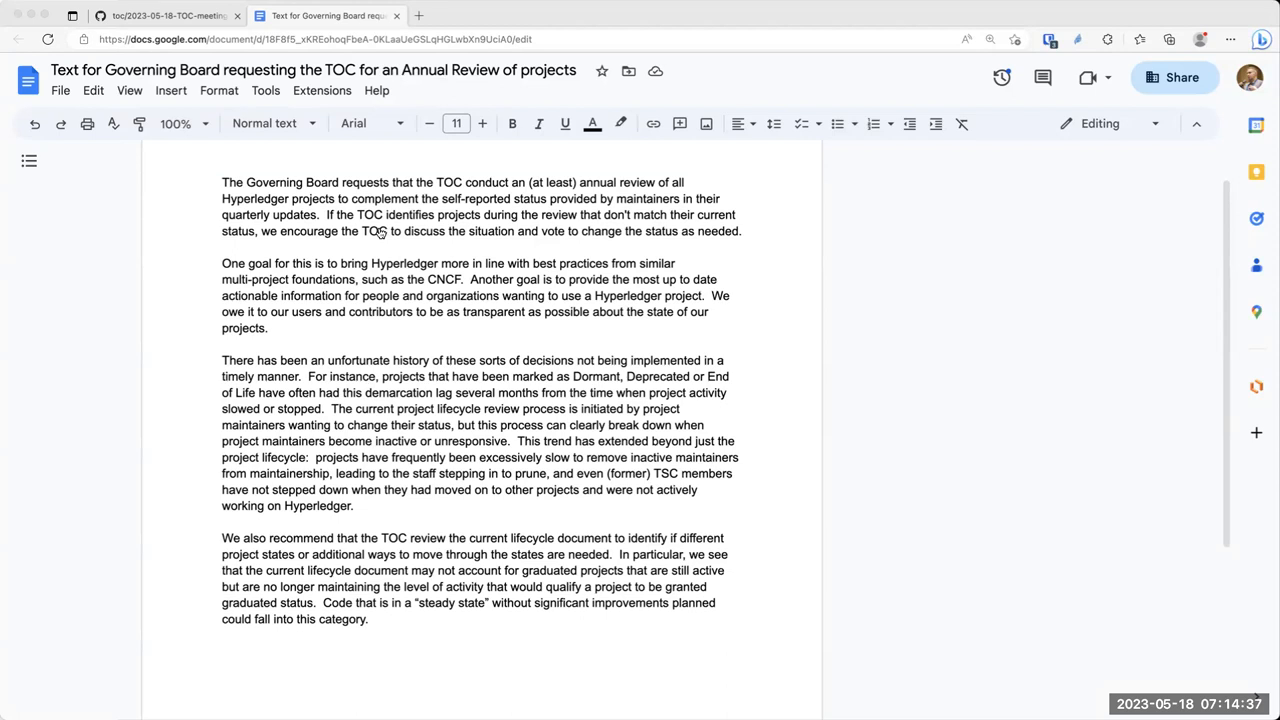
mouse_move(394, 332)
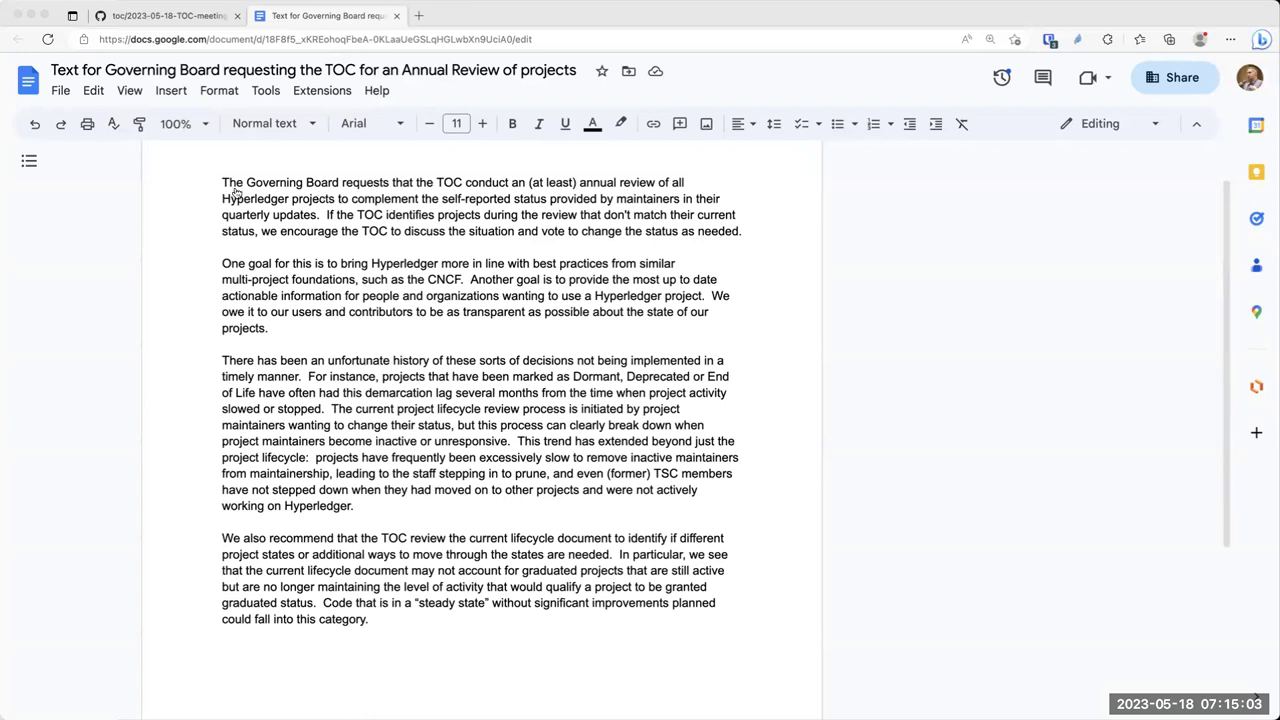
mouse_move(140, 224)
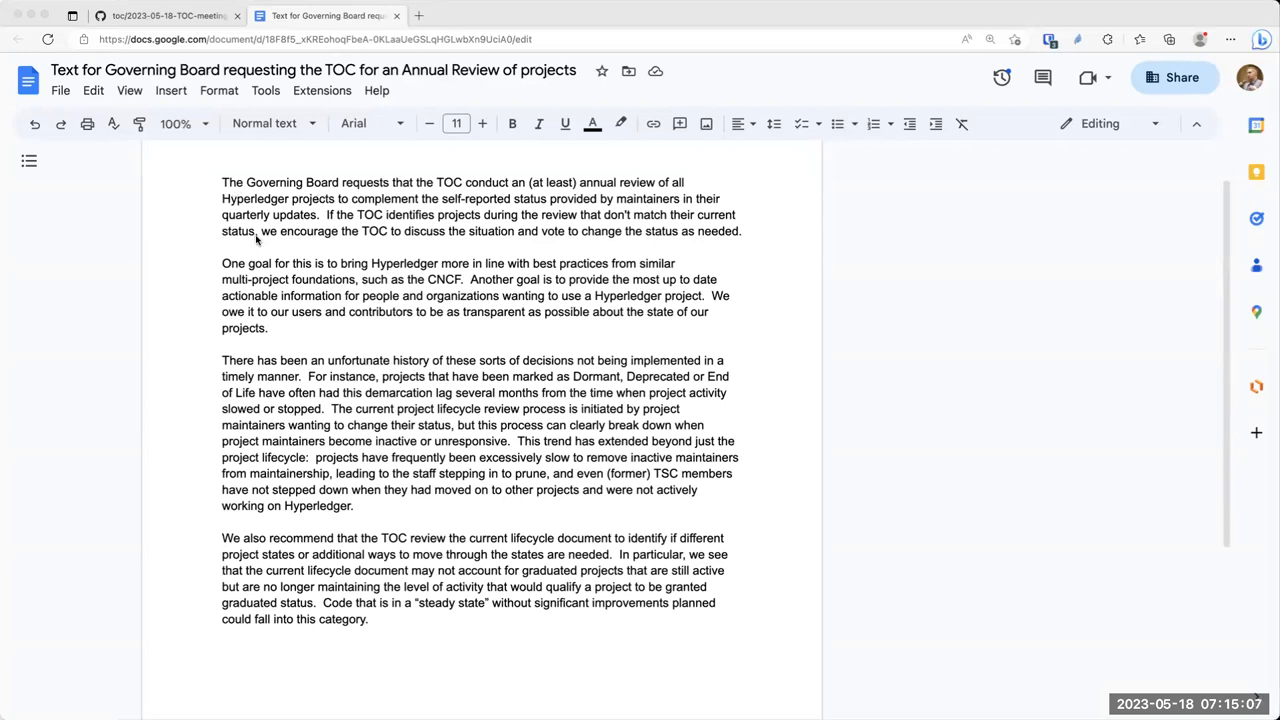
mouse_move(376, 280)
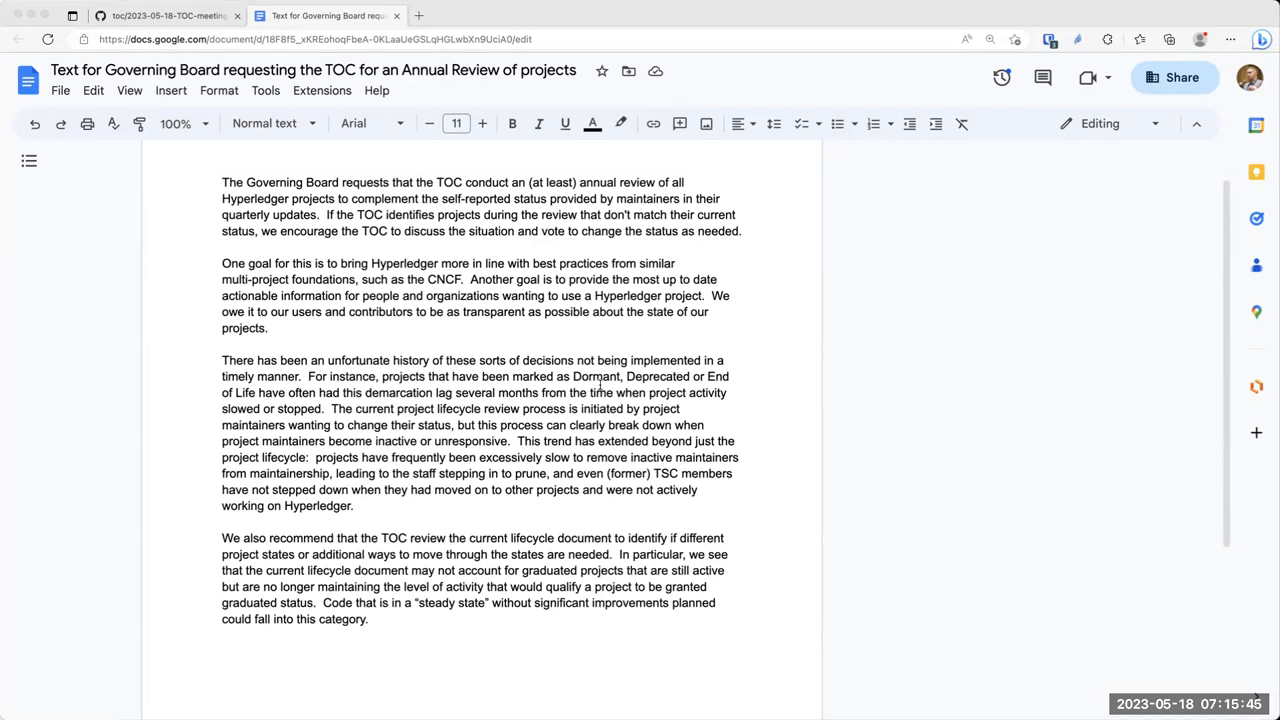
mouse_move(672, 92)
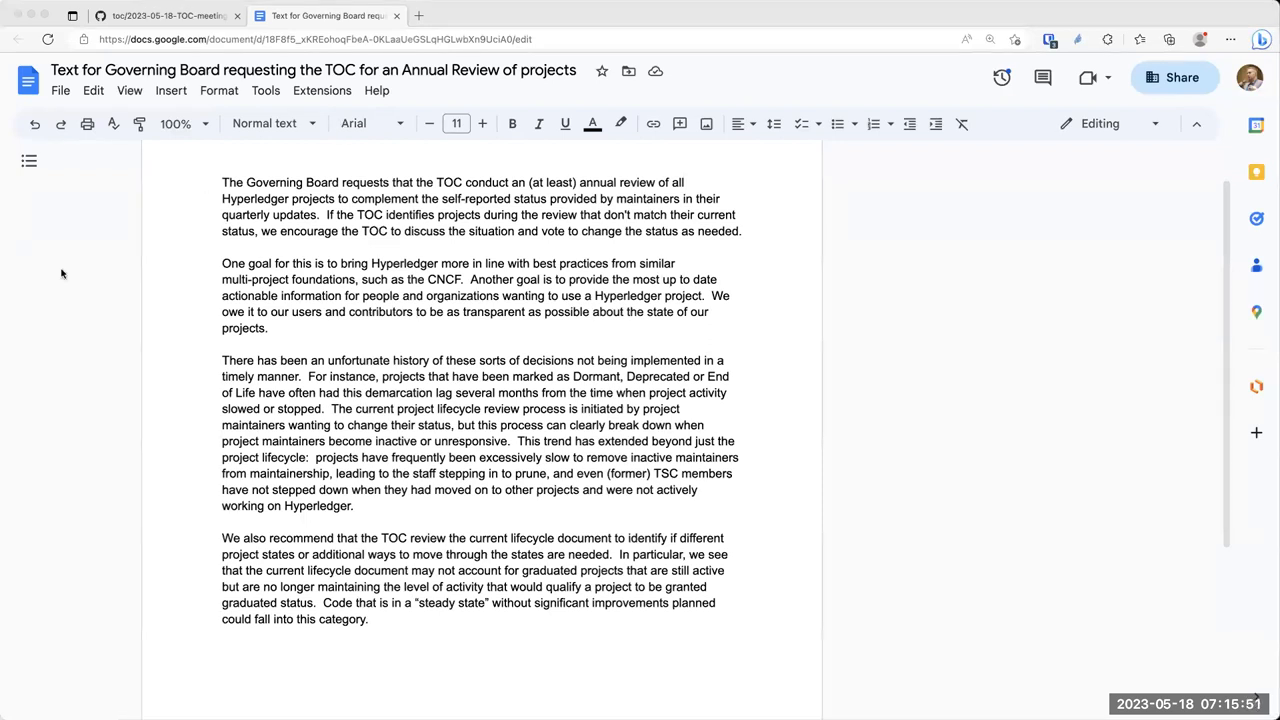
Switch to toc/process/README.md and scroll to section IV, Annual Review Process, with its review questions
click(576, 16)
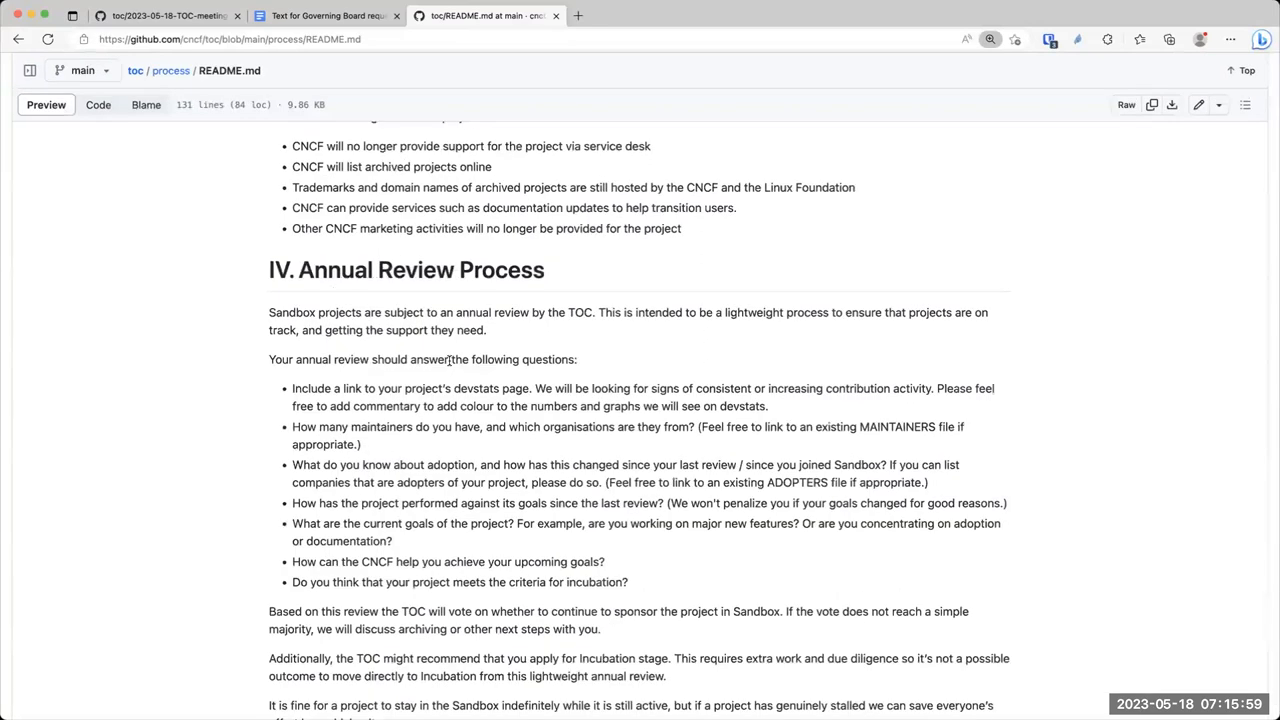
scroll(down, 3)
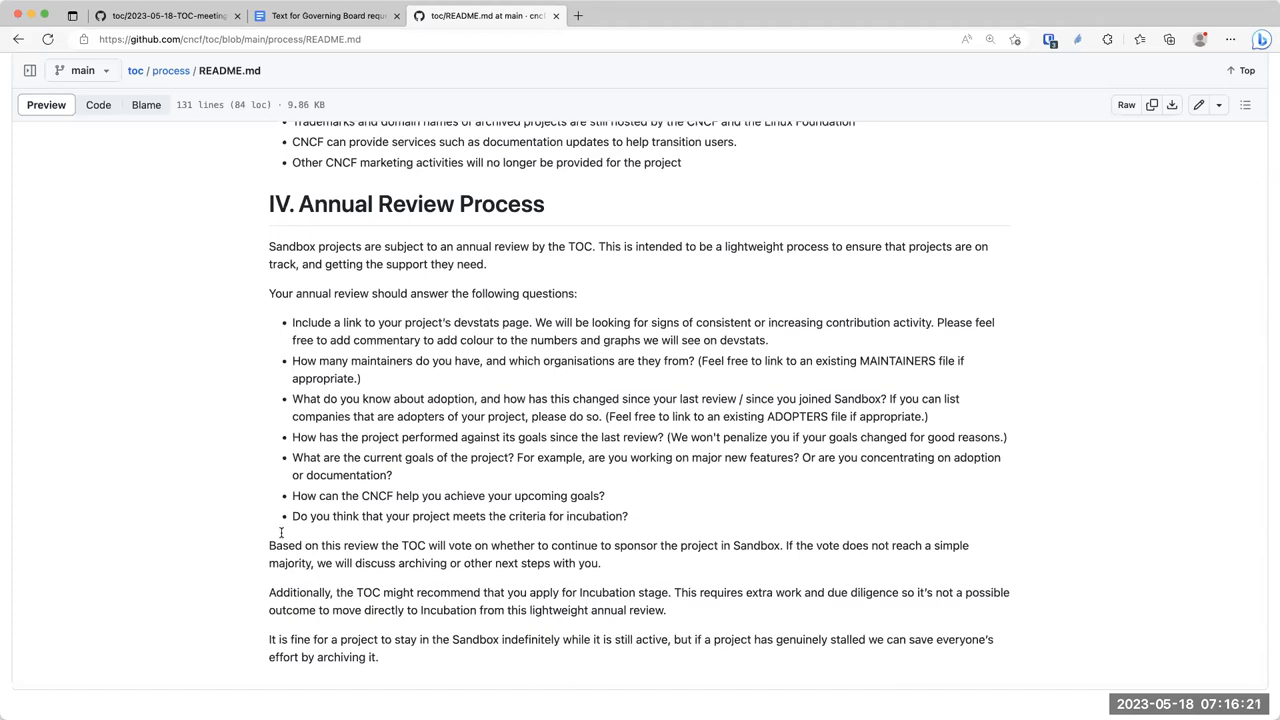
mouse_move(220, 592)
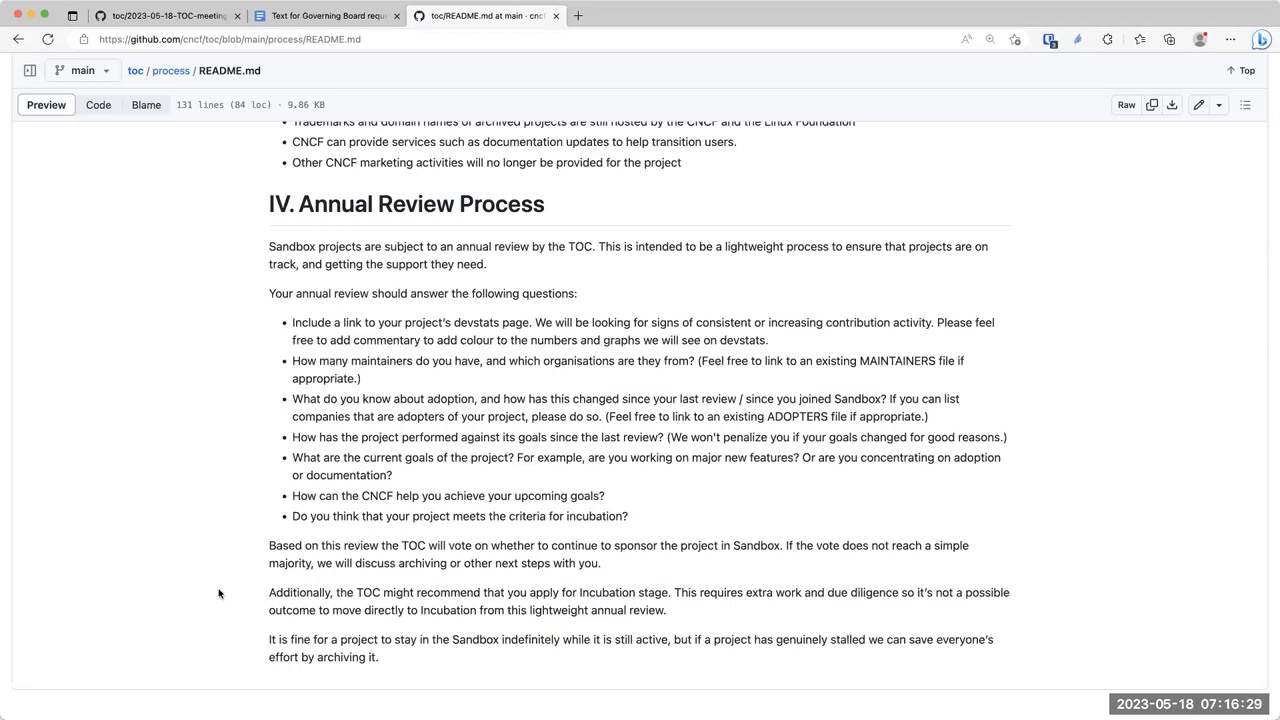
mouse_move(292, 496)
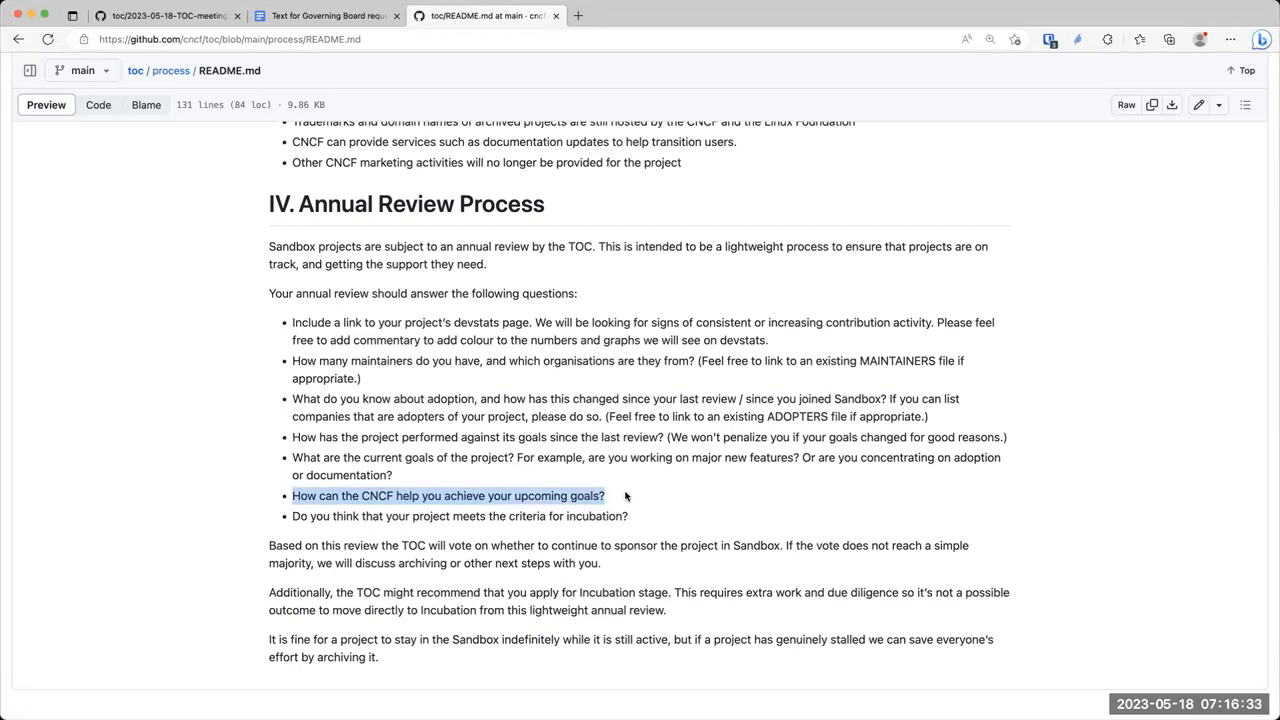
click(442, 496)
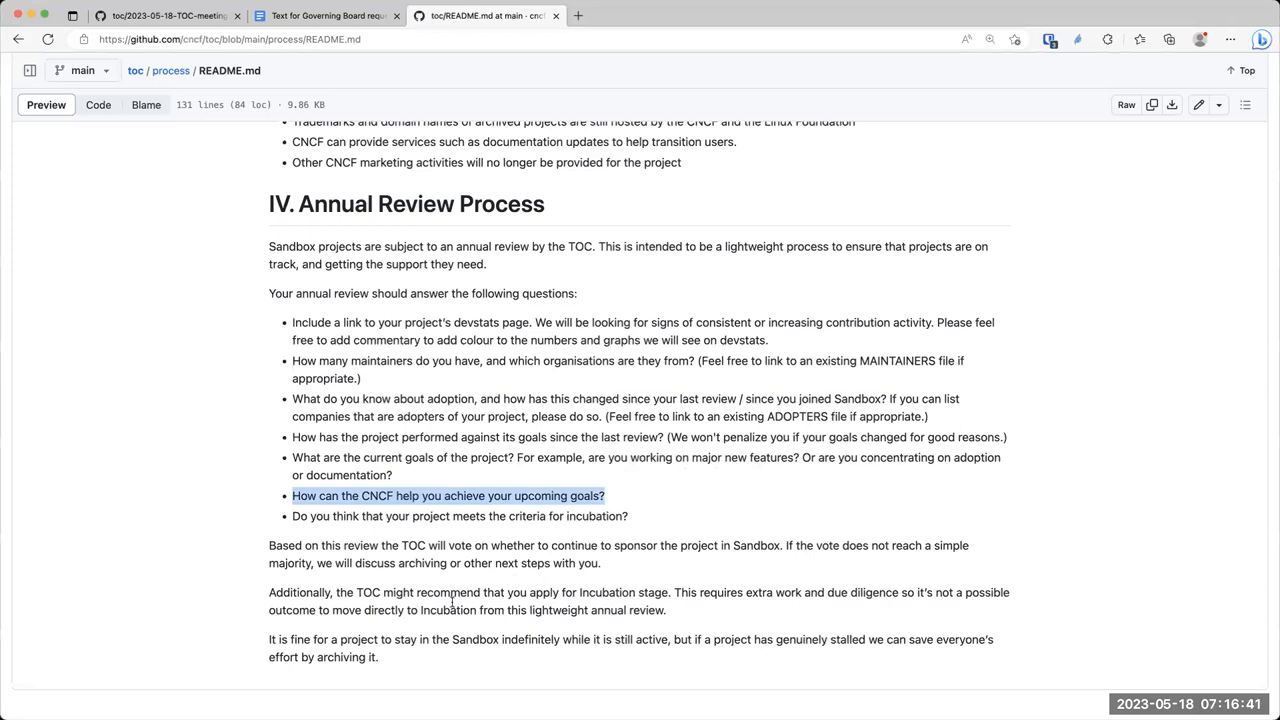
mouse_move(384, 592)
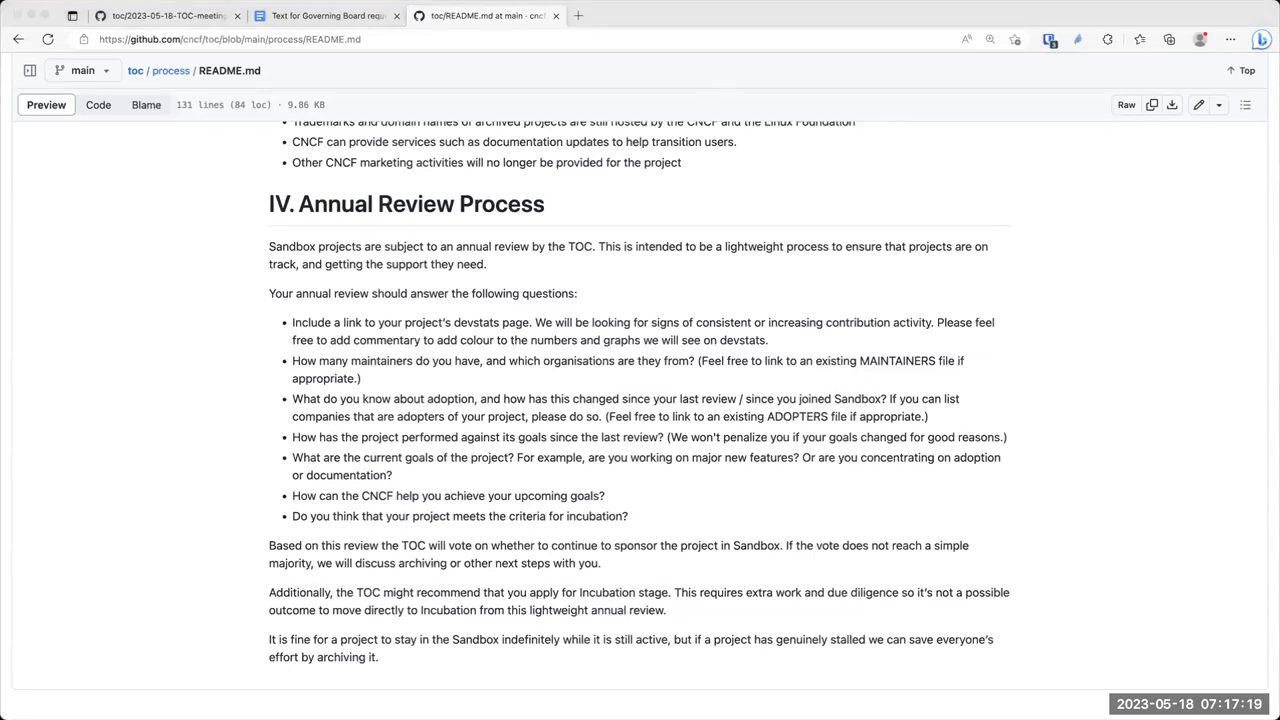
mouse_move(304, 74)
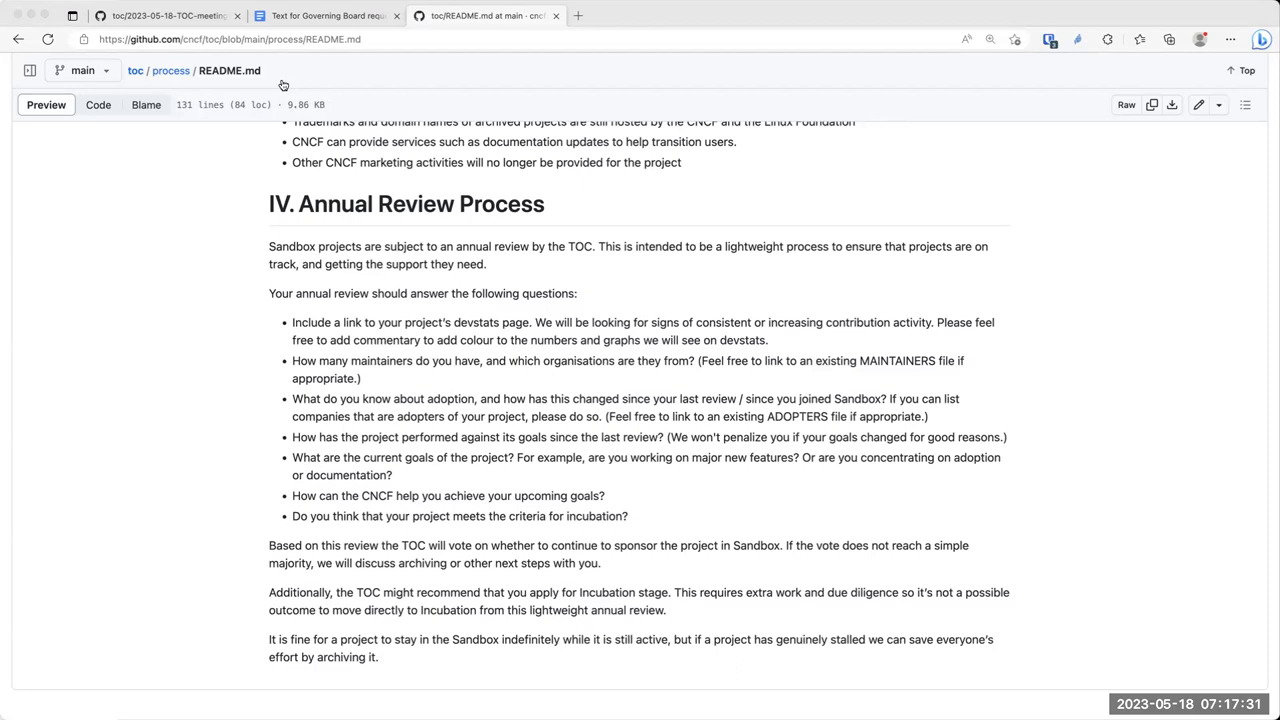
mouse_move(284, 158)
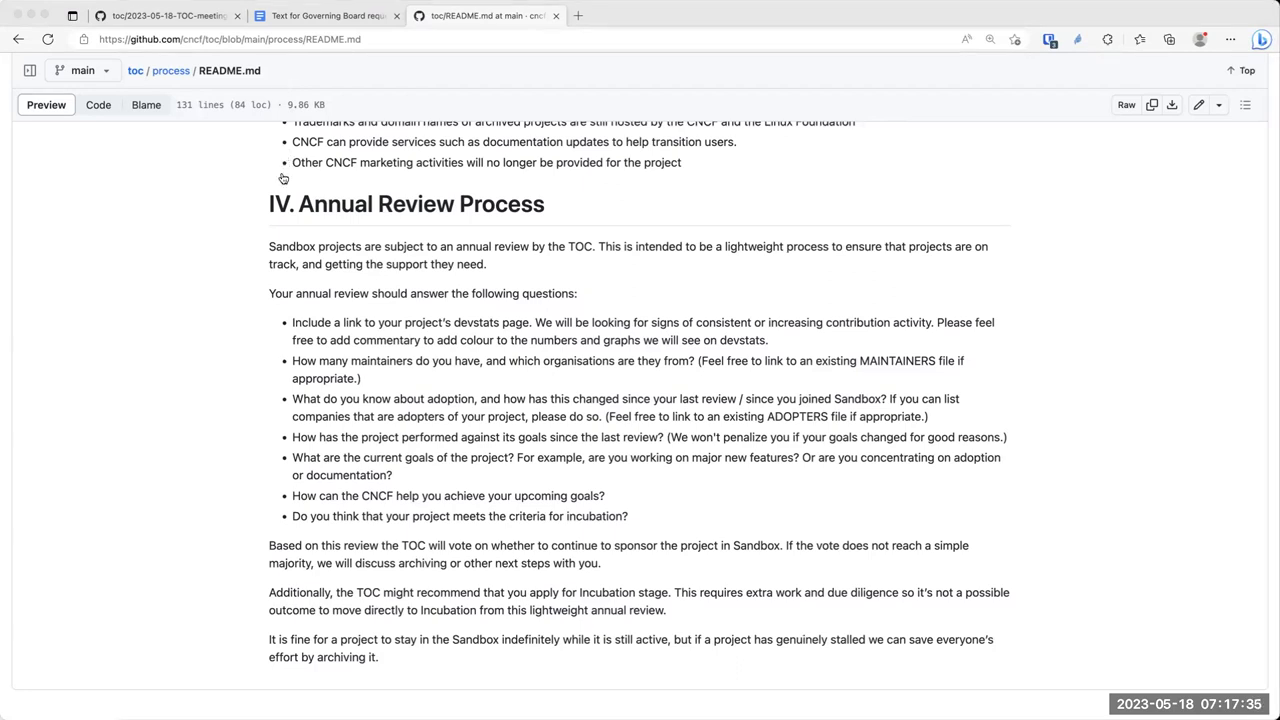
mouse_move(284, 128)
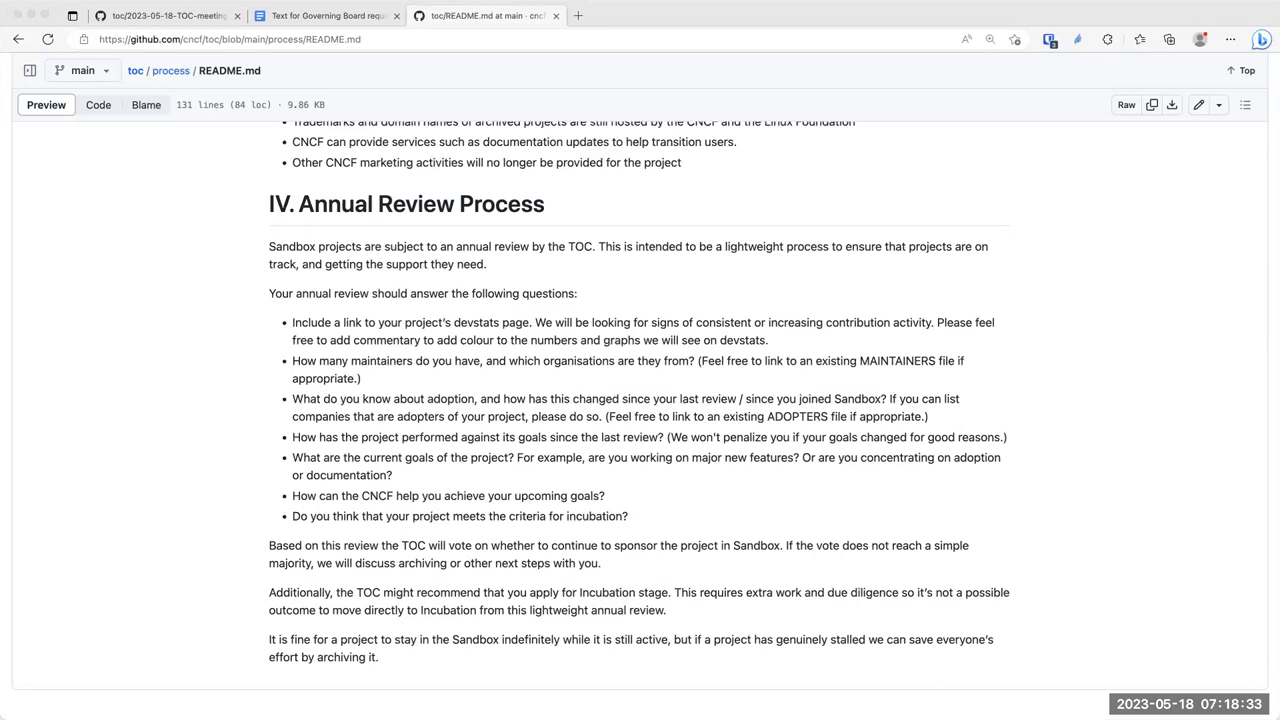
mouse_move(100, 228)
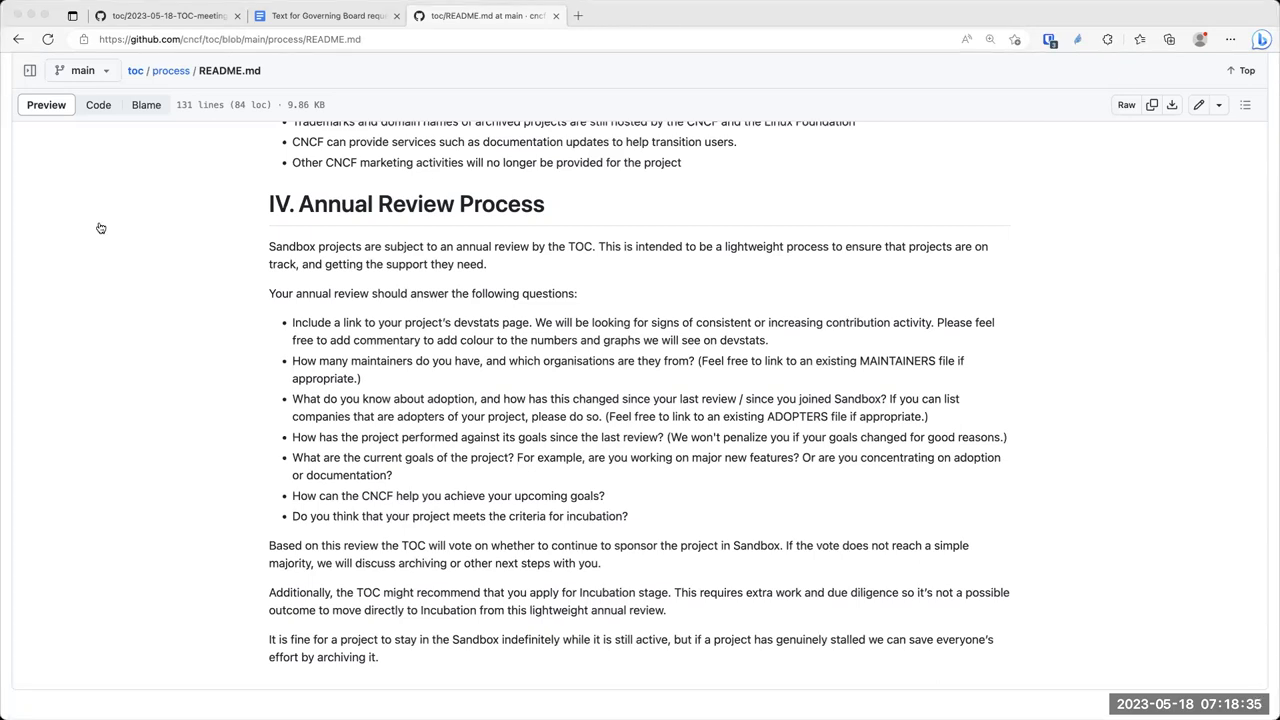
mouse_move(770, 496)
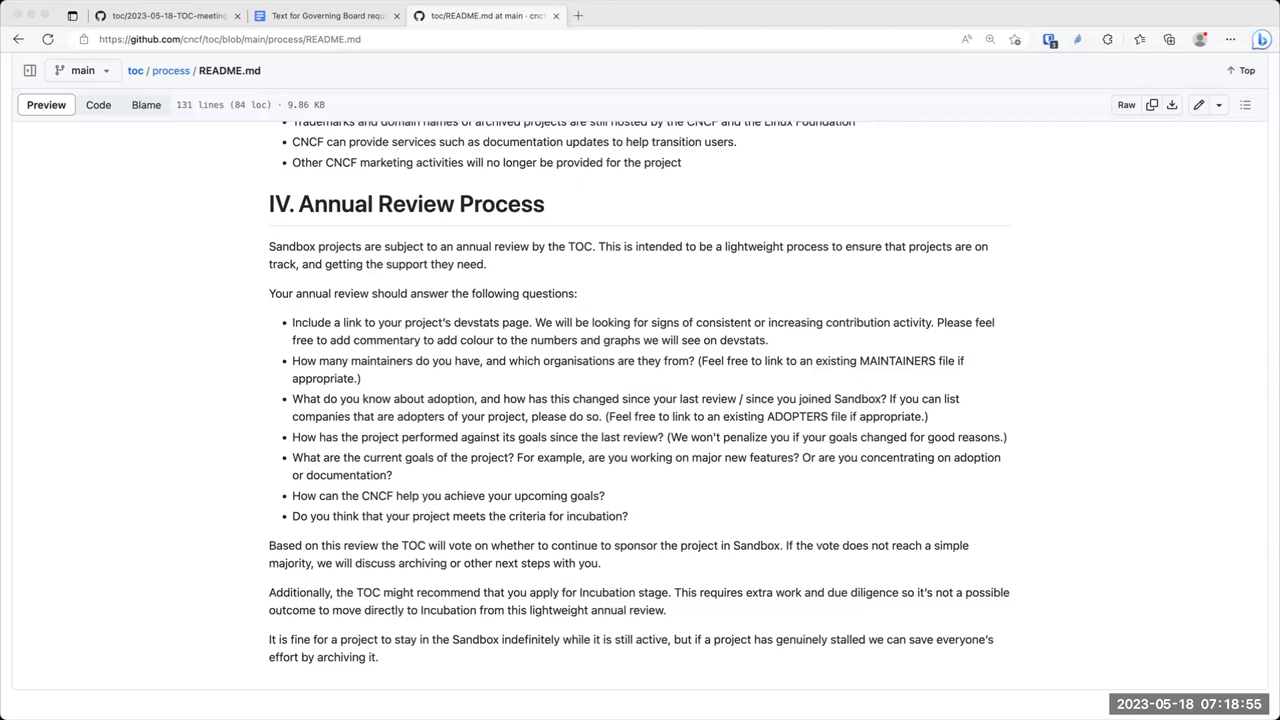
mouse_move(636, 316)
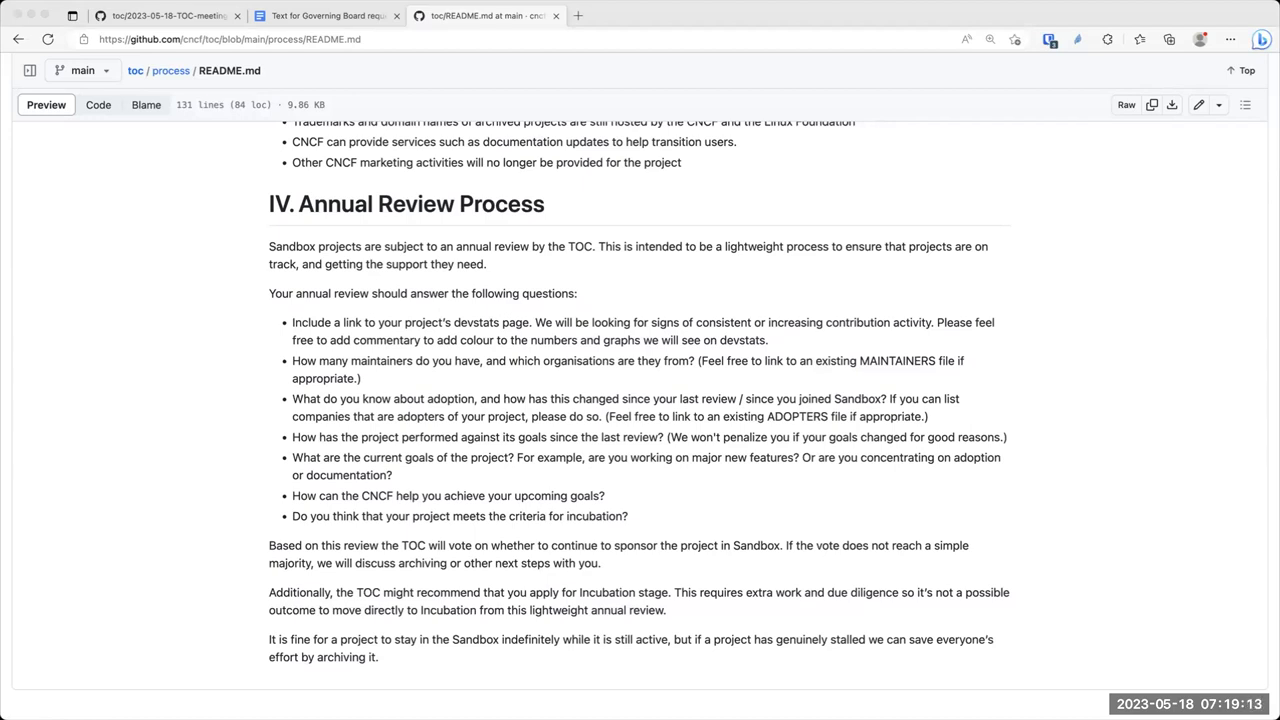
mouse_move(312, 232)
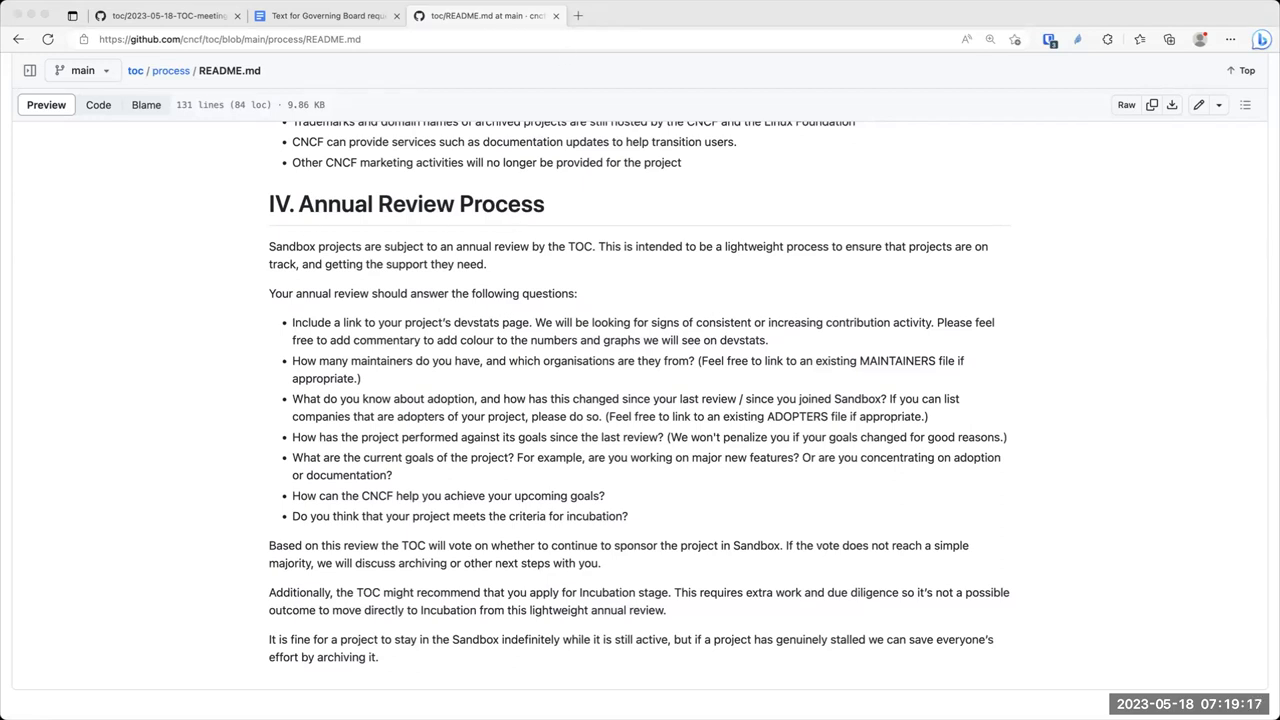
mouse_move(376, 8)
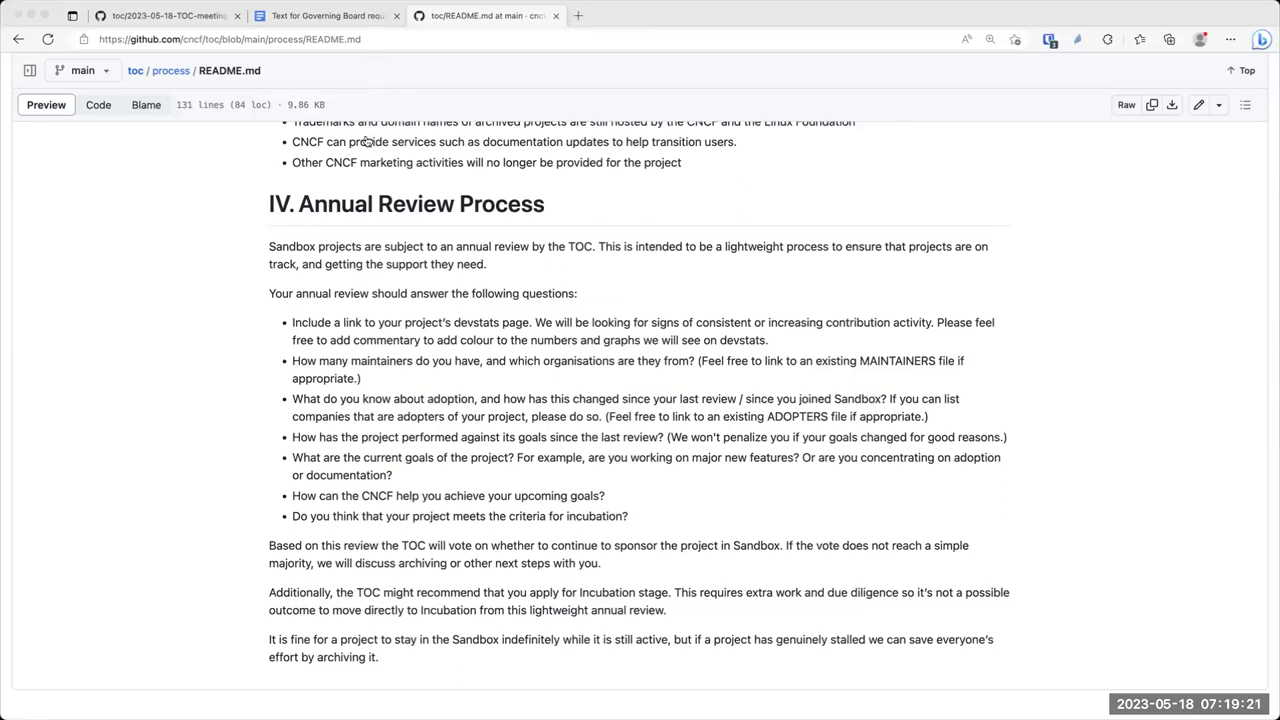
mouse_move(672, 200)
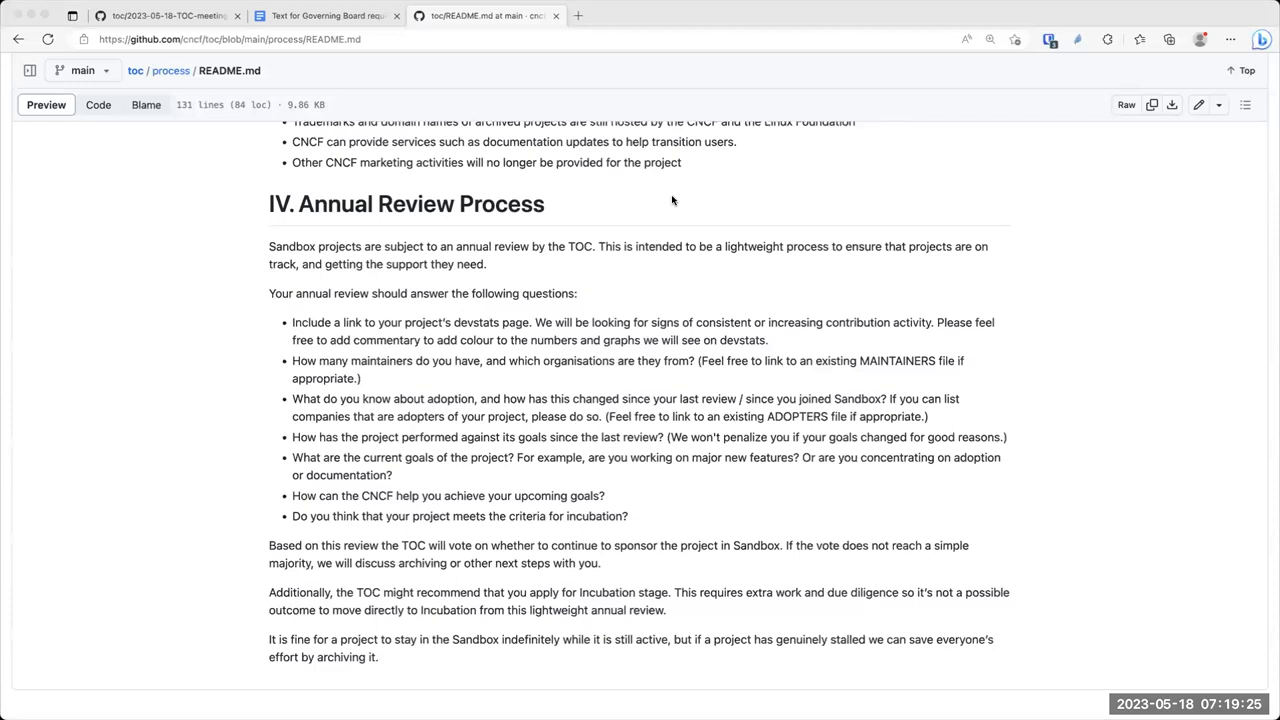
mouse_move(410, 228)
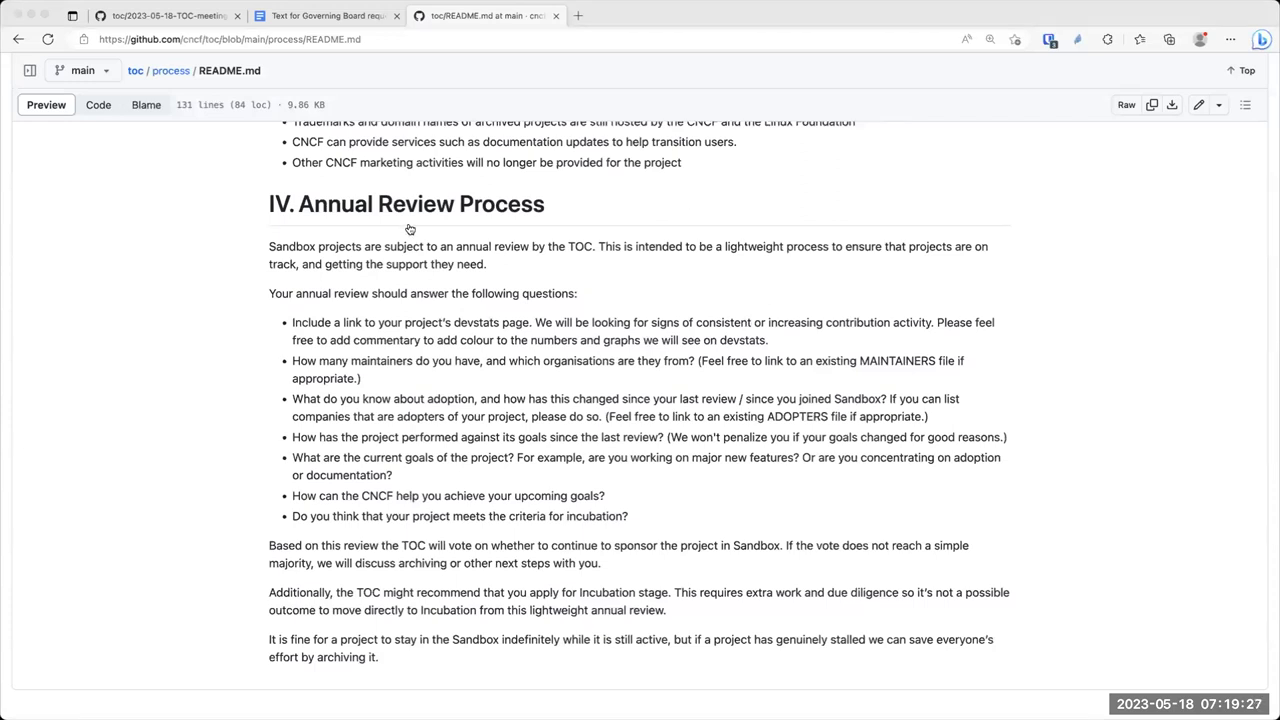
mouse_move(380, 292)
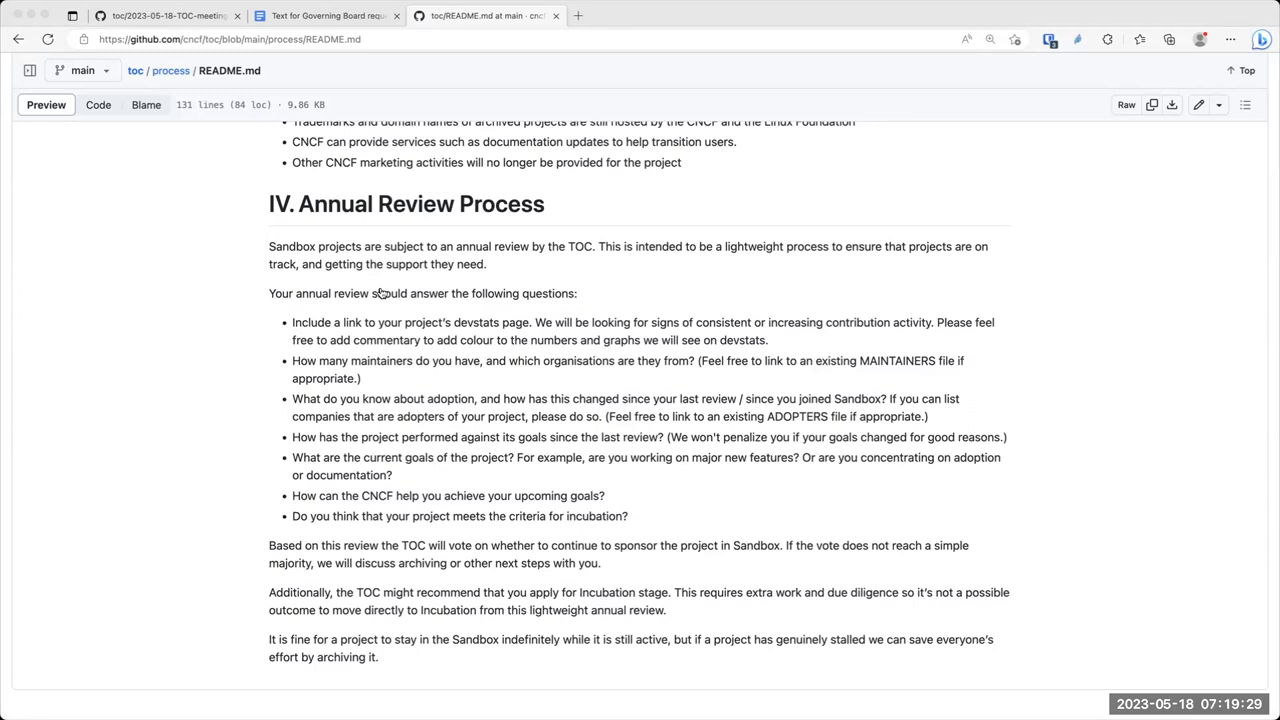
mouse_move(372, 184)
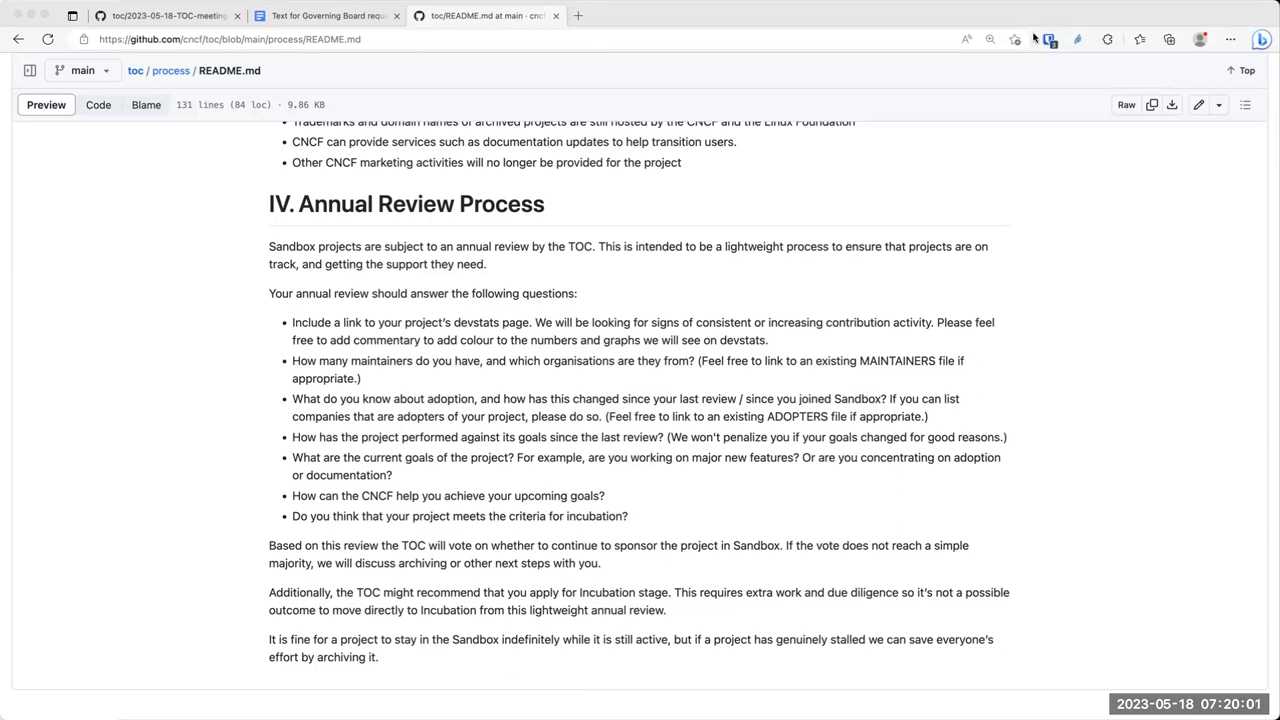
mouse_move(1028, 22)
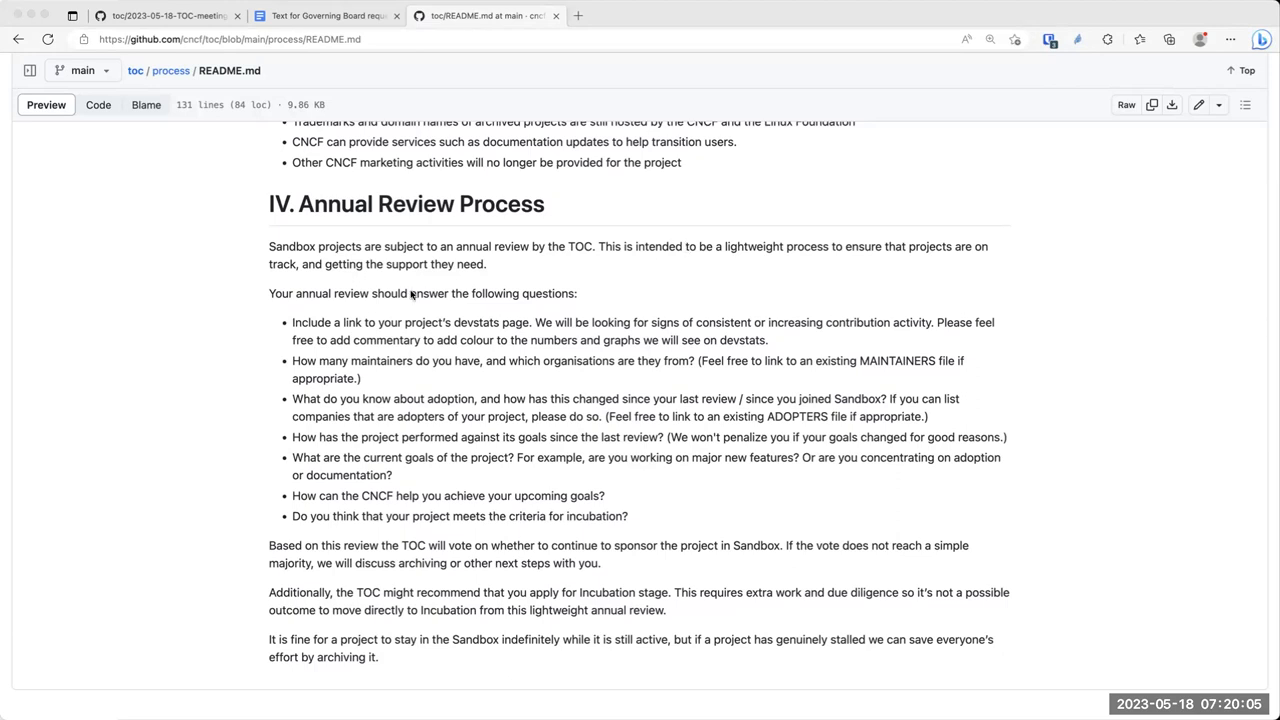
mouse_move(328, 378)
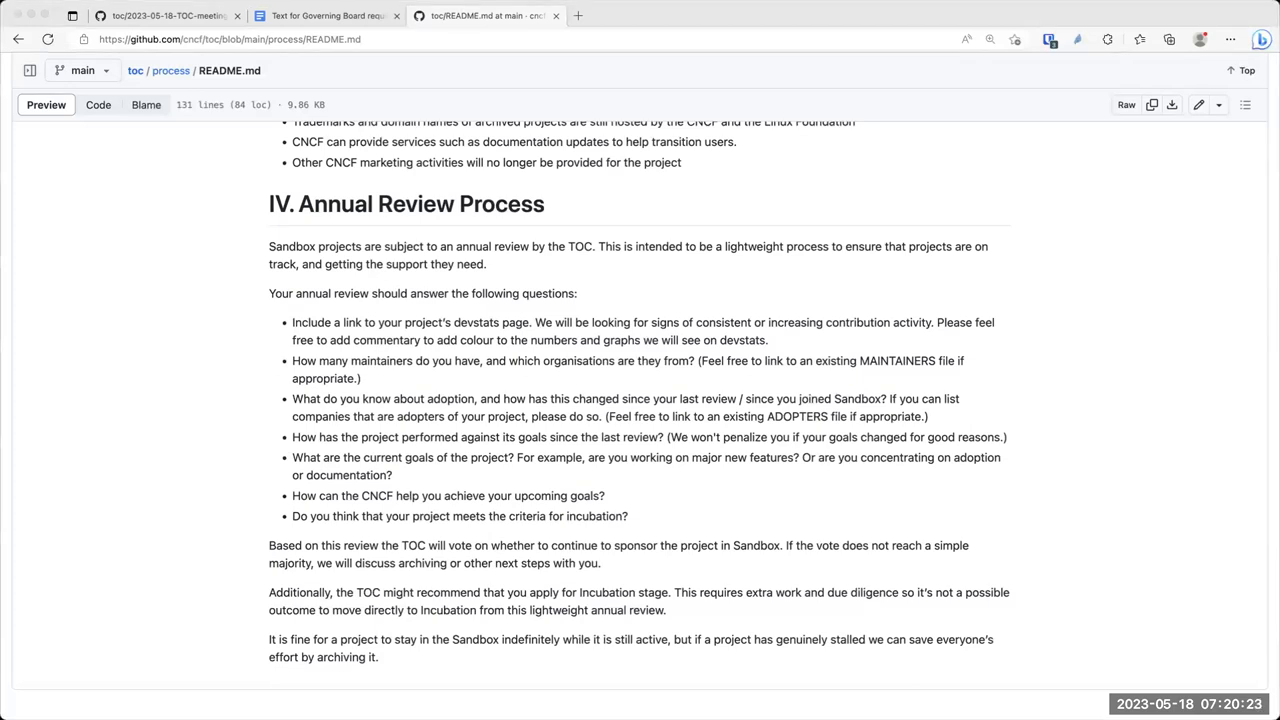
mouse_move(18, 220)
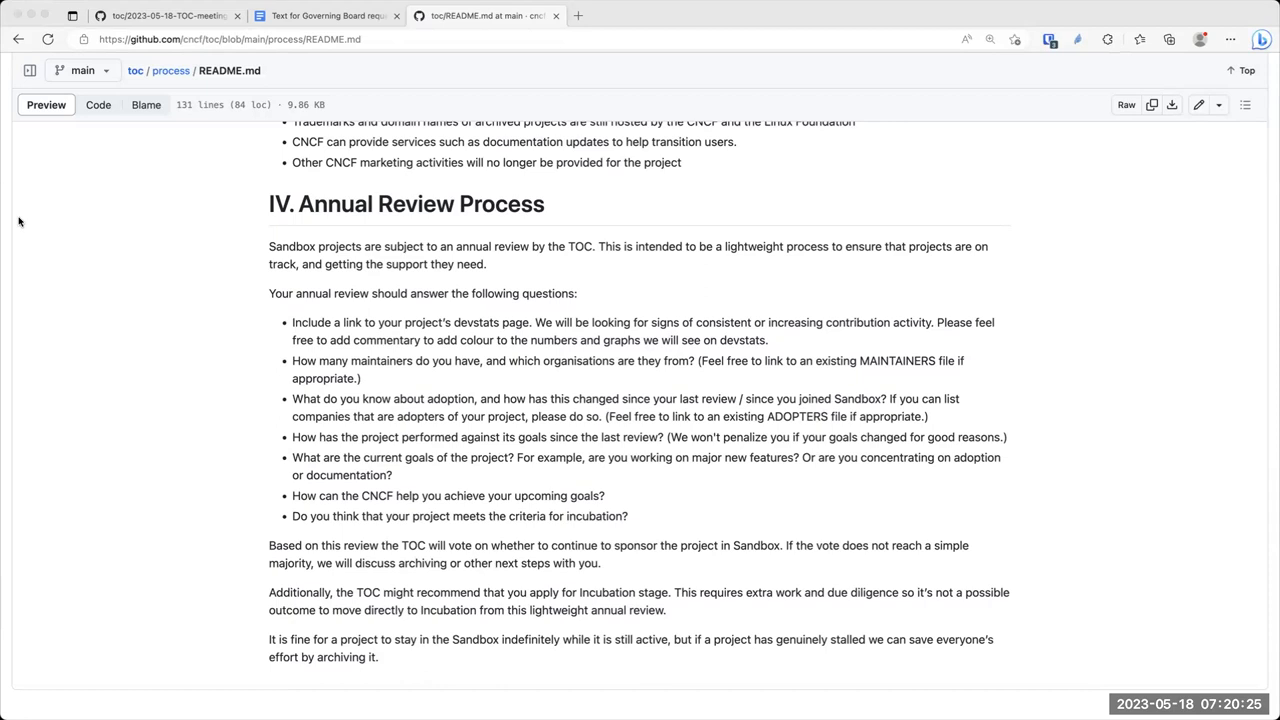
mouse_move(352, 368)
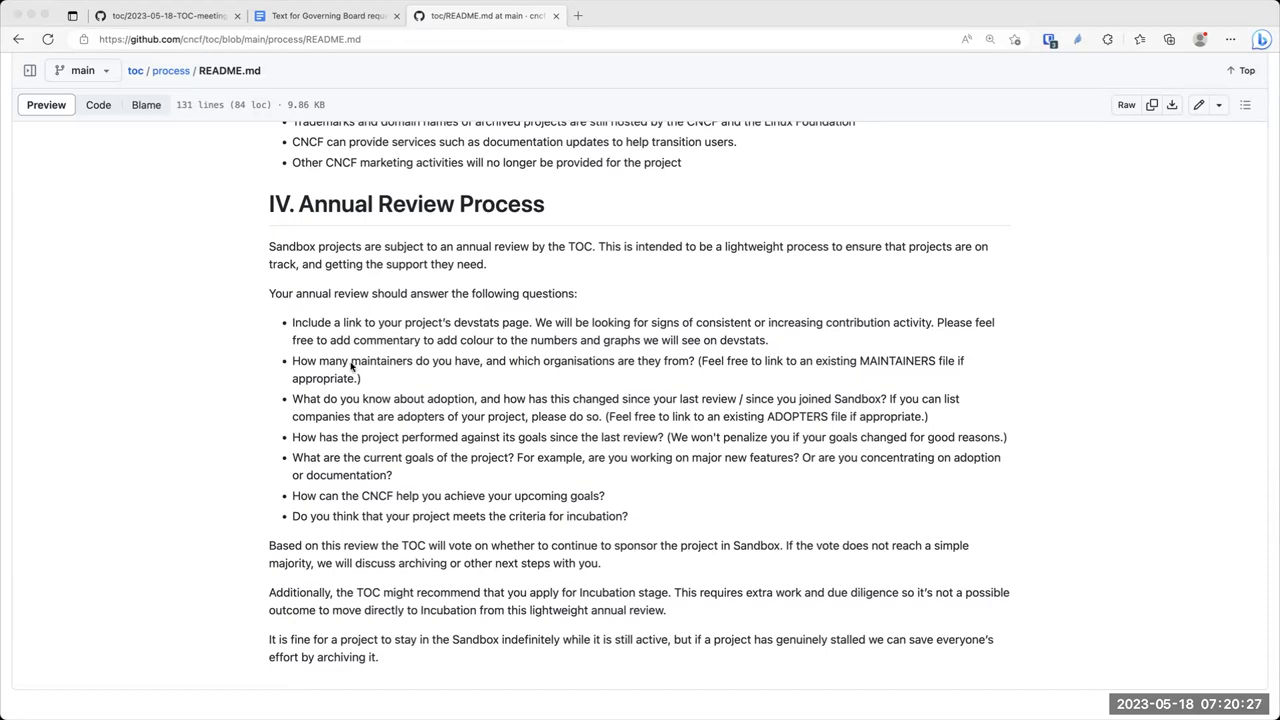
mouse_move(32, 140)
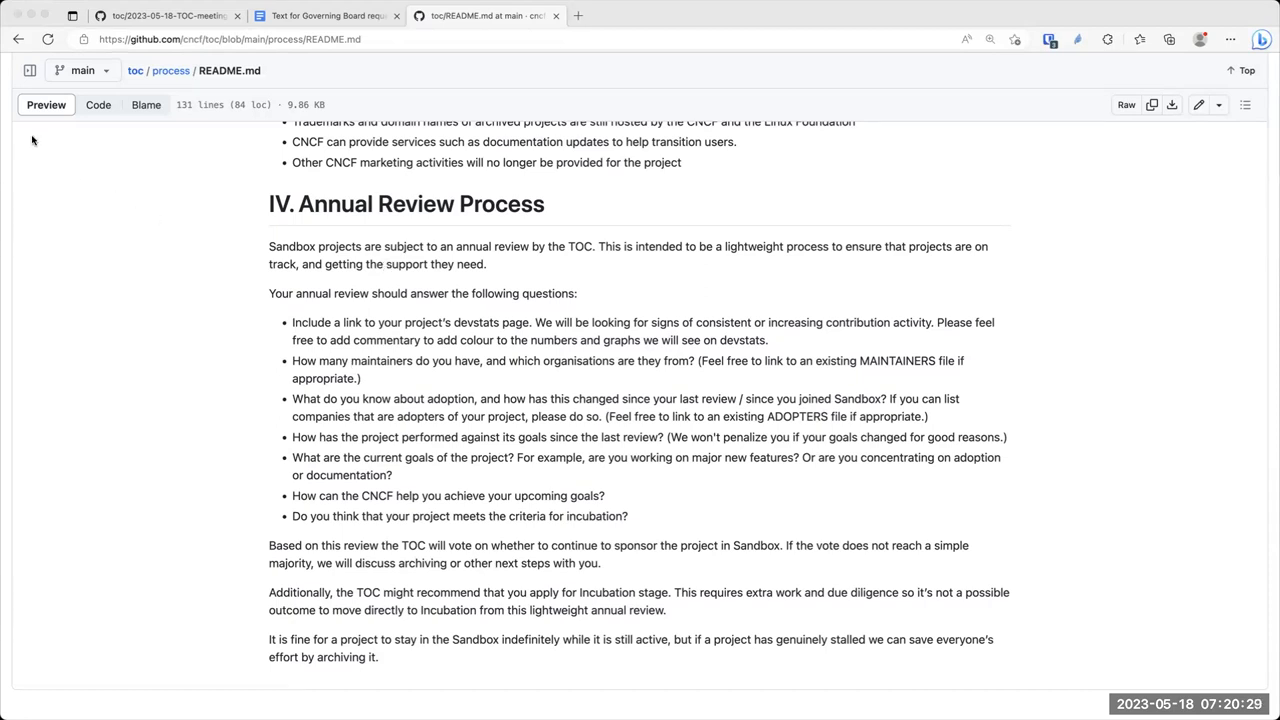
mouse_move(16, 144)
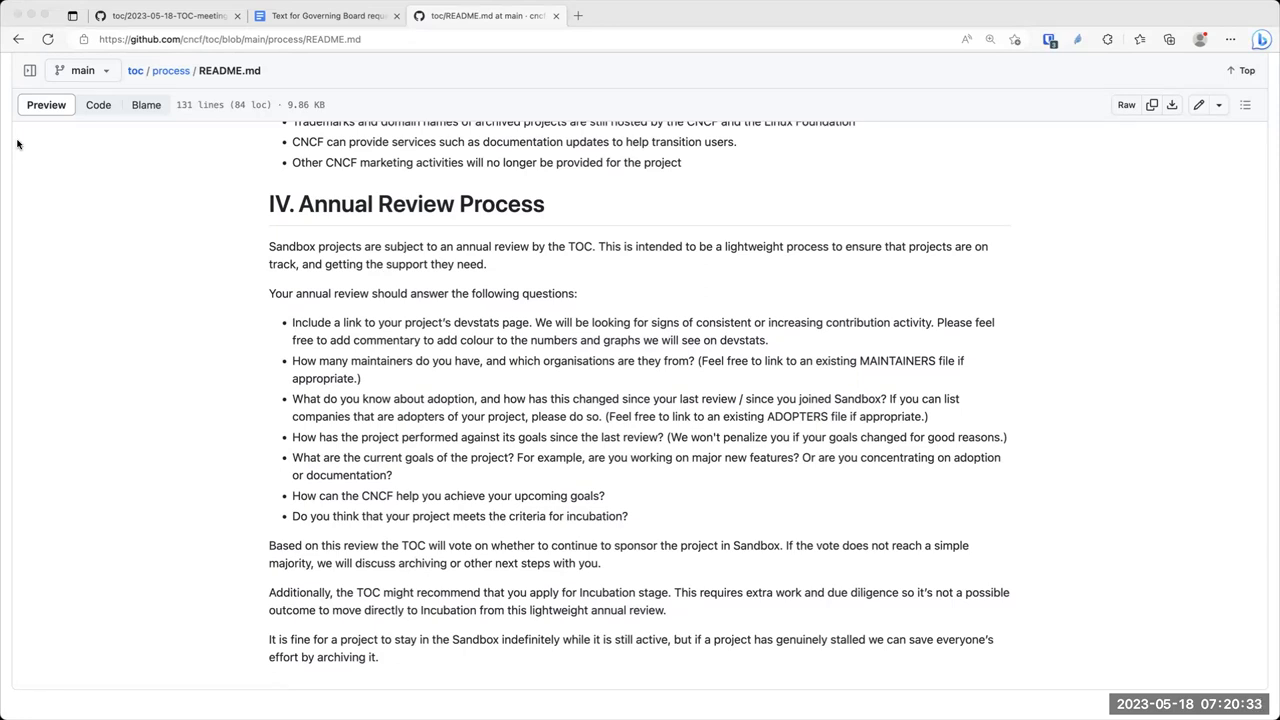
mouse_move(148, 280)
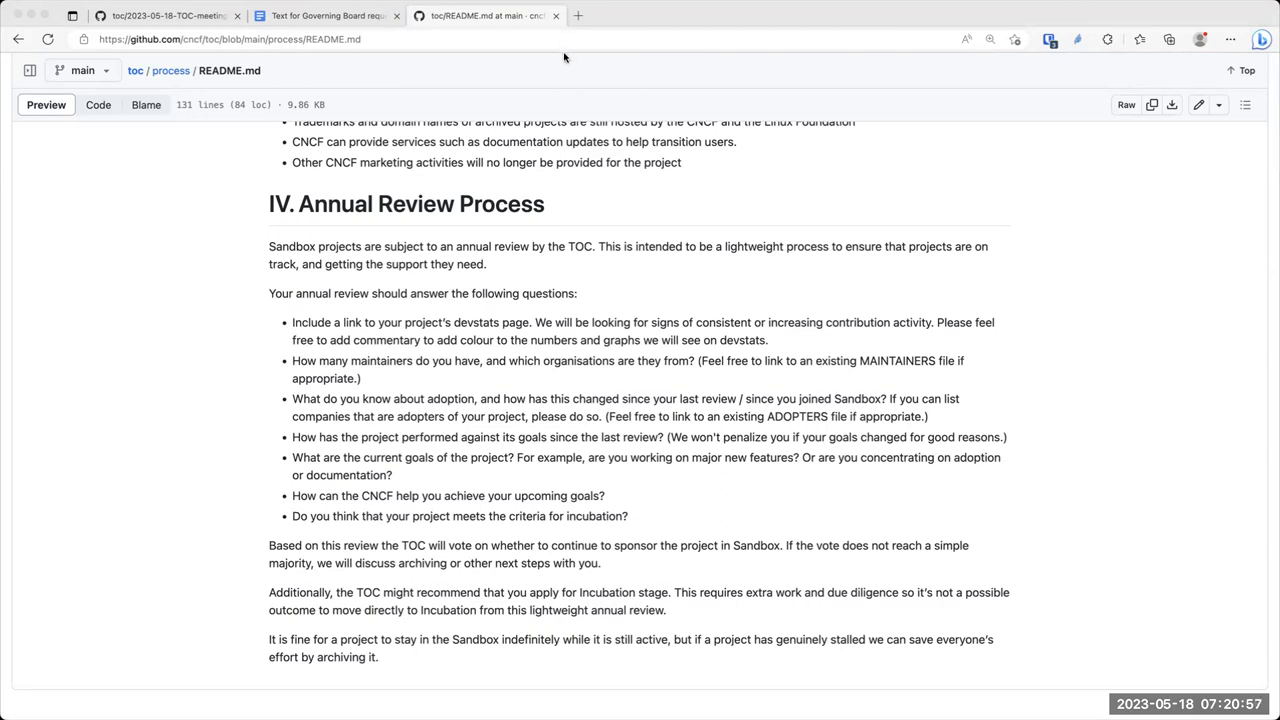
mouse_move(732, 112)
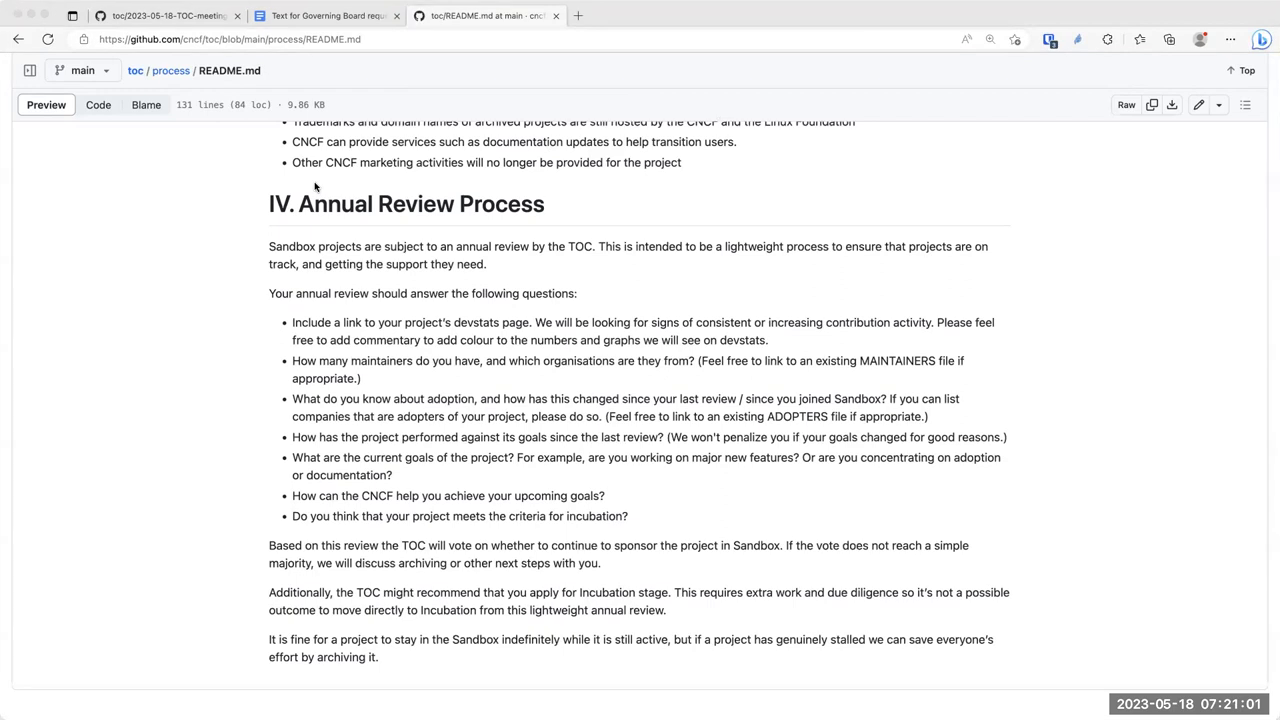
mouse_move(140, 278)
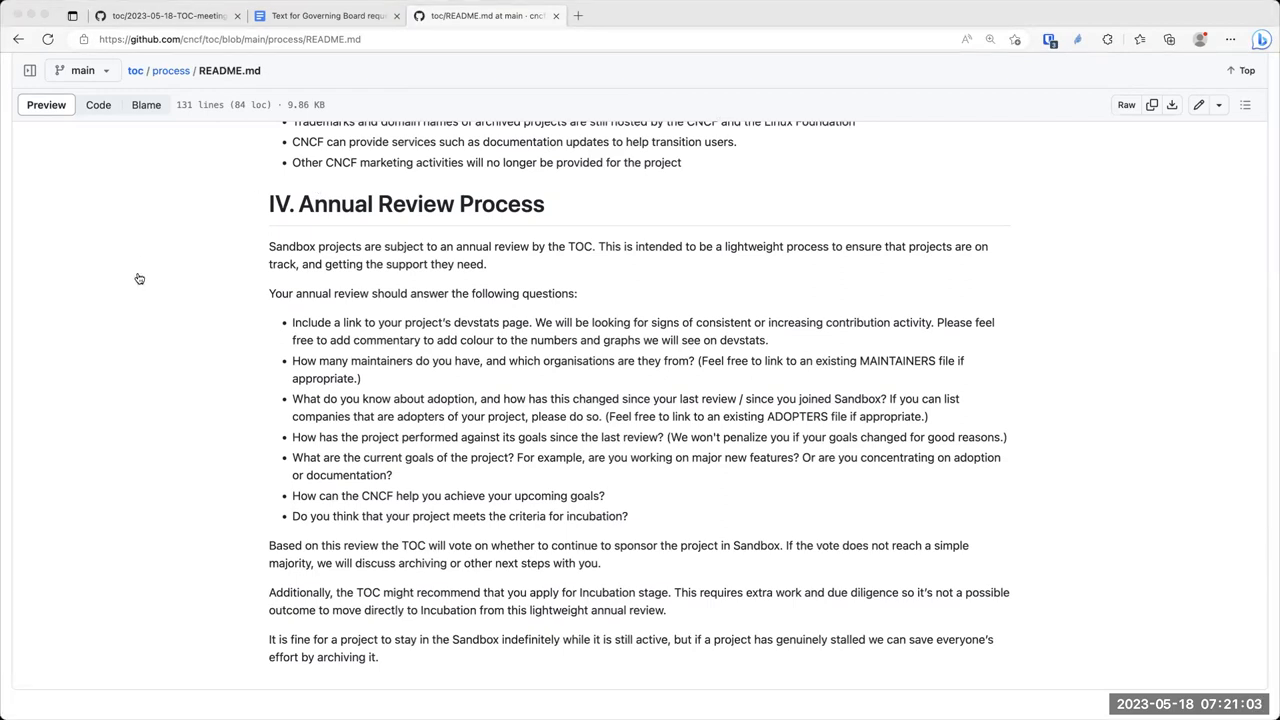
mouse_move(570, 268)
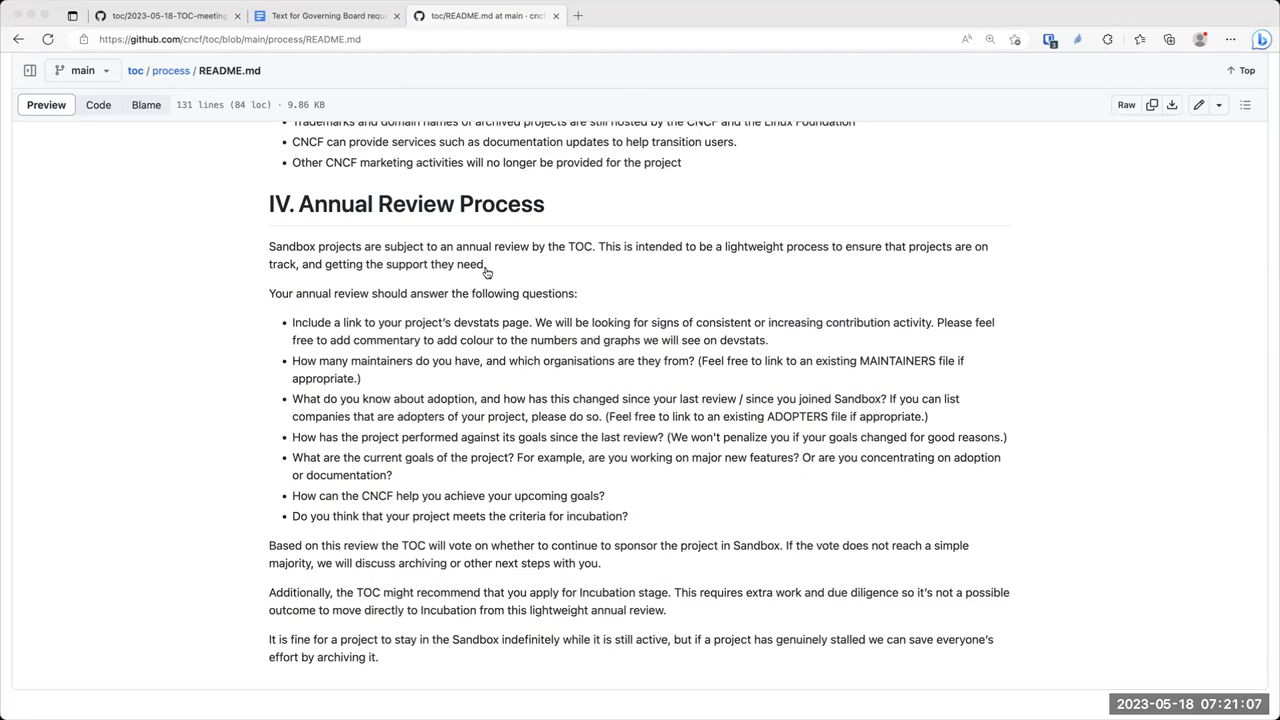
mouse_move(920, 16)
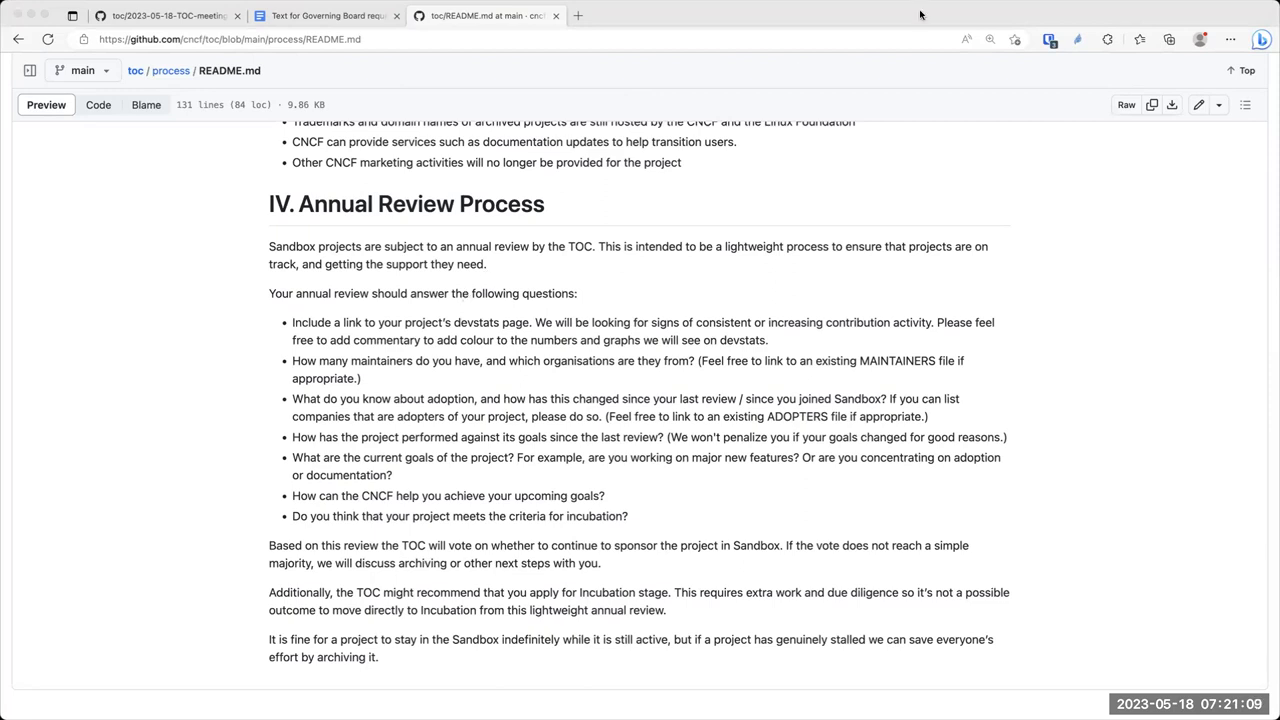
mouse_move(1064, 8)
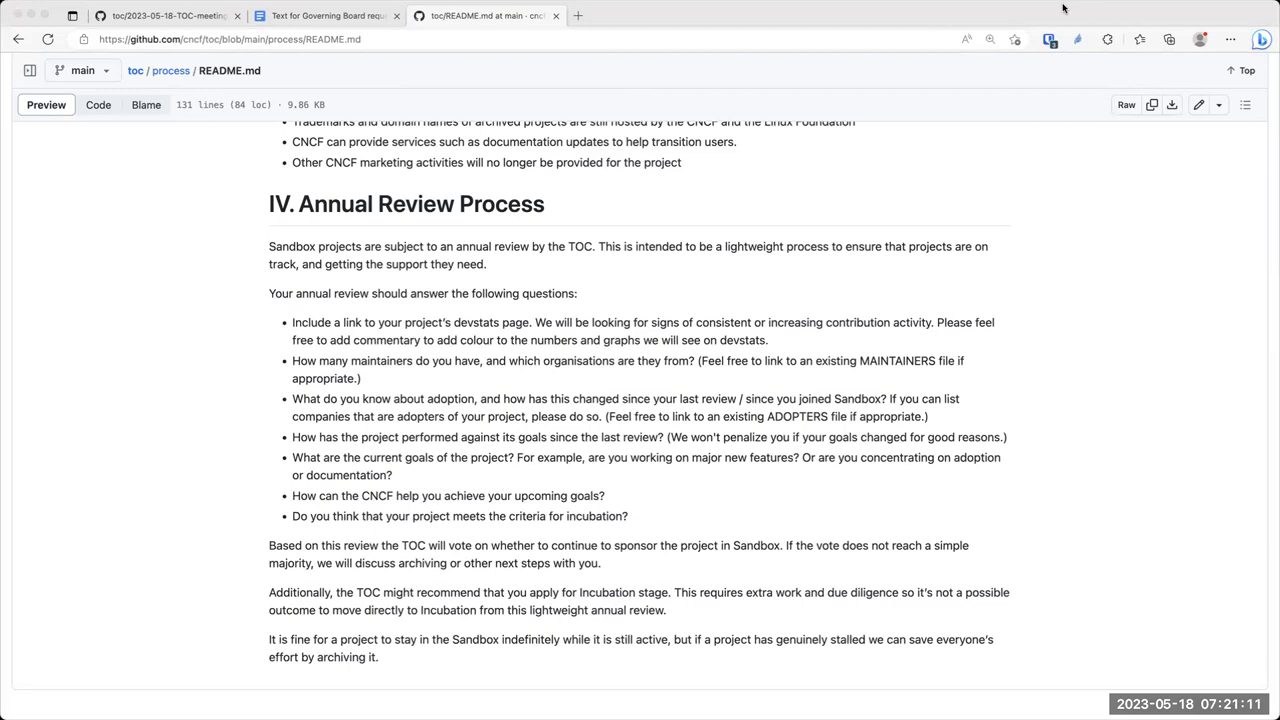
mouse_move(240, 172)
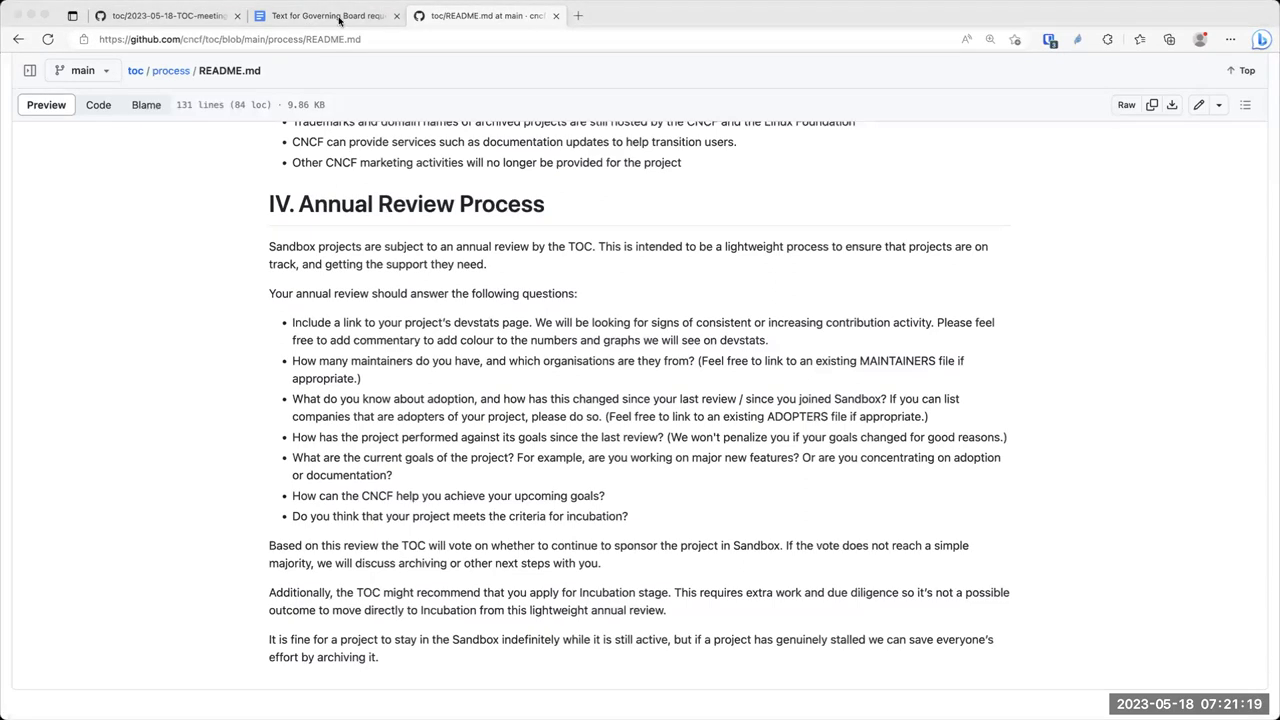
mouse_move(362, 52)
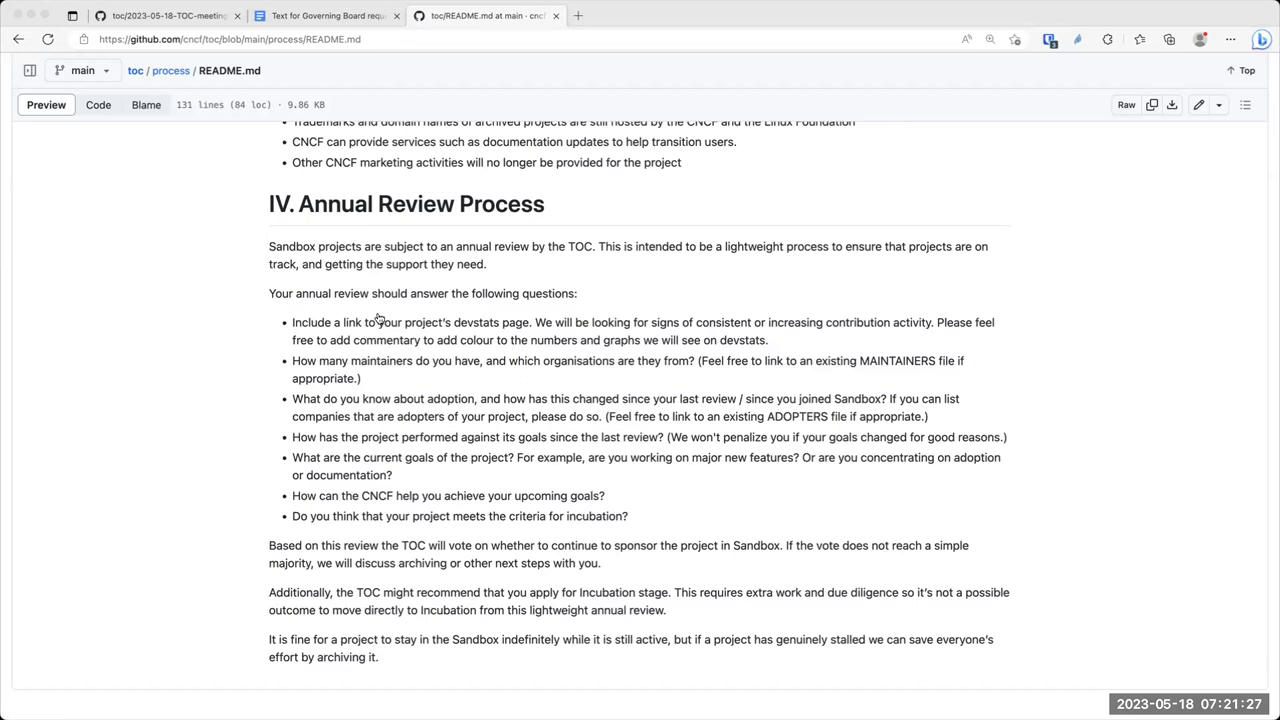
mouse_move(672, 512)
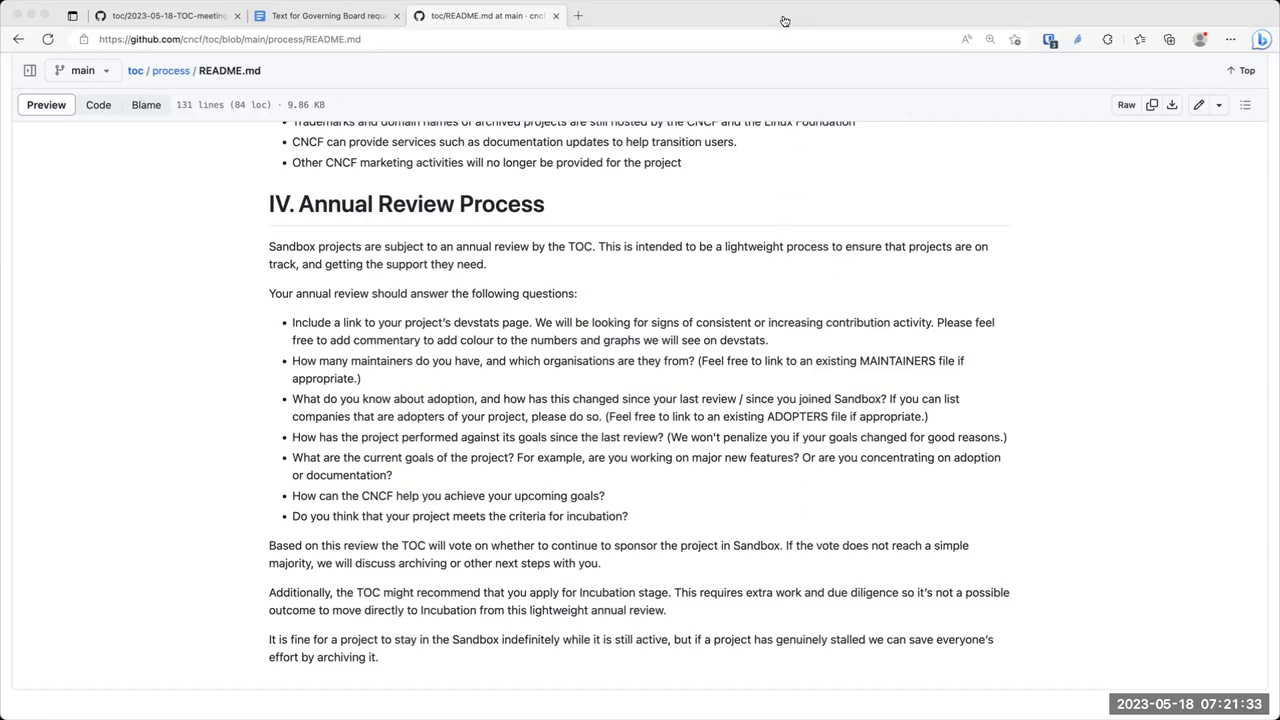
mouse_move(842, 150)
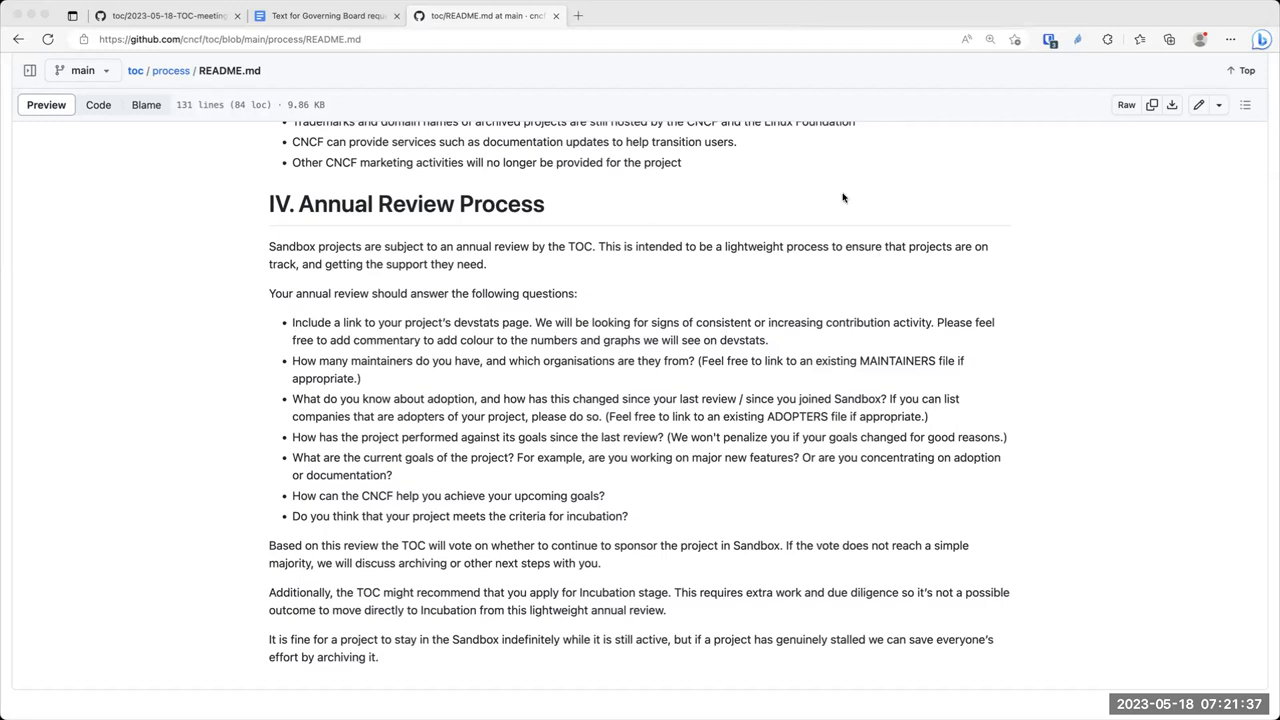
mouse_move(1062, 148)
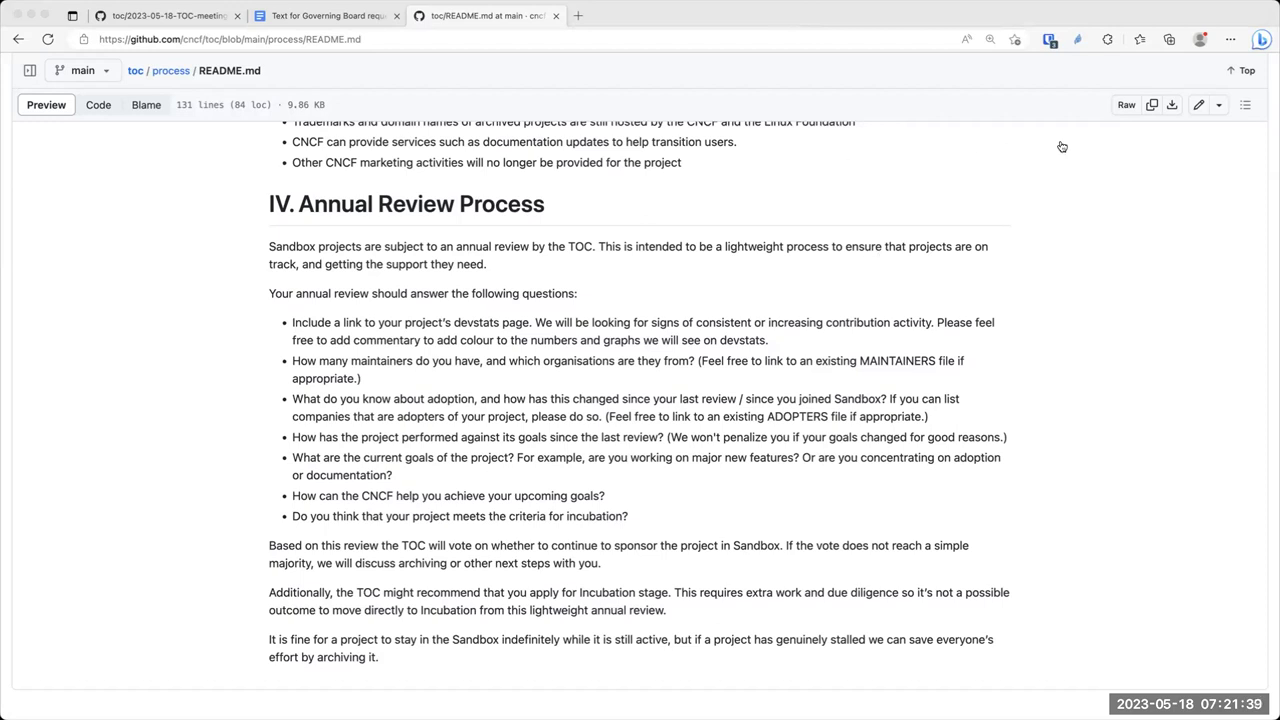
mouse_move(978, 388)
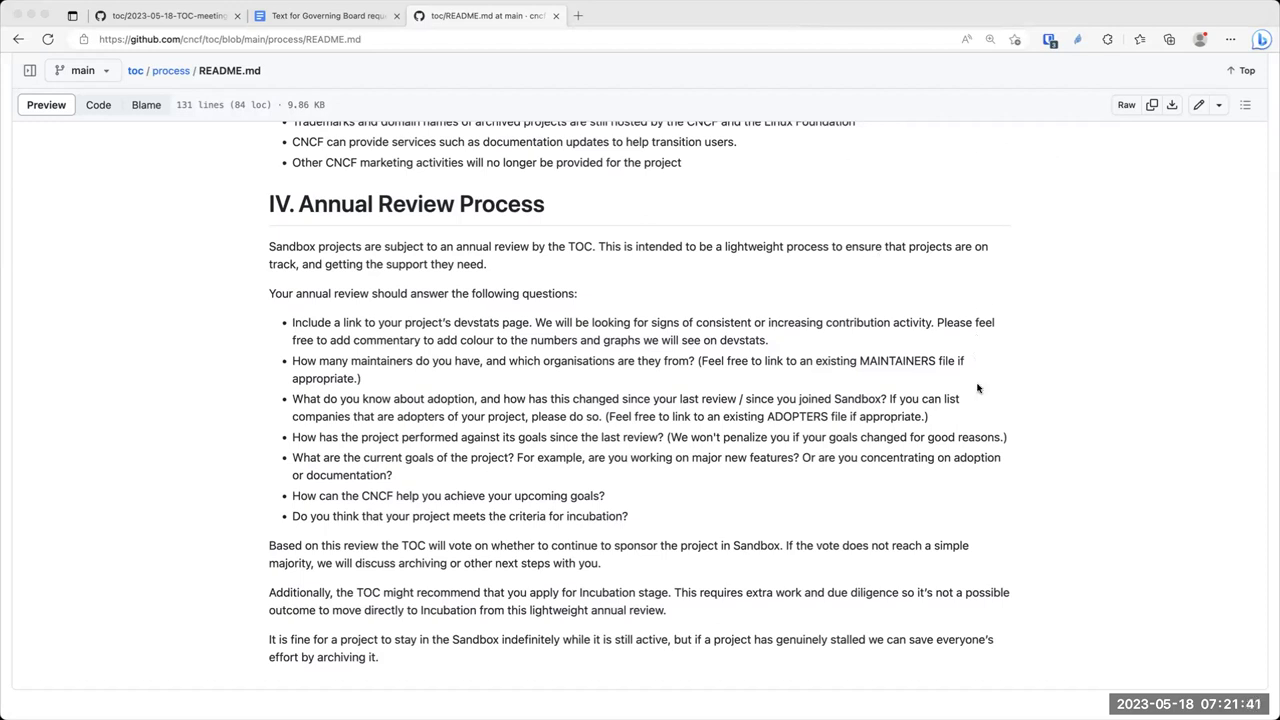
mouse_move(904, 308)
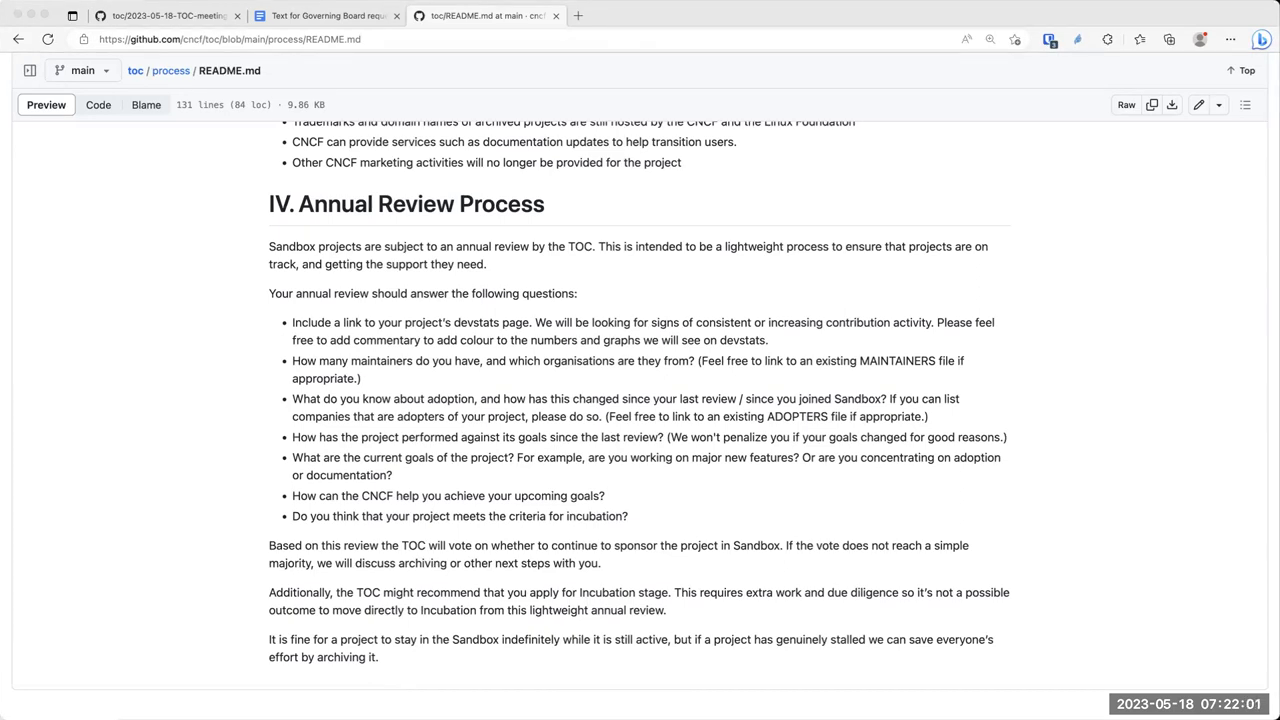
mouse_move(490, 138)
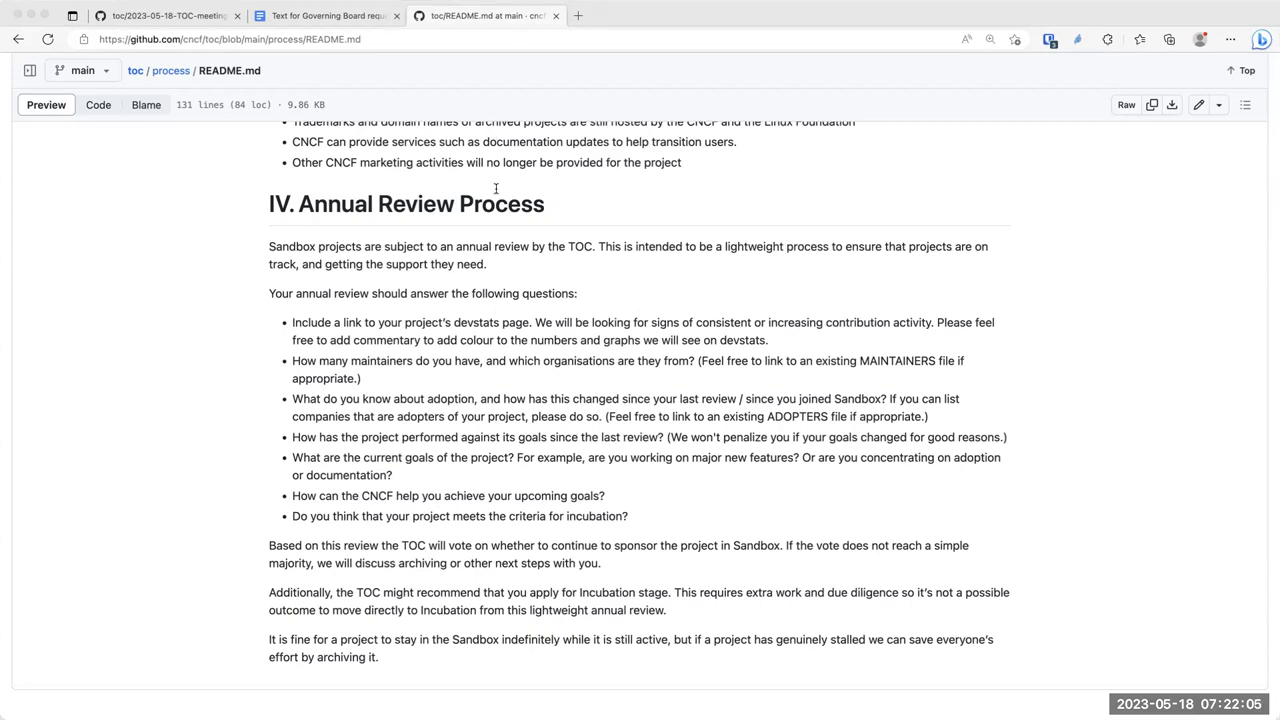
mouse_move(270, 70)
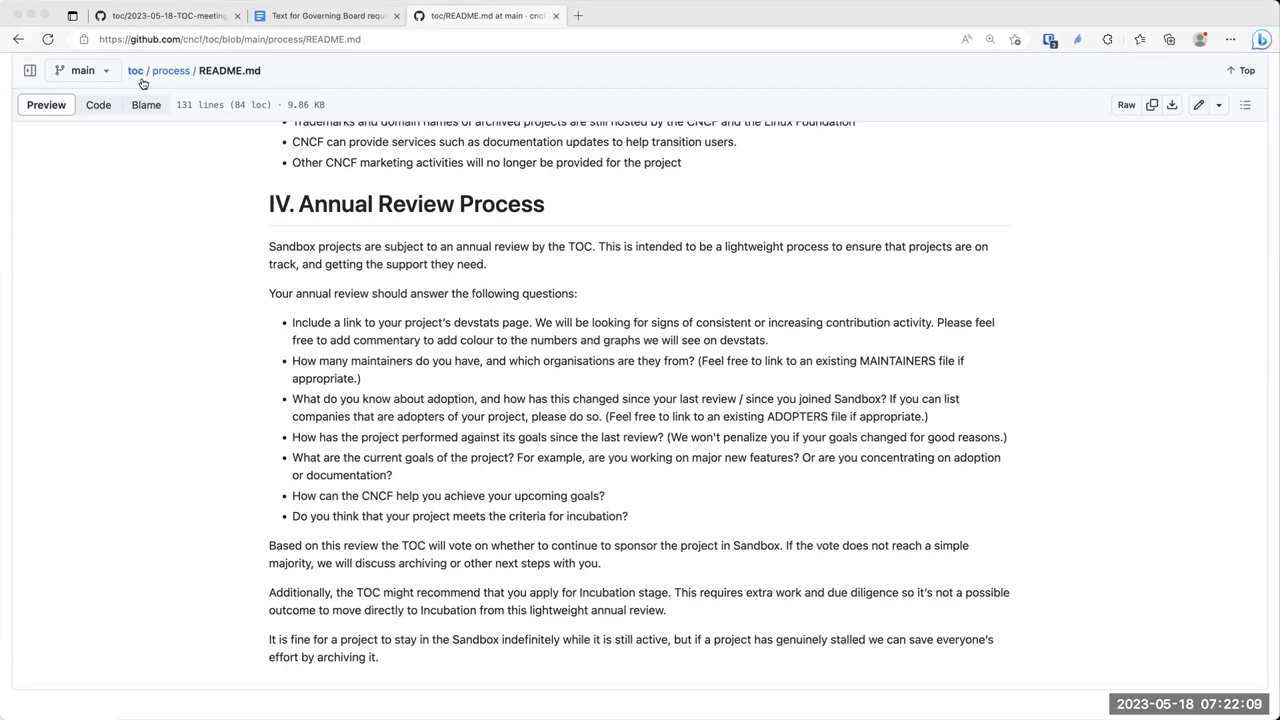
mouse_move(212, 140)
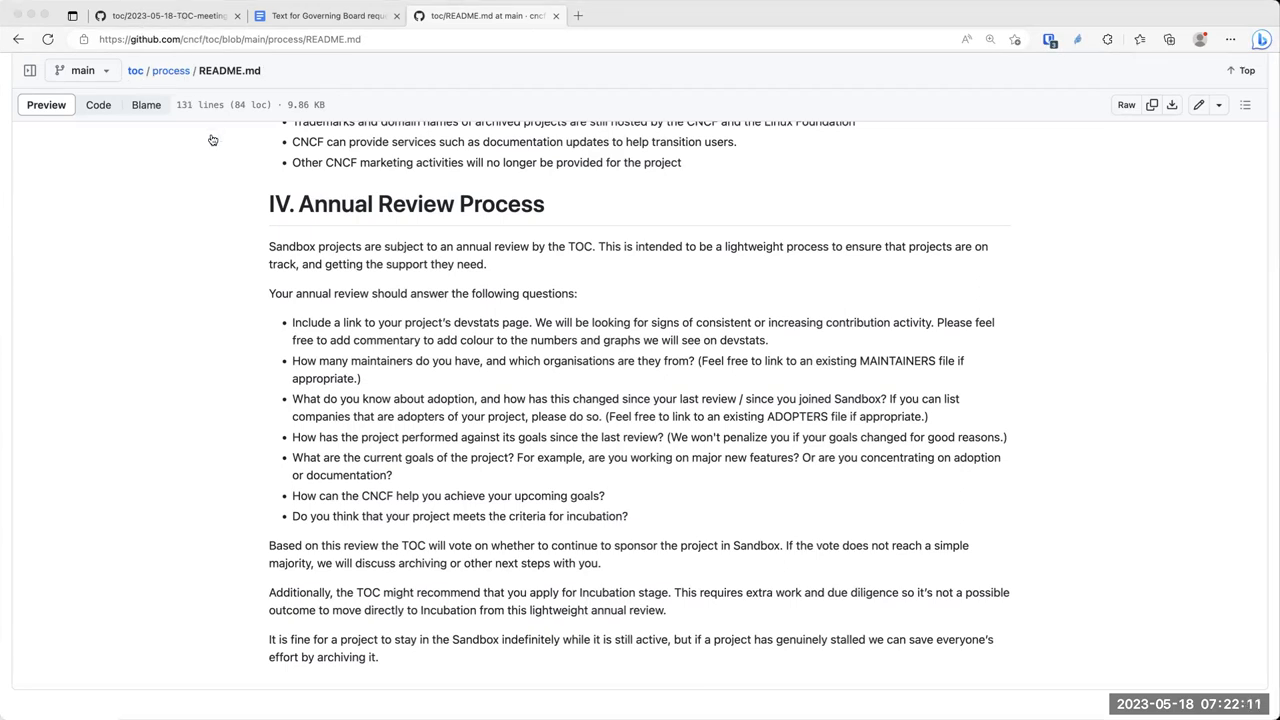
mouse_move(214, 168)
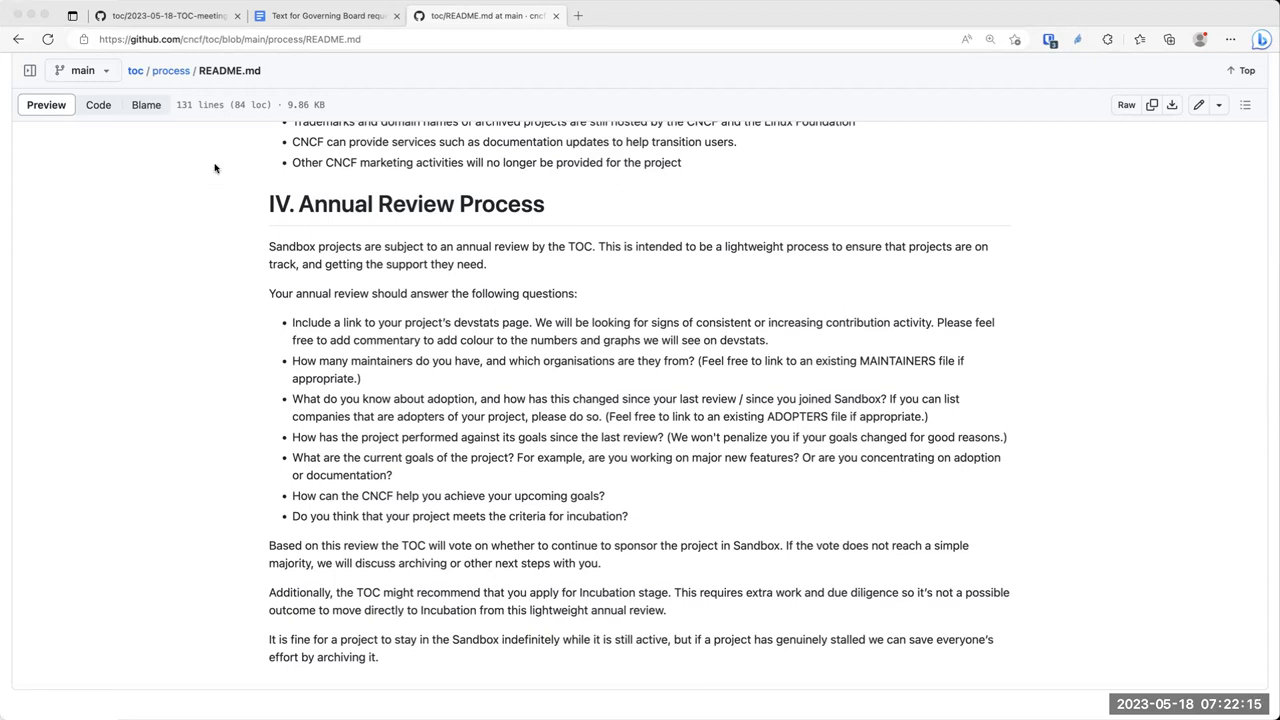
mouse_move(388, 424)
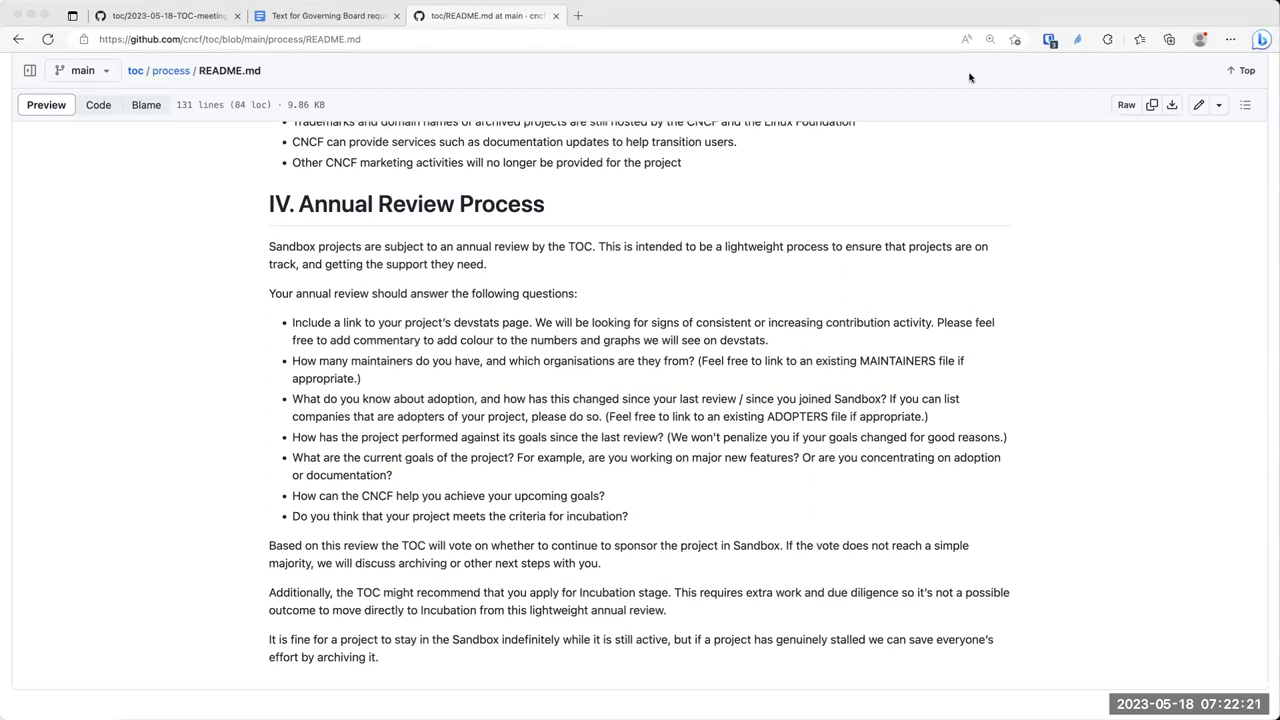
mouse_move(968, 12)
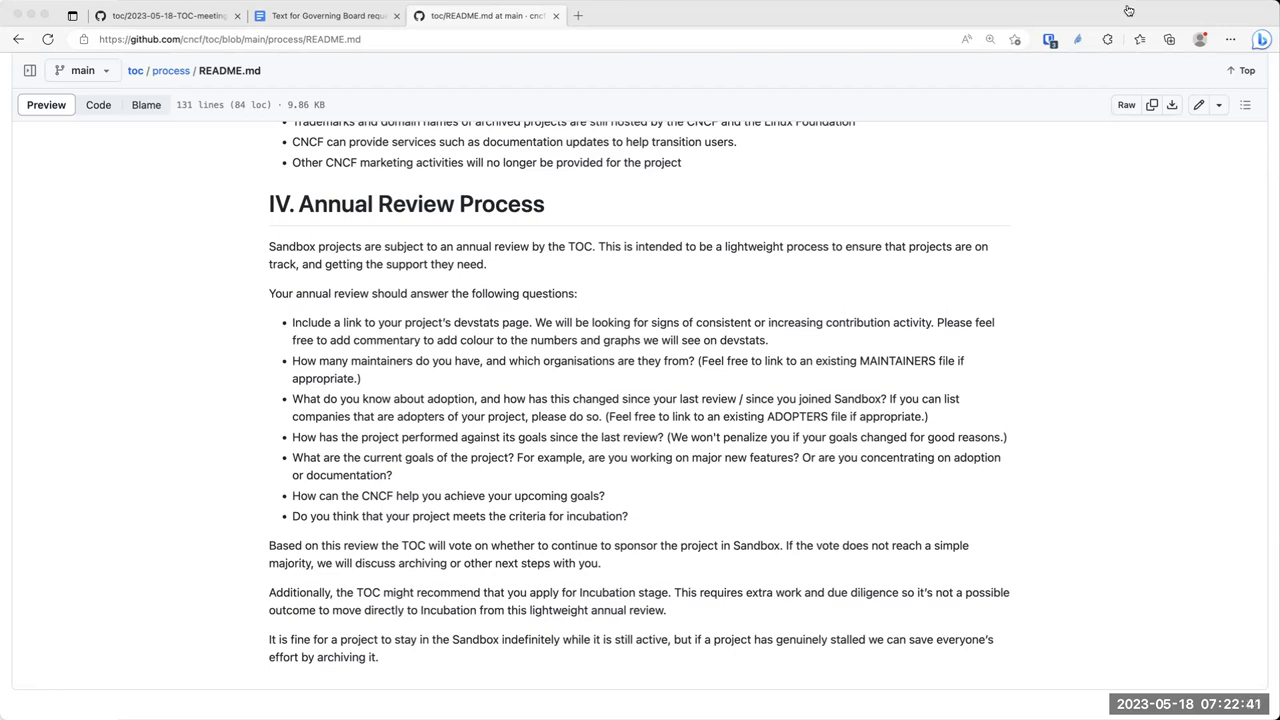
mouse_move(1132, 40)
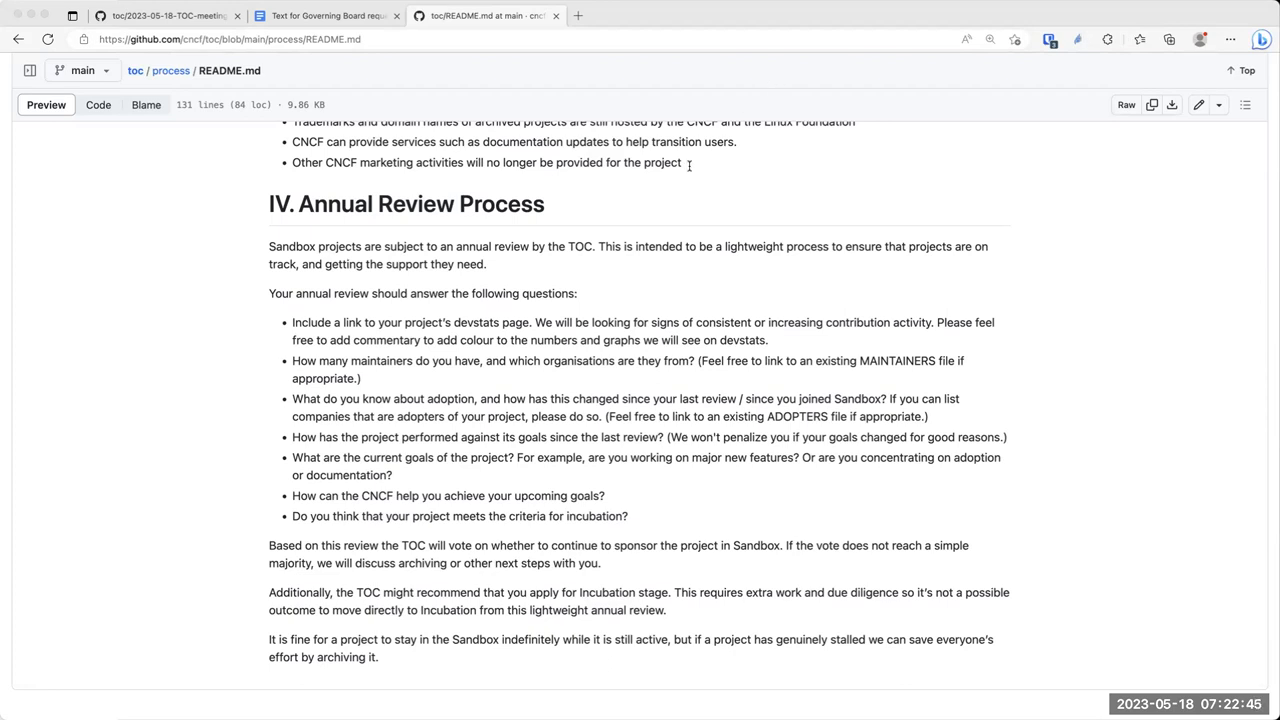
mouse_move(660, 216)
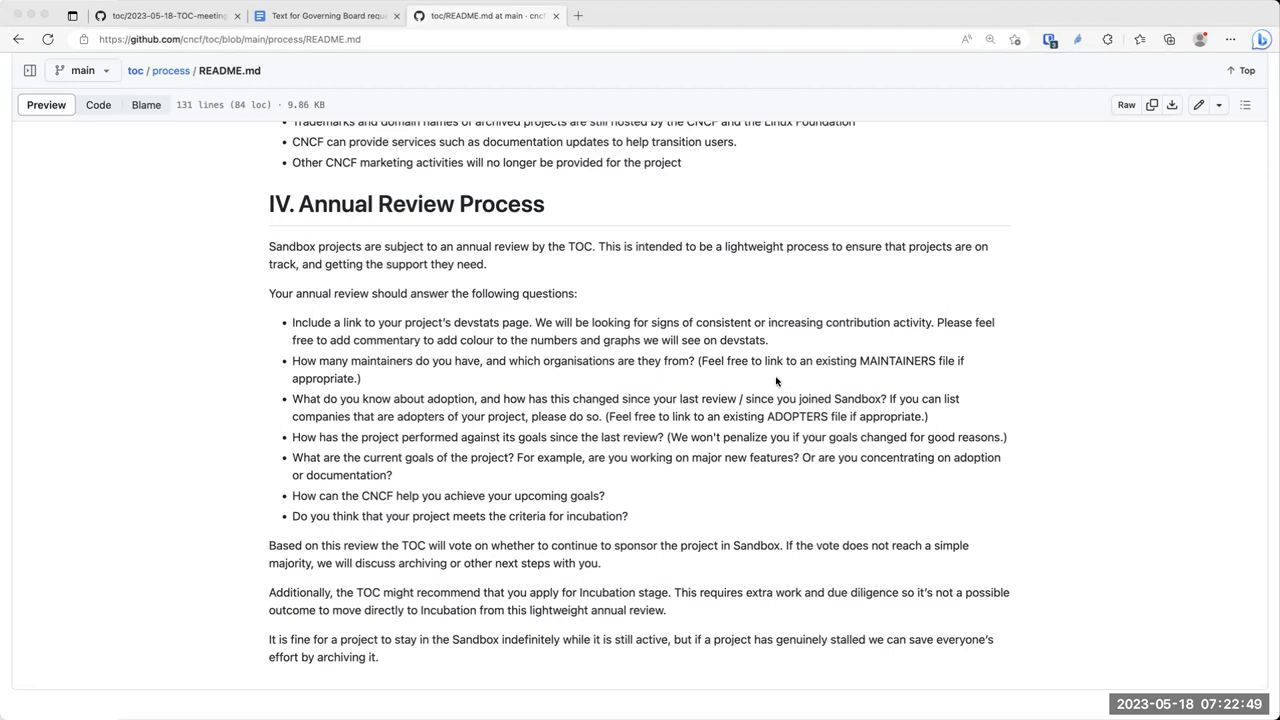
mouse_move(528, 292)
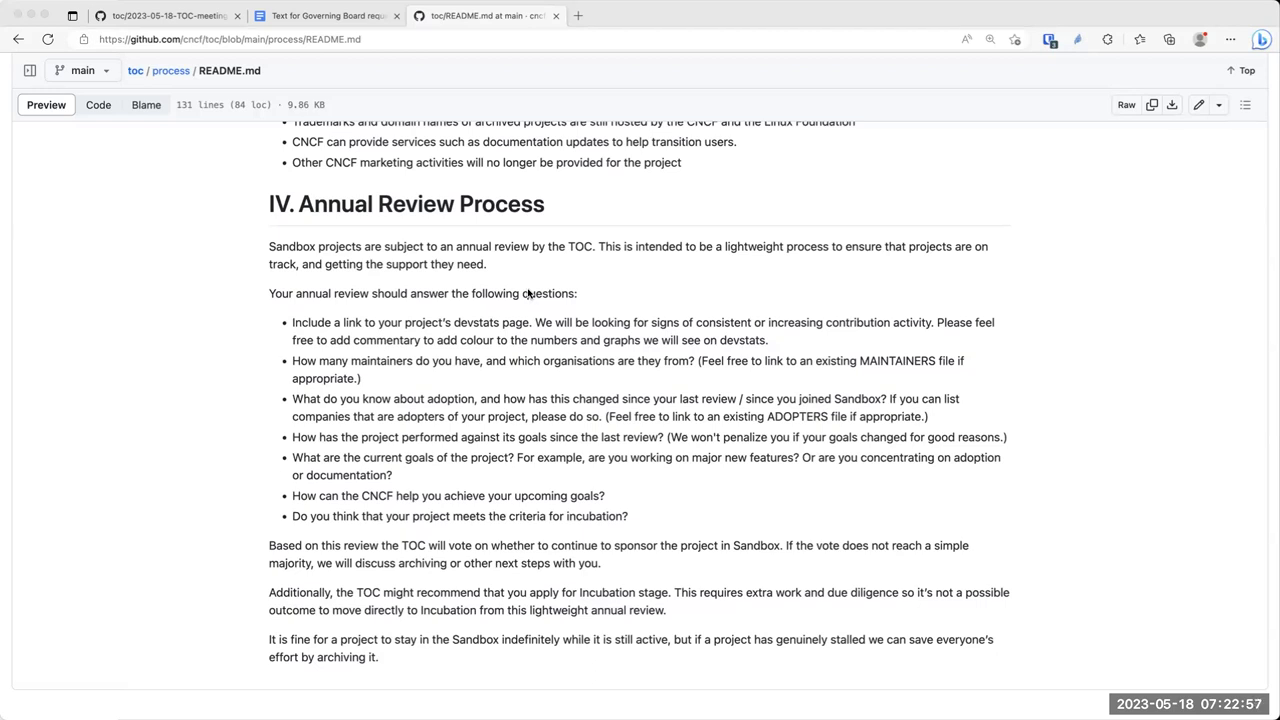
mouse_move(330, 308)
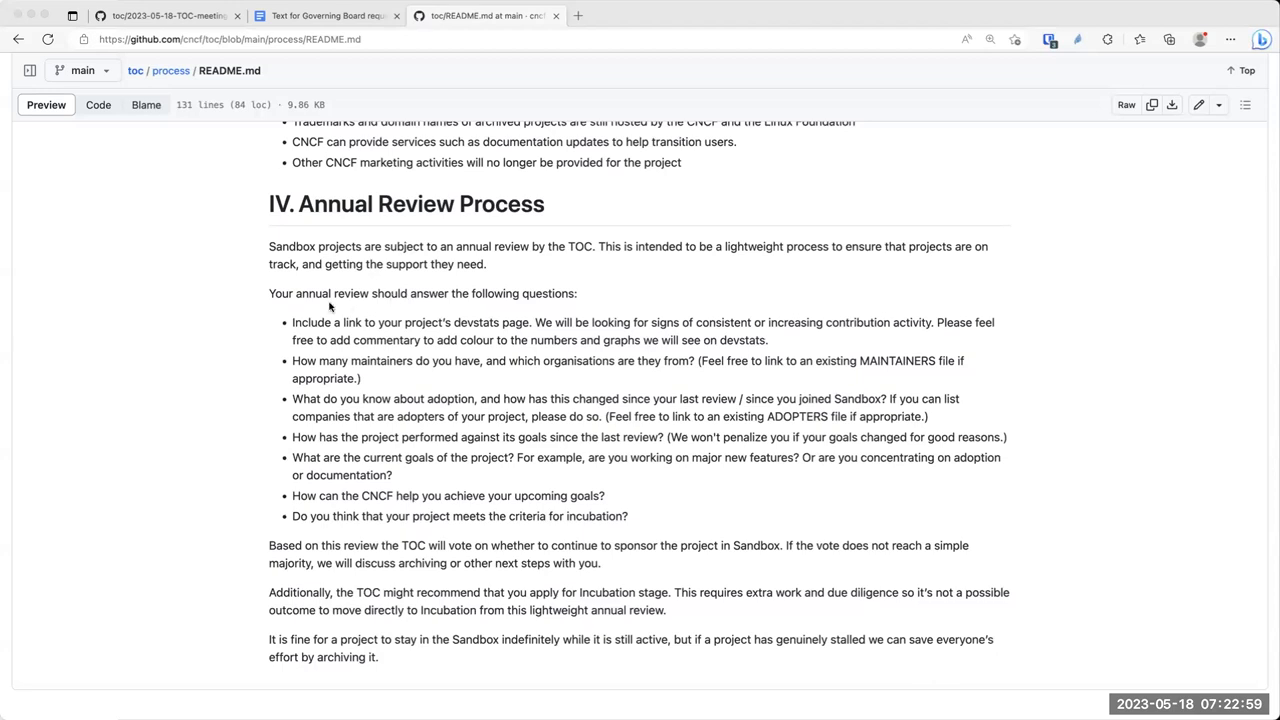
mouse_move(1062, 188)
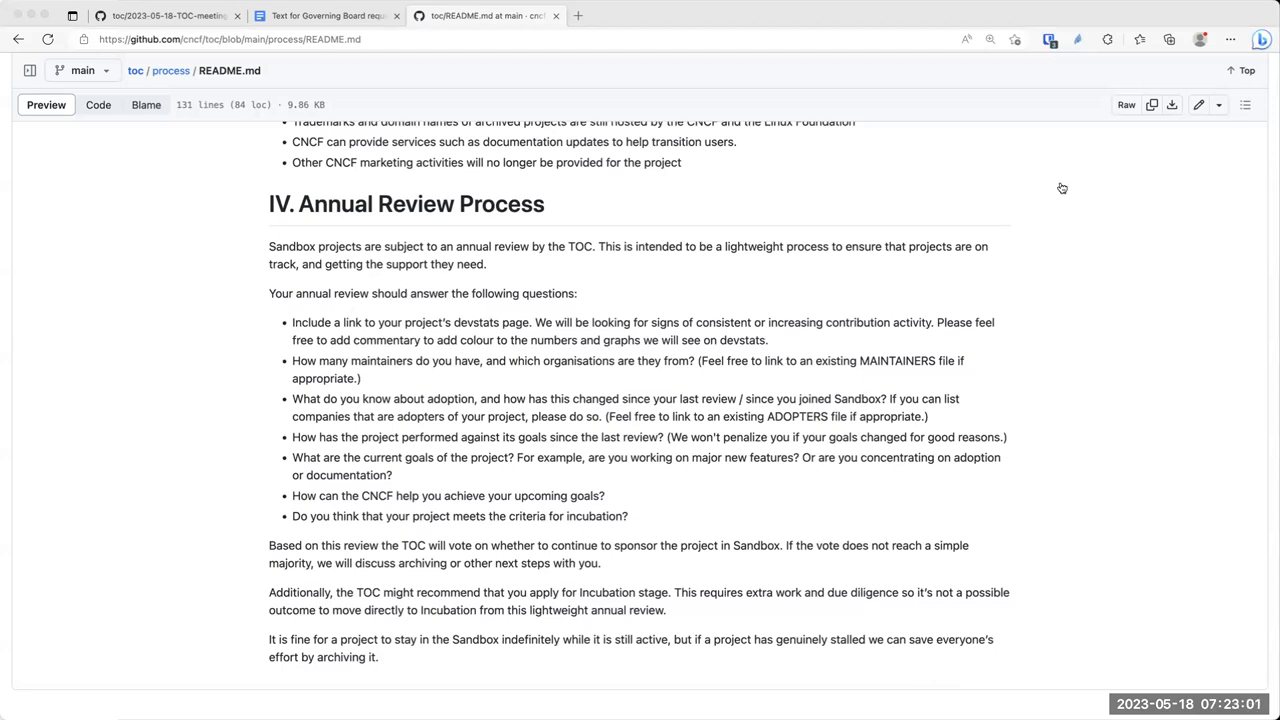
mouse_move(1060, 156)
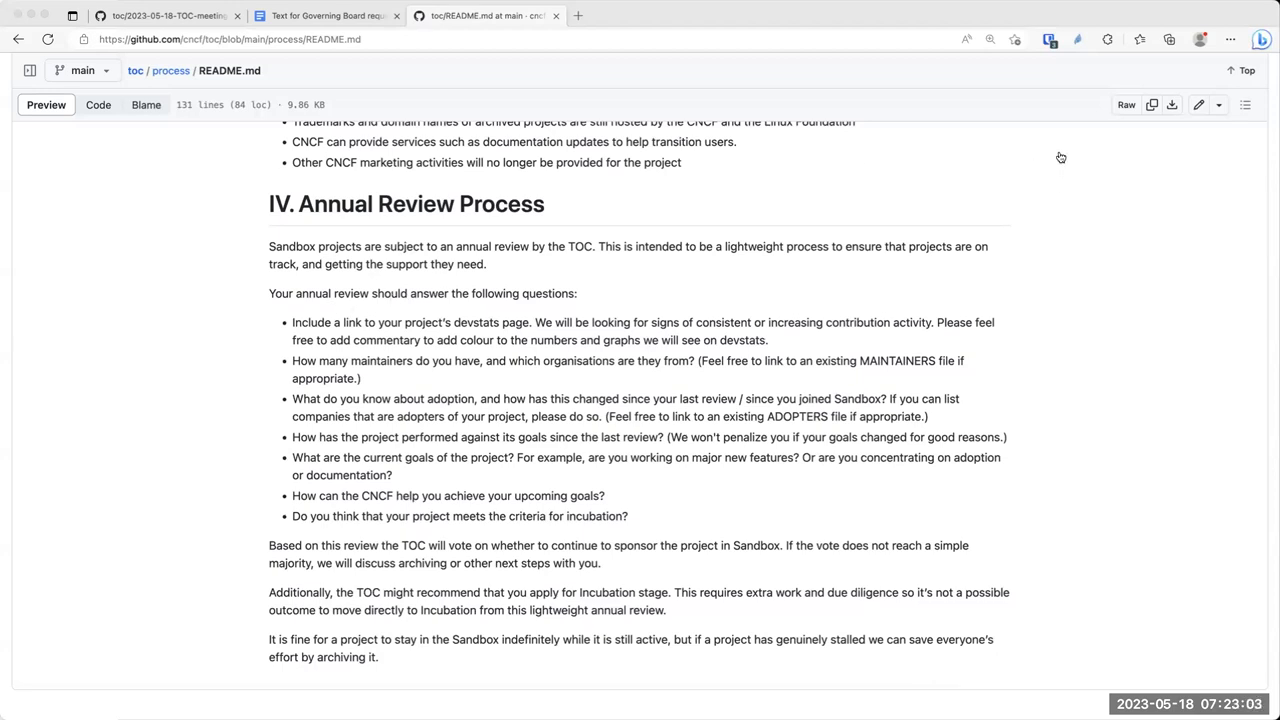
mouse_move(332, 260)
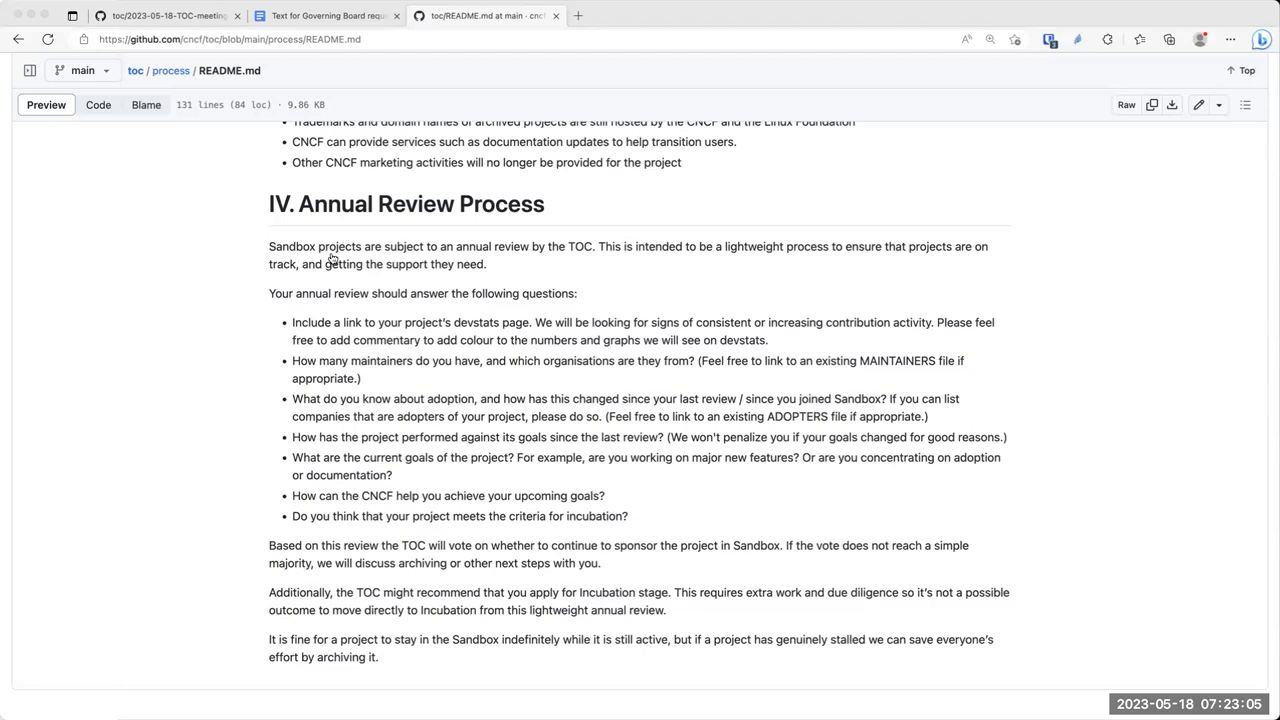
mouse_move(336, 448)
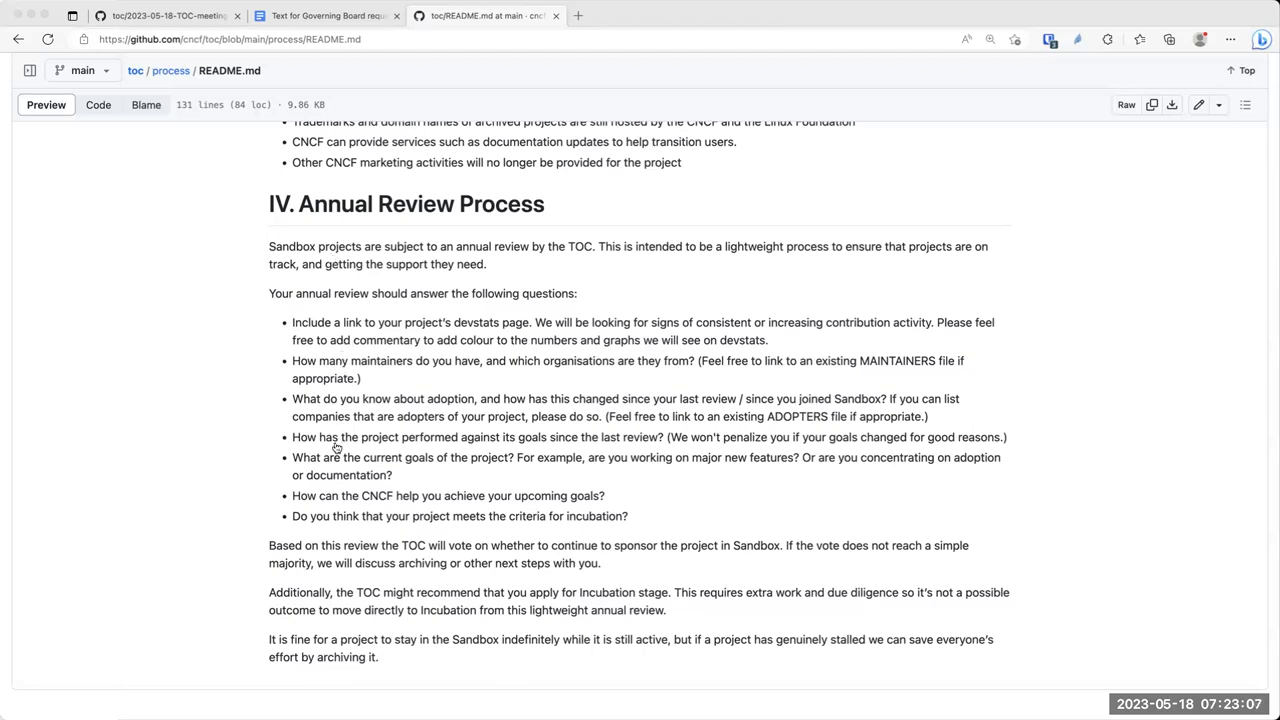
mouse_move(346, 520)
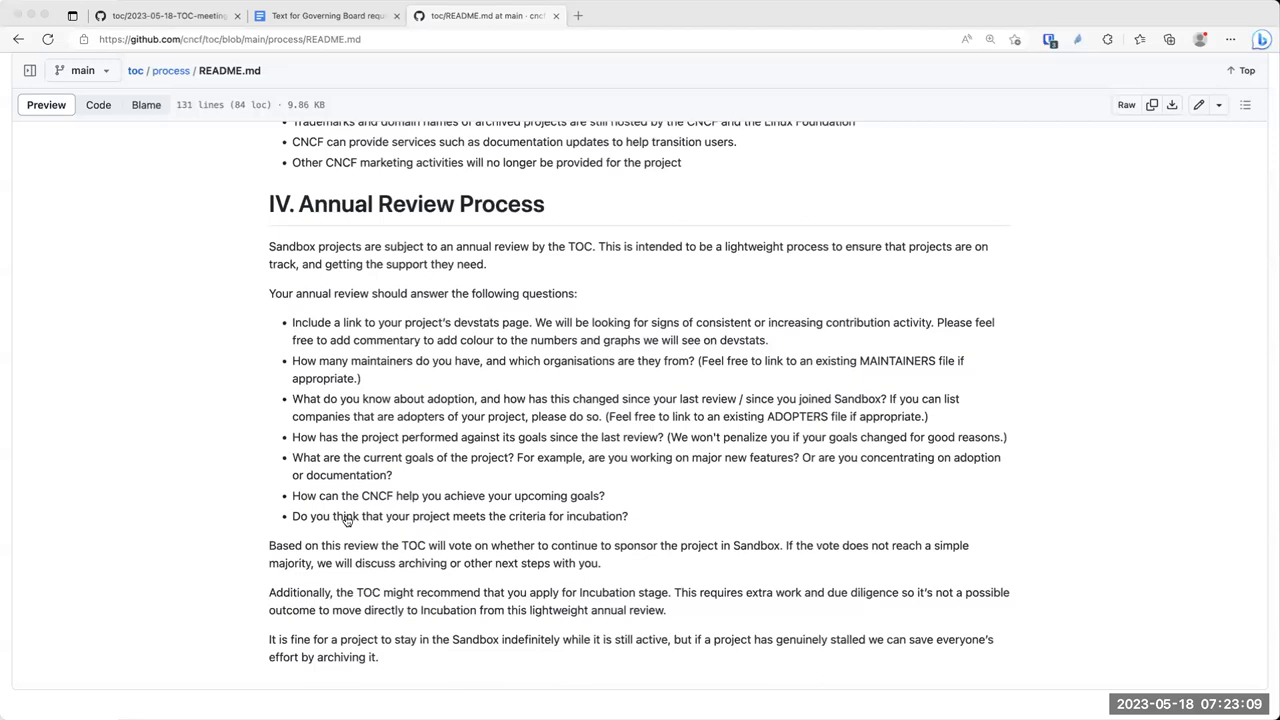
mouse_move(712, 292)
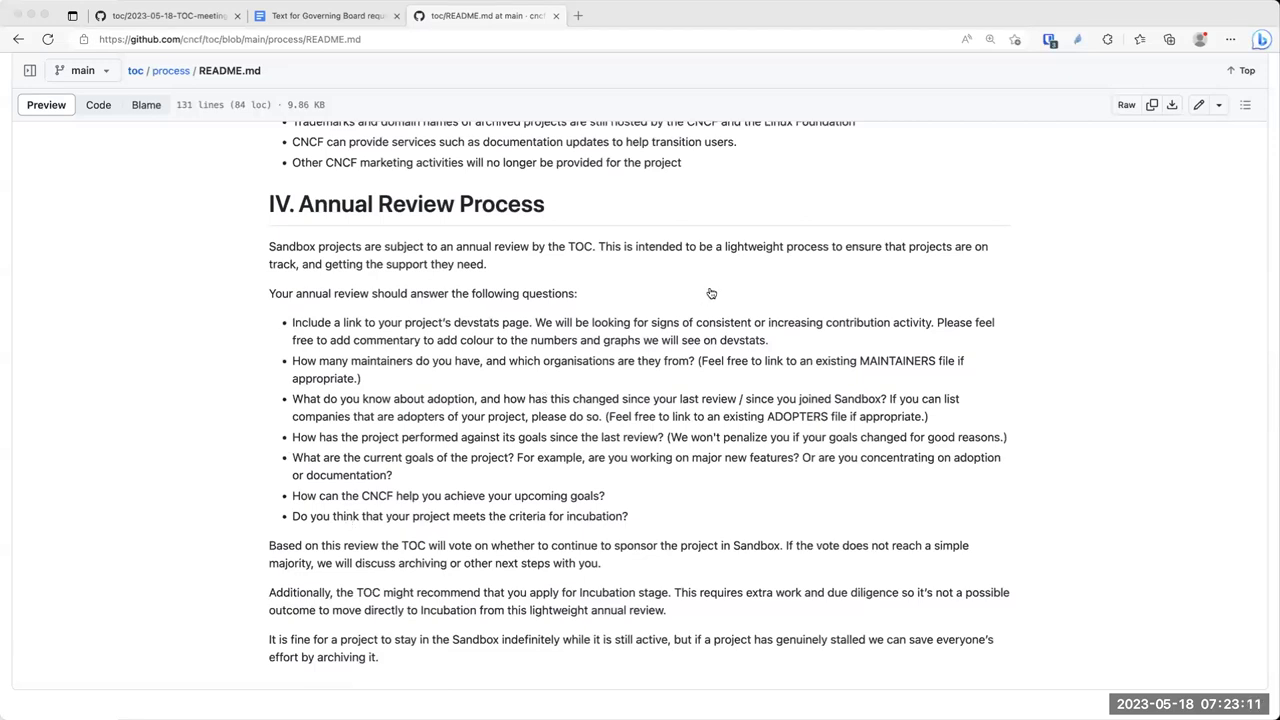
mouse_move(628, 302)
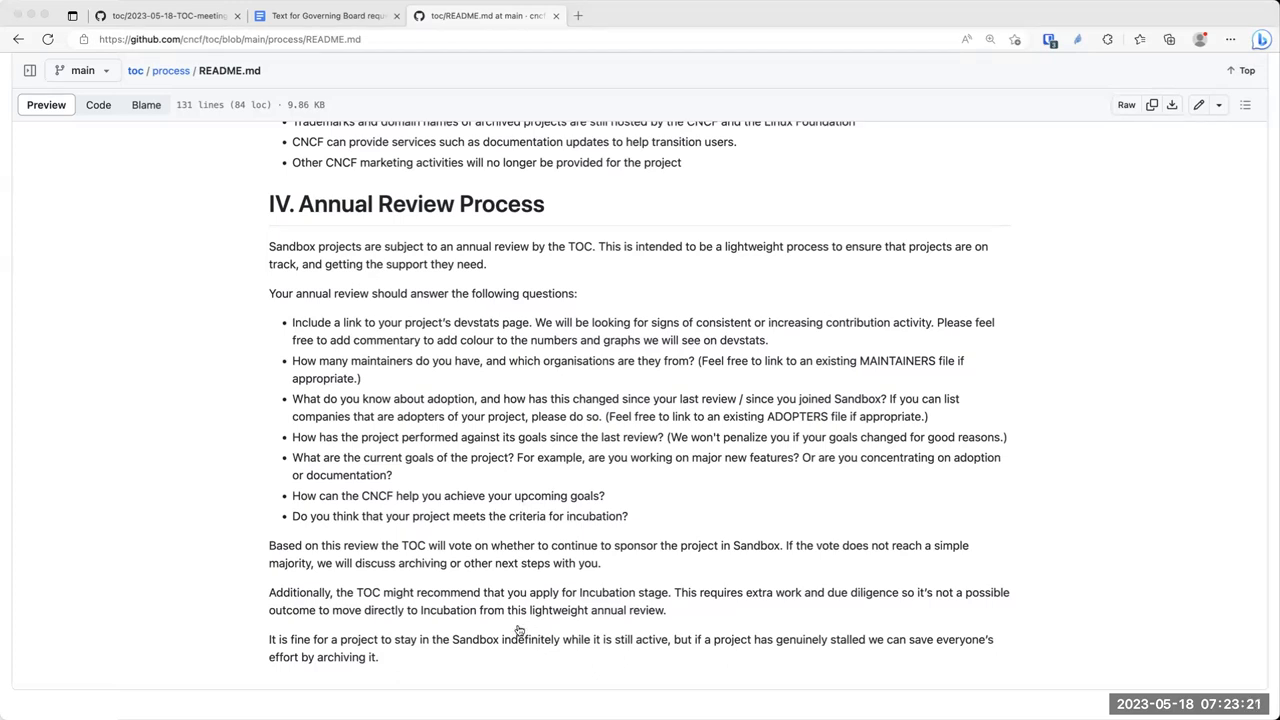
mouse_move(572, 686)
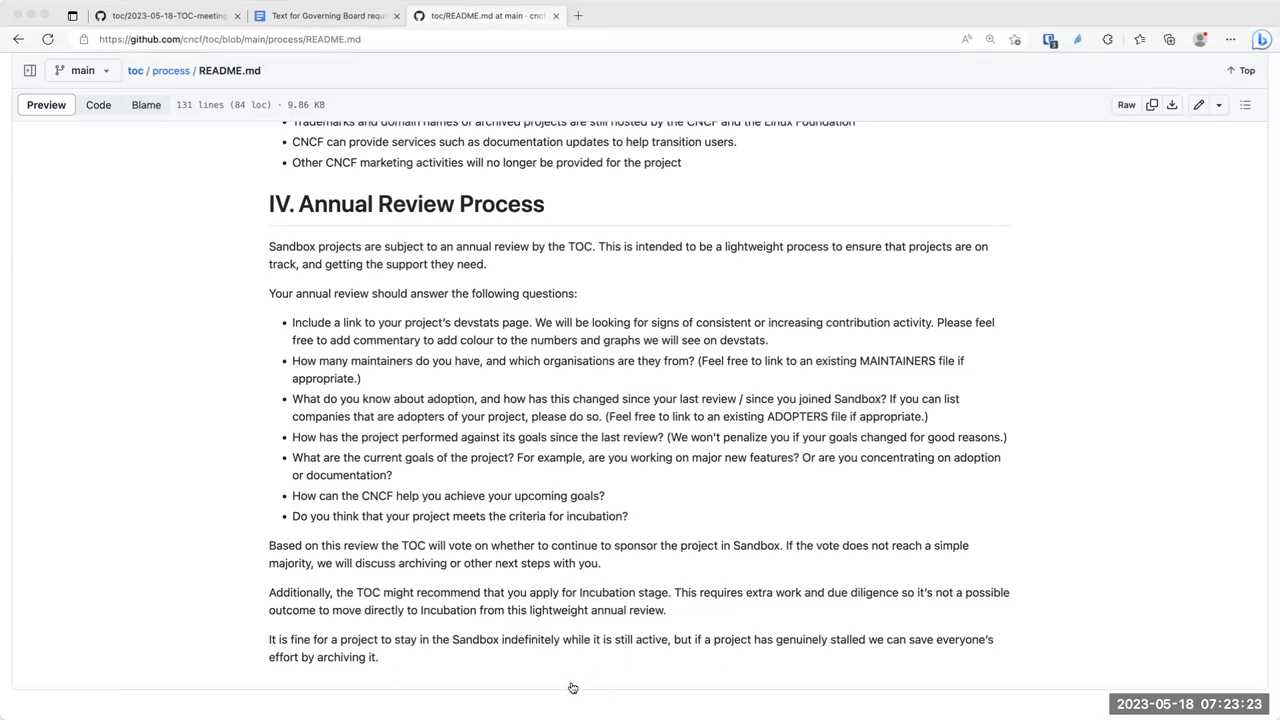
mouse_move(560, 564)
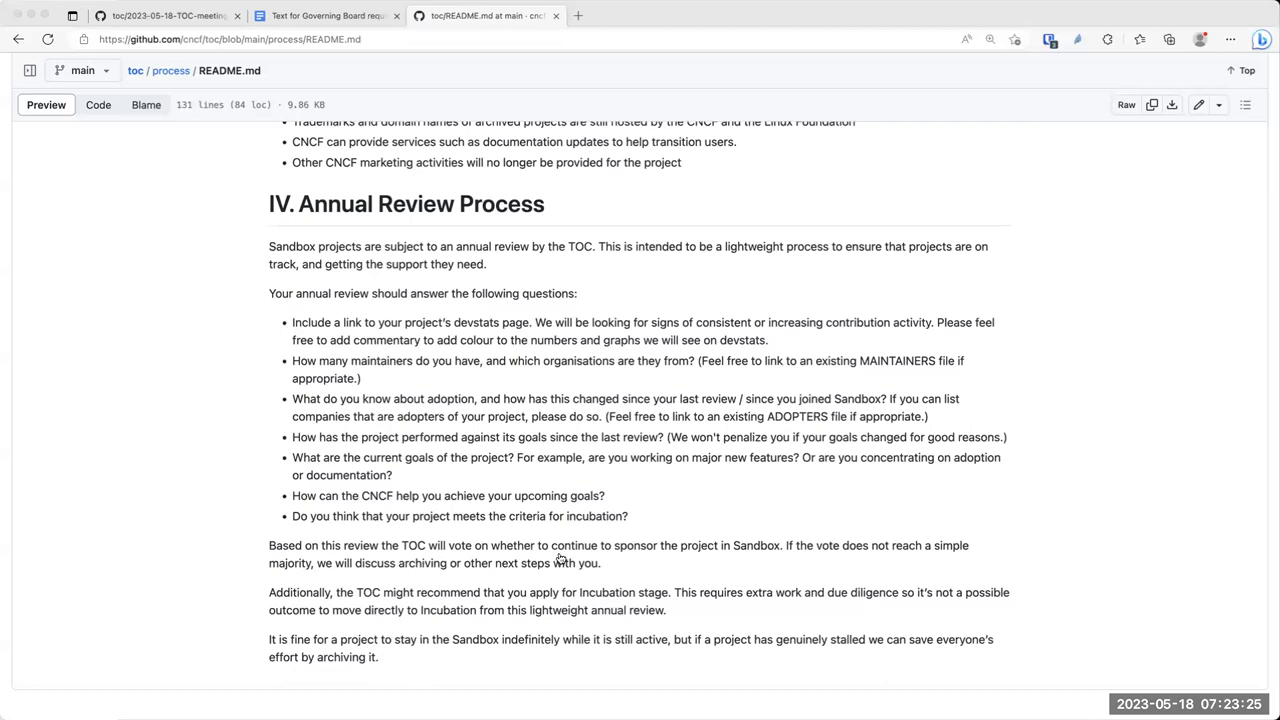
mouse_move(1104, 332)
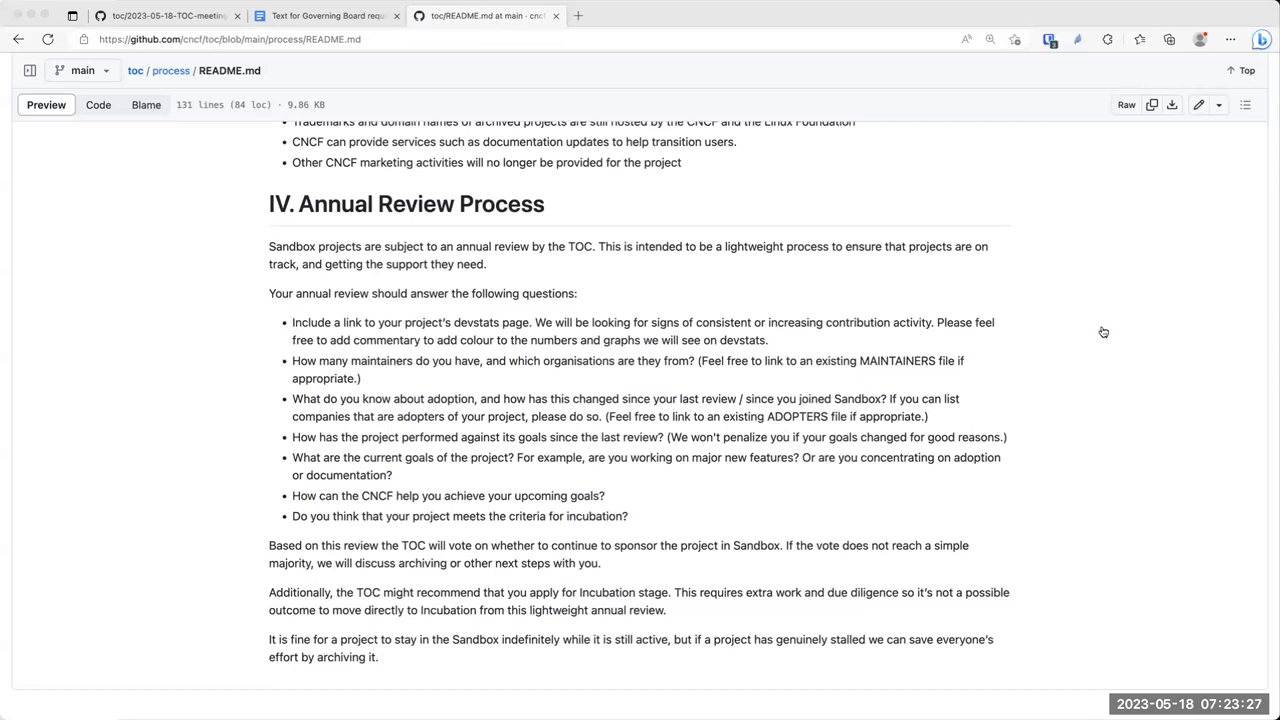
mouse_move(1074, 458)
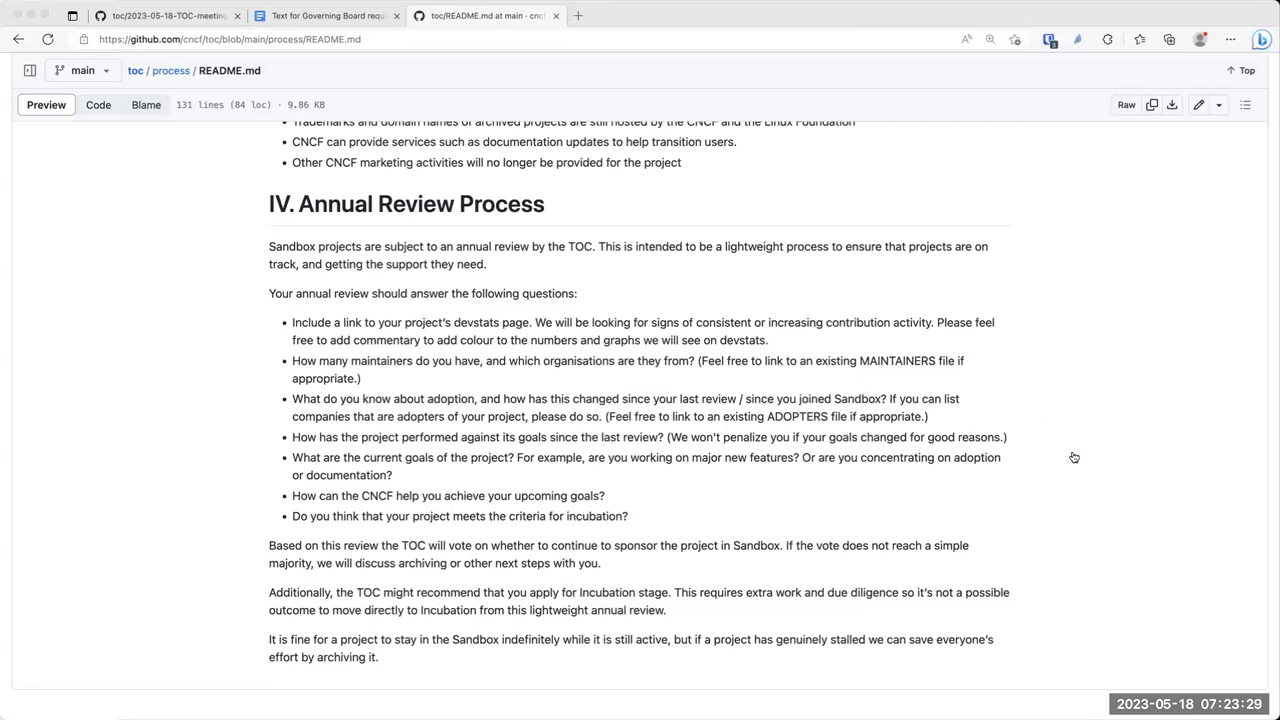
mouse_move(1076, 460)
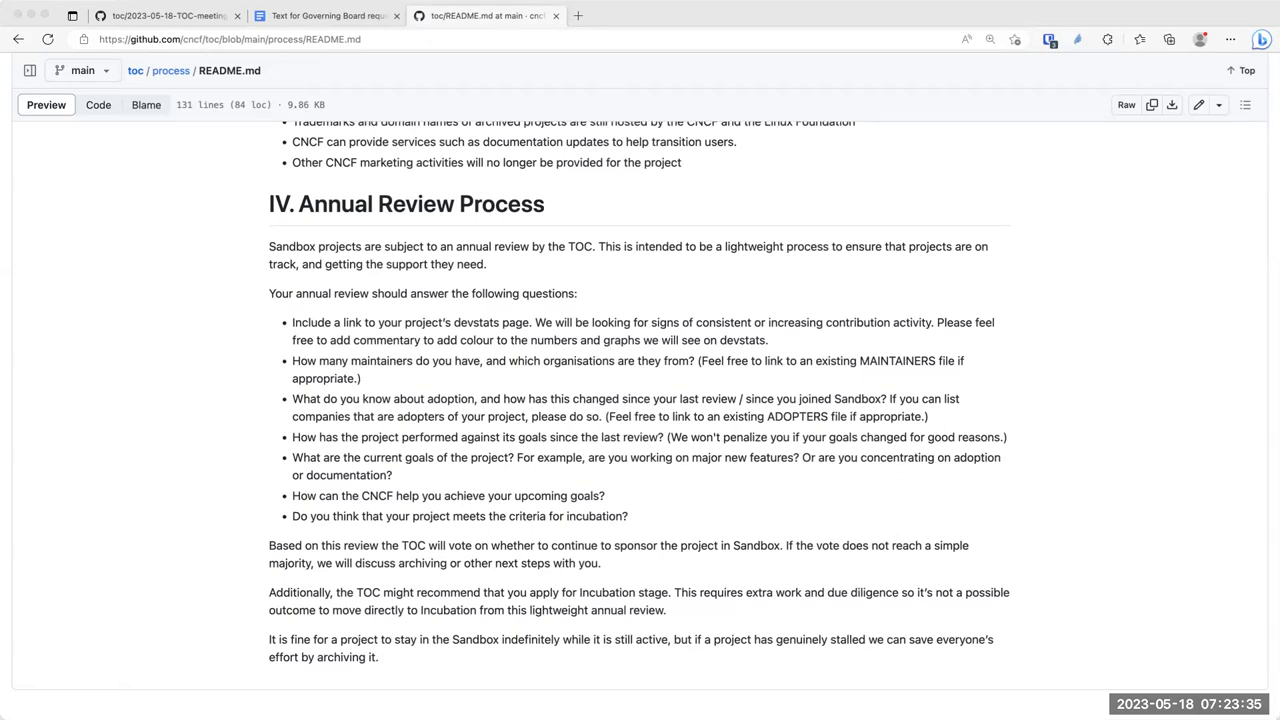
mouse_move(652, 32)
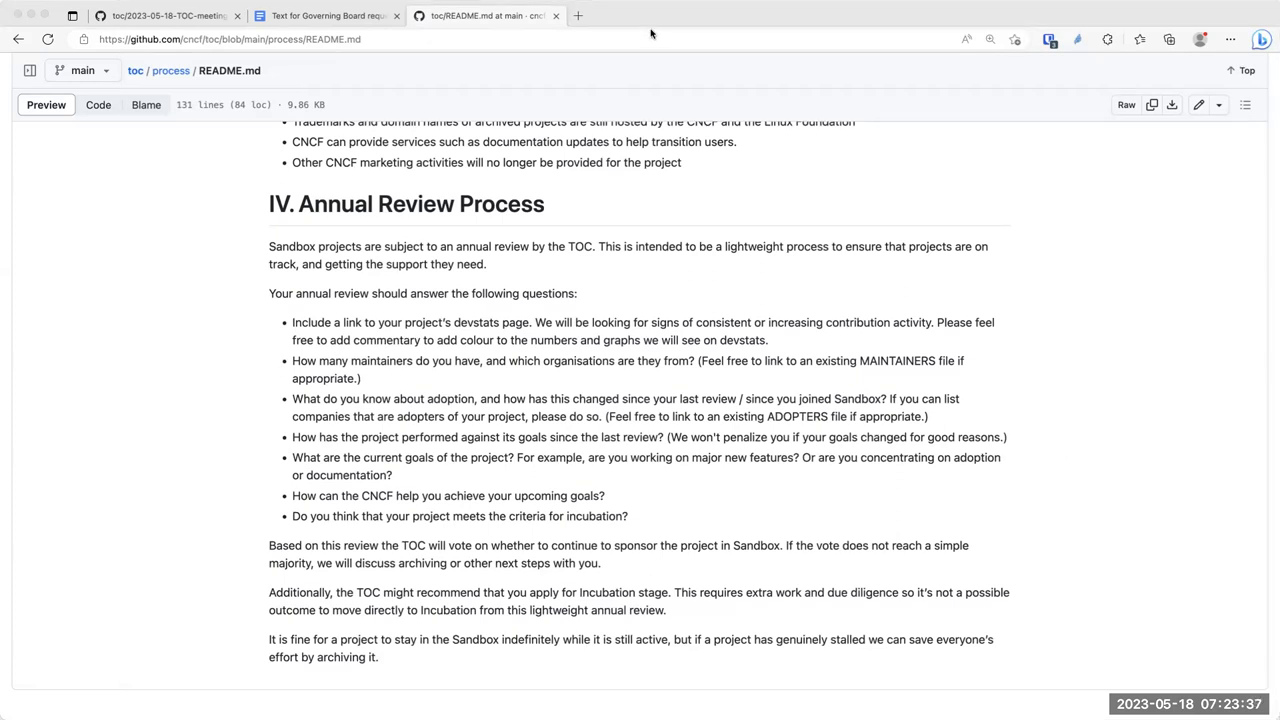
mouse_move(1076, 42)
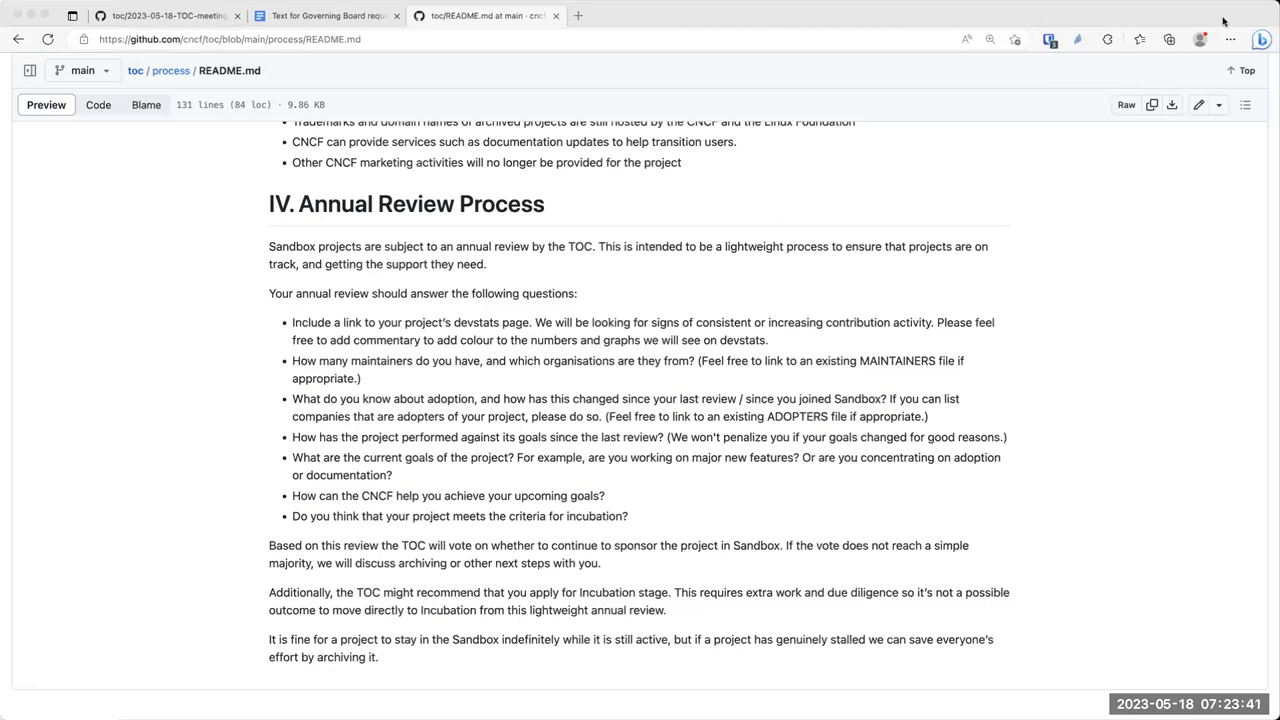
mouse_move(1128, 72)
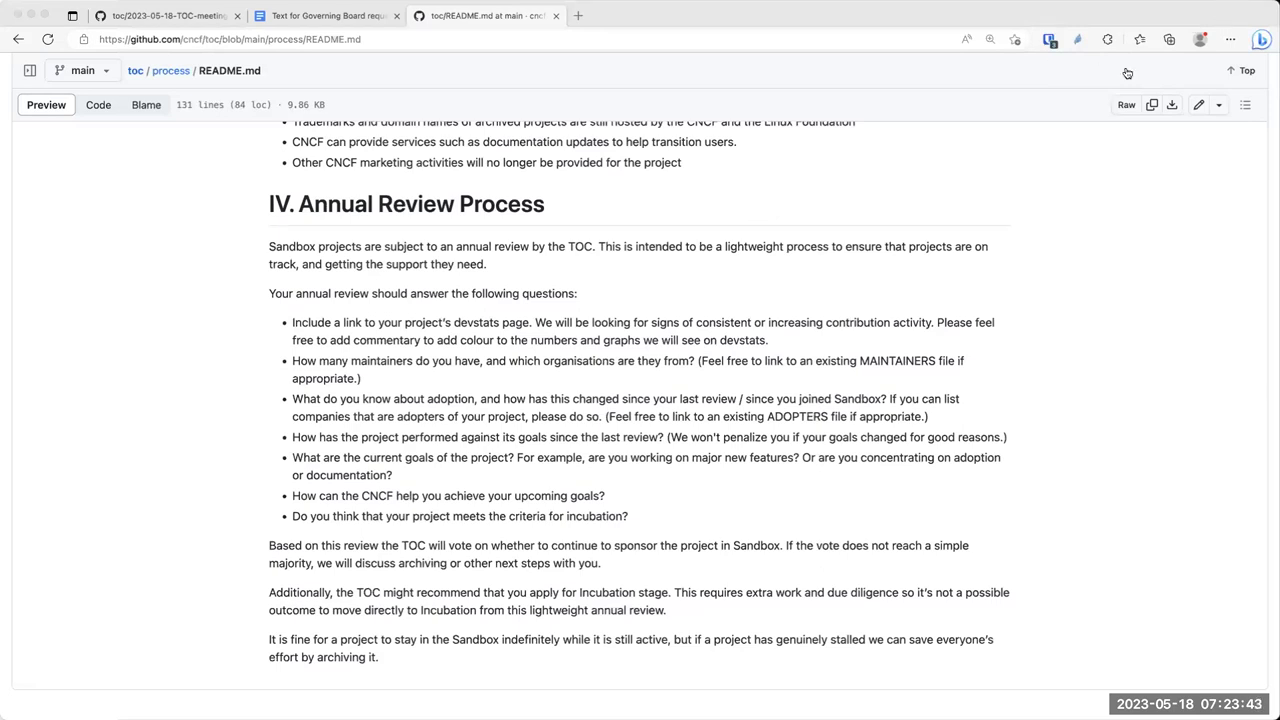
mouse_move(530, 110)
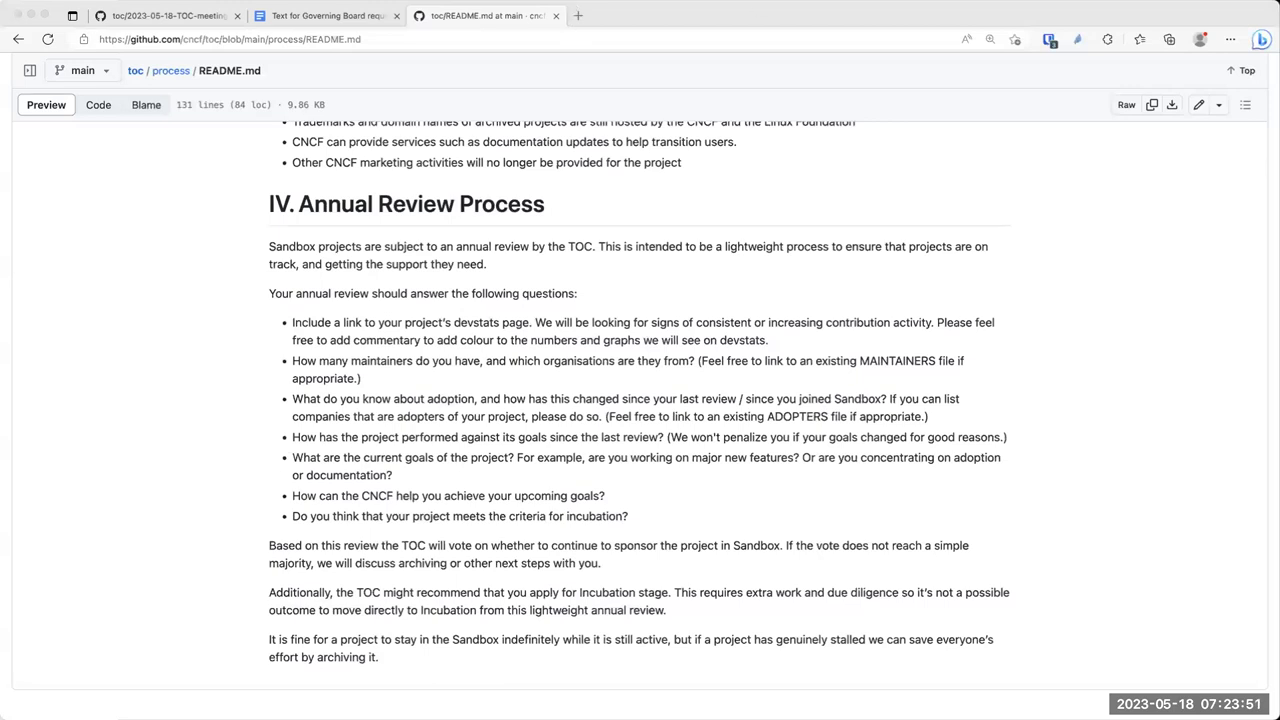
mouse_move(488, 180)
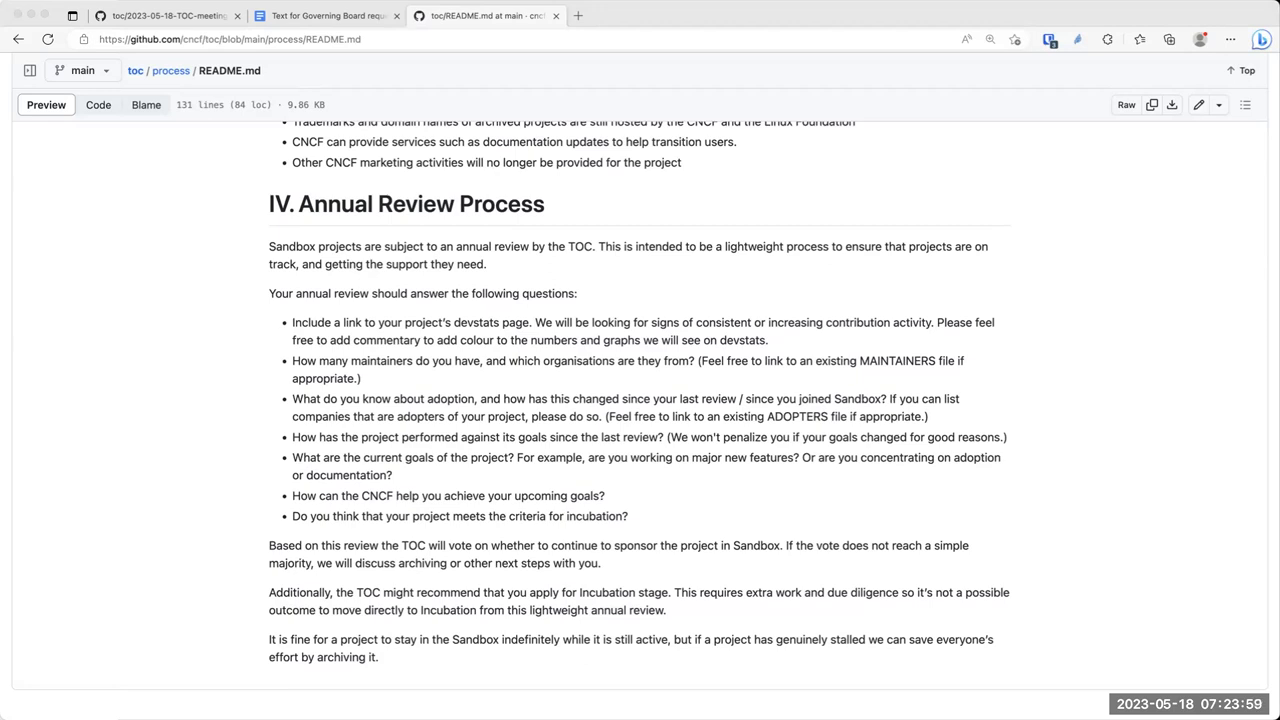
mouse_move(548, 52)
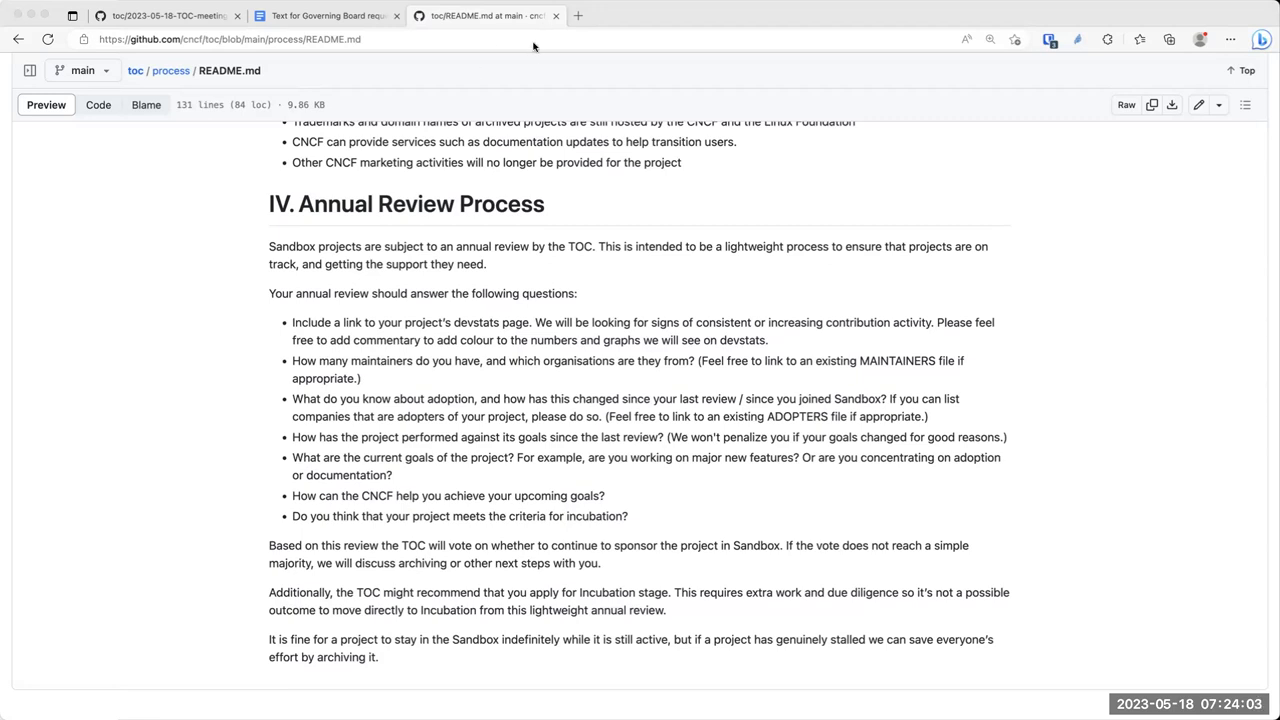
mouse_move(336, 270)
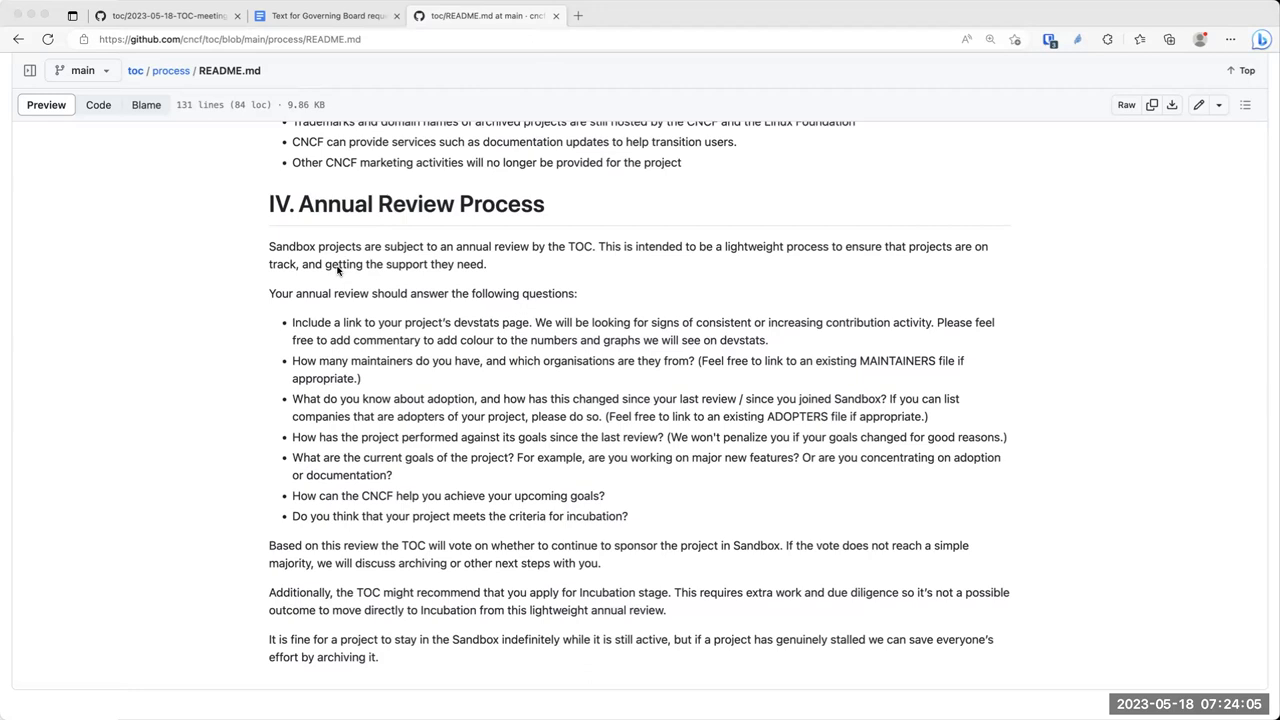
mouse_move(324, 184)
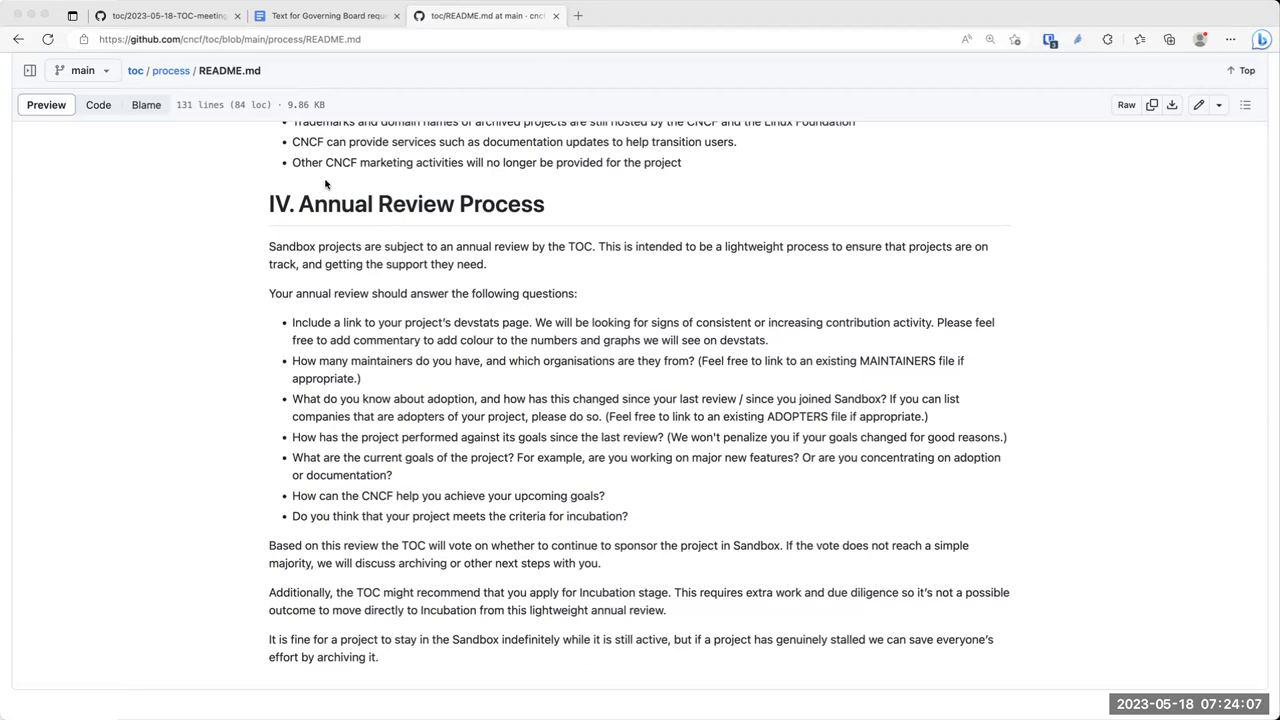
mouse_move(328, 174)
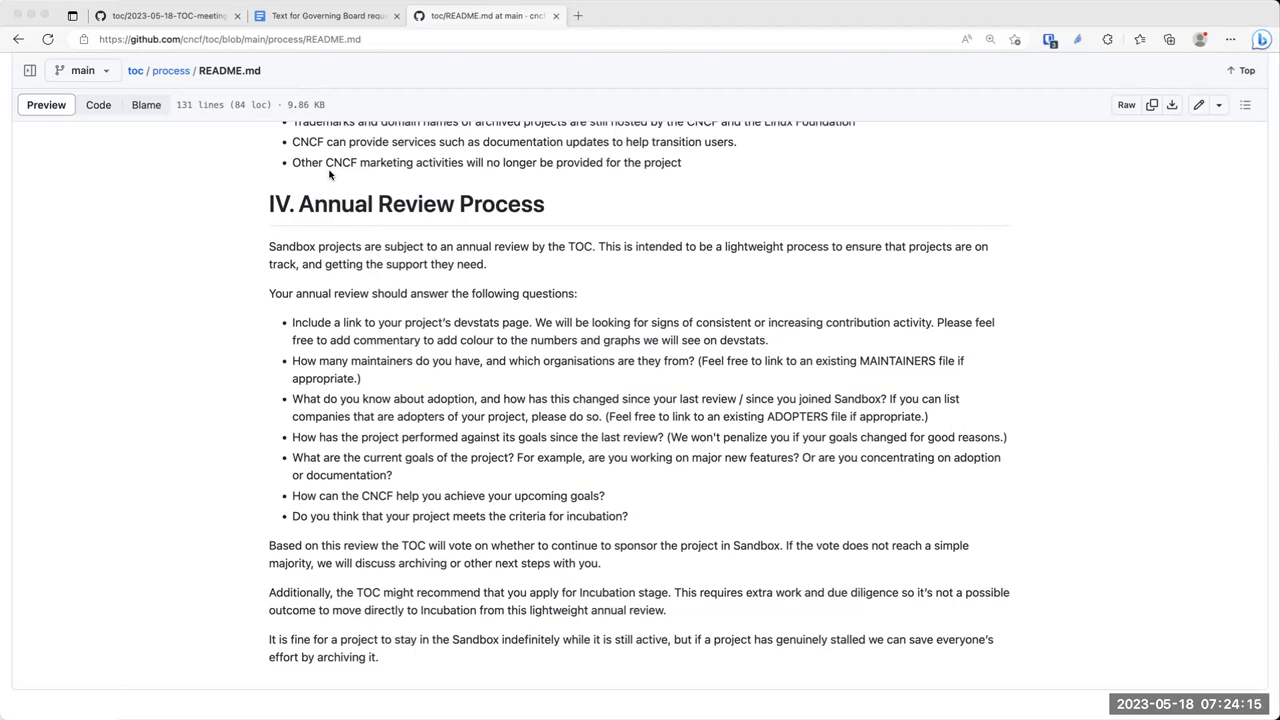
mouse_move(446, 48)
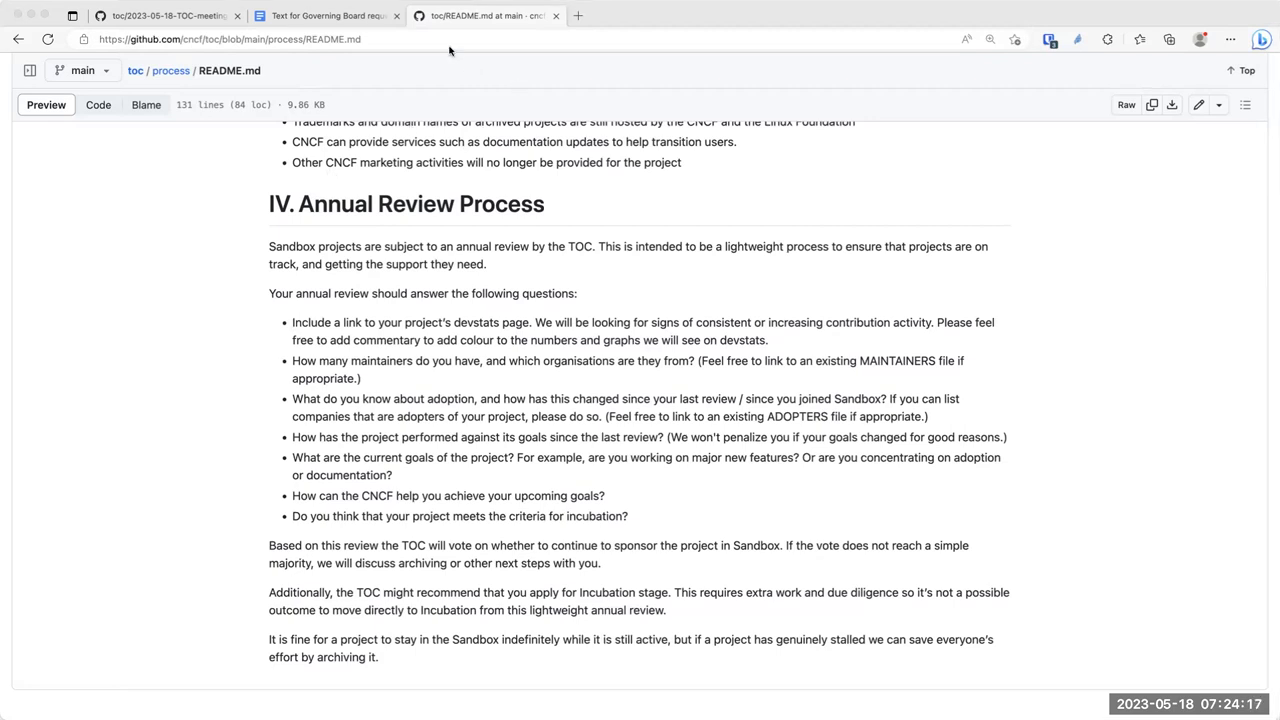
mouse_move(292, 172)
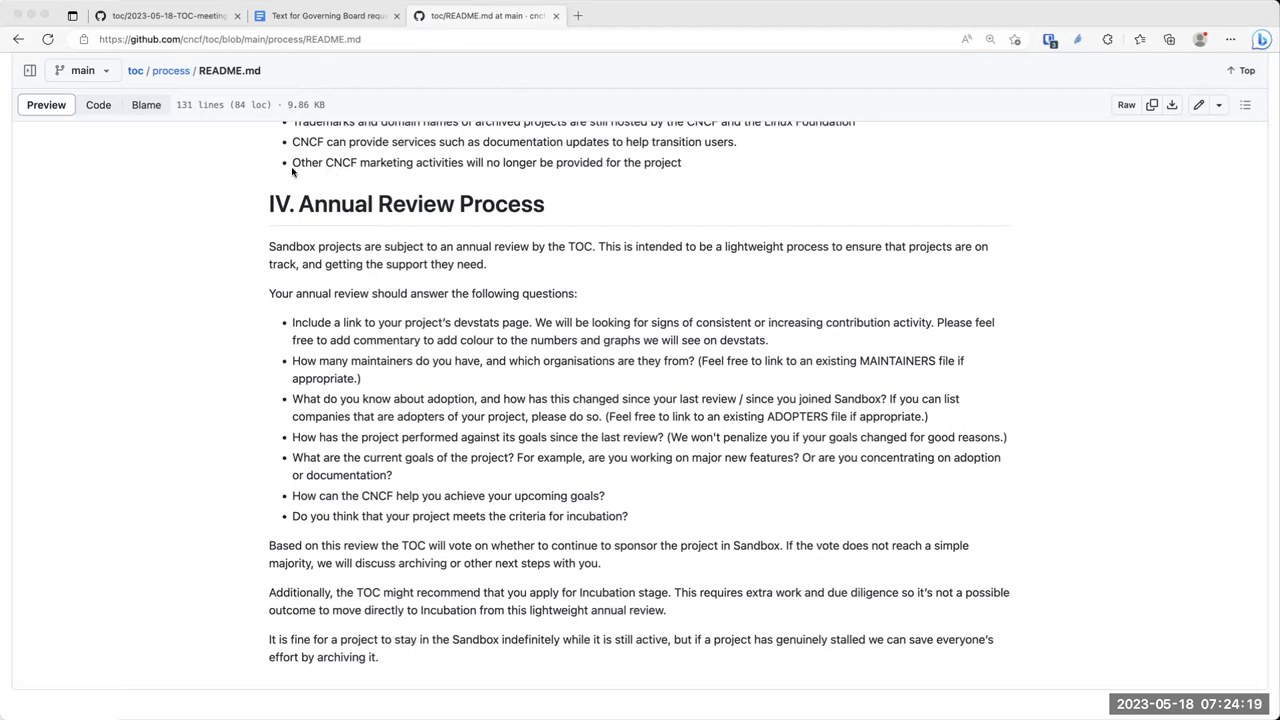
mouse_move(284, 234)
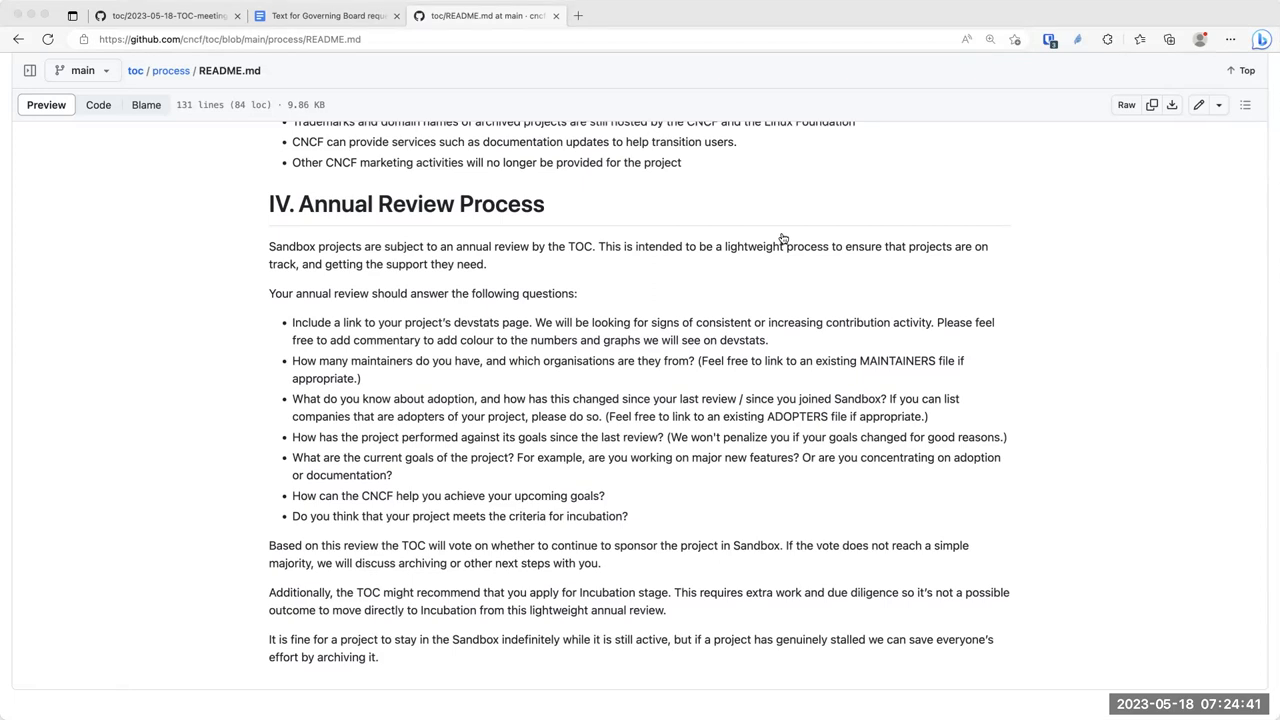
mouse_move(756, 172)
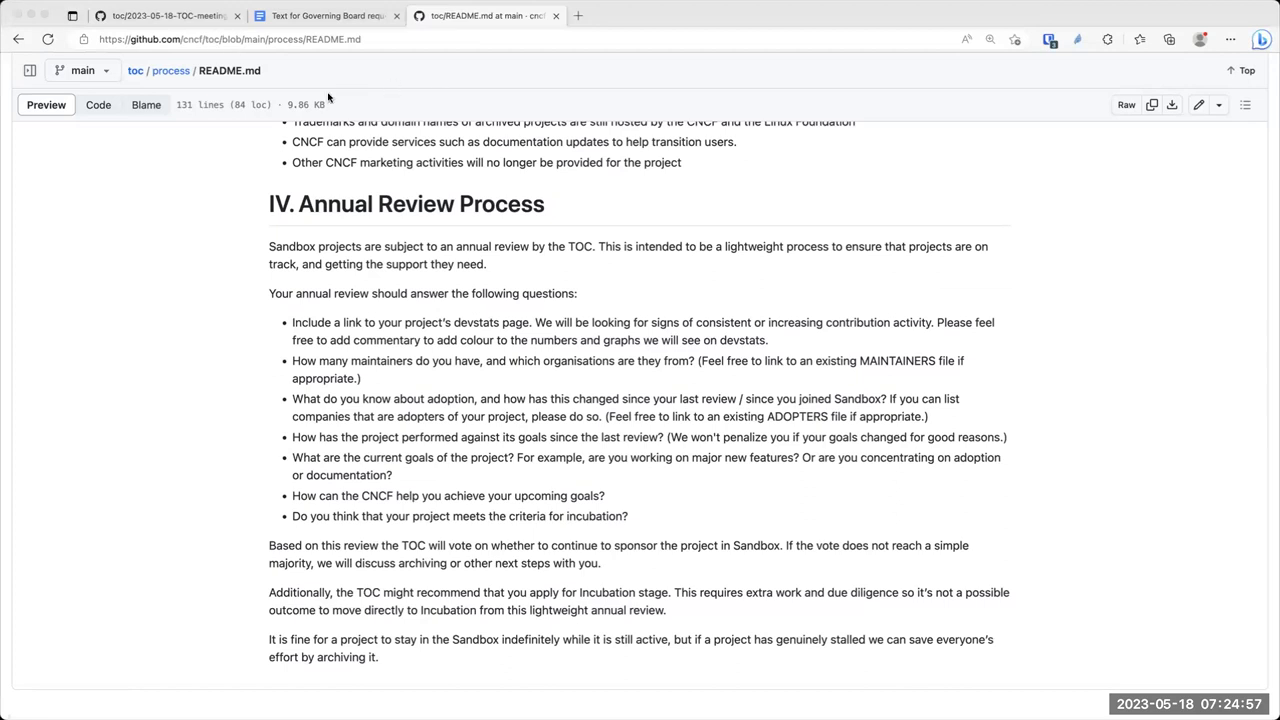
mouse_move(1244, 208)
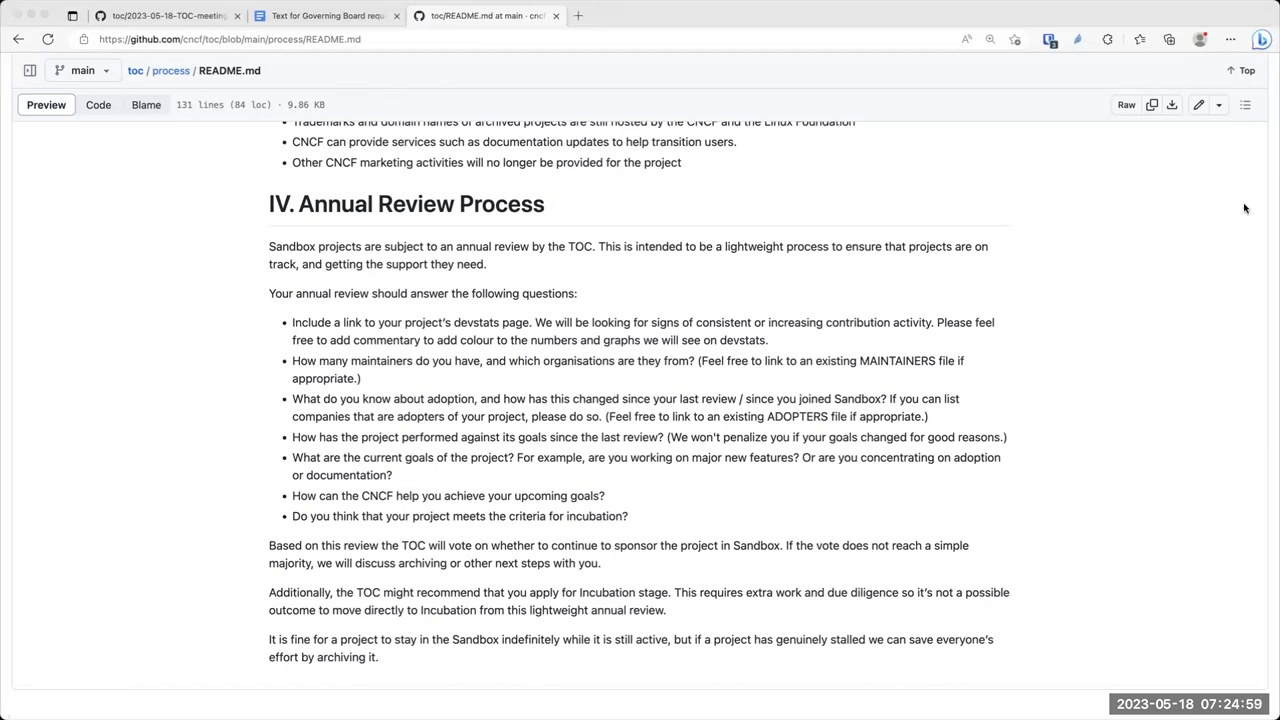
mouse_move(790, 236)
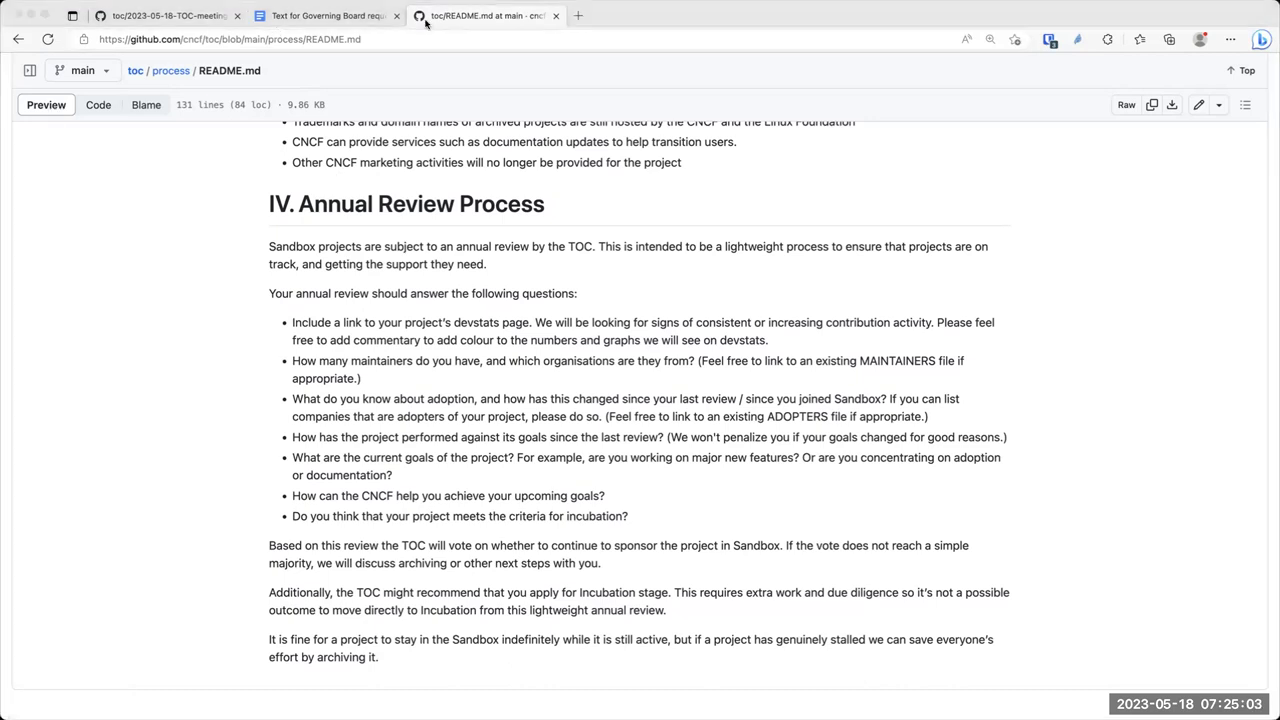
mouse_move(394, 214)
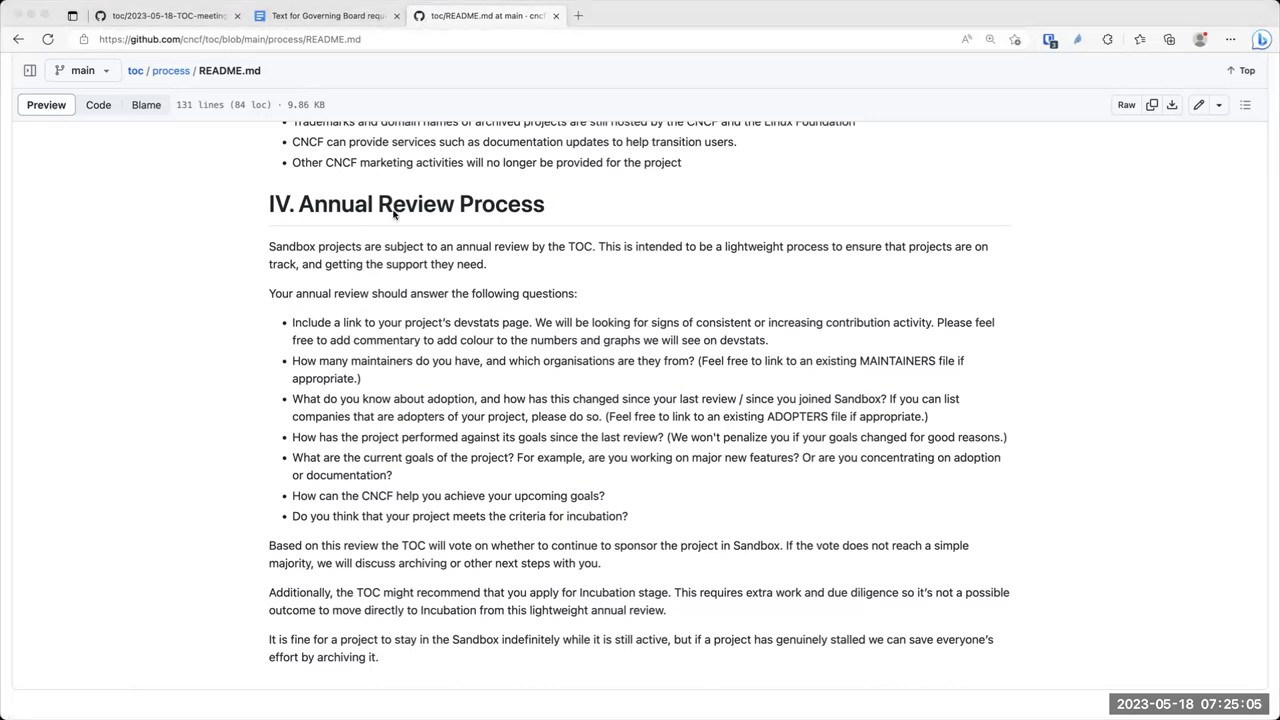
mouse_move(962, 108)
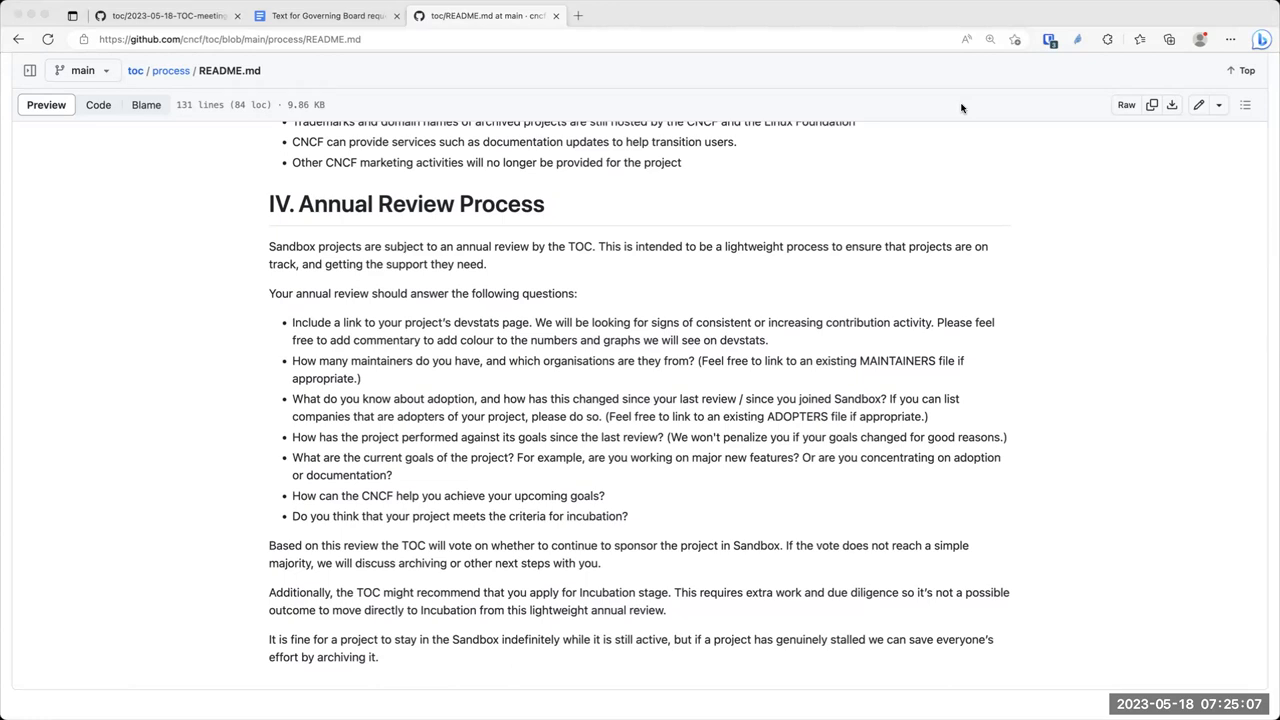
mouse_move(608, 110)
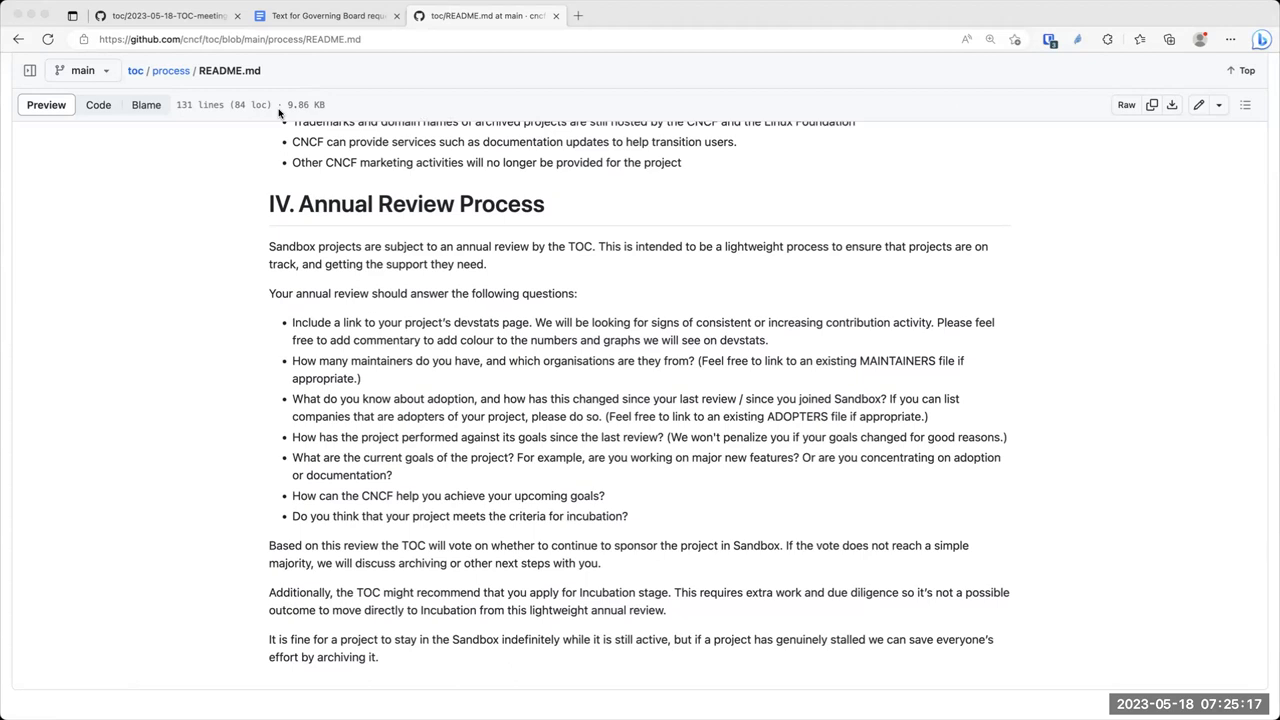
mouse_move(844, 176)
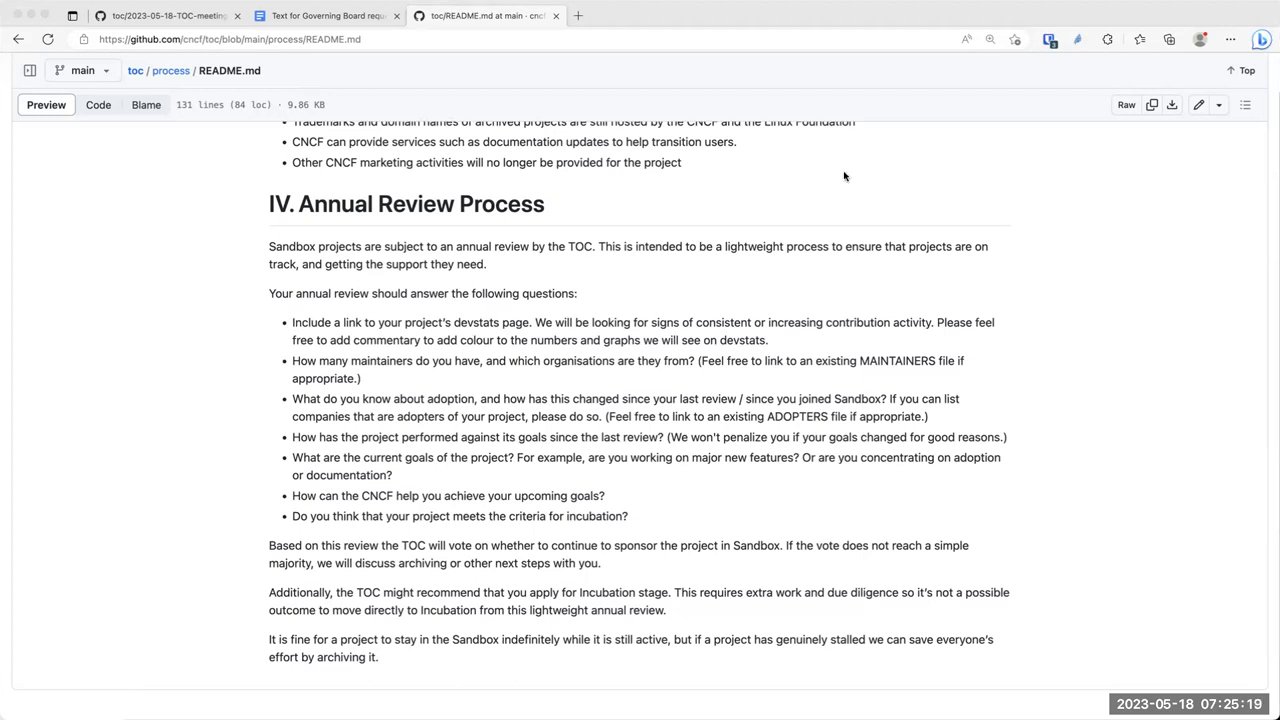
mouse_move(412, 436)
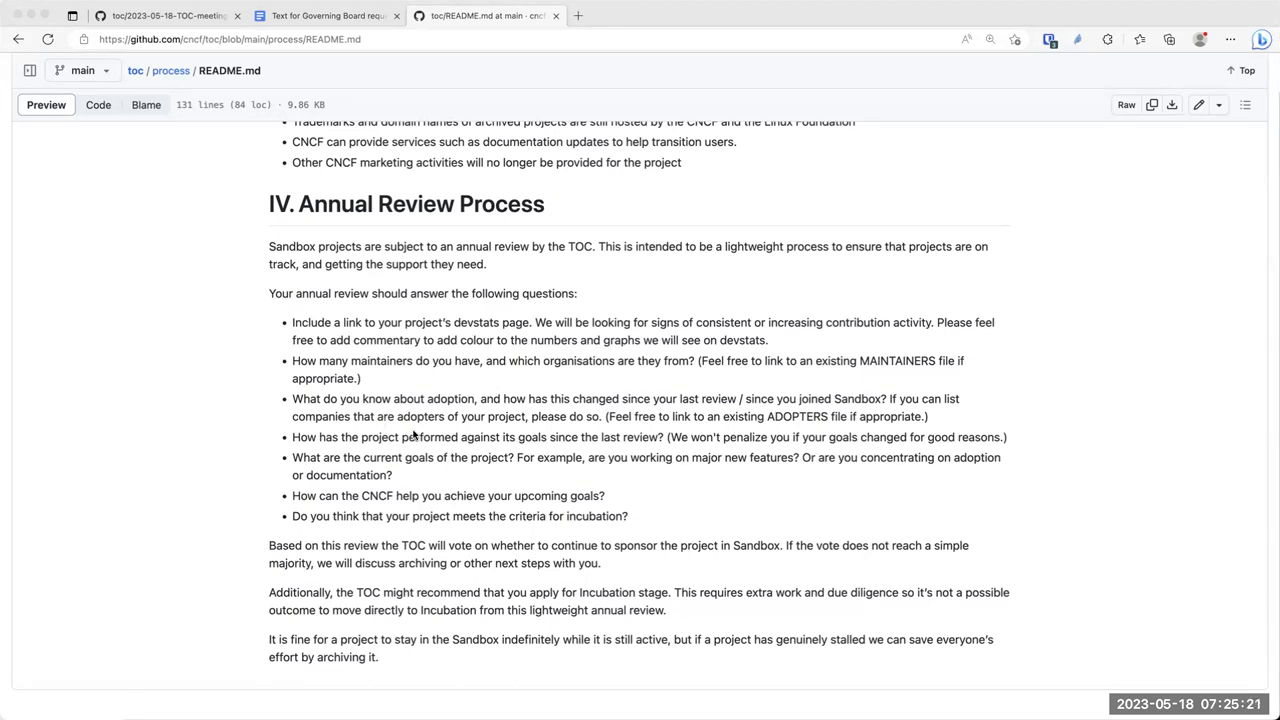
mouse_move(748, 470)
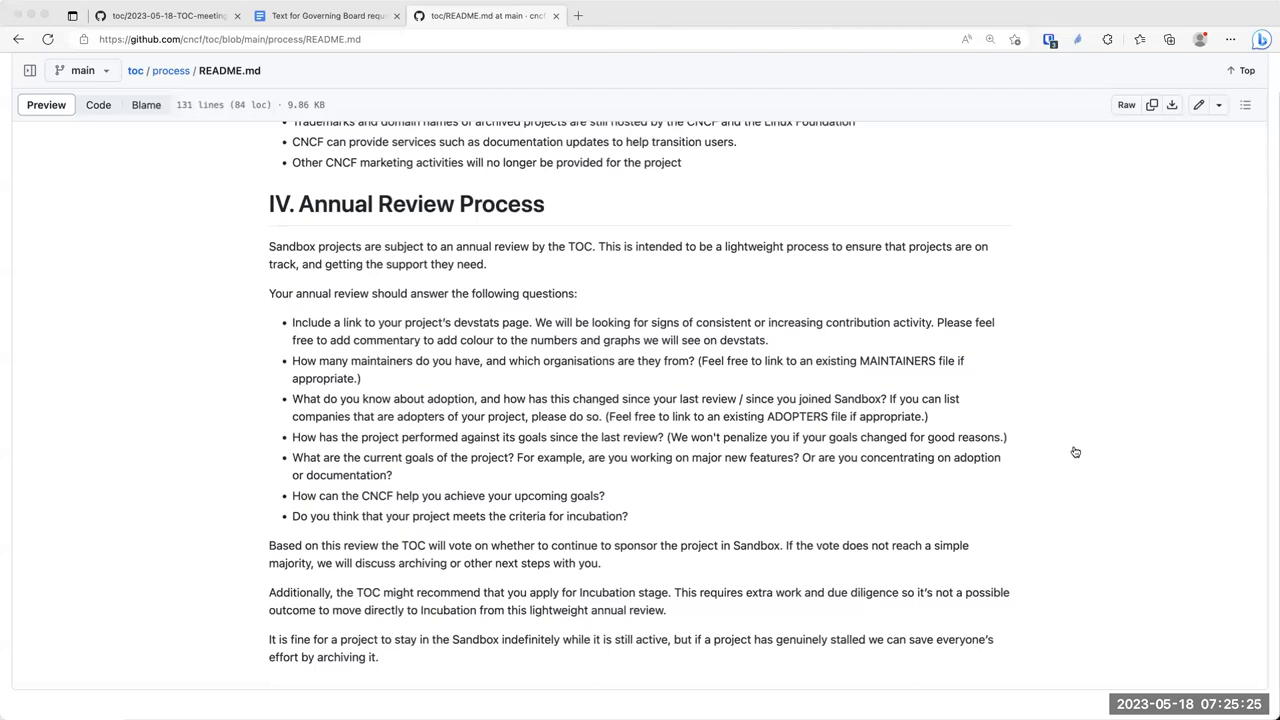
mouse_move(1076, 500)
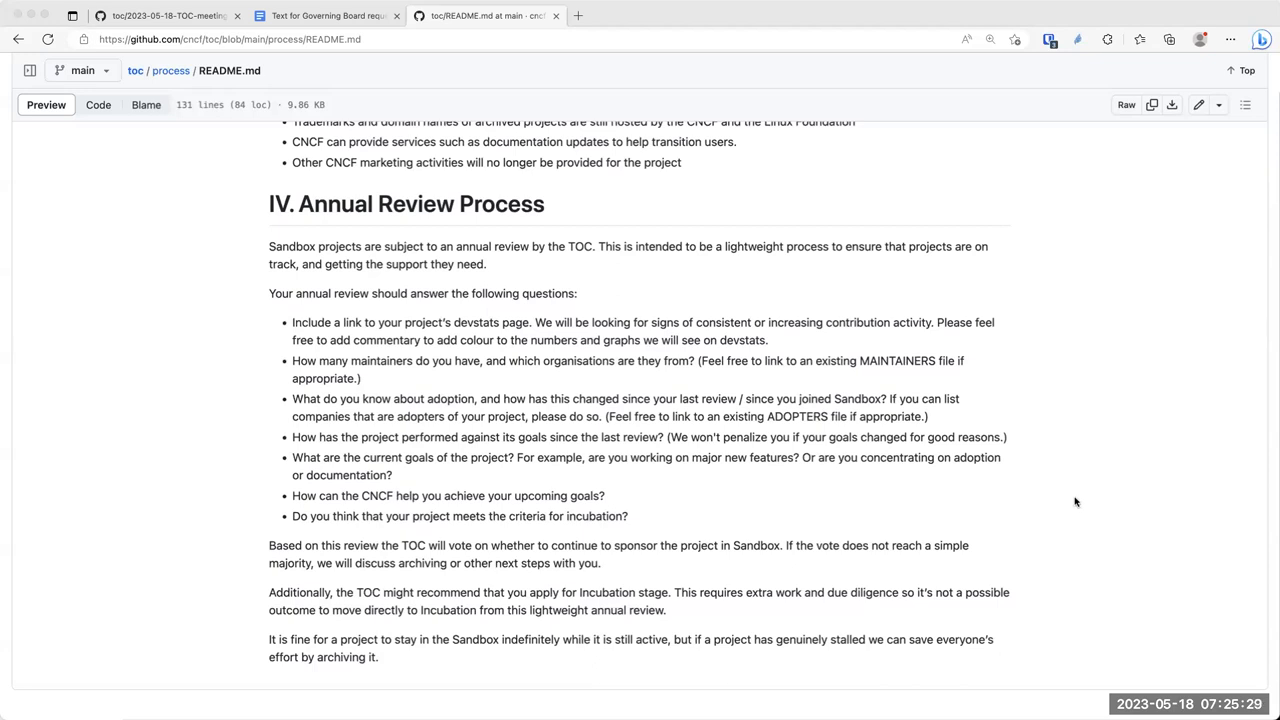
mouse_move(1204, 232)
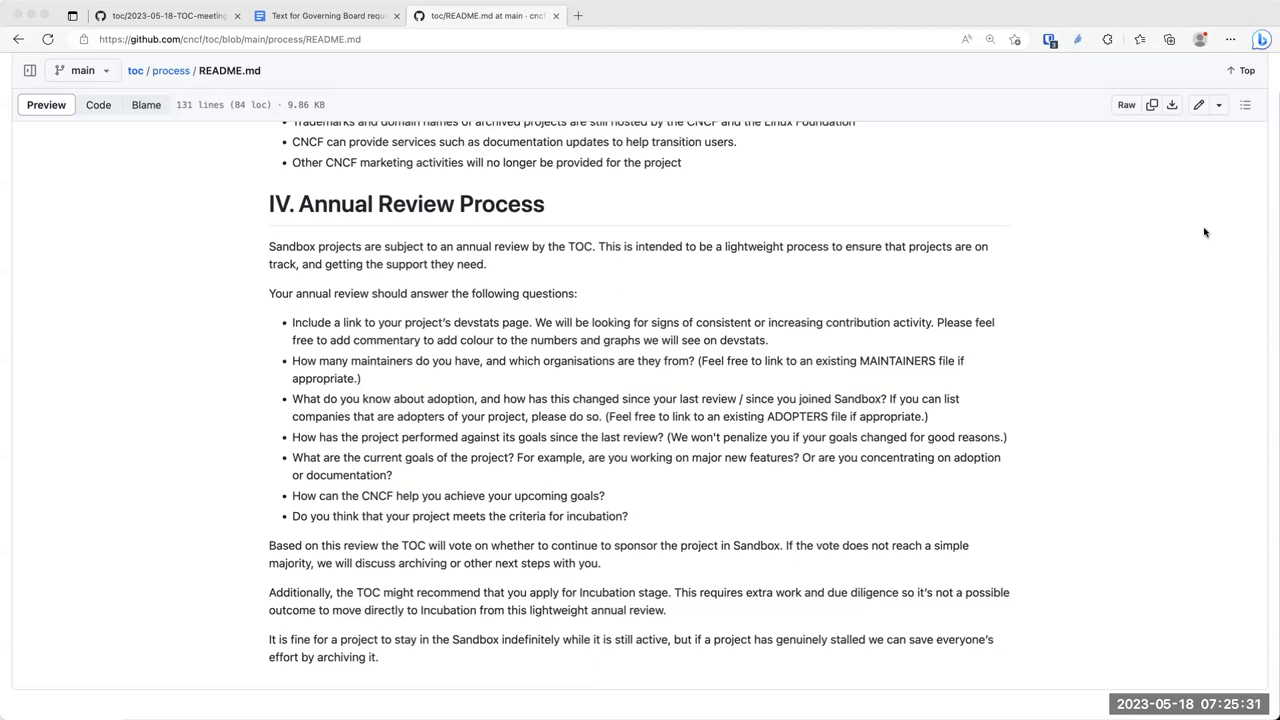
mouse_move(1036, 340)
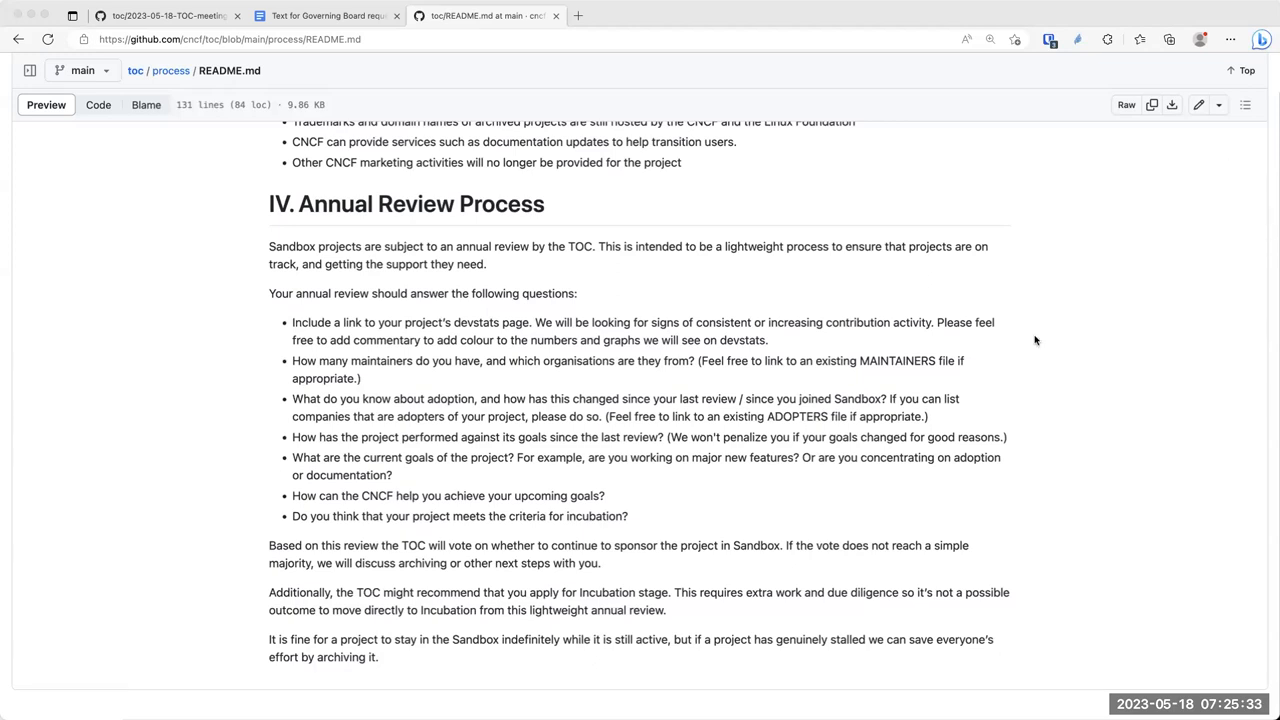
mouse_move(340, 282)
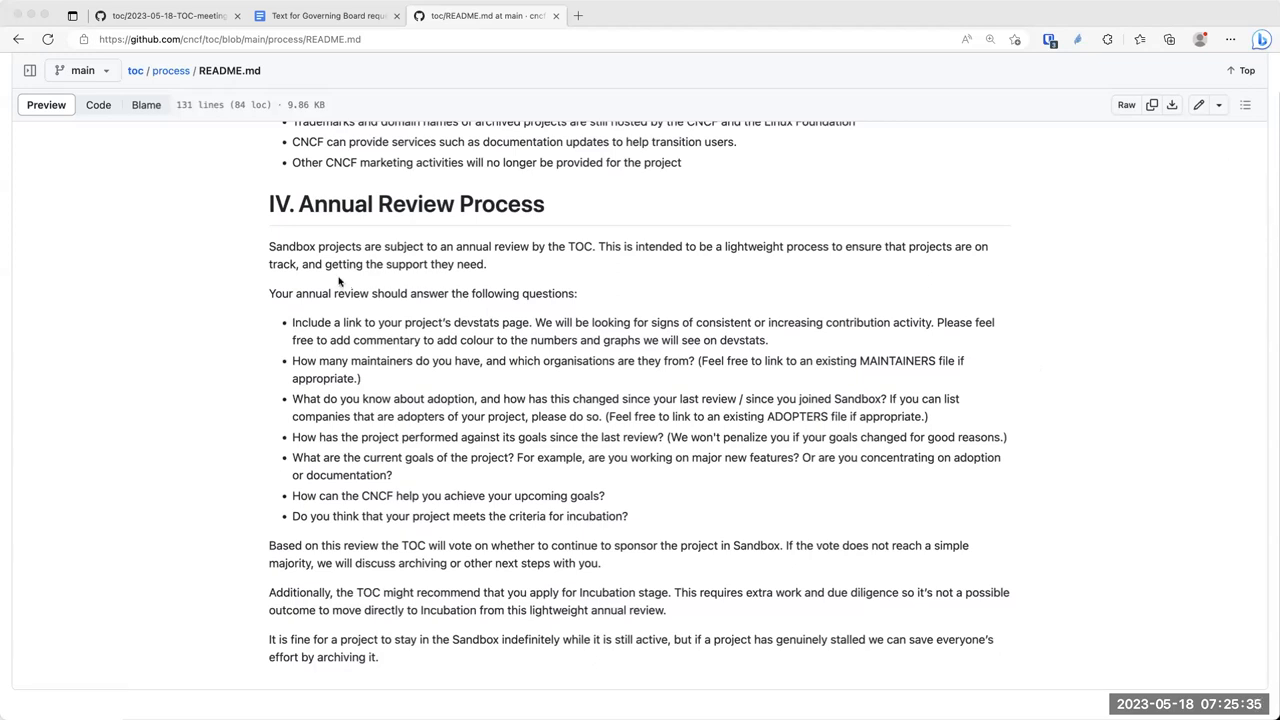
mouse_move(532, 272)
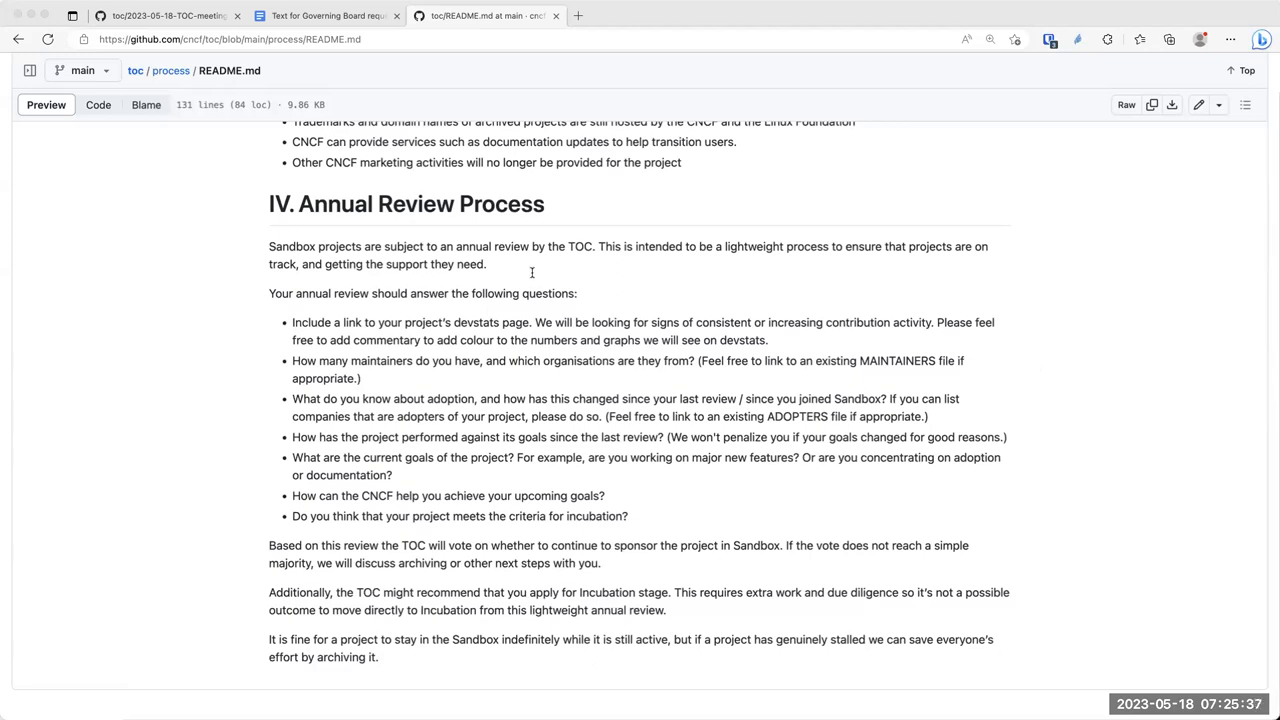
mouse_move(536, 272)
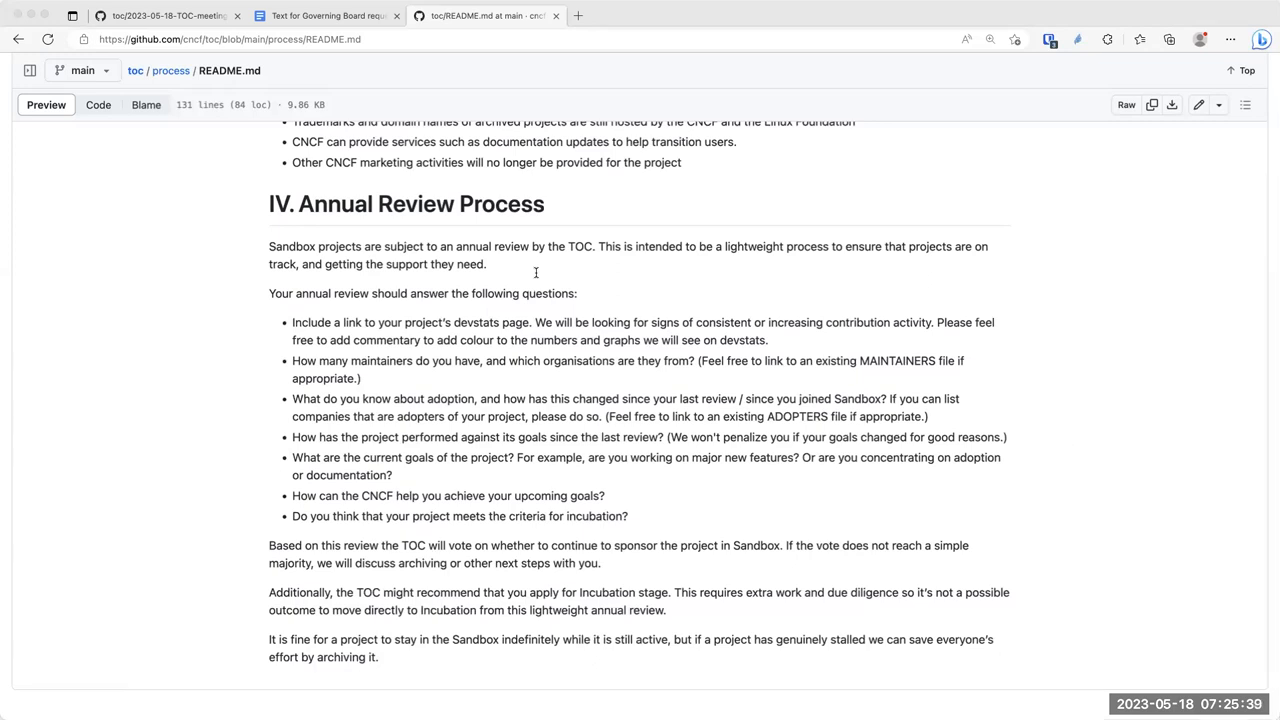
mouse_move(726, 404)
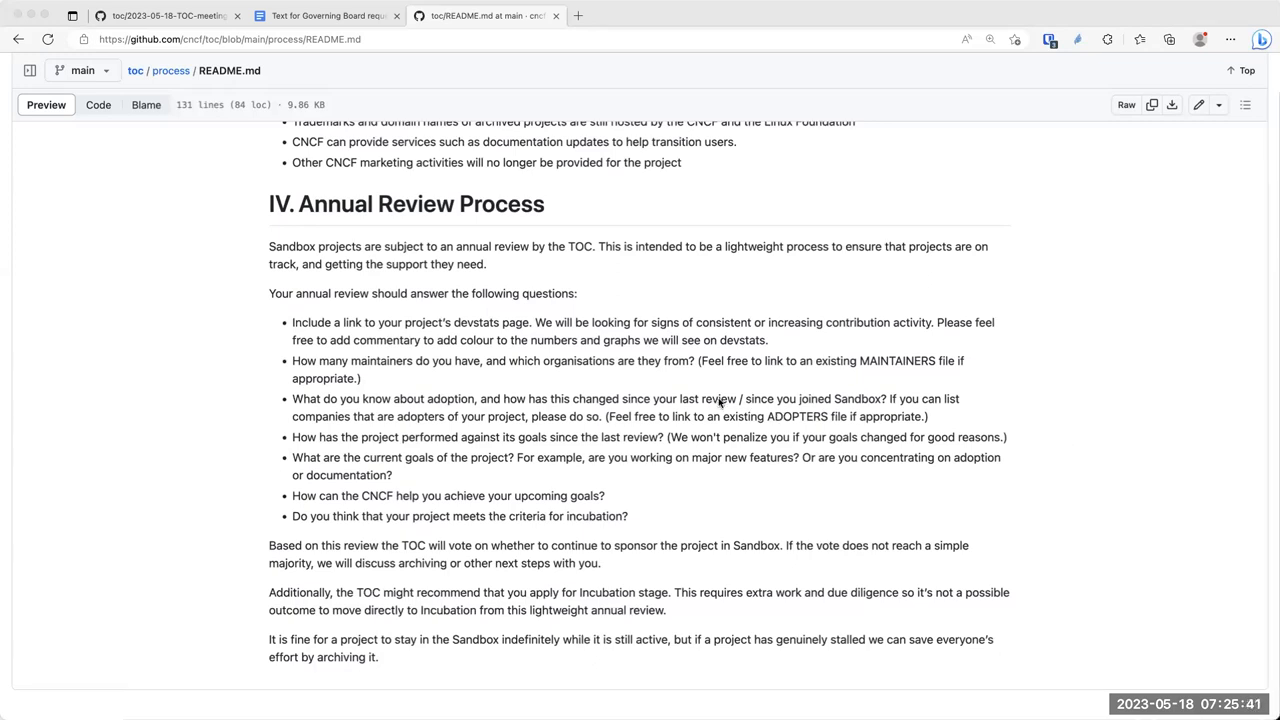
mouse_move(320, 276)
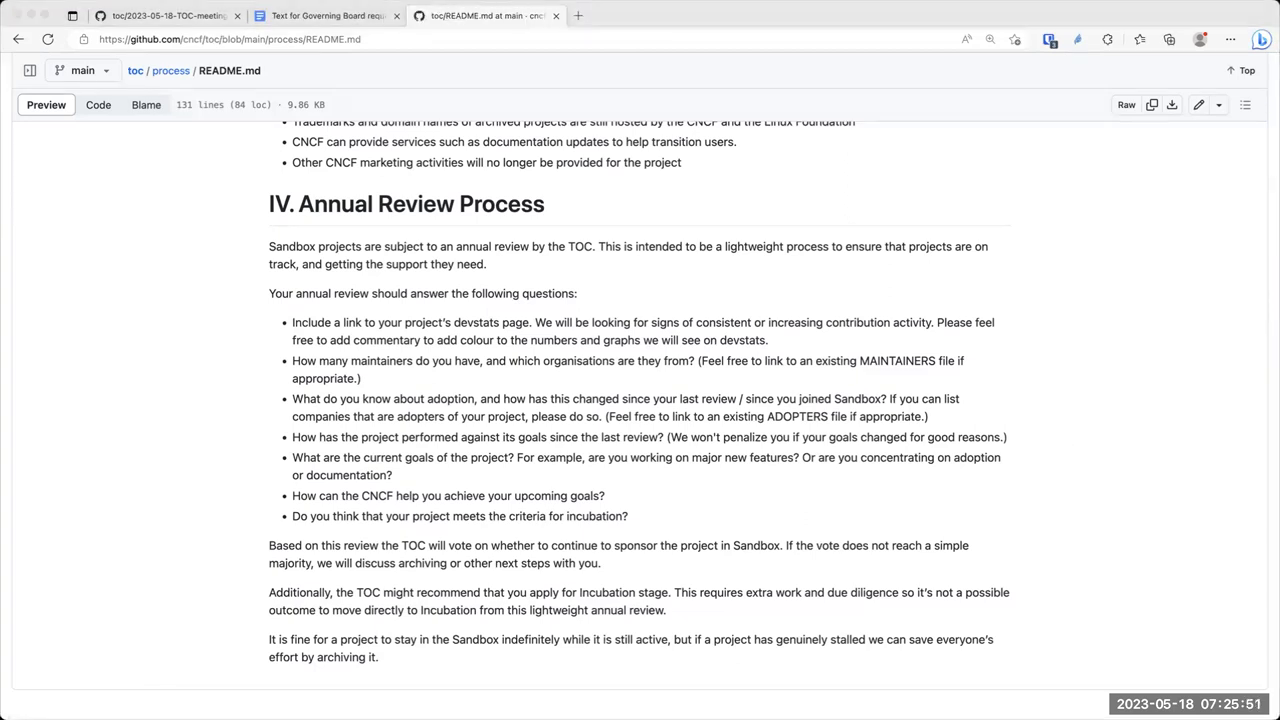
mouse_move(596, 78)
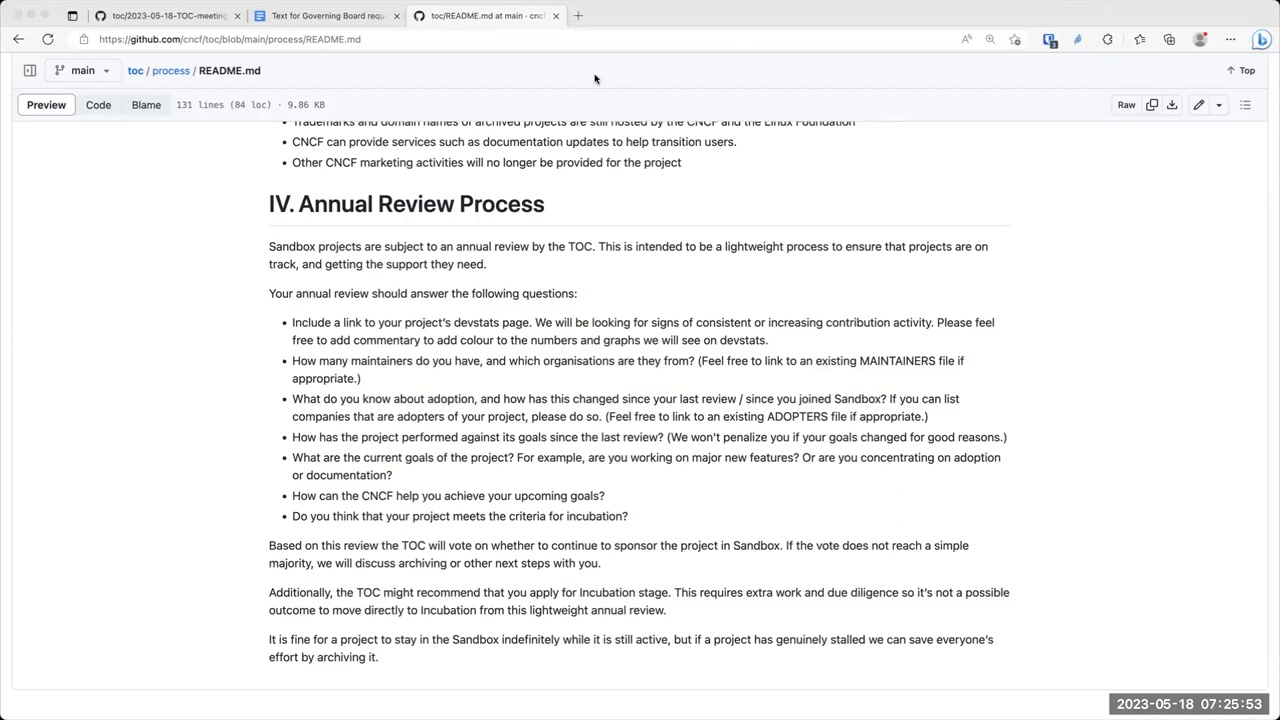
mouse_move(594, 56)
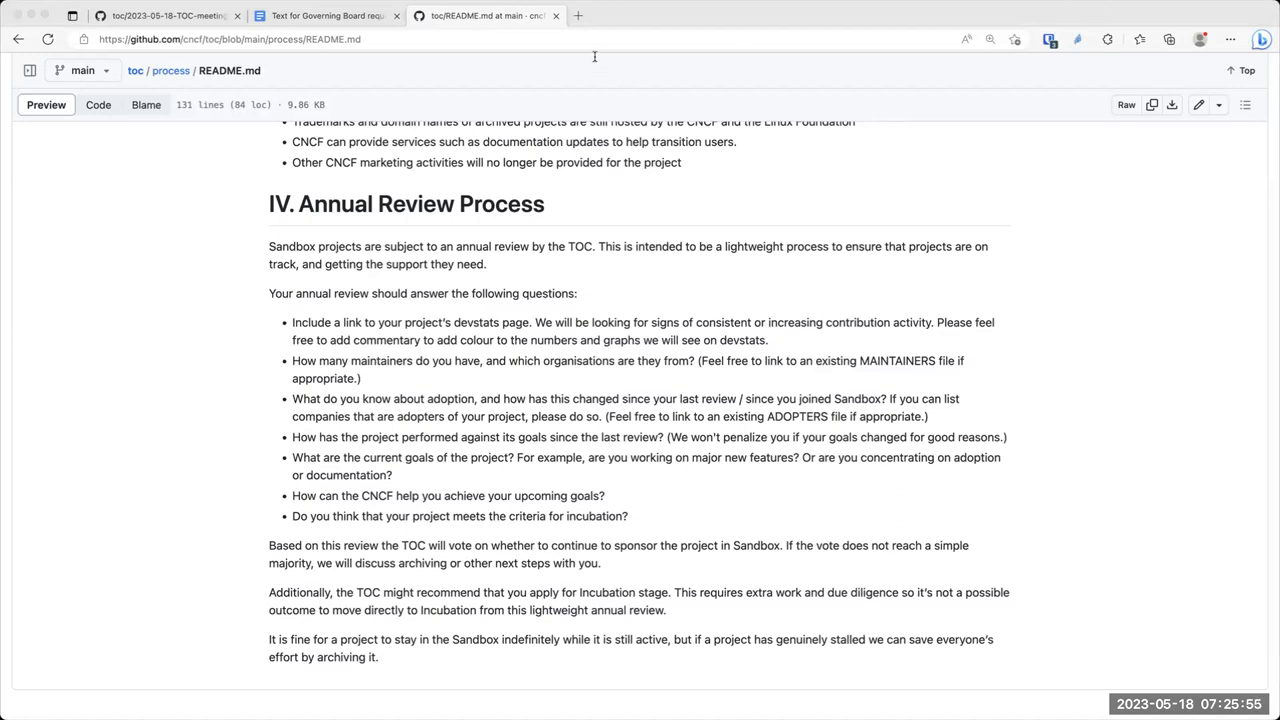
mouse_move(1028, 68)
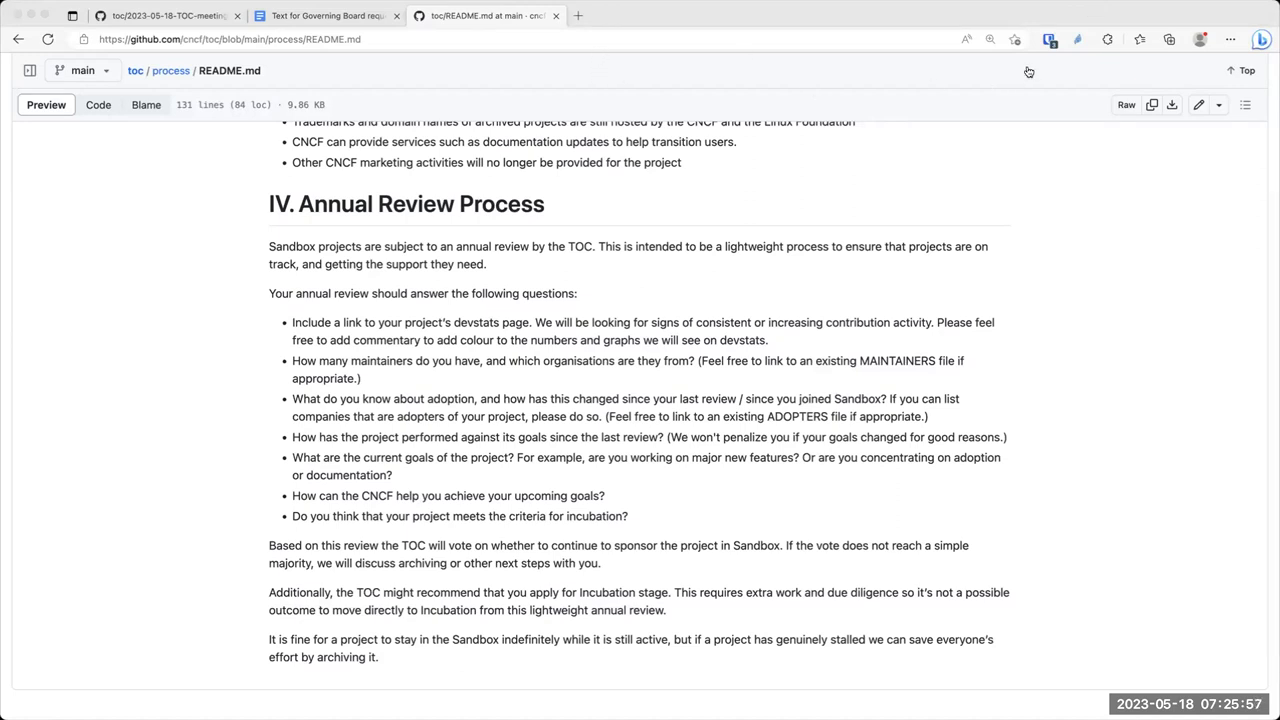
mouse_move(584, 448)
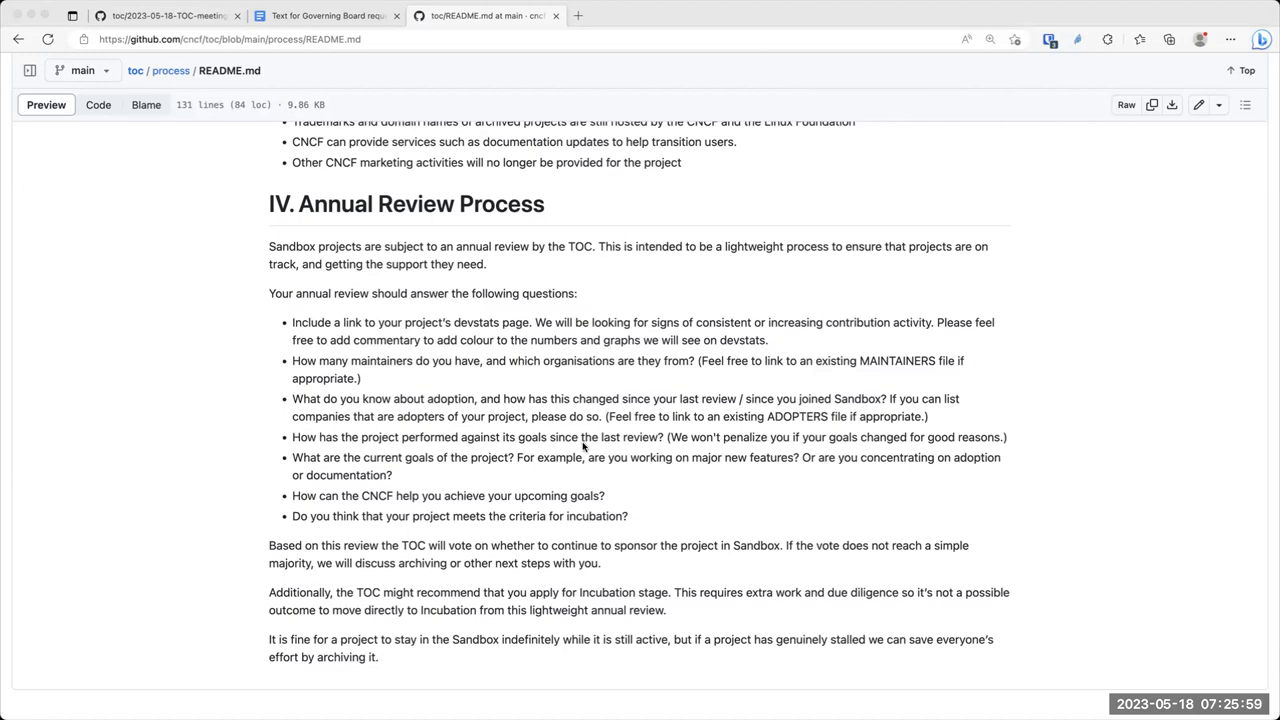
mouse_move(464, 280)
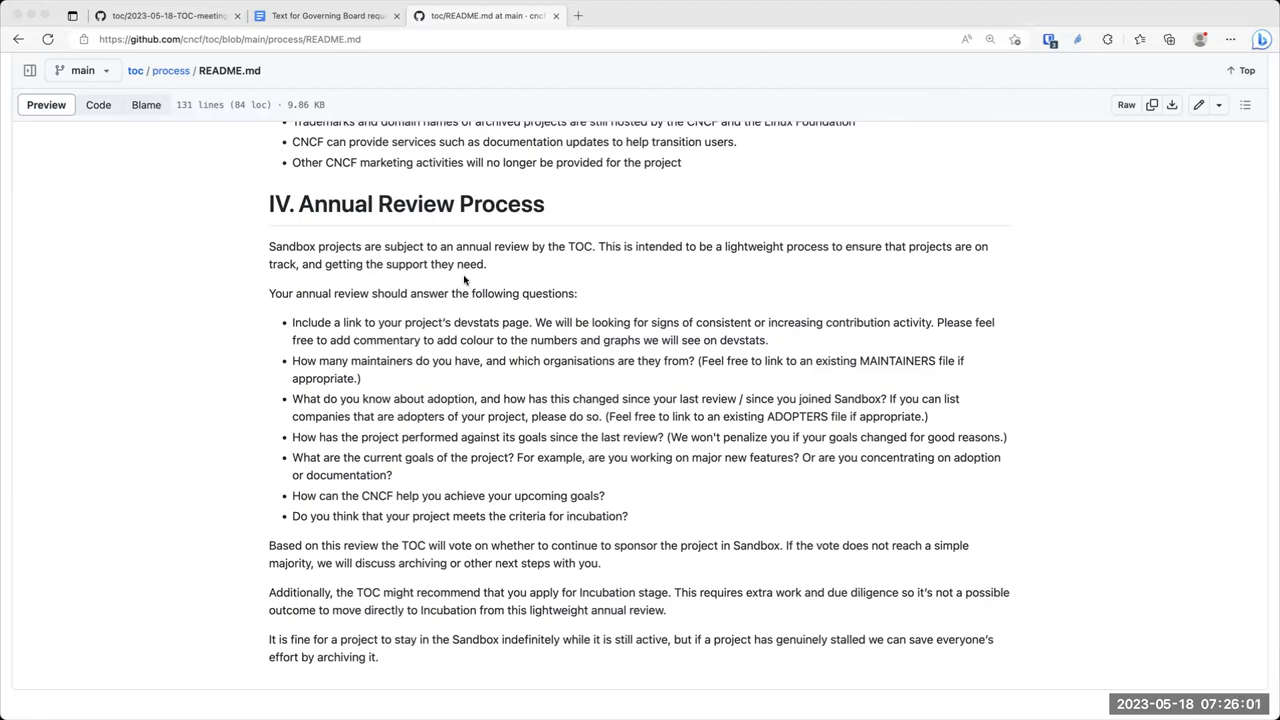
mouse_move(988, 482)
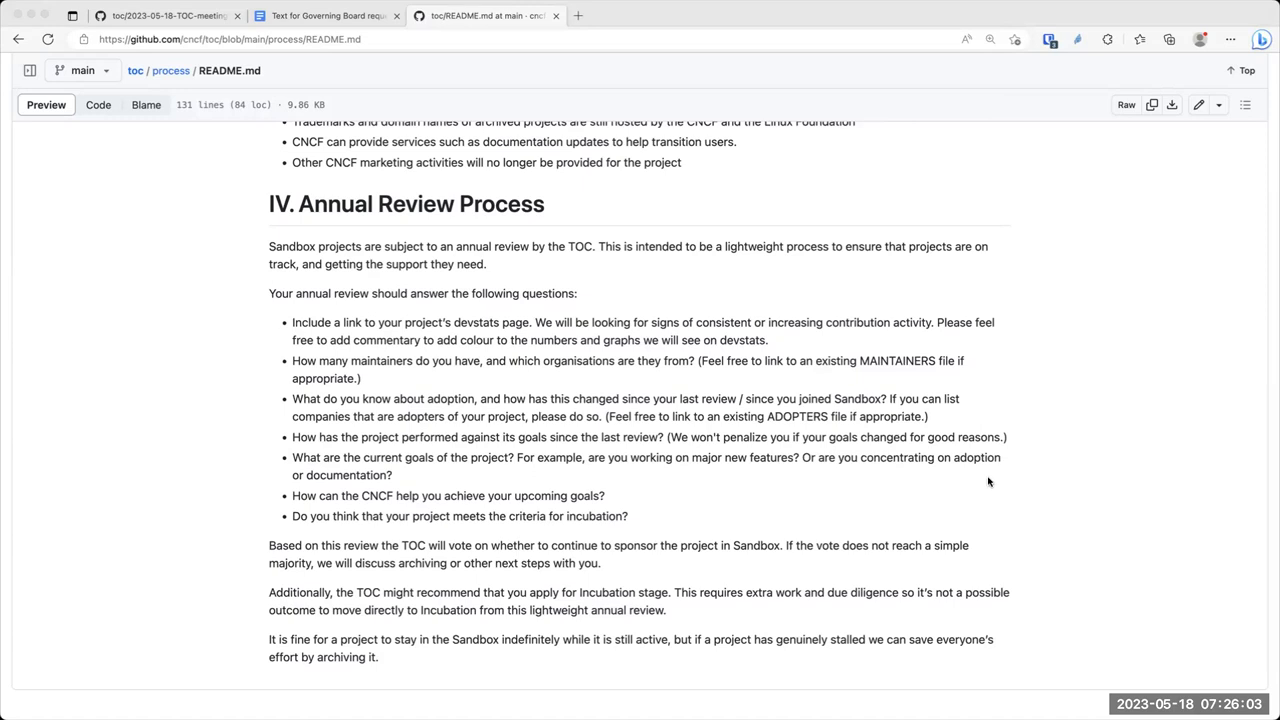
mouse_move(676, 468)
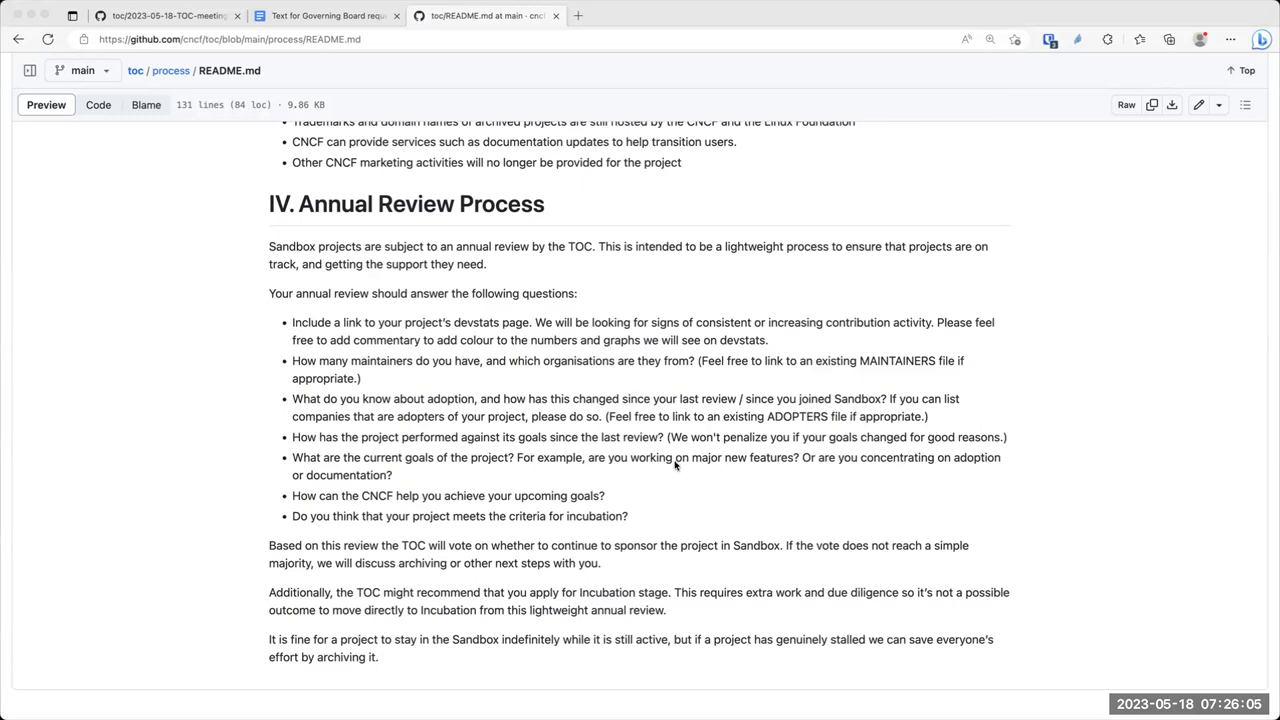
mouse_move(448, 308)
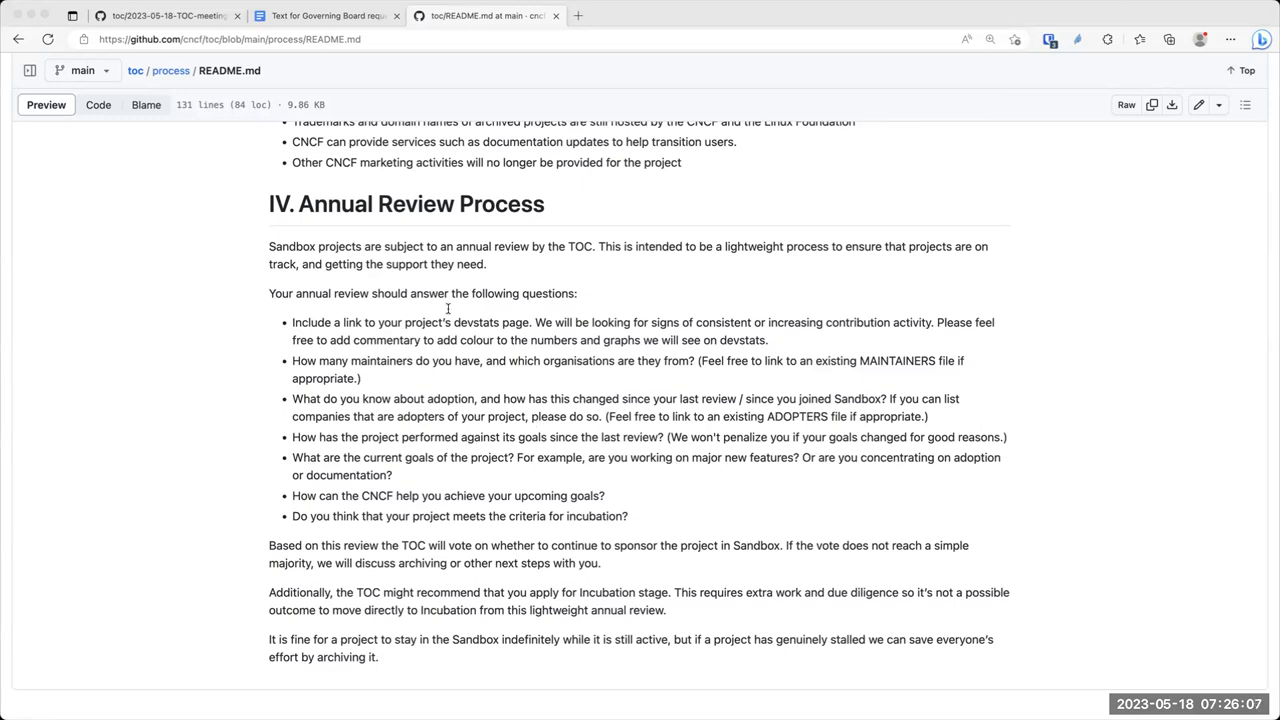
mouse_move(246, 240)
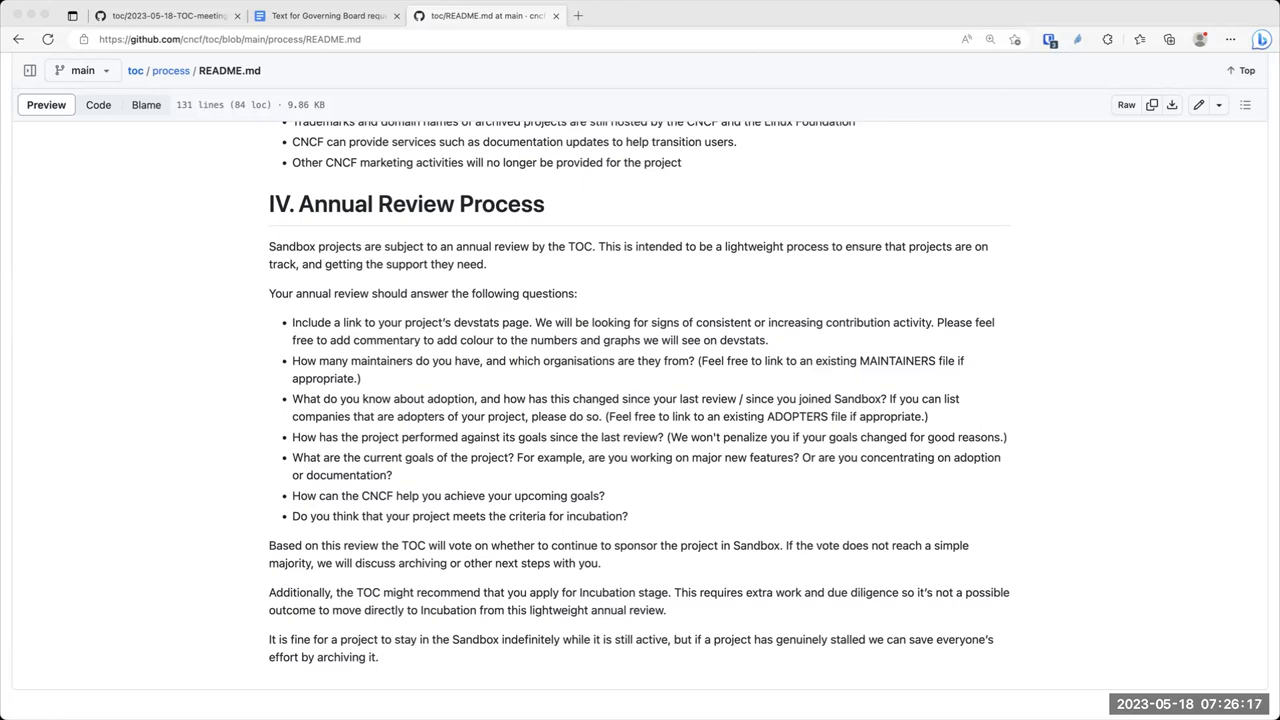
mouse_move(196, 308)
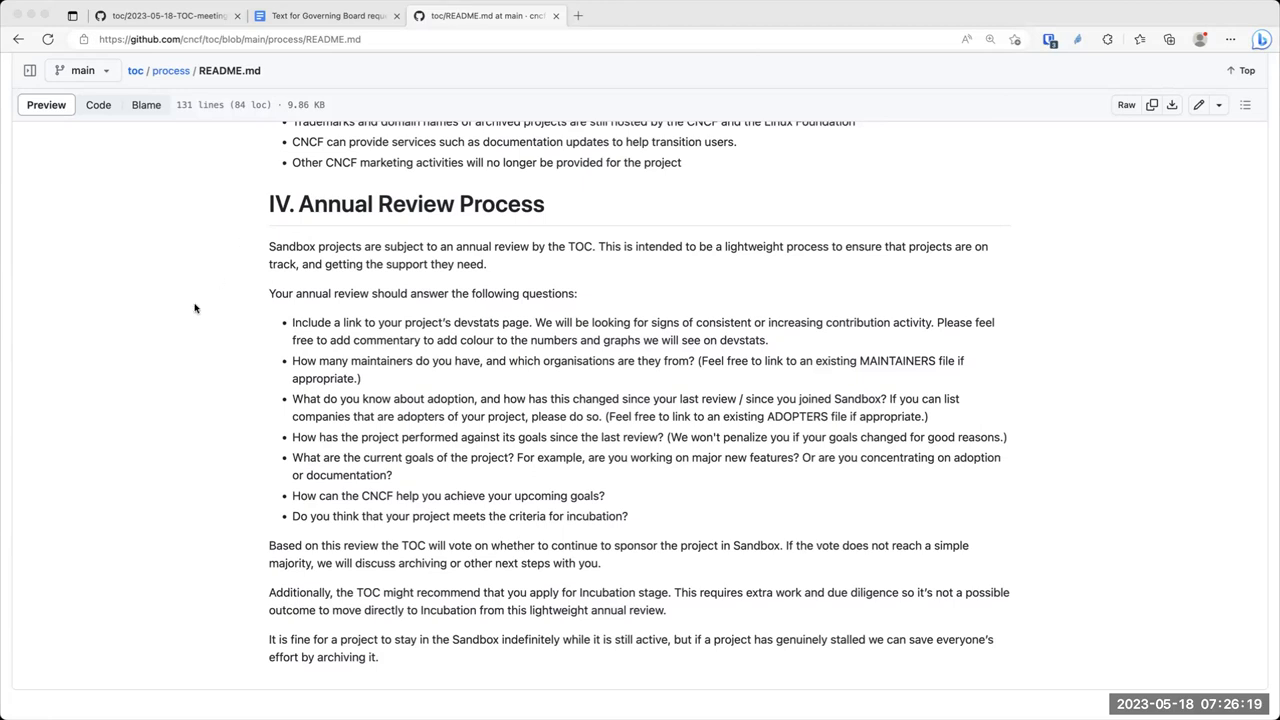
mouse_move(362, 300)
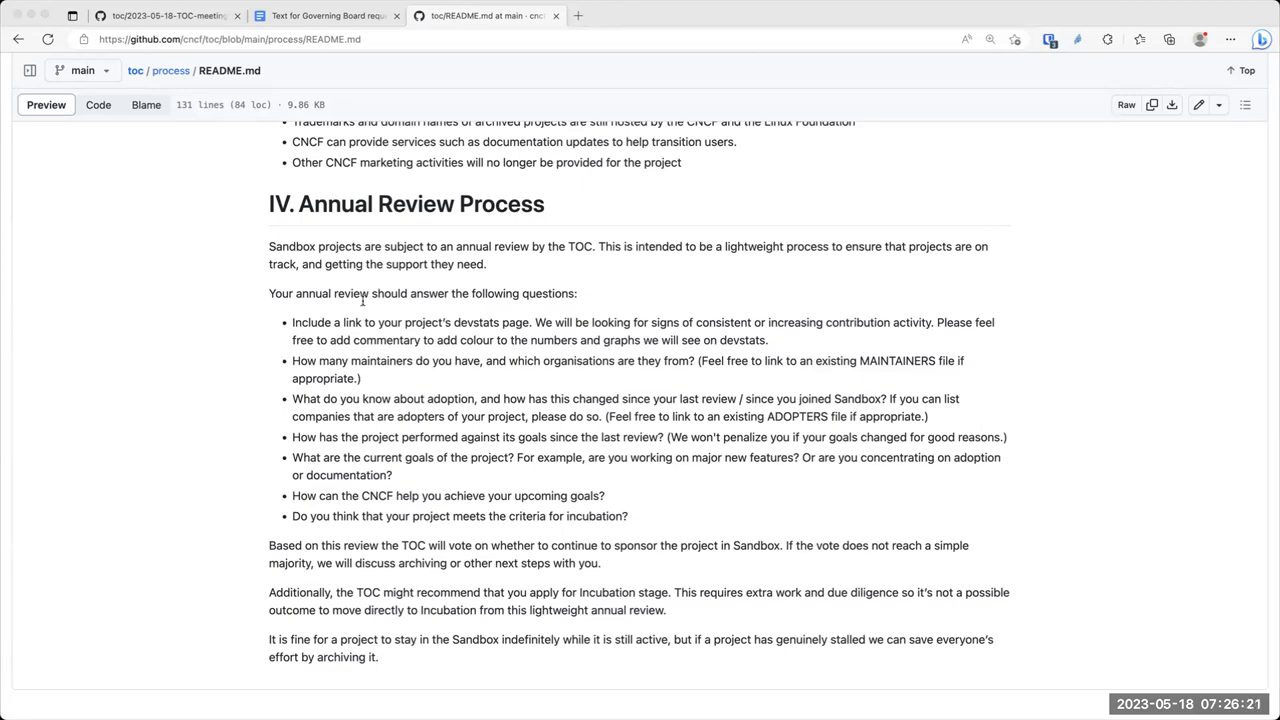
mouse_move(418, 416)
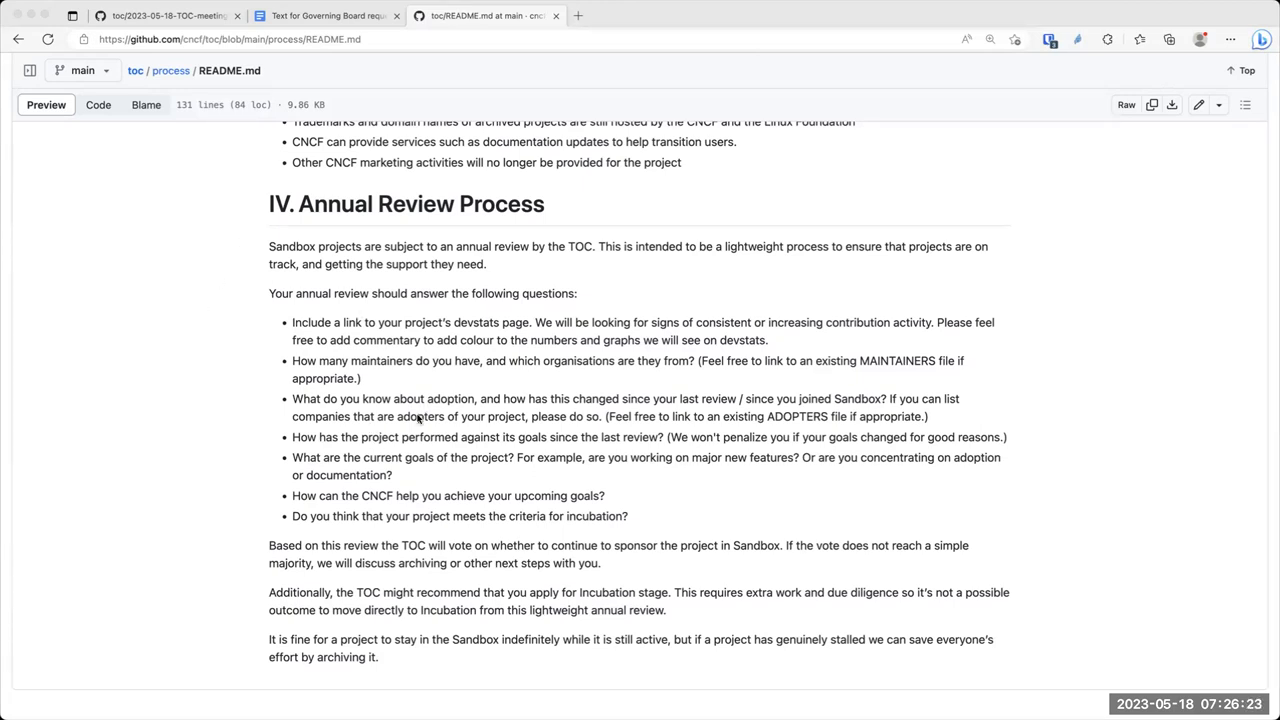
mouse_move(392, 488)
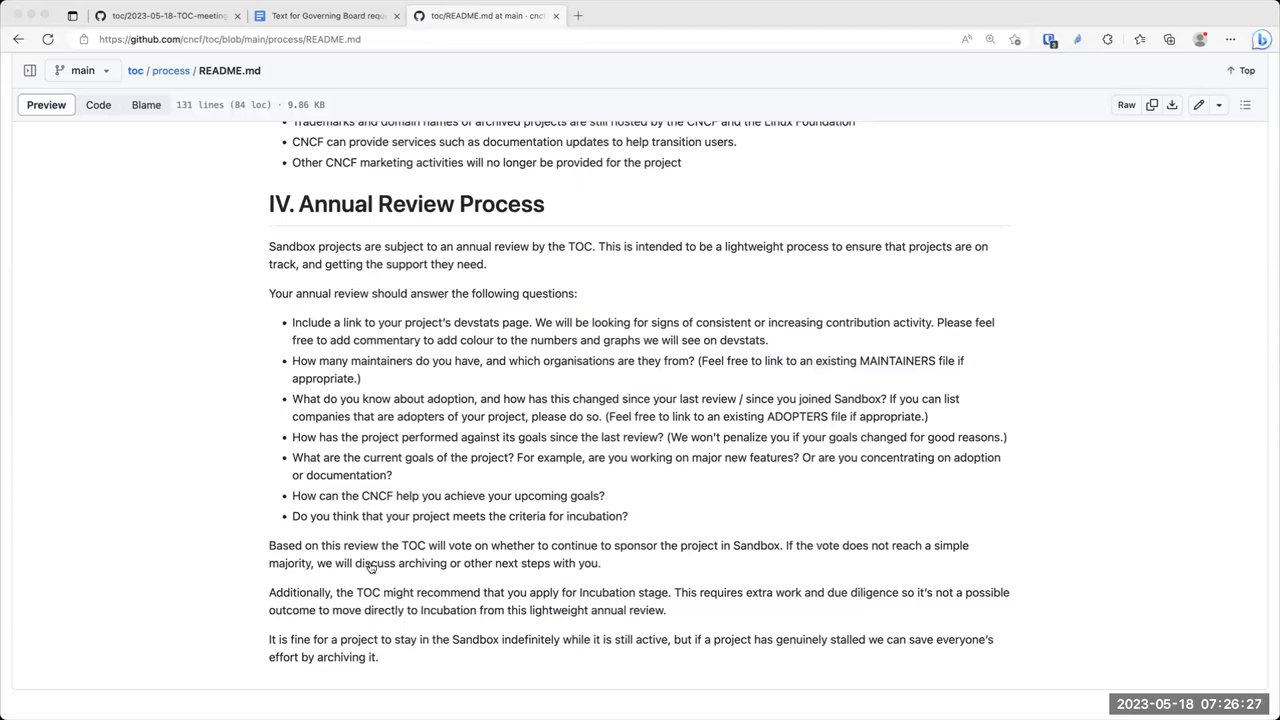
mouse_move(764, 616)
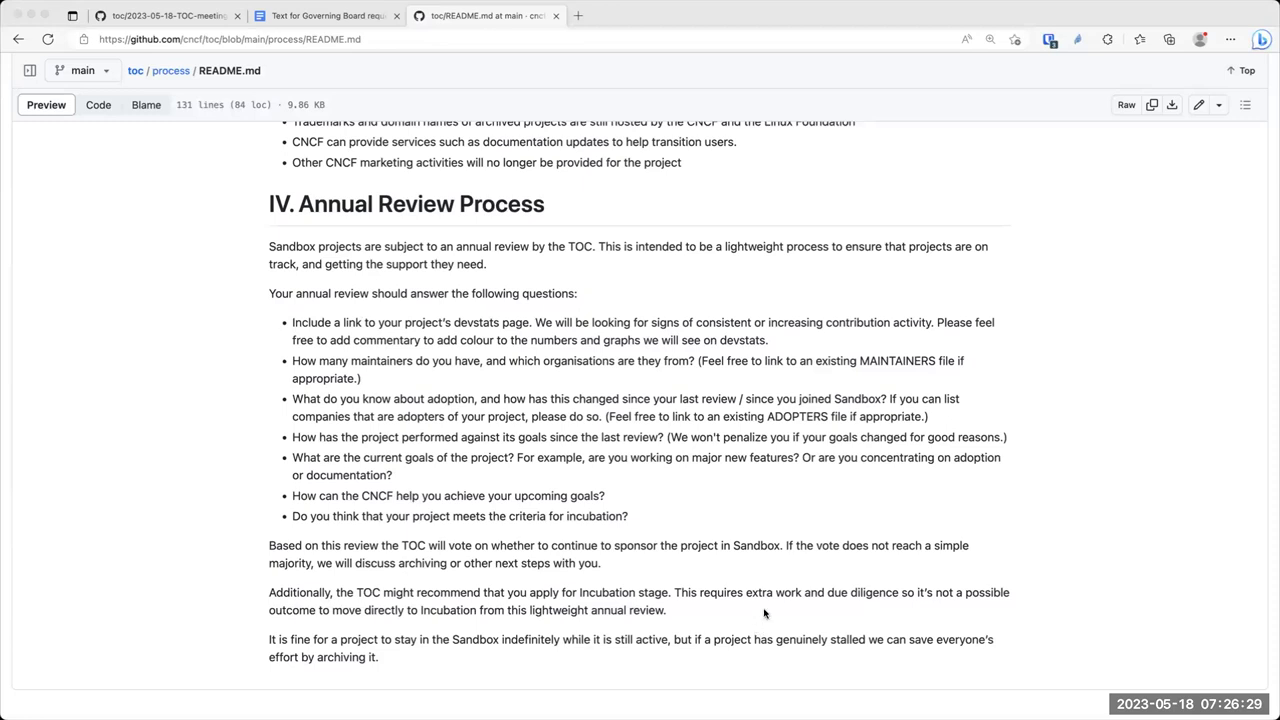
mouse_move(872, 662)
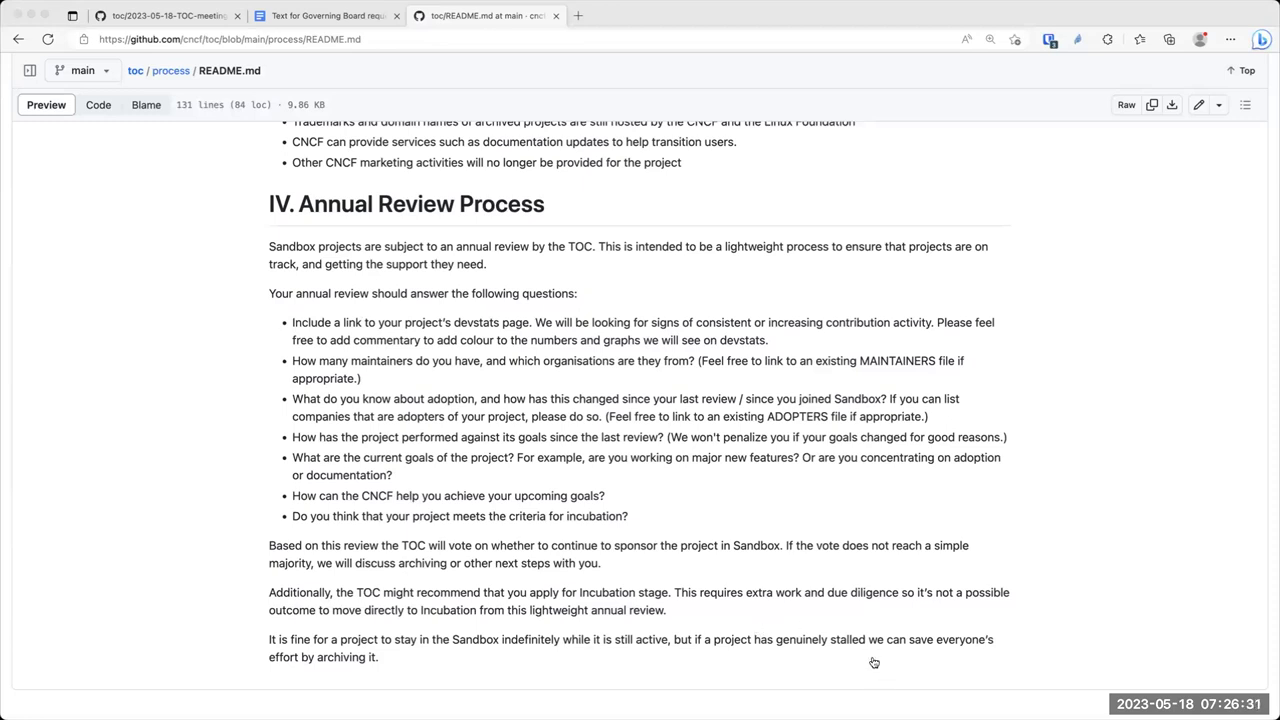
mouse_move(844, 264)
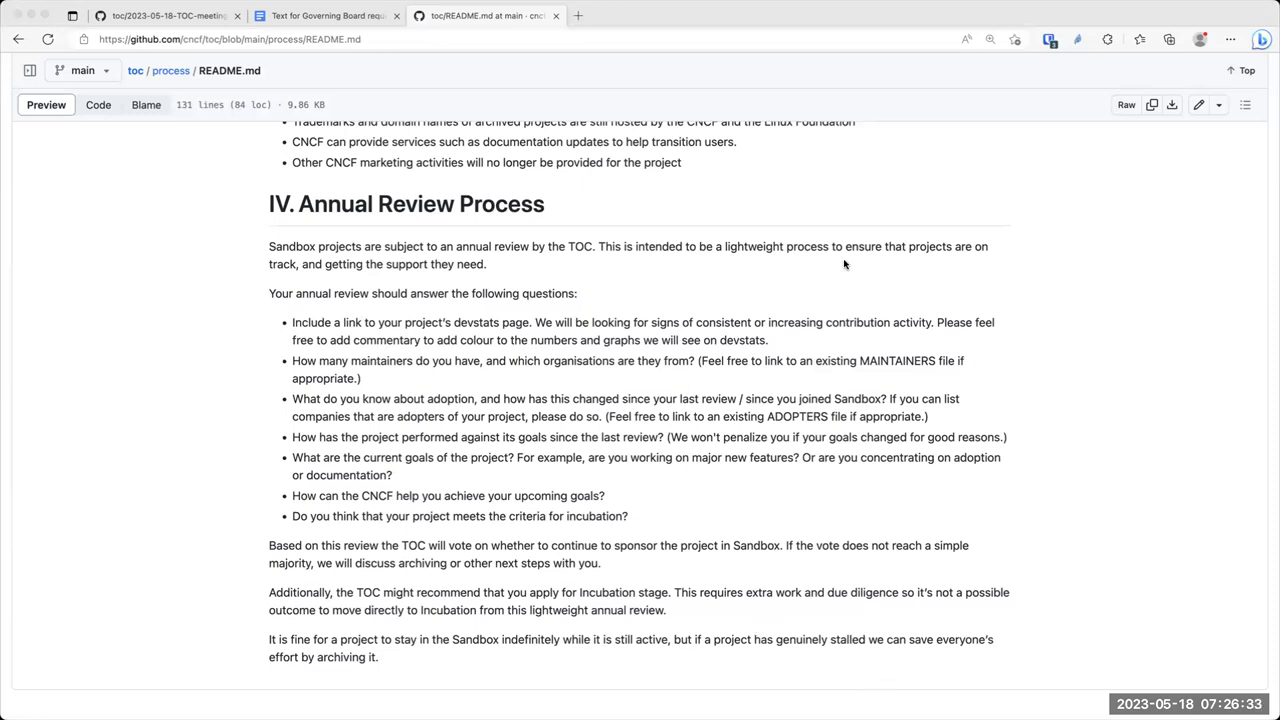
mouse_move(652, 416)
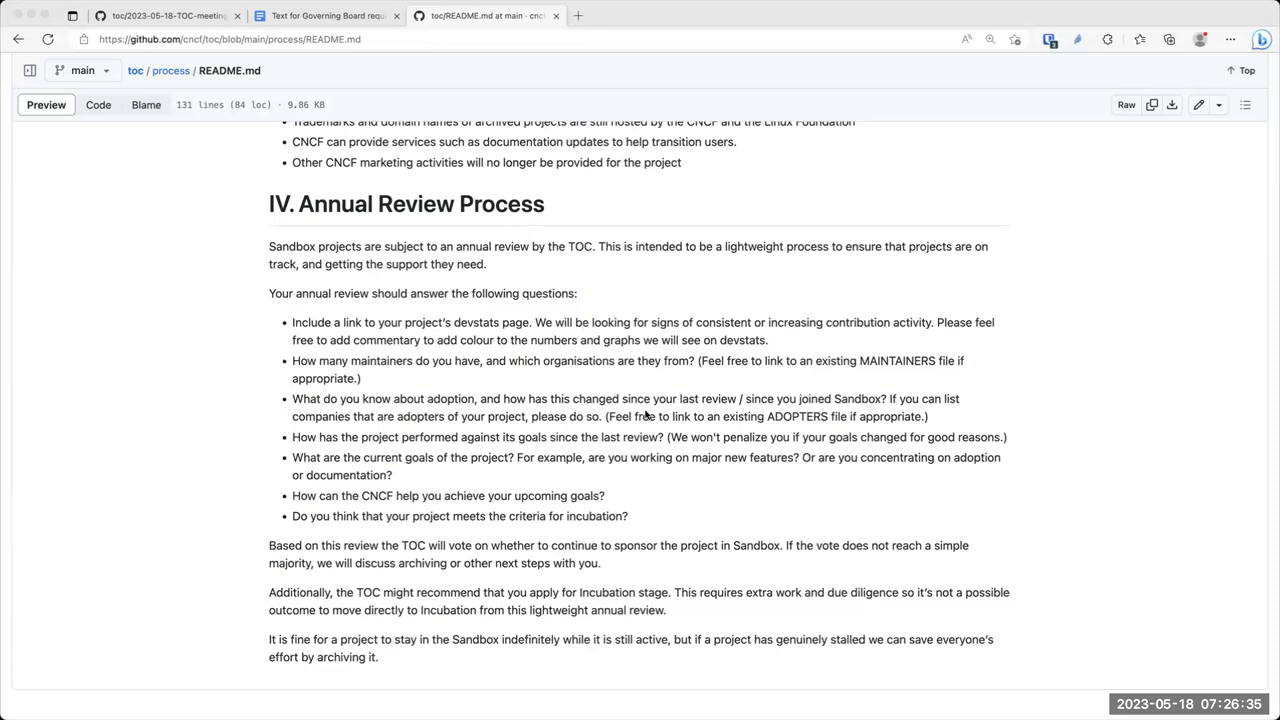
mouse_move(460, 280)
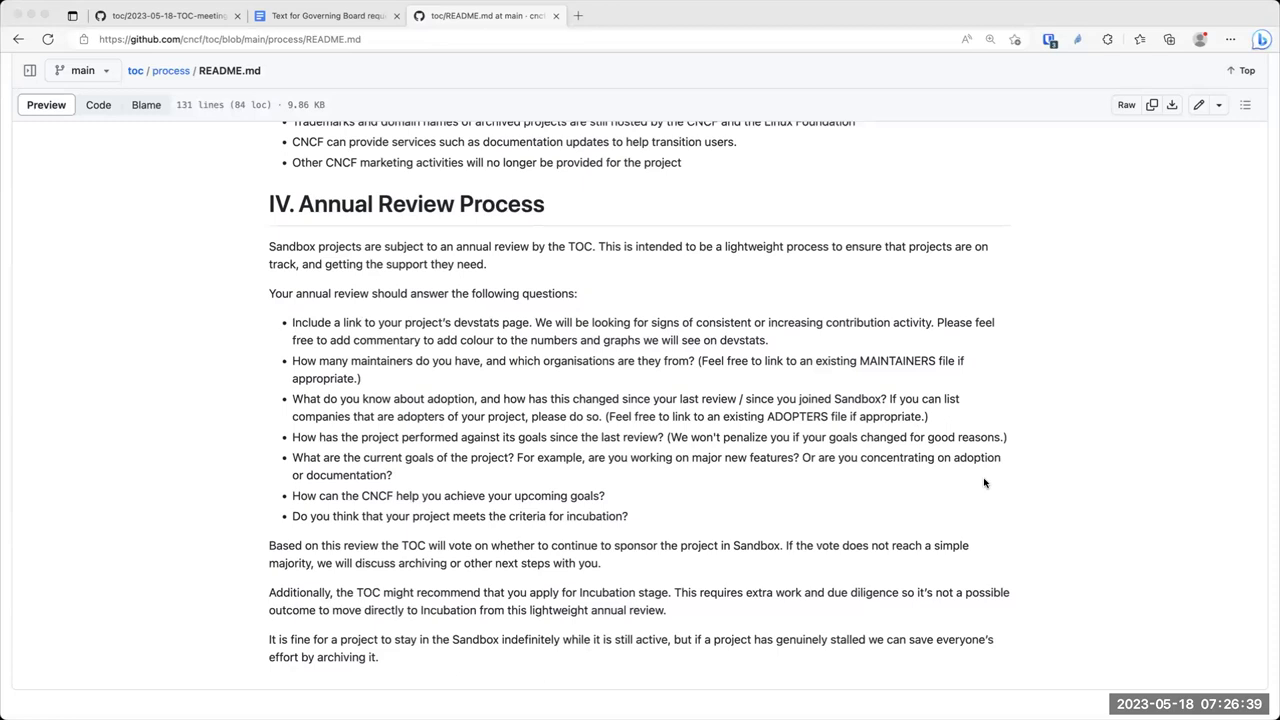
mouse_move(824, 228)
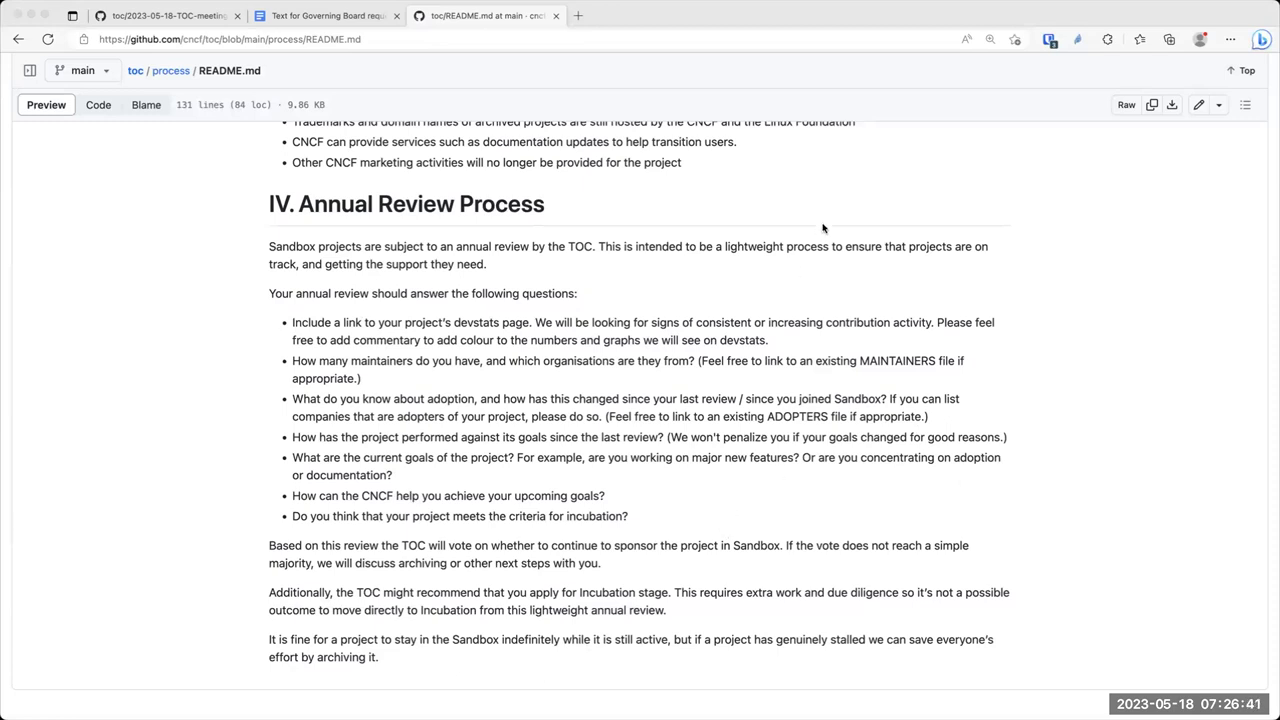
mouse_move(836, 150)
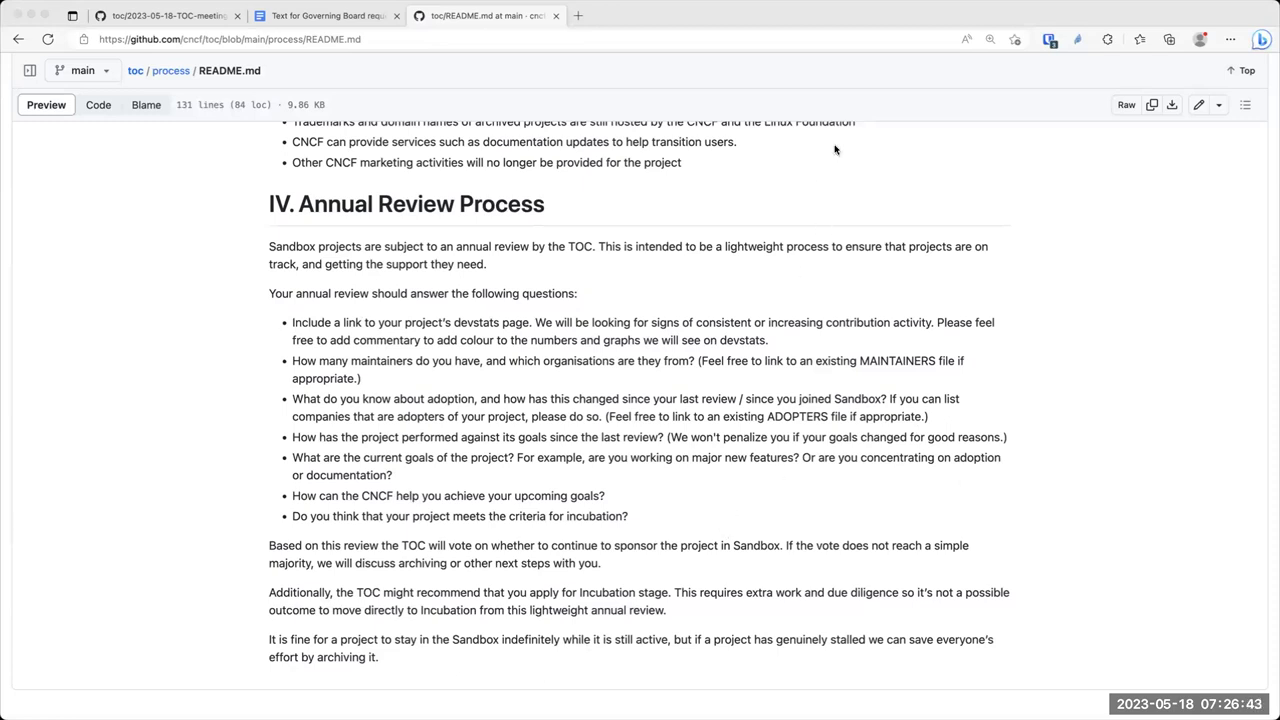
mouse_move(858, 666)
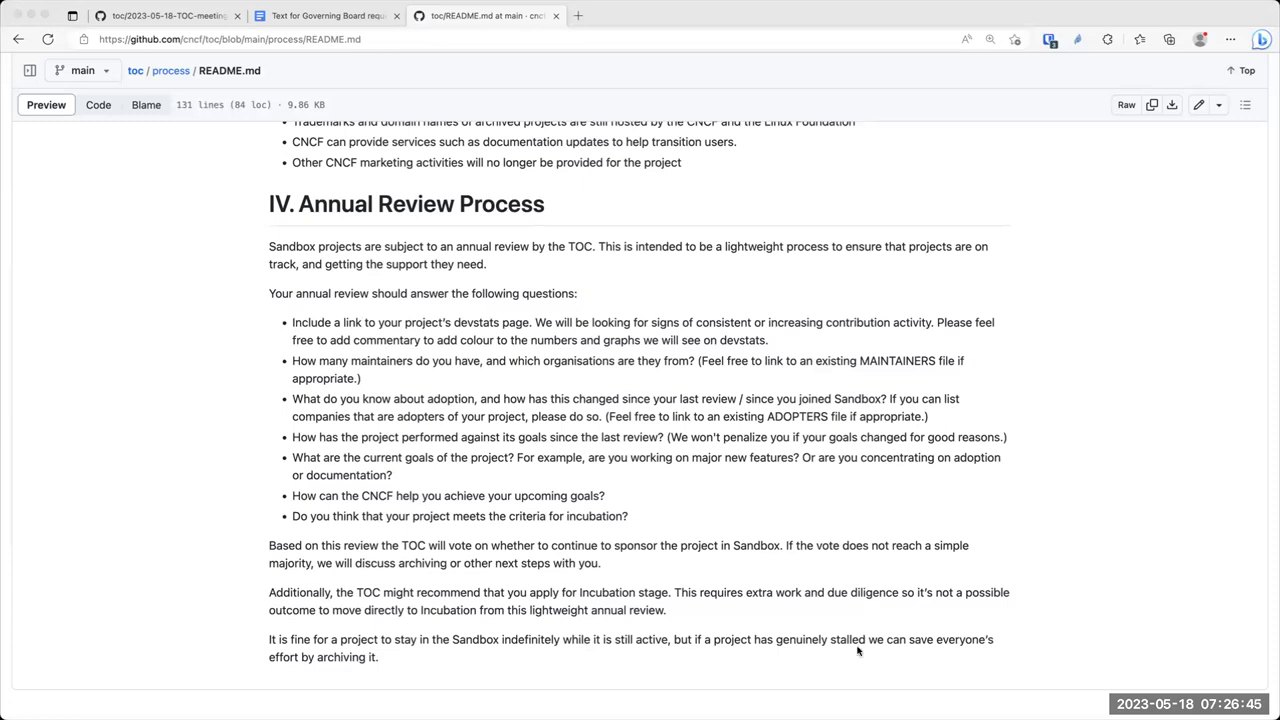
mouse_move(872, 664)
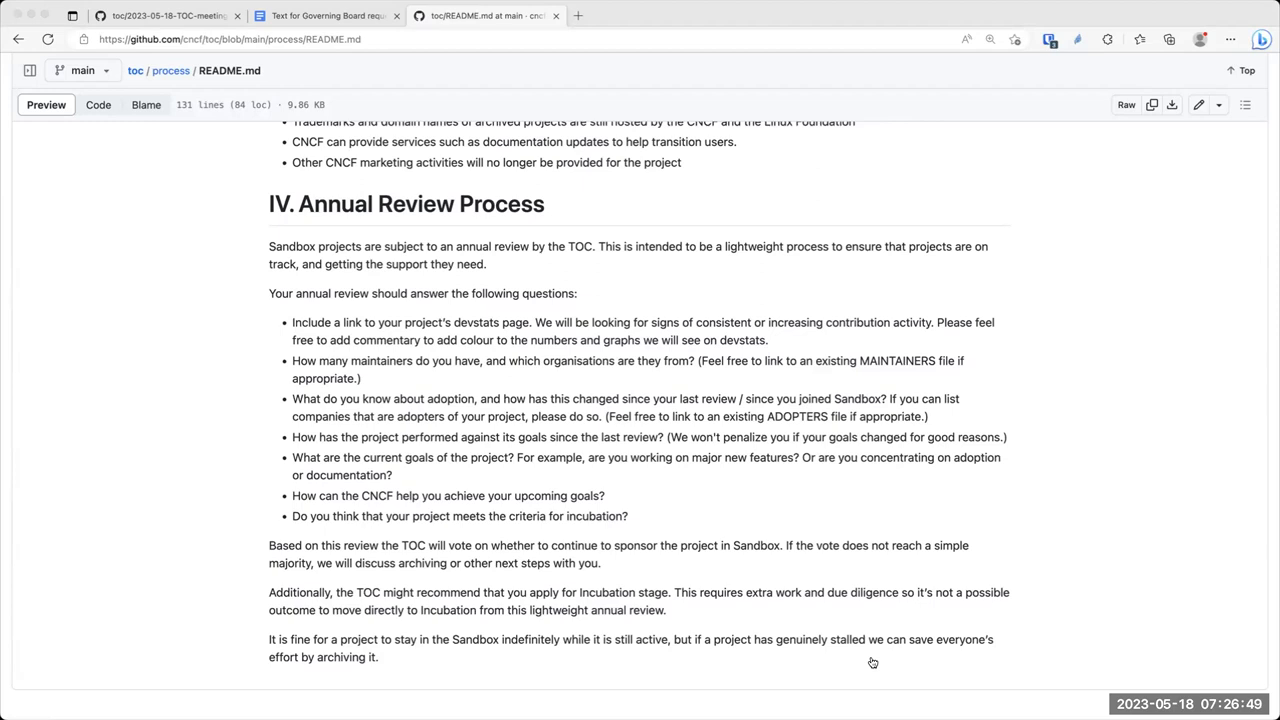
mouse_move(848, 476)
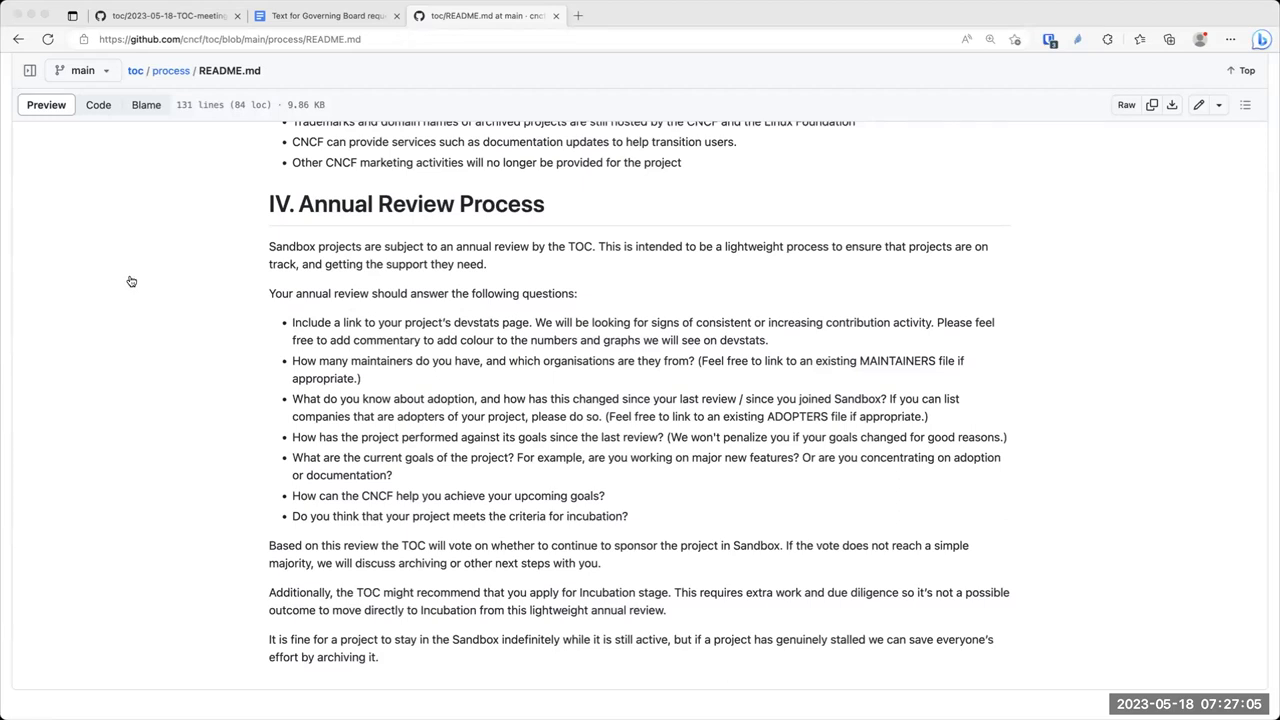
mouse_move(1126, 258)
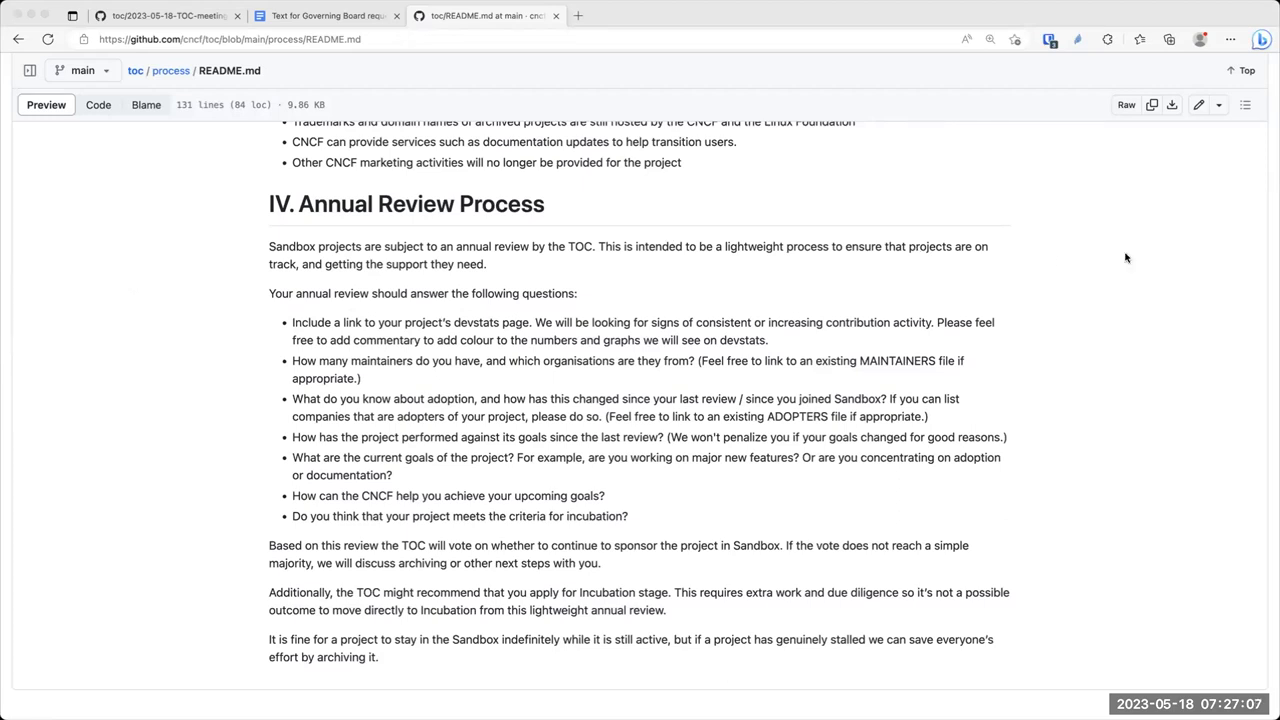
Return to the first tab, the 2023-05-18 TOC meeting record with its Discussion agenda
click(160, 16)
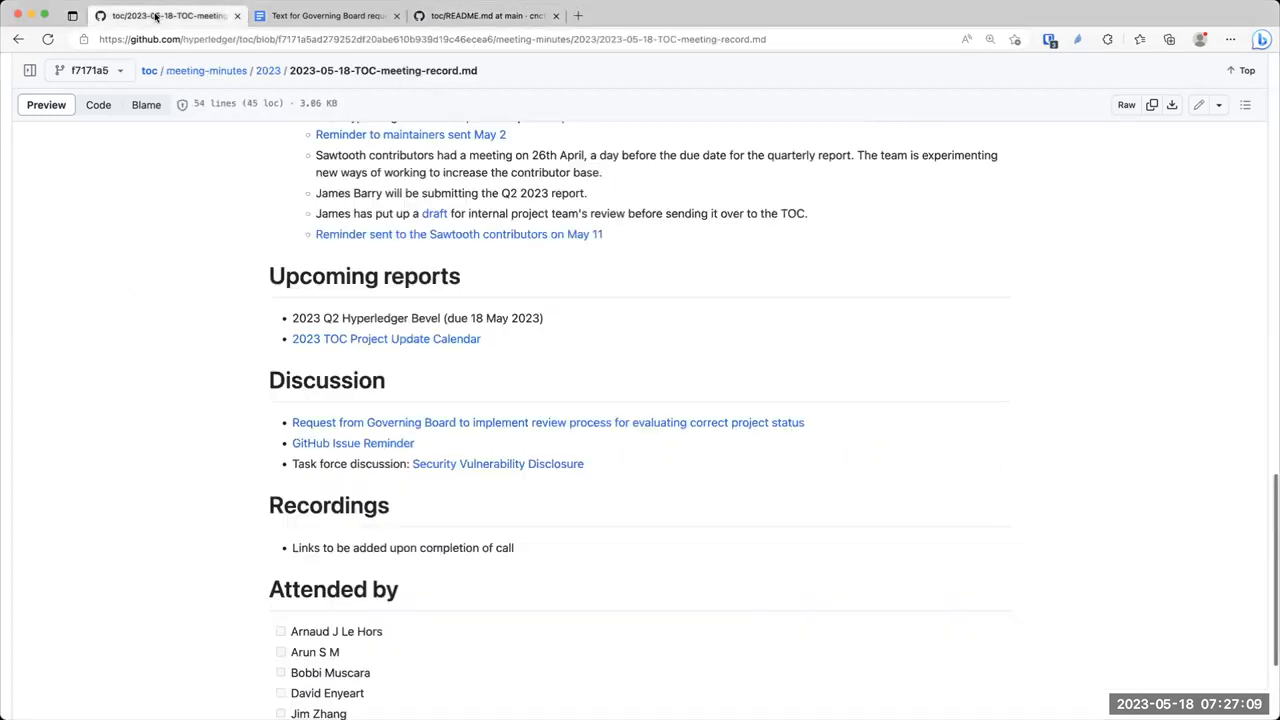
Scroll the meeting record down through Discussion and Recordings to the full Attended by list
scroll(down, 3)
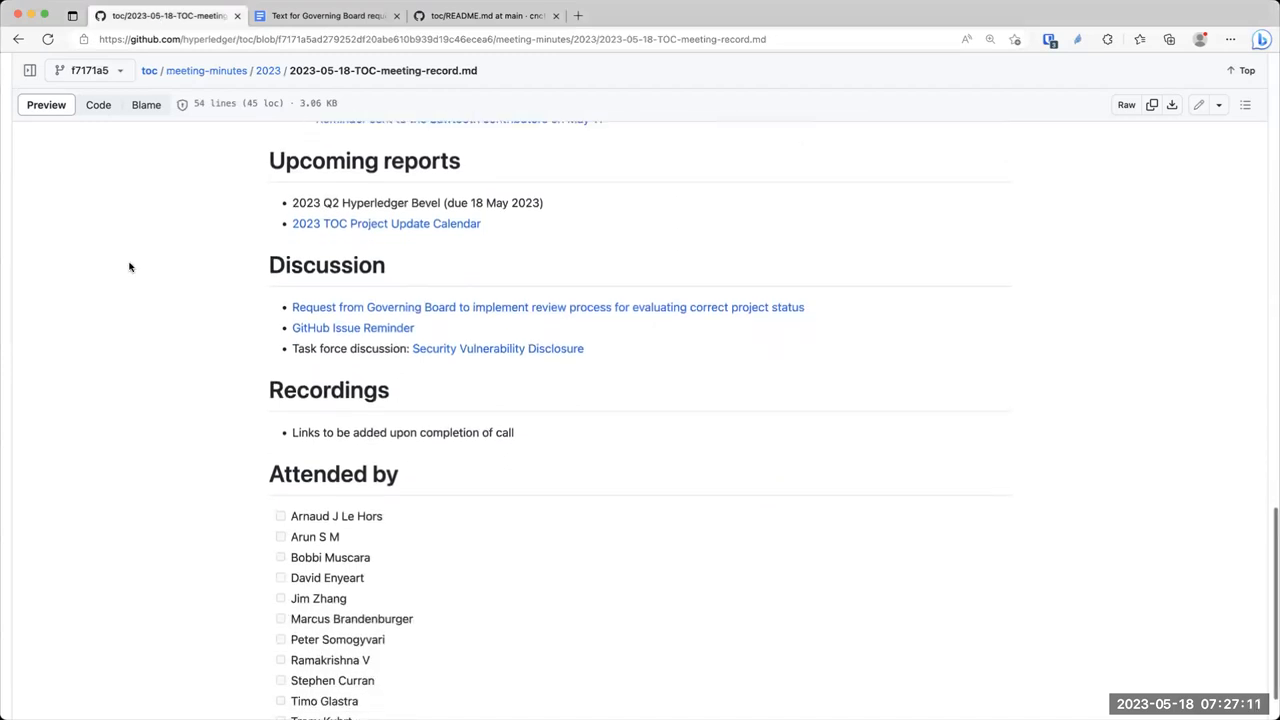
scroll(down, 3)
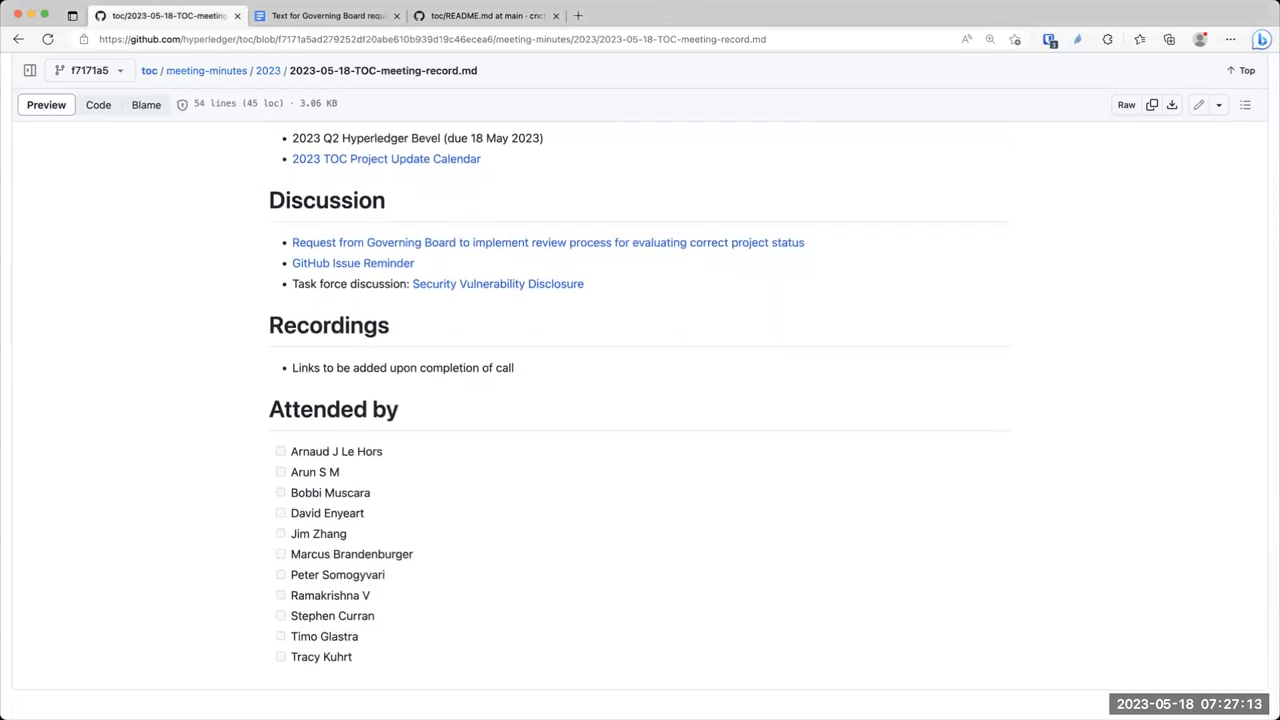
mouse_move(556, 242)
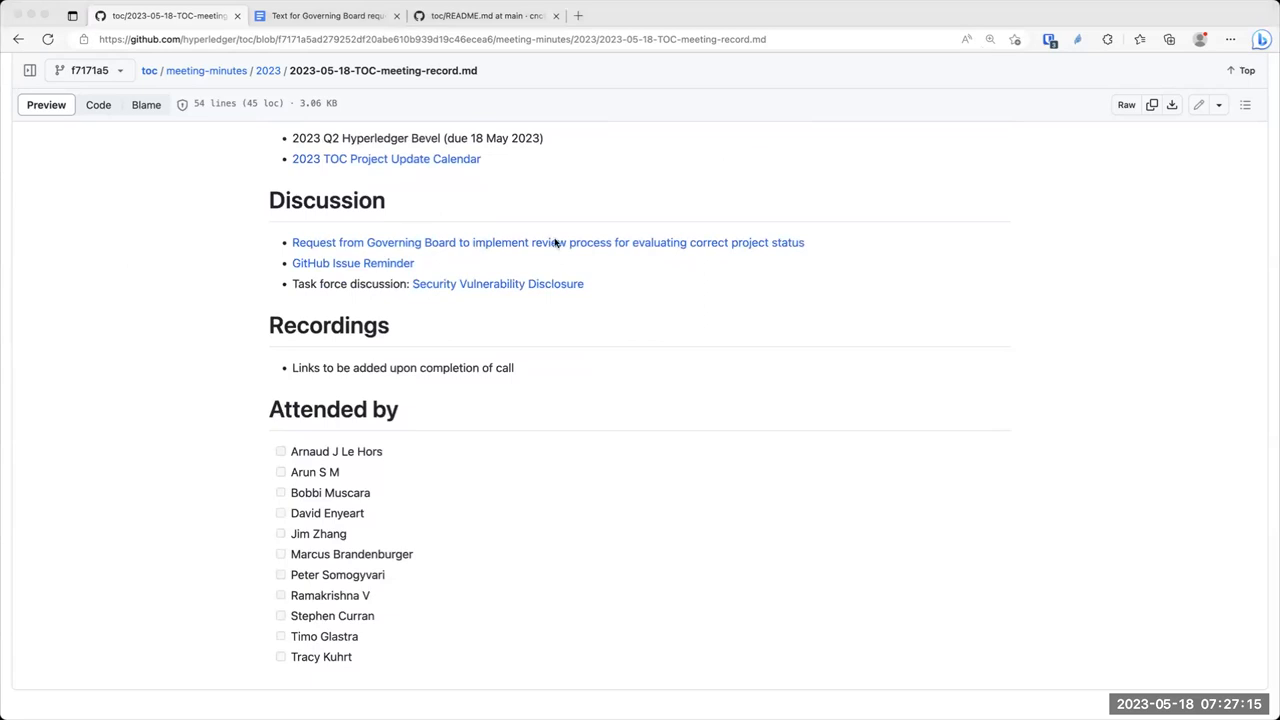
mouse_move(444, 300)
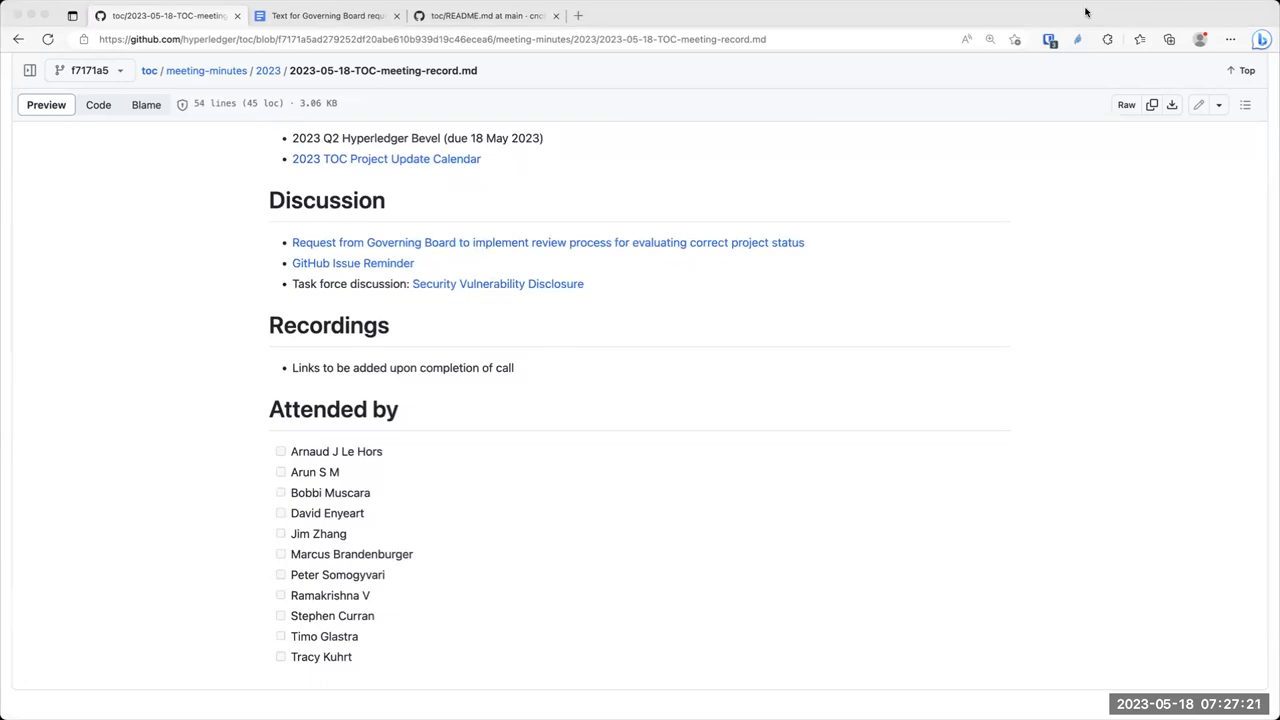
mouse_move(824, 150)
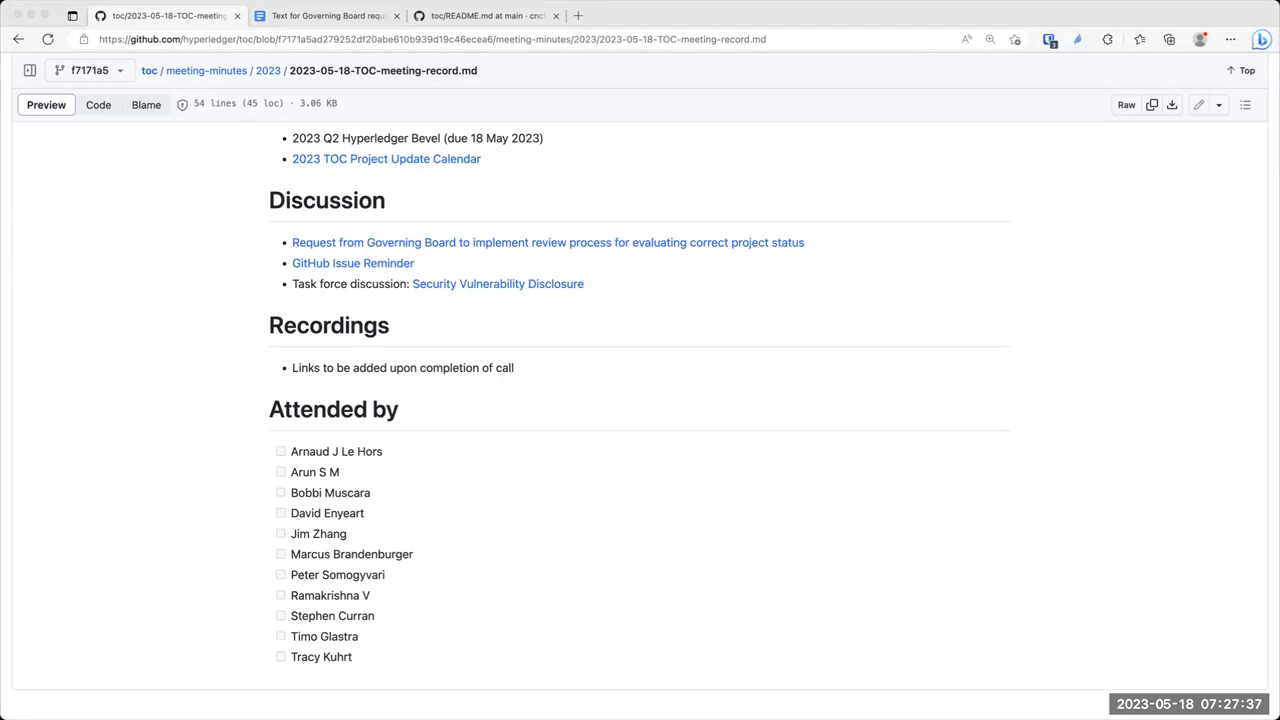
mouse_move(928, 140)
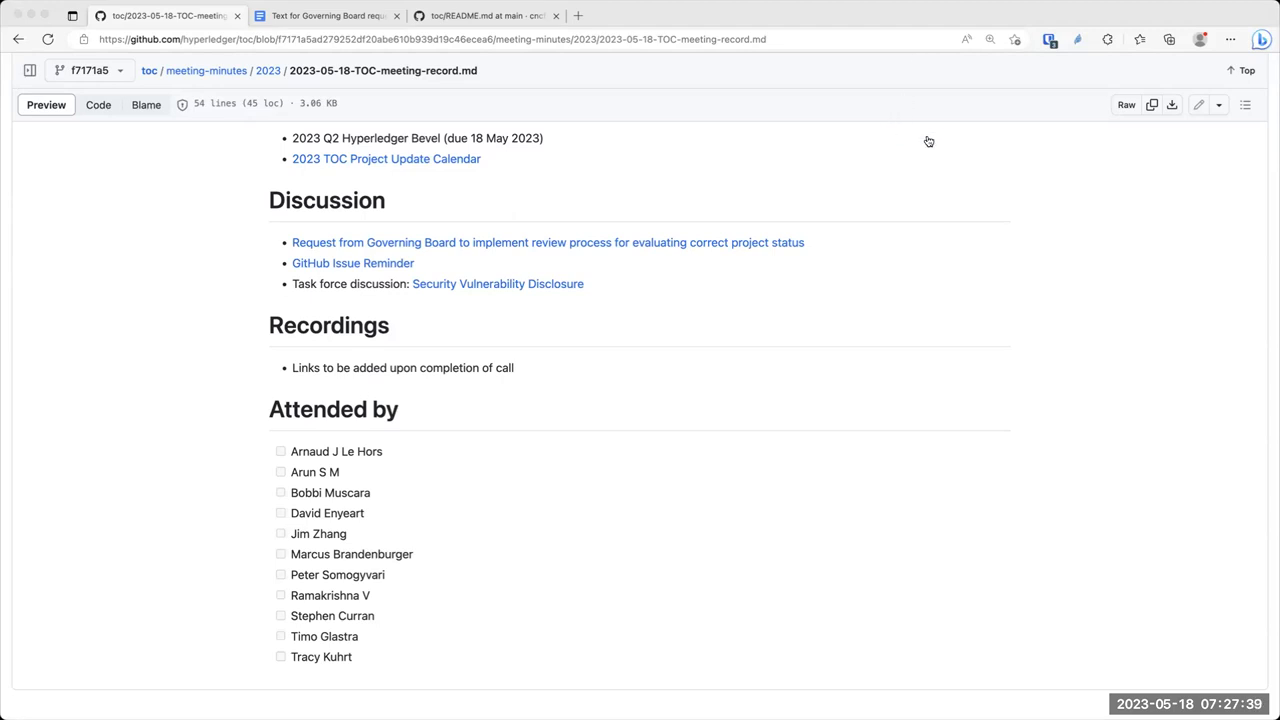
mouse_move(718, 318)
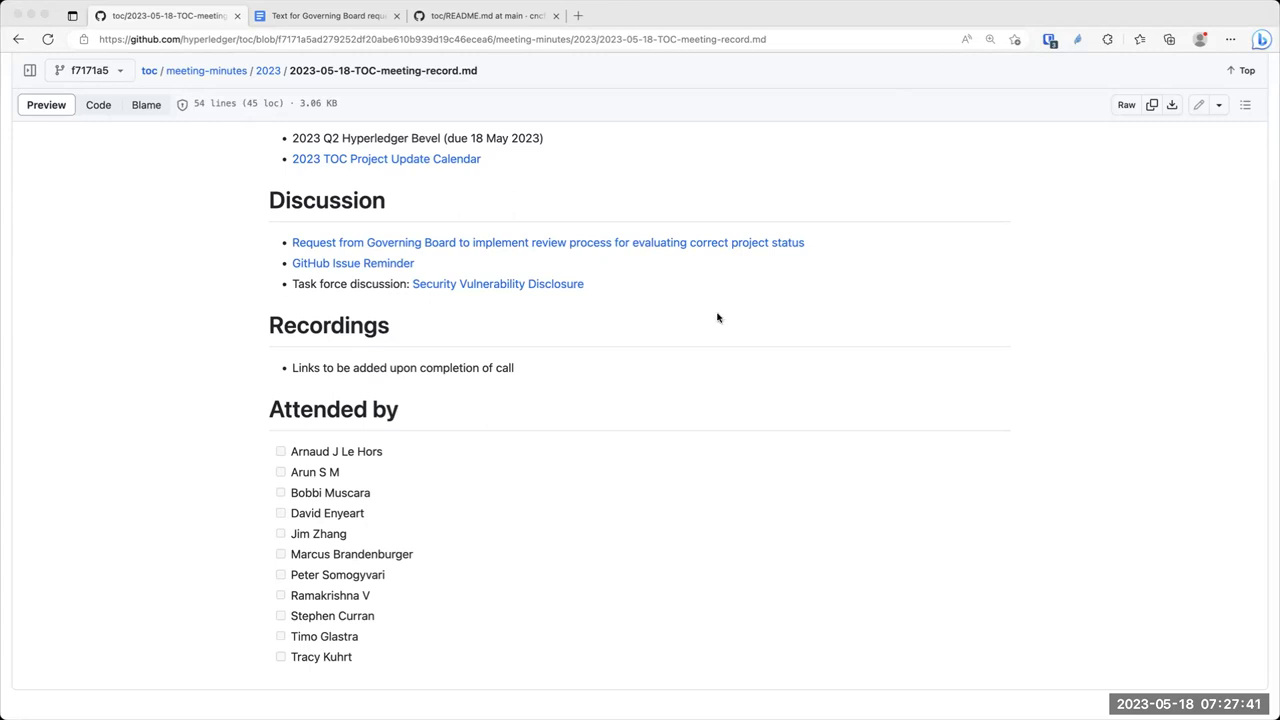
mouse_move(716, 312)
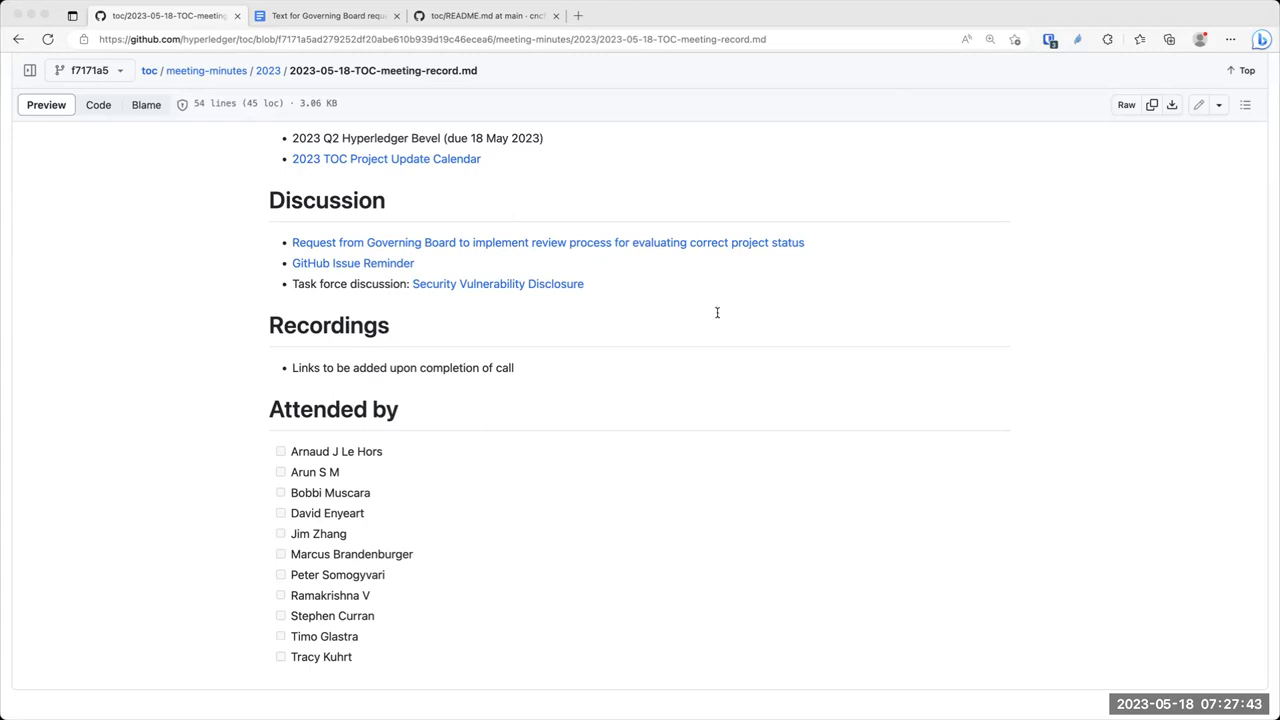
mouse_move(720, 316)
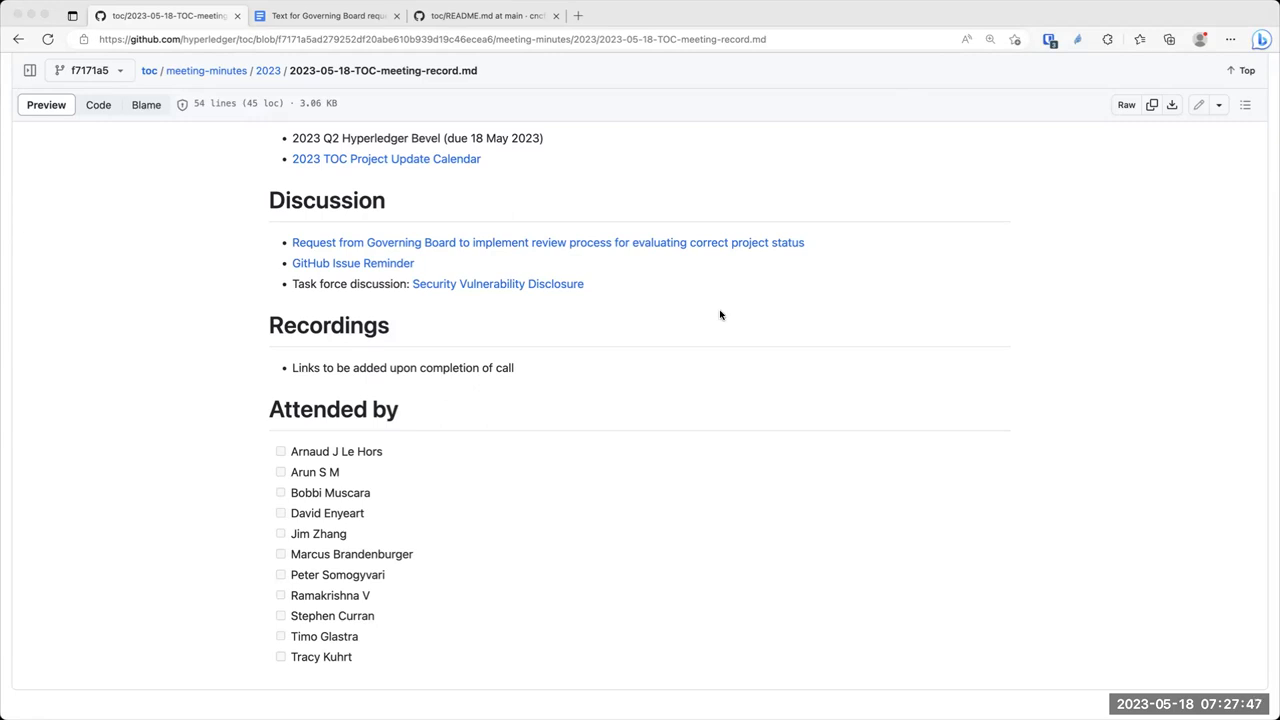
mouse_move(852, 128)
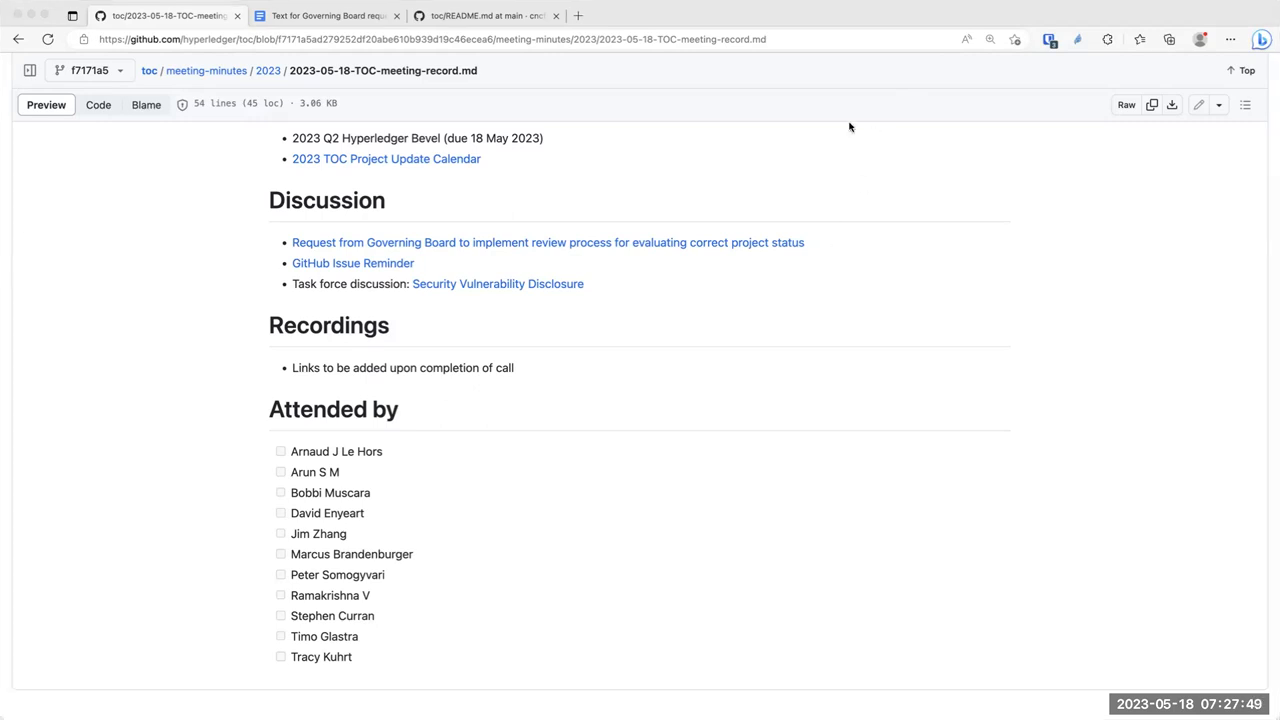
mouse_move(220, 184)
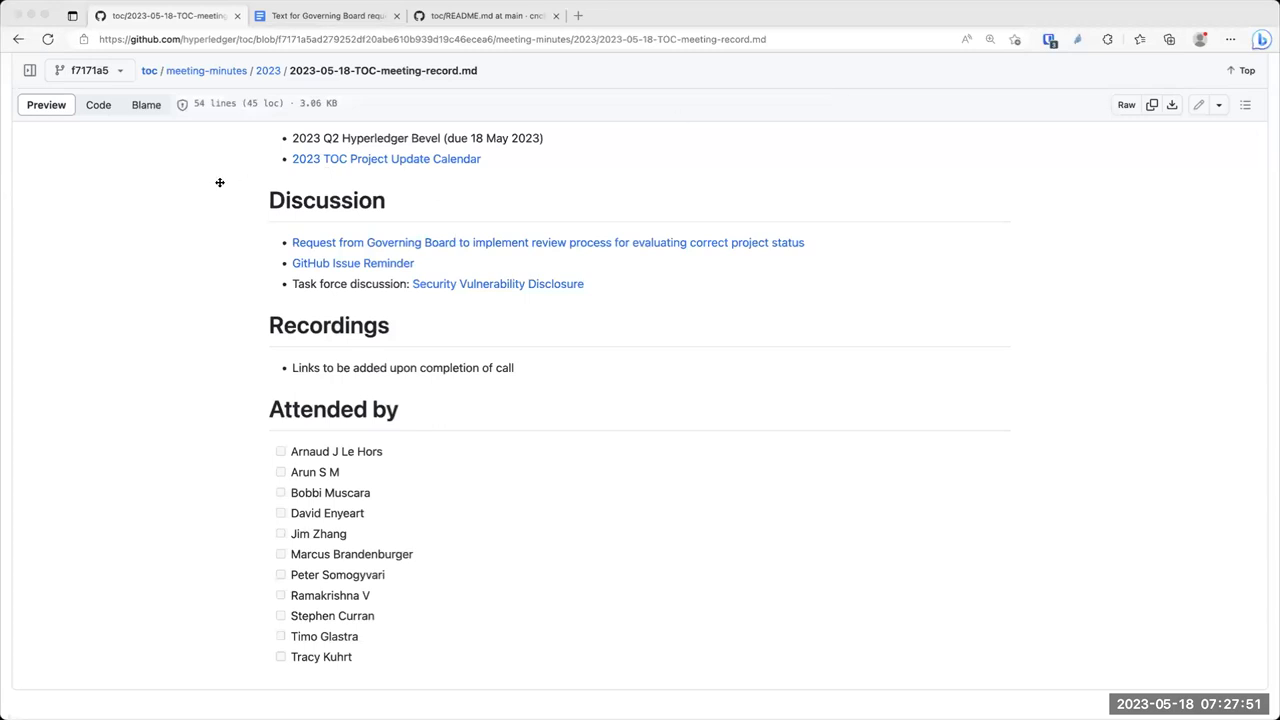
mouse_move(68, 144)
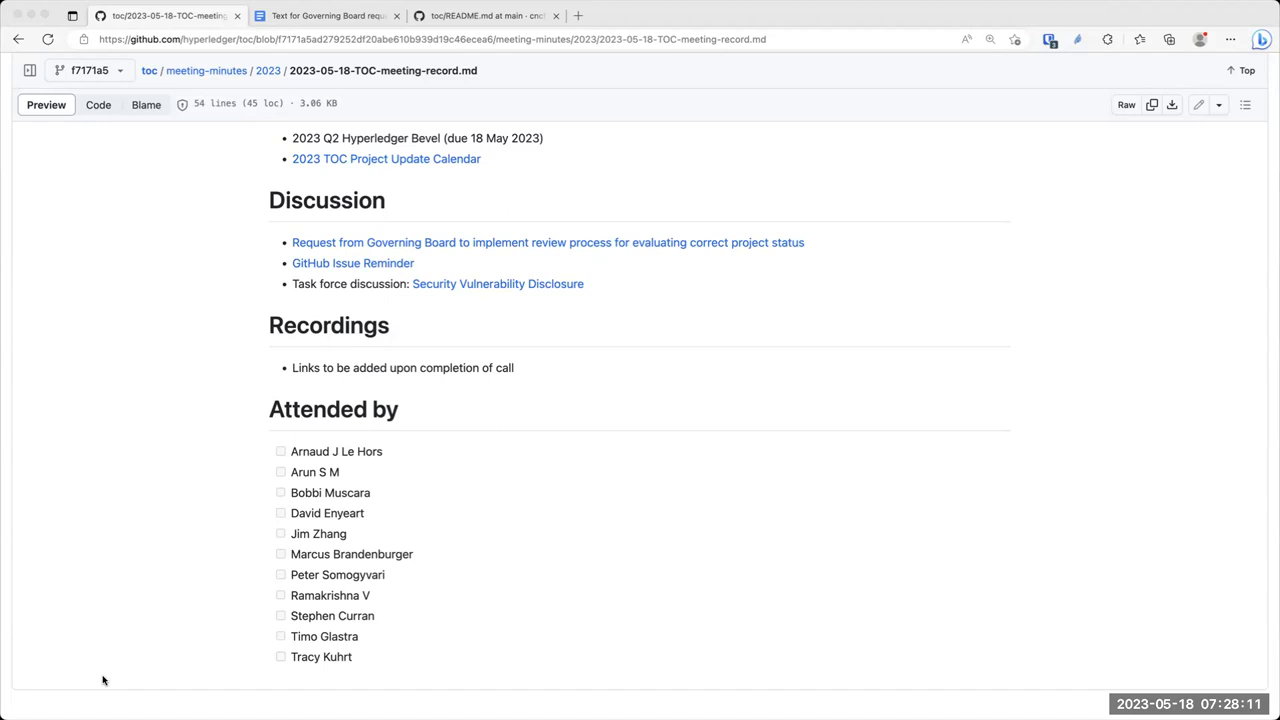
mouse_move(462, 700)
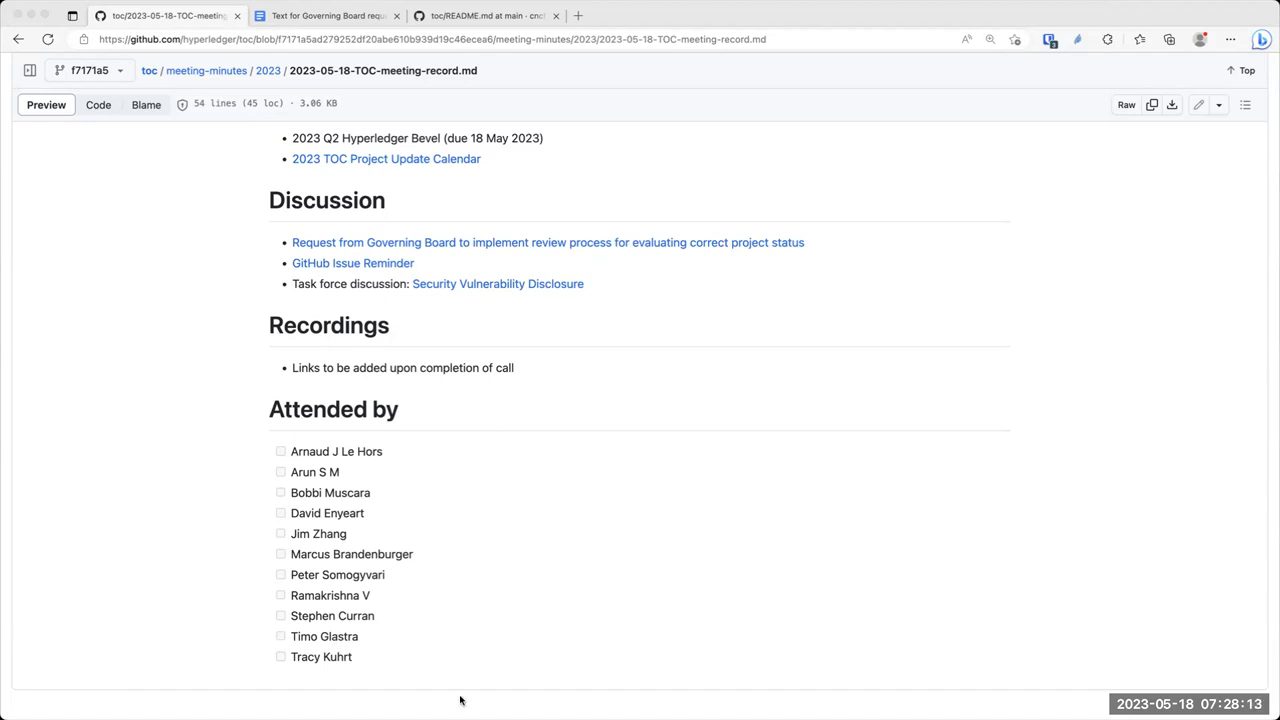
mouse_move(792, 700)
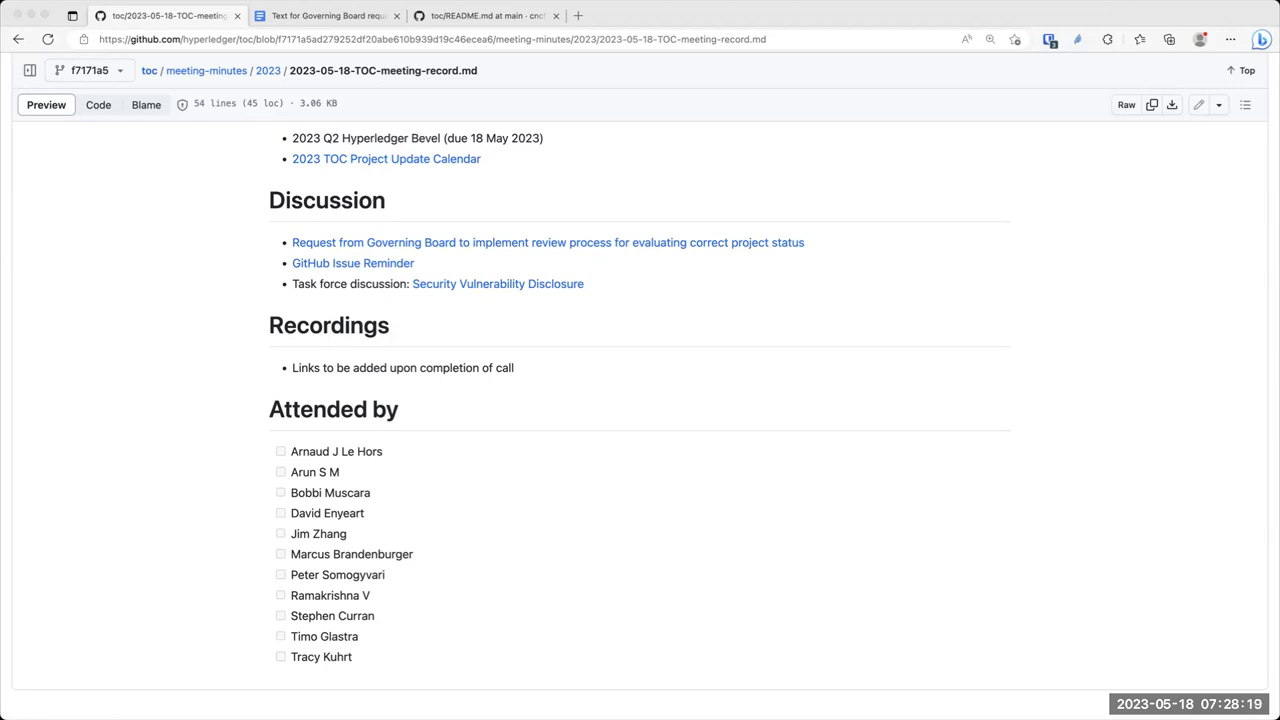
mouse_move(904, 540)
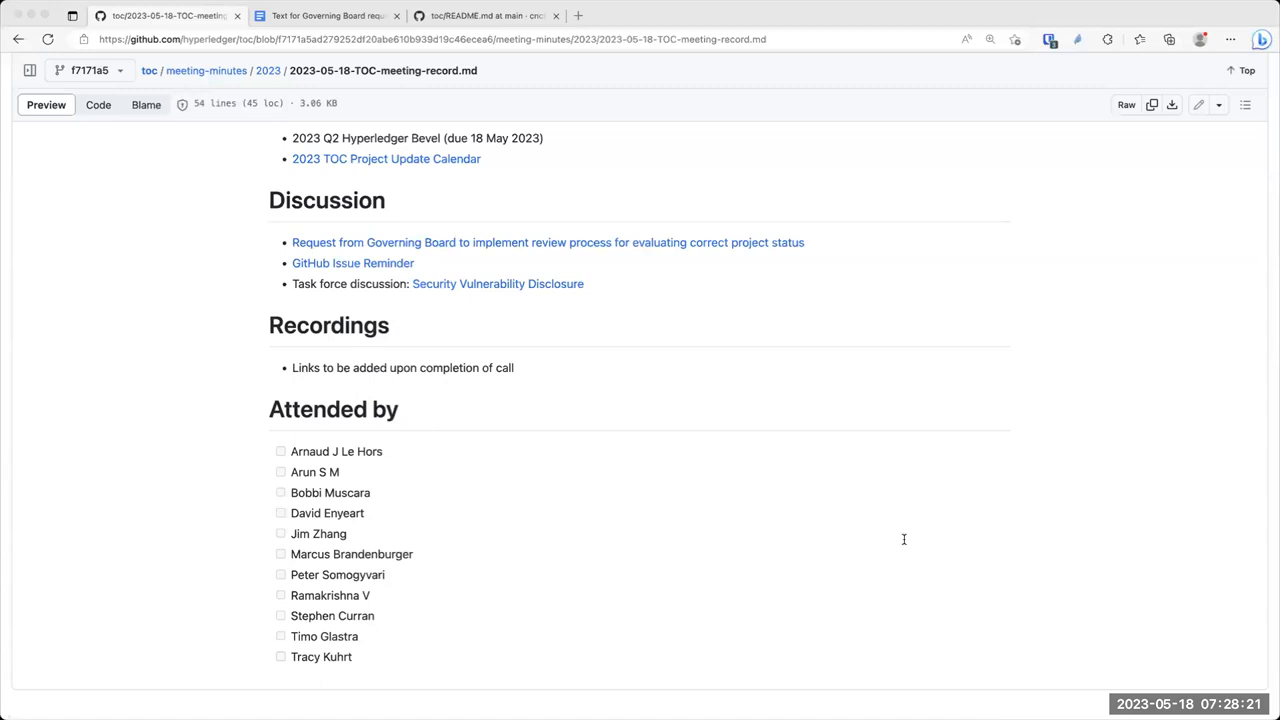
mouse_move(664, 442)
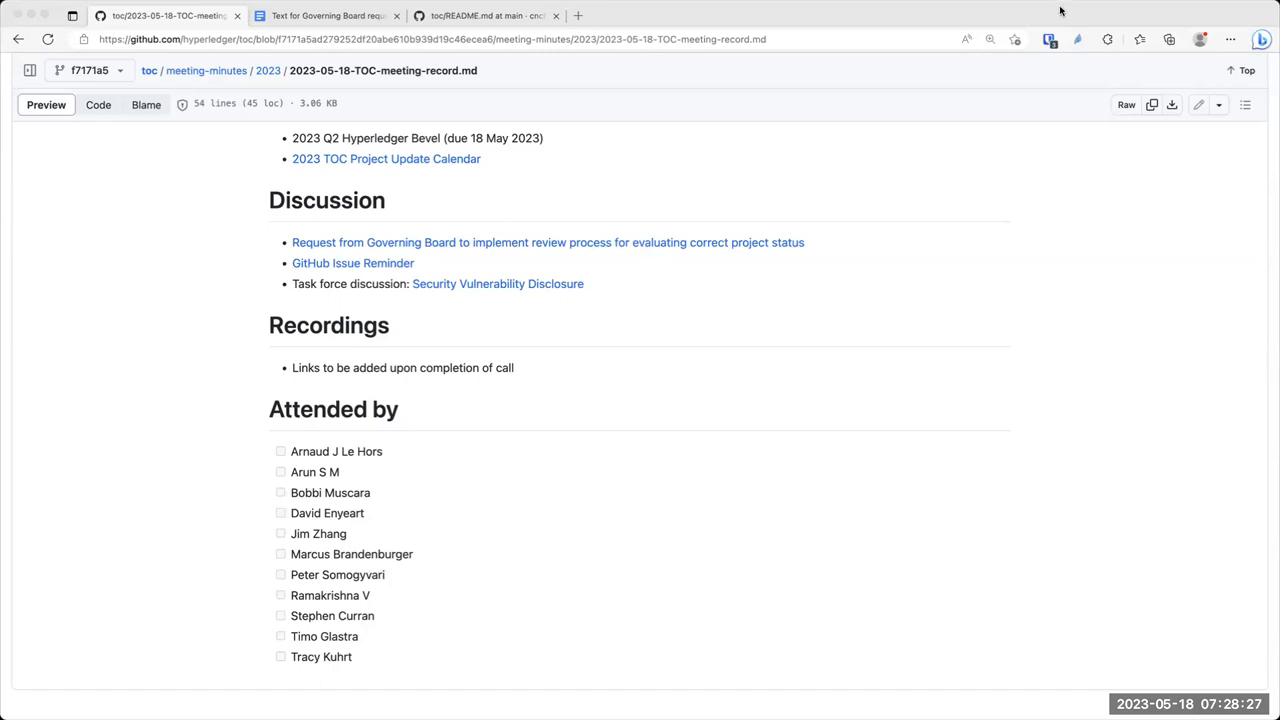
mouse_move(956, 184)
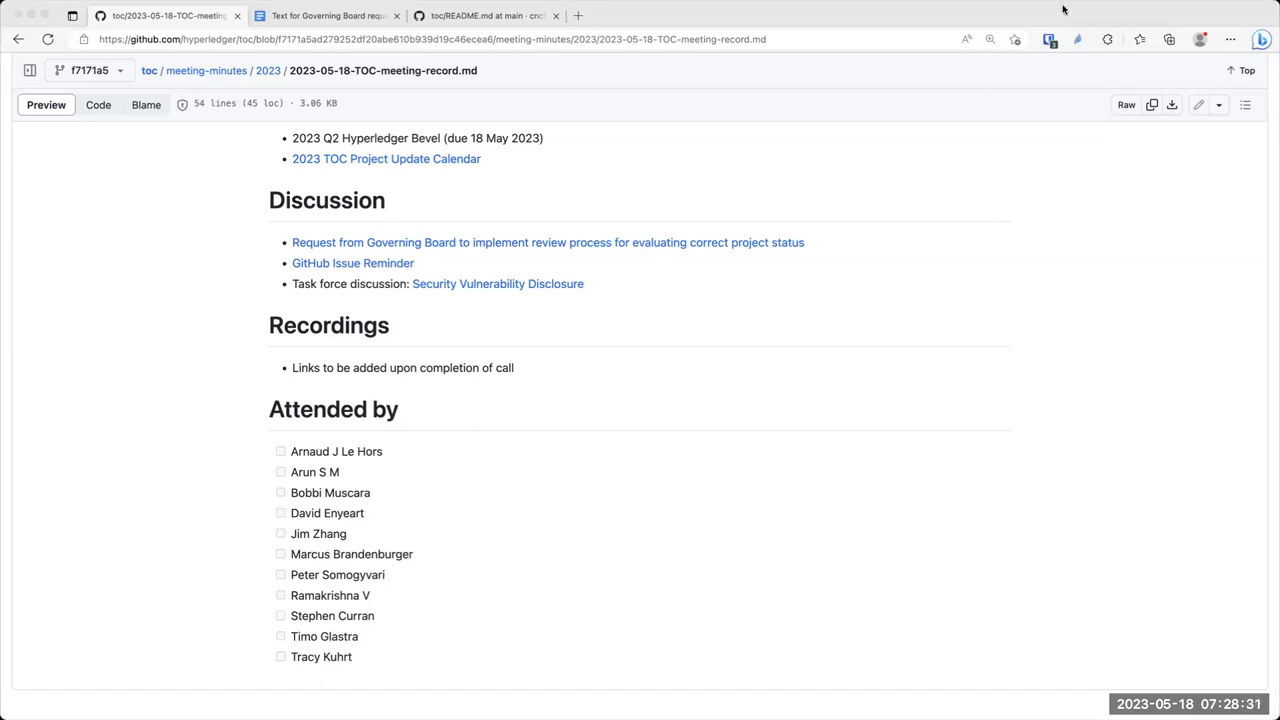
mouse_move(968, 38)
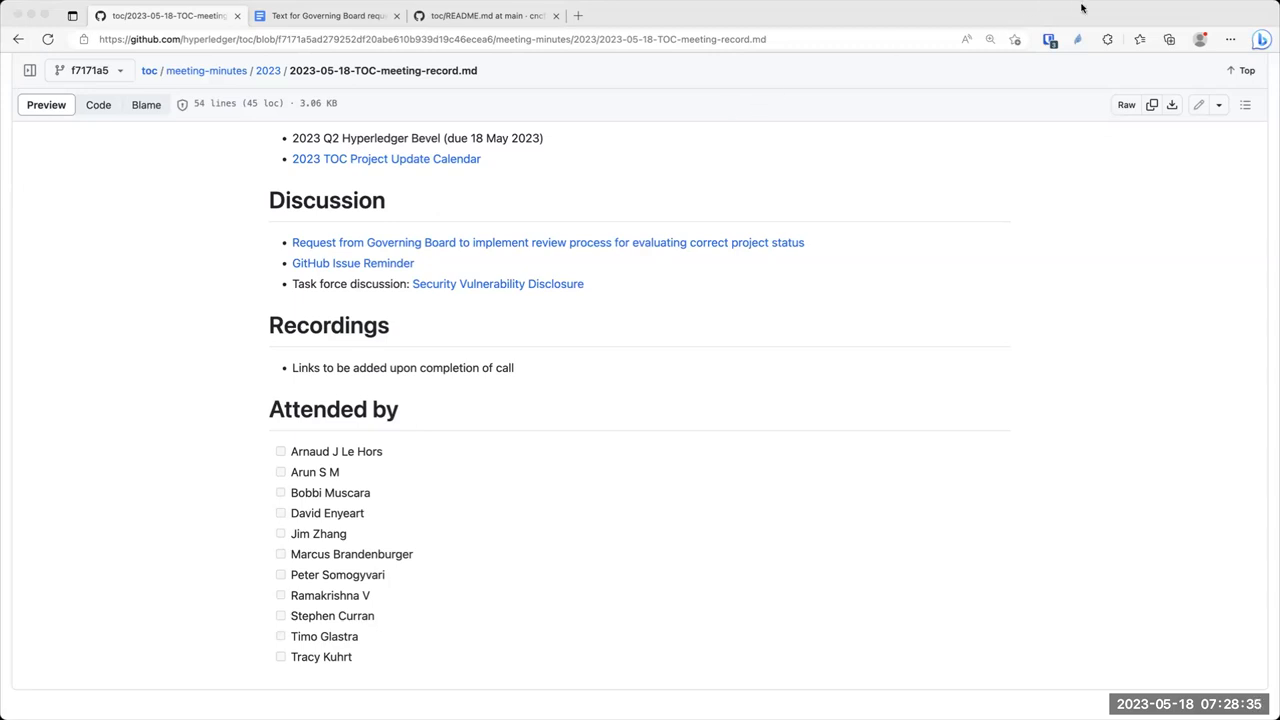
mouse_move(500, 228)
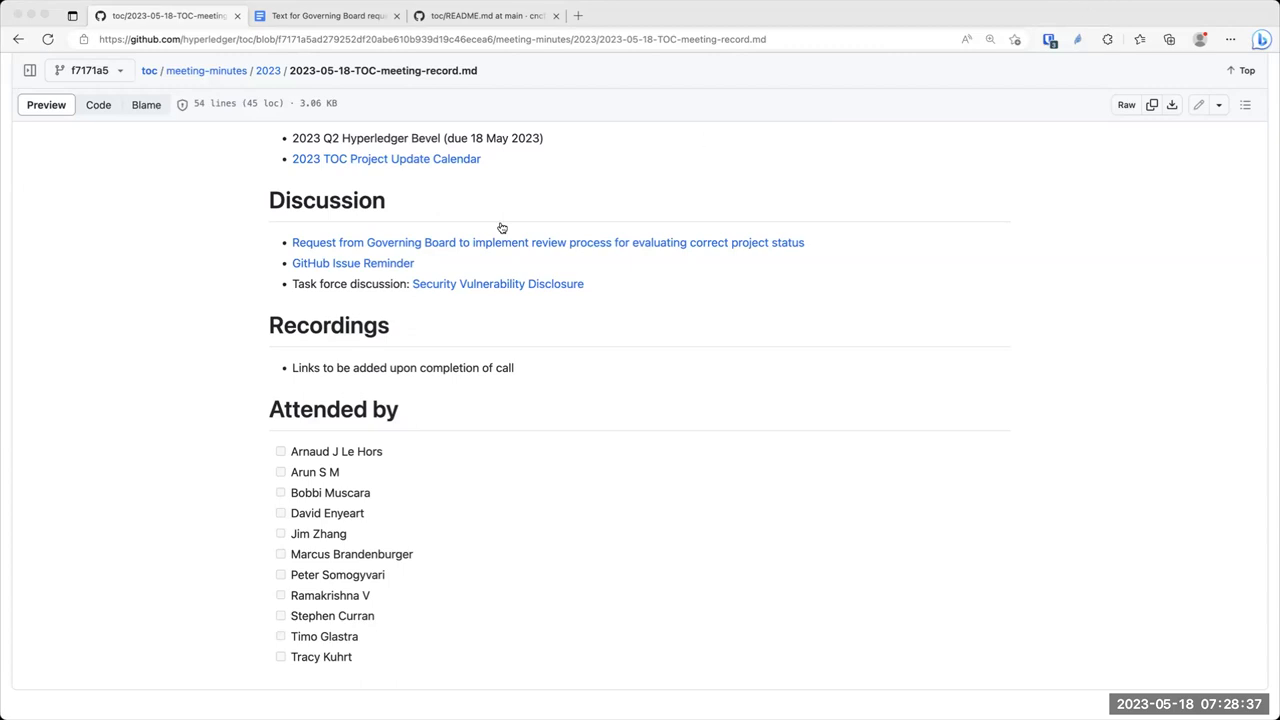
mouse_move(152, 268)
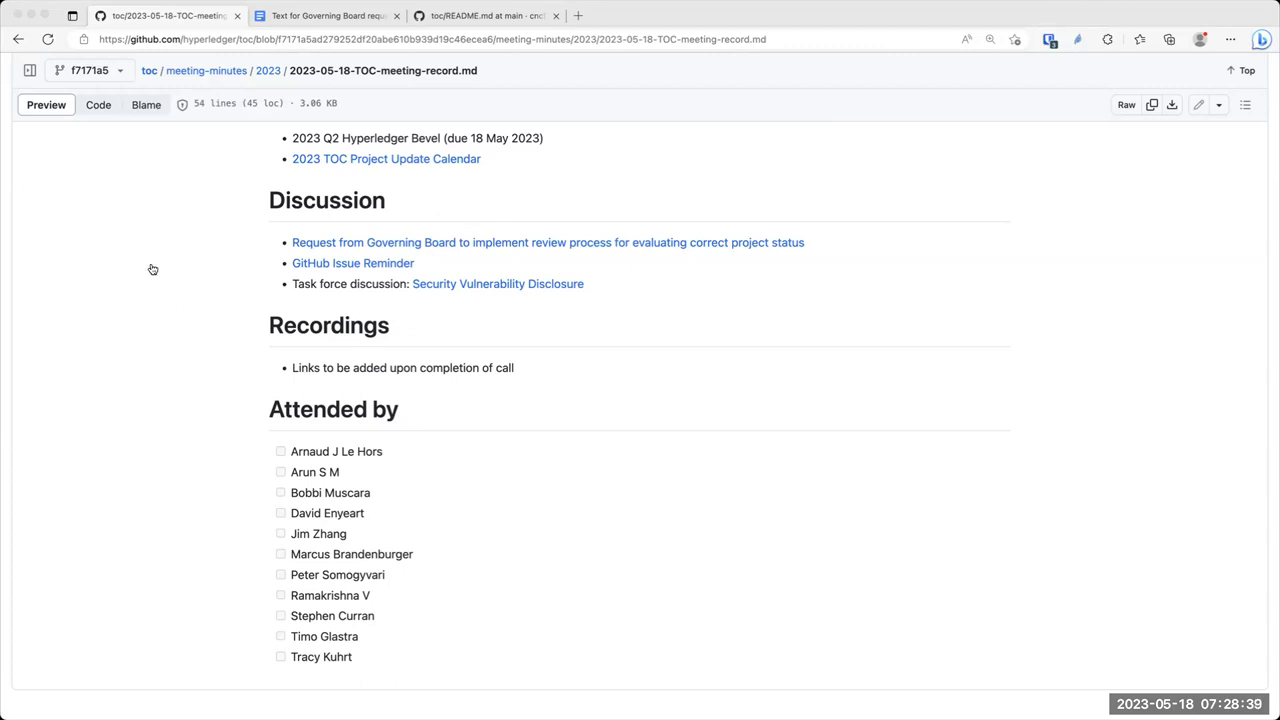
mouse_move(352, 116)
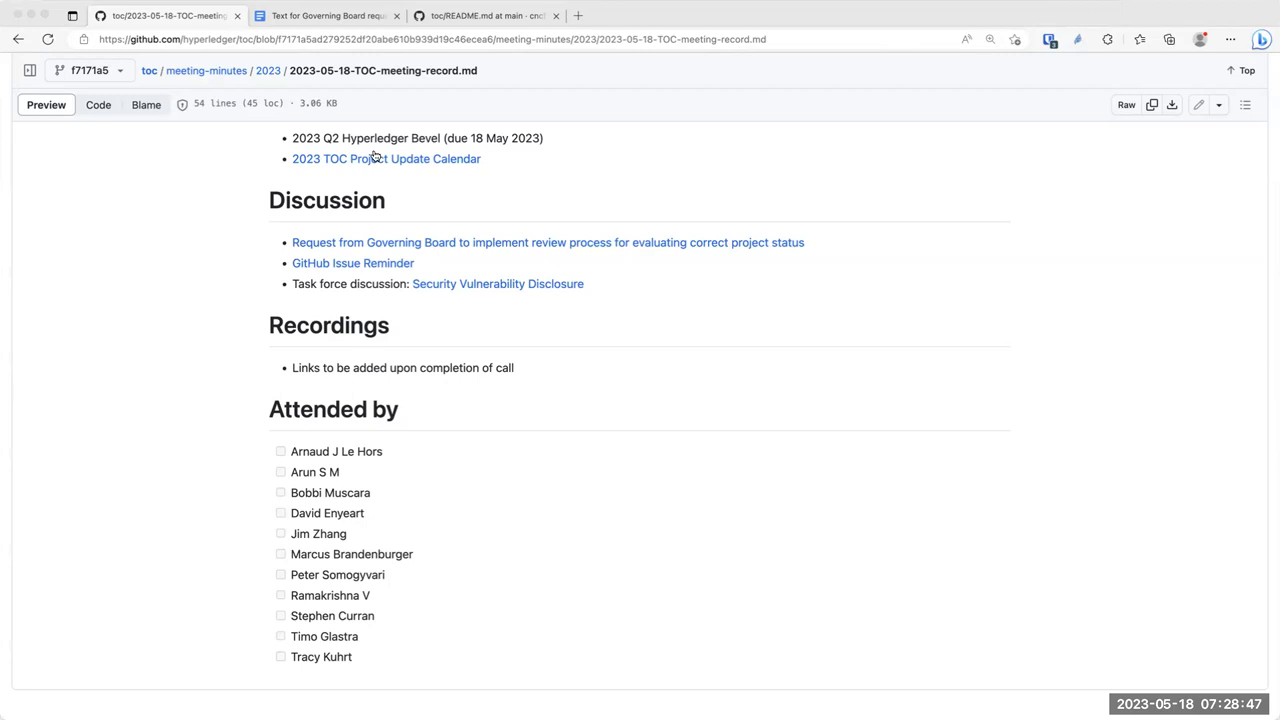
mouse_move(752, 156)
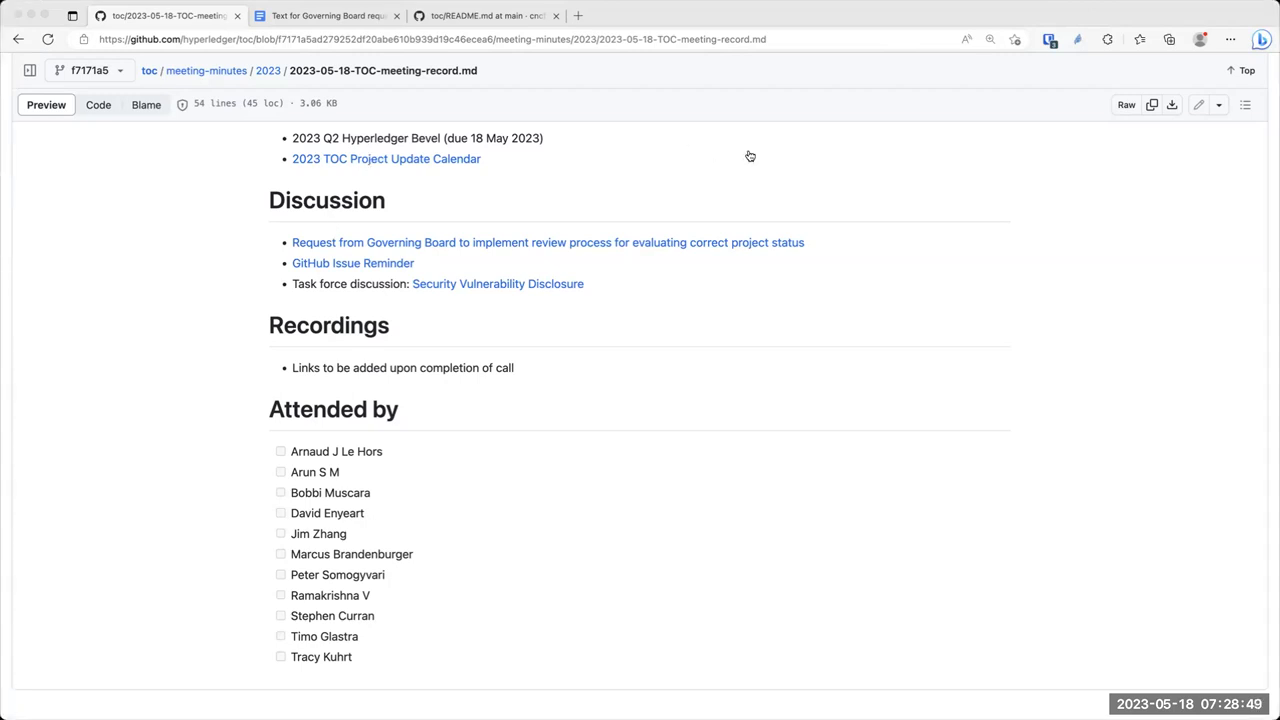
mouse_move(324, 220)
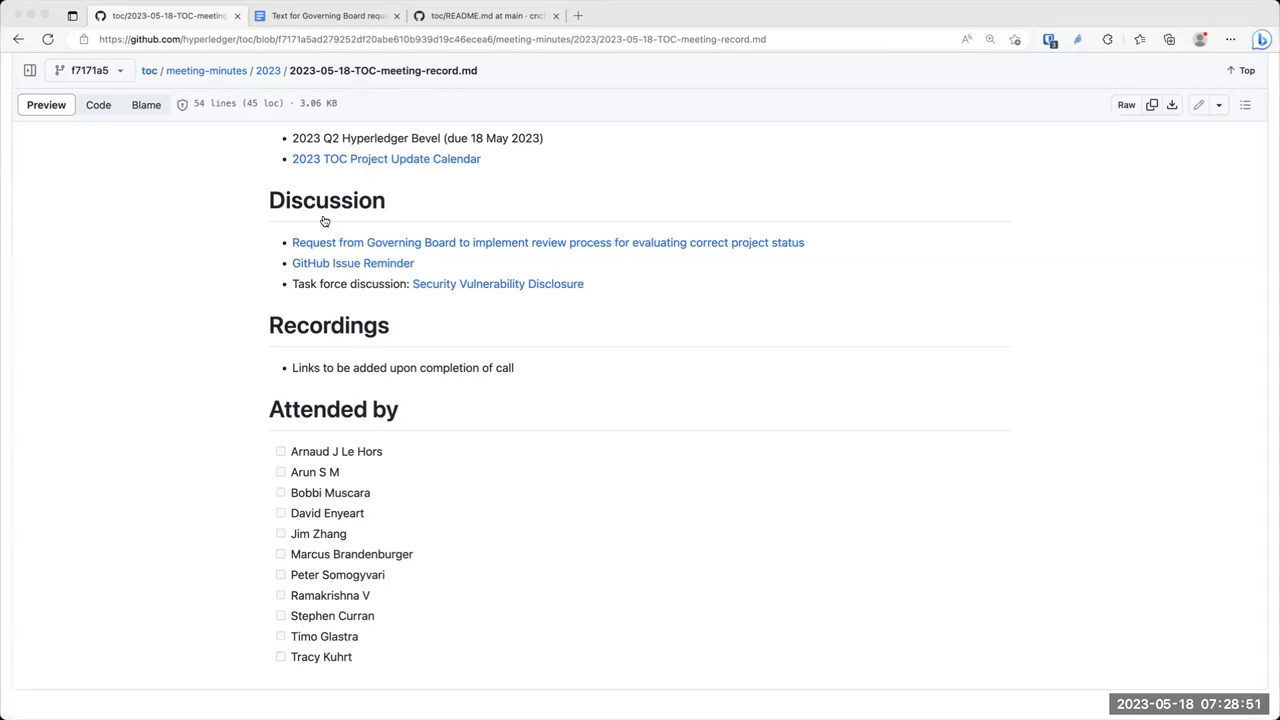
mouse_move(744, 164)
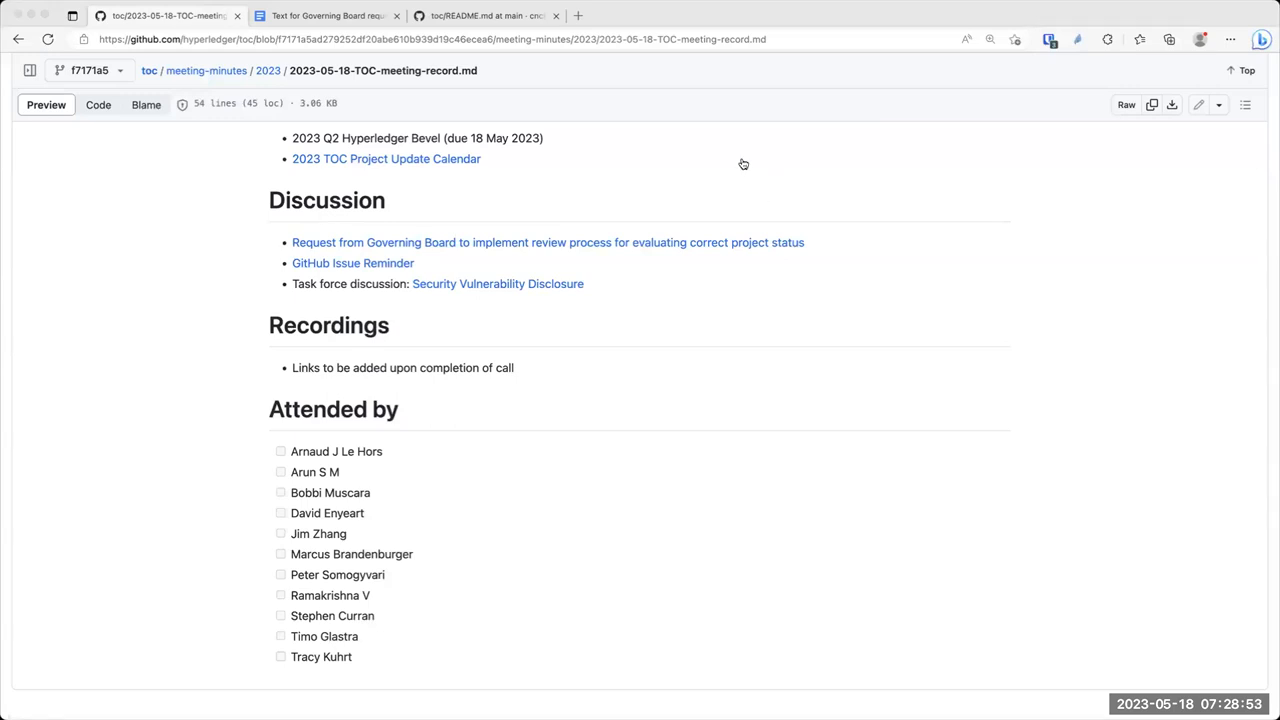
mouse_move(416, 160)
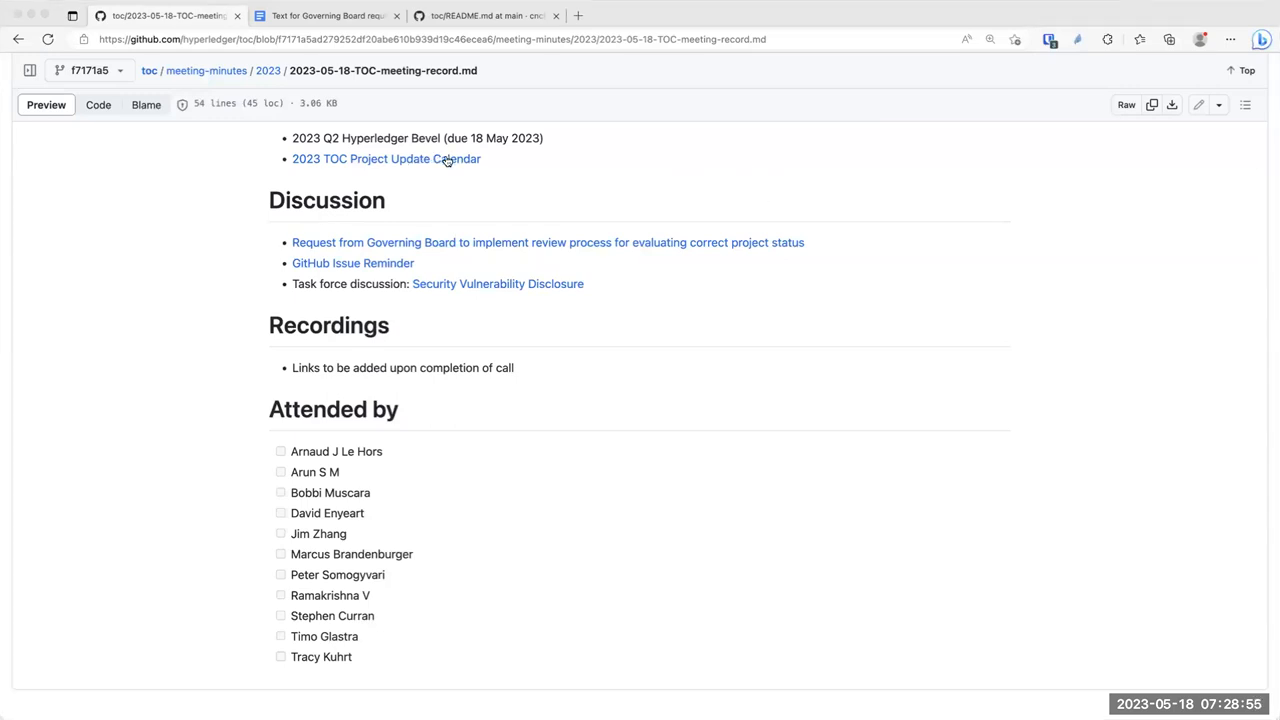
mouse_move(788, 144)
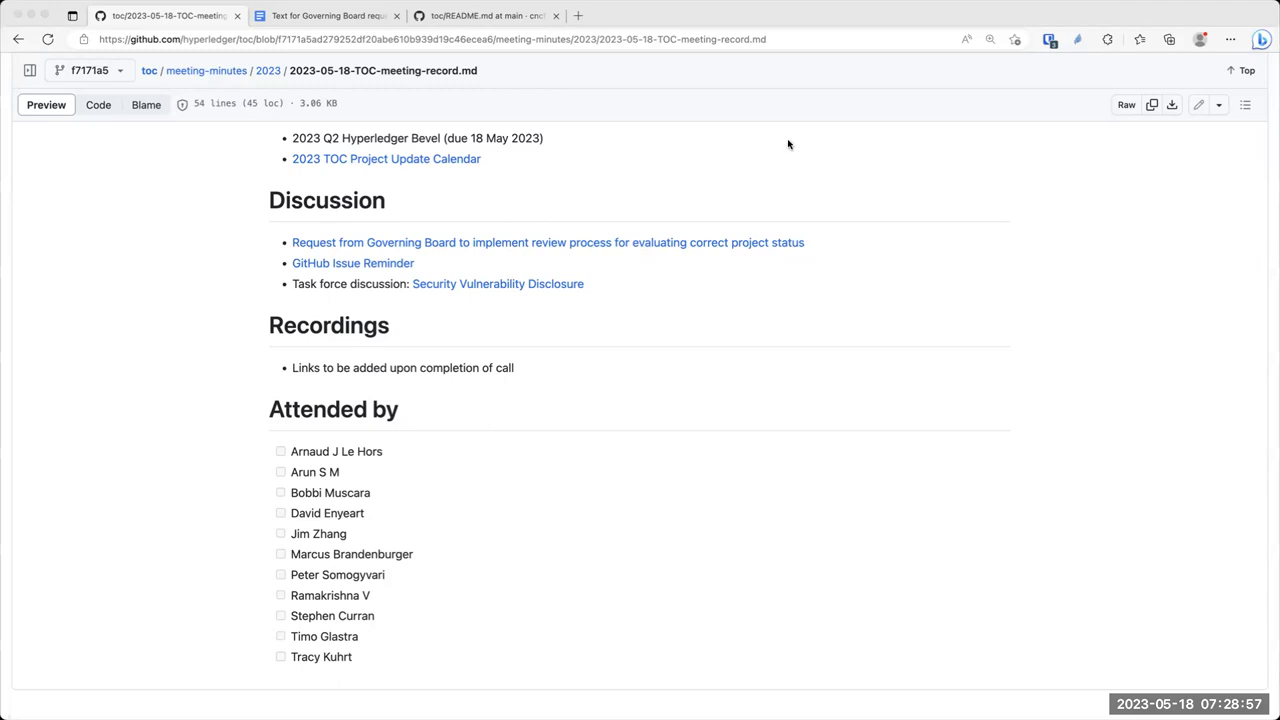
mouse_move(634, 242)
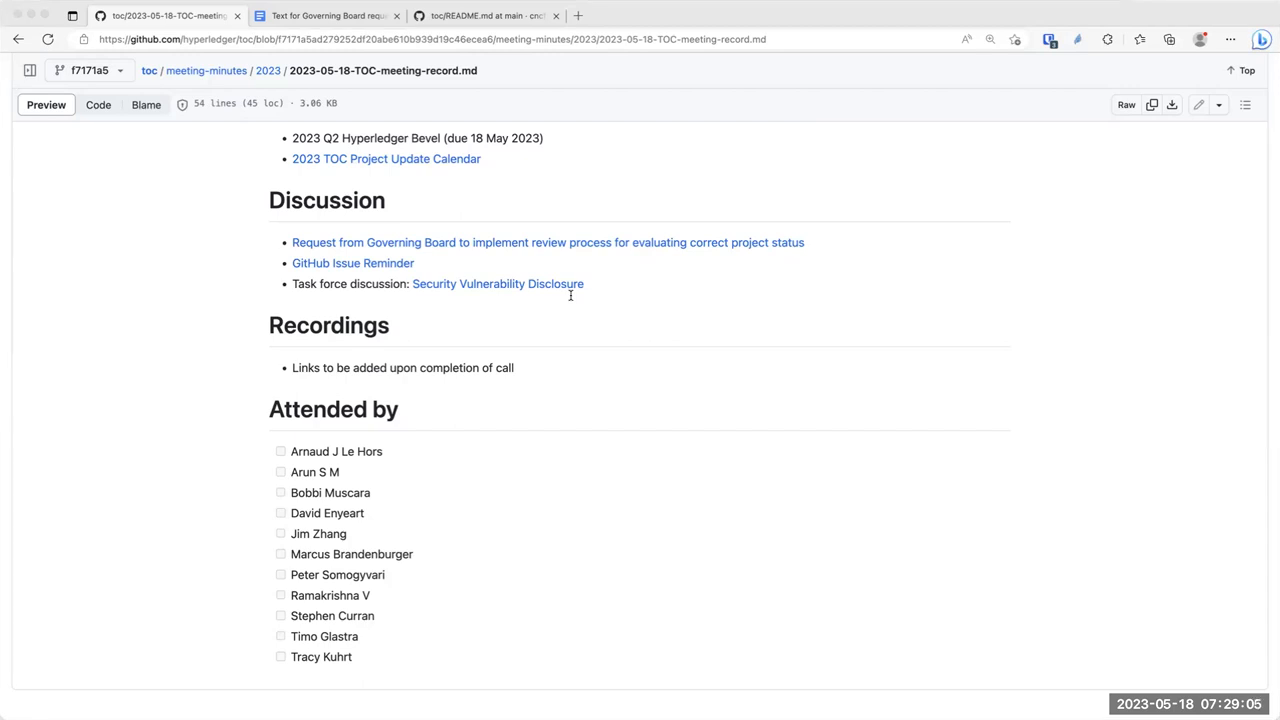
mouse_move(248, 400)
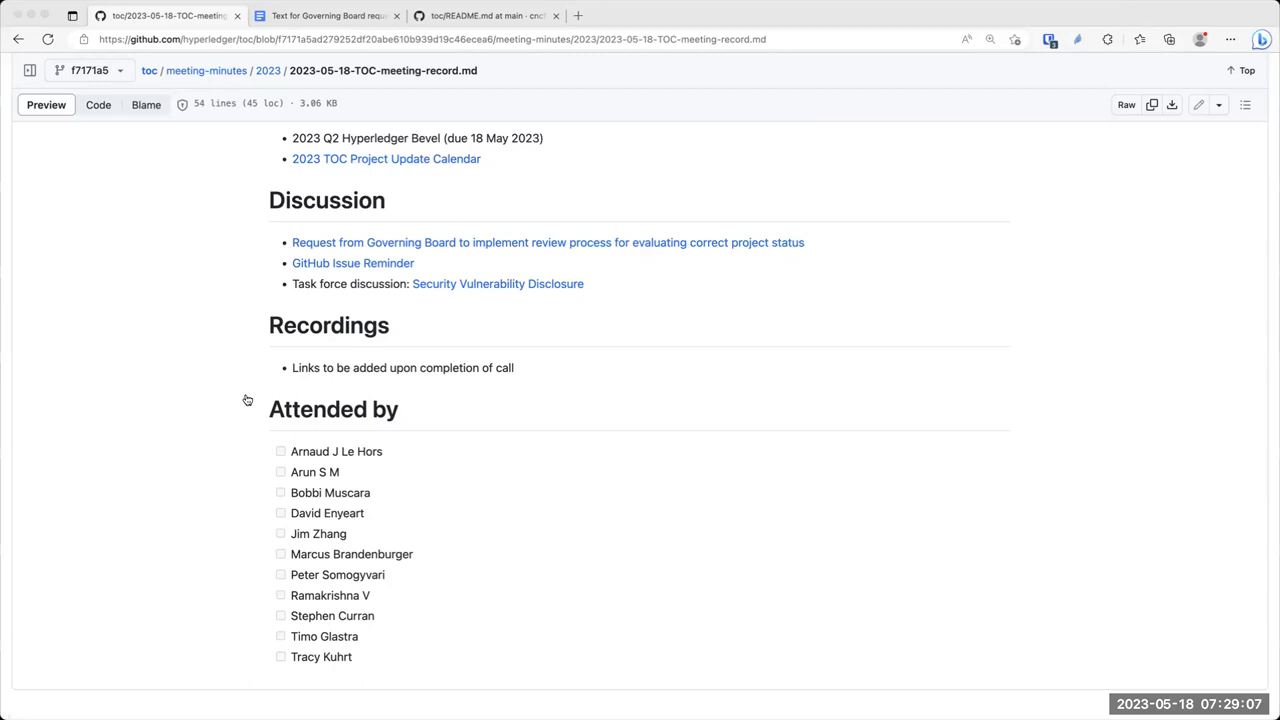
mouse_move(706, 166)
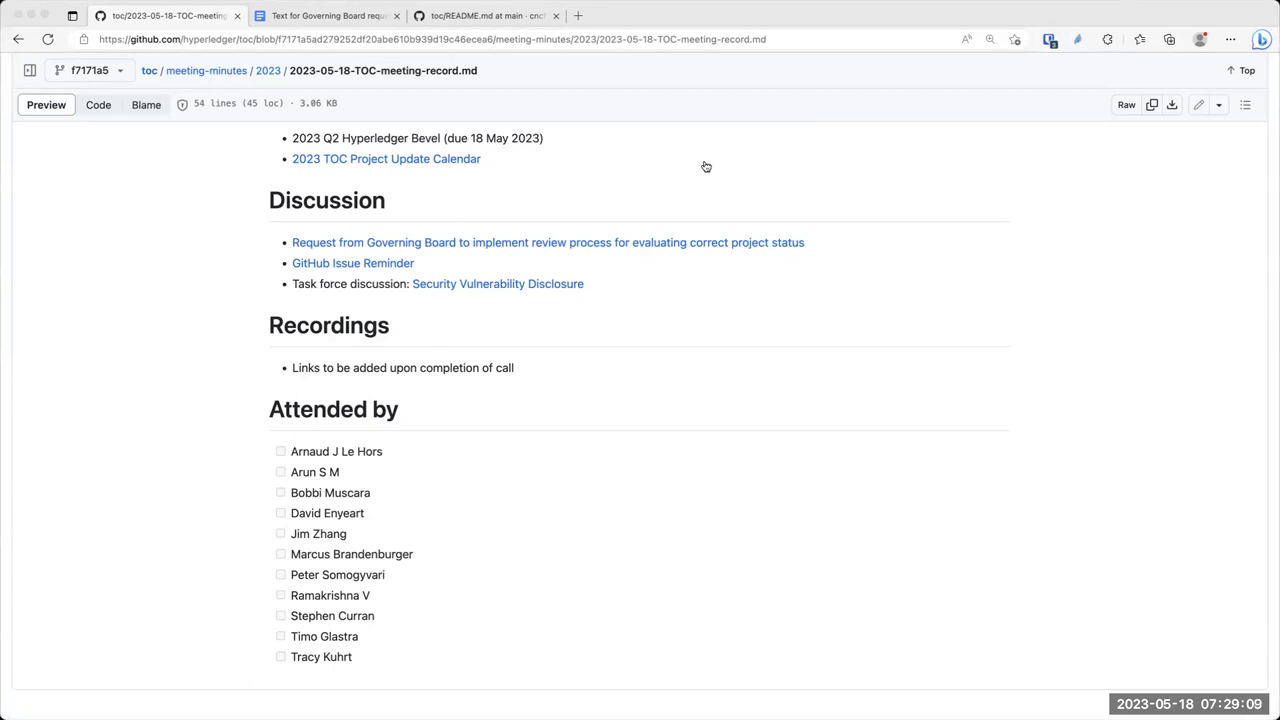
mouse_move(708, 168)
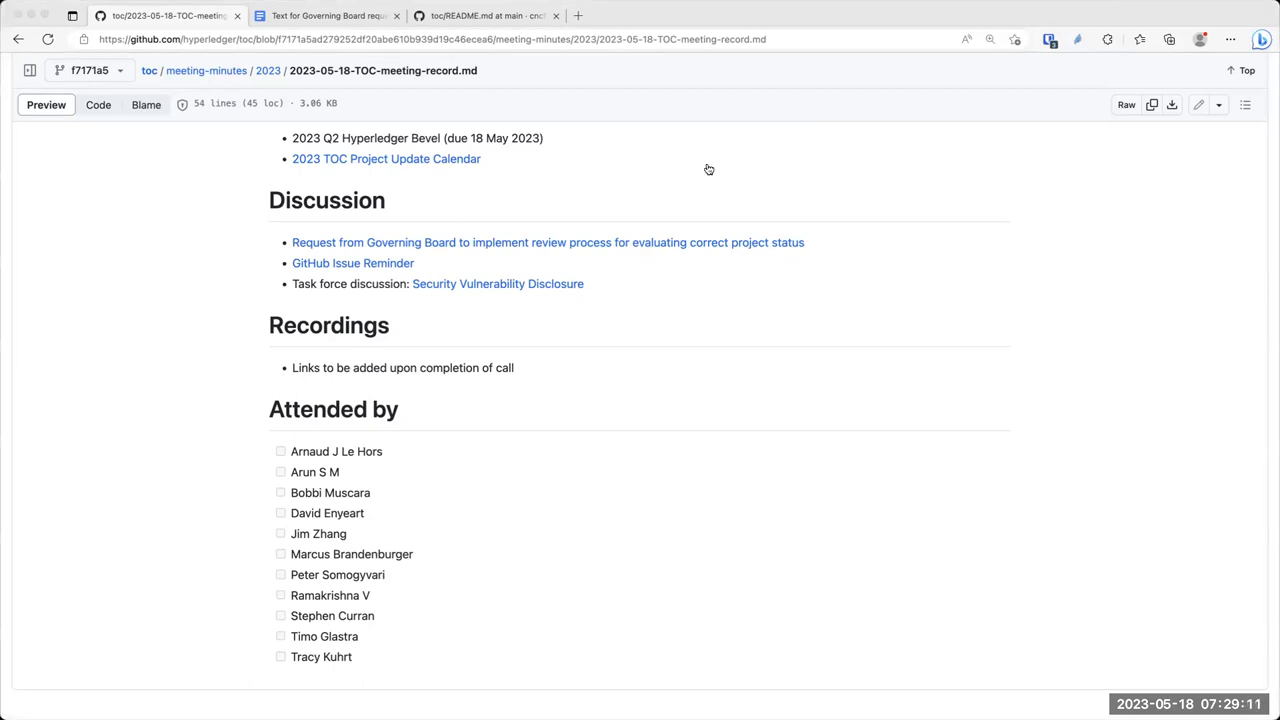
mouse_move(1068, 12)
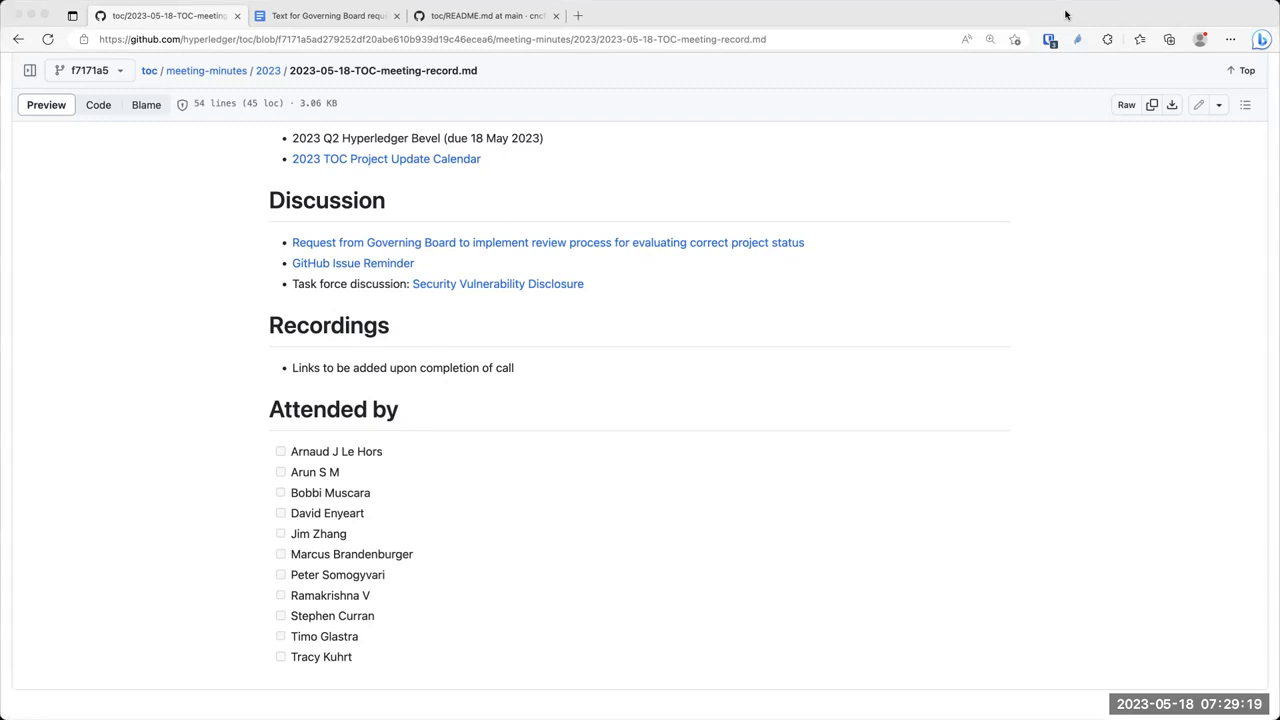
mouse_move(360, 252)
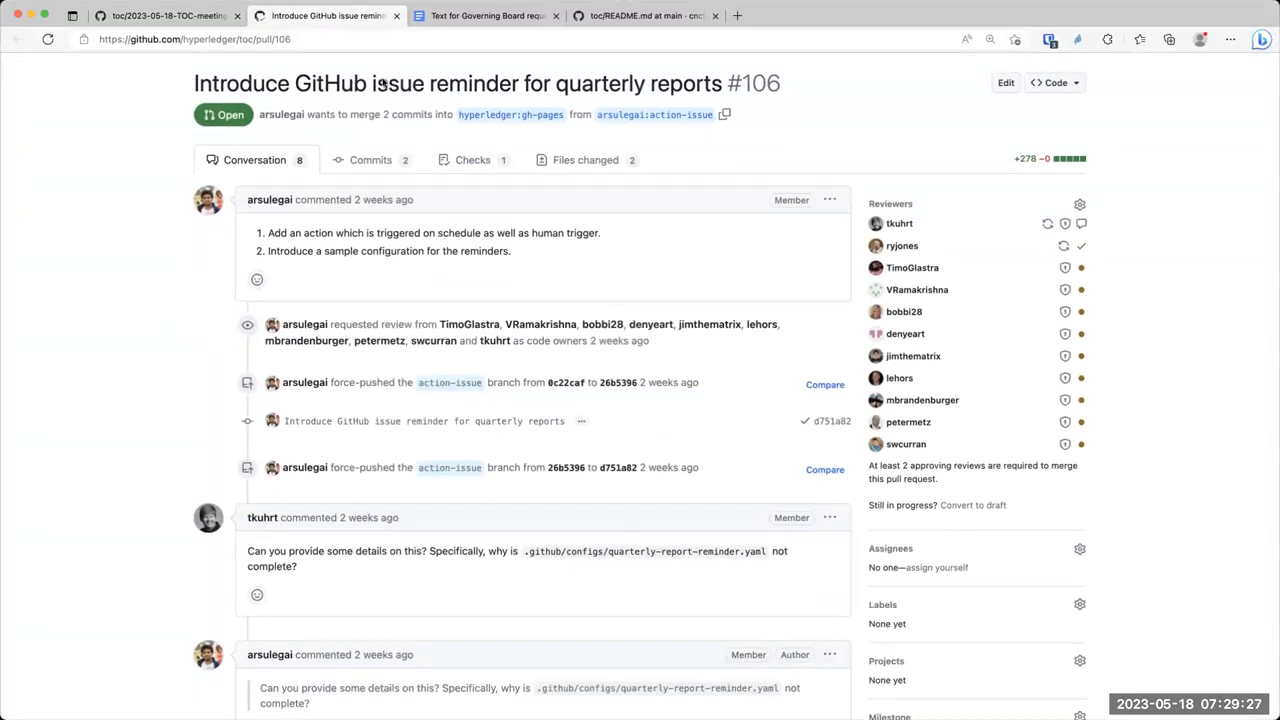
Switch to pull request #106, skim its conversation, and show its Files changed list with the reminder config
click(548, 16)
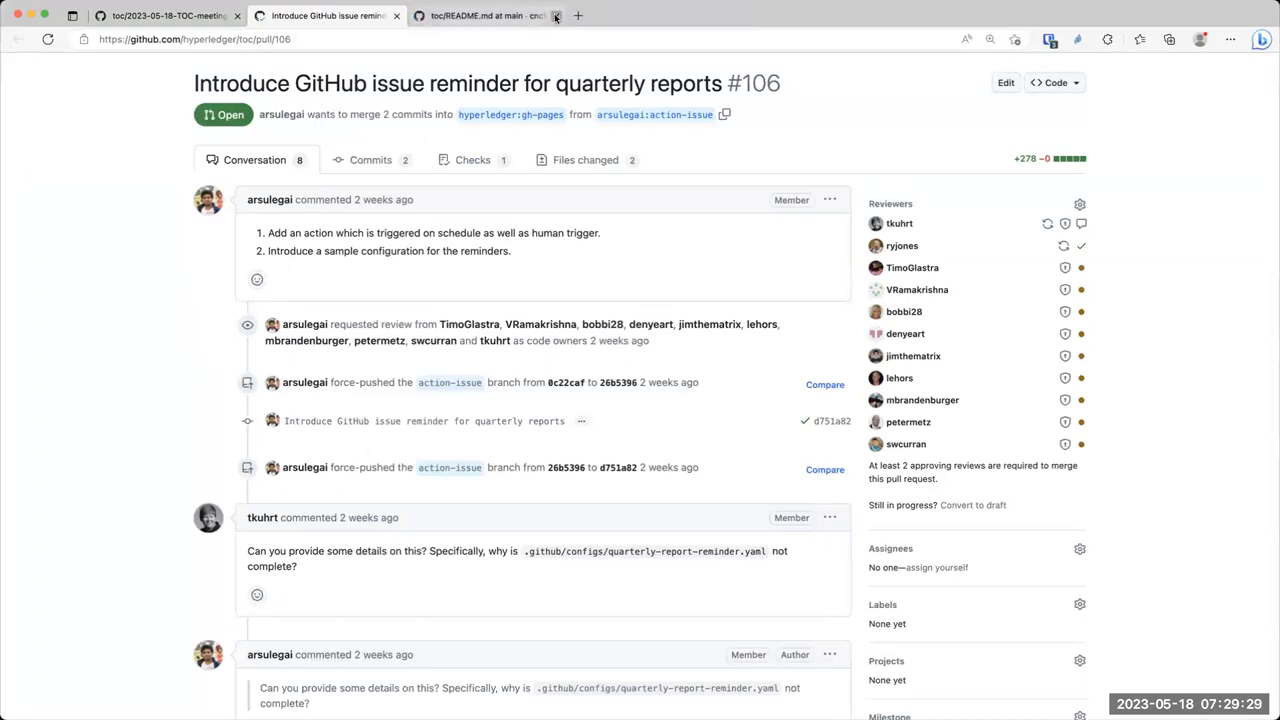
click(548, 16)
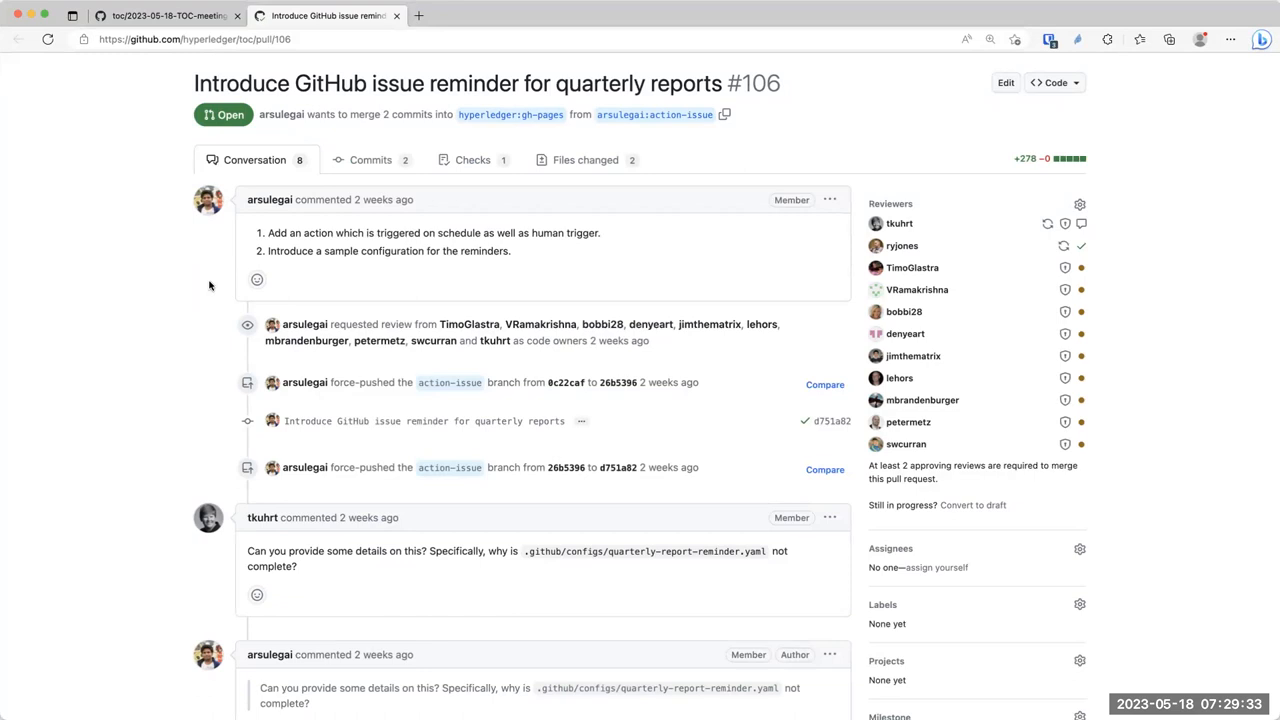
scroll(down, 3)
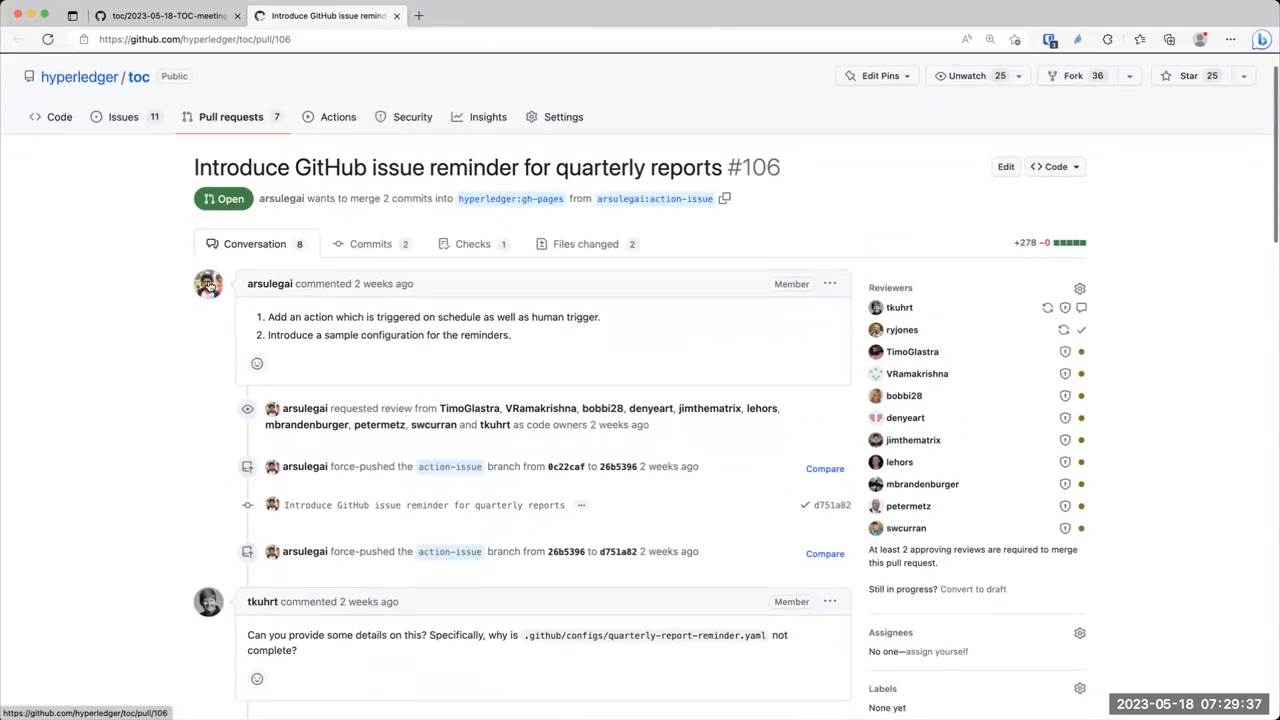
mouse_move(208, 284)
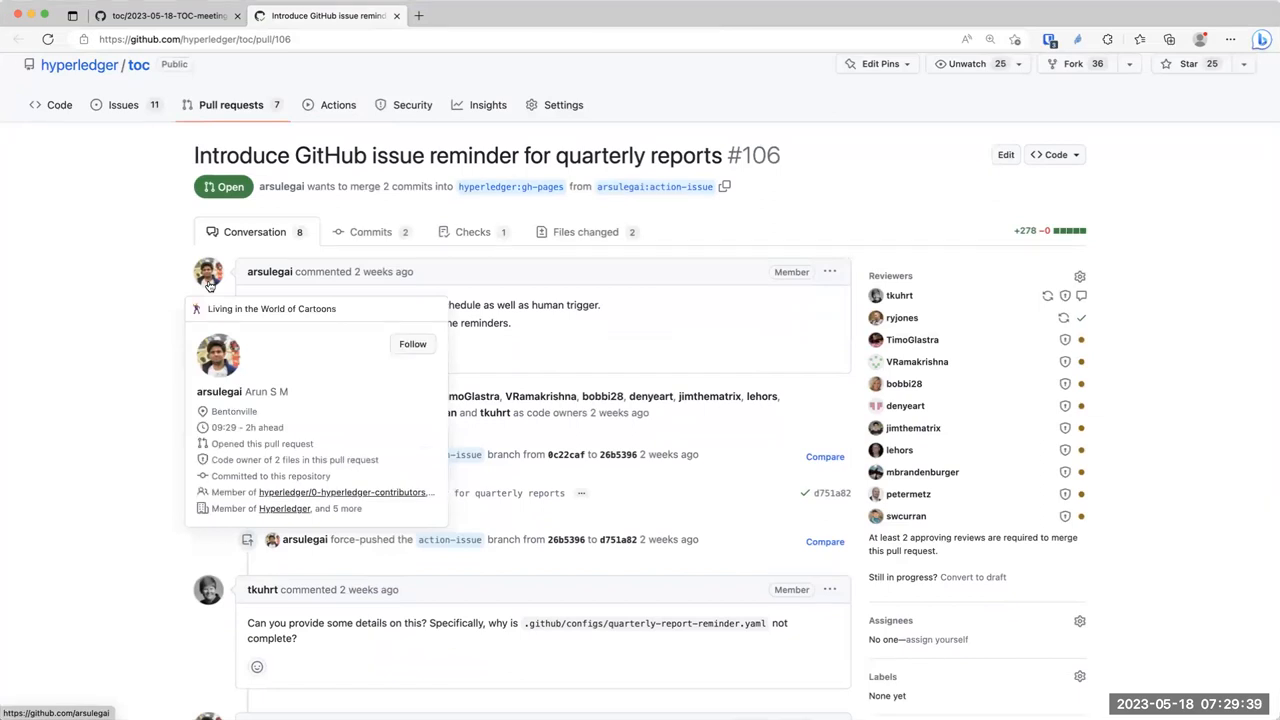
mouse_move(32, 300)
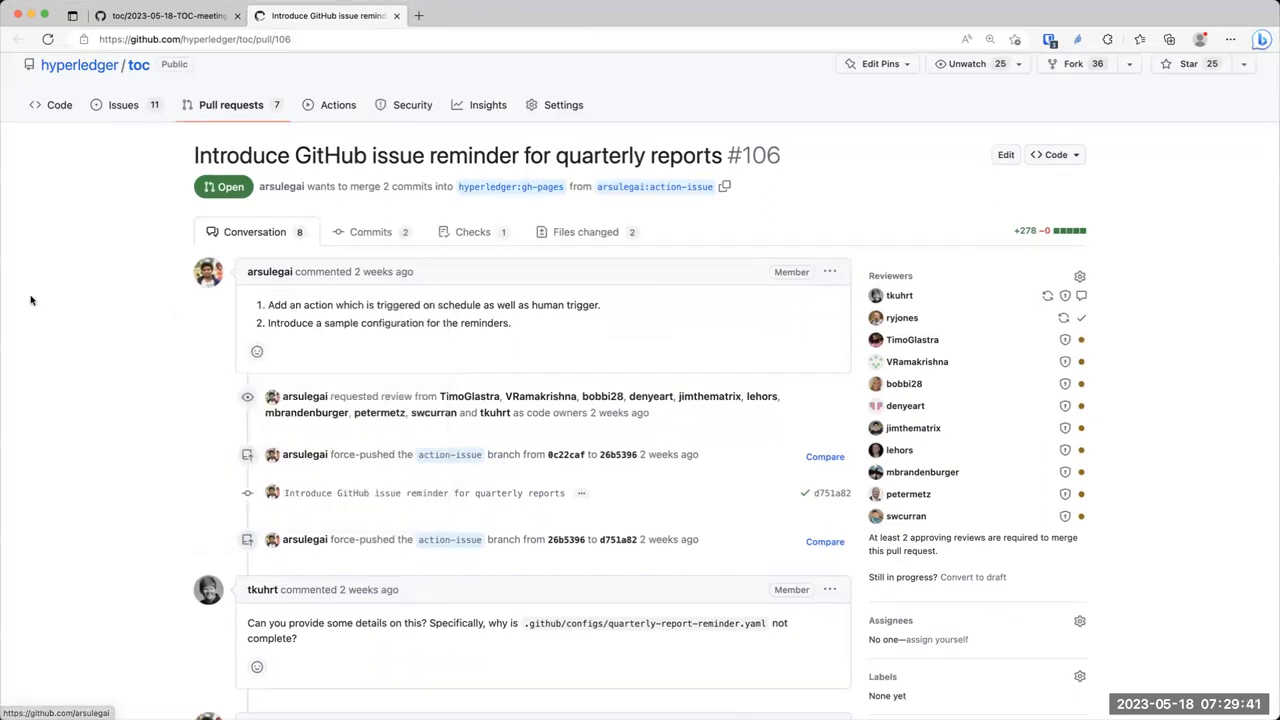
mouse_move(52, 296)
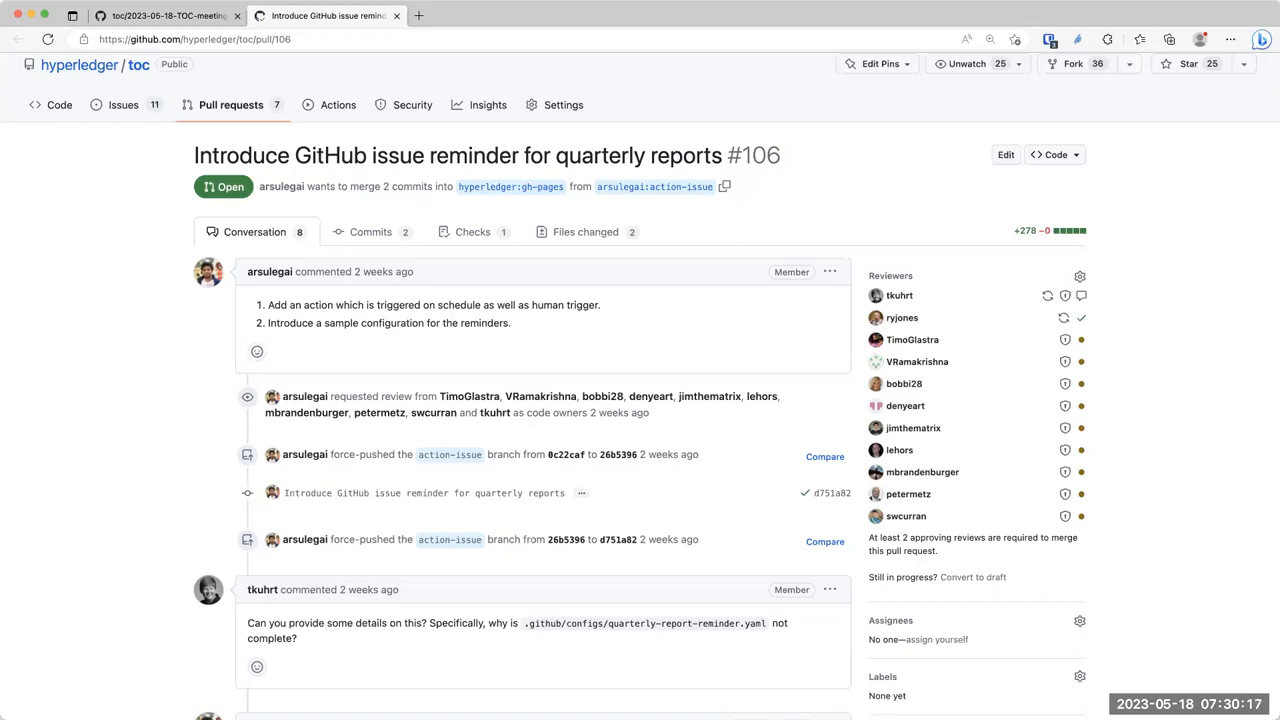
mouse_move(1272, 220)
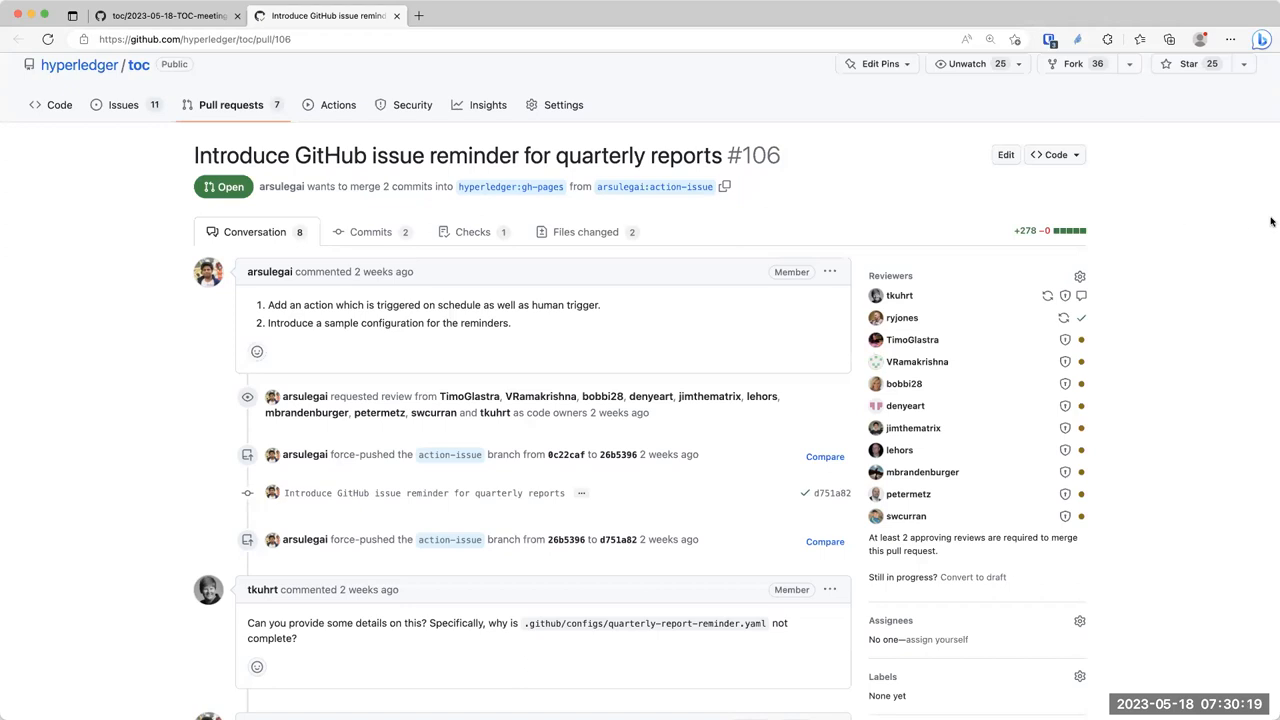
mouse_move(958, 128)
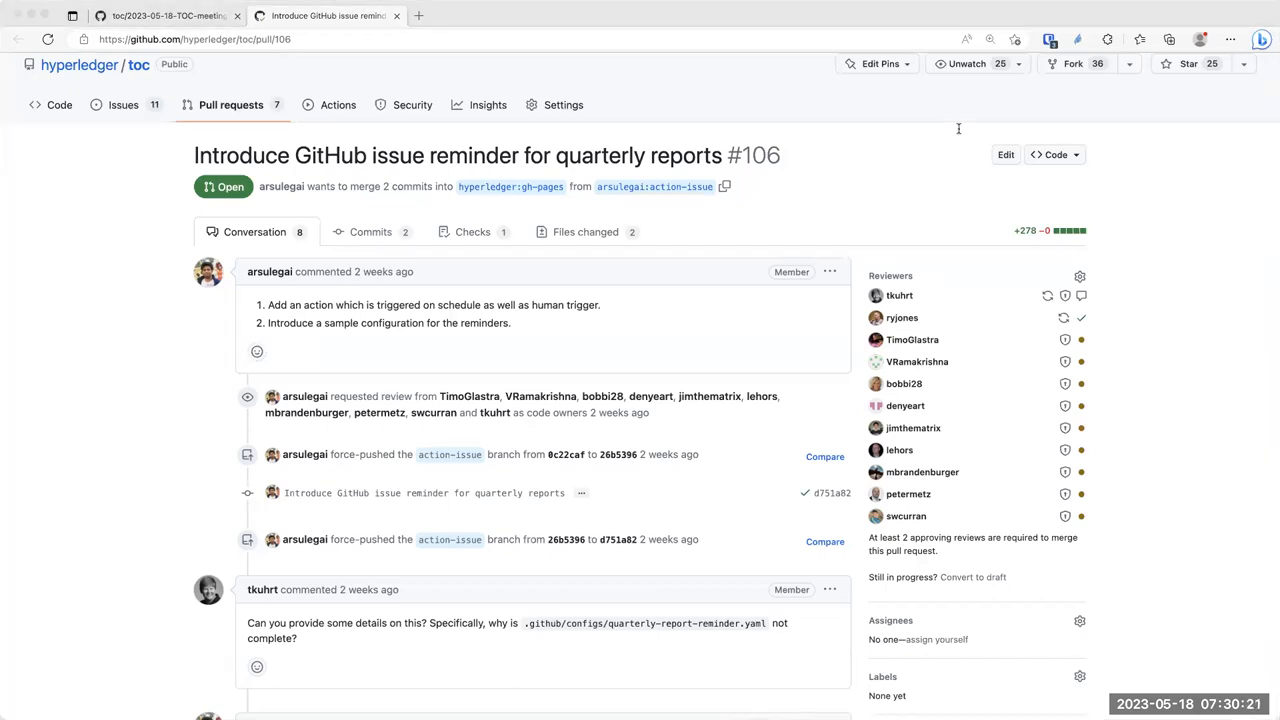
mouse_move(498, 112)
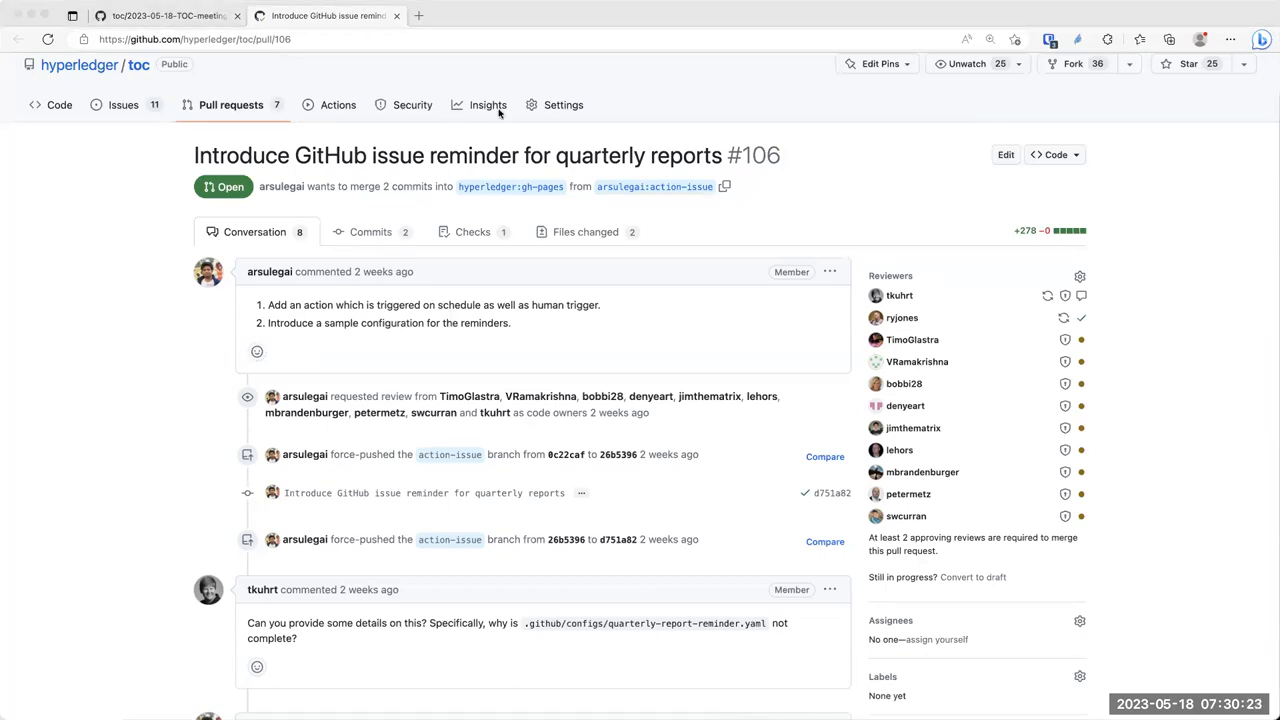
mouse_move(588, 110)
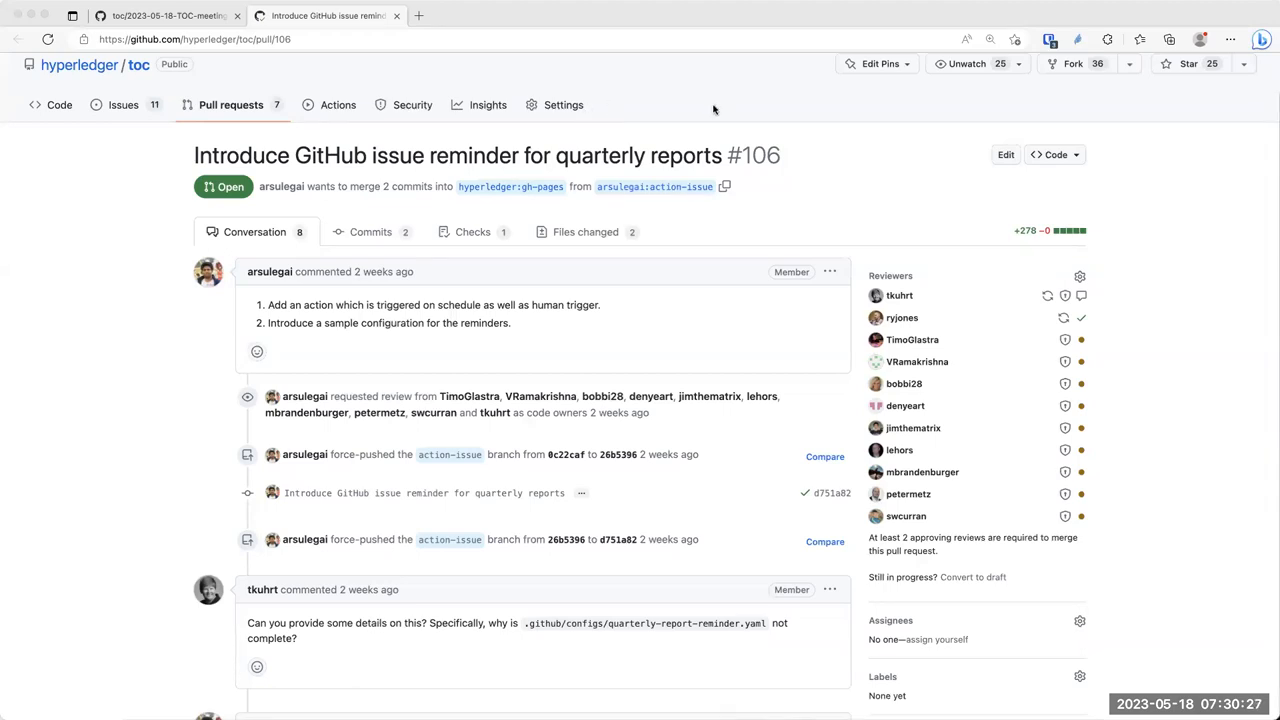
mouse_move(592, 110)
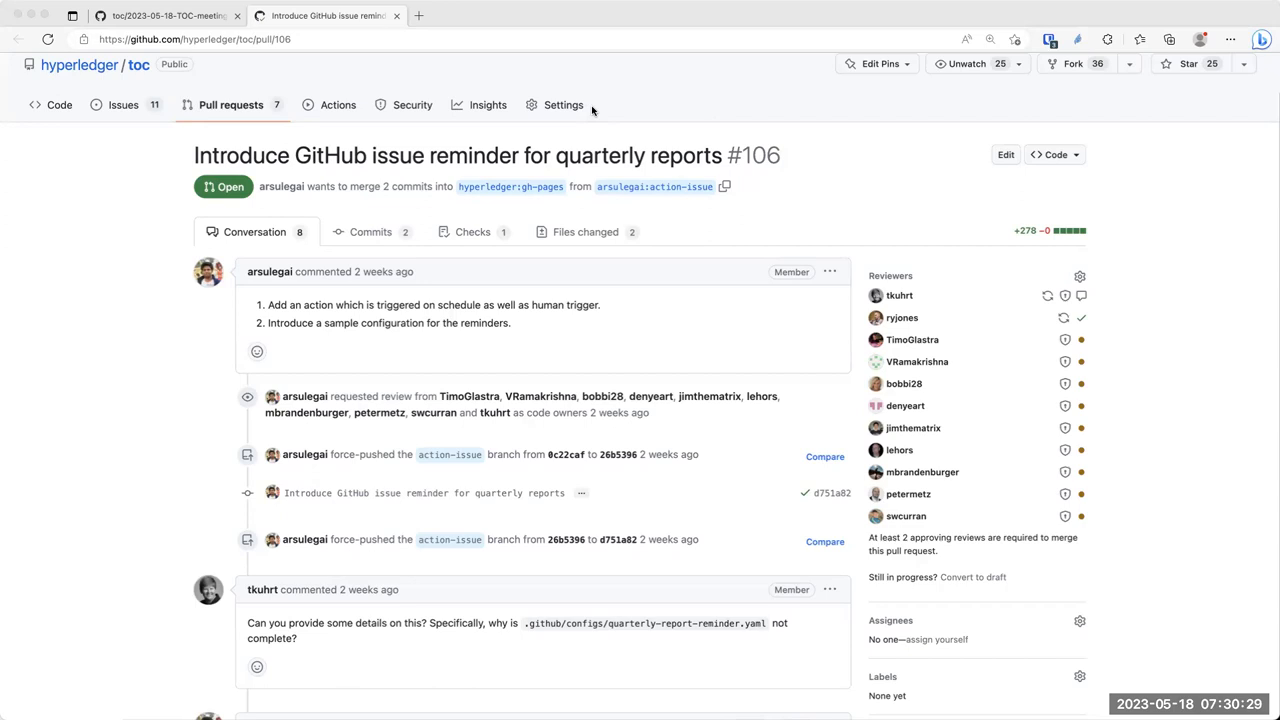
mouse_move(462, 272)
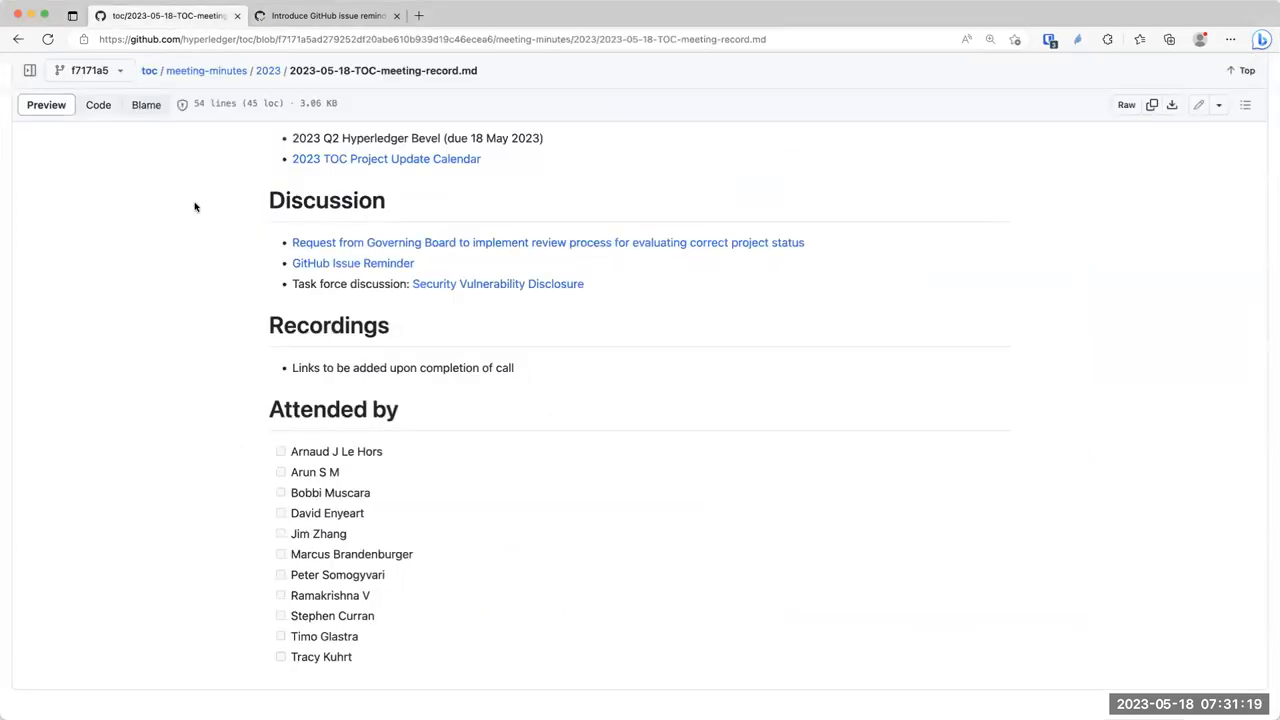
mouse_move(230, 138)
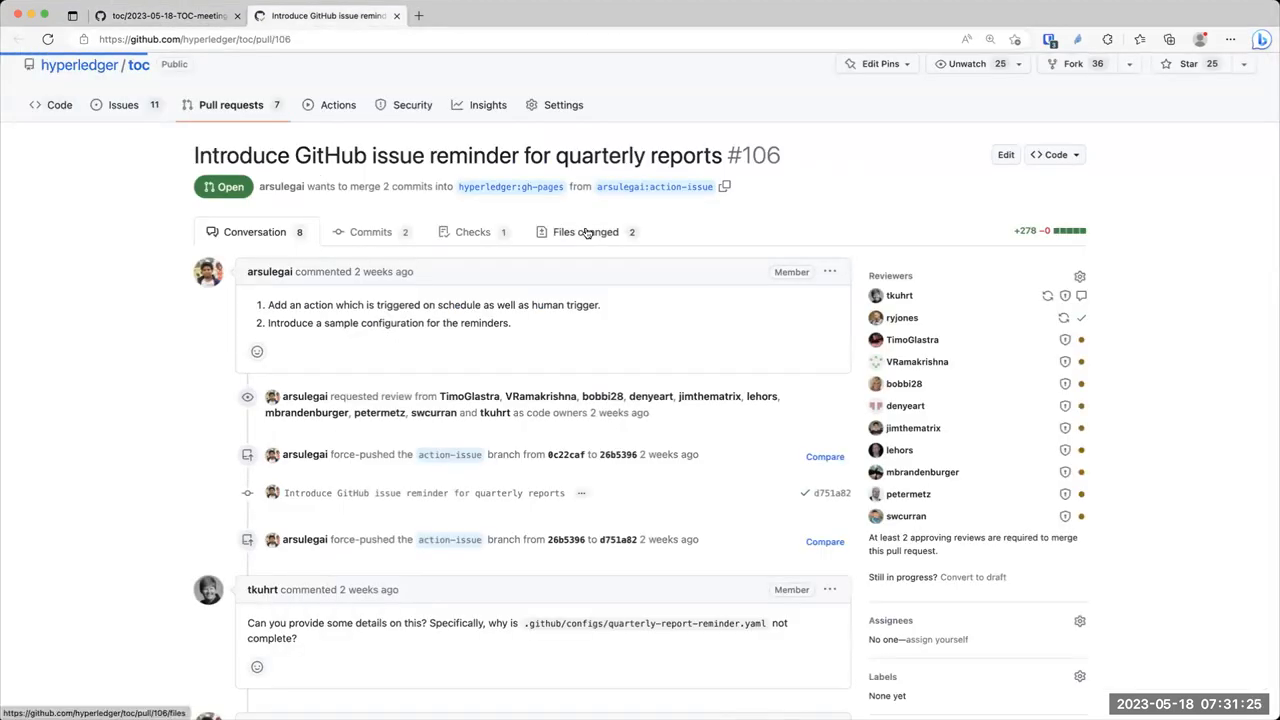
click(592, 232)
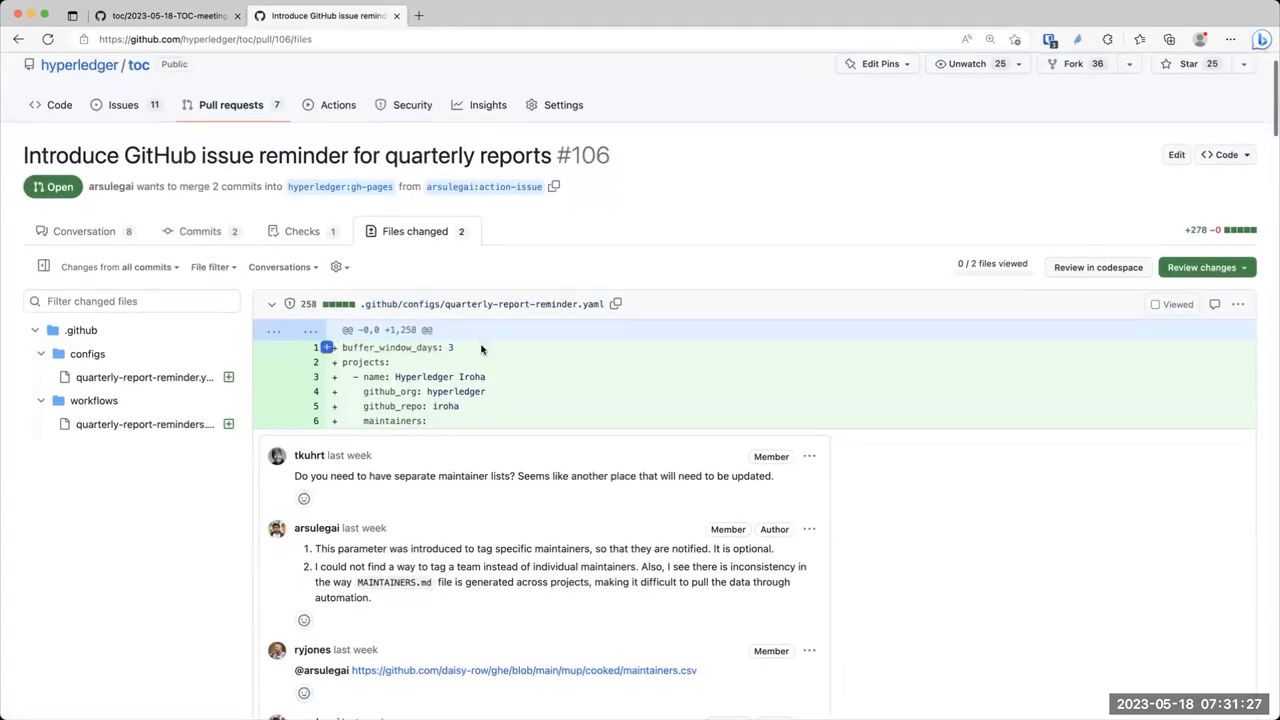
scroll(down, 3)
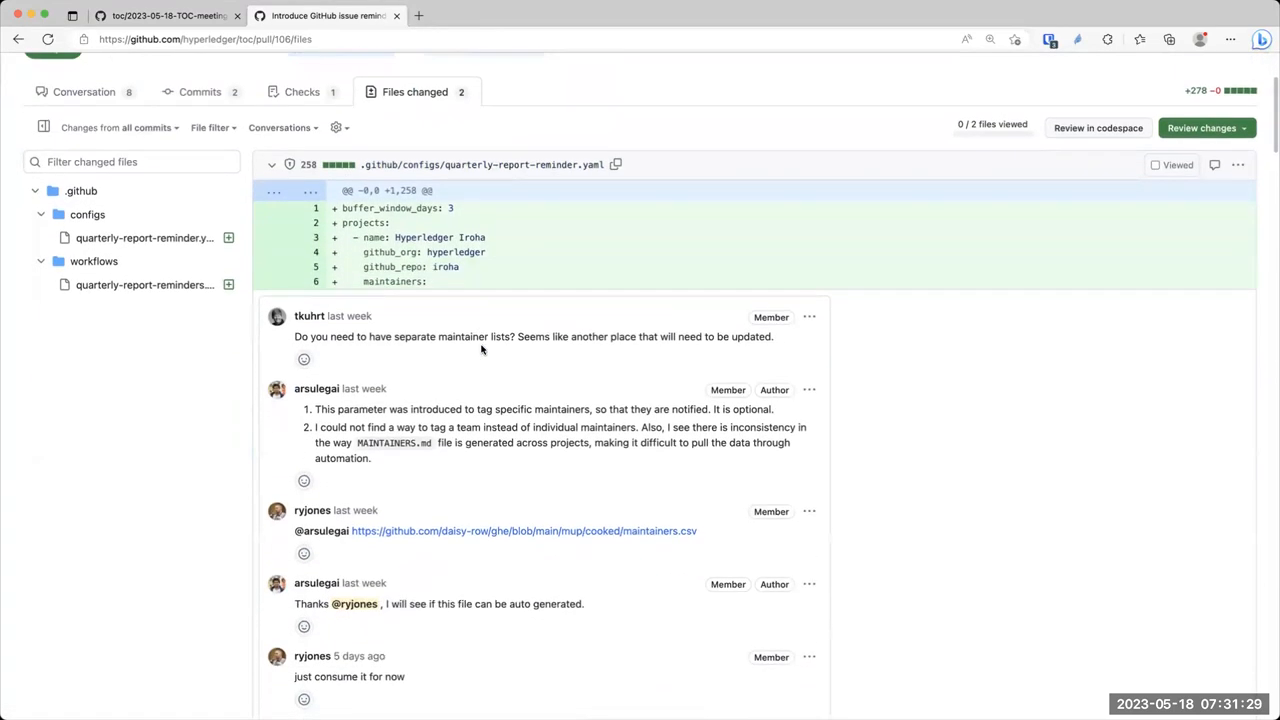
scroll(down, 3)
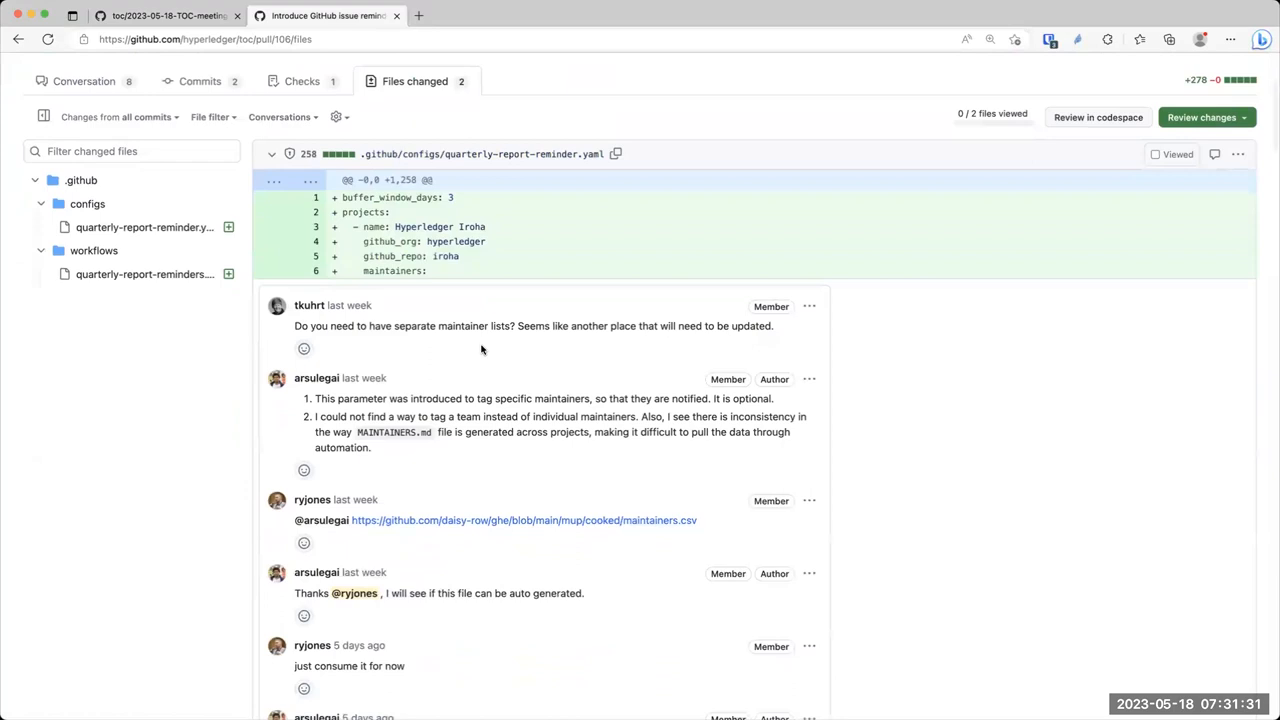
scroll(down, 3)
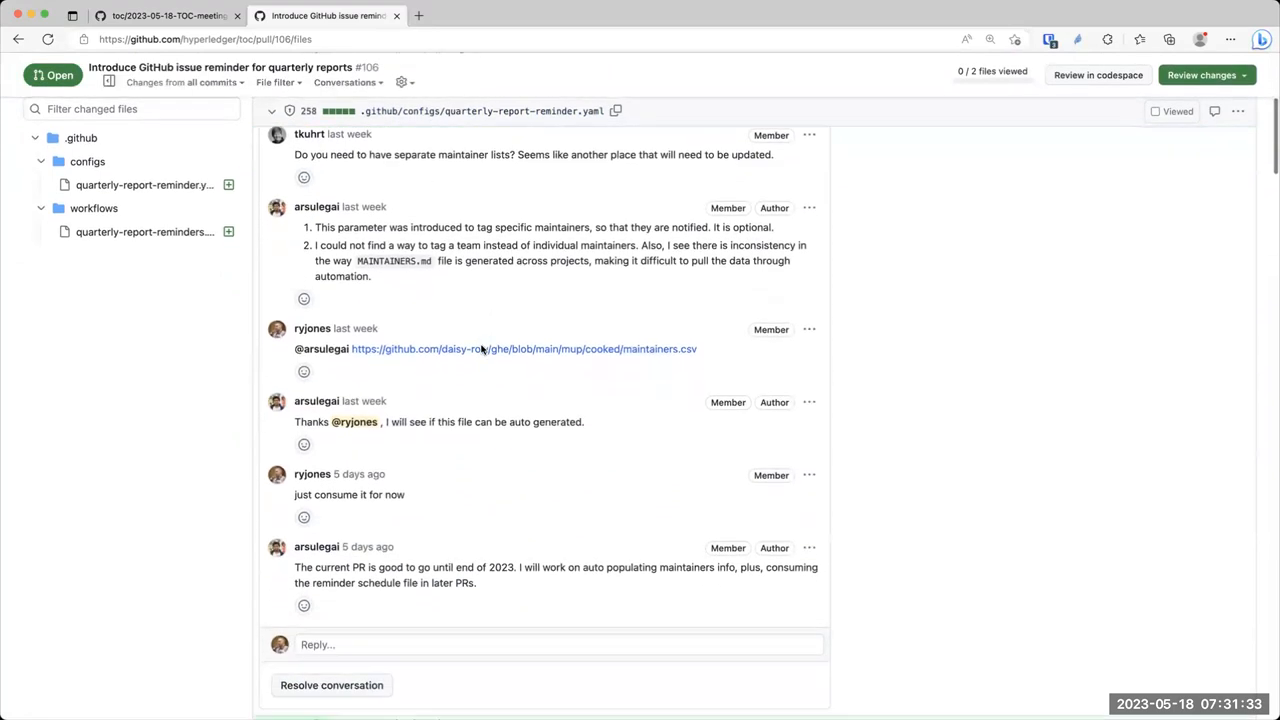
scroll(down, 3)
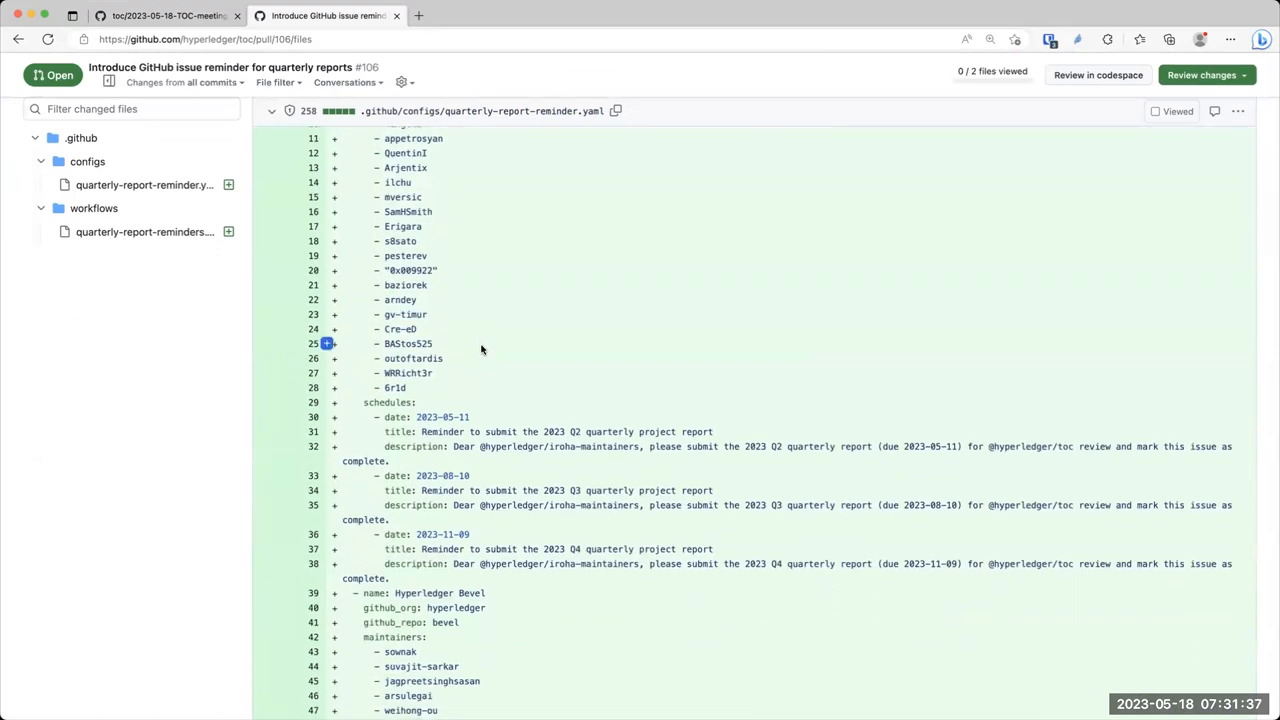
scroll(down, 3)
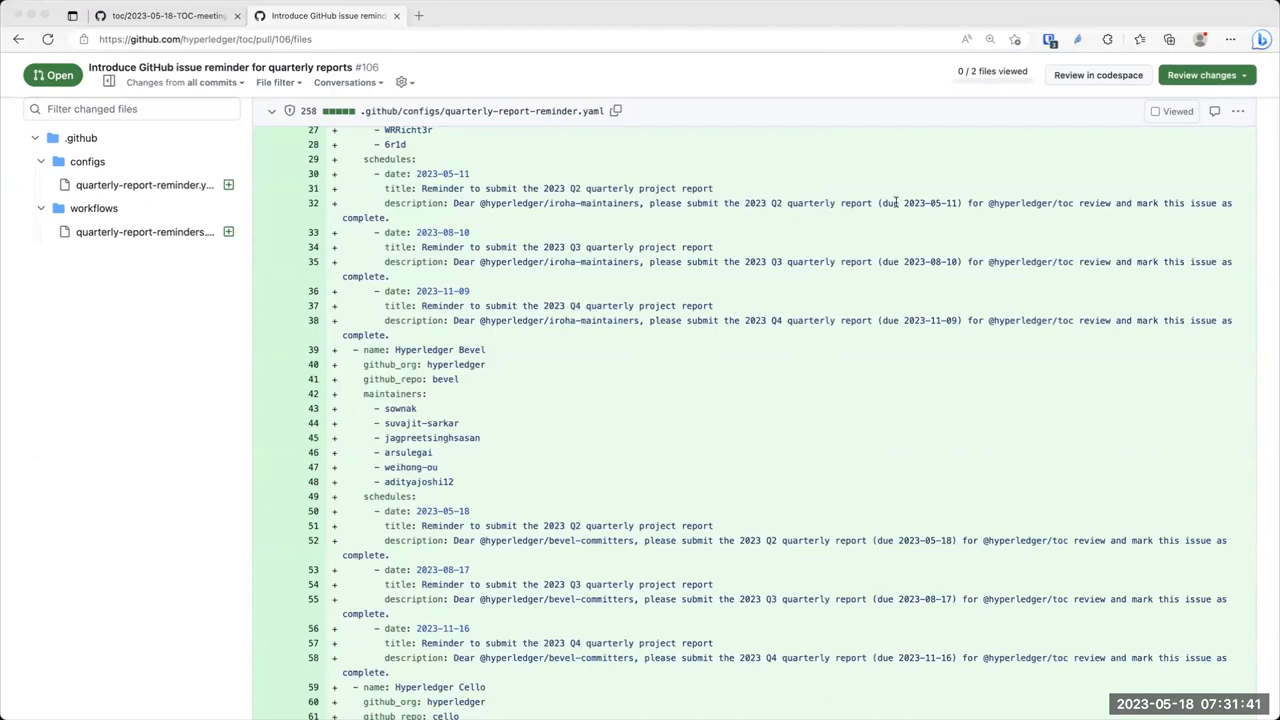
mouse_move(856, 276)
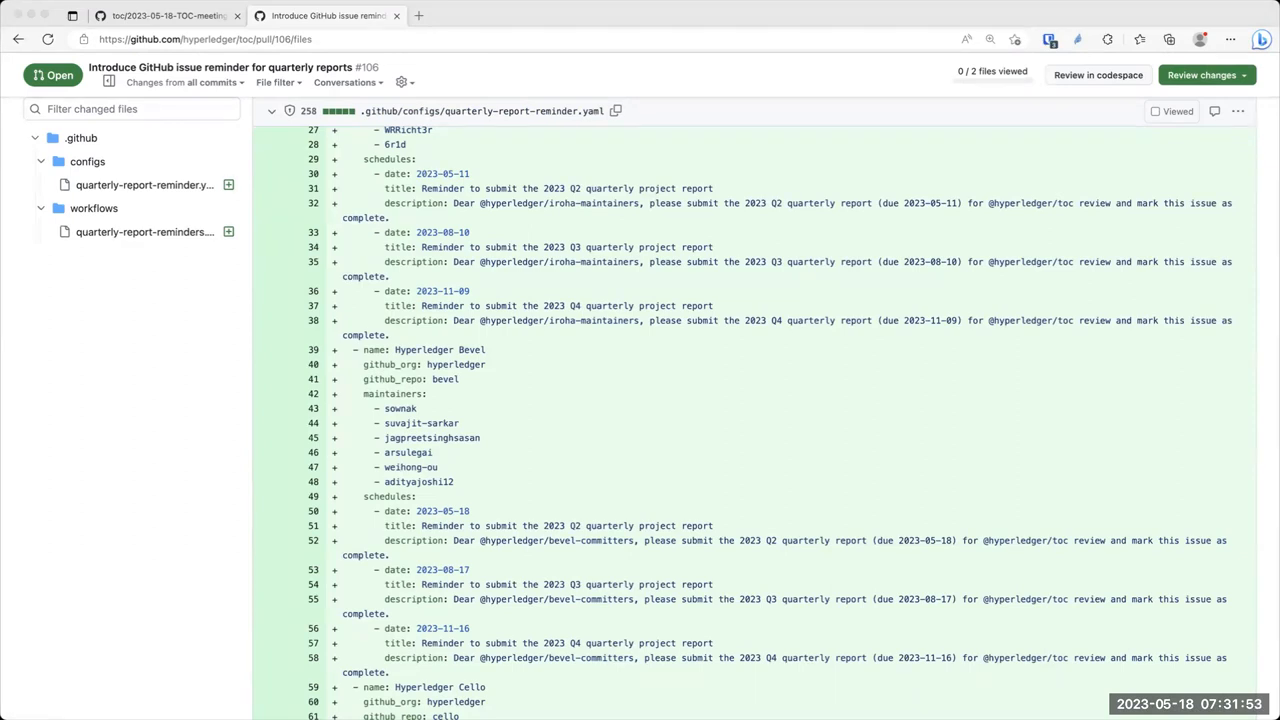
mouse_move(160, 96)
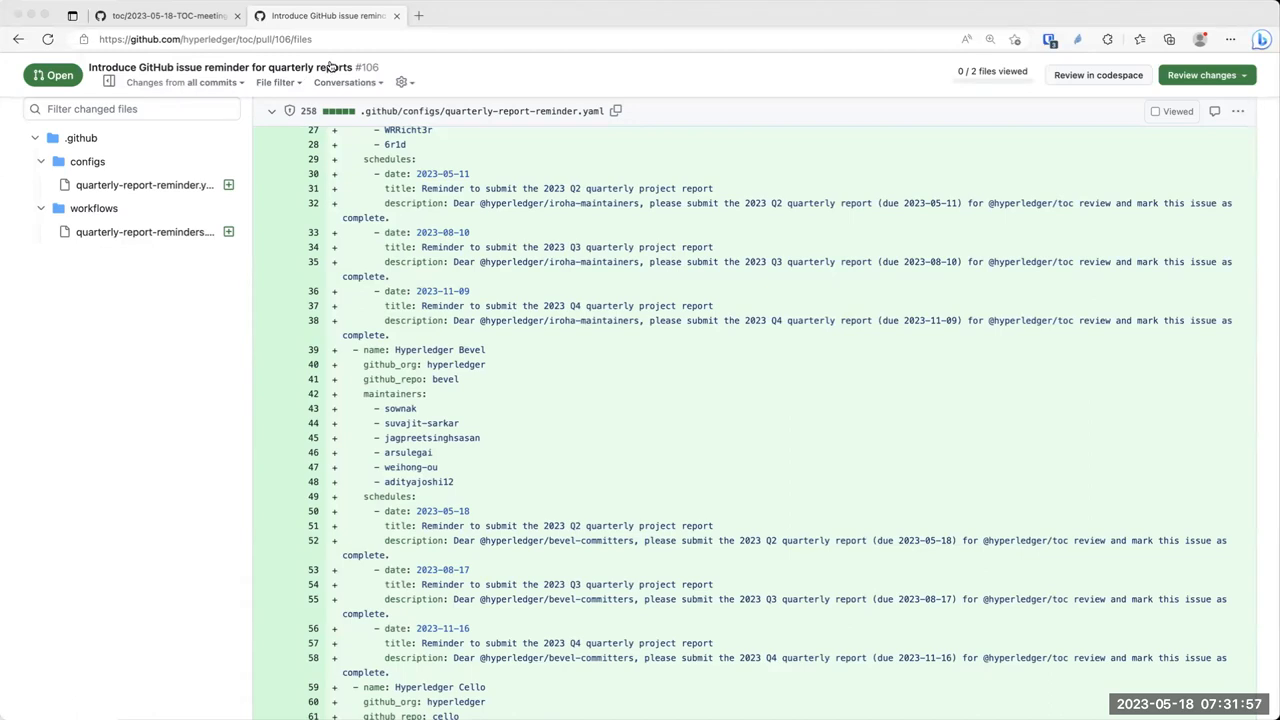
mouse_move(484, 262)
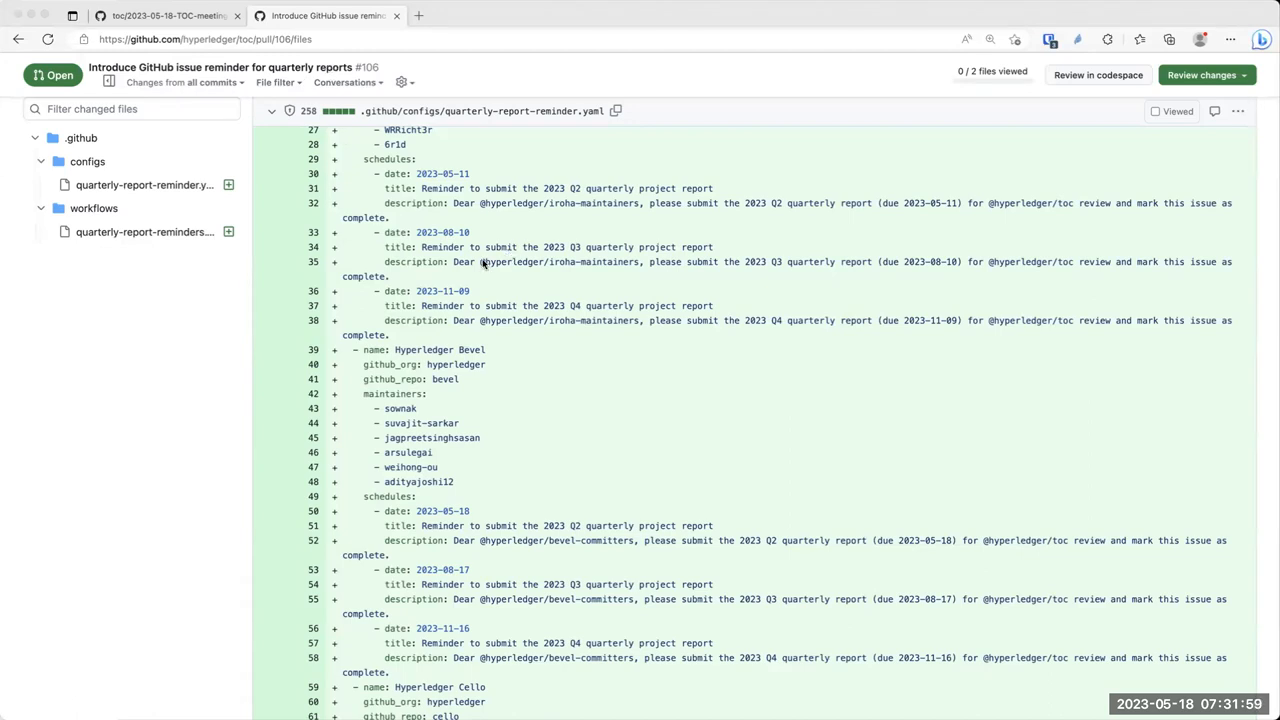
mouse_move(756, 136)
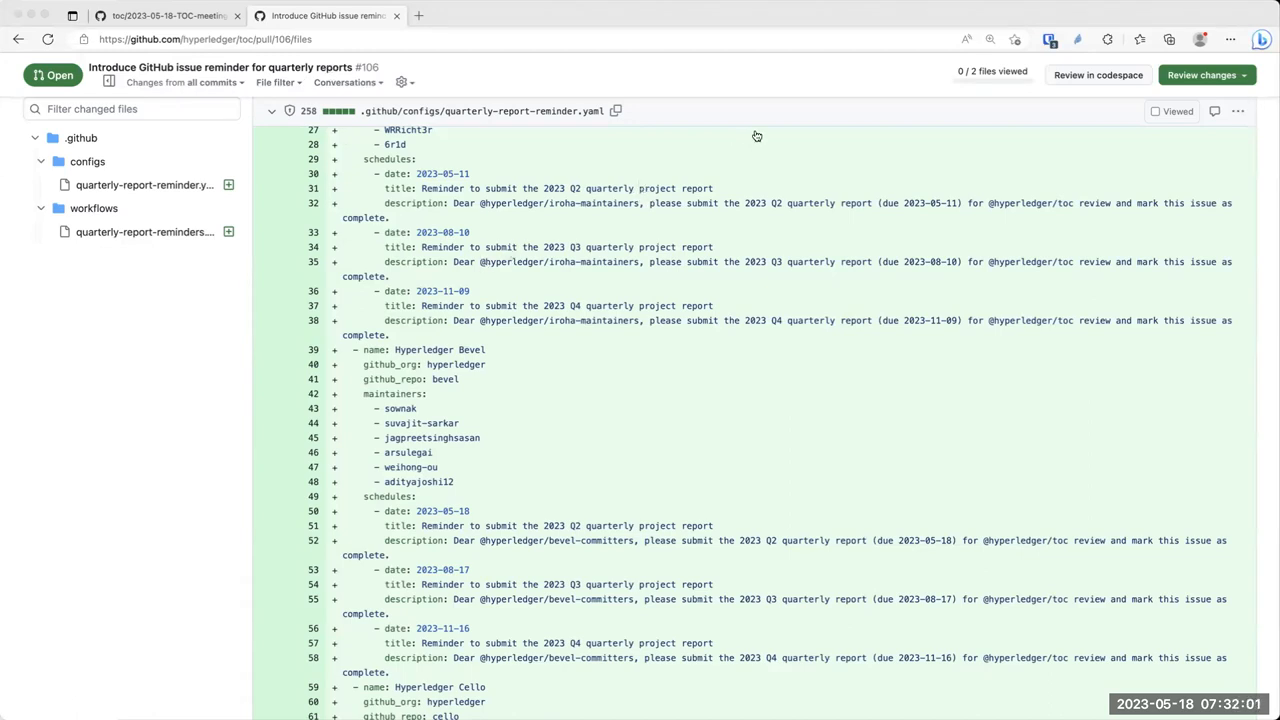
mouse_move(944, 114)
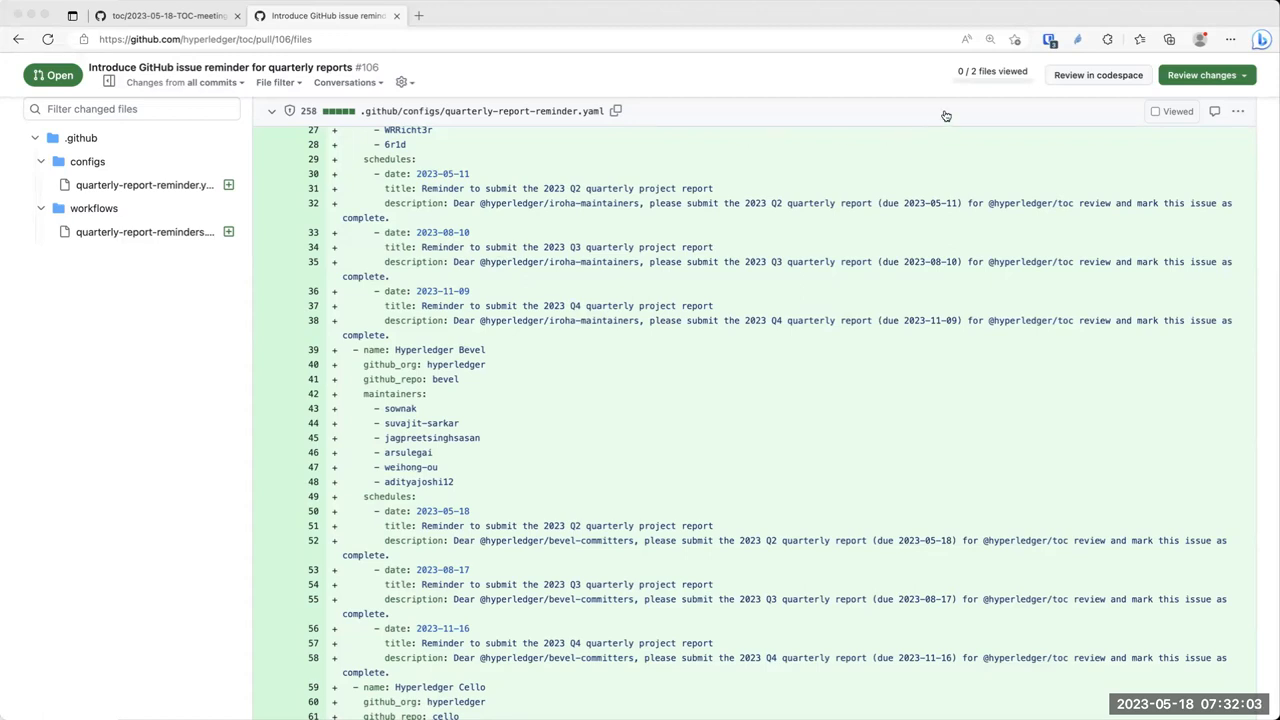
mouse_move(948, 118)
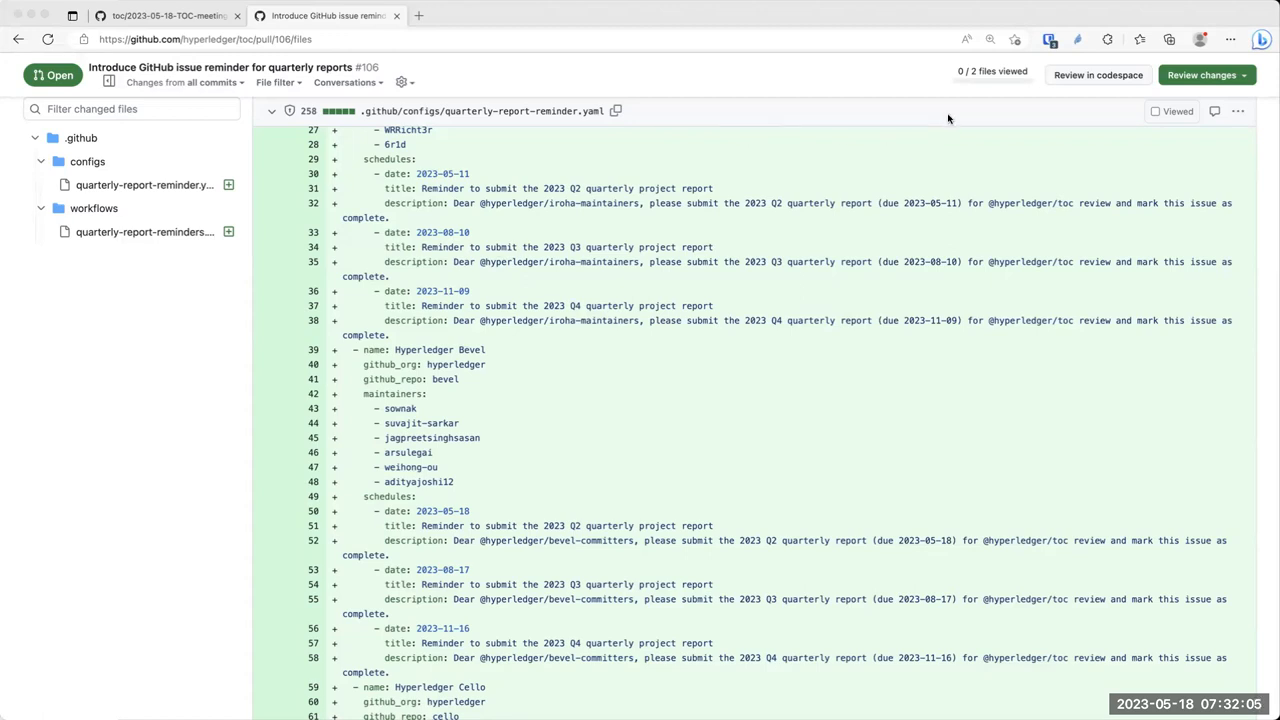
mouse_move(924, 226)
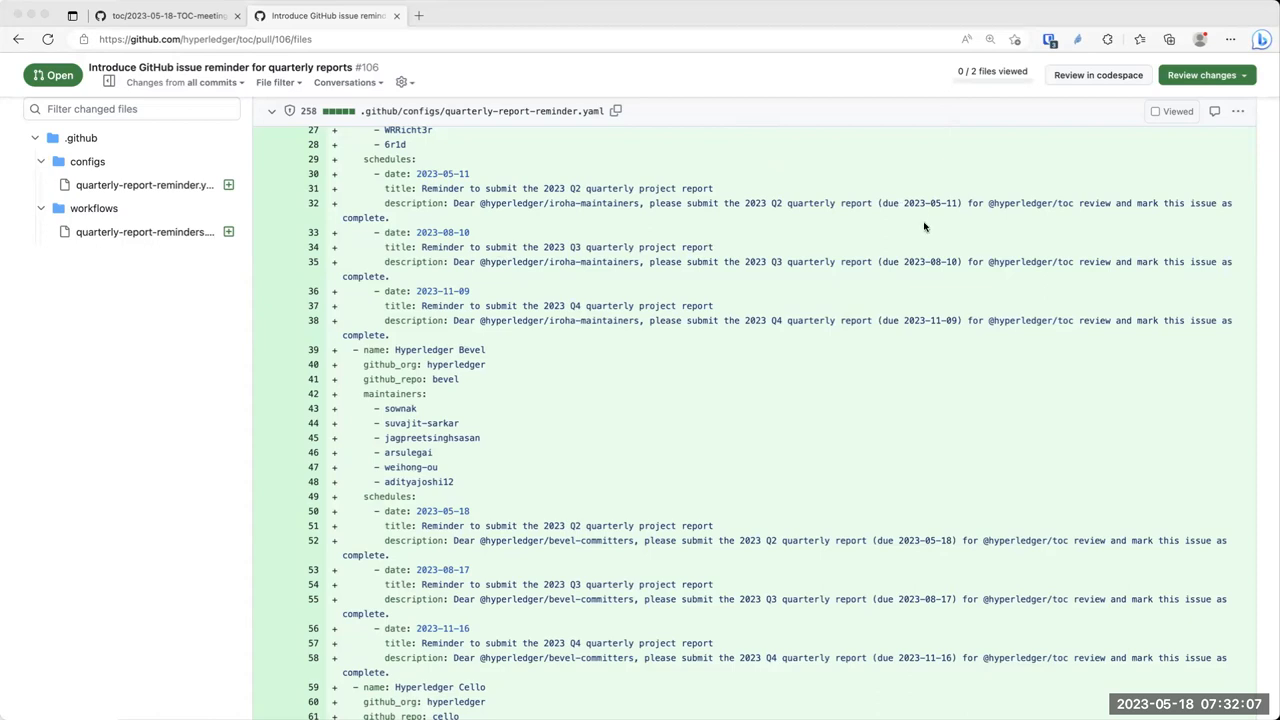
mouse_move(500, 56)
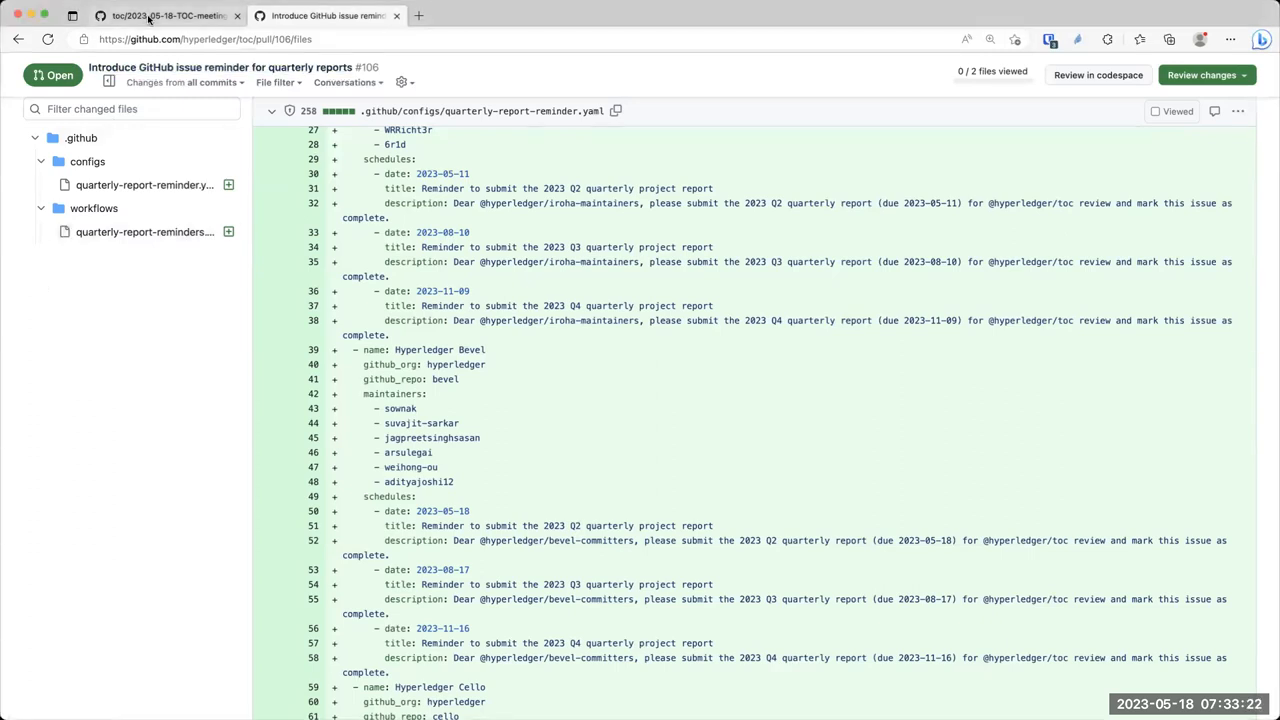
Return to the 2023-05-18 TOC meeting record tab showing its Discussion section
click(150, 16)
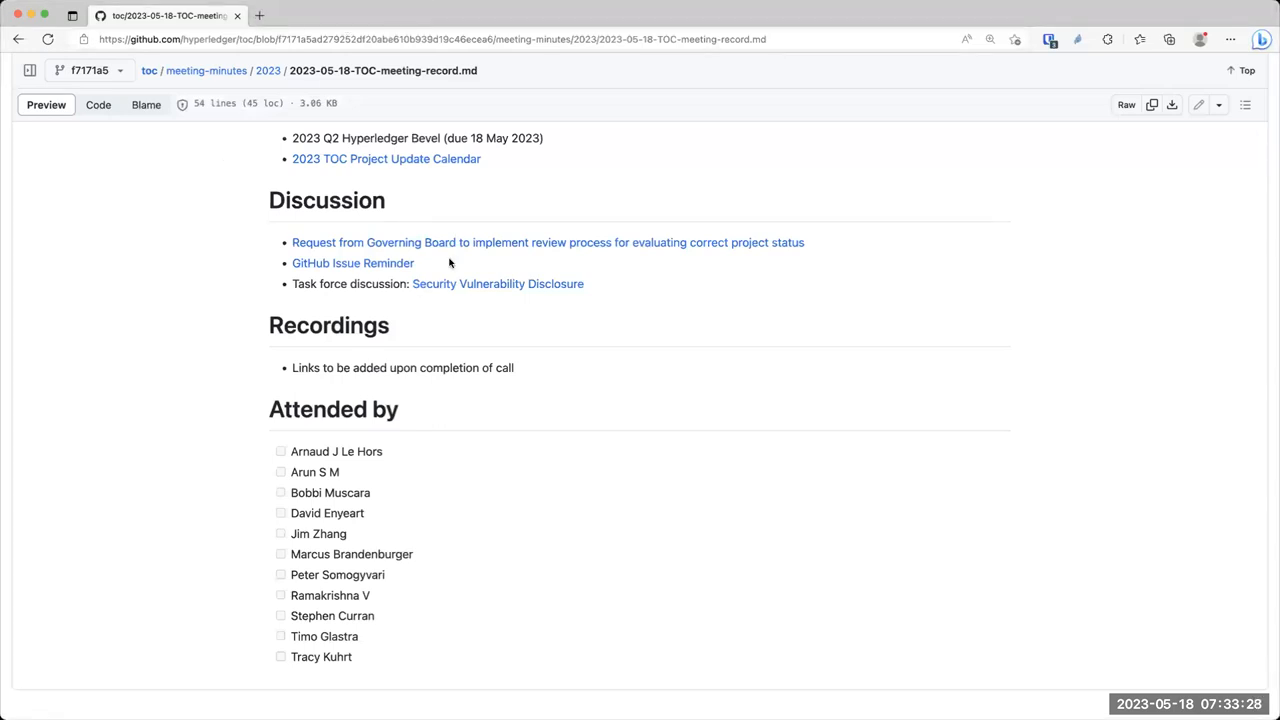
mouse_move(488, 288)
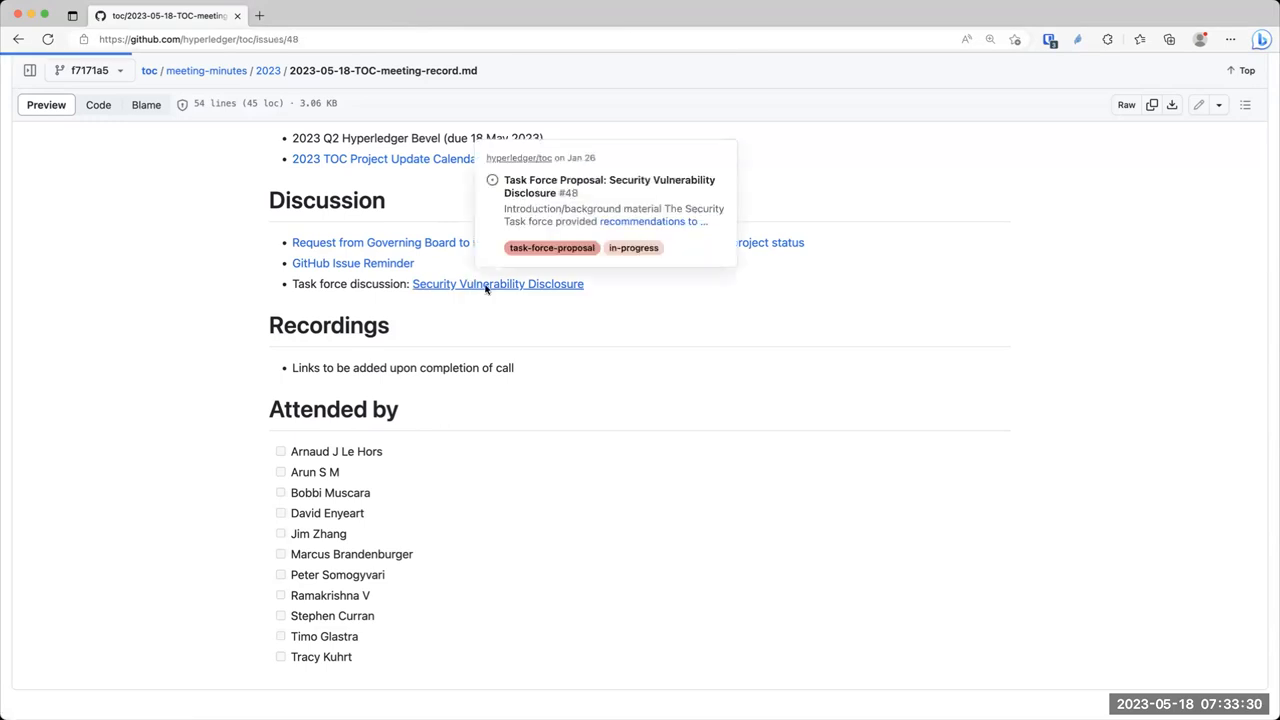
Open issue #48, the Security Vulnerability Disclosure task force proposal, and read through its introduction and background
click(496, 284)
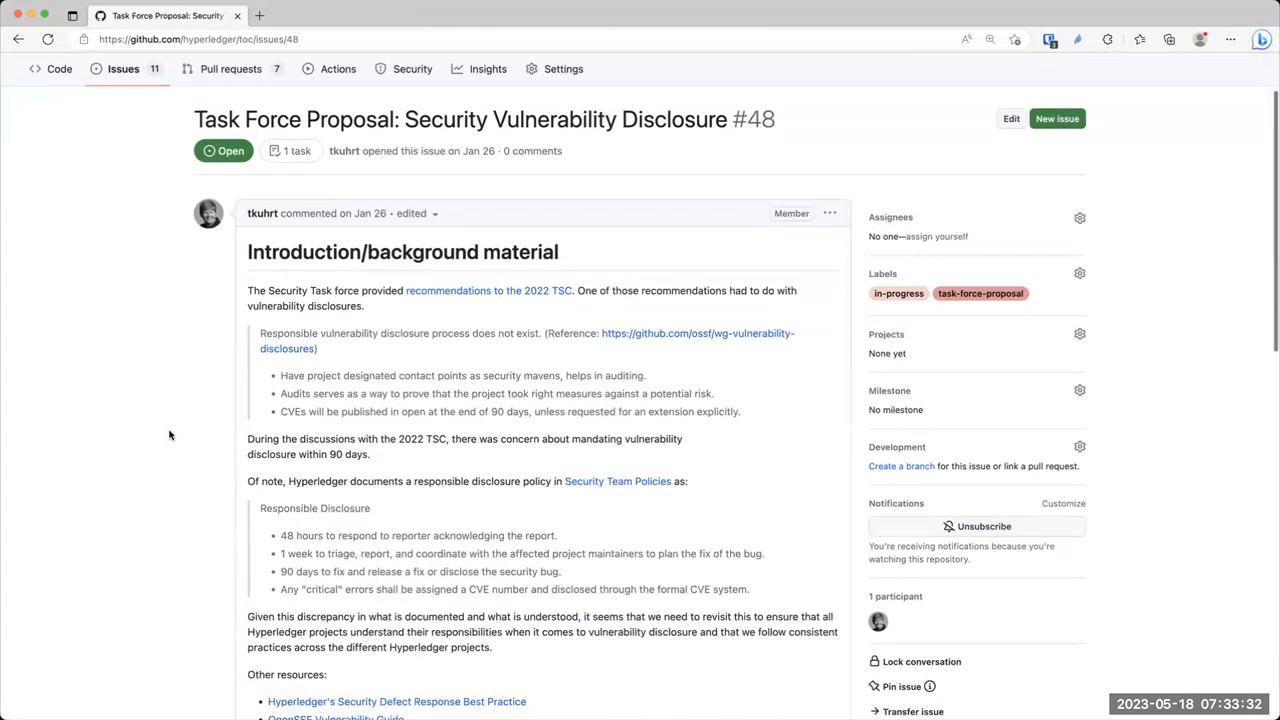
scroll(down, 3)
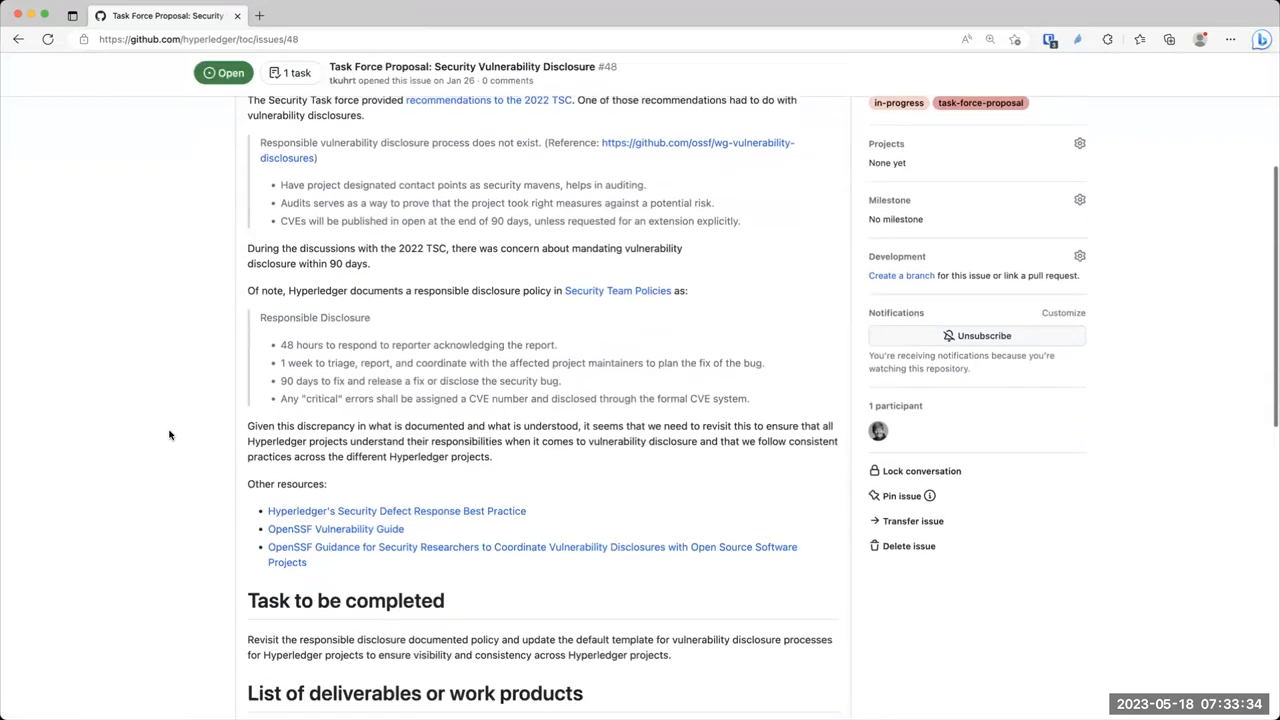
scroll(down, 3)
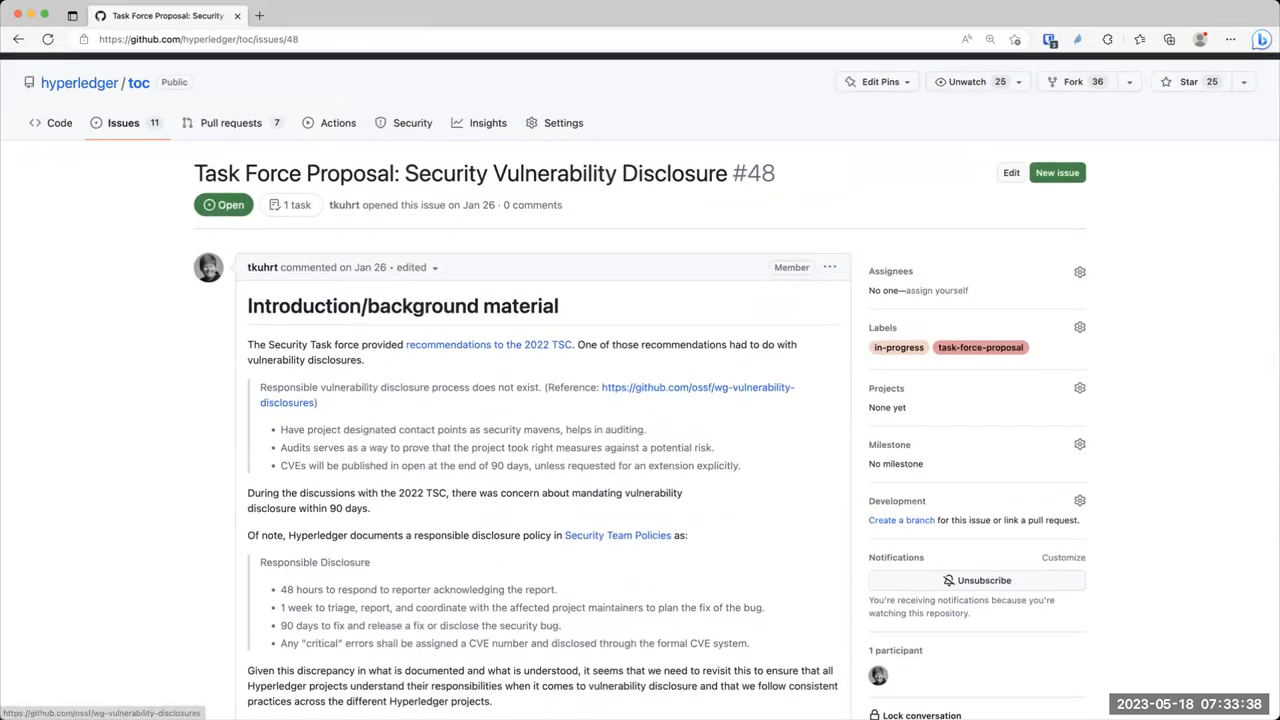
mouse_move(1022, 442)
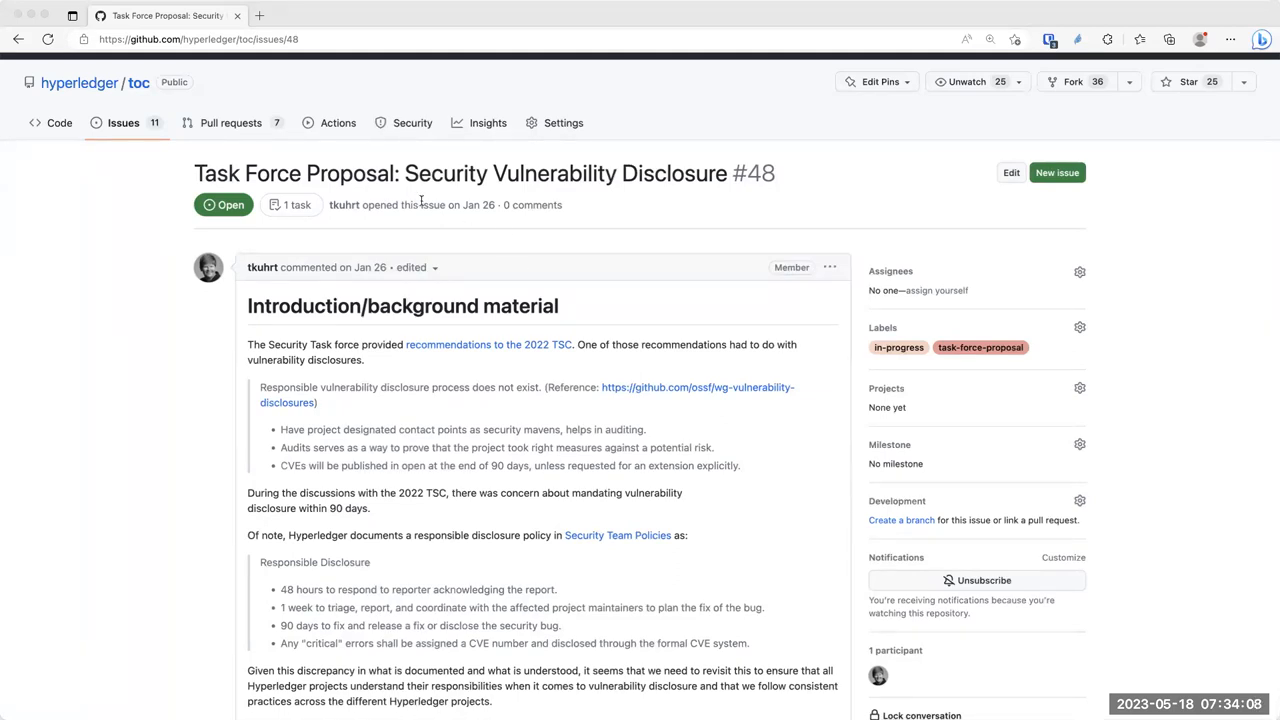
mouse_move(140, 168)
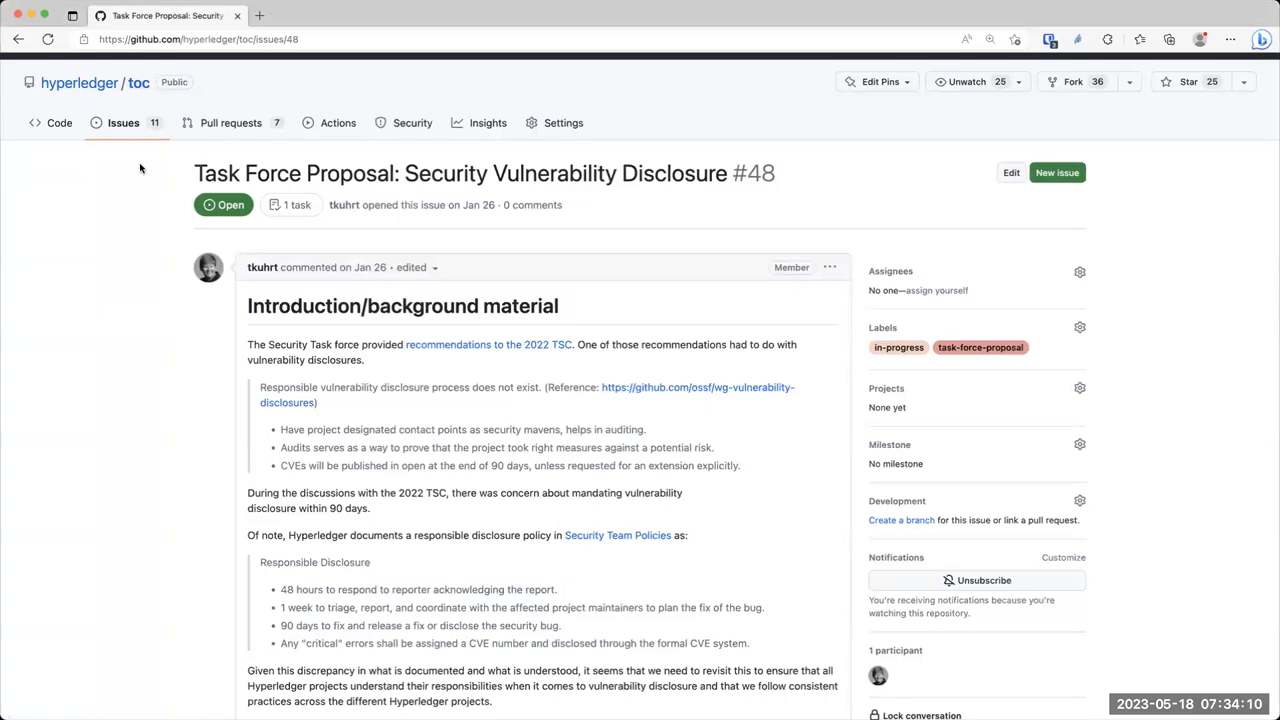
scroll(down, 3)
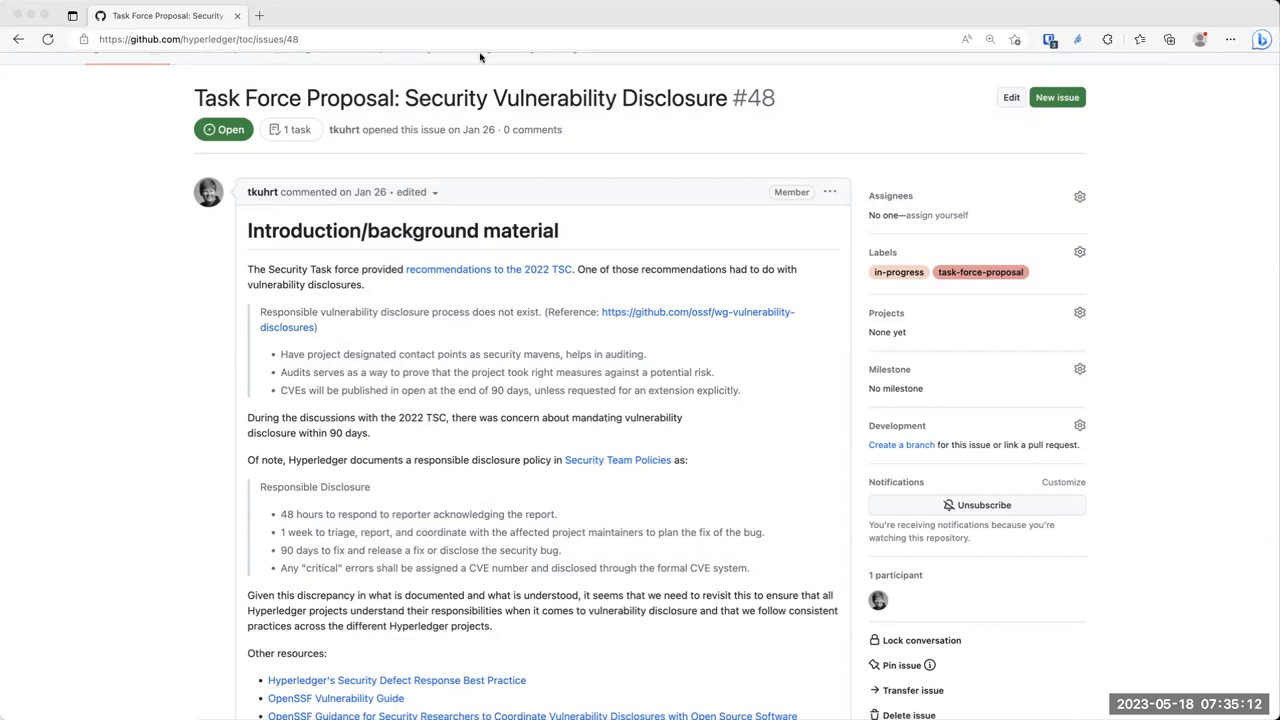
mouse_move(484, 236)
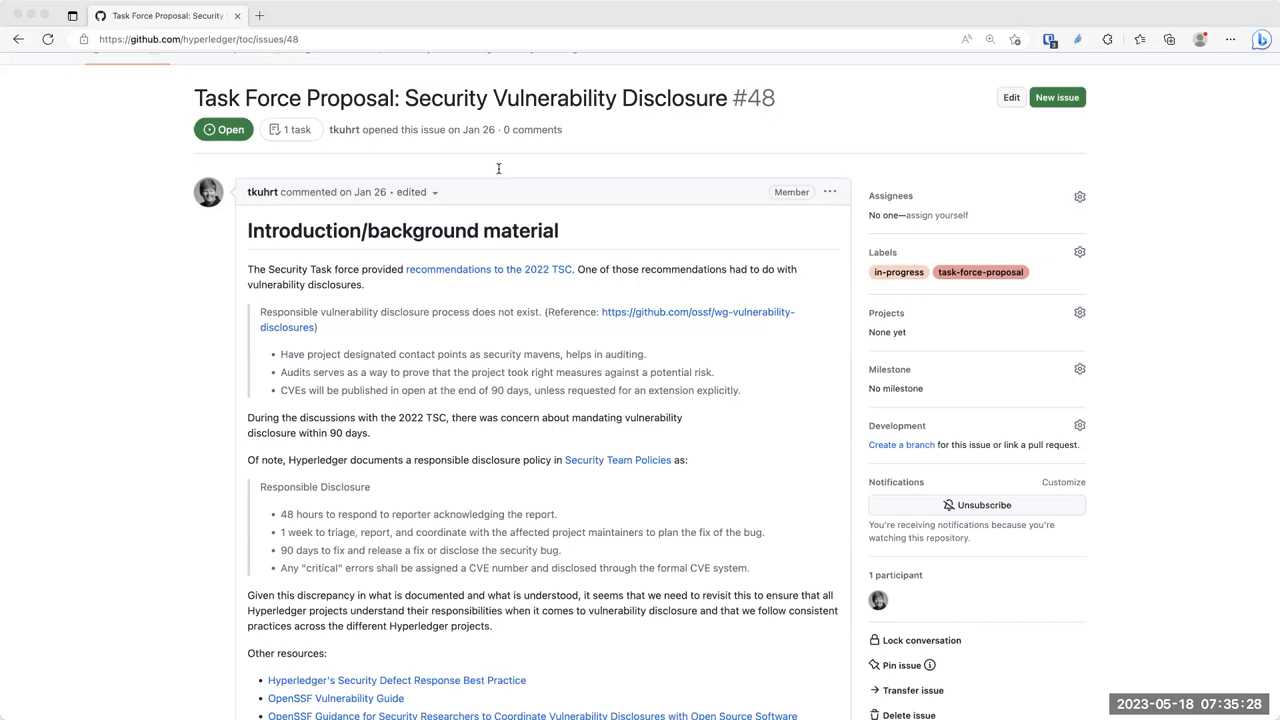
mouse_move(468, 204)
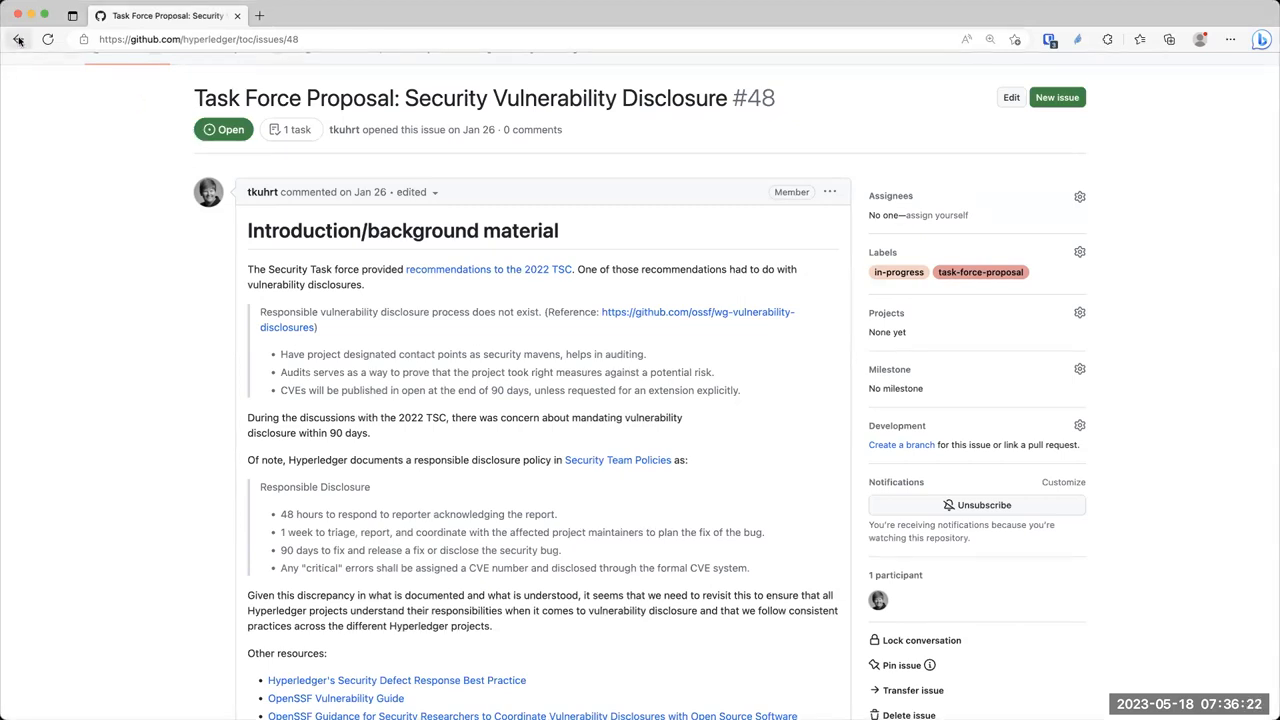
mouse_move(18, 40)
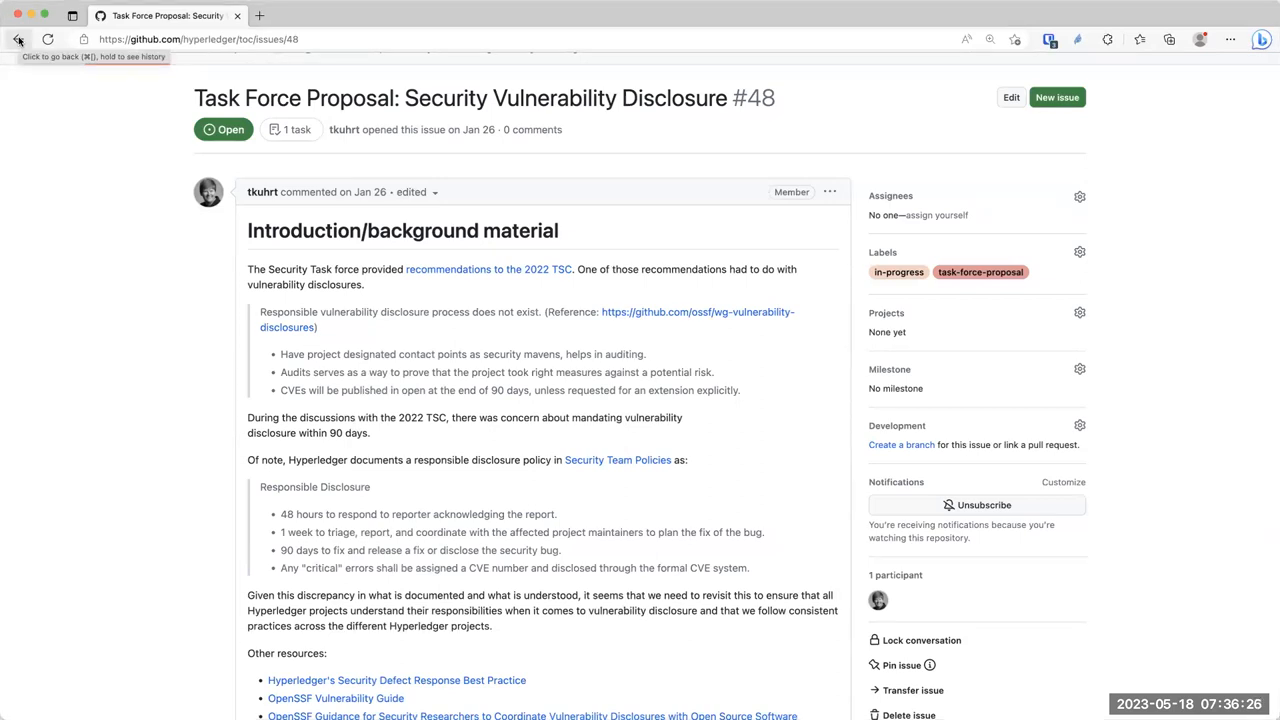
mouse_move(456, 280)
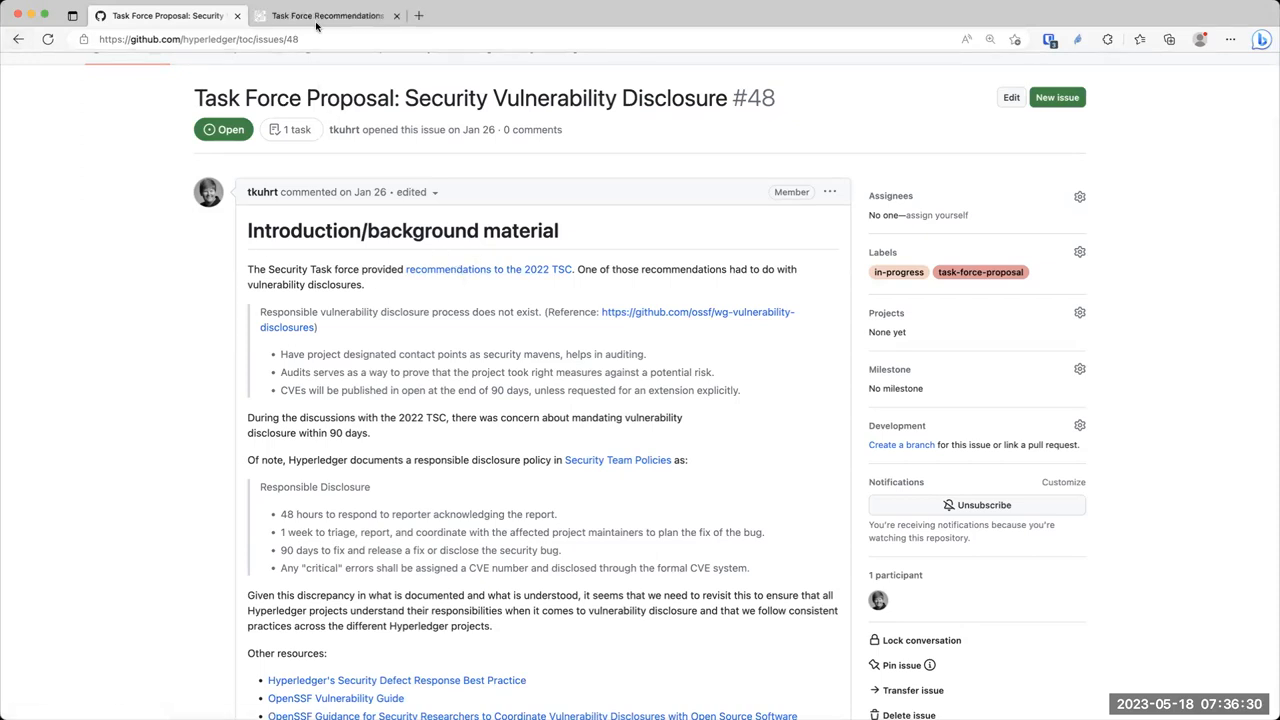
click(336, 16)
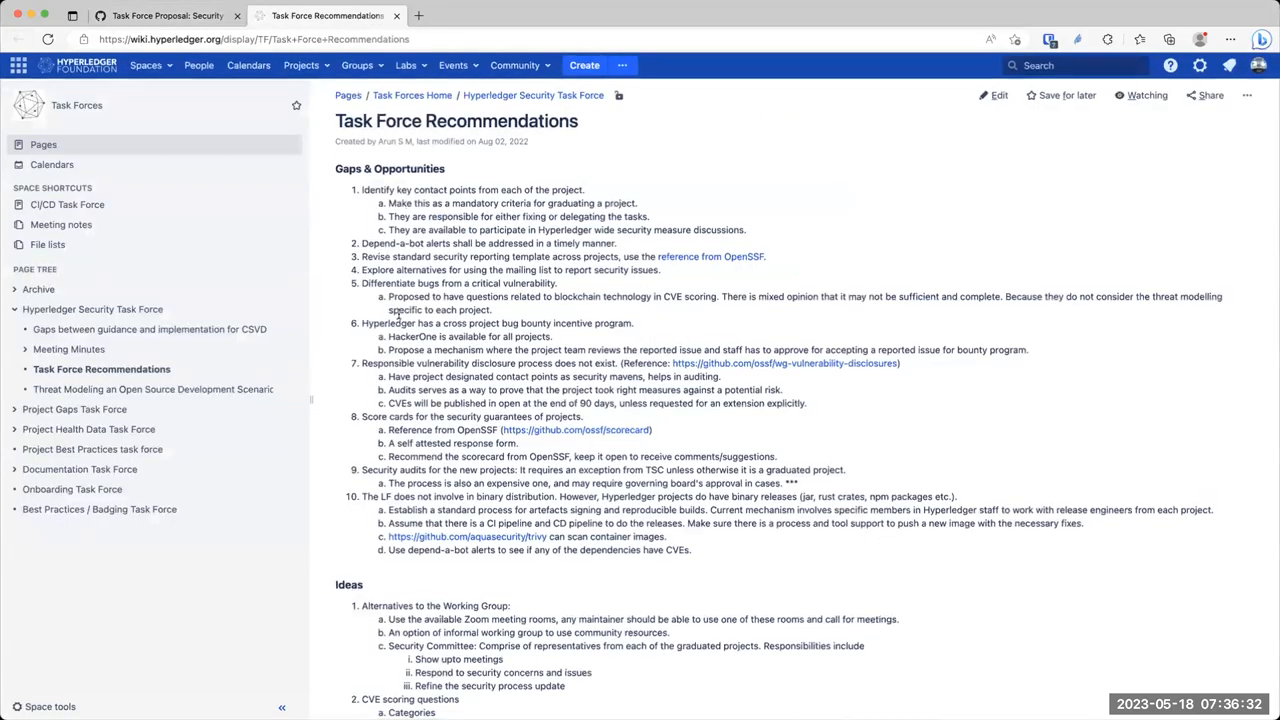
scroll(down, 3)
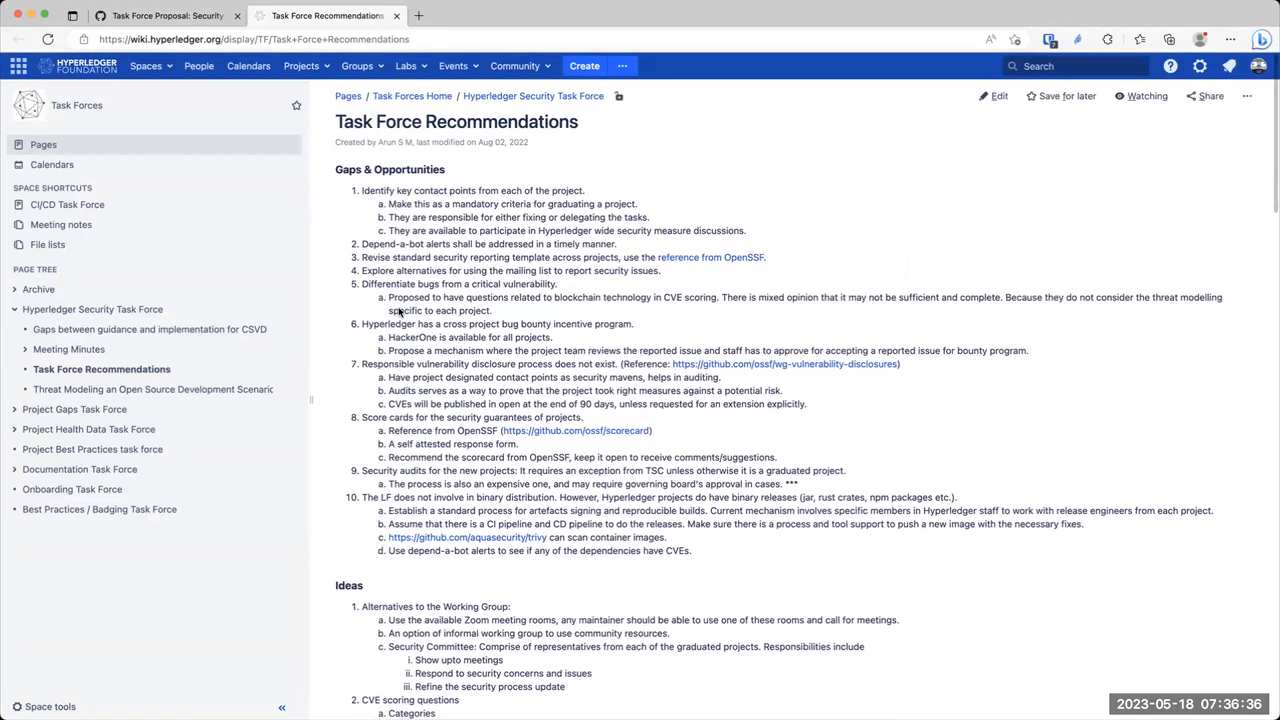
click(160, 16)
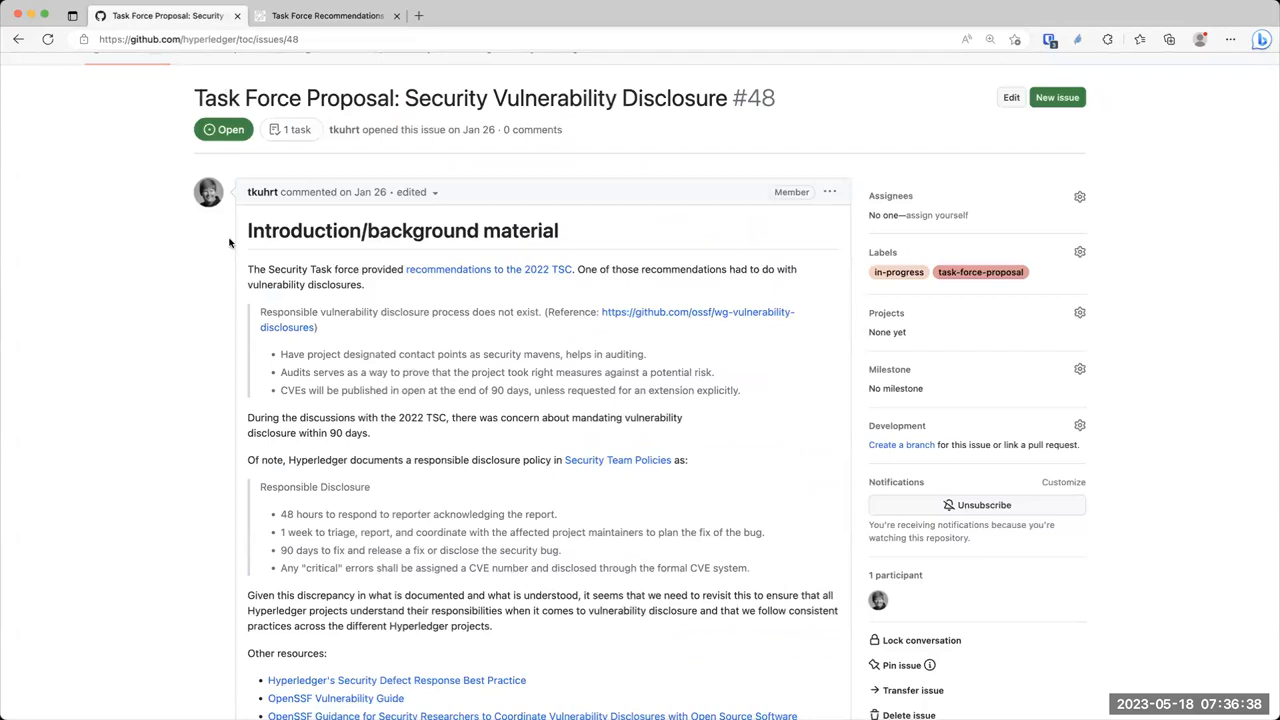
scroll(down, 3)
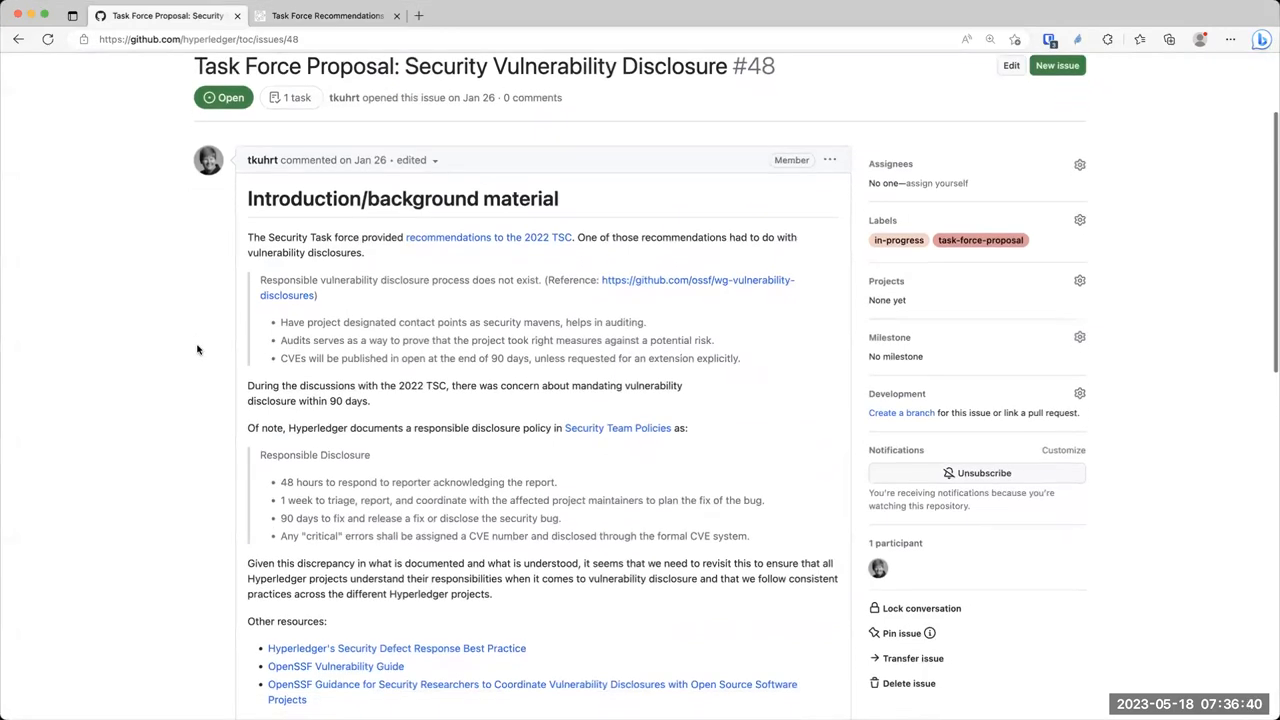
scroll(down, 3)
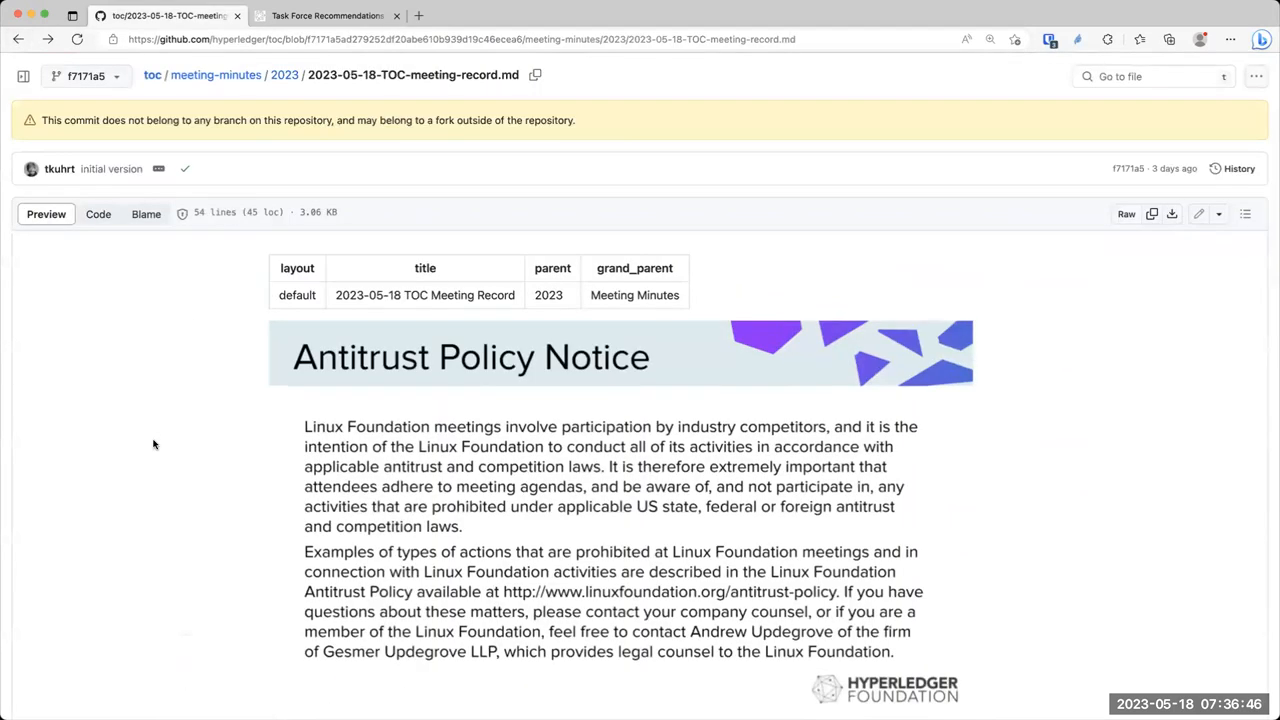
Scroll the meeting record to Discussion and close the Task Force Recommendations tab
scroll(down, 3)
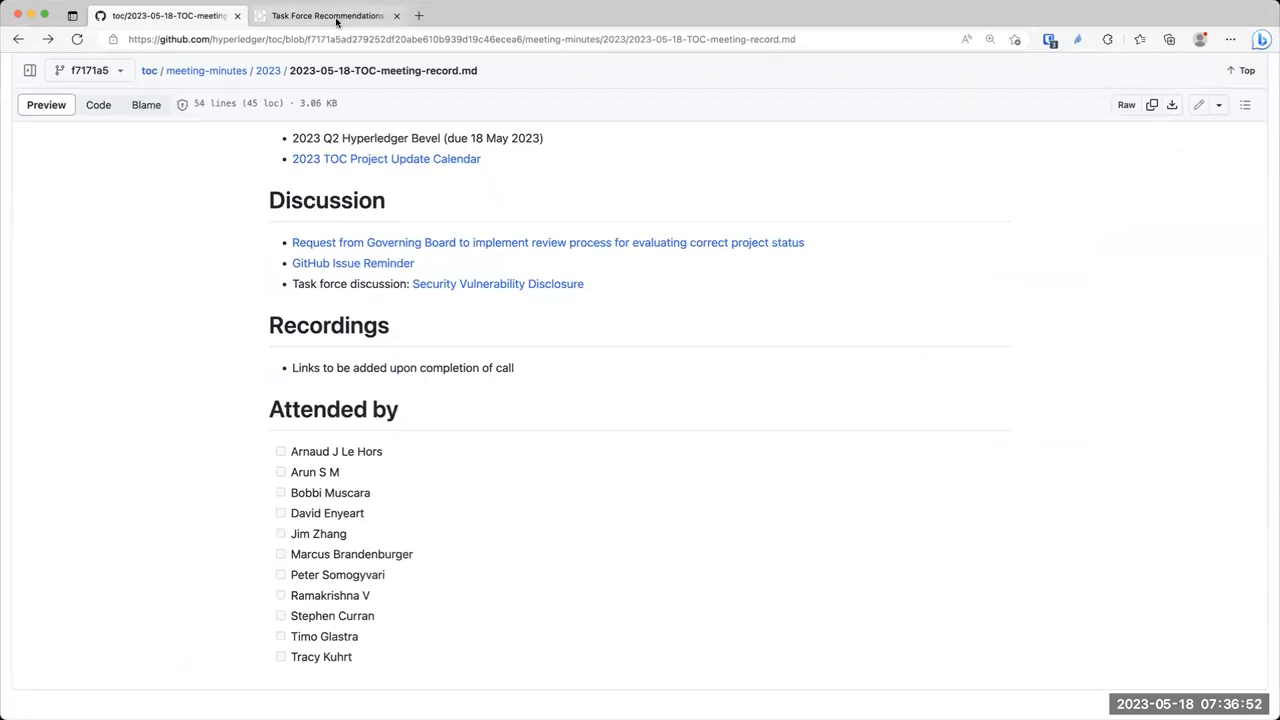
click(340, 16)
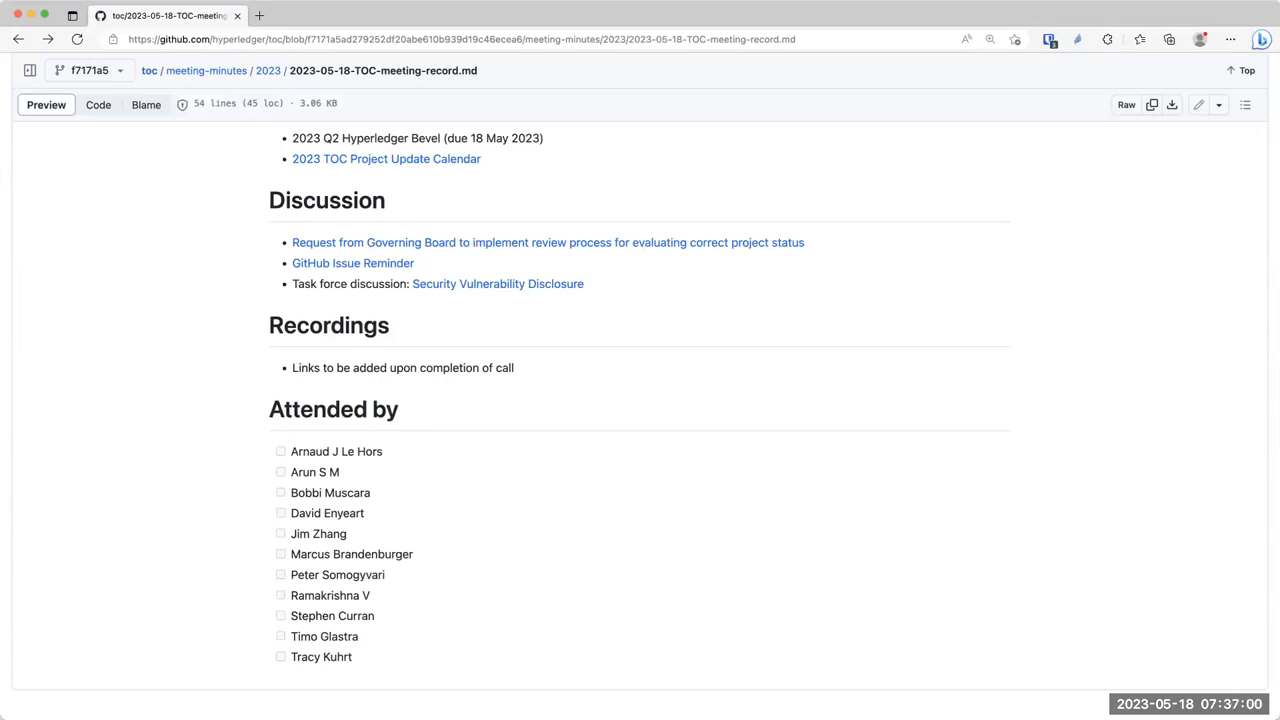
mouse_move(502, 288)
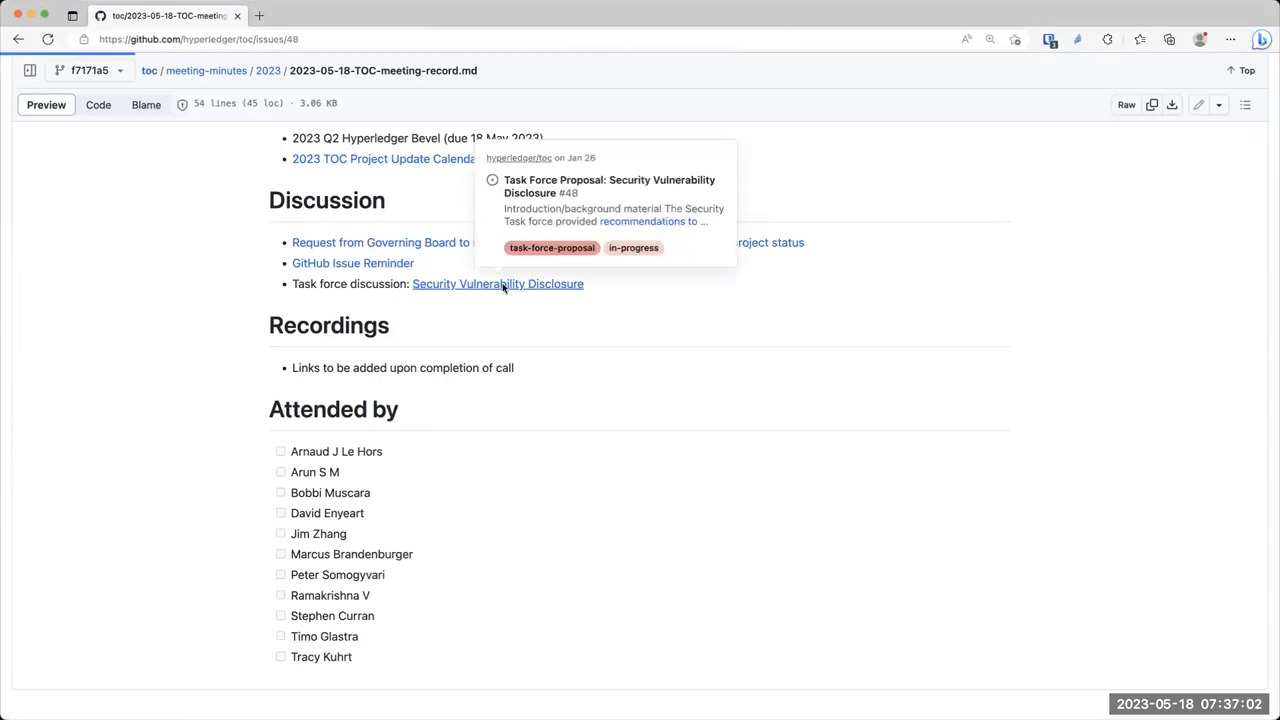
Reopen issue #48 Security Vulnerability Disclosure and read its tasks, deliverables, leader and participants
click(496, 284)
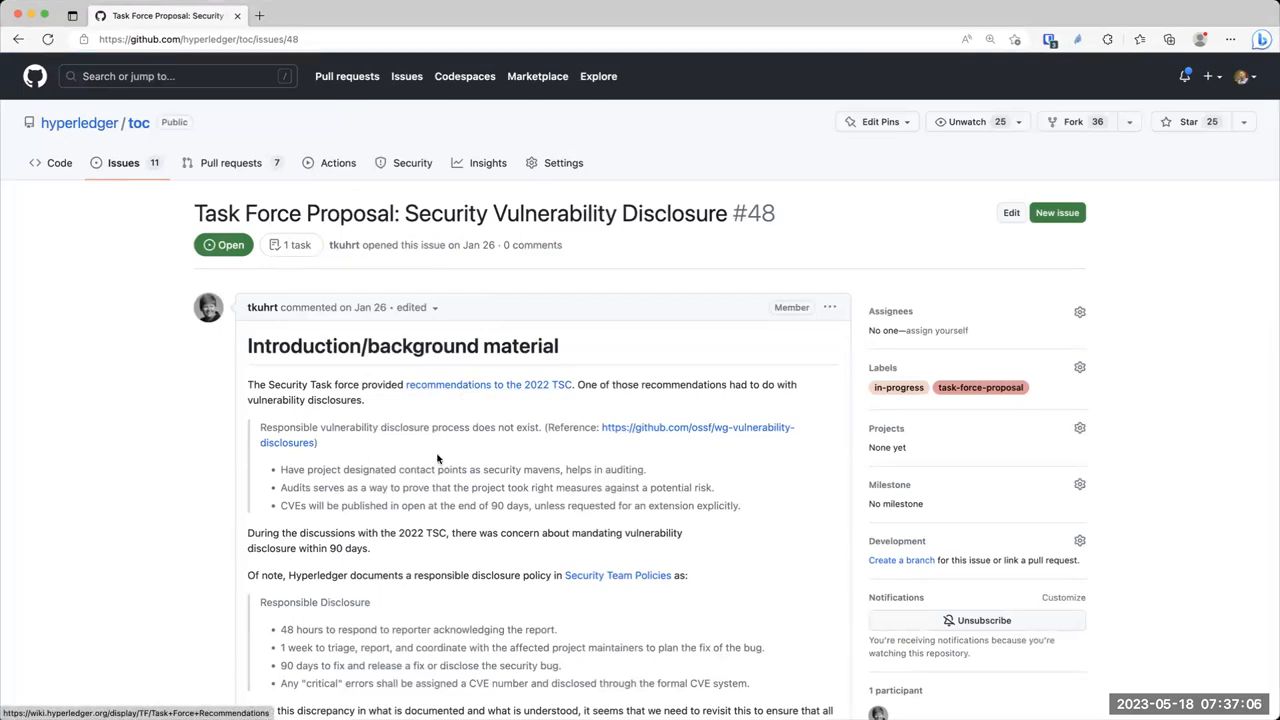
scroll(down, 3)
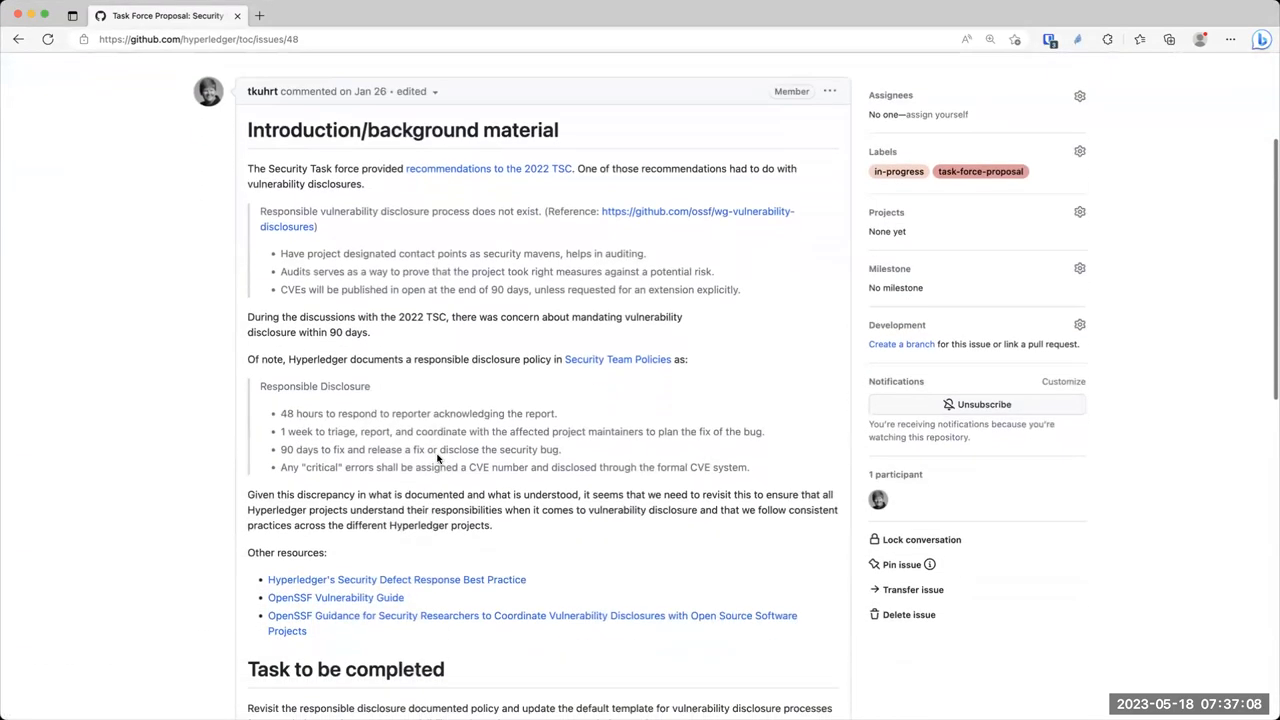
scroll(down, 3)
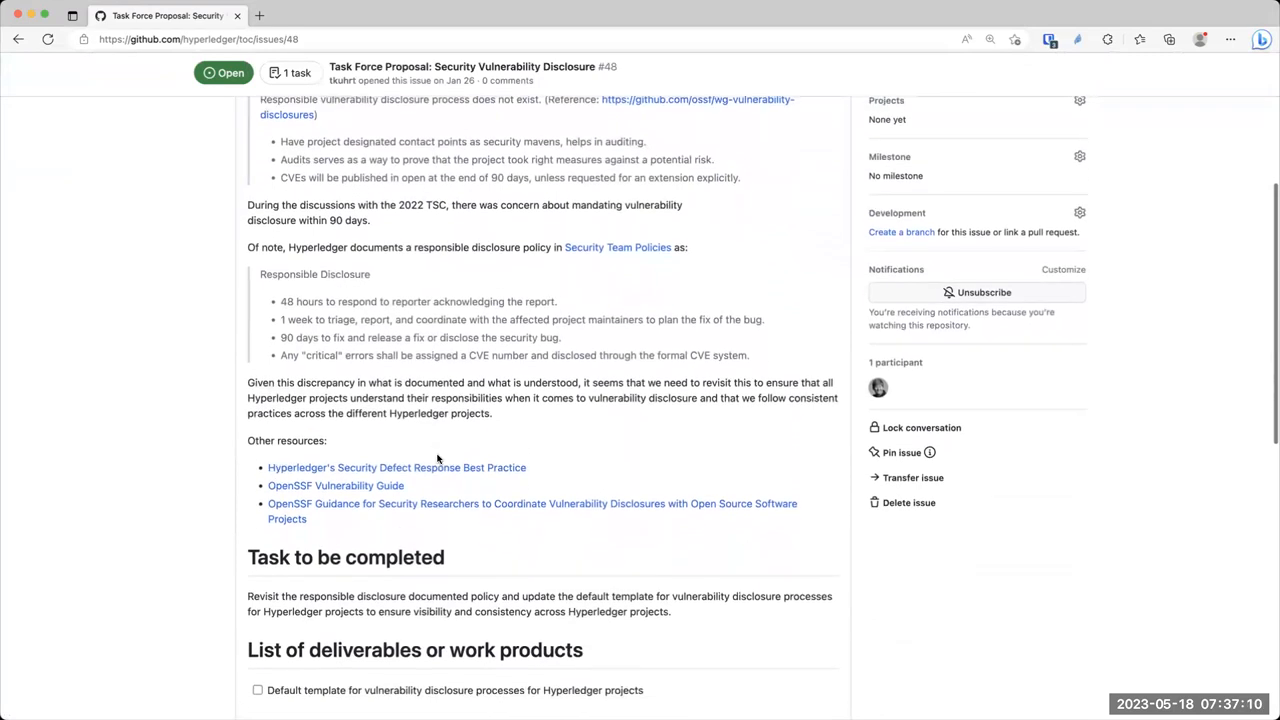
scroll(down, 3)
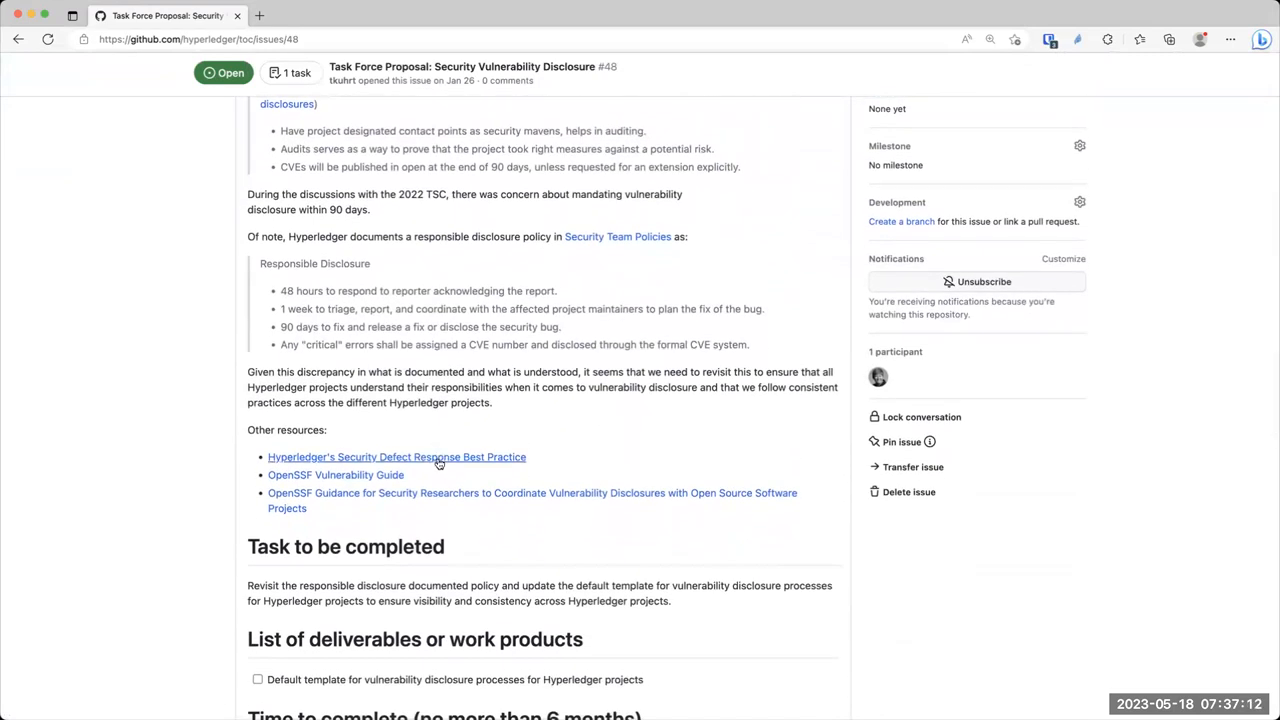
scroll(down, 3)
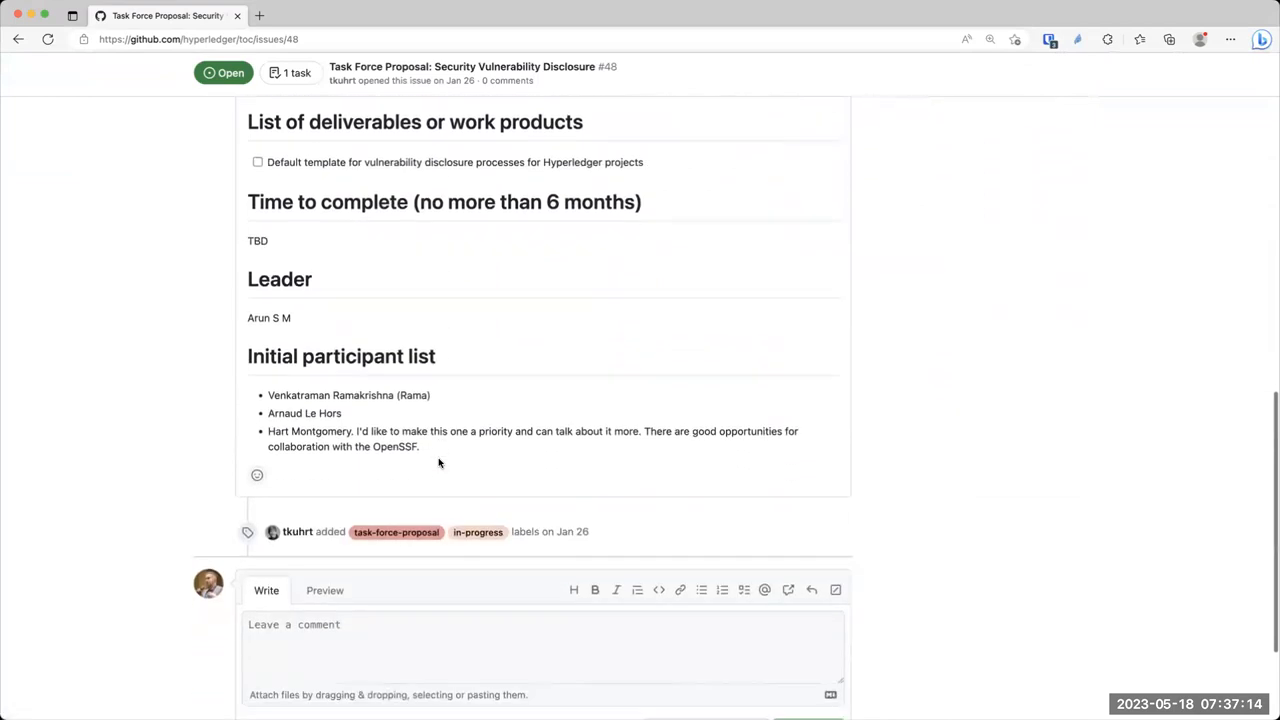
scroll(up, 3)
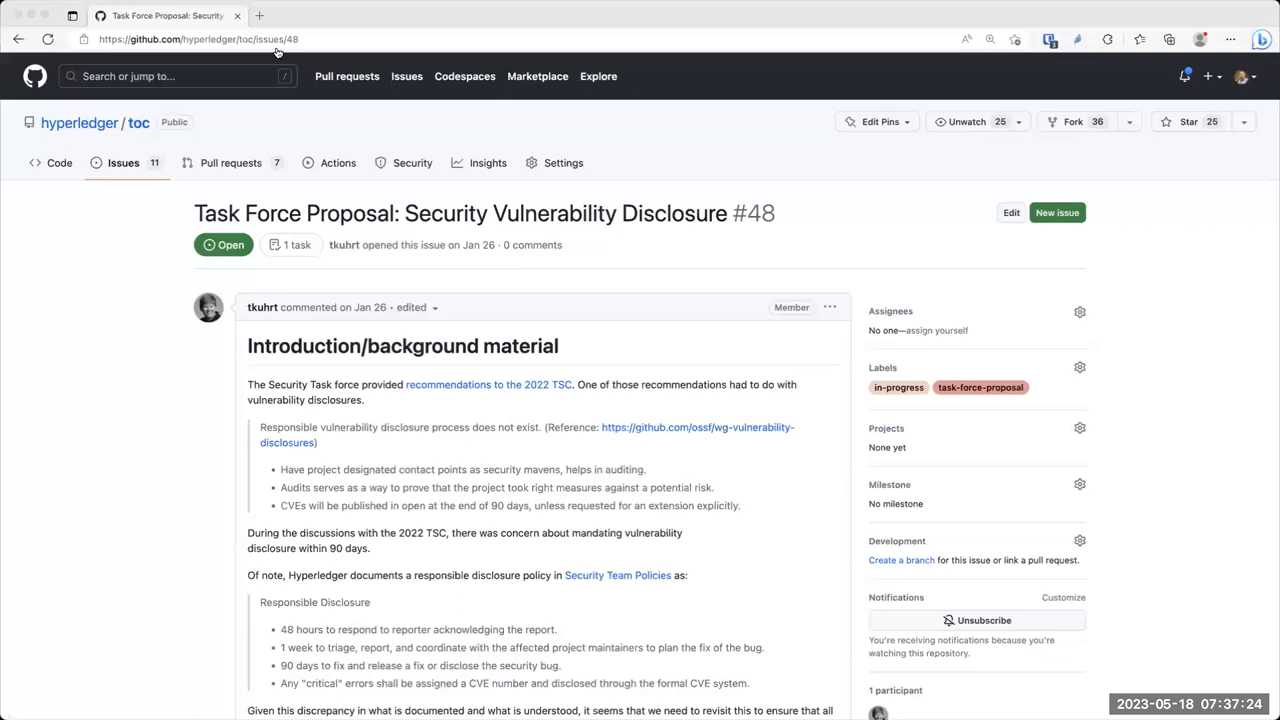
mouse_move(362, 130)
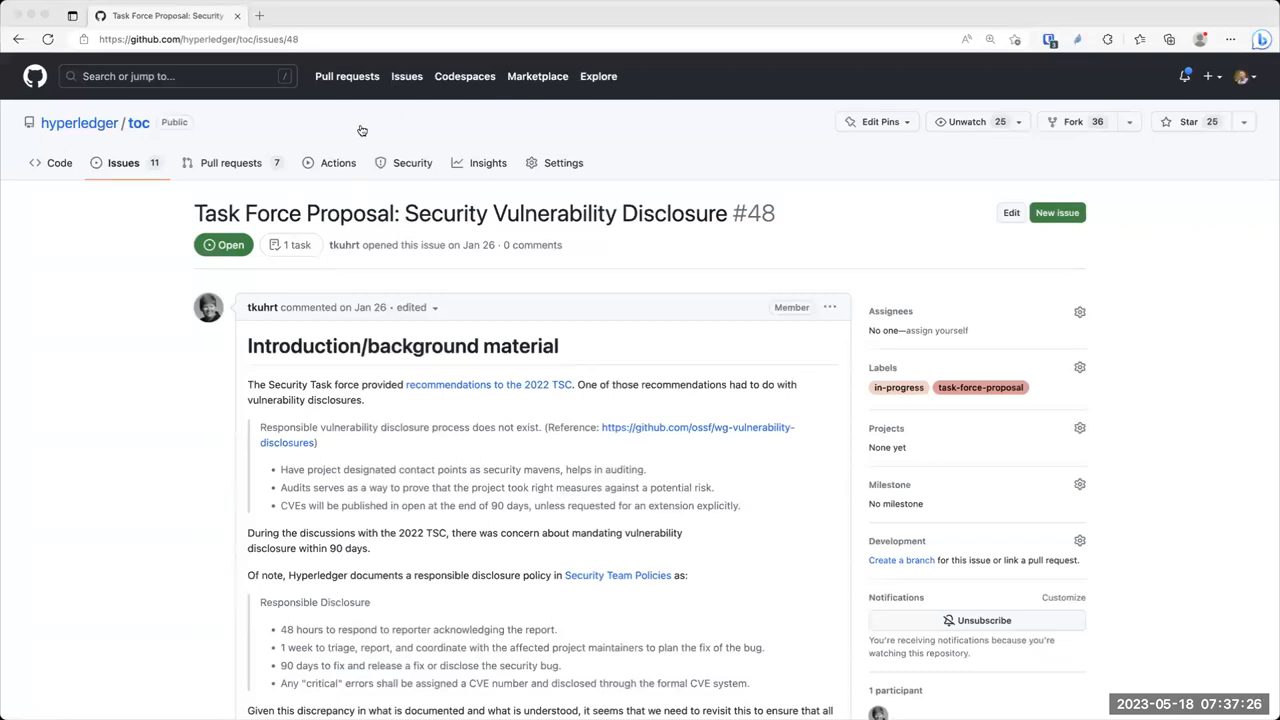
mouse_move(350, 104)
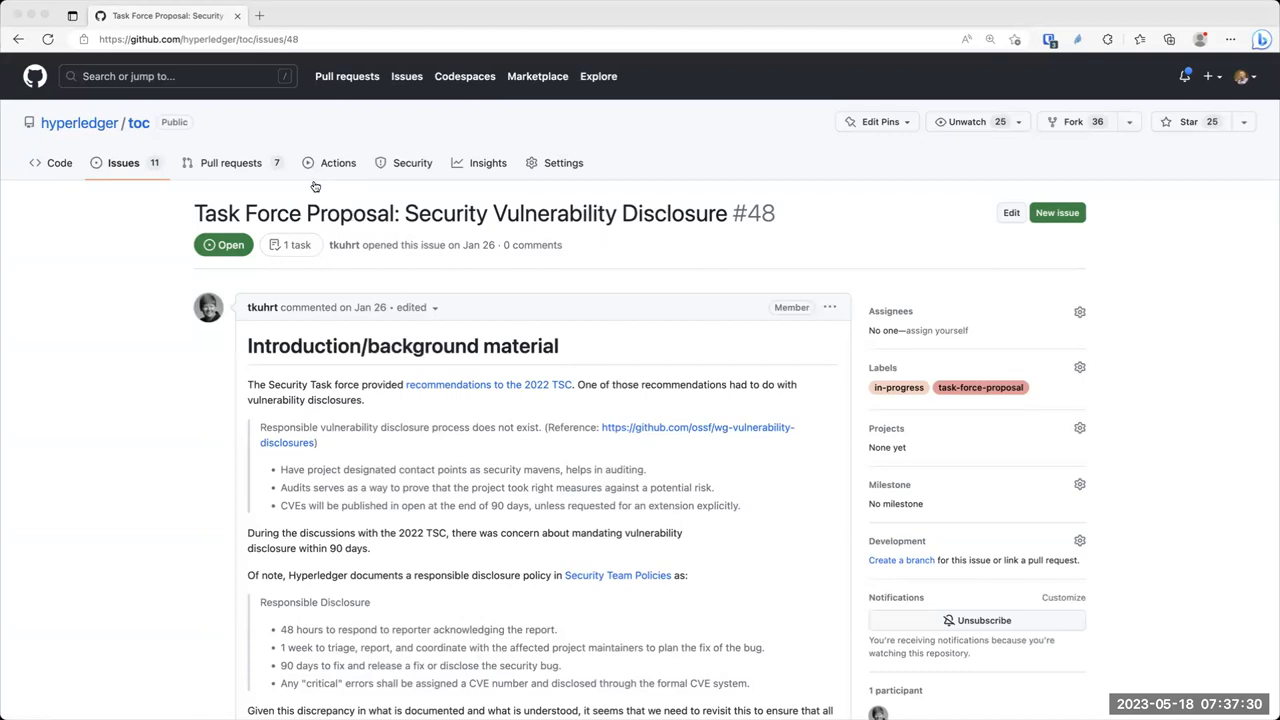
mouse_move(380, 252)
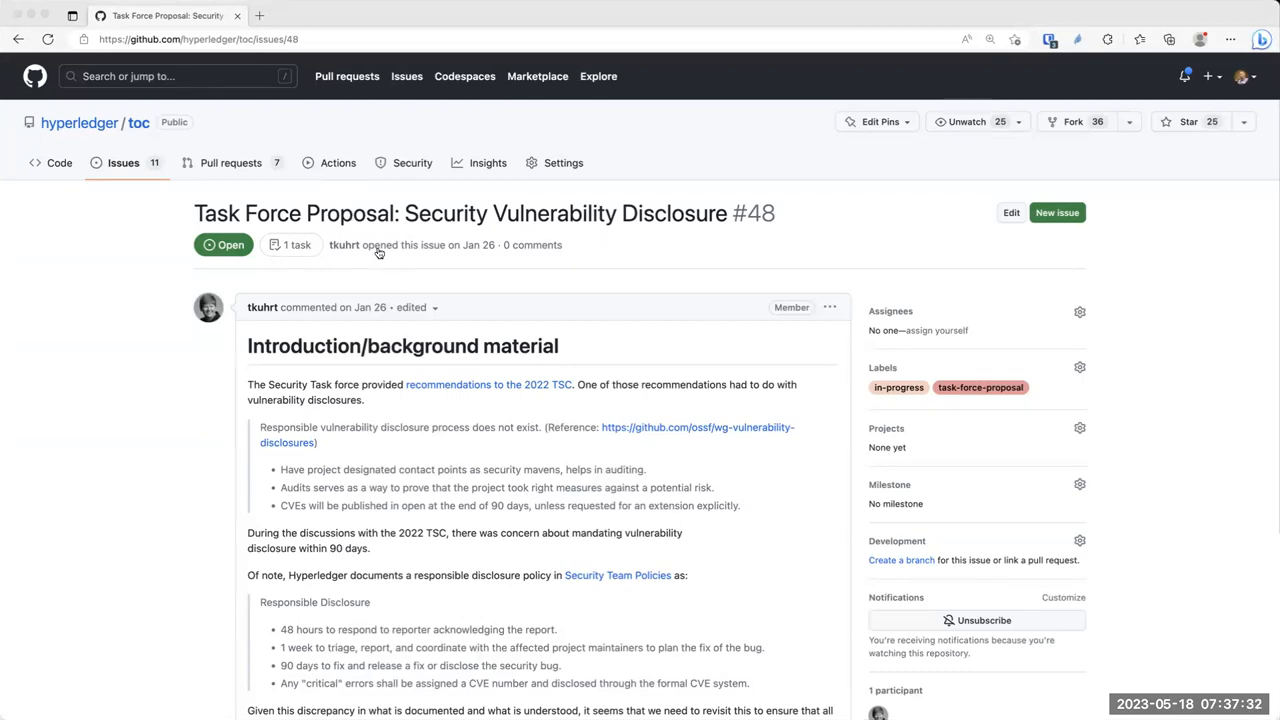
mouse_move(384, 284)
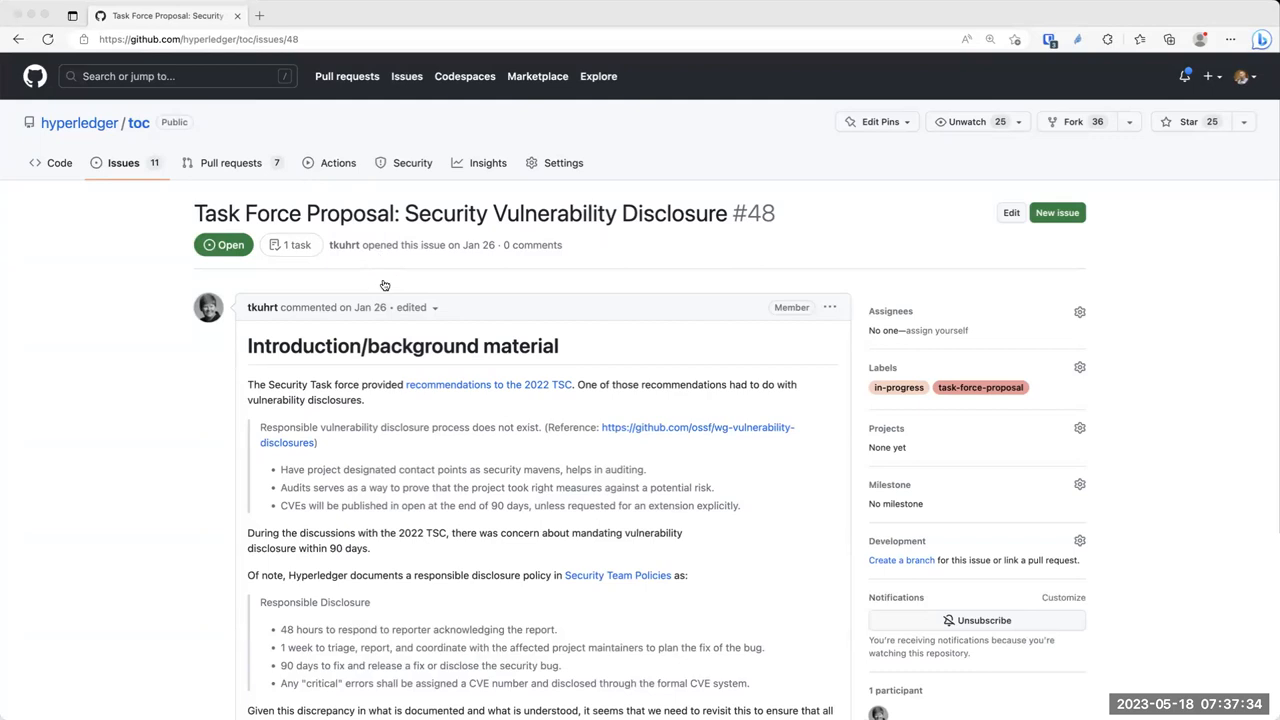
mouse_move(386, 338)
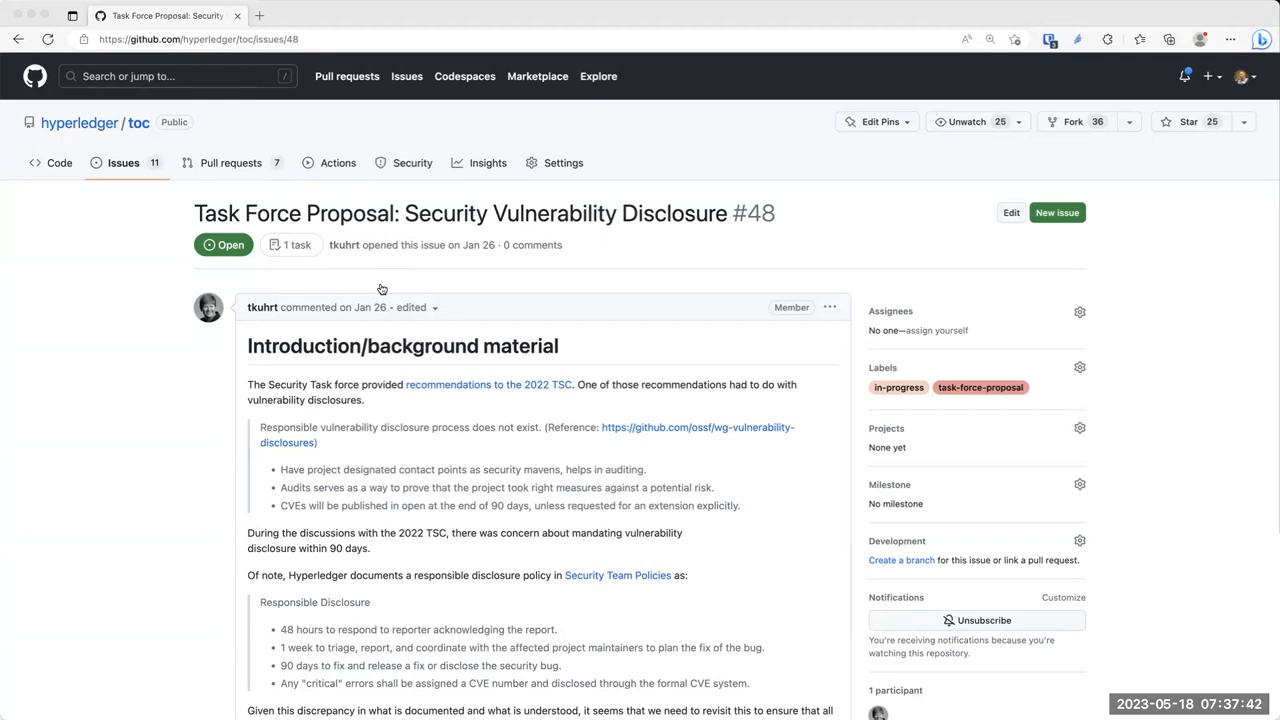
mouse_move(360, 128)
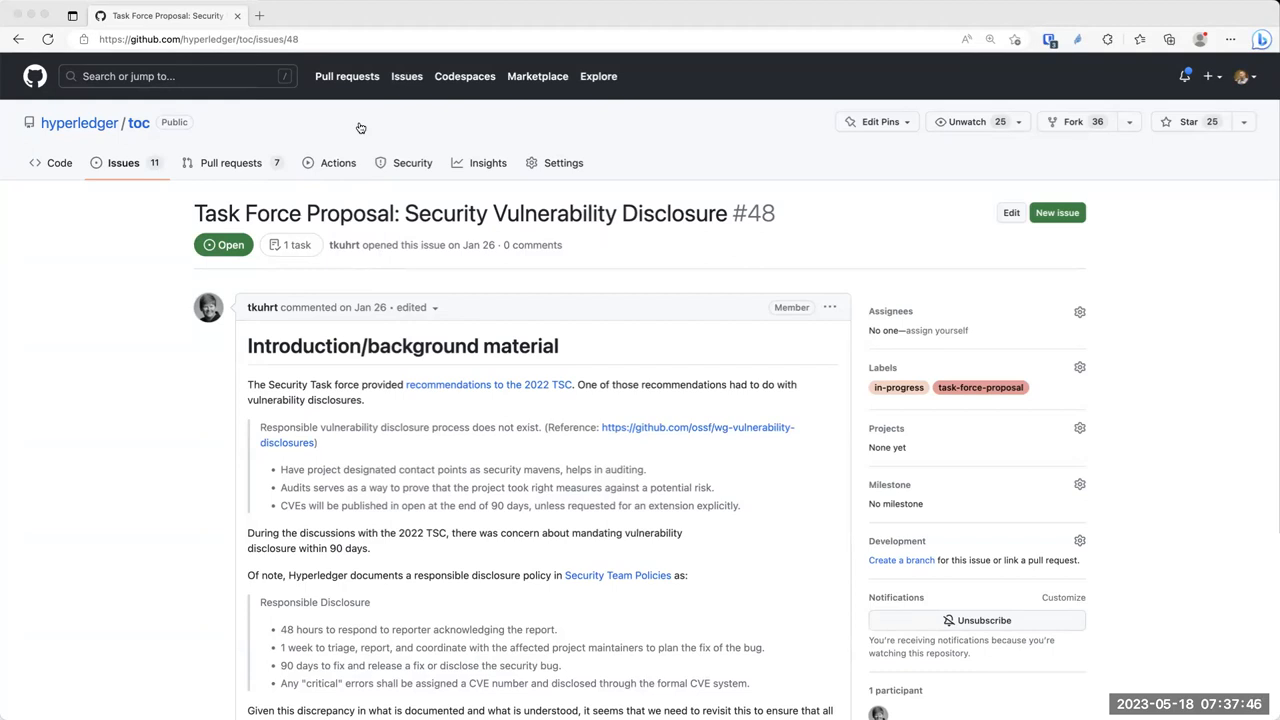
mouse_move(604, 490)
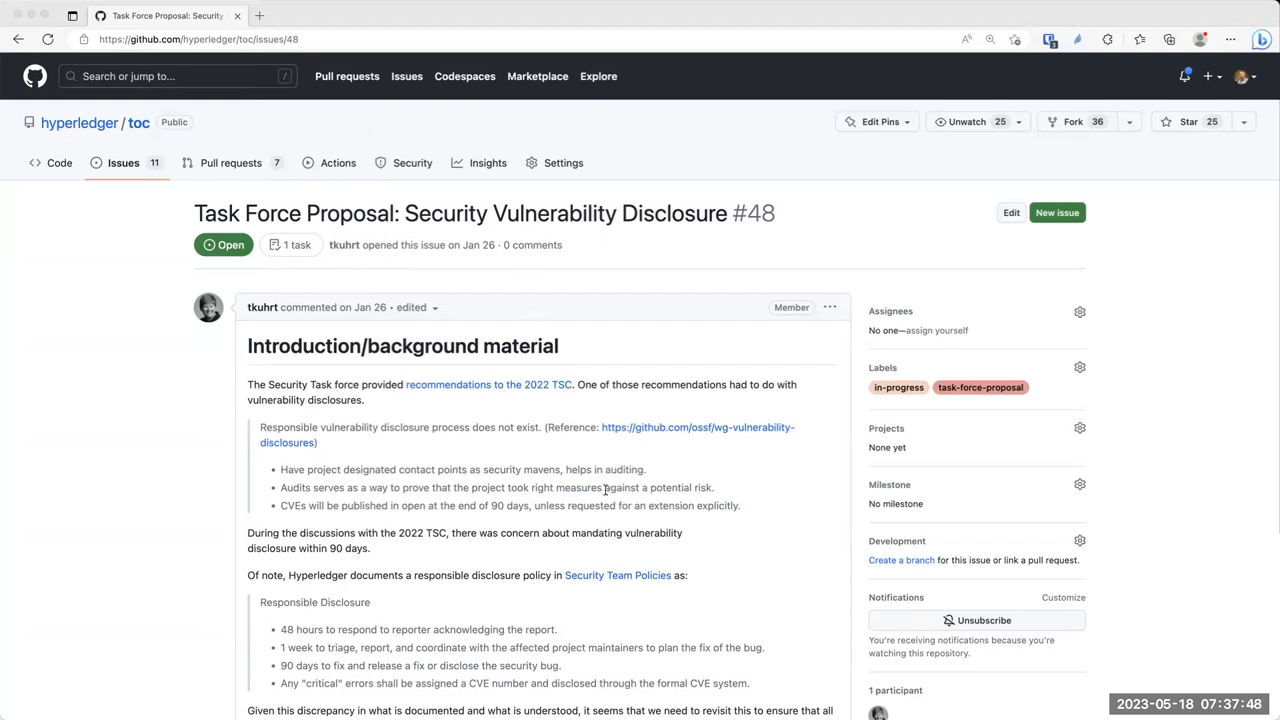
mouse_move(430, 402)
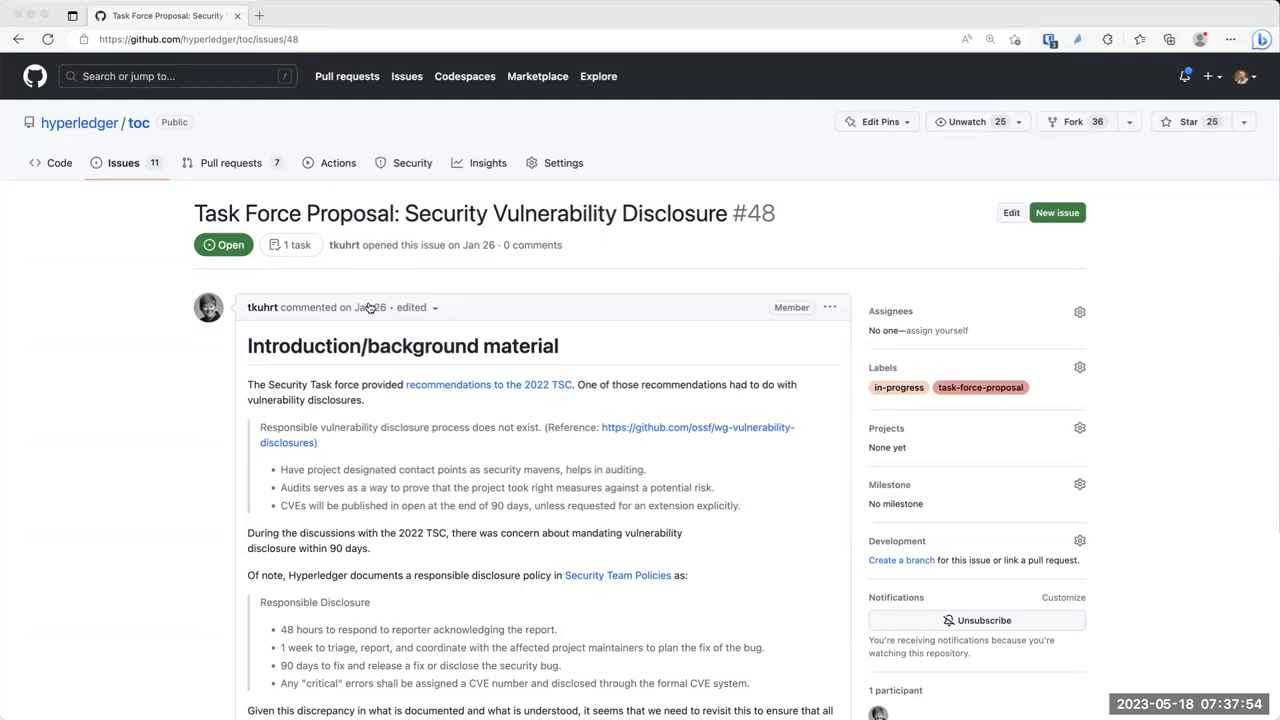
mouse_move(652, 292)
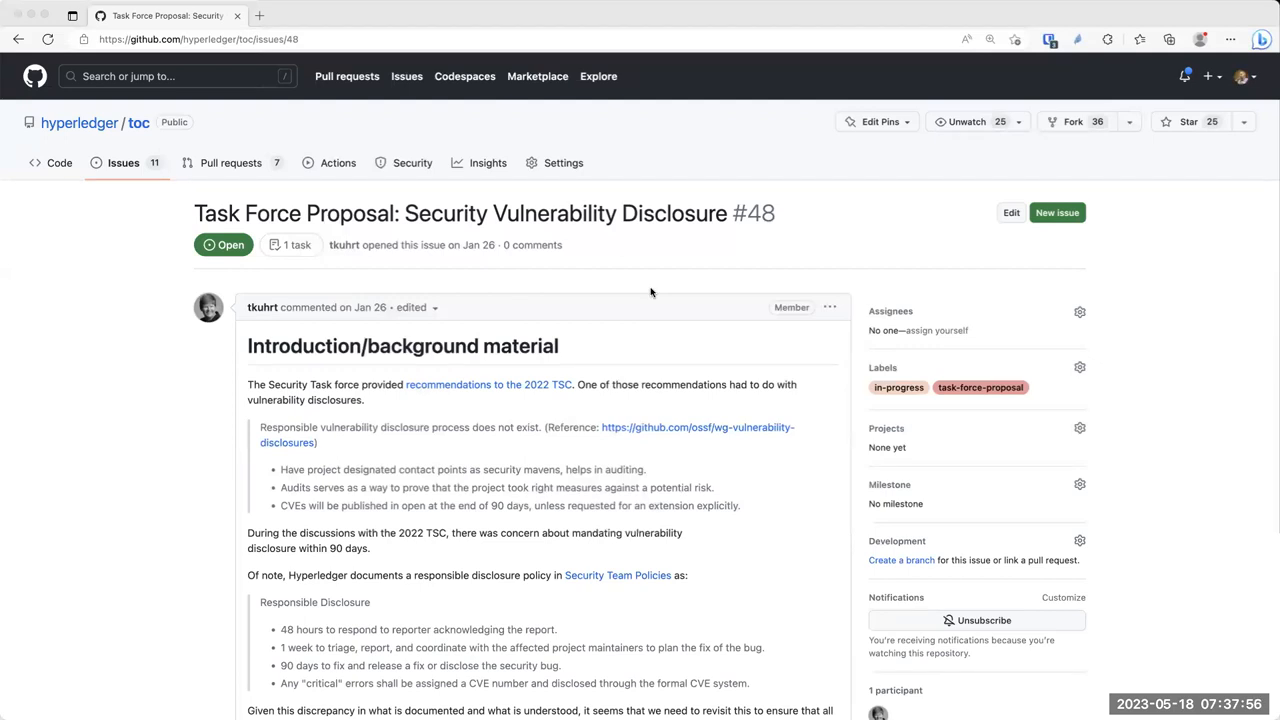
mouse_move(452, 20)
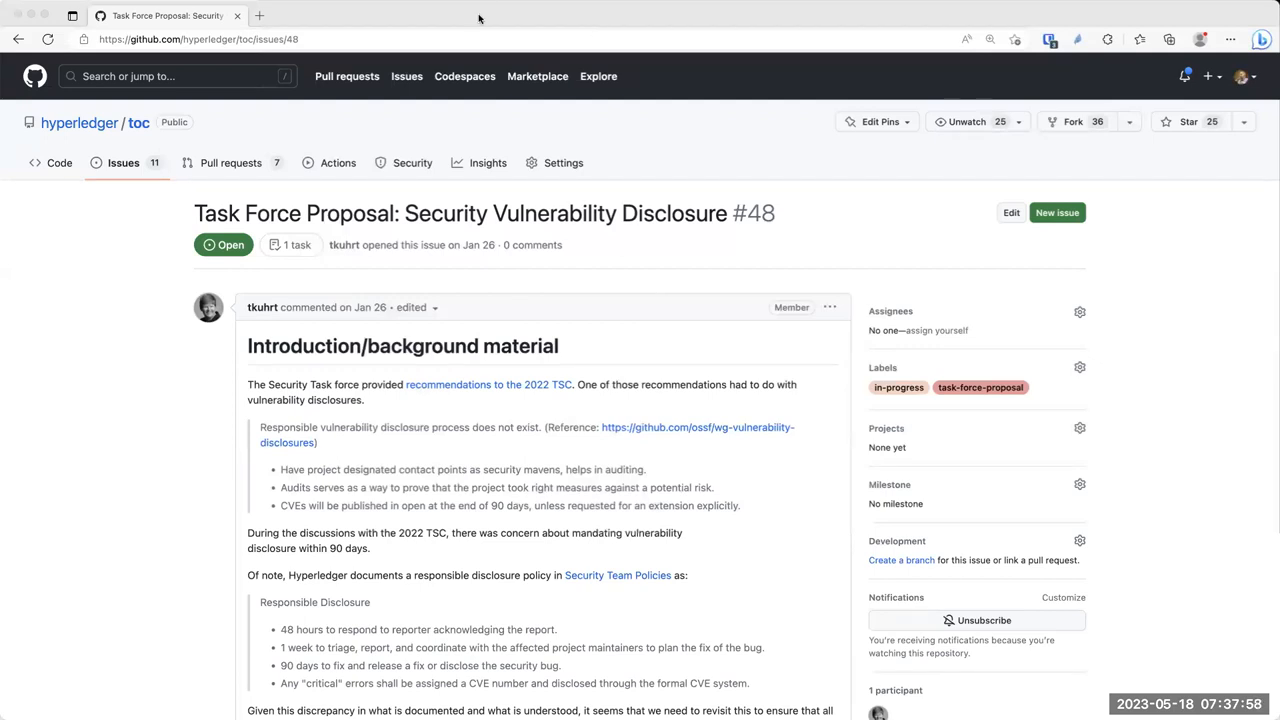
mouse_move(314, 108)
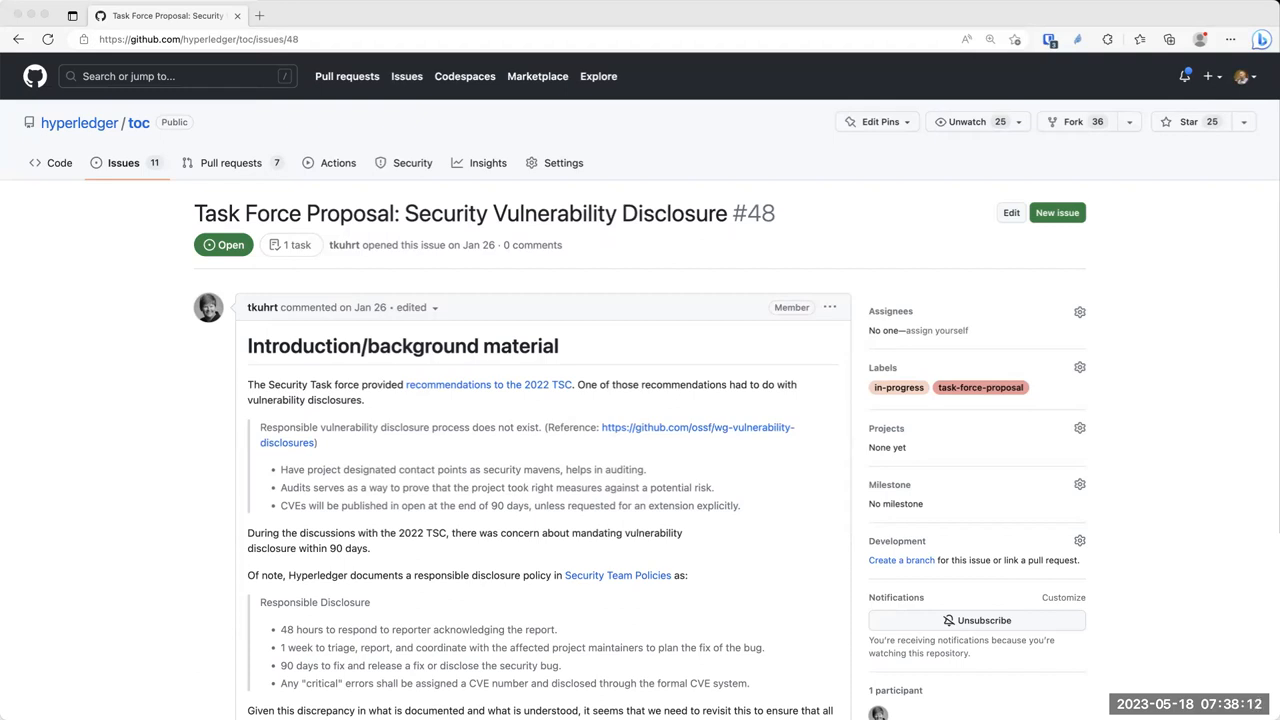
mouse_move(570, 452)
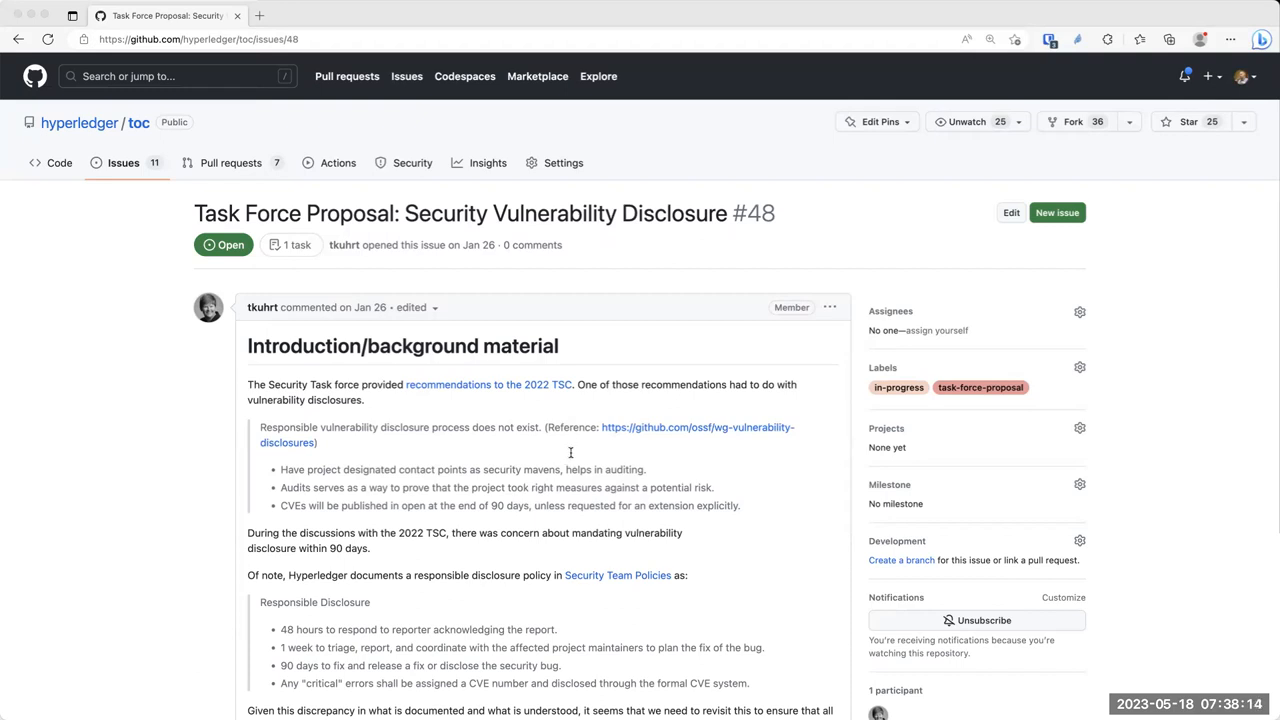
mouse_move(594, 408)
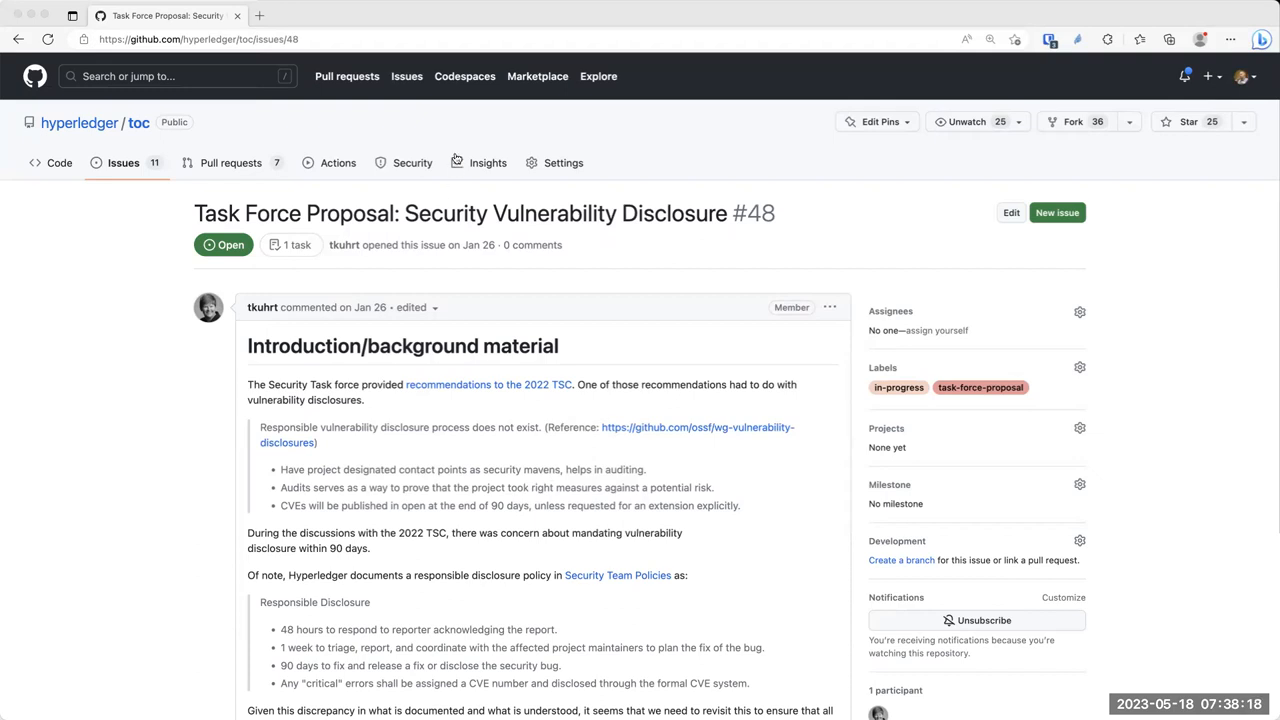
mouse_move(460, 156)
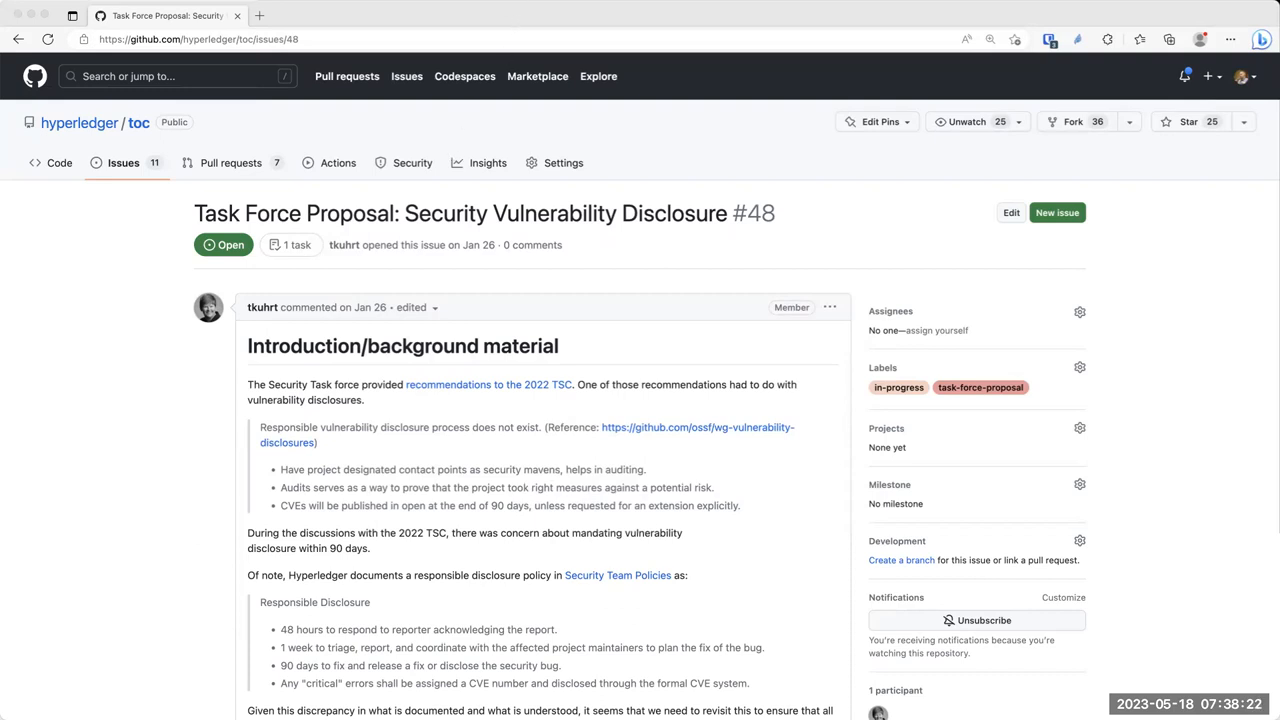
mouse_move(856, 158)
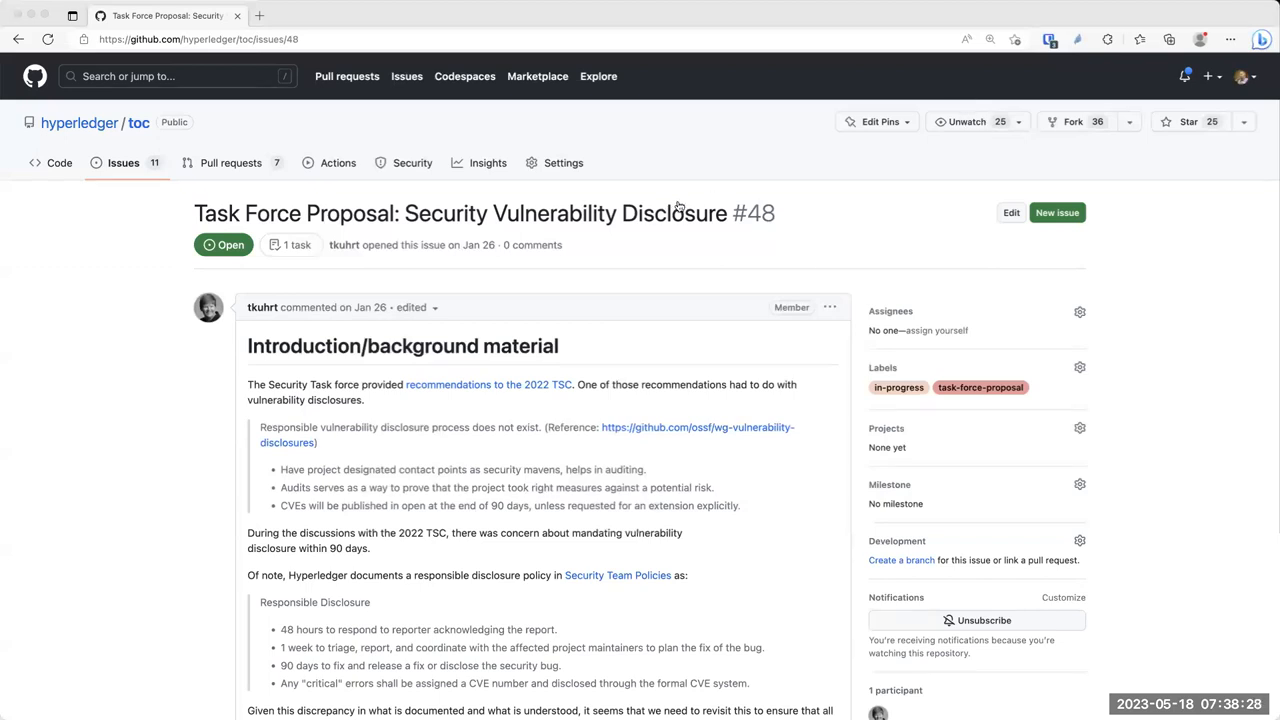
mouse_move(908, 352)
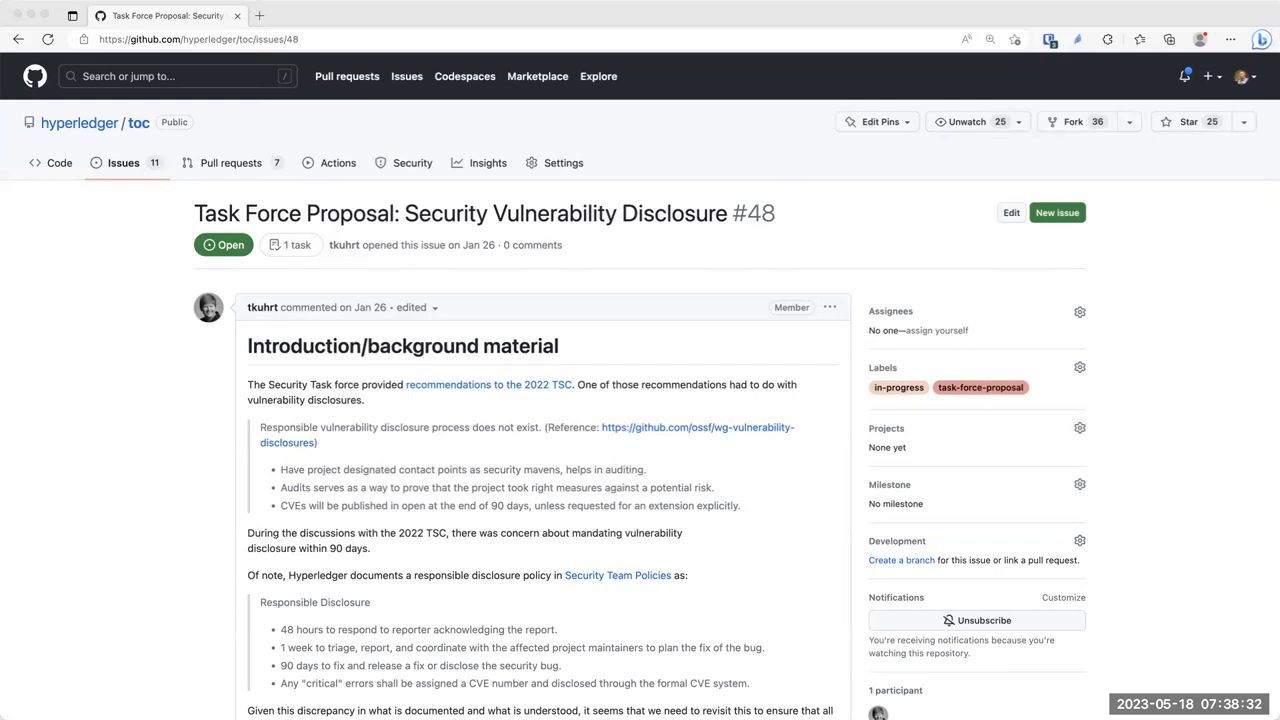
mouse_move(850, 172)
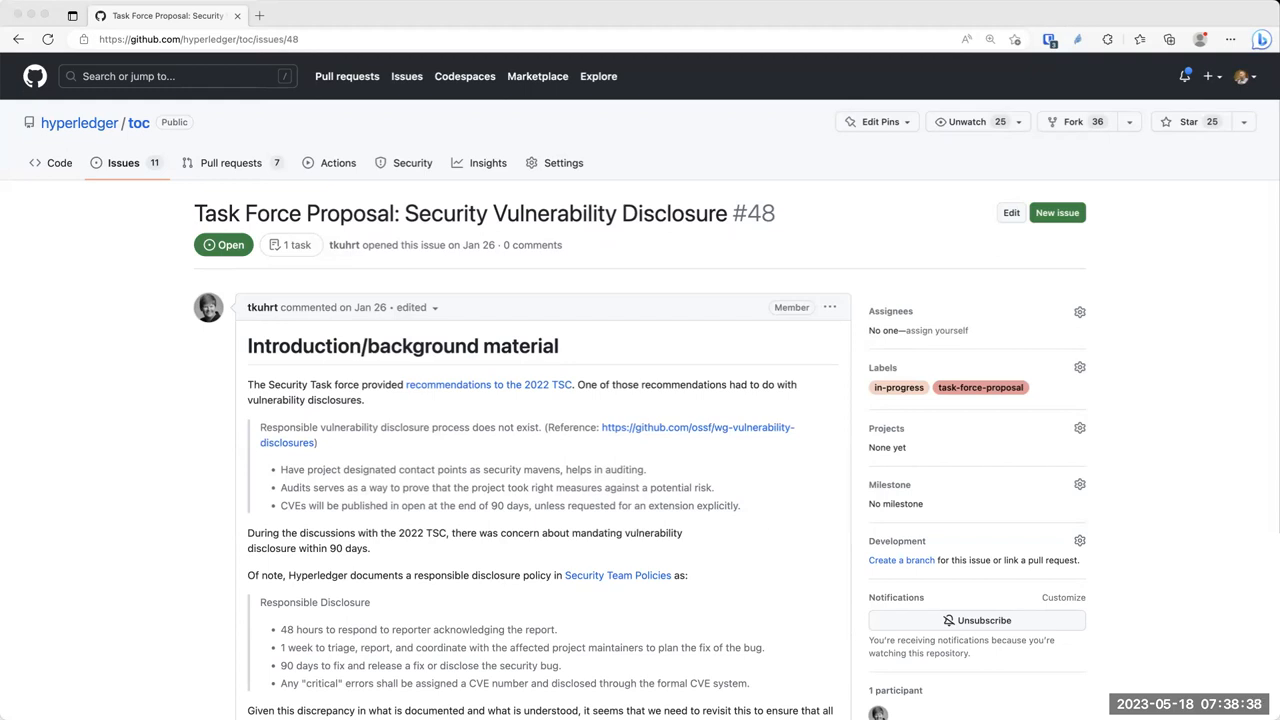
mouse_move(688, 268)
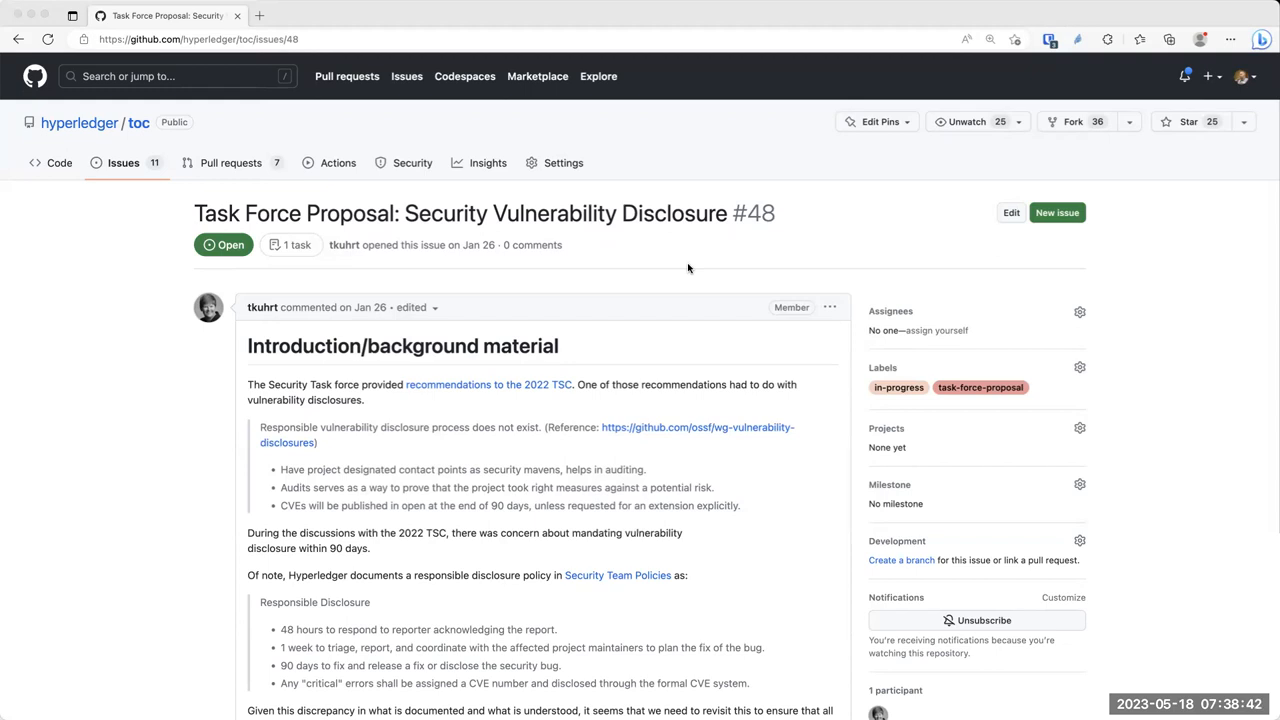
mouse_move(52, 328)
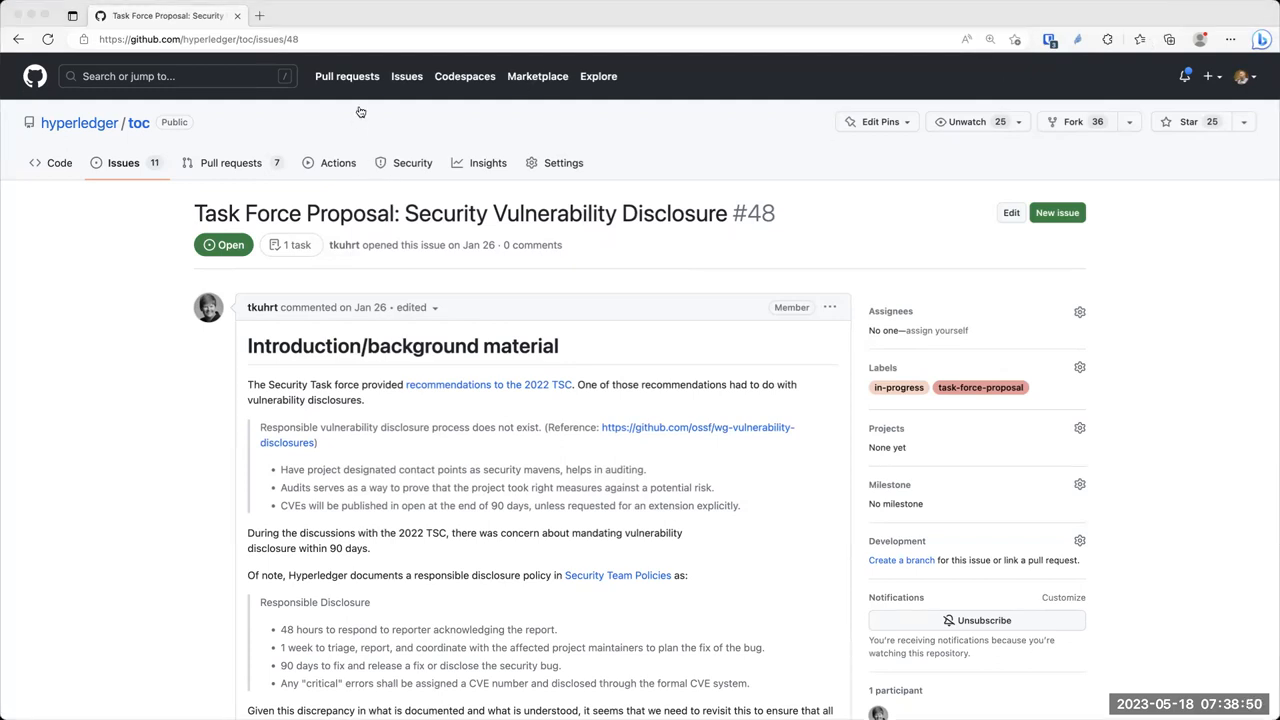
mouse_move(360, 218)
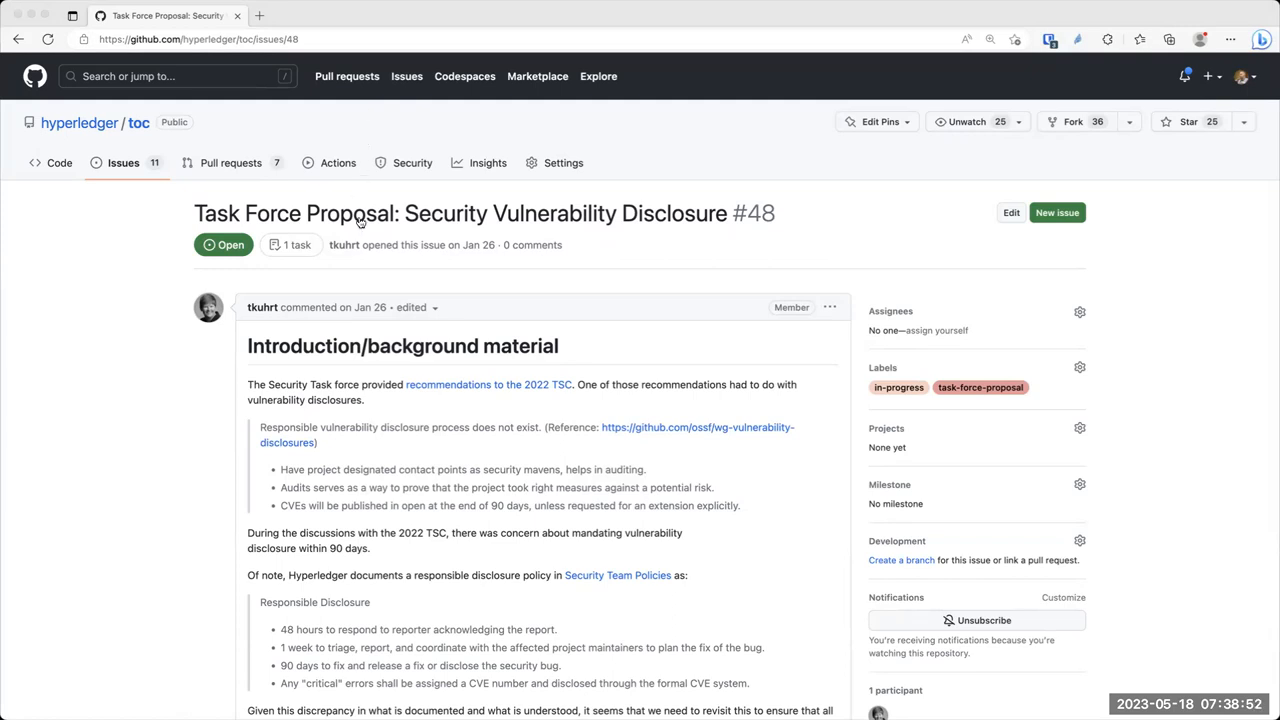
mouse_move(376, 276)
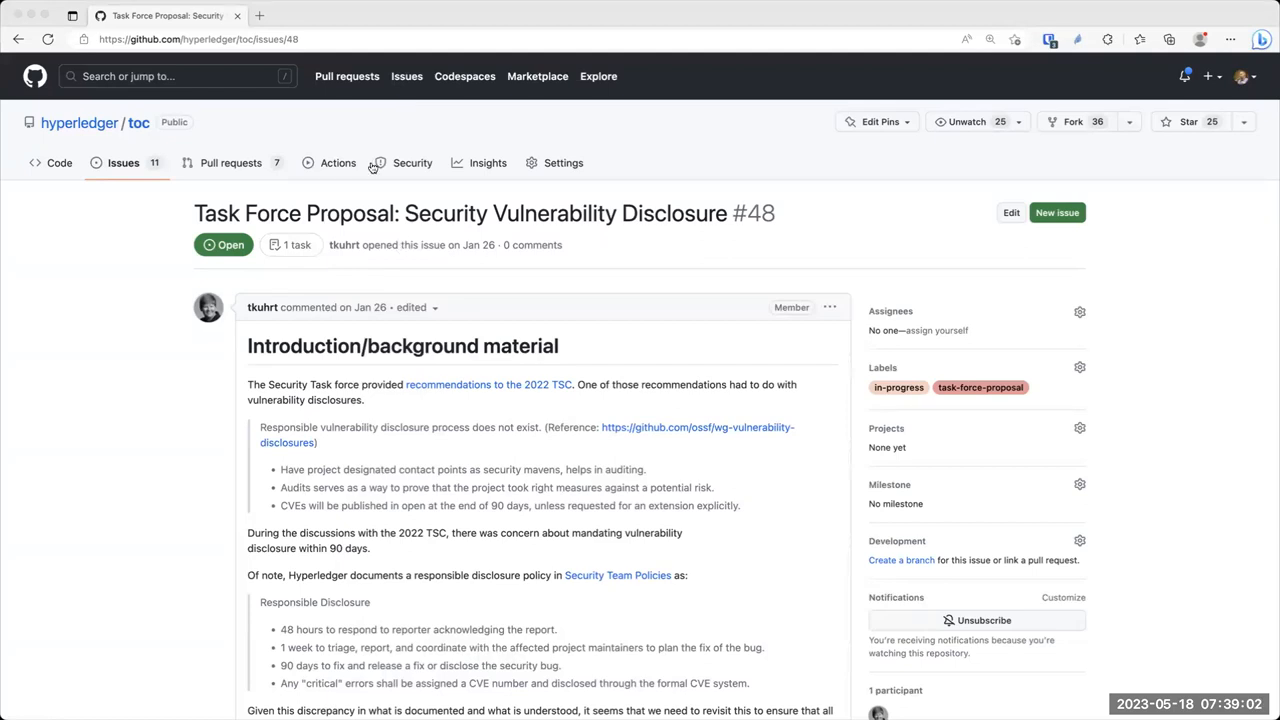
mouse_move(372, 212)
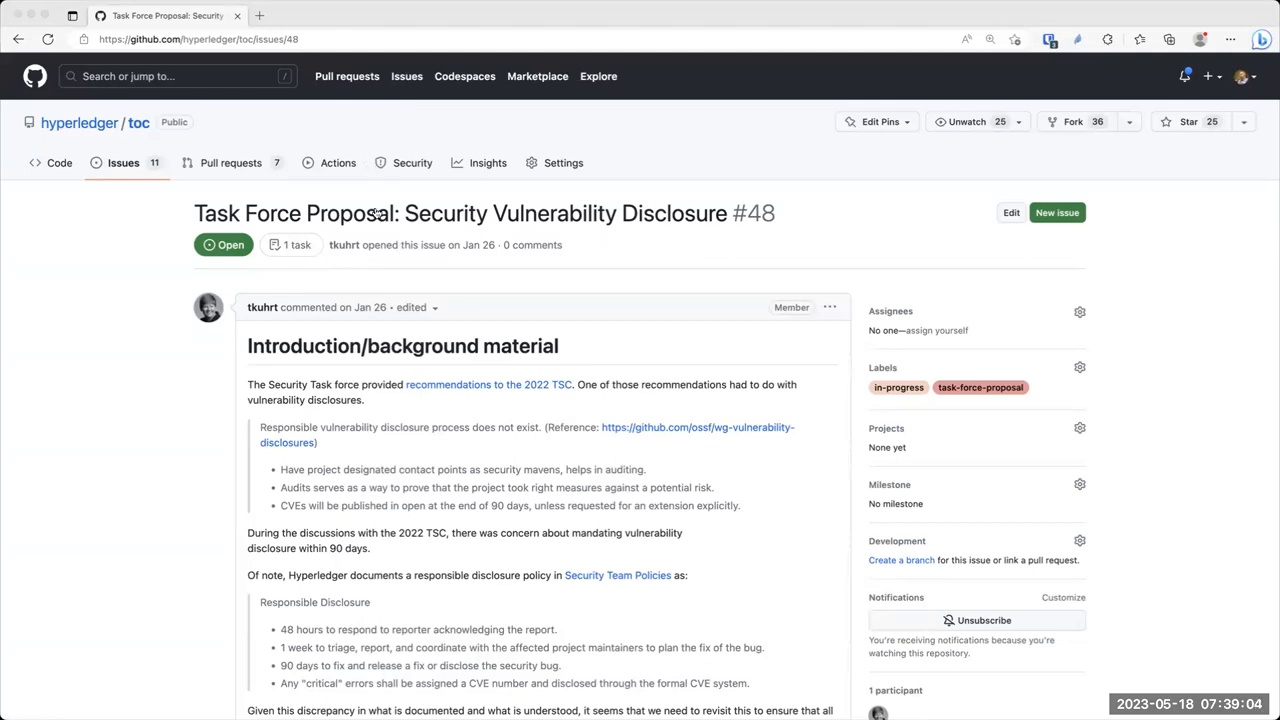
mouse_move(376, 376)
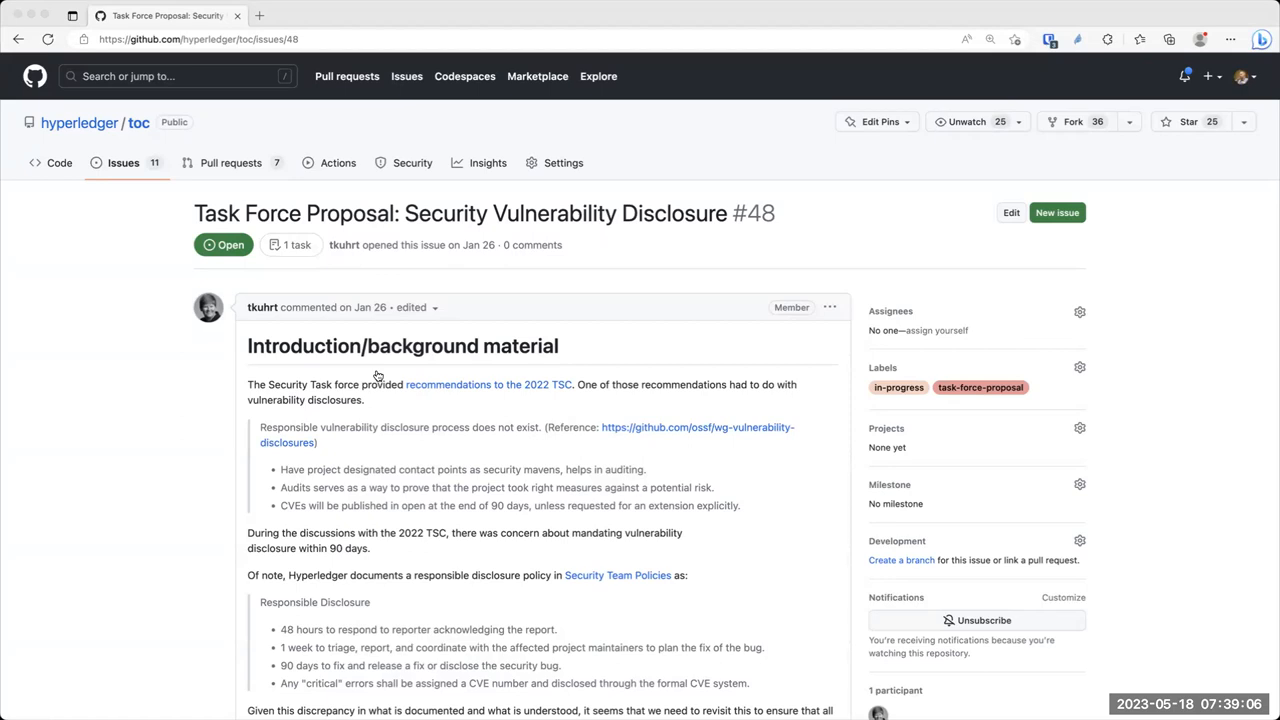
mouse_move(632, 506)
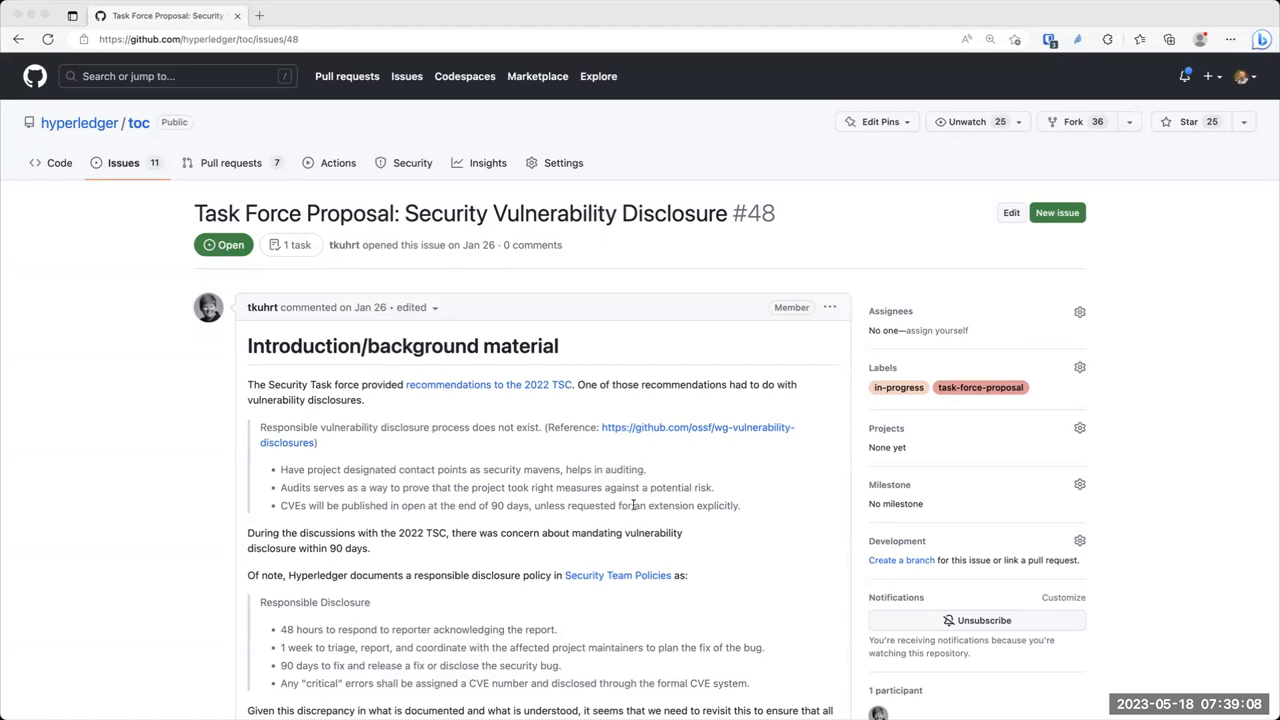